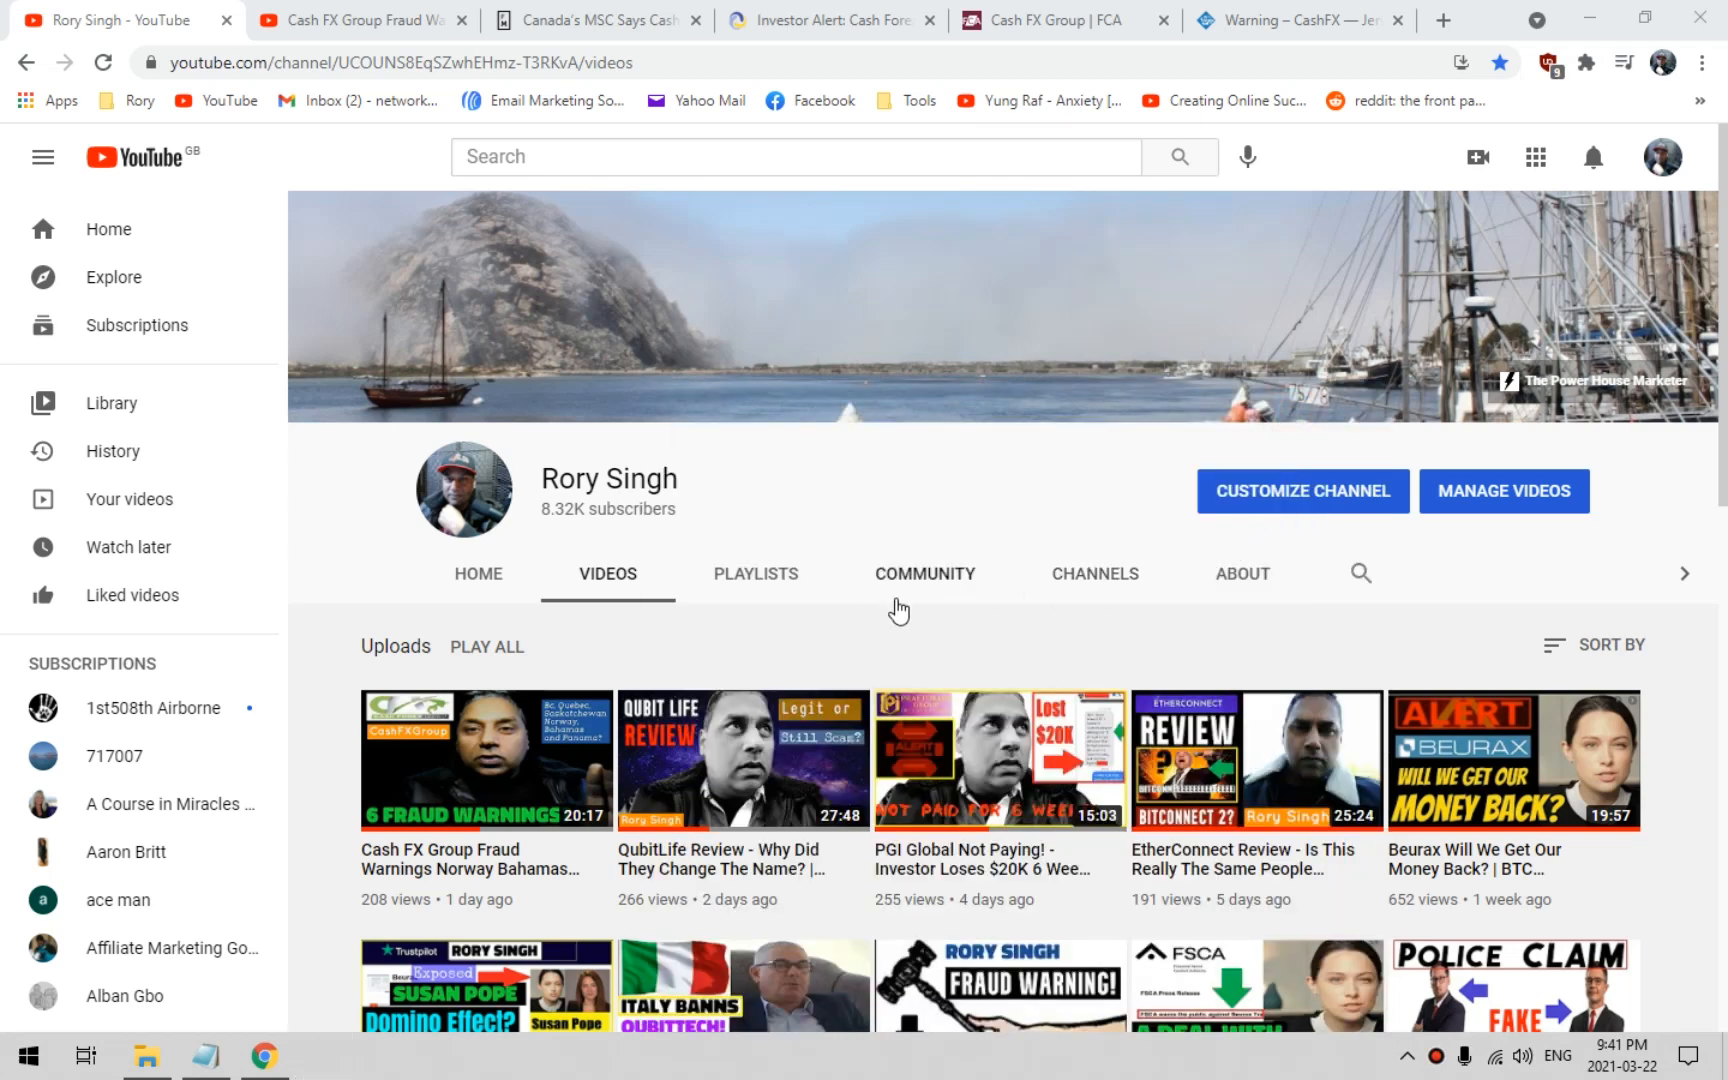
{"action": "mouse_move", "coordinate": [484, 394]}
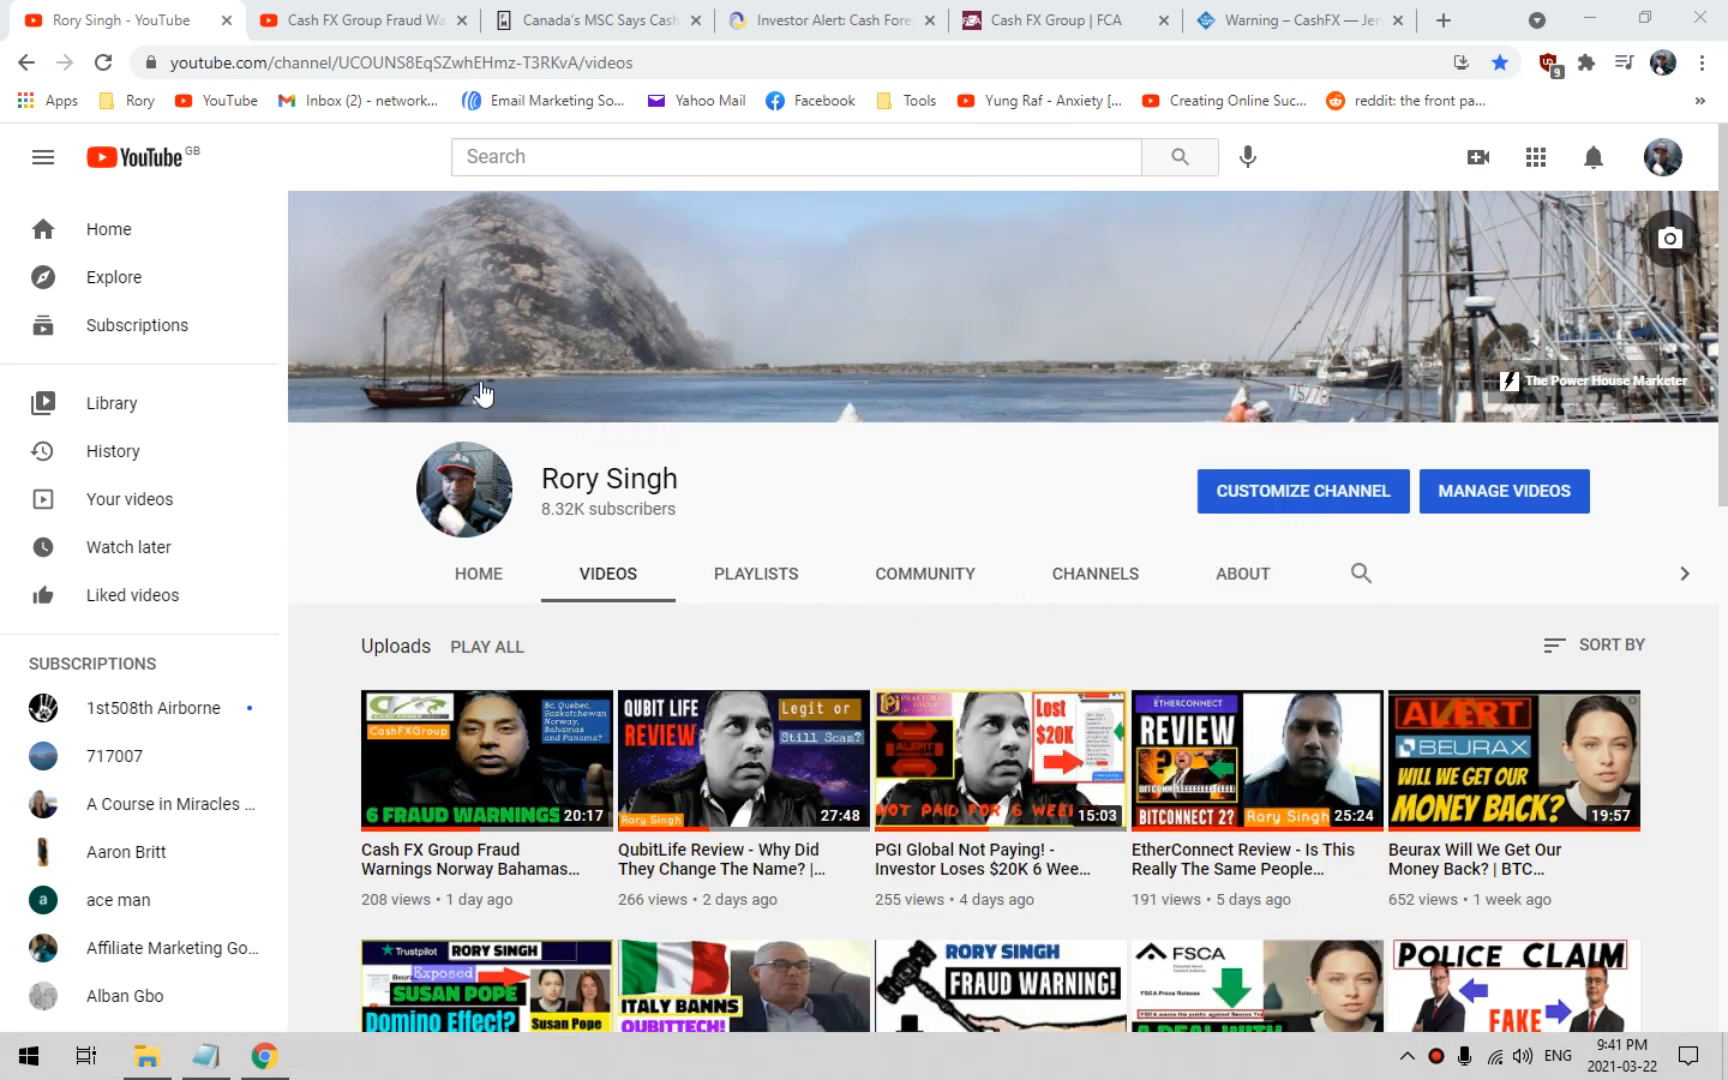
Start the Cash FX Group Fraud Warnings video and move down toward its comments
{"action": "left_click", "coordinate": [204, 1056]}
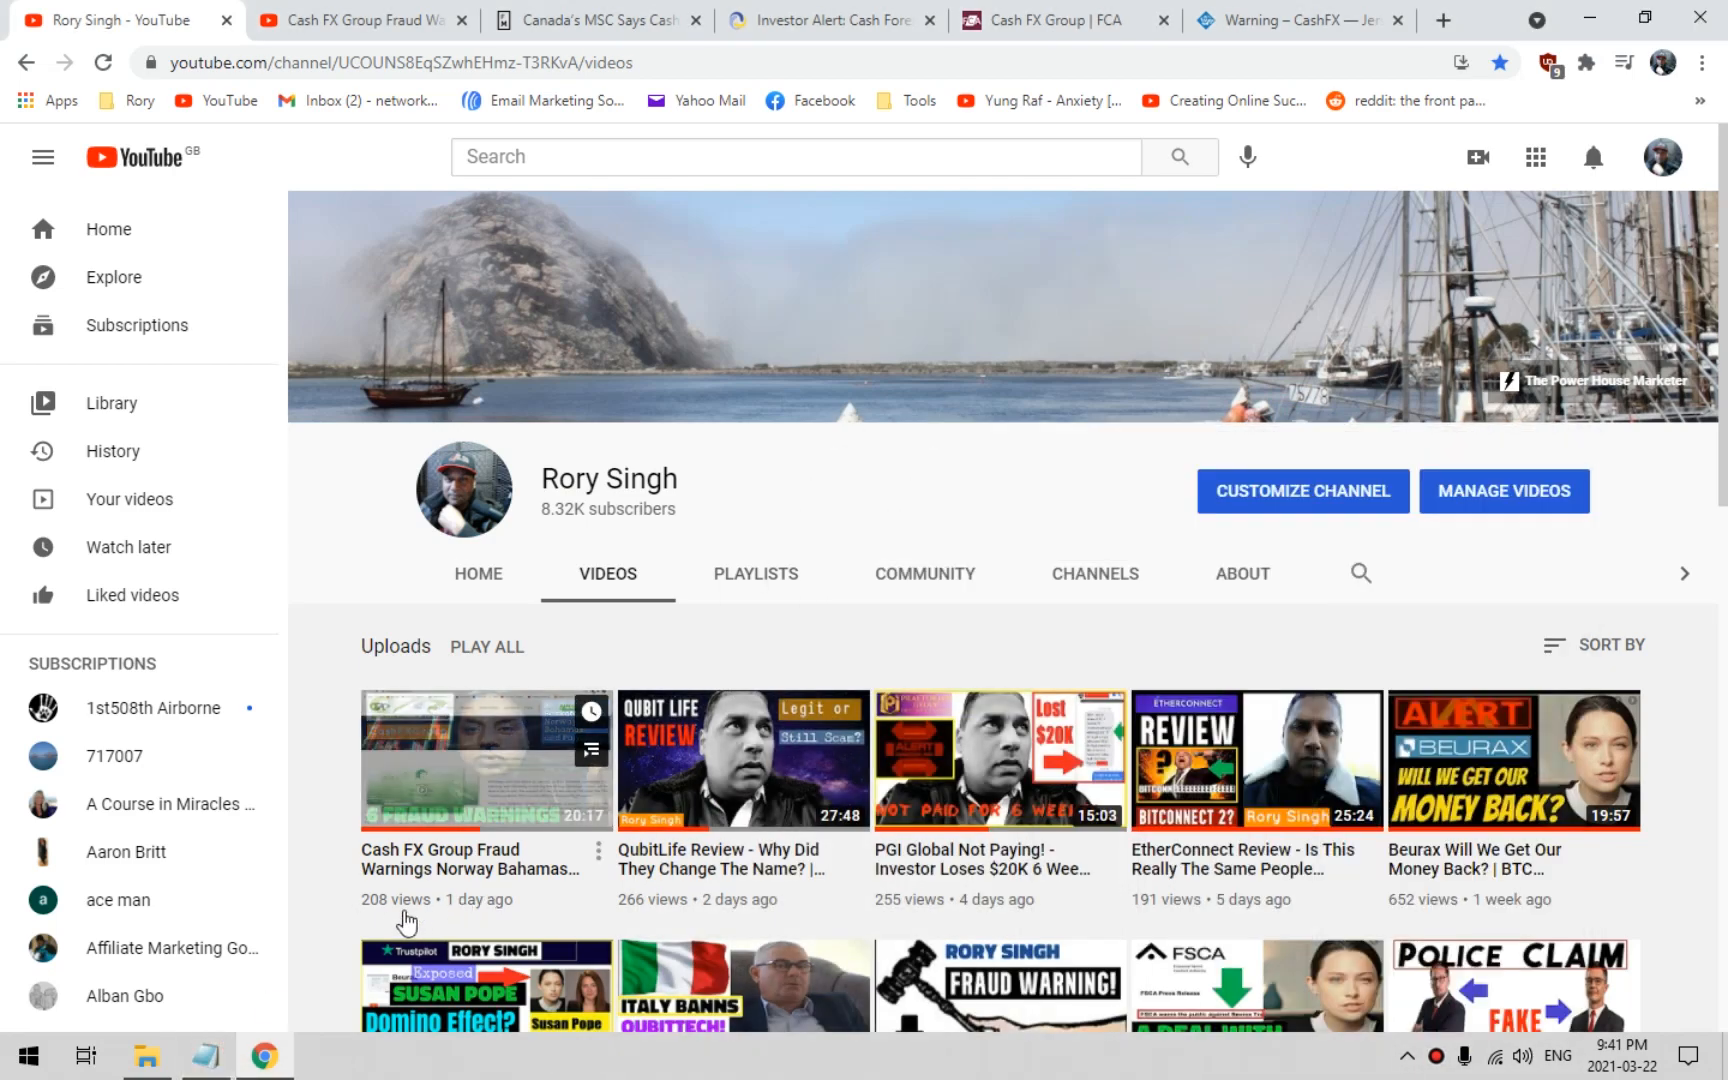
{"action": "left_click", "coordinate": [484, 760]}
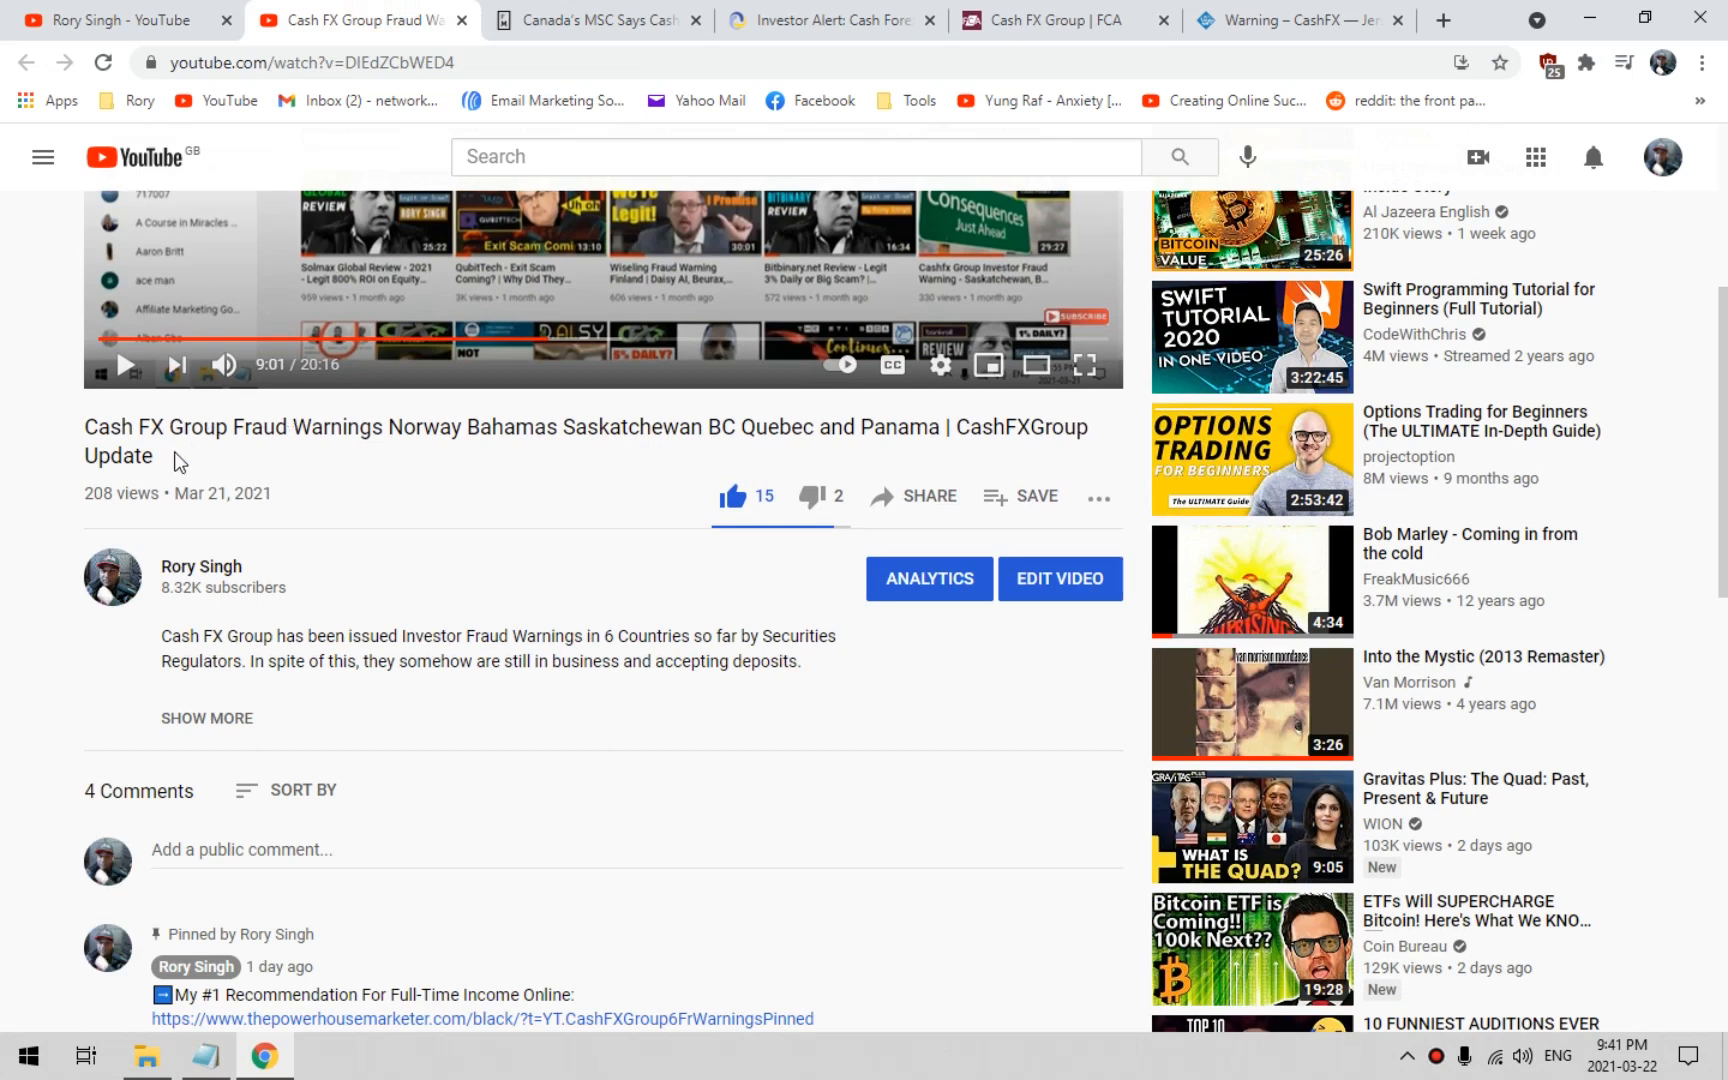
{"action": "scroll", "scroll_direction": "down", "scroll_amount": 3}
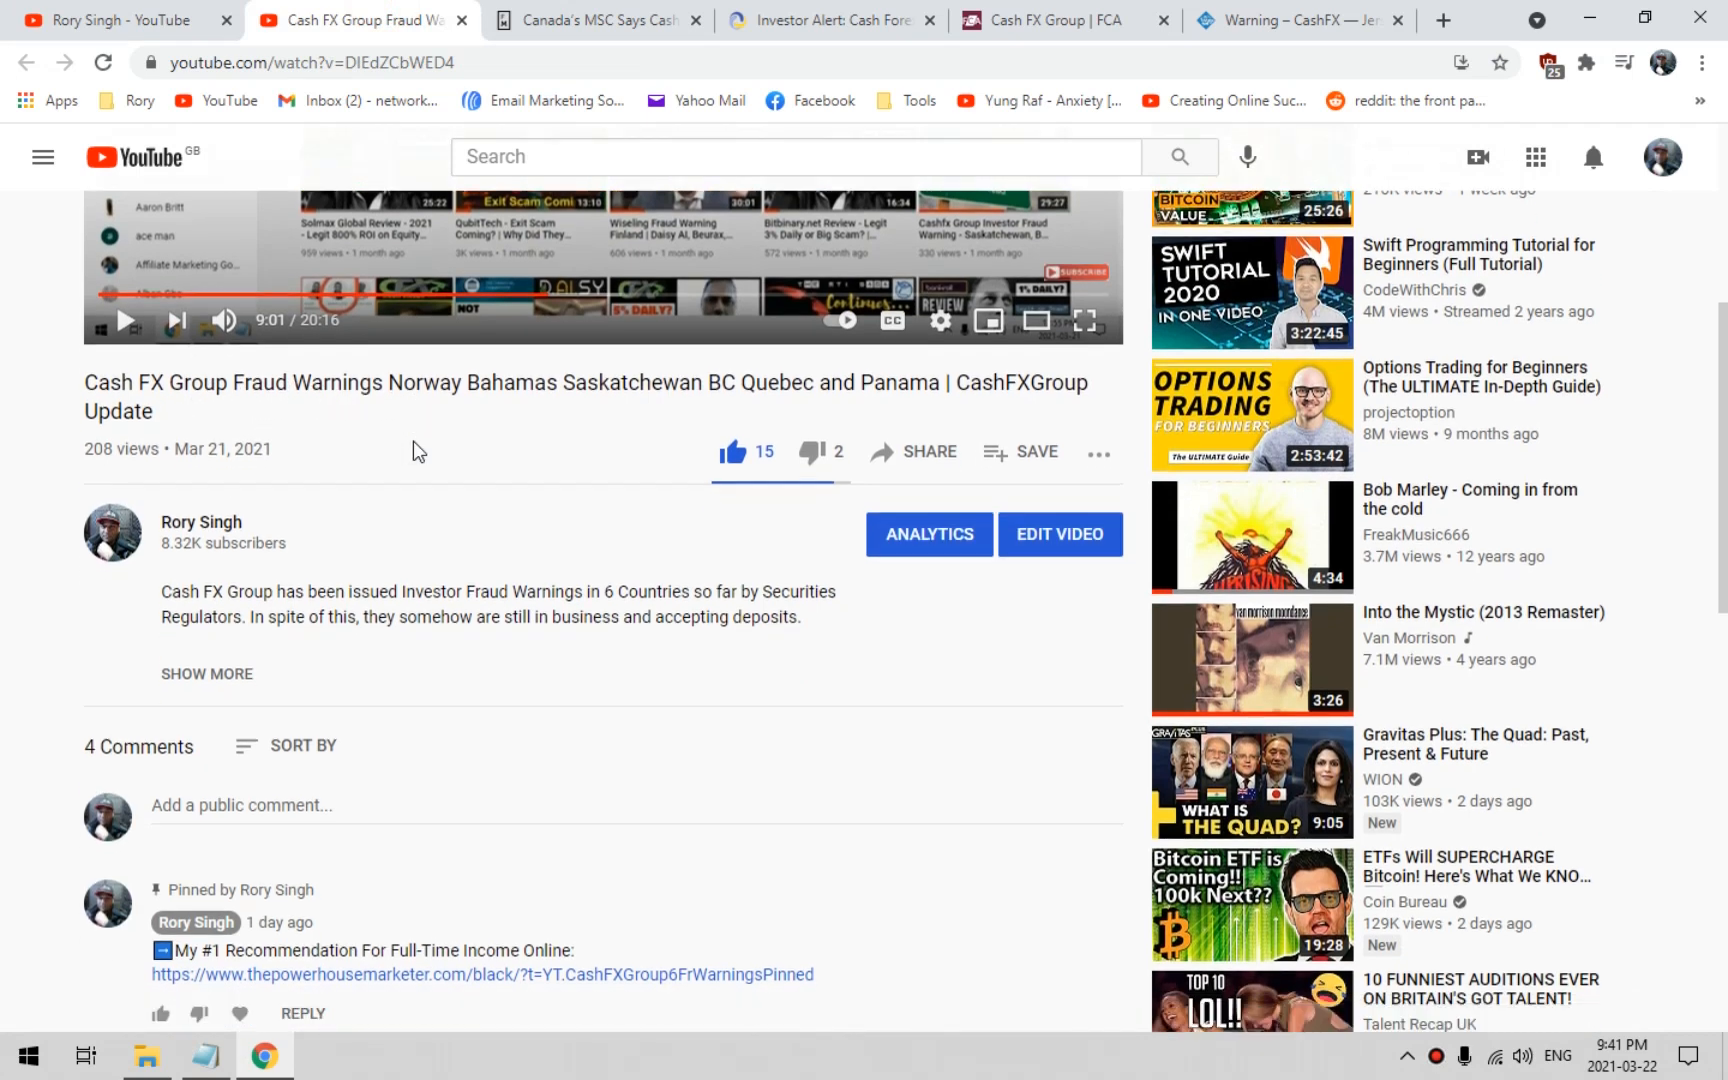
{"action": "scroll", "scroll_direction": "down", "scroll_amount": 3}
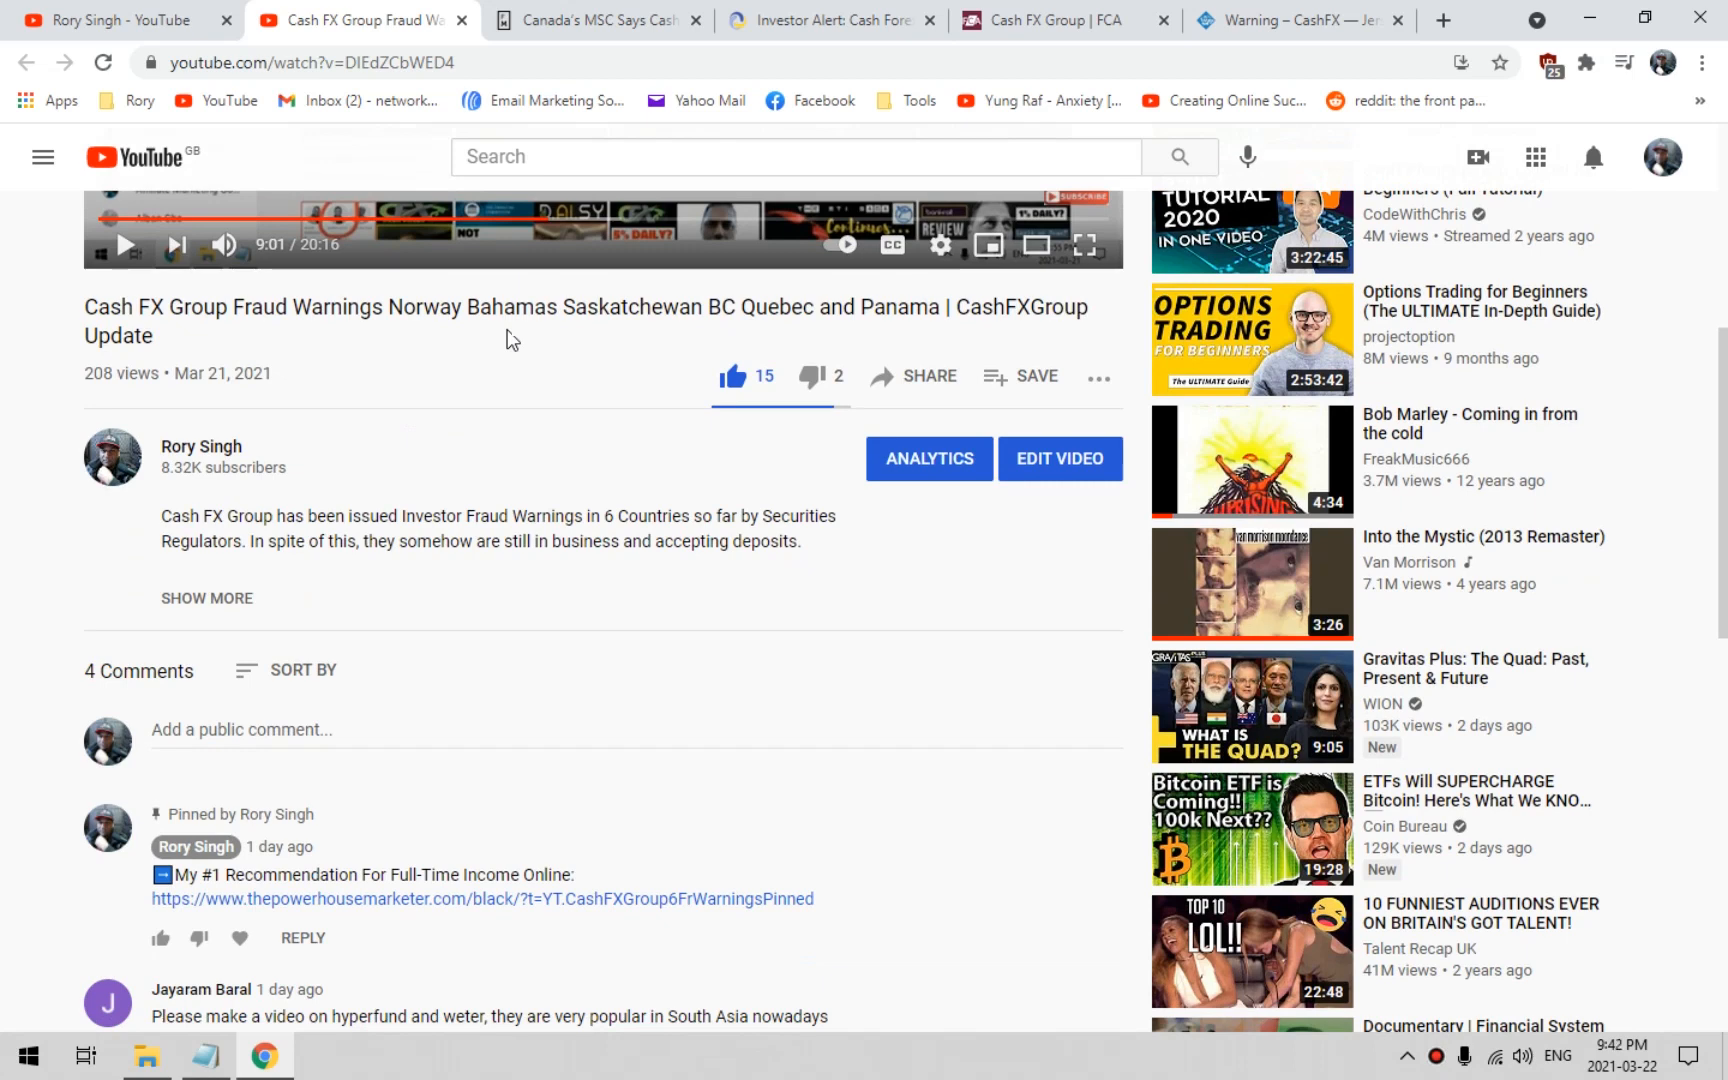
{"action": "mouse_move", "coordinate": [332, 342]}
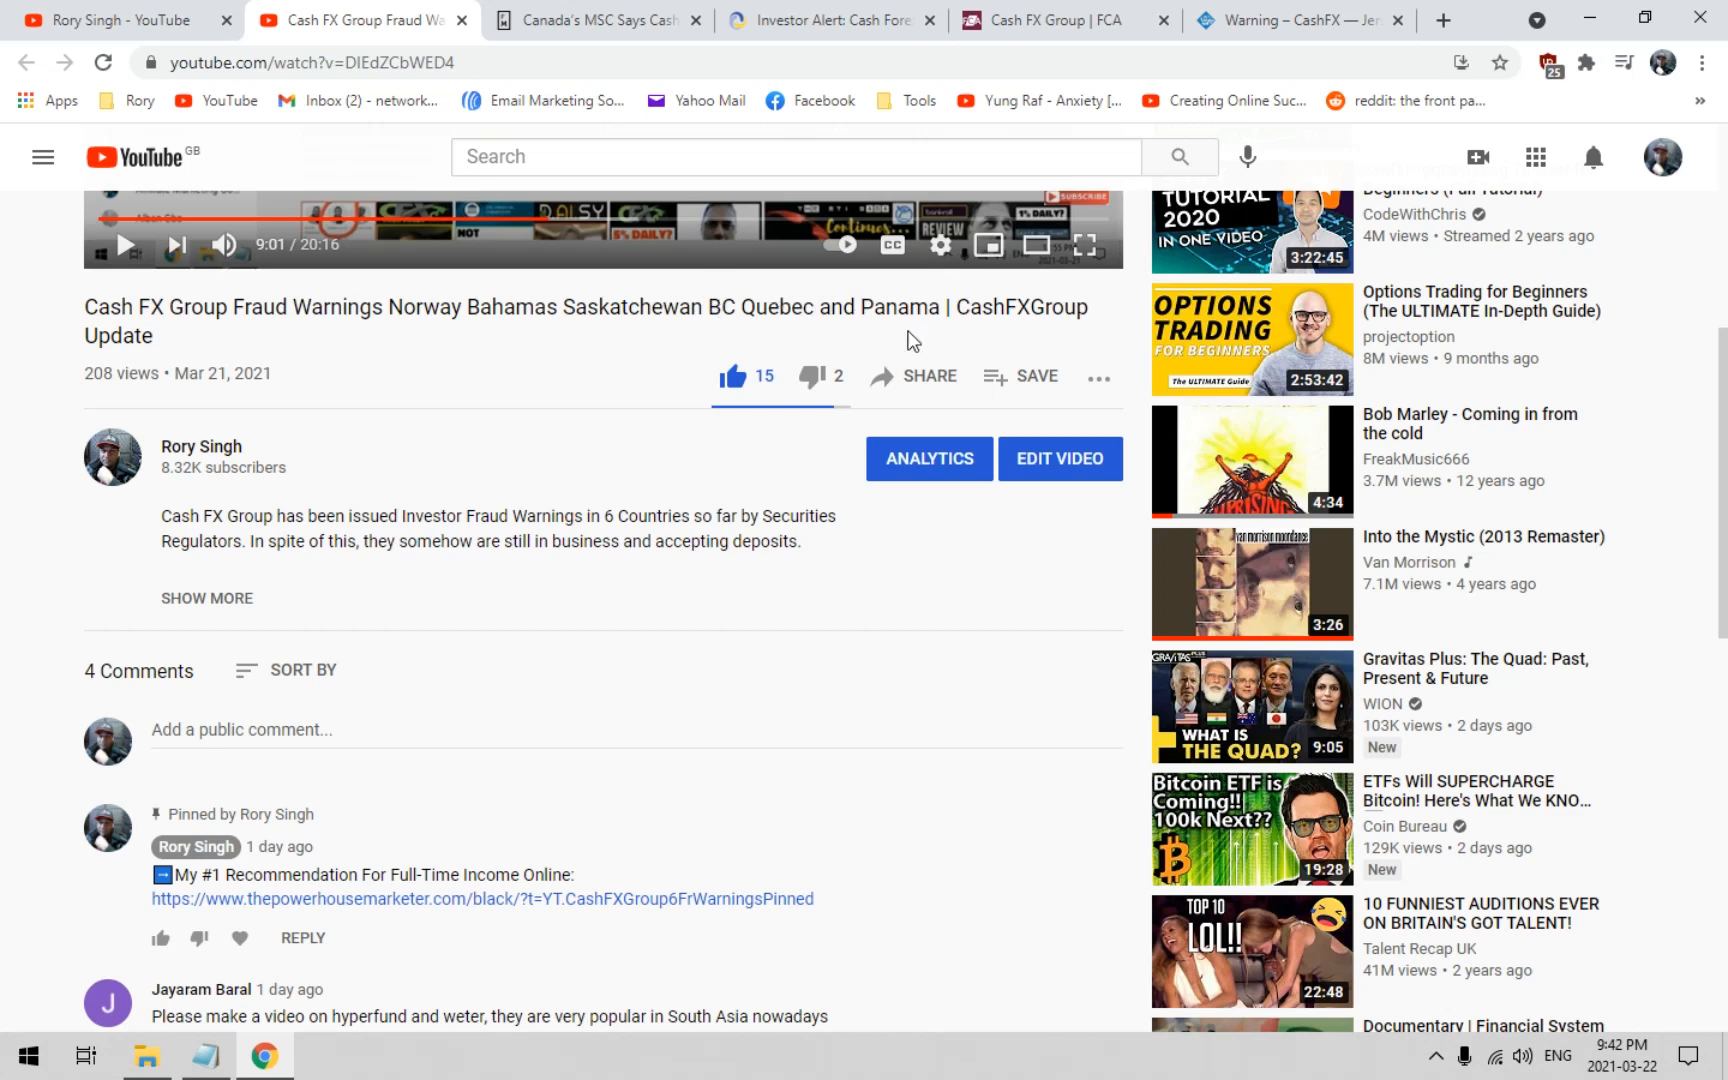
{"action": "mouse_move", "coordinate": [402, 360]}
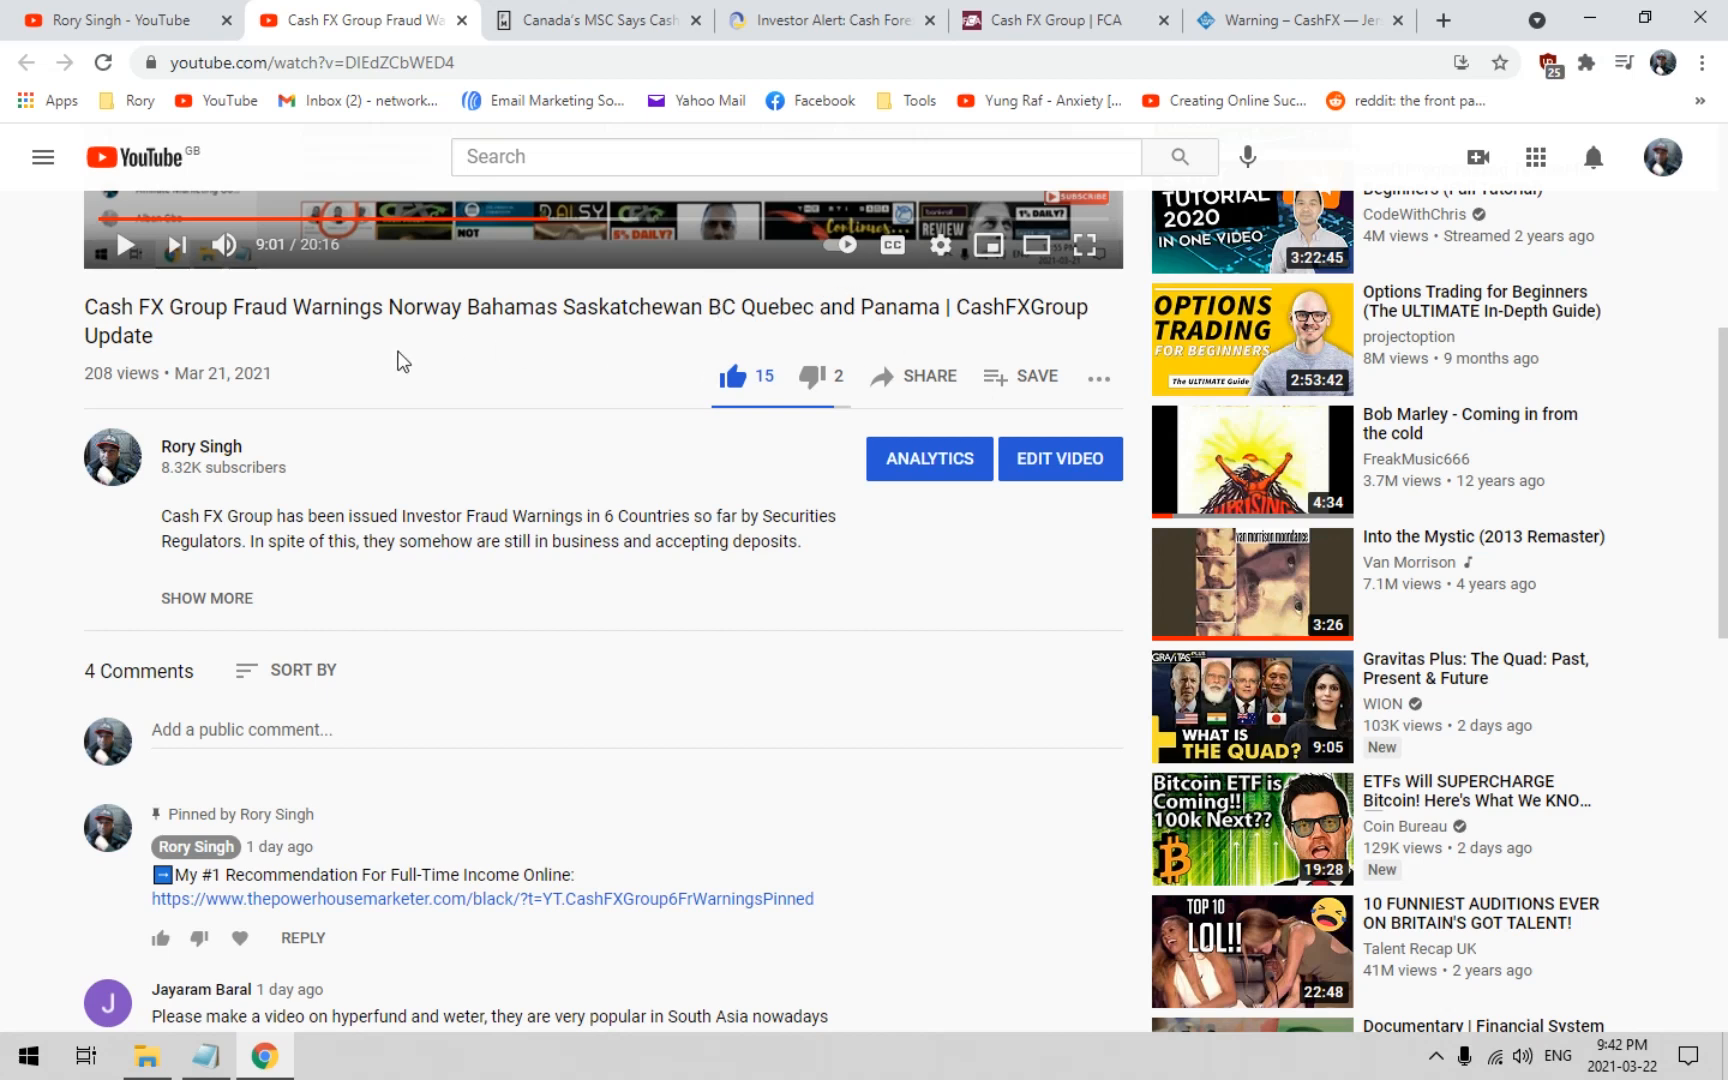
Expand the viewer comment listing all 14 fraud-warning countries via 'Read more'
{"action": "scroll", "scroll_direction": "down", "scroll_amount": 3}
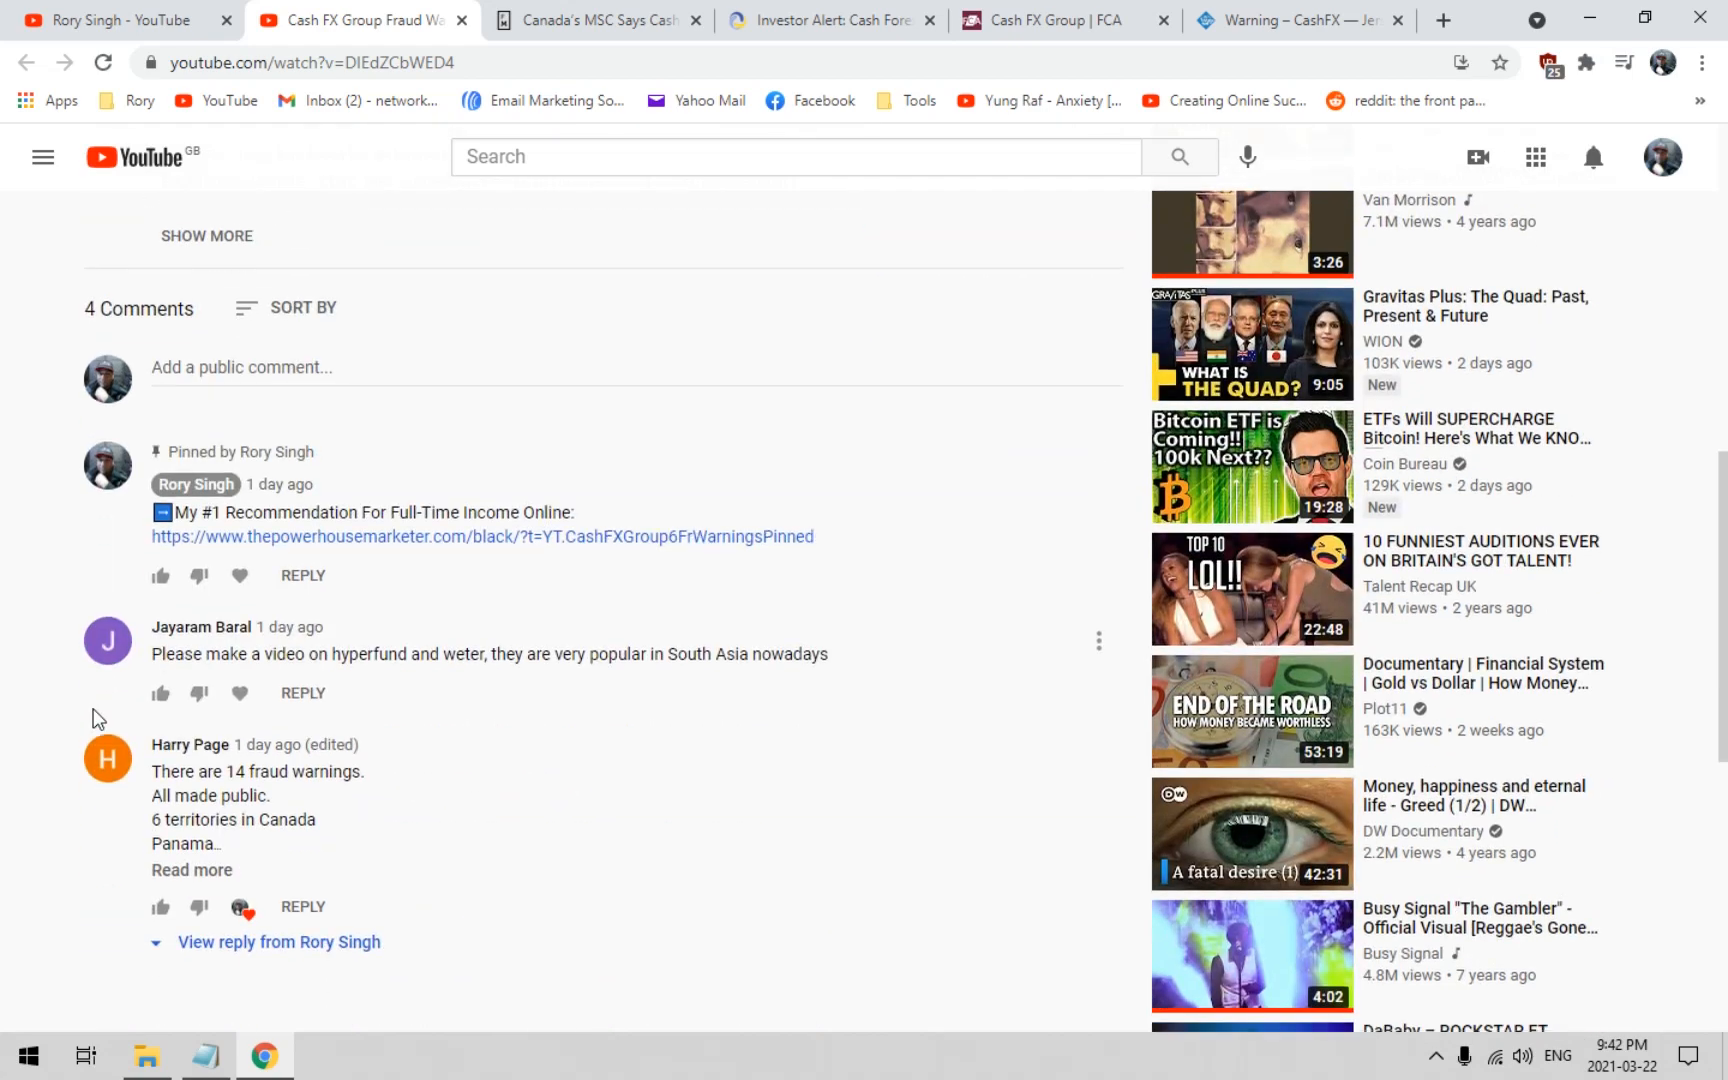
{"action": "scroll", "scroll_direction": "down", "scroll_amount": 3}
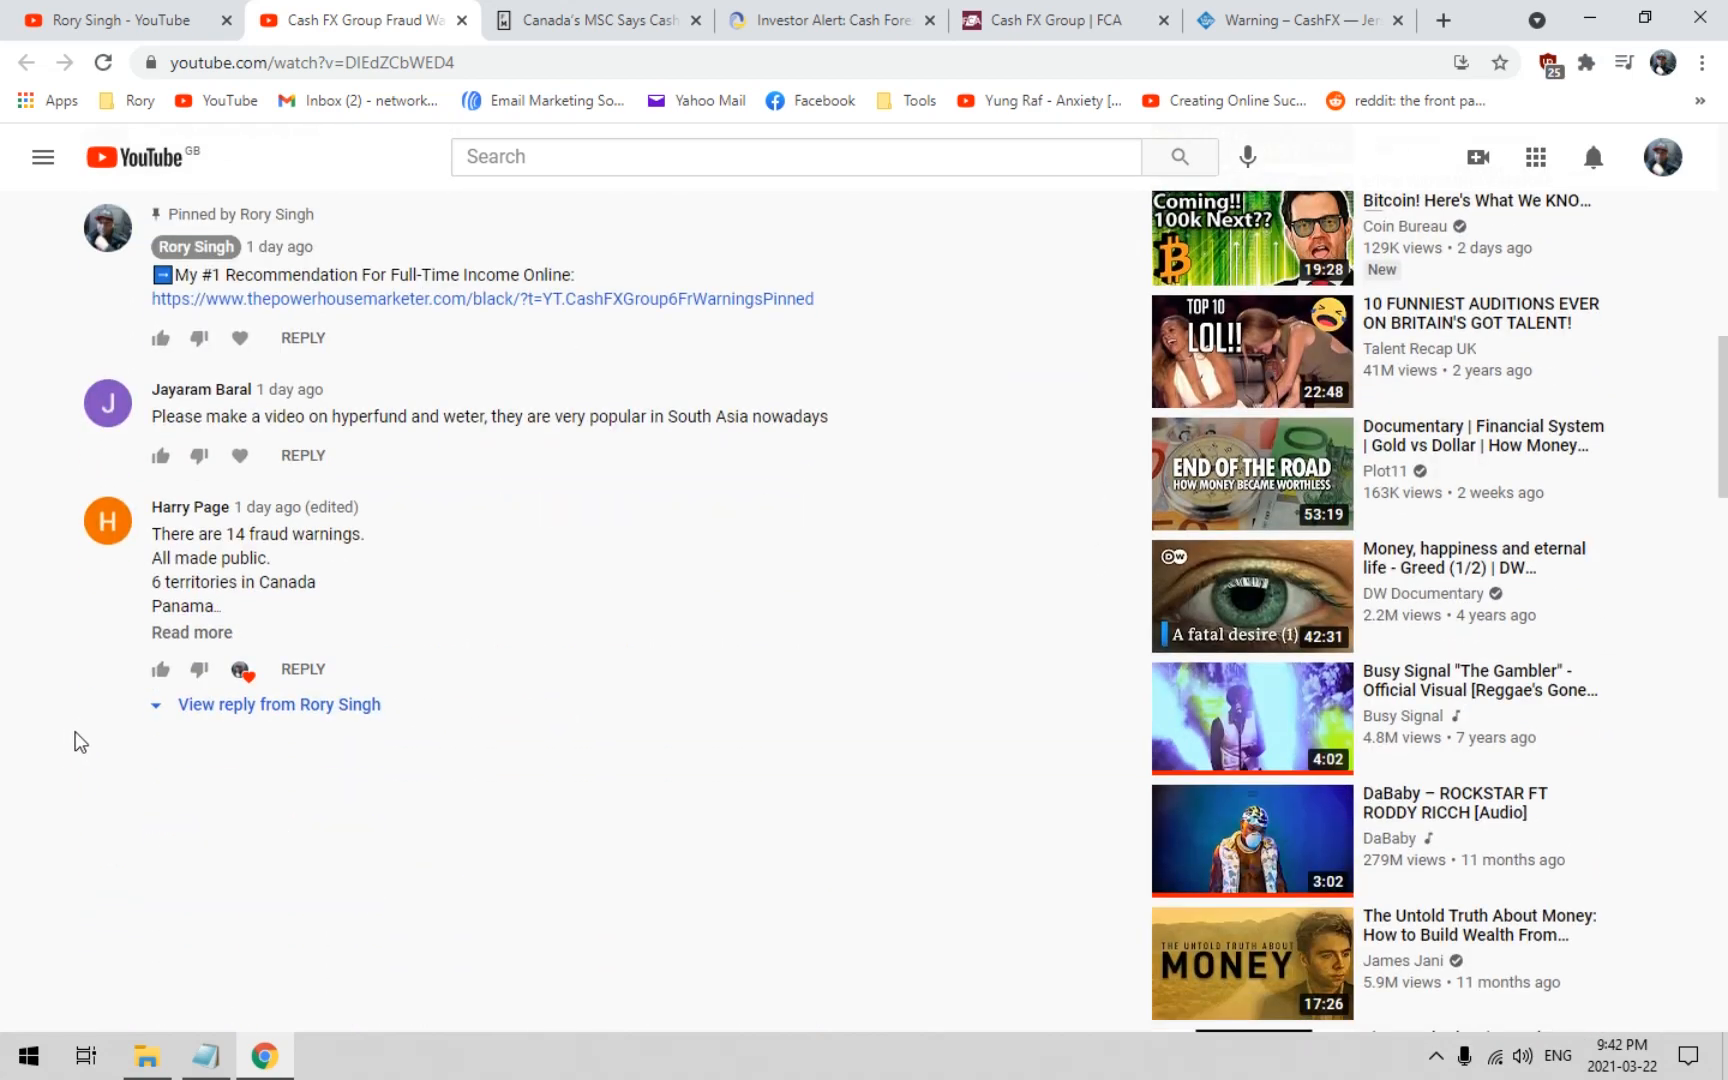
{"action": "mouse_move", "coordinate": [242, 706]}
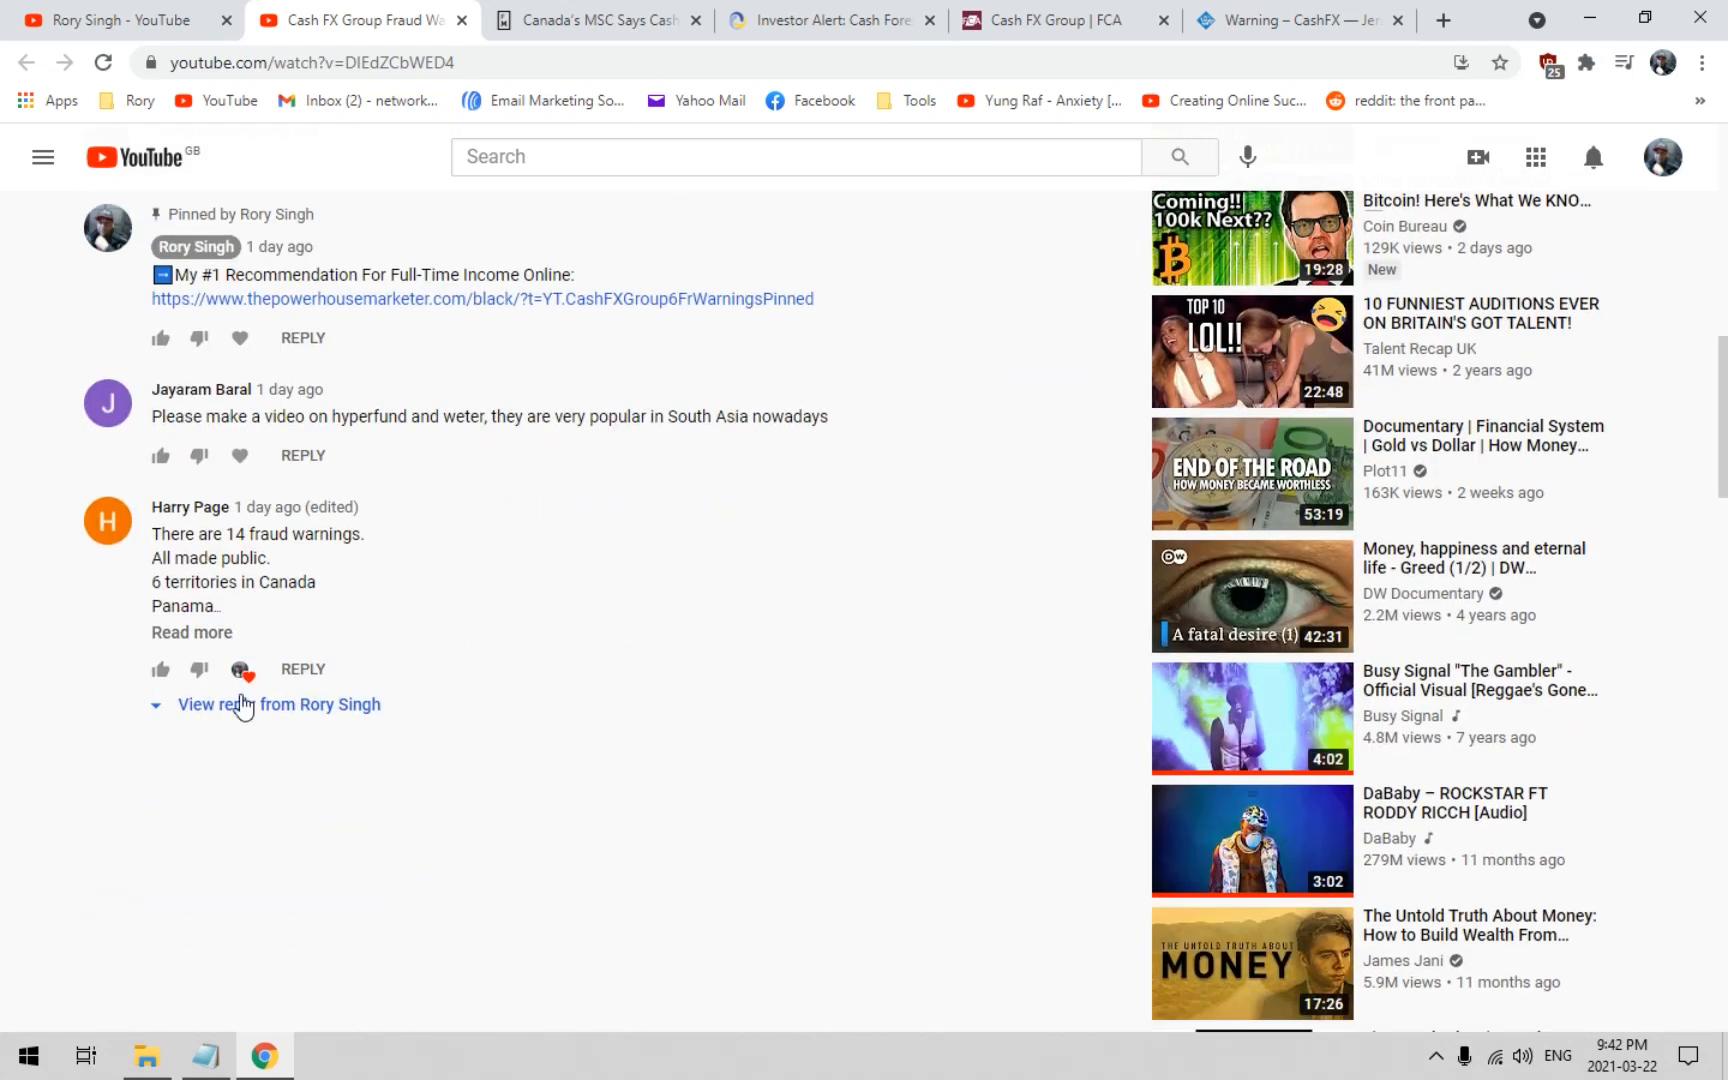
{"action": "left_click", "coordinate": [190, 632]}
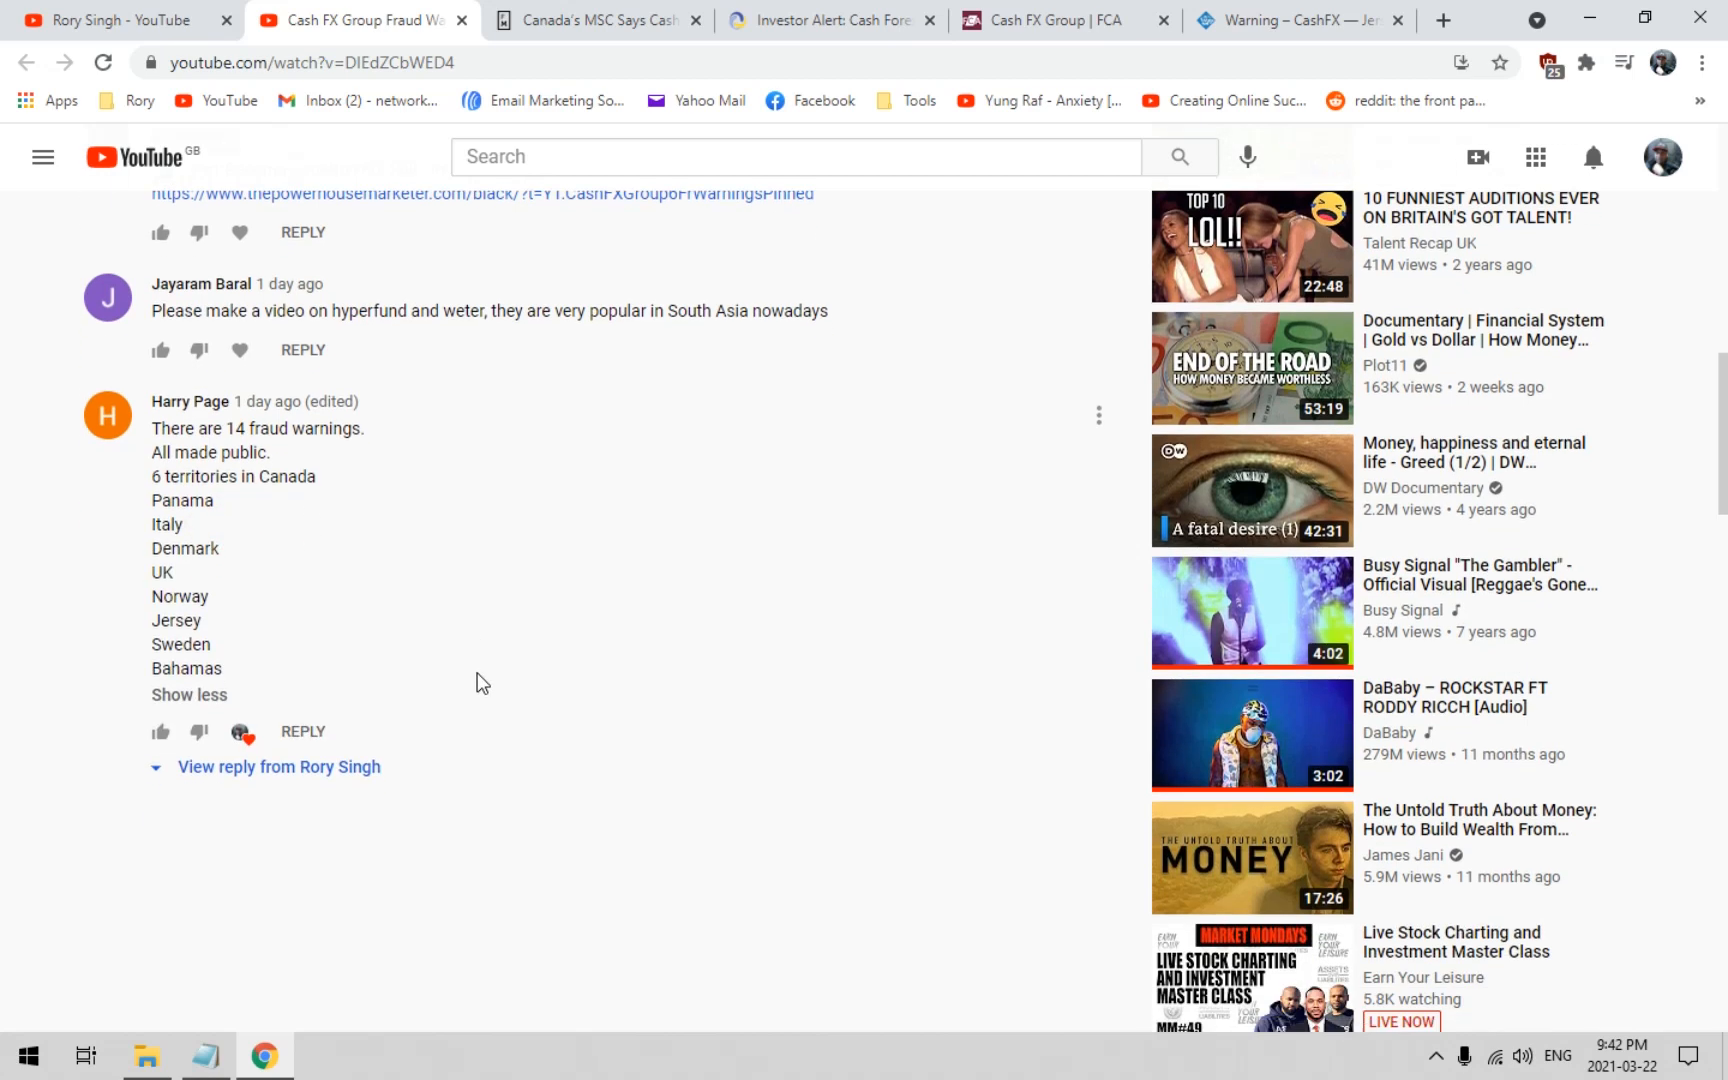
{"action": "scroll", "scroll_direction": "down", "scroll_amount": 3}
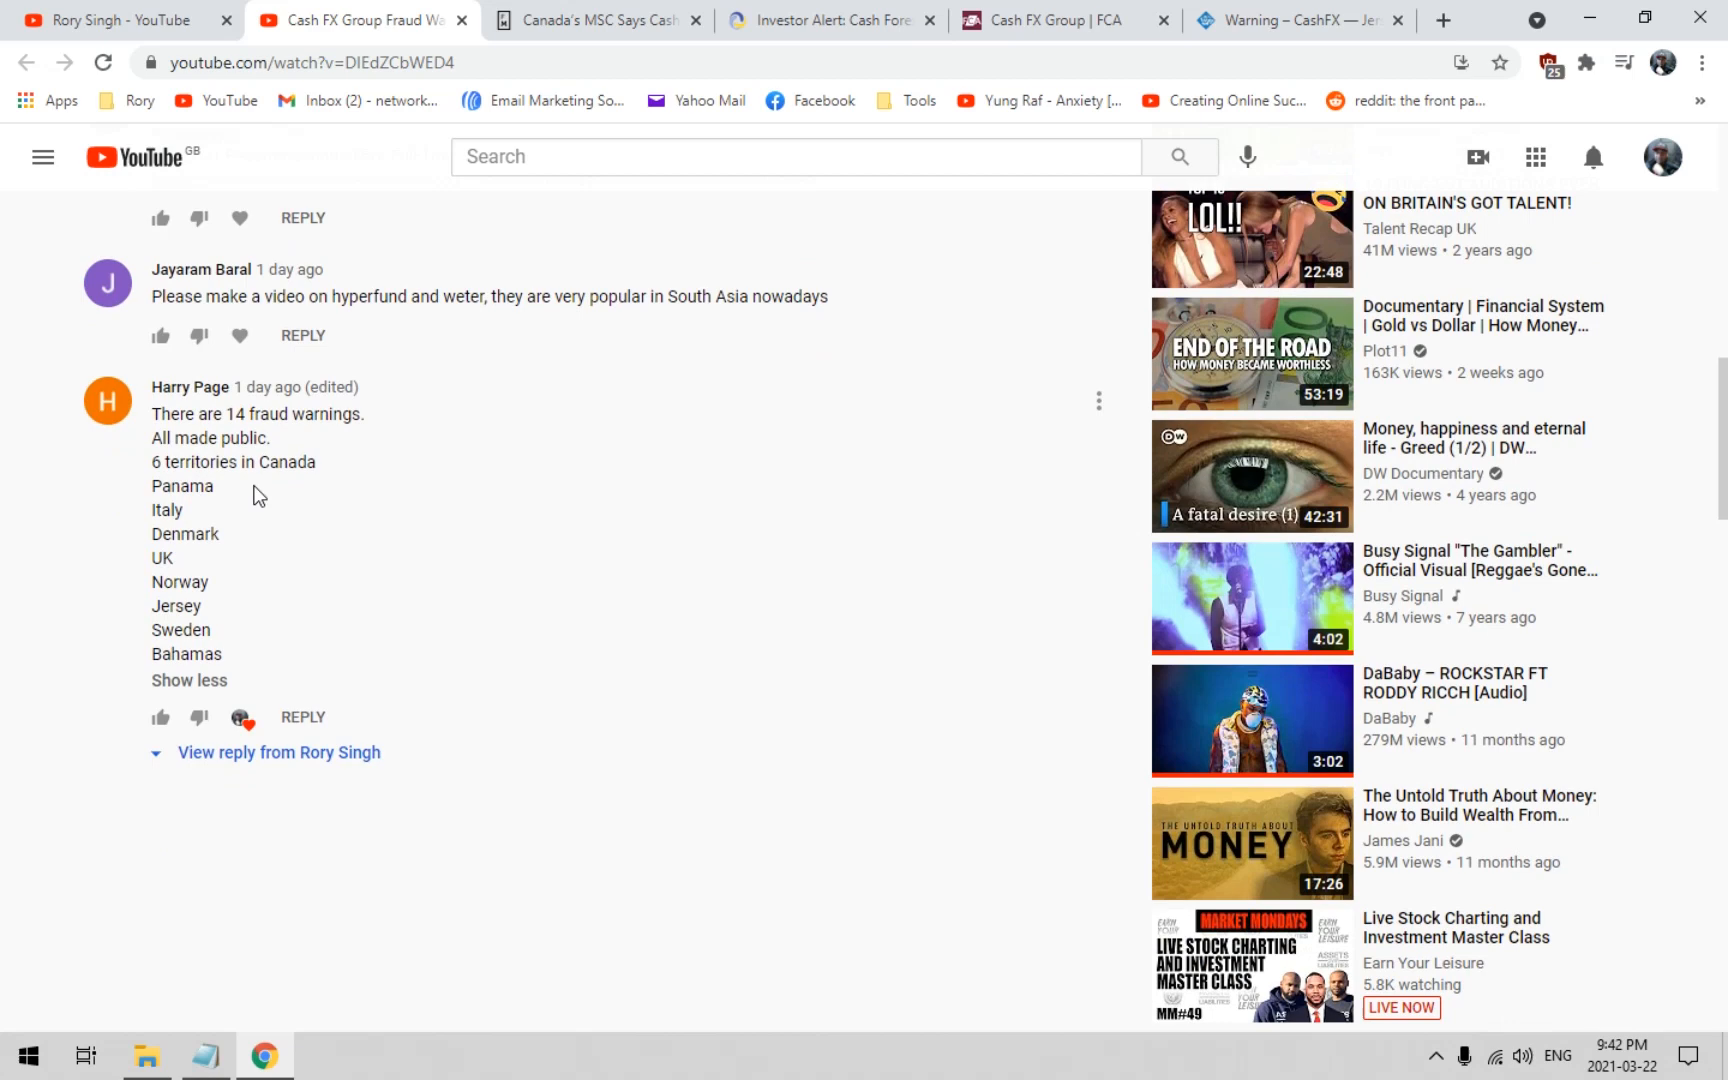
Bring the Notepad jurisdiction note to the front and highlight its 'UK' entry
{"action": "left_click", "coordinate": [204, 1056]}
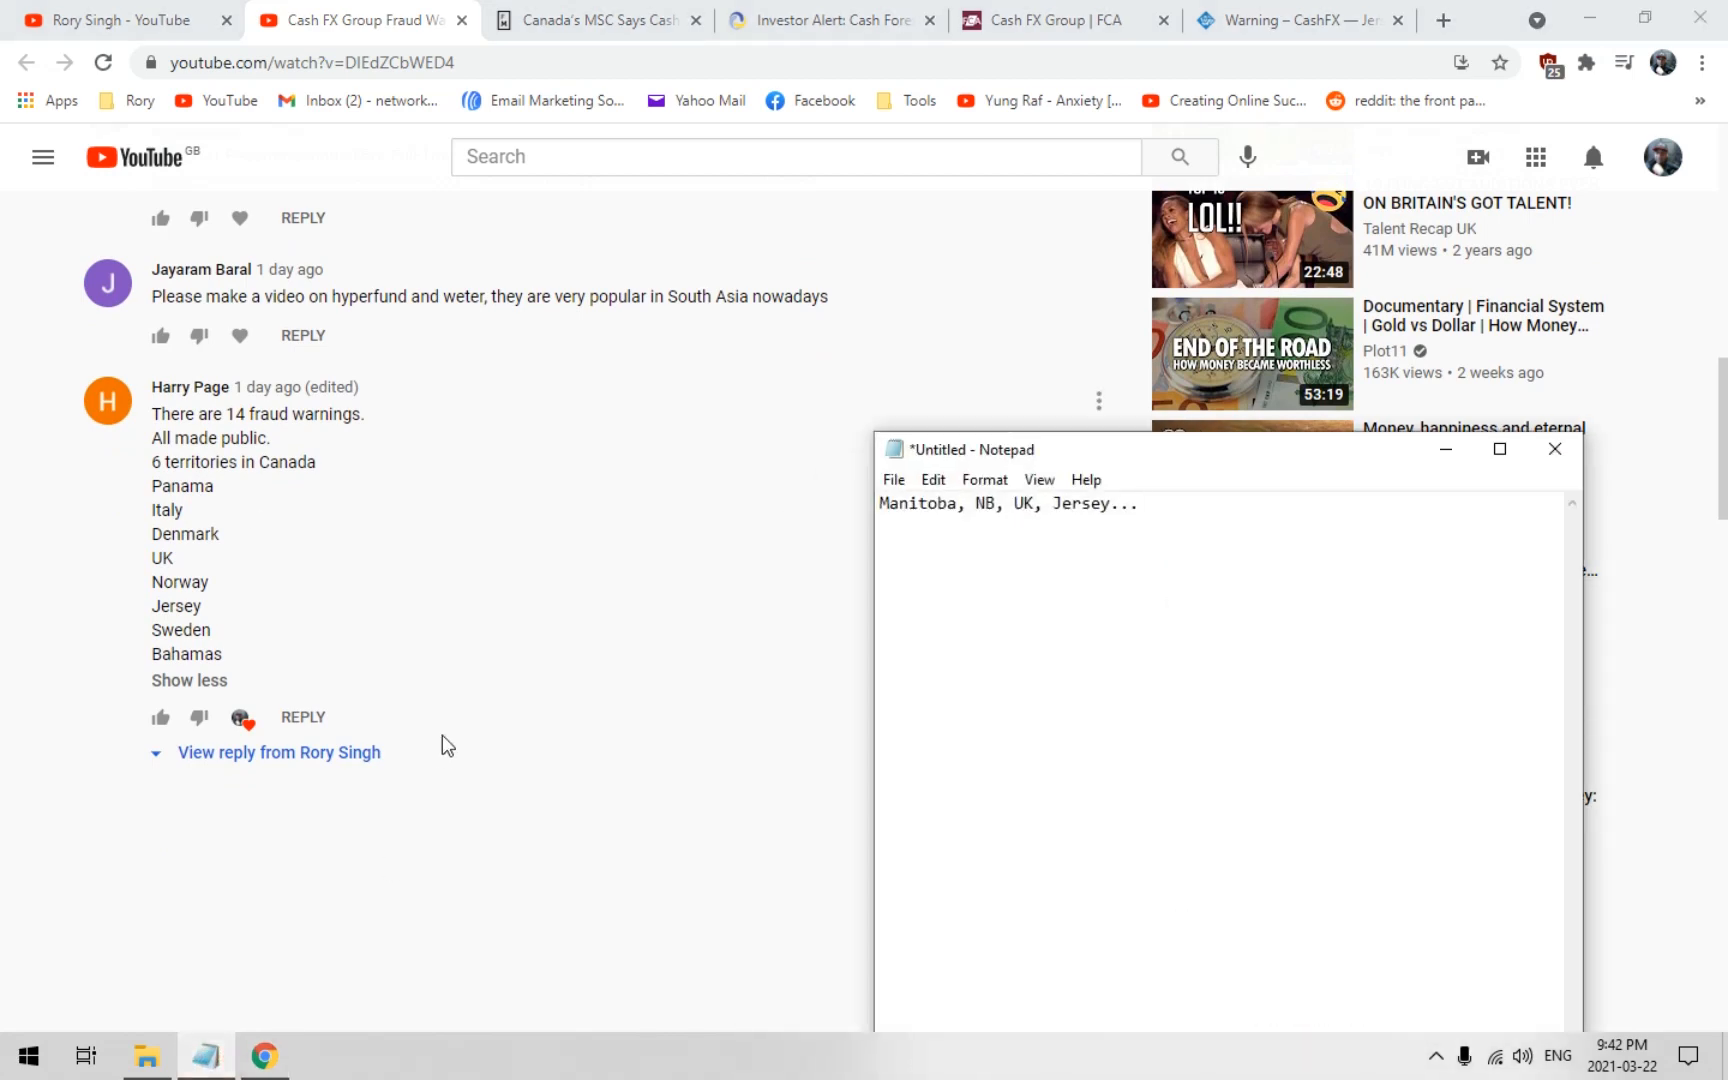
{"action": "scroll", "scroll_direction": "up", "scroll_amount": 3}
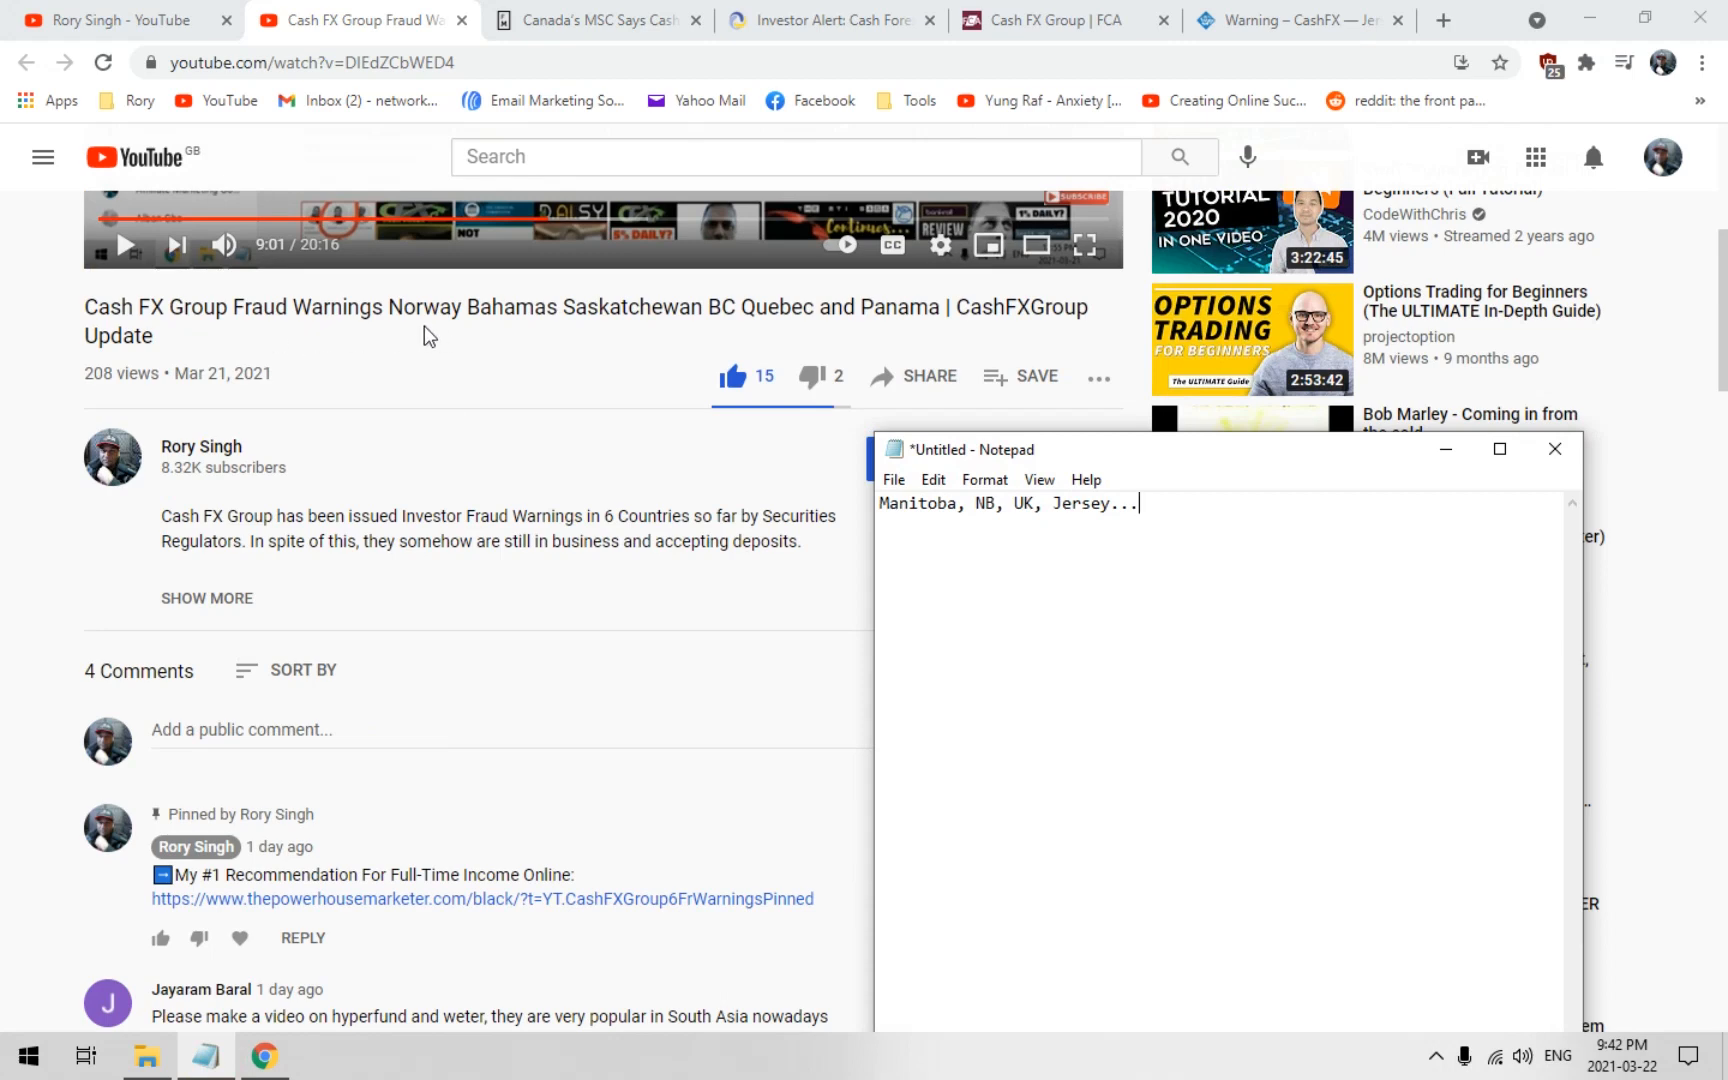
{"action": "mouse_move", "coordinate": [622, 332]}
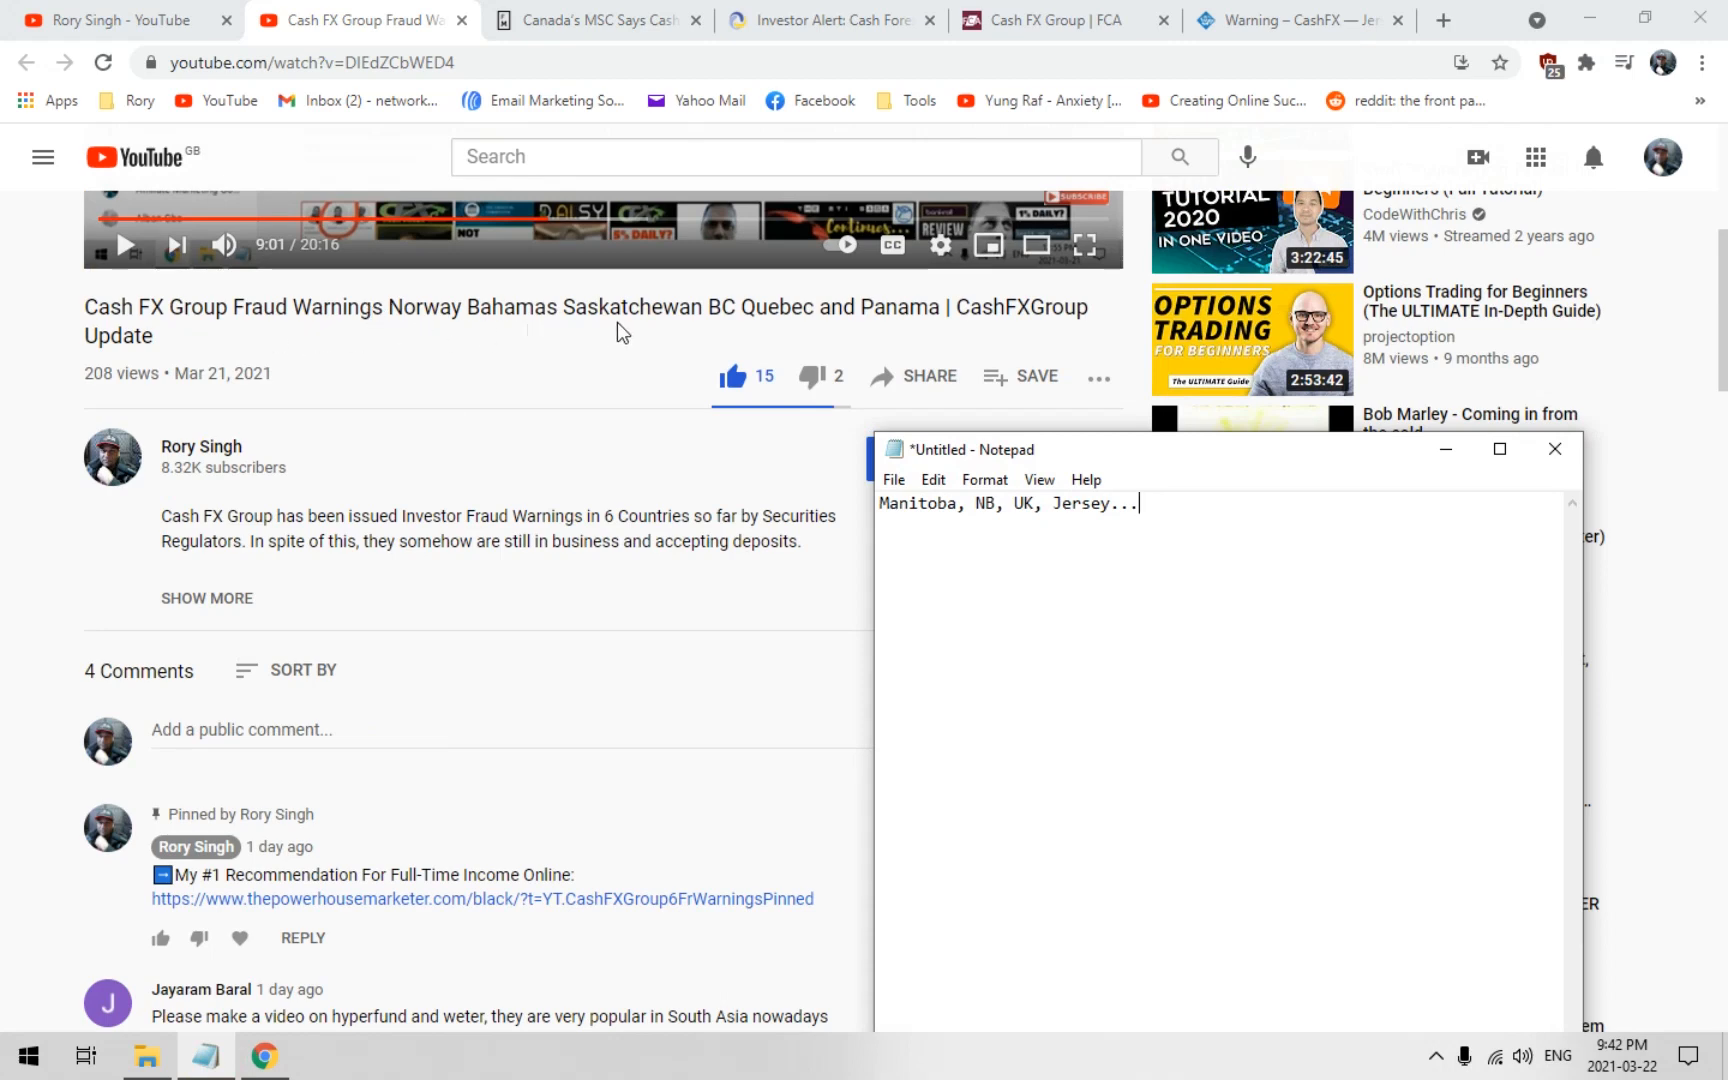
{"action": "mouse_move", "coordinate": [732, 332]}
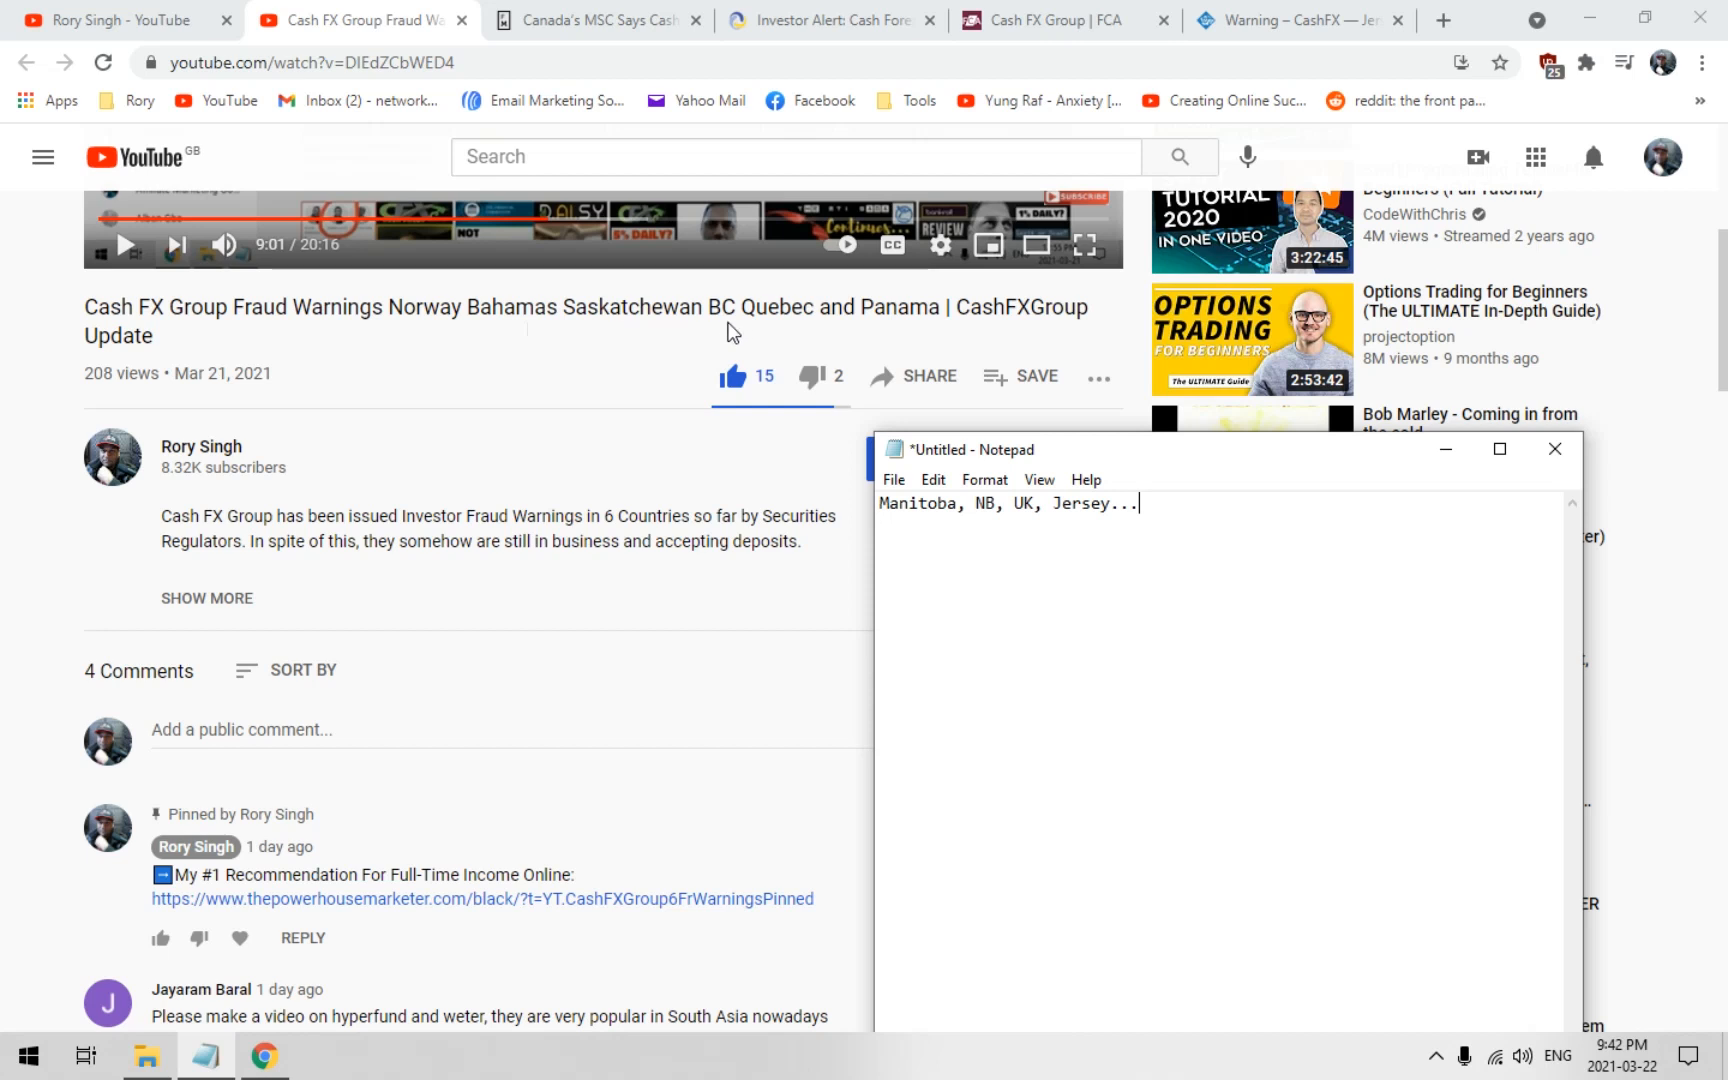
{"action": "mouse_move", "coordinate": [948, 528]}
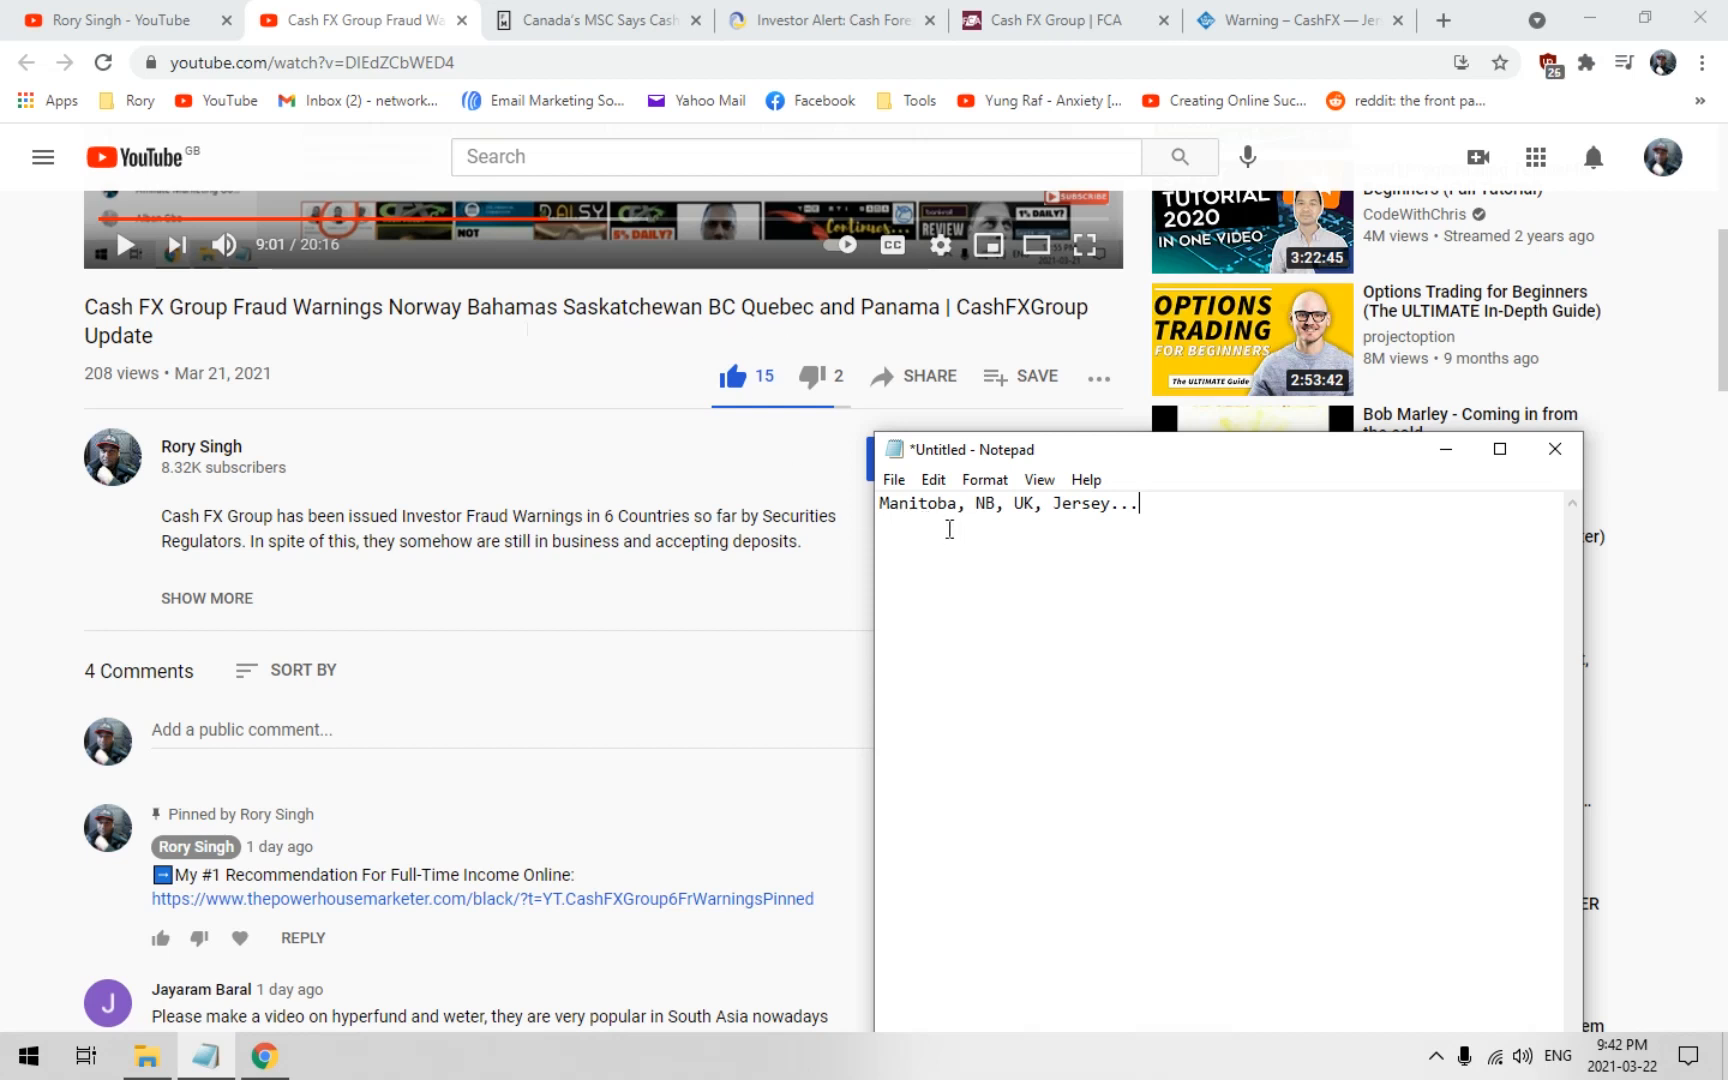
{"action": "mouse_move", "coordinate": [980, 526]}
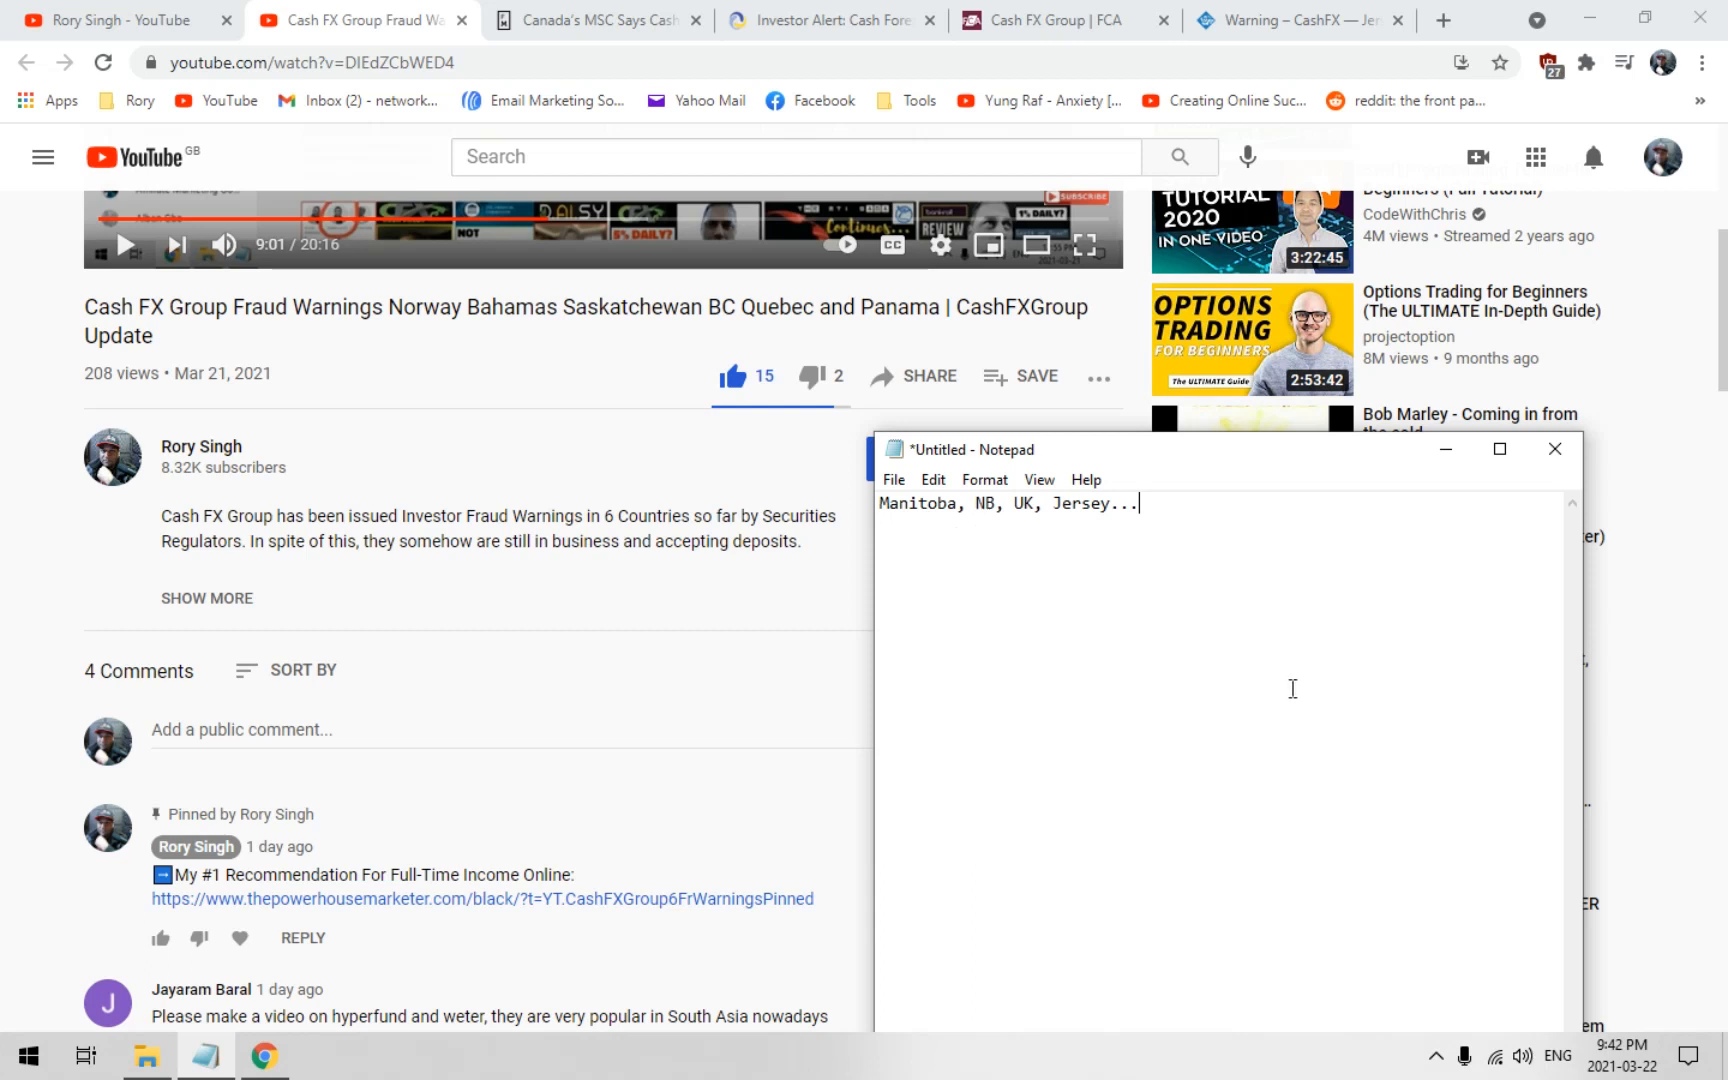
{"action": "mouse_move", "coordinate": [1278, 692]}
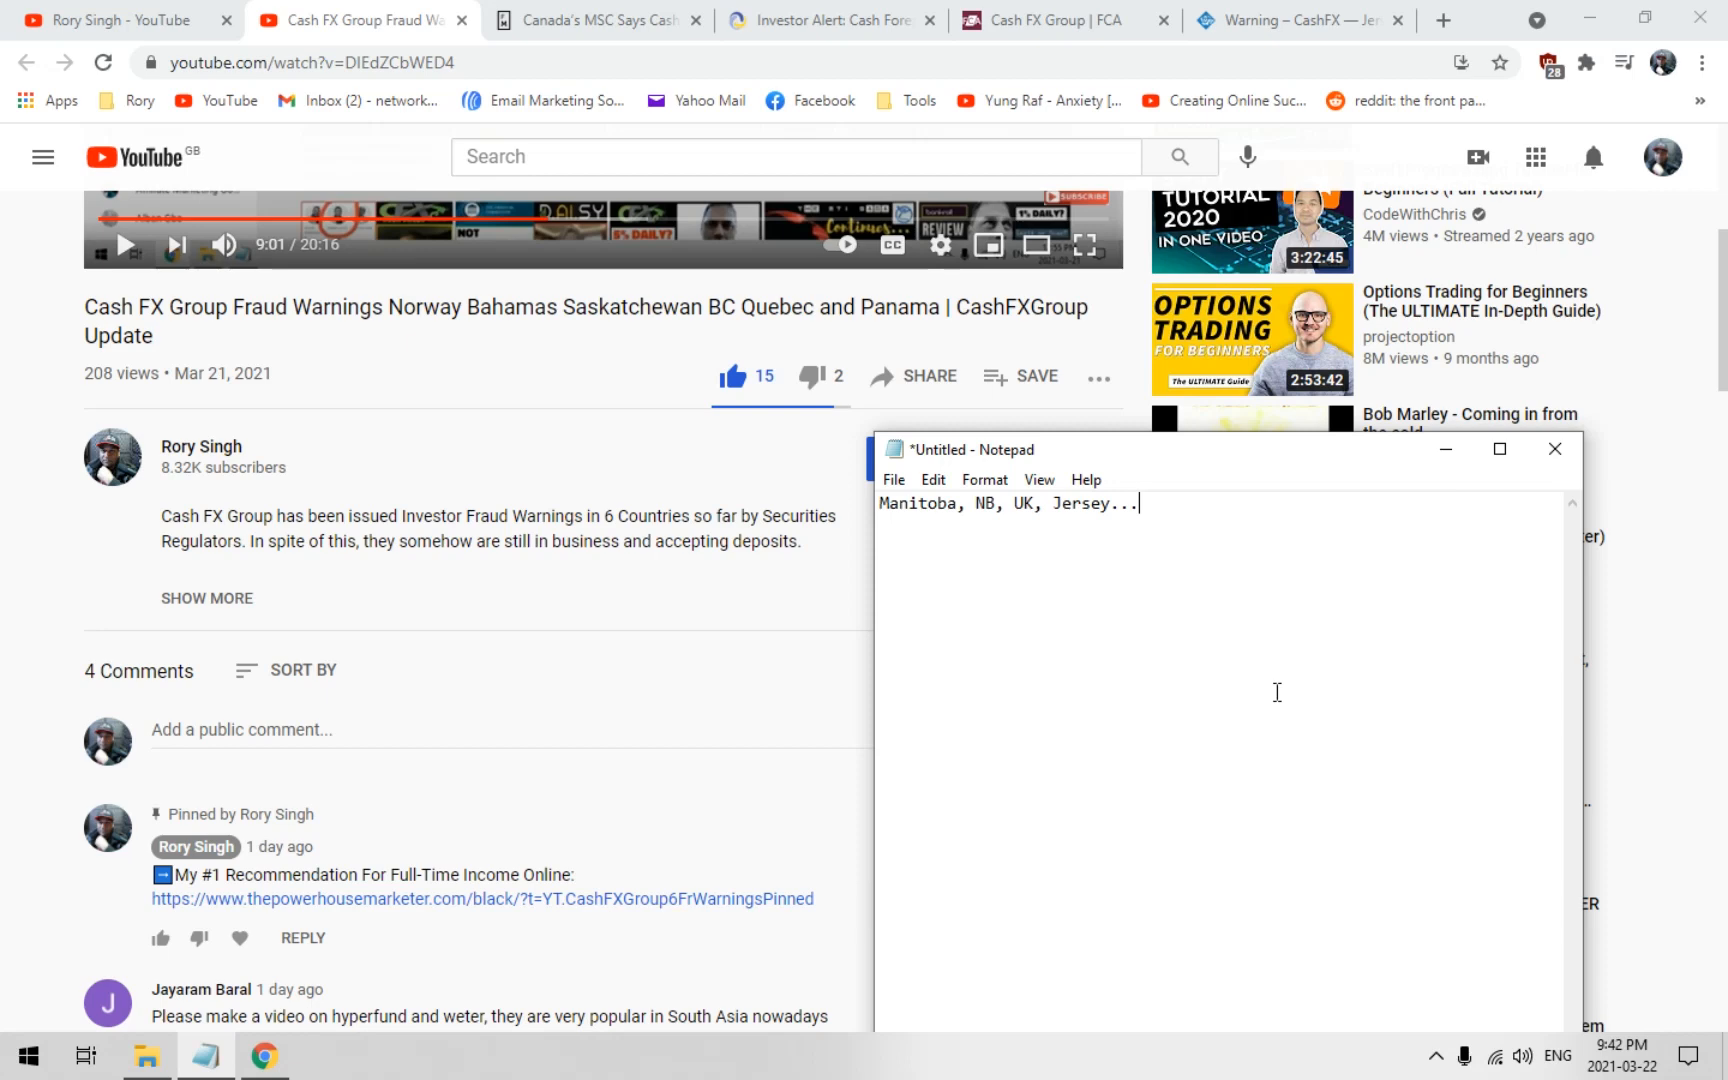
{"action": "mouse_move", "coordinate": [44, 812]}
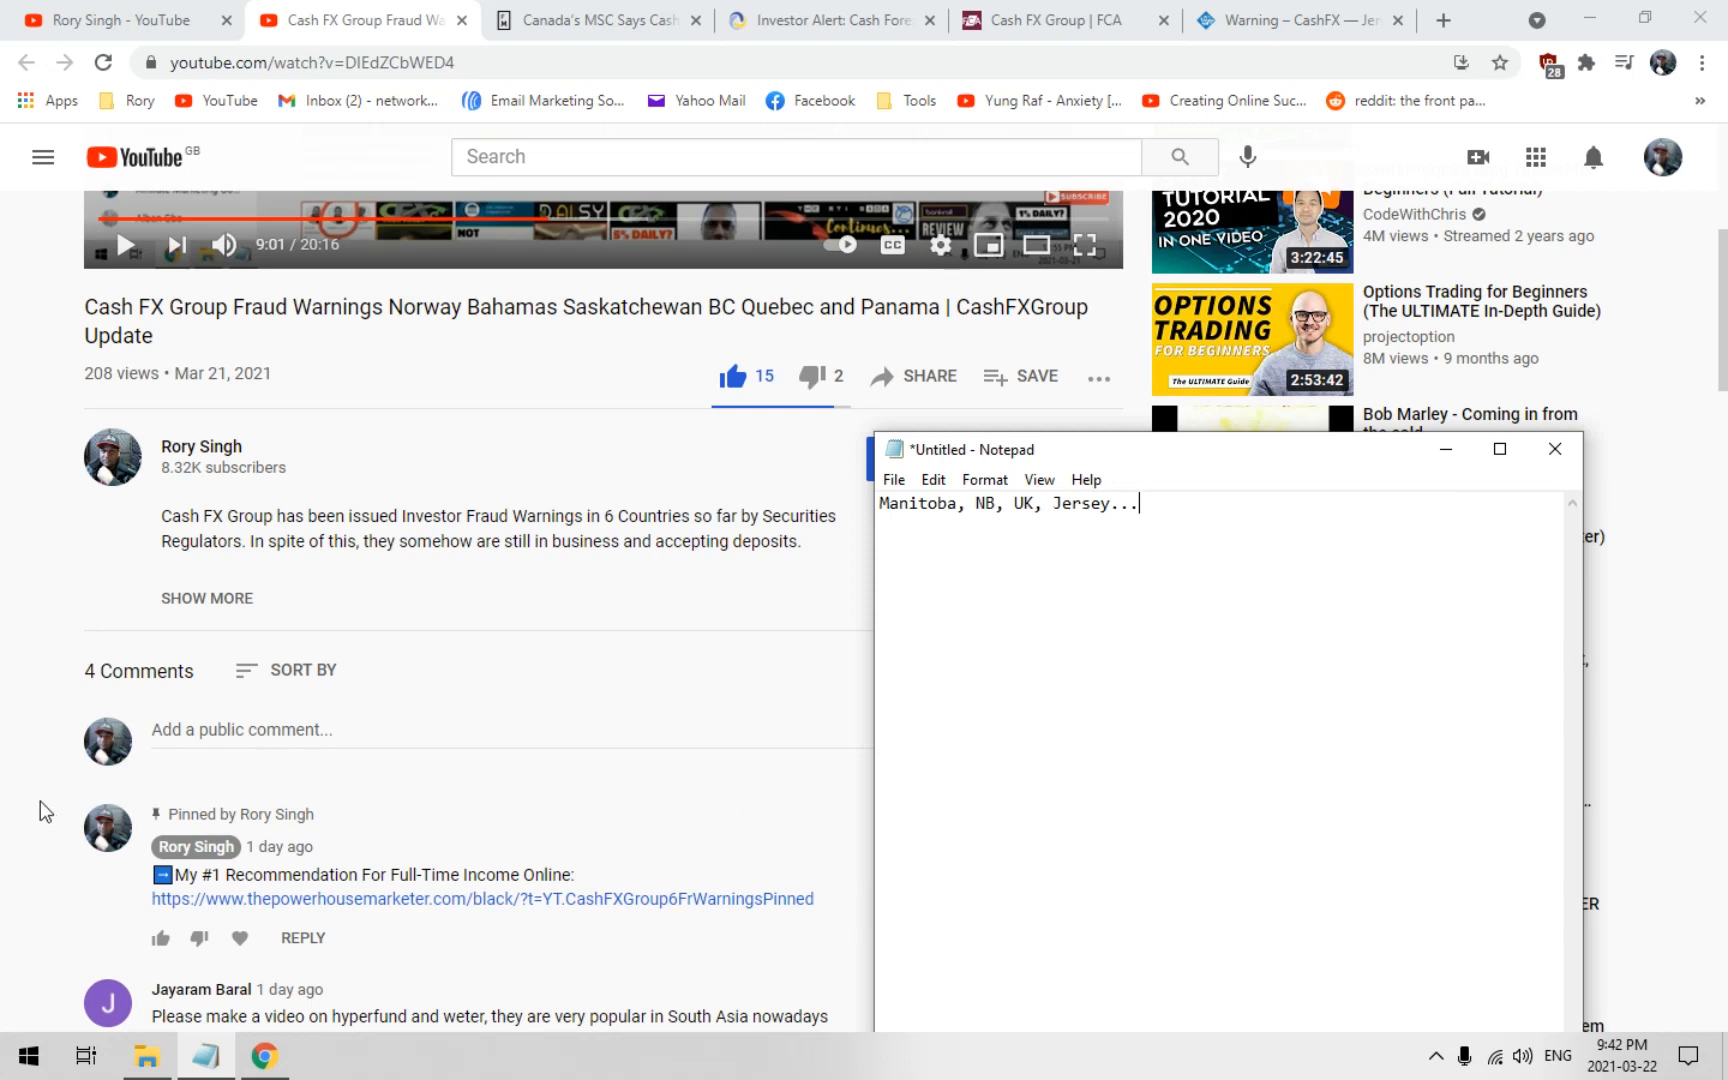
{"action": "scroll", "scroll_direction": "down", "scroll_amount": 3}
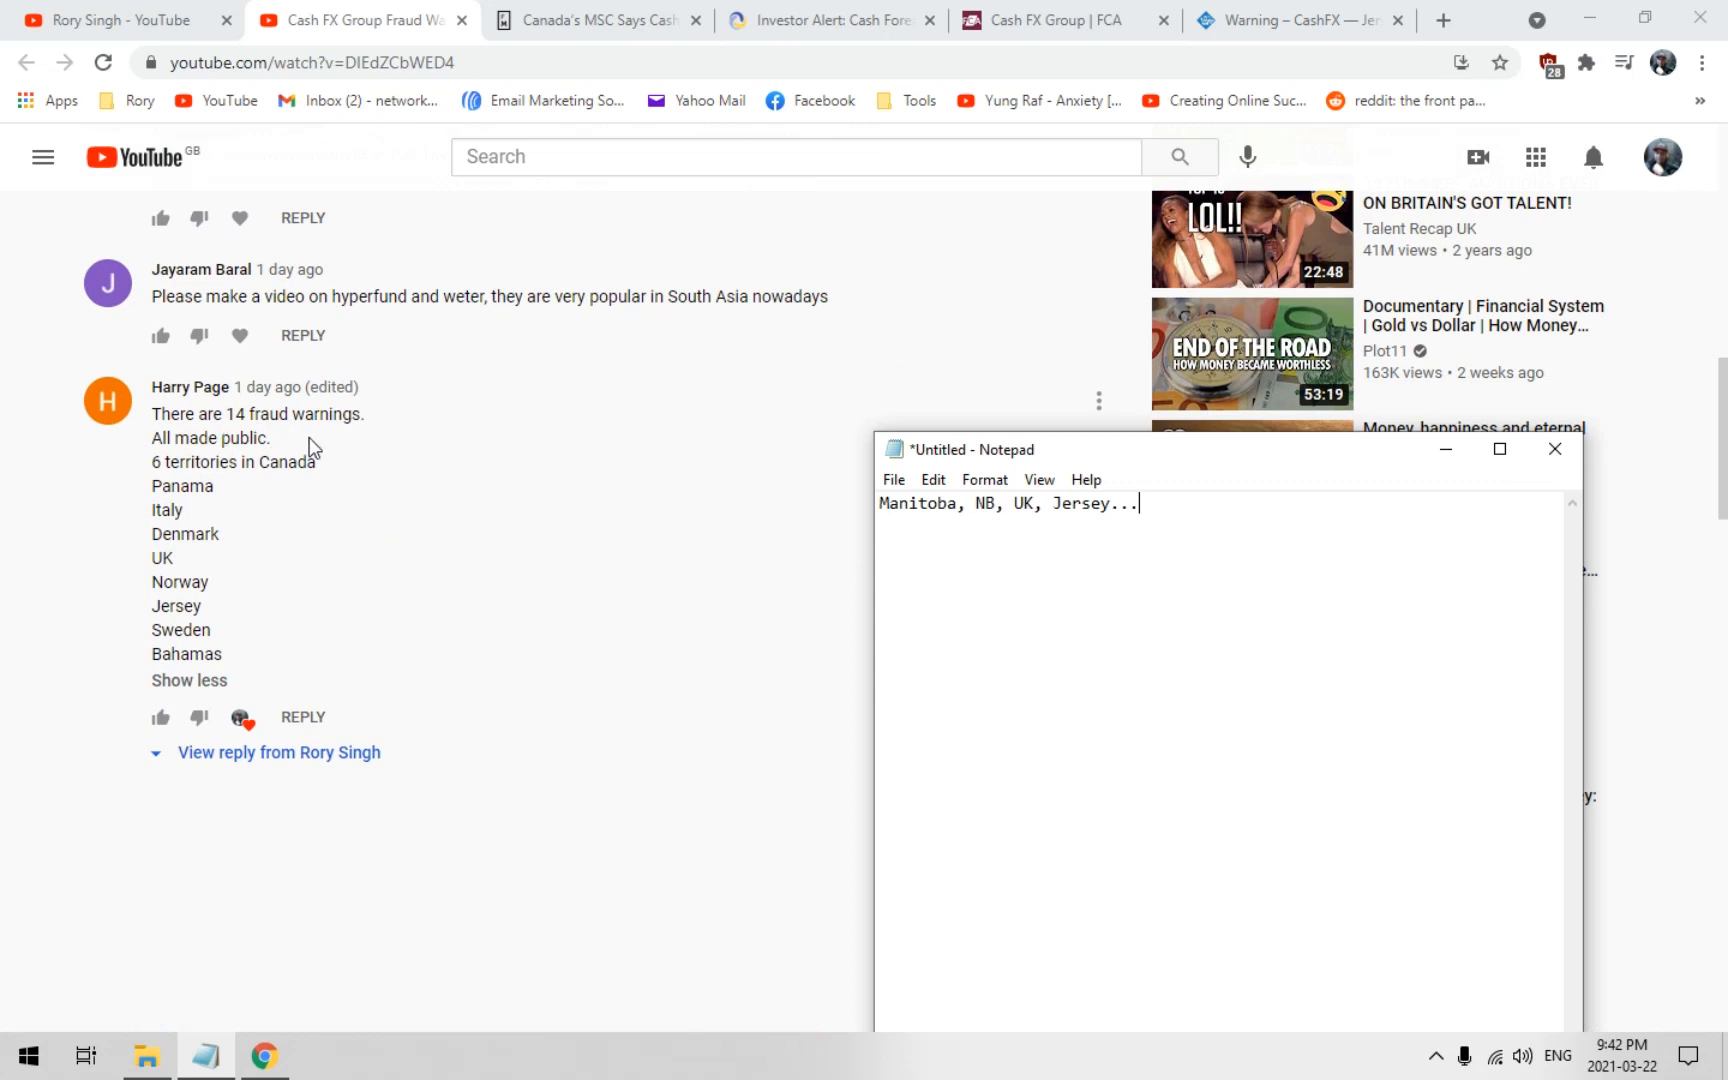
{"action": "mouse_move", "coordinate": [418, 568]}
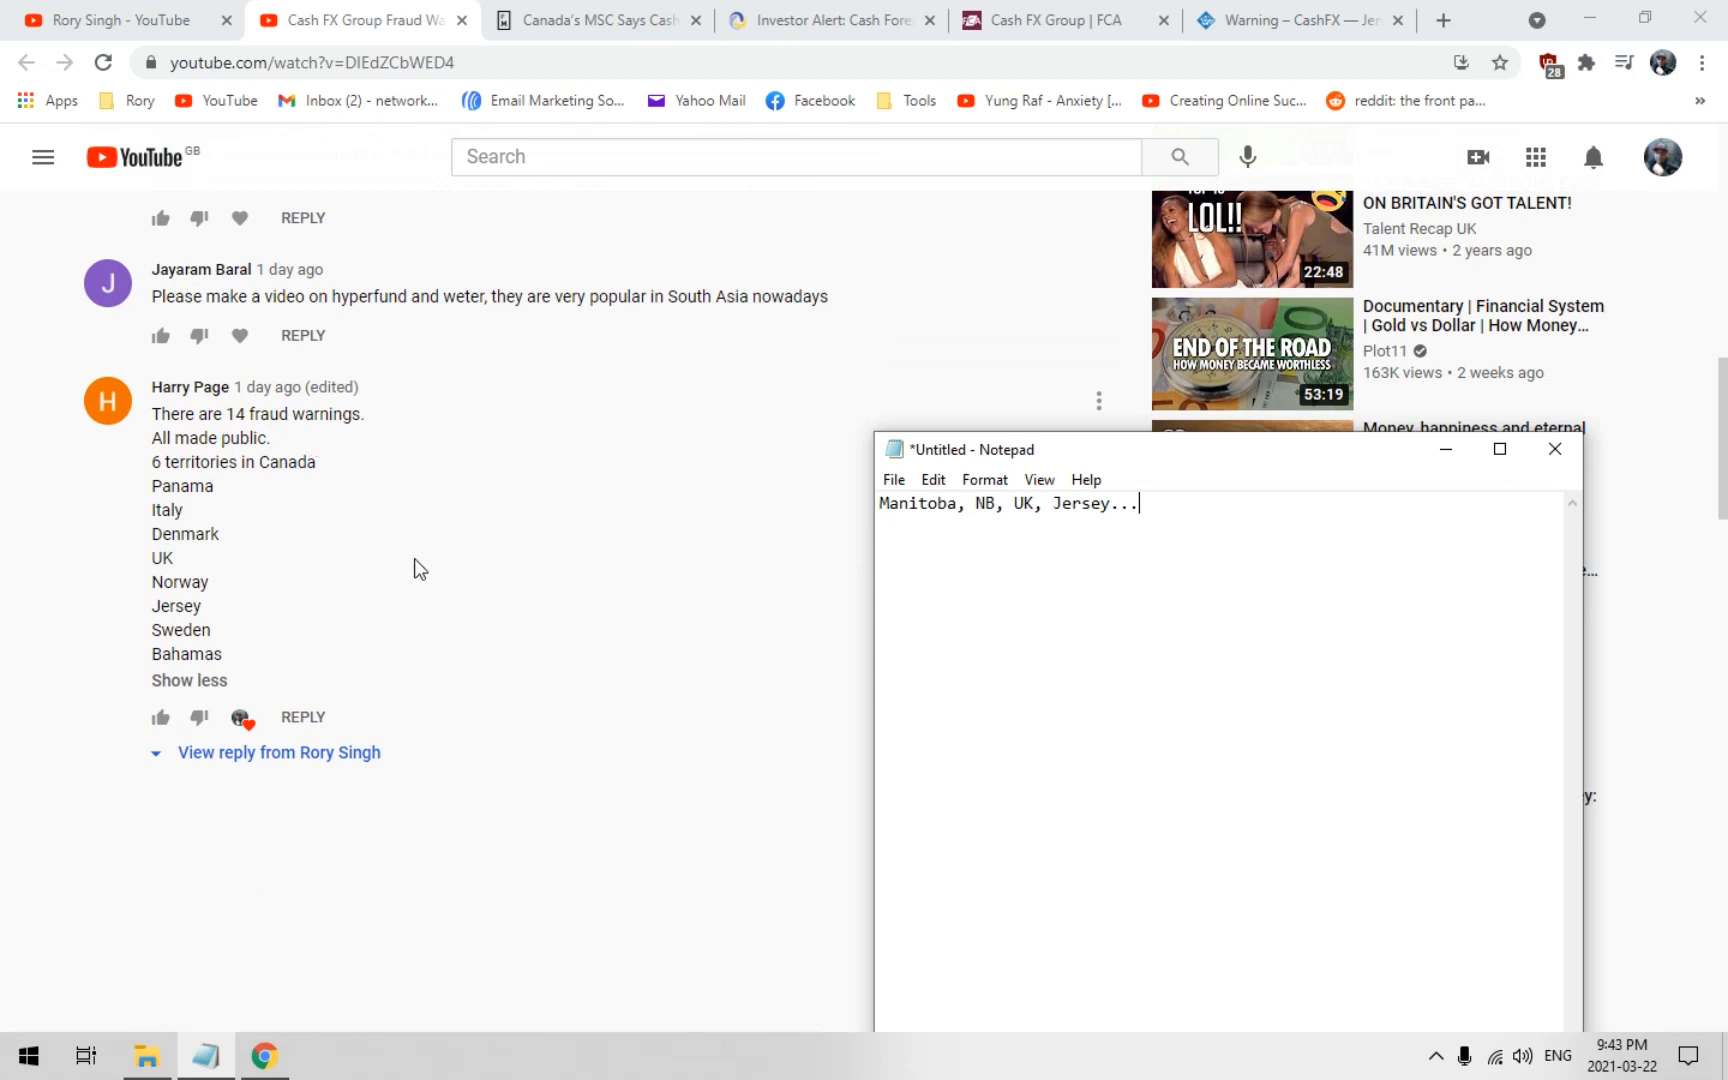
{"action": "mouse_move", "coordinate": [268, 678]}
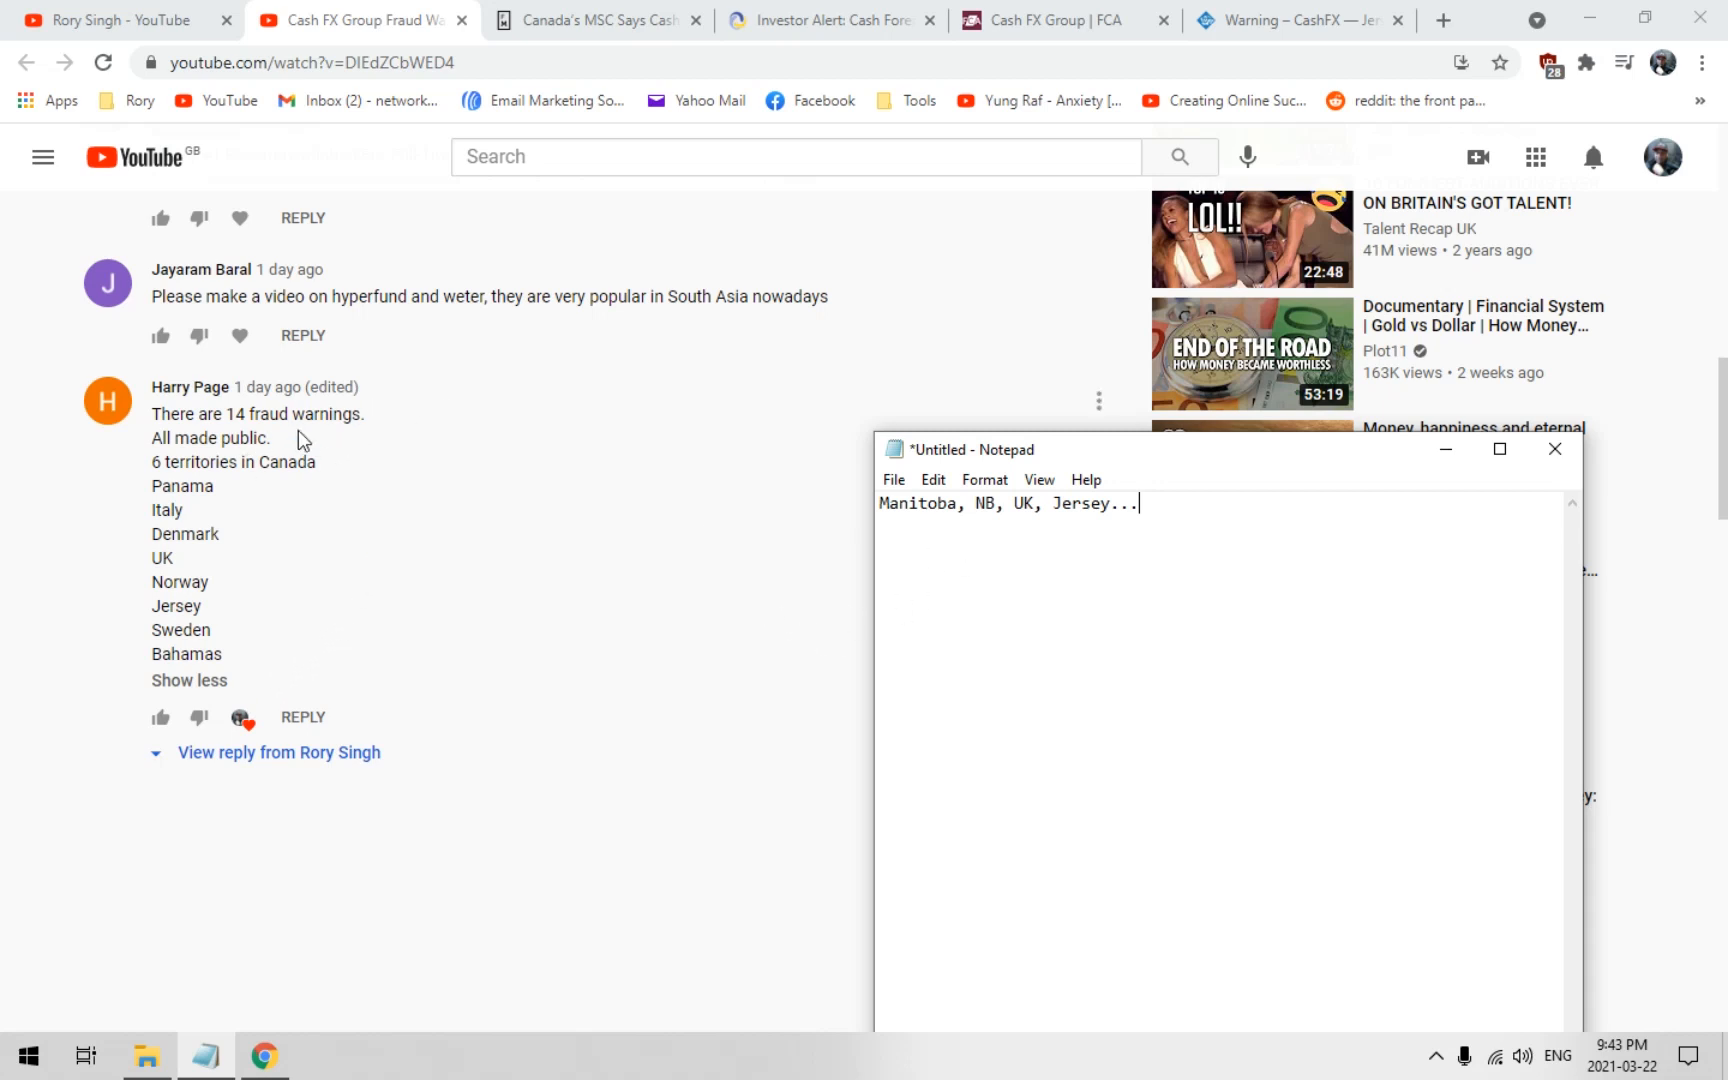
{"action": "mouse_move", "coordinate": [336, 656]}
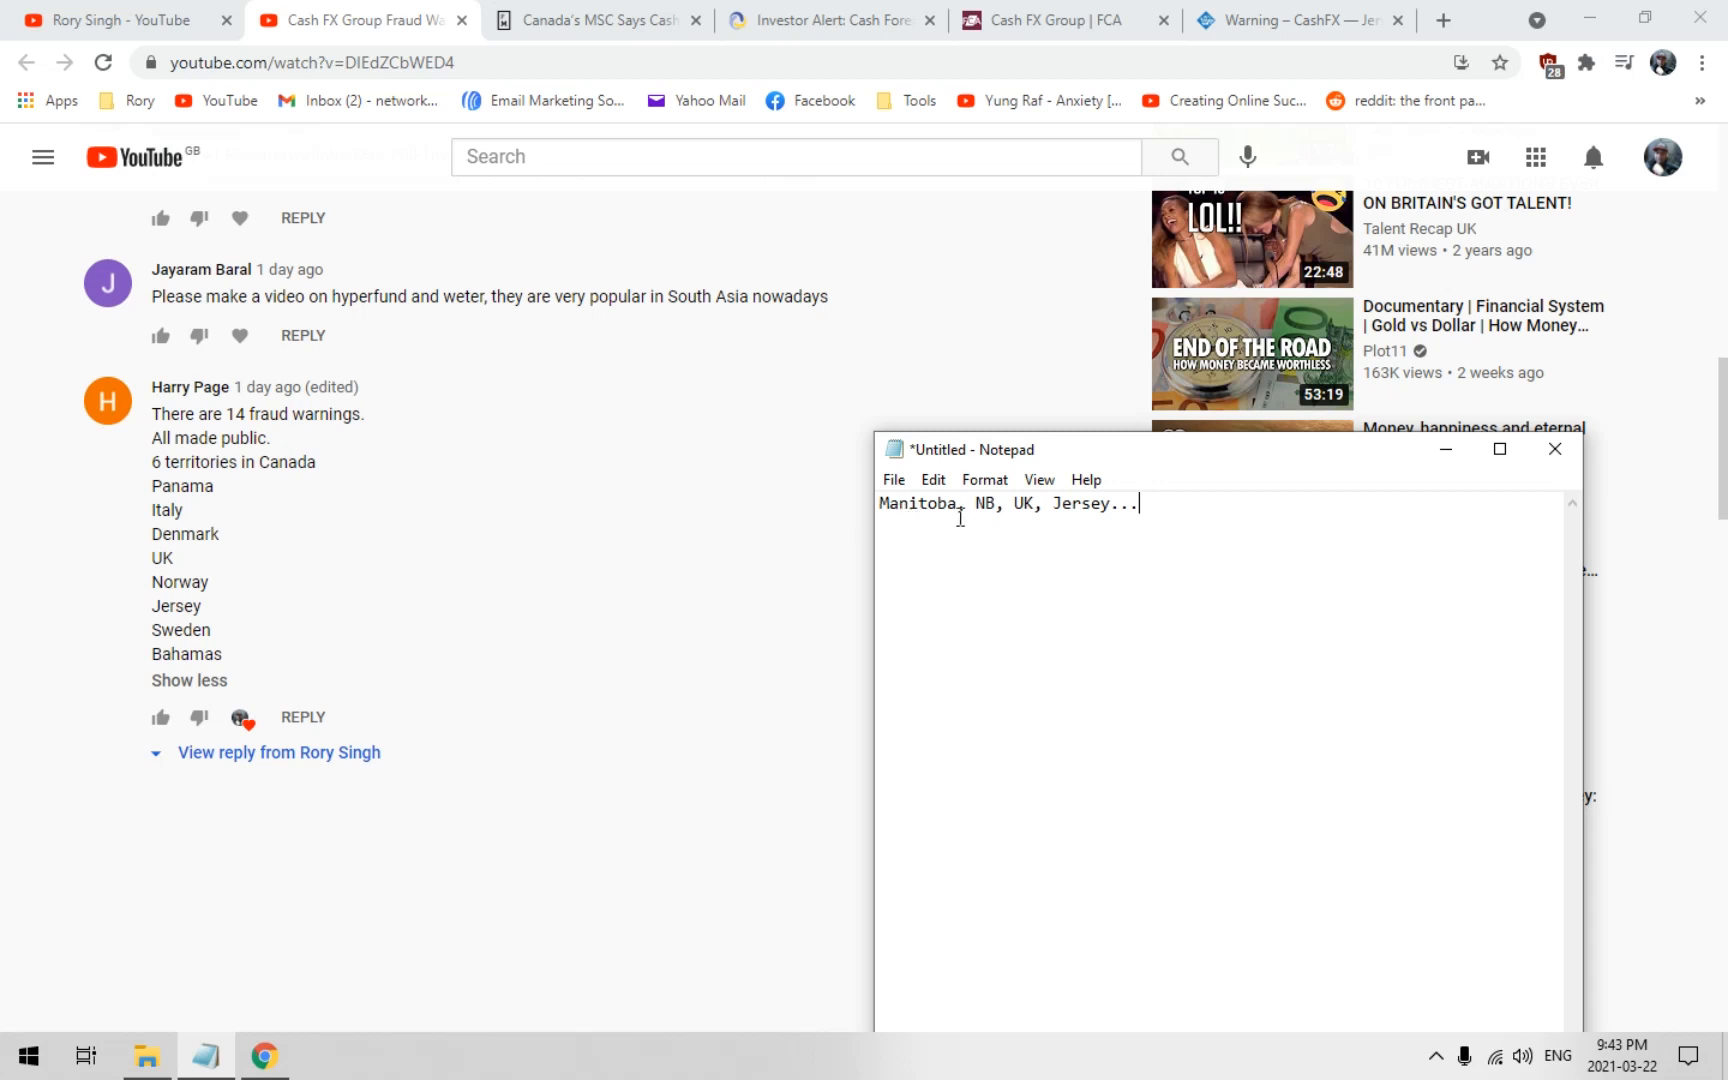
{"action": "mouse_move", "coordinate": [1094, 518]}
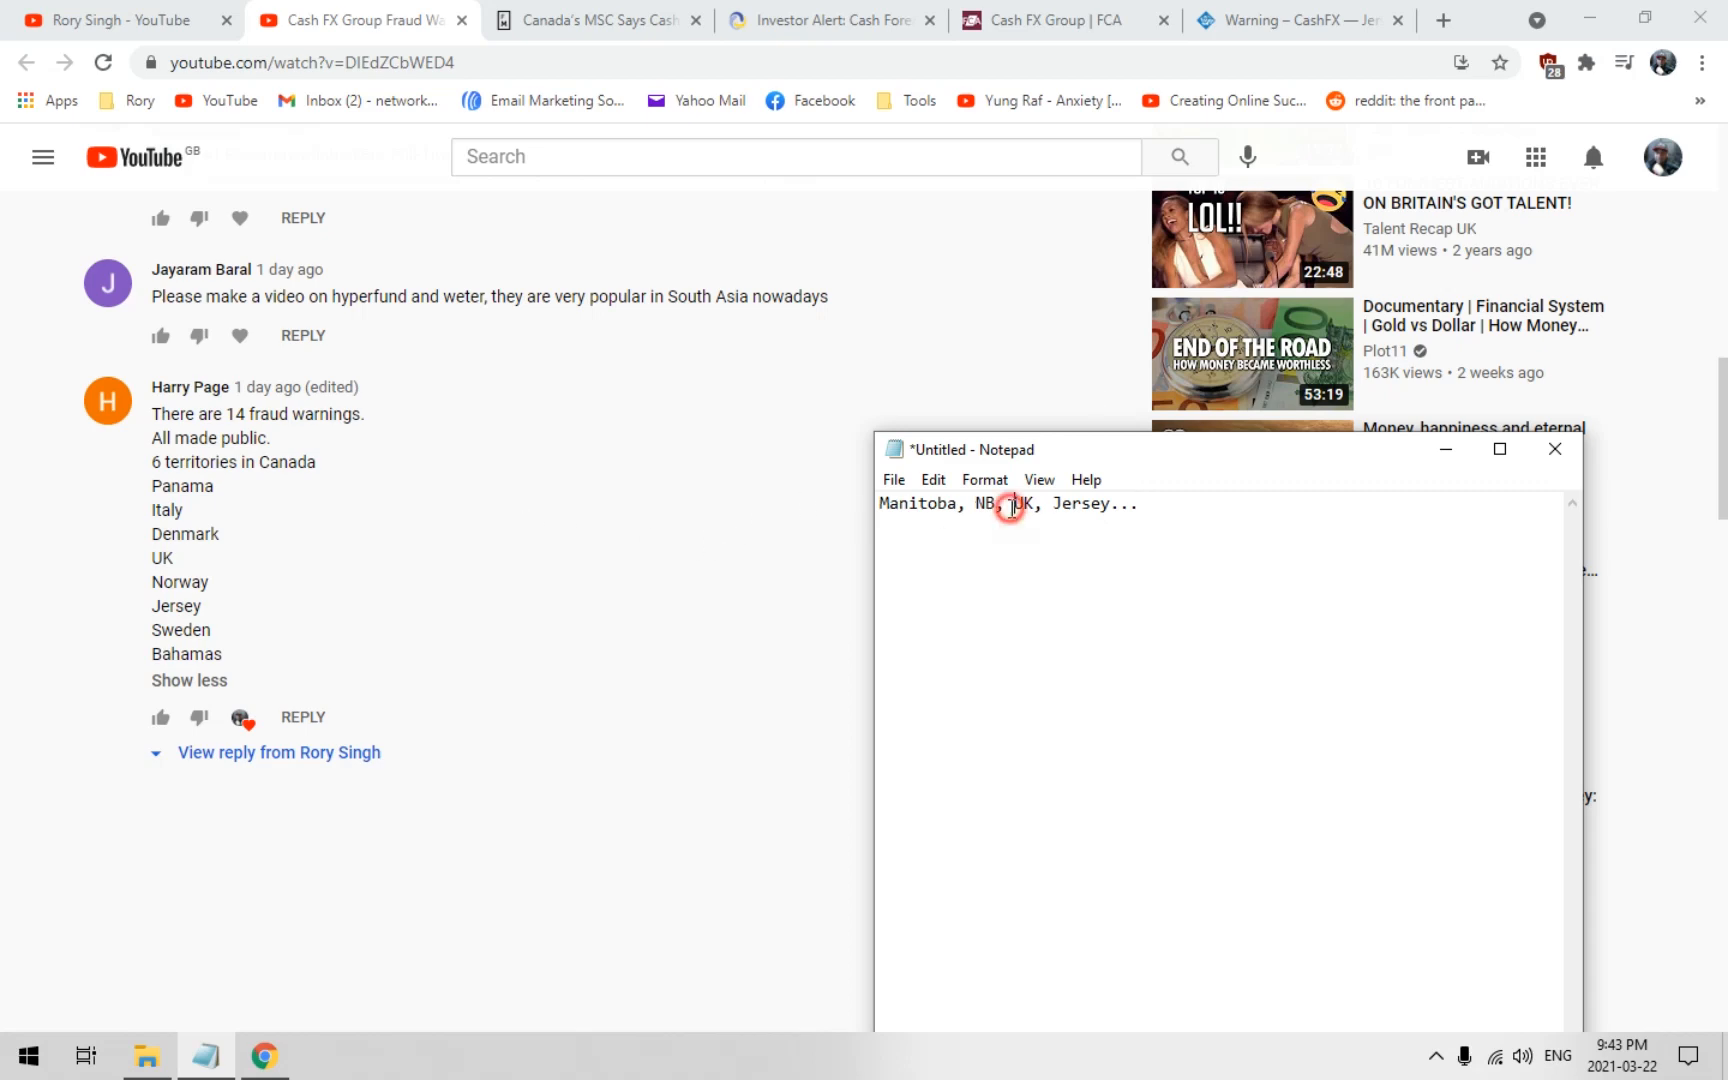
{"action": "double_click", "coordinate": [1022, 504]}
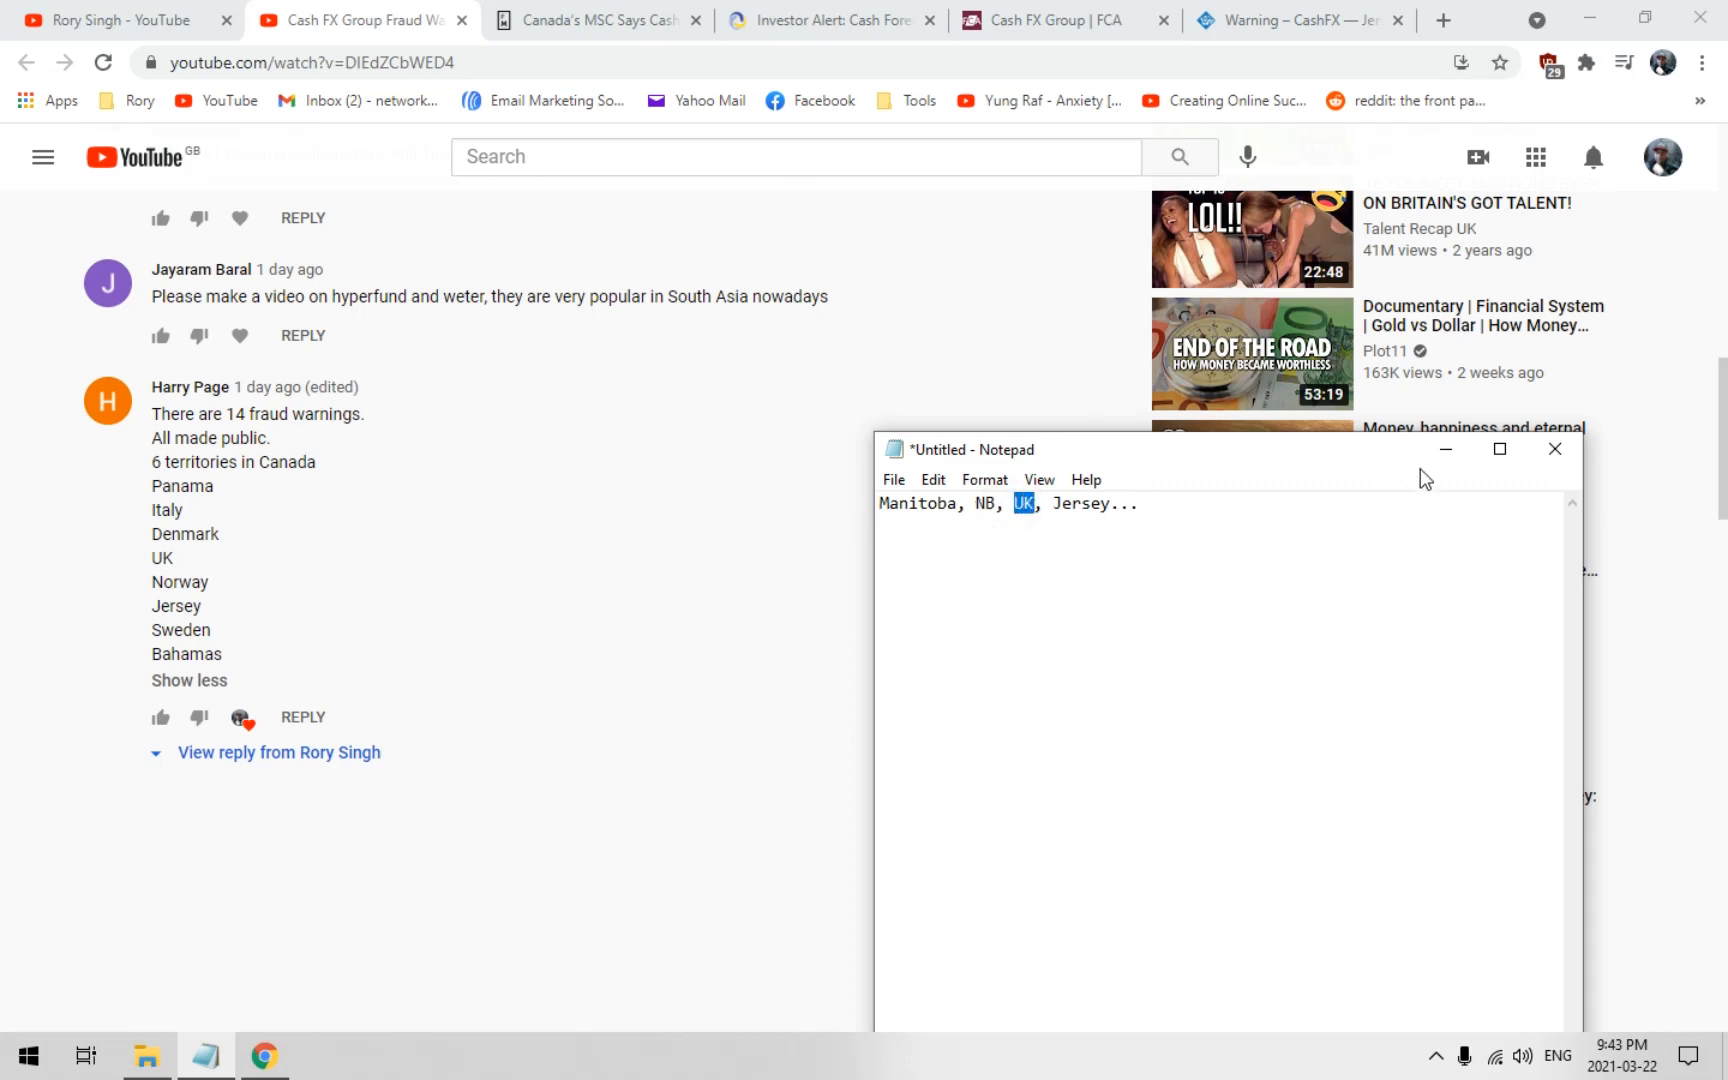
Return to the Rory Singh channel's uploads list with the Cash FX video first
{"action": "left_click", "coordinate": [116, 20]}
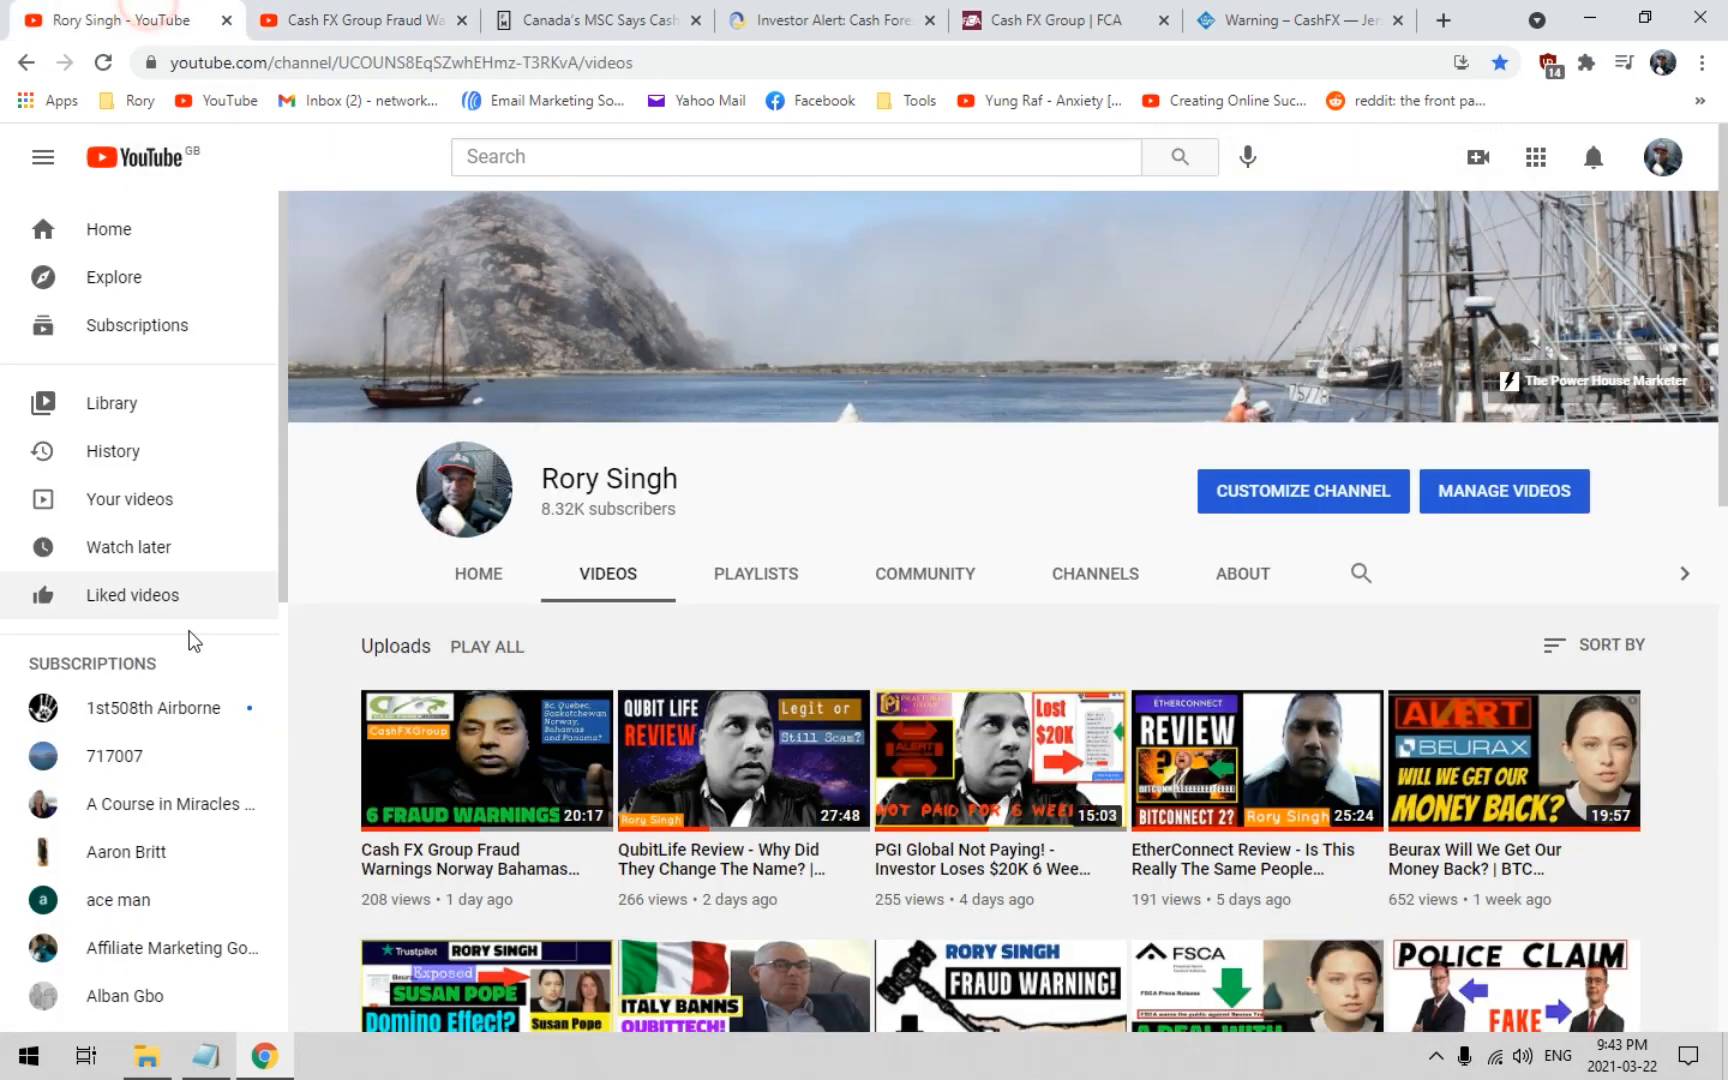
{"action": "scroll", "scroll_direction": "down", "scroll_amount": 3}
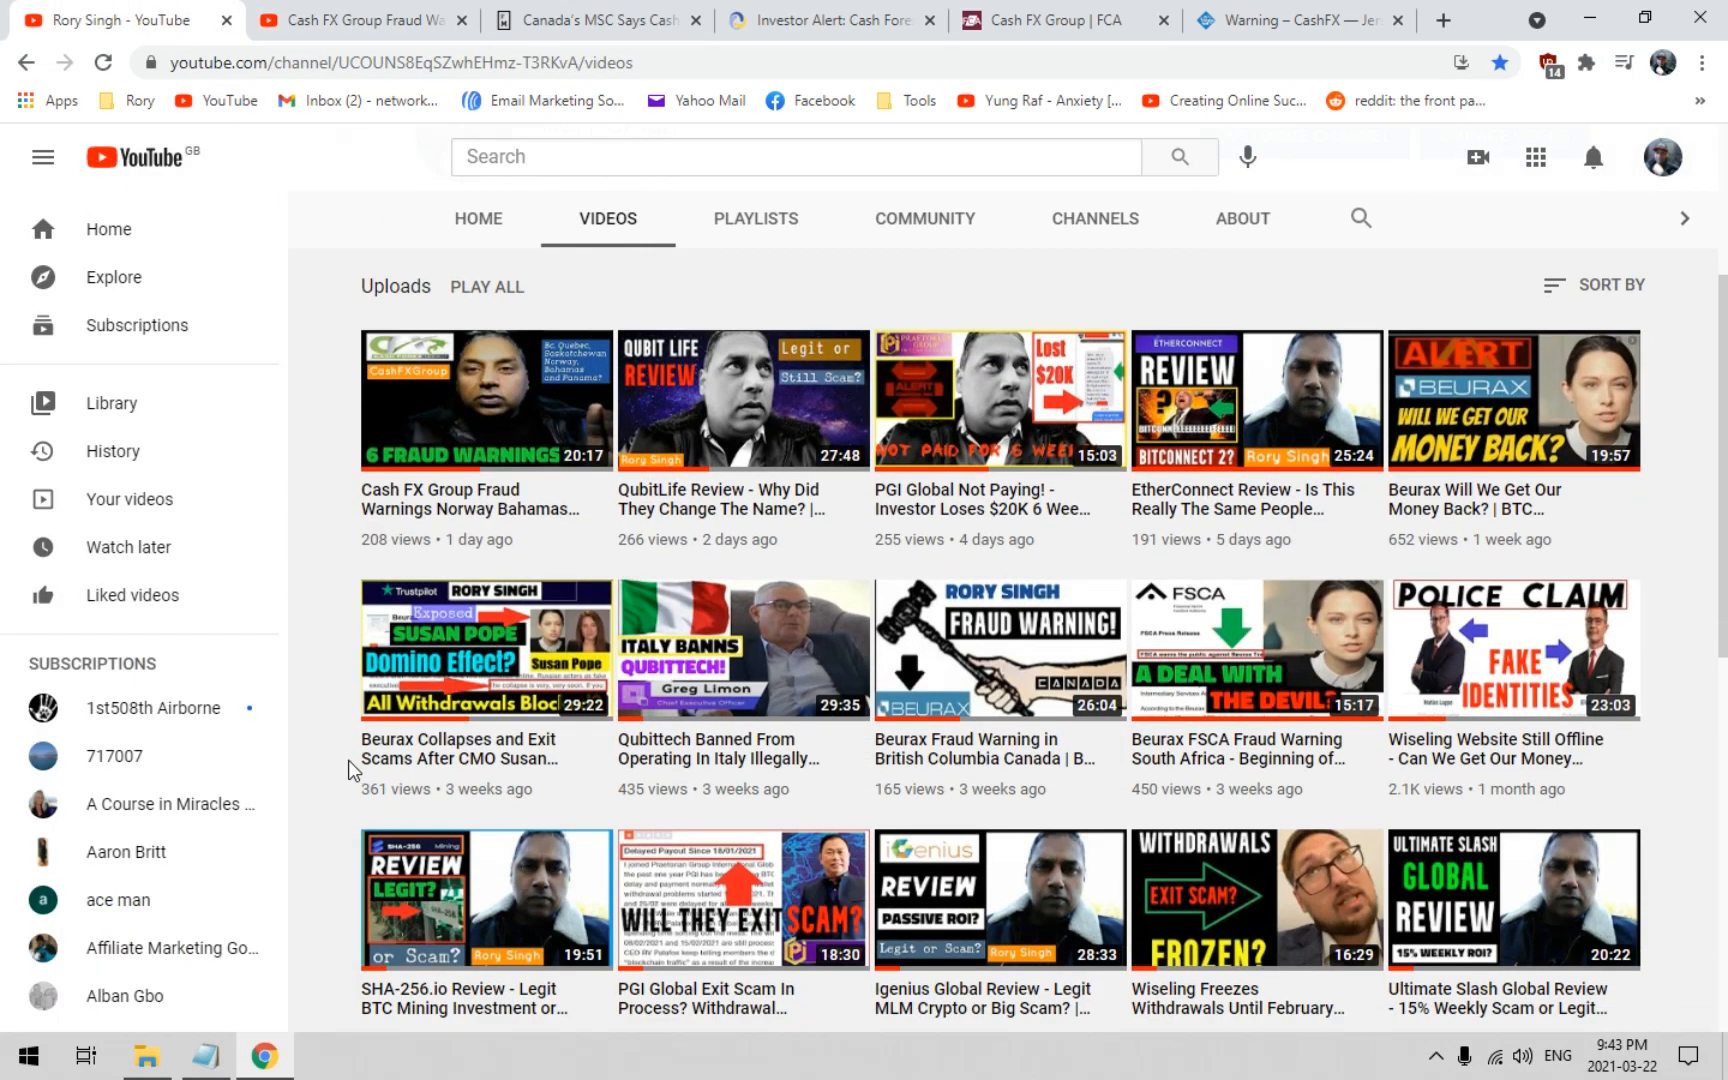
{"action": "mouse_move", "coordinate": [362, 798]}
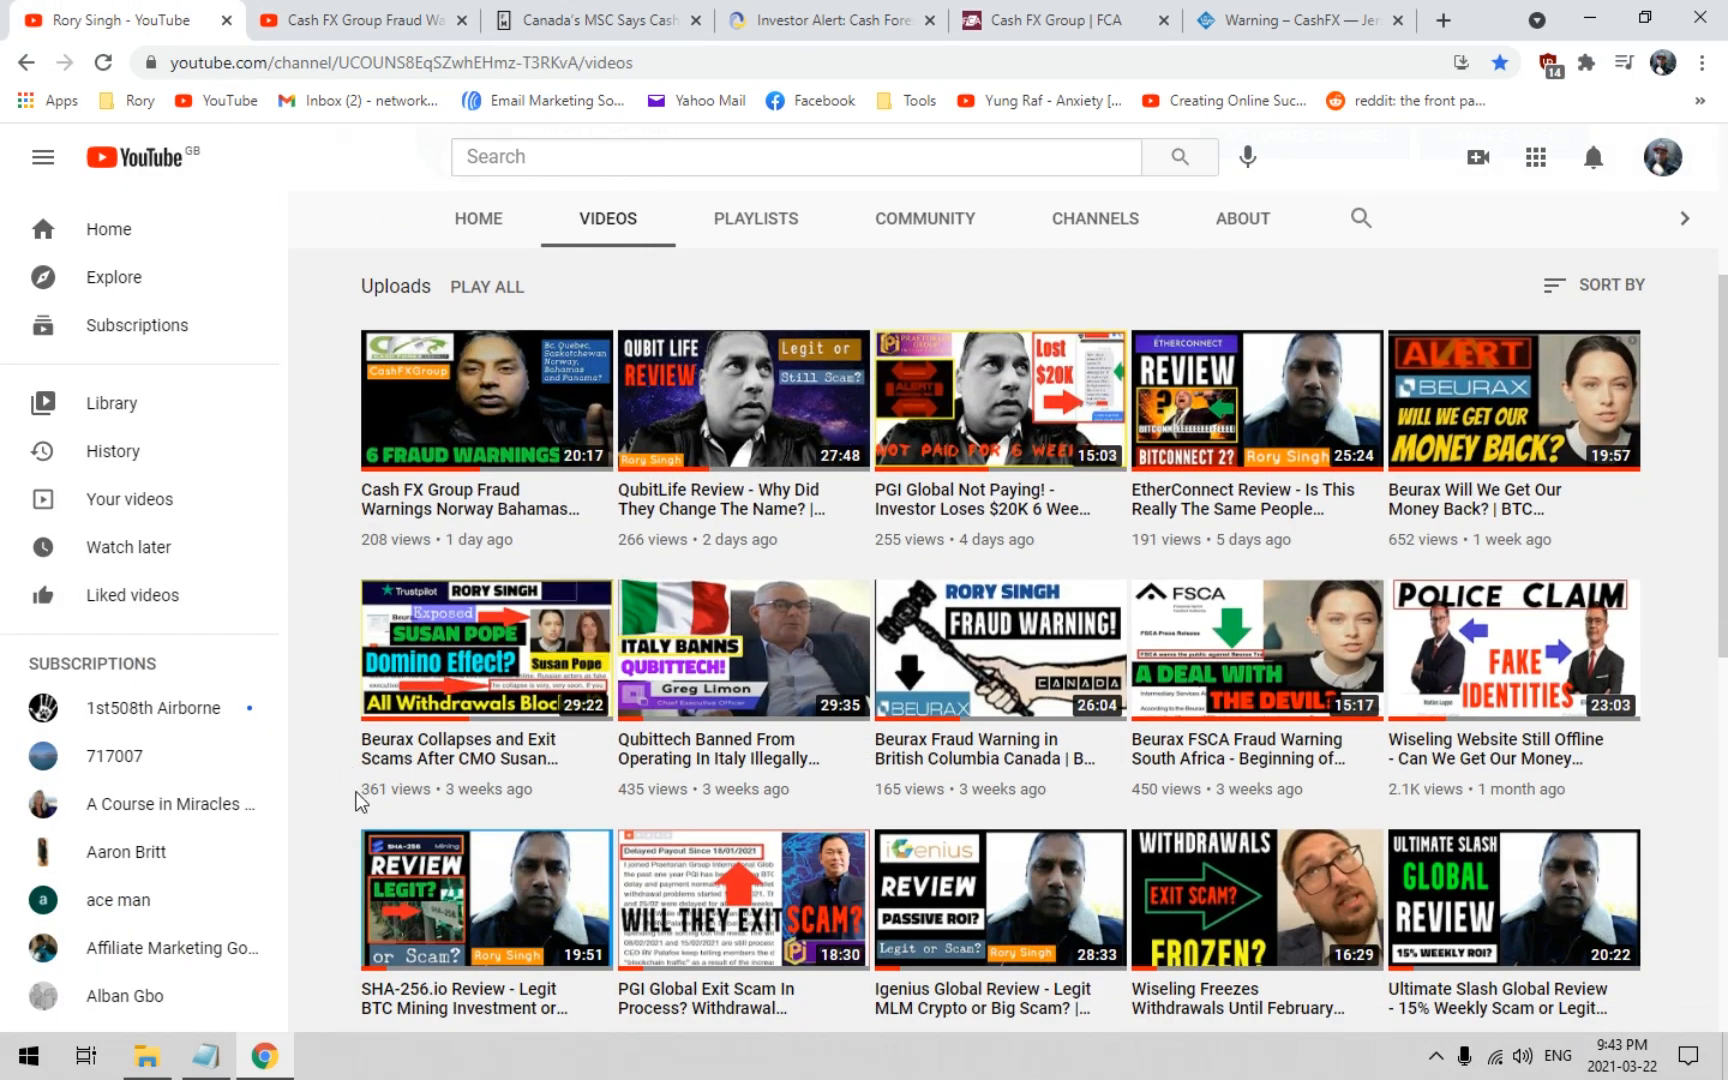
{"action": "mouse_move", "coordinate": [348, 820]}
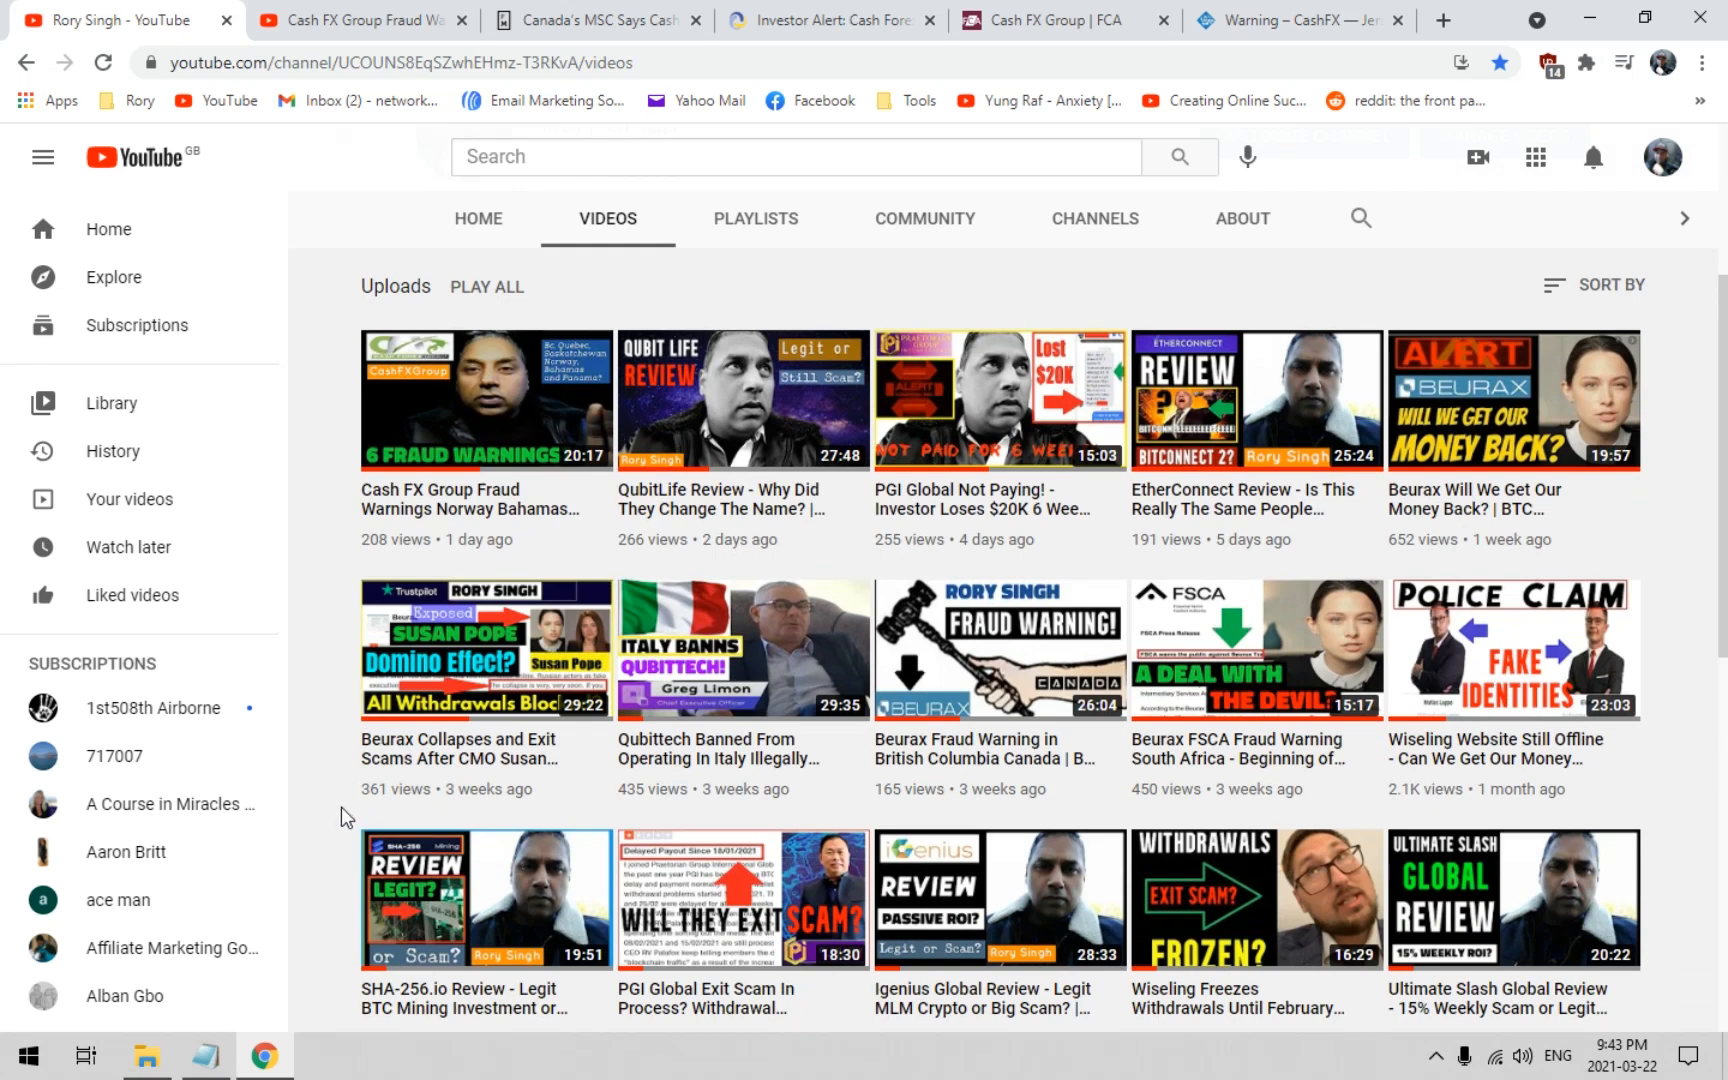
{"action": "mouse_move", "coordinate": [336, 822]}
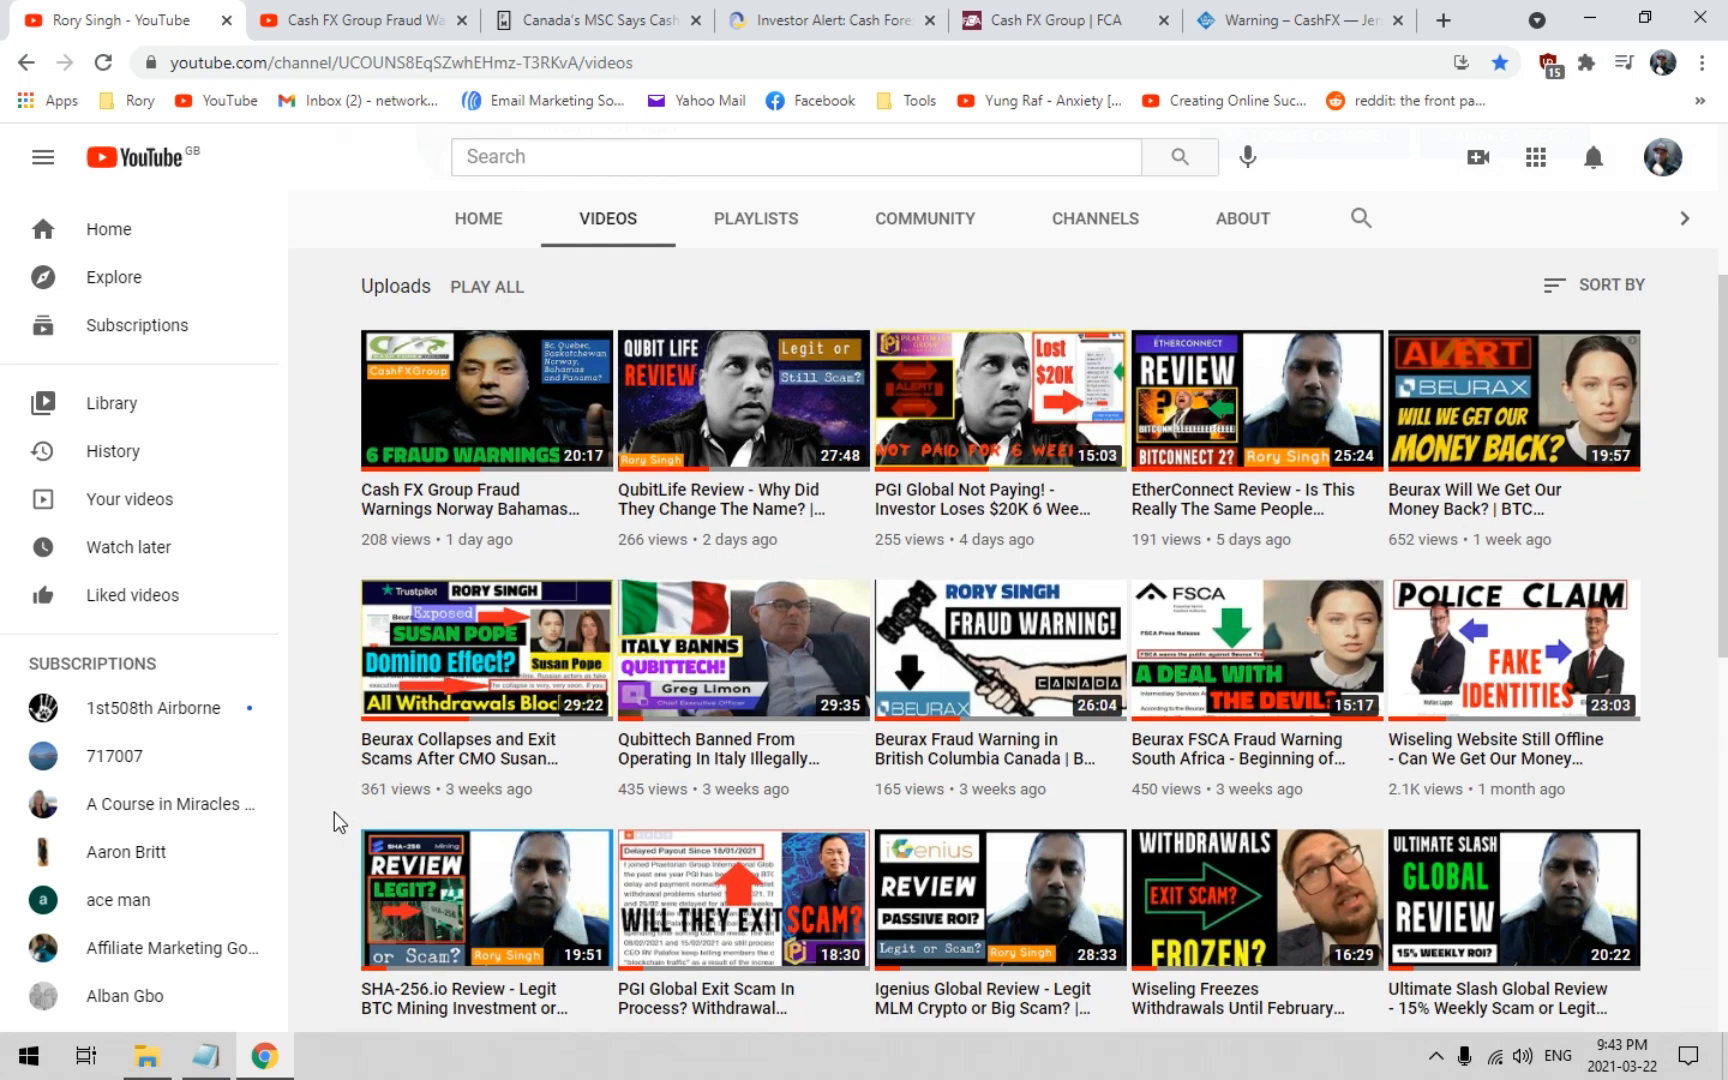
Reopen the Cash FX Group Fraud Warnings video and read down through its description and comments
{"action": "left_click", "coordinate": [484, 400]}
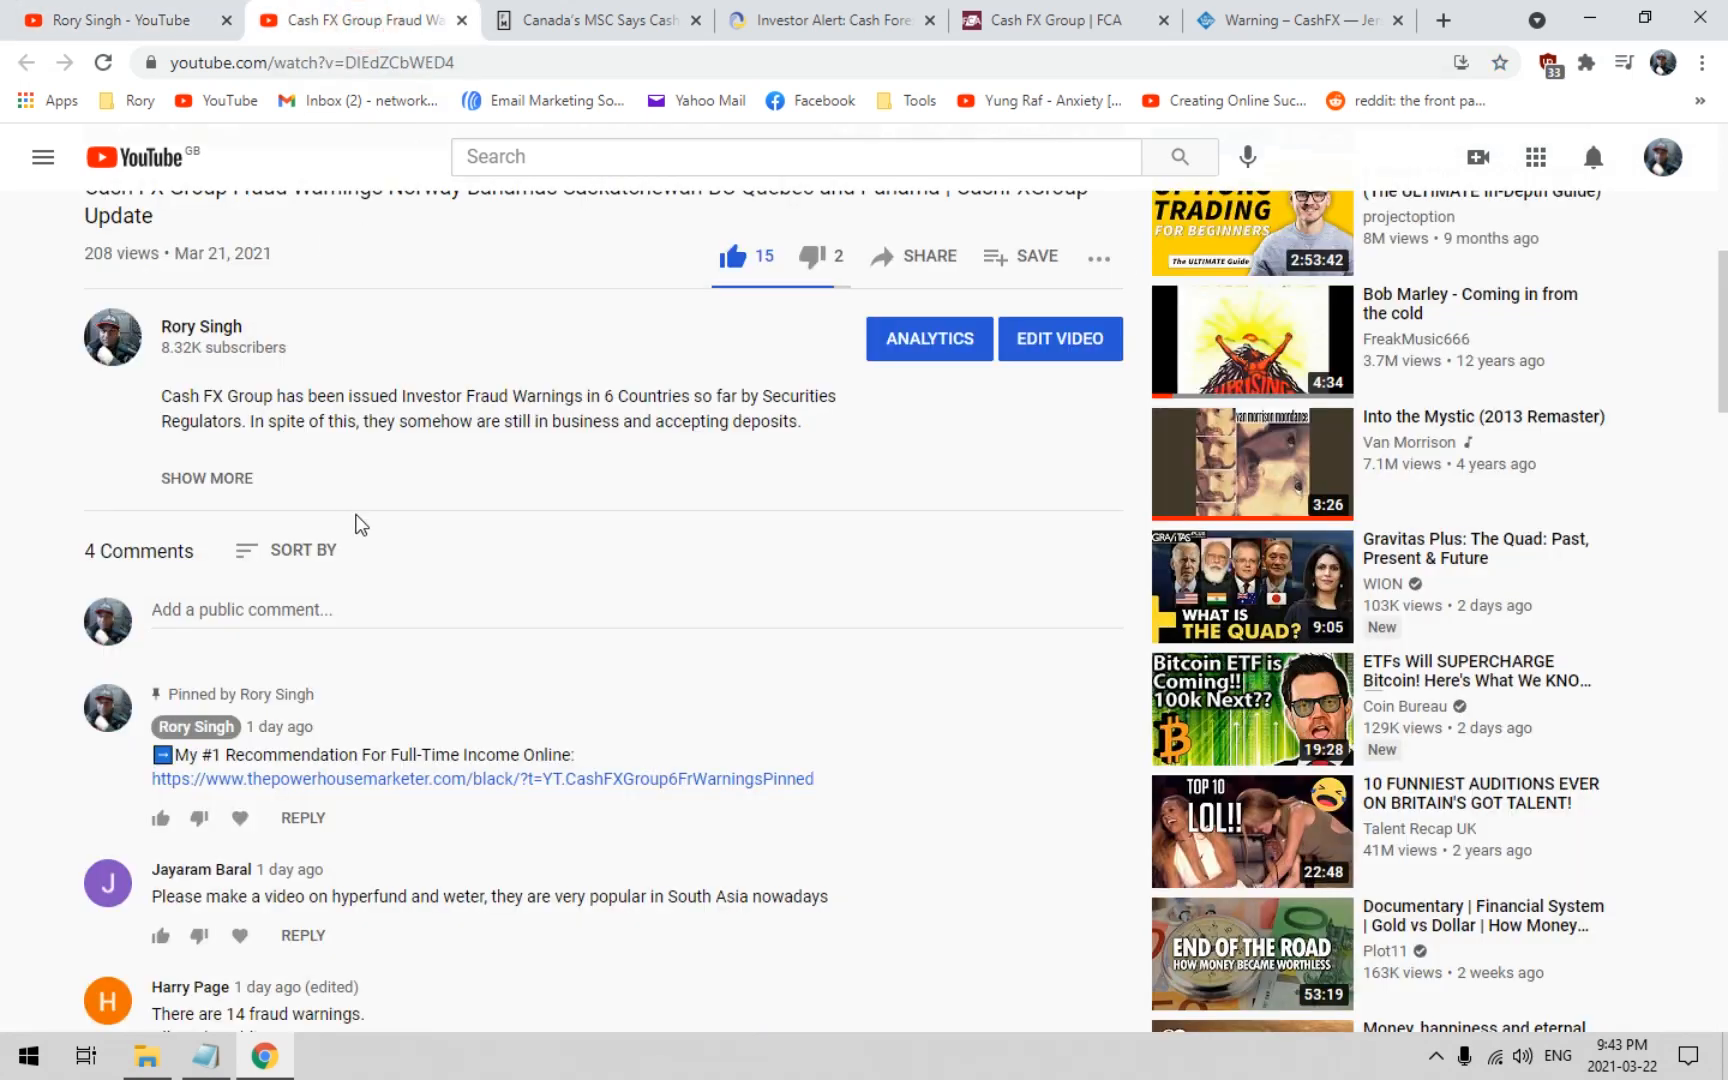
{"action": "mouse_move", "coordinate": [372, 568]}
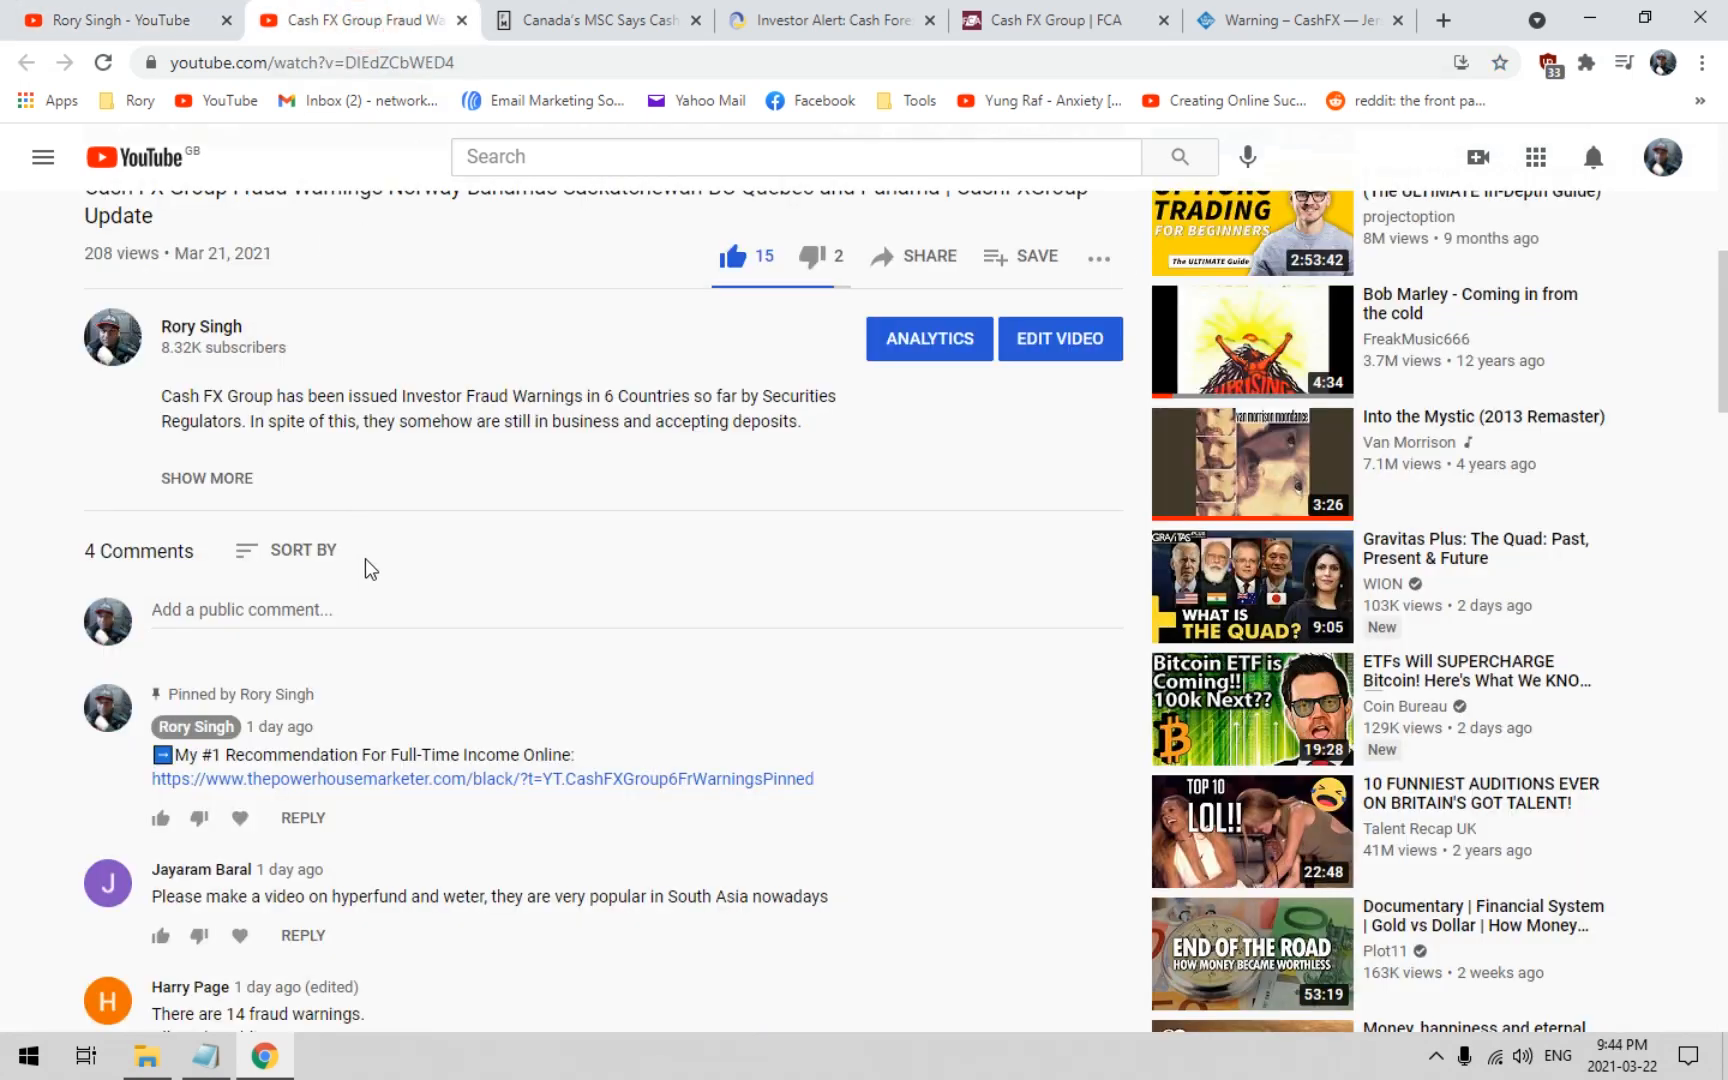
{"action": "mouse_move", "coordinate": [510, 592]}
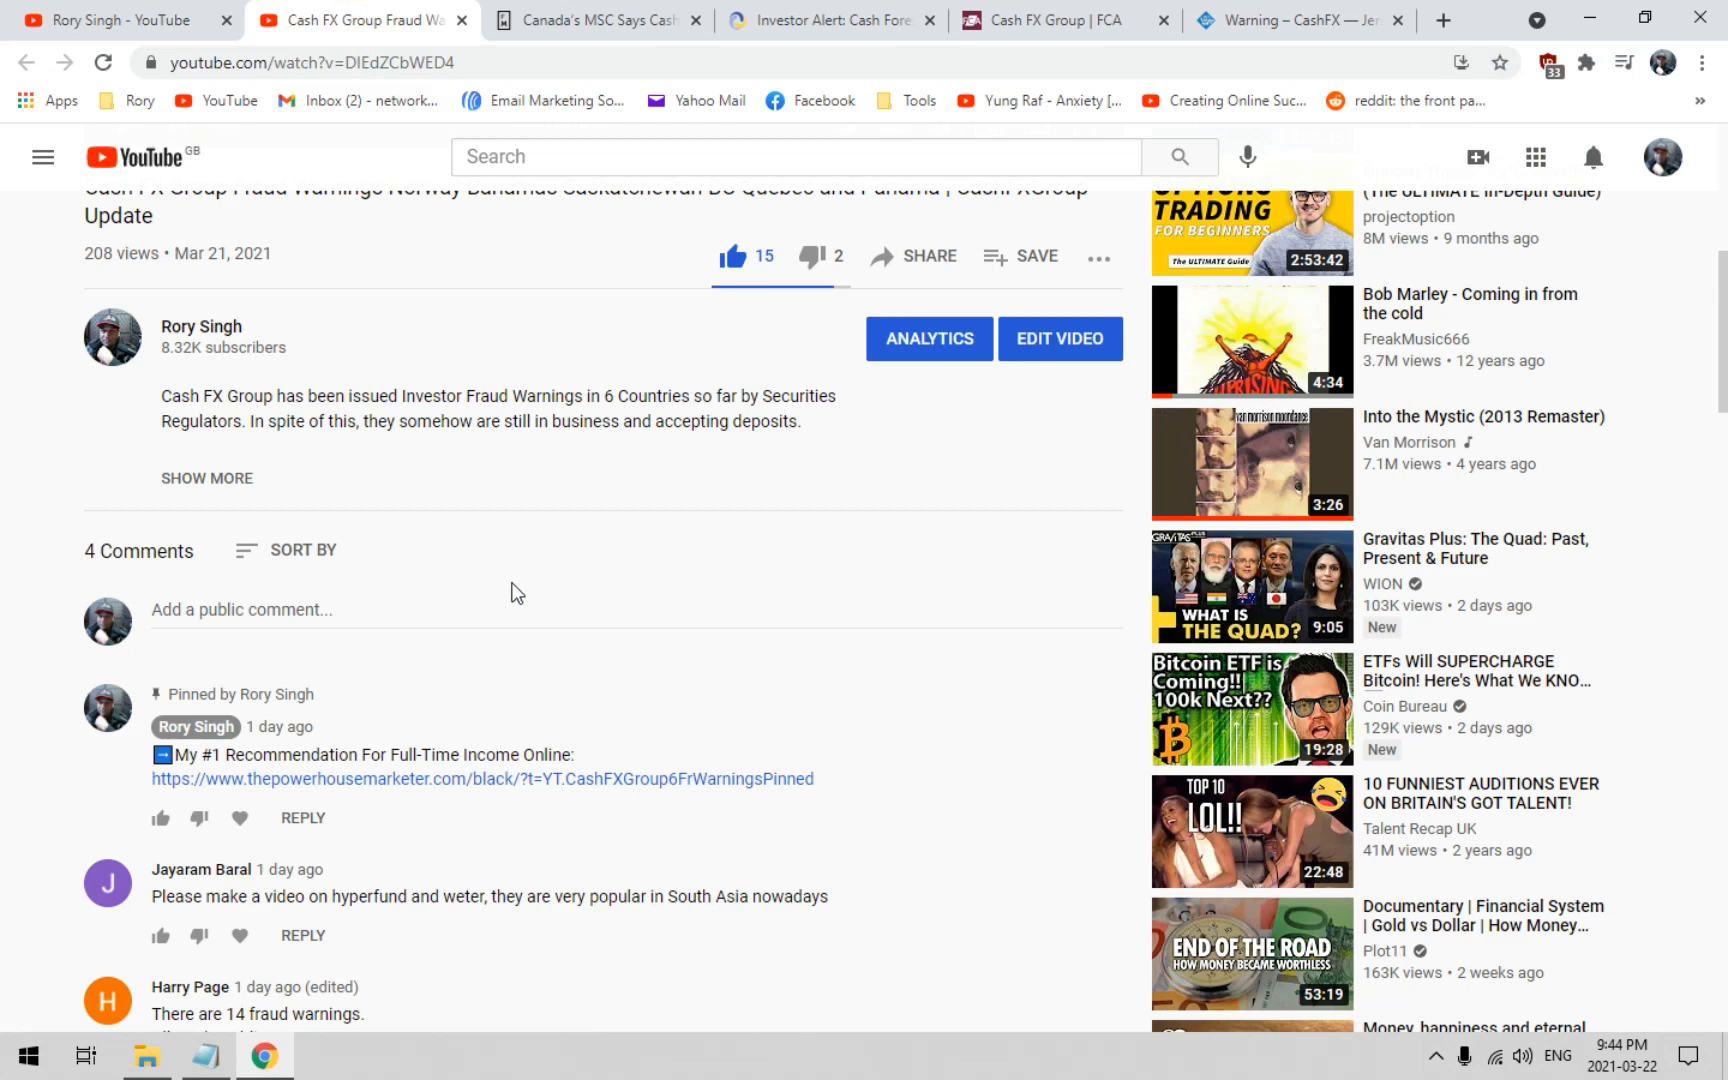
{"action": "mouse_move", "coordinate": [1014, 708]}
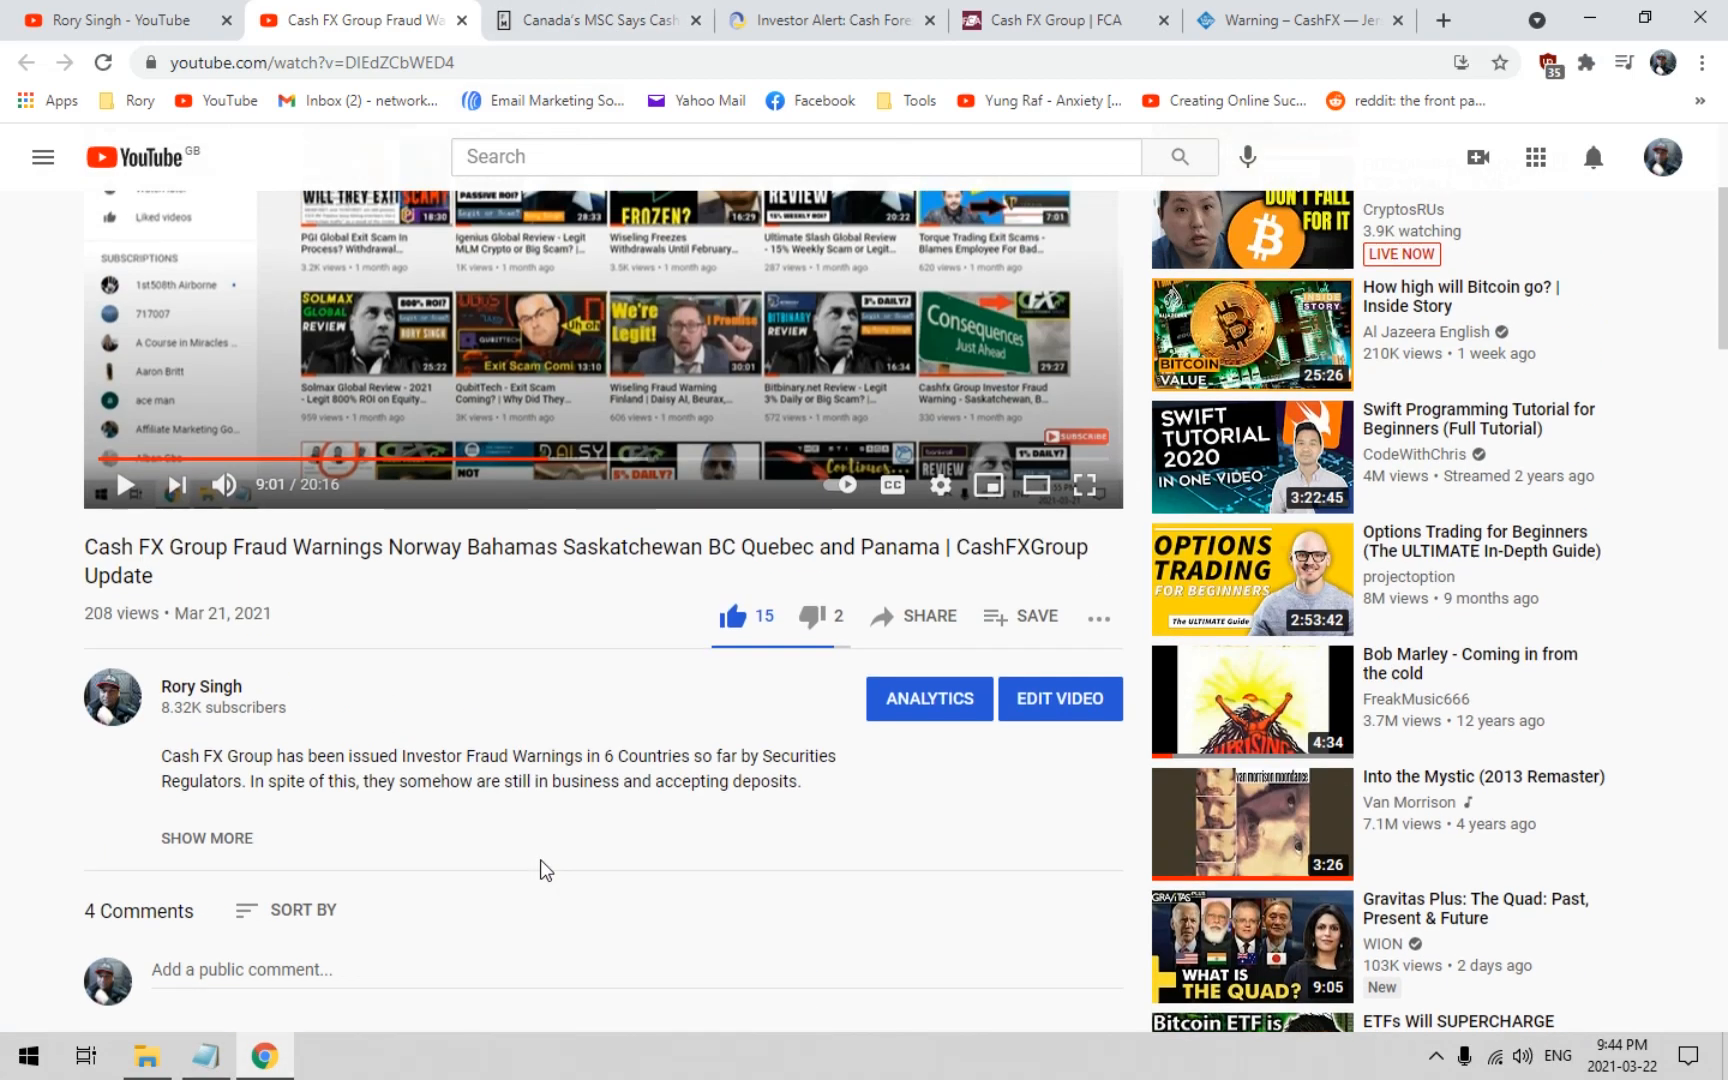
{"action": "scroll", "scroll_direction": "down", "scroll_amount": 3}
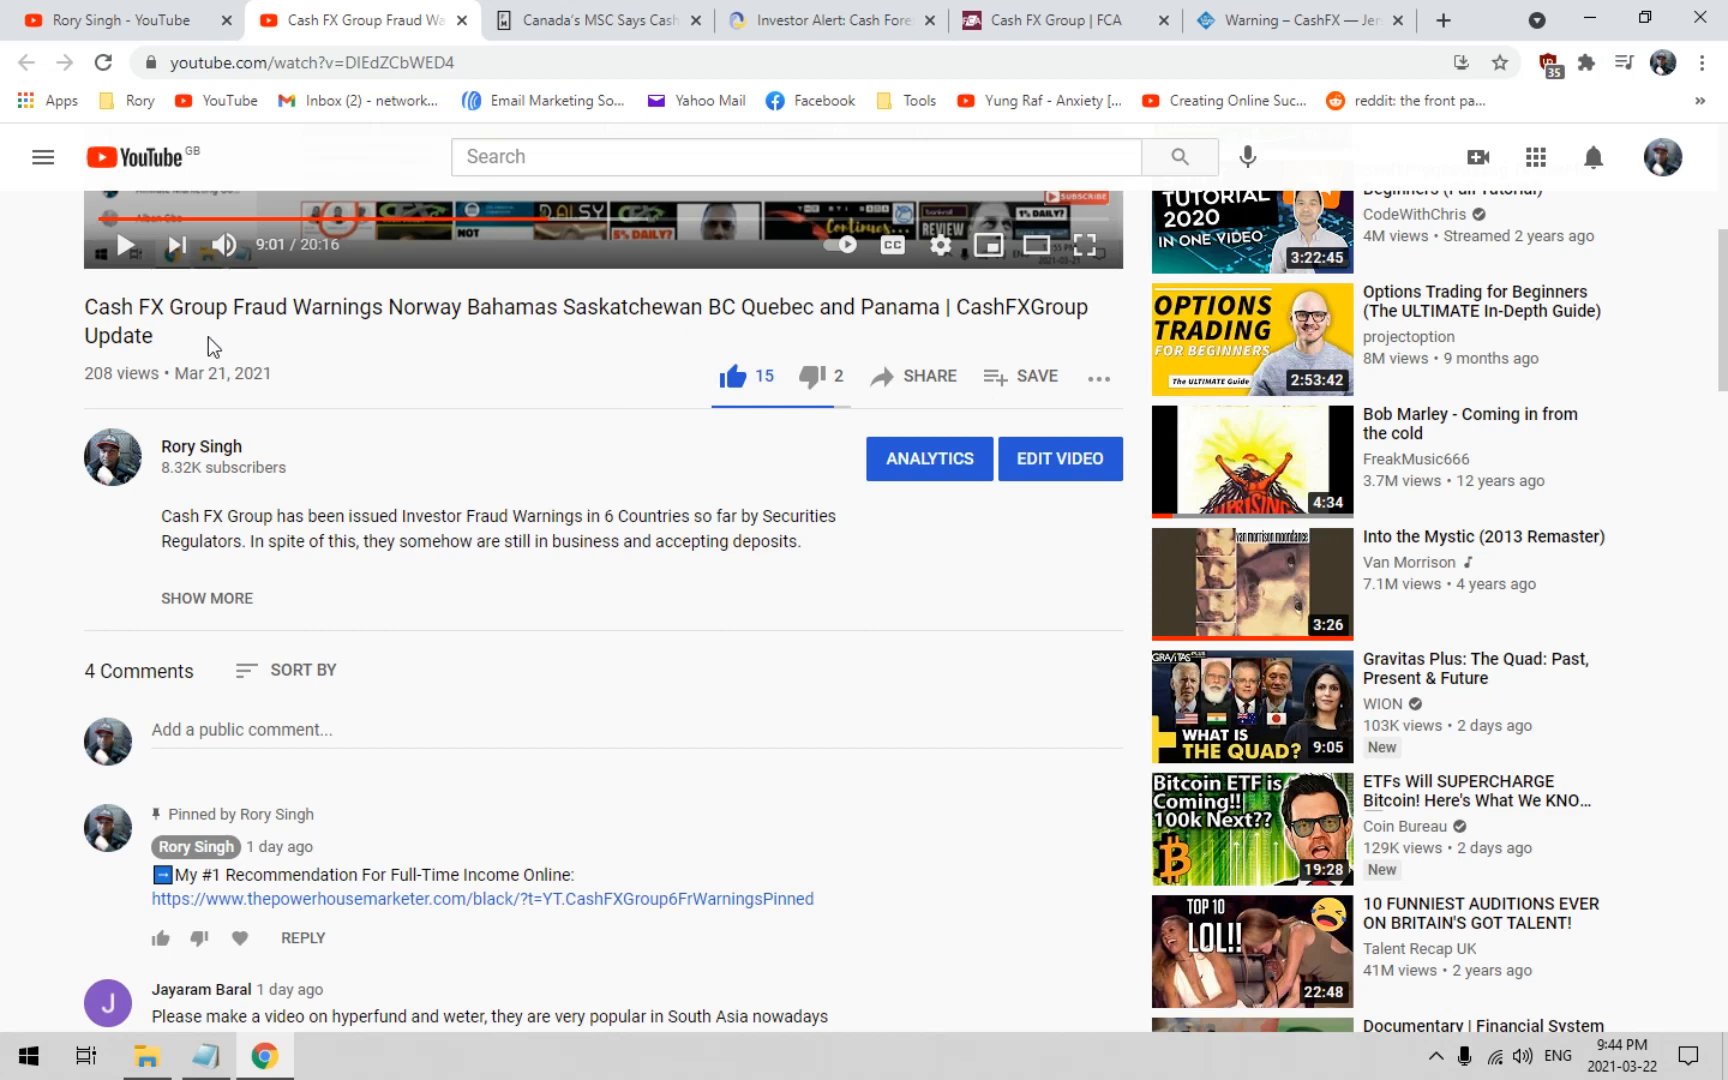
{"action": "mouse_move", "coordinate": [984, 338]}
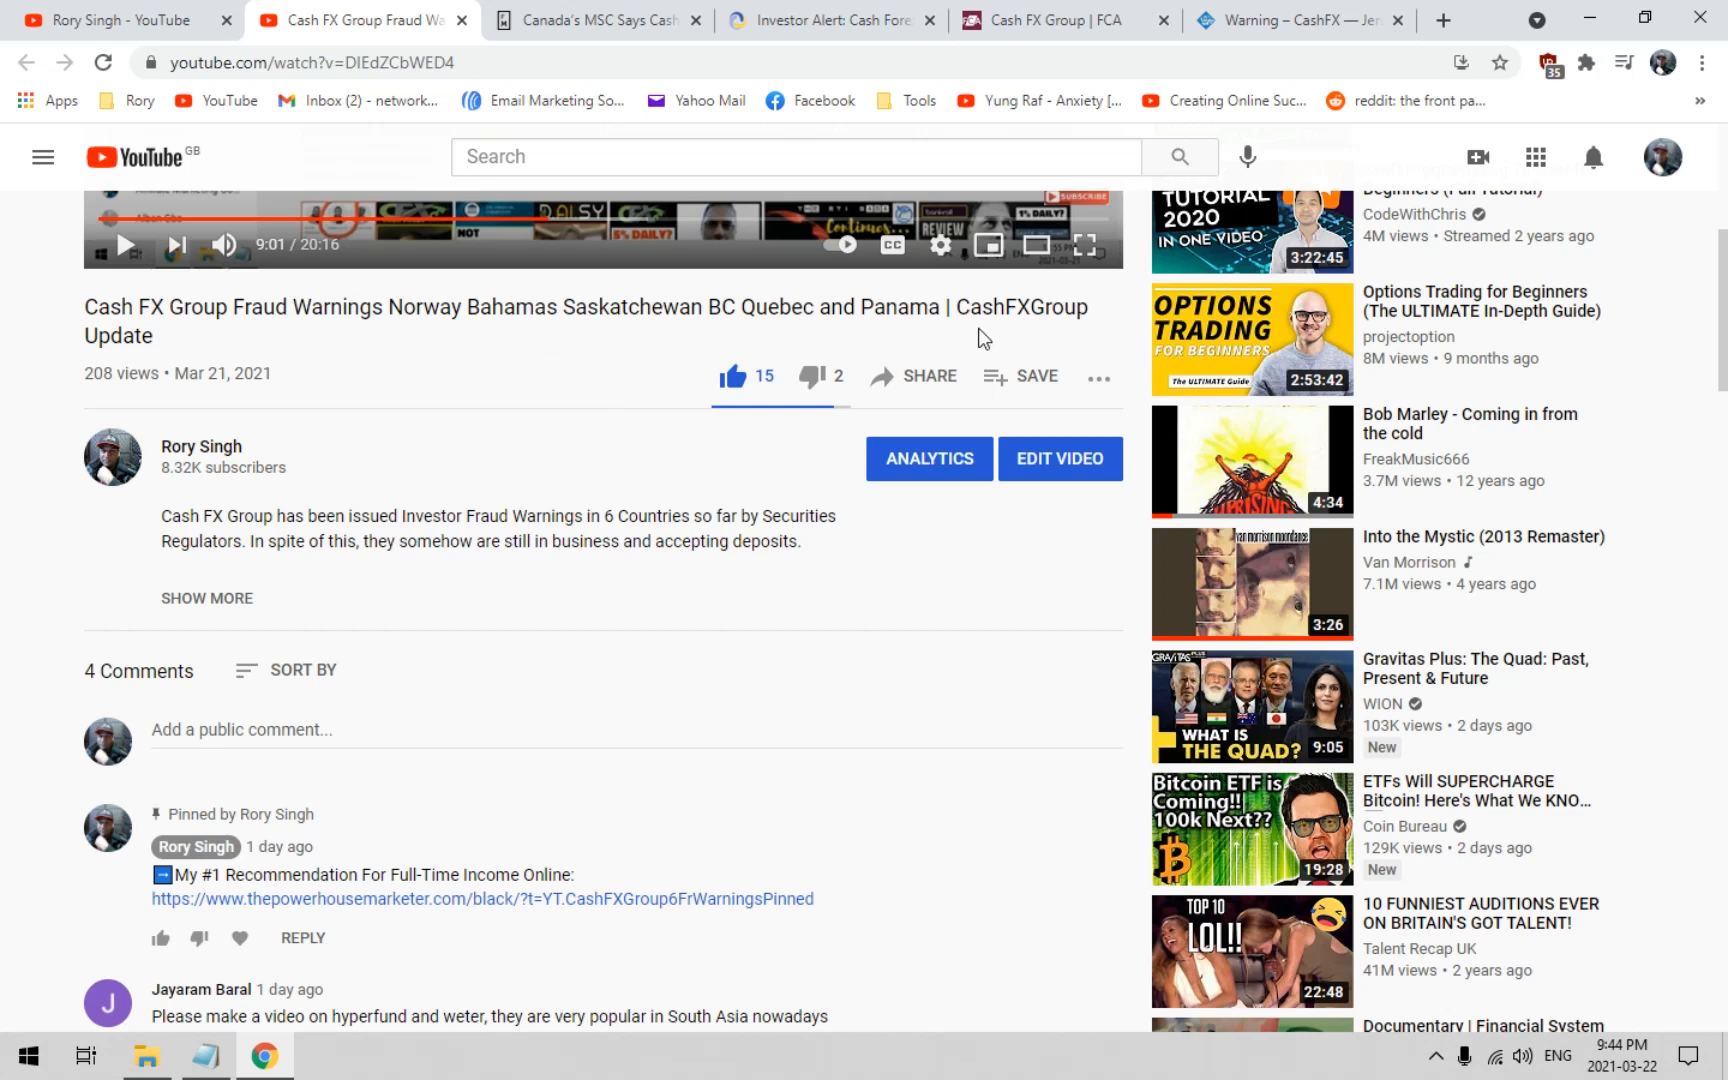
{"action": "mouse_move", "coordinate": [312, 1020]}
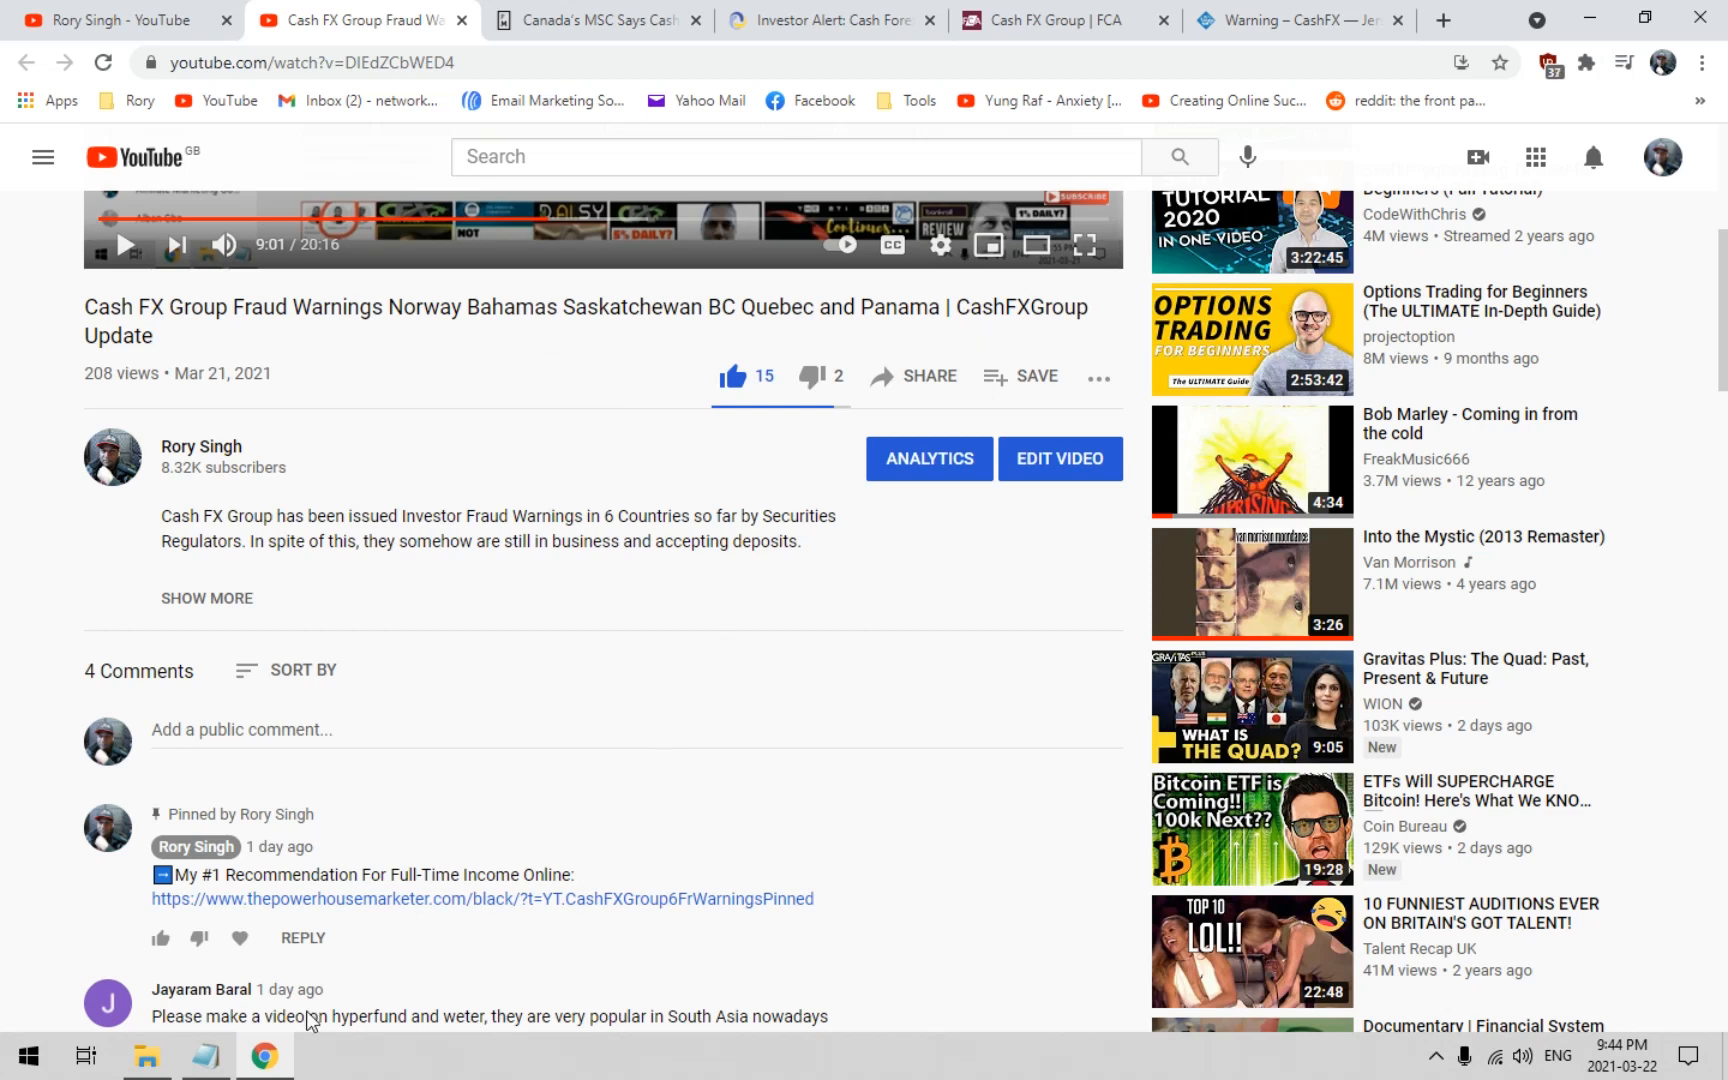
{"action": "mouse_move", "coordinate": [920, 716]}
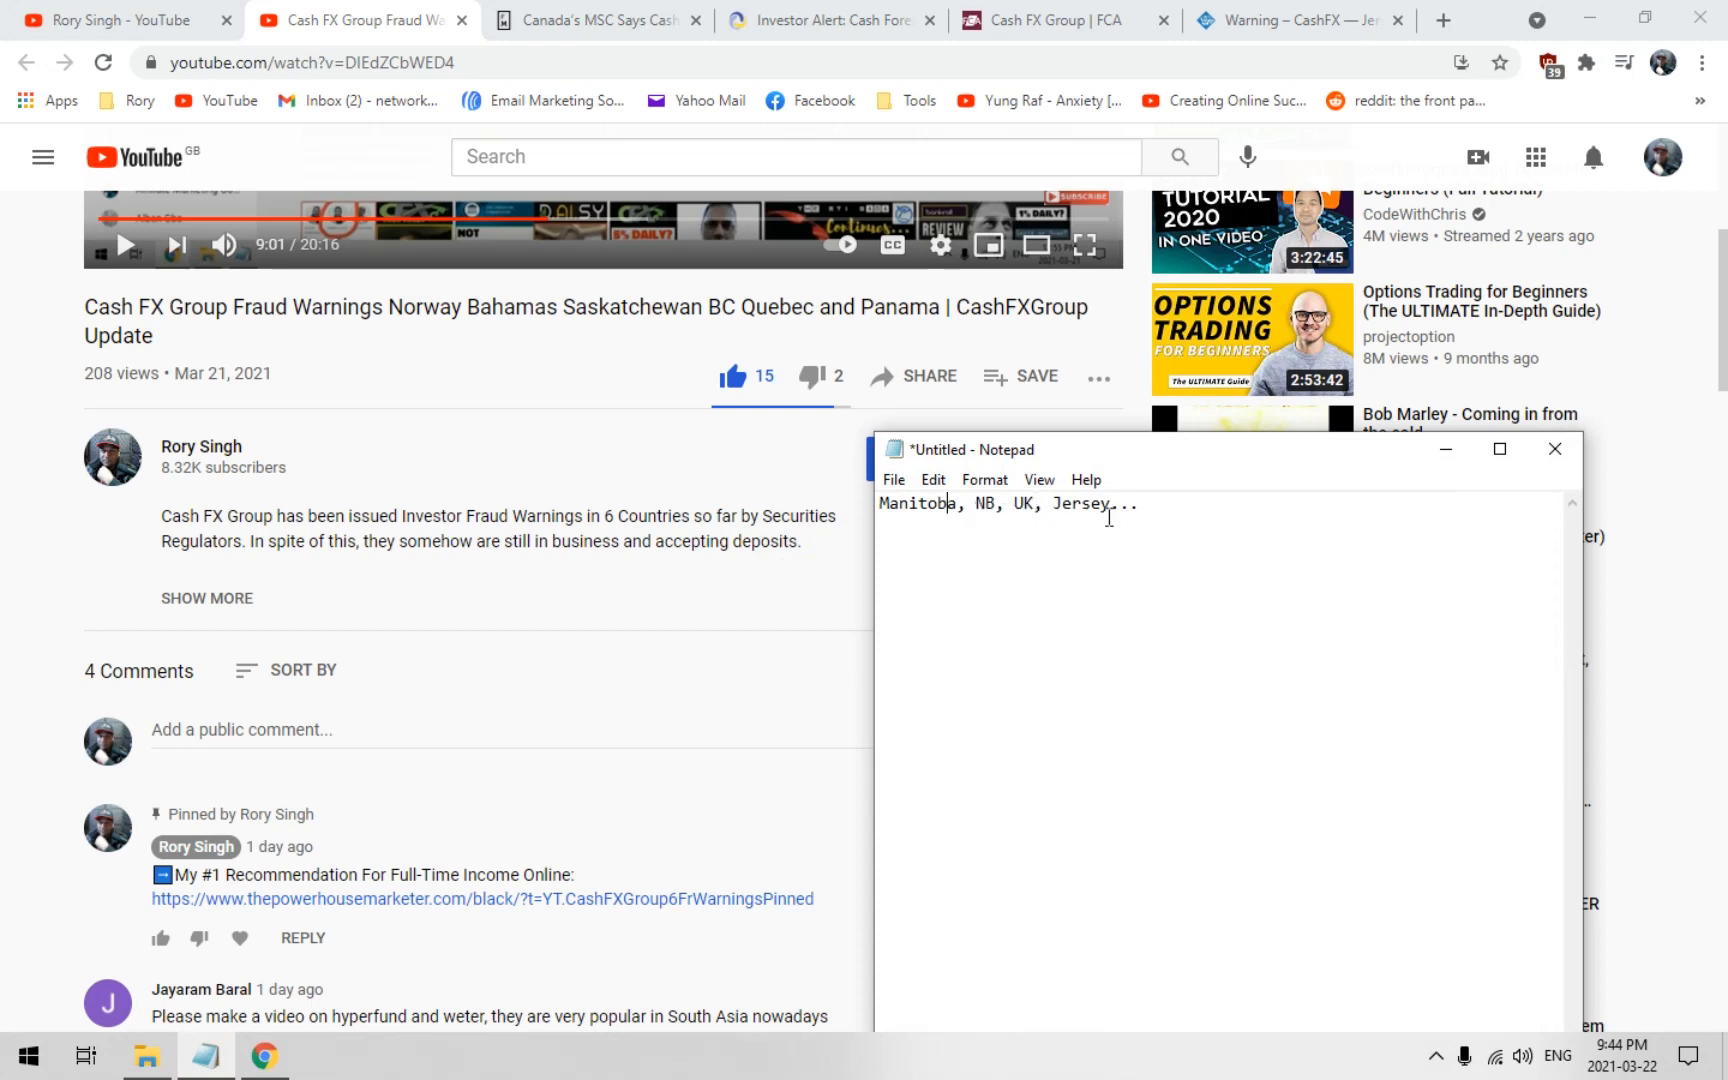
{"action": "mouse_move", "coordinate": [1154, 606]}
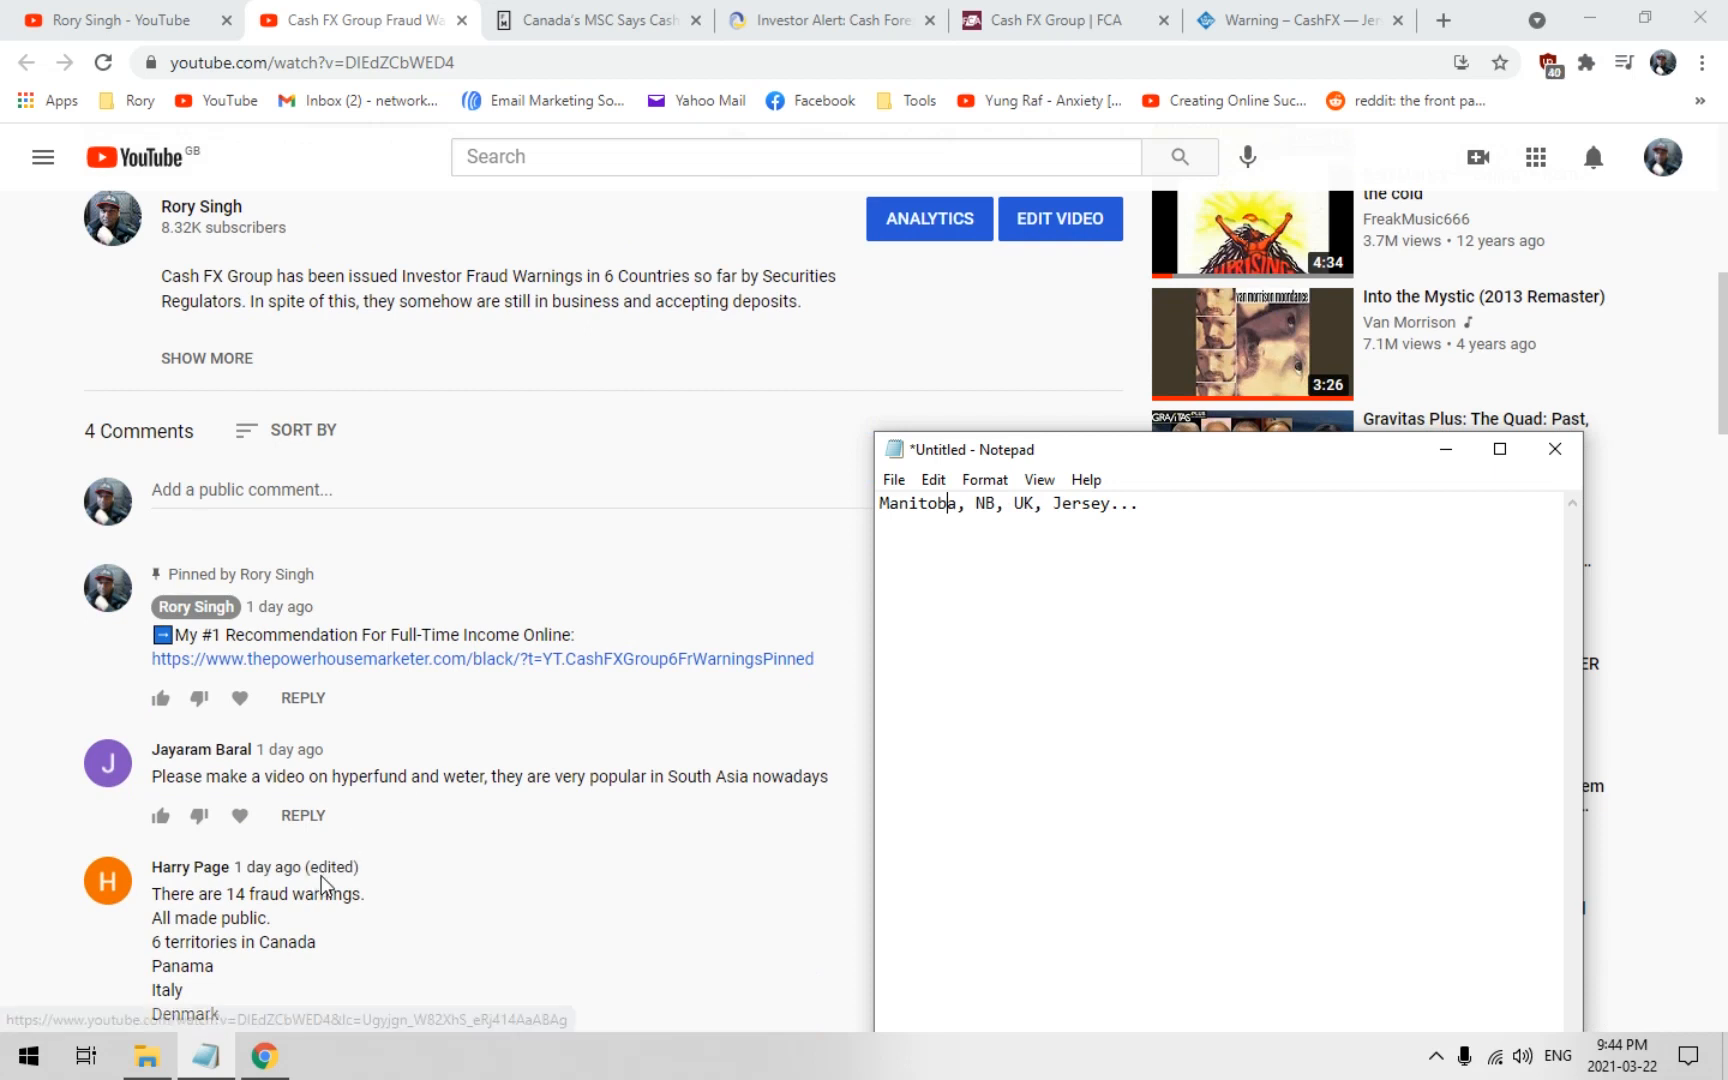
{"action": "scroll", "scroll_direction": "down", "scroll_amount": 3}
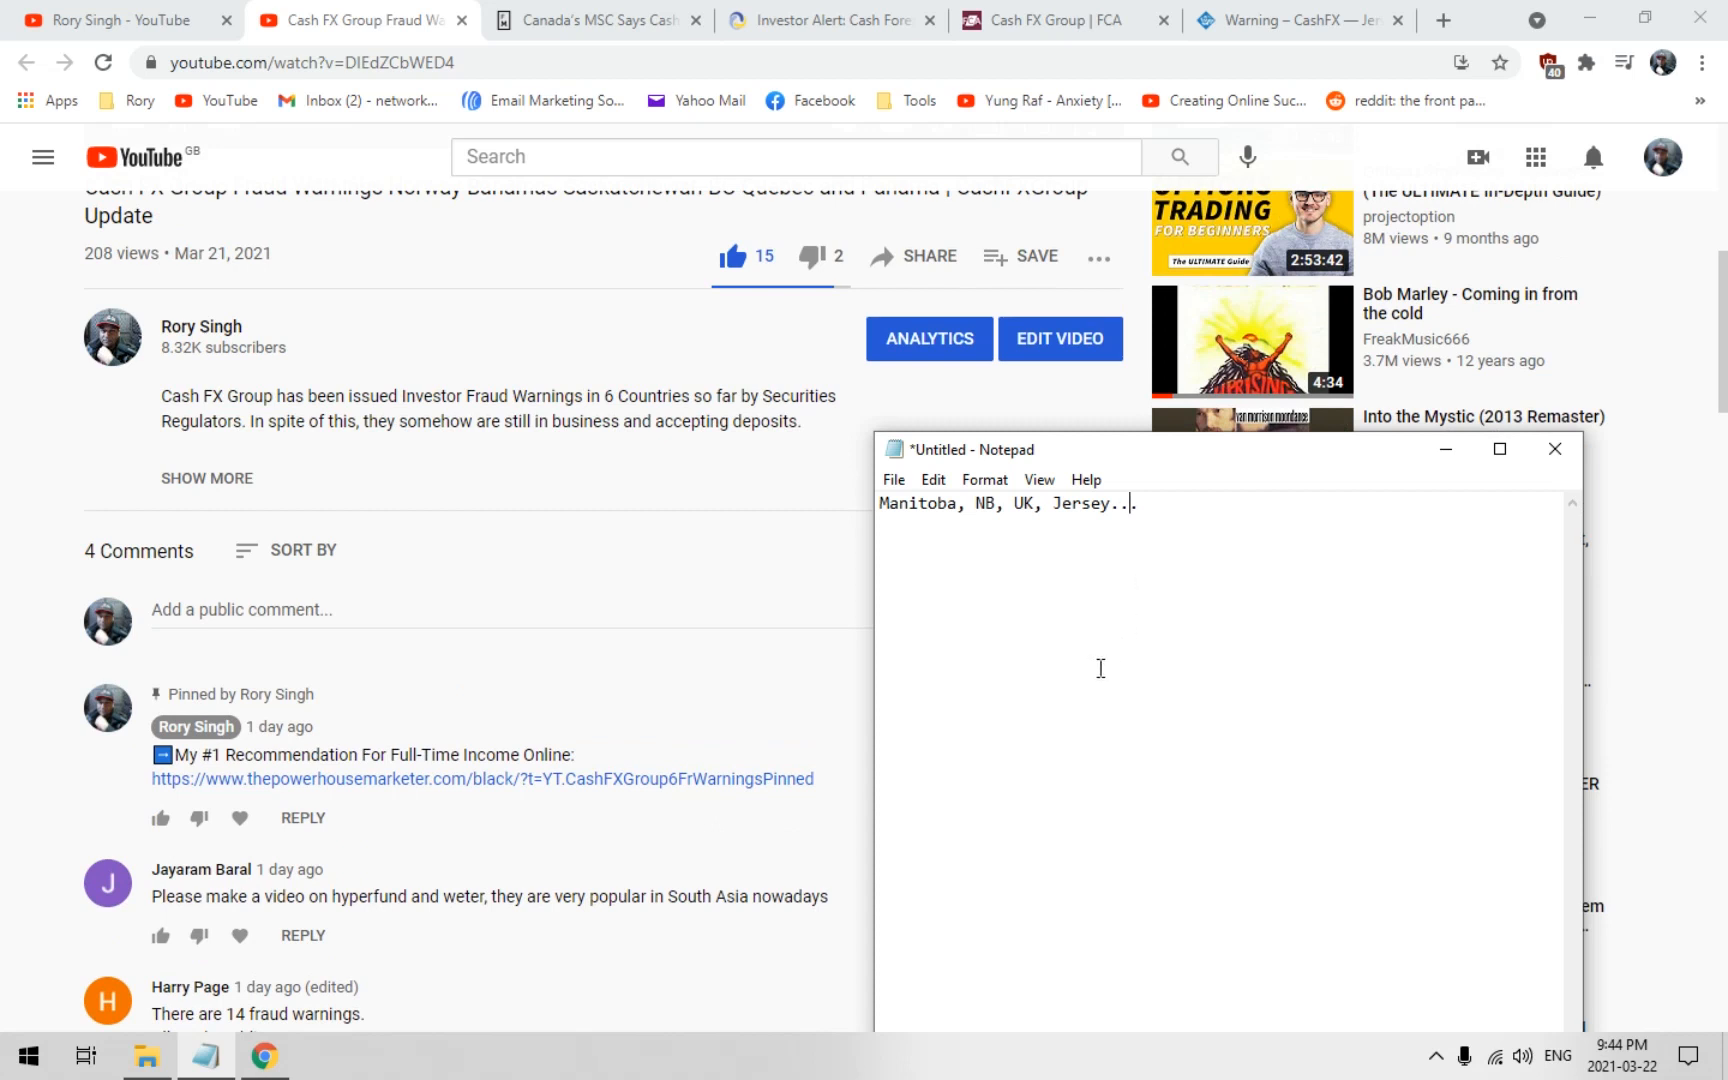
{"action": "mouse_move", "coordinate": [1080, 662]}
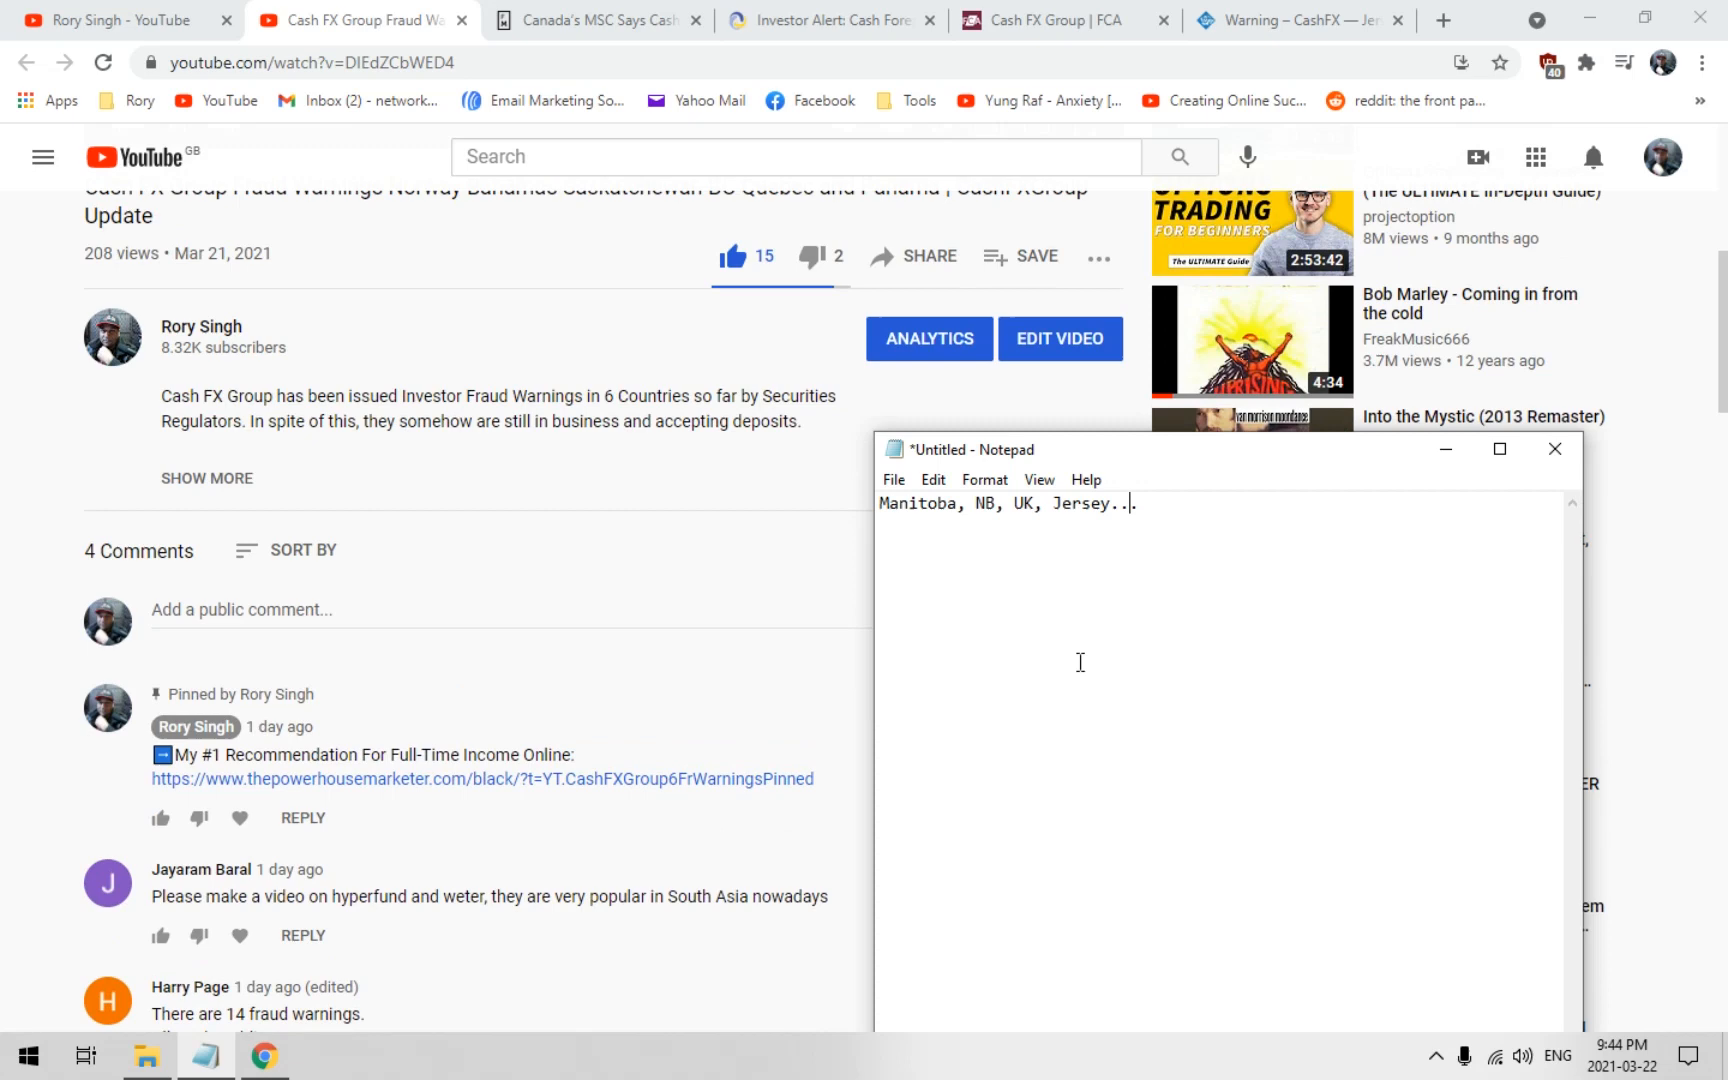
{"action": "mouse_move", "coordinate": [1092, 684]}
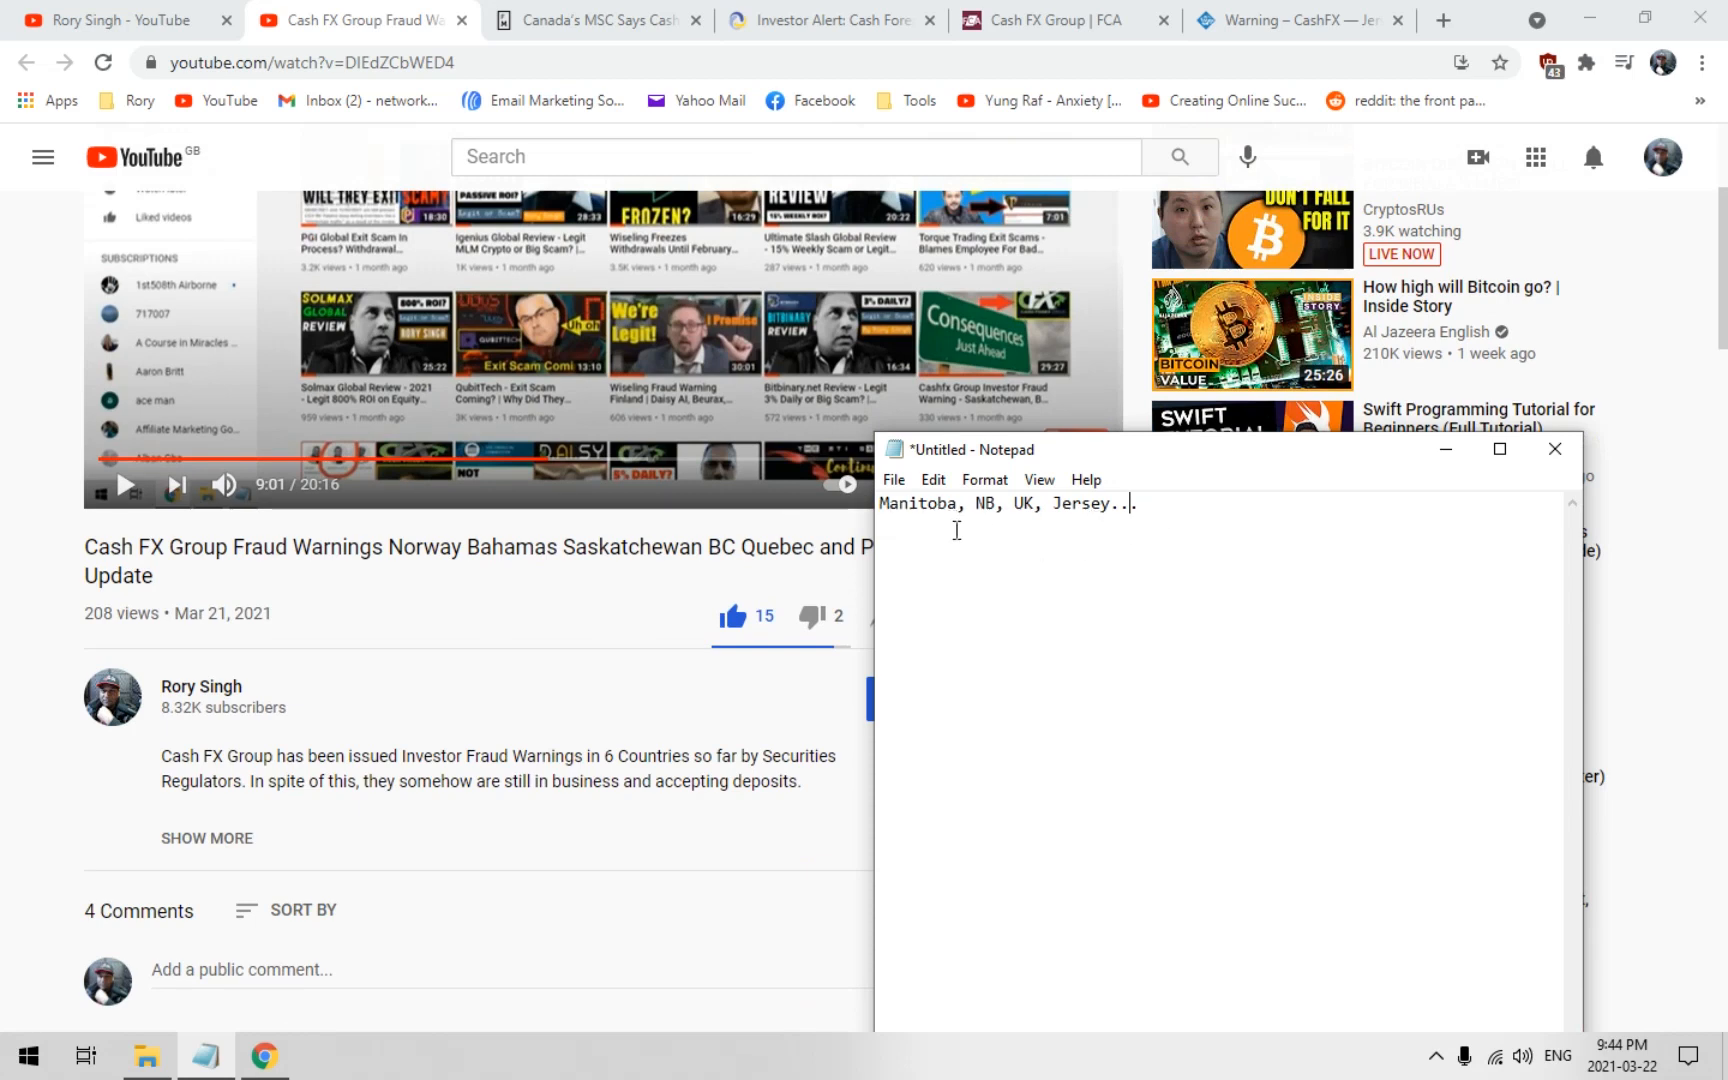
{"action": "mouse_move", "coordinate": [1064, 532]}
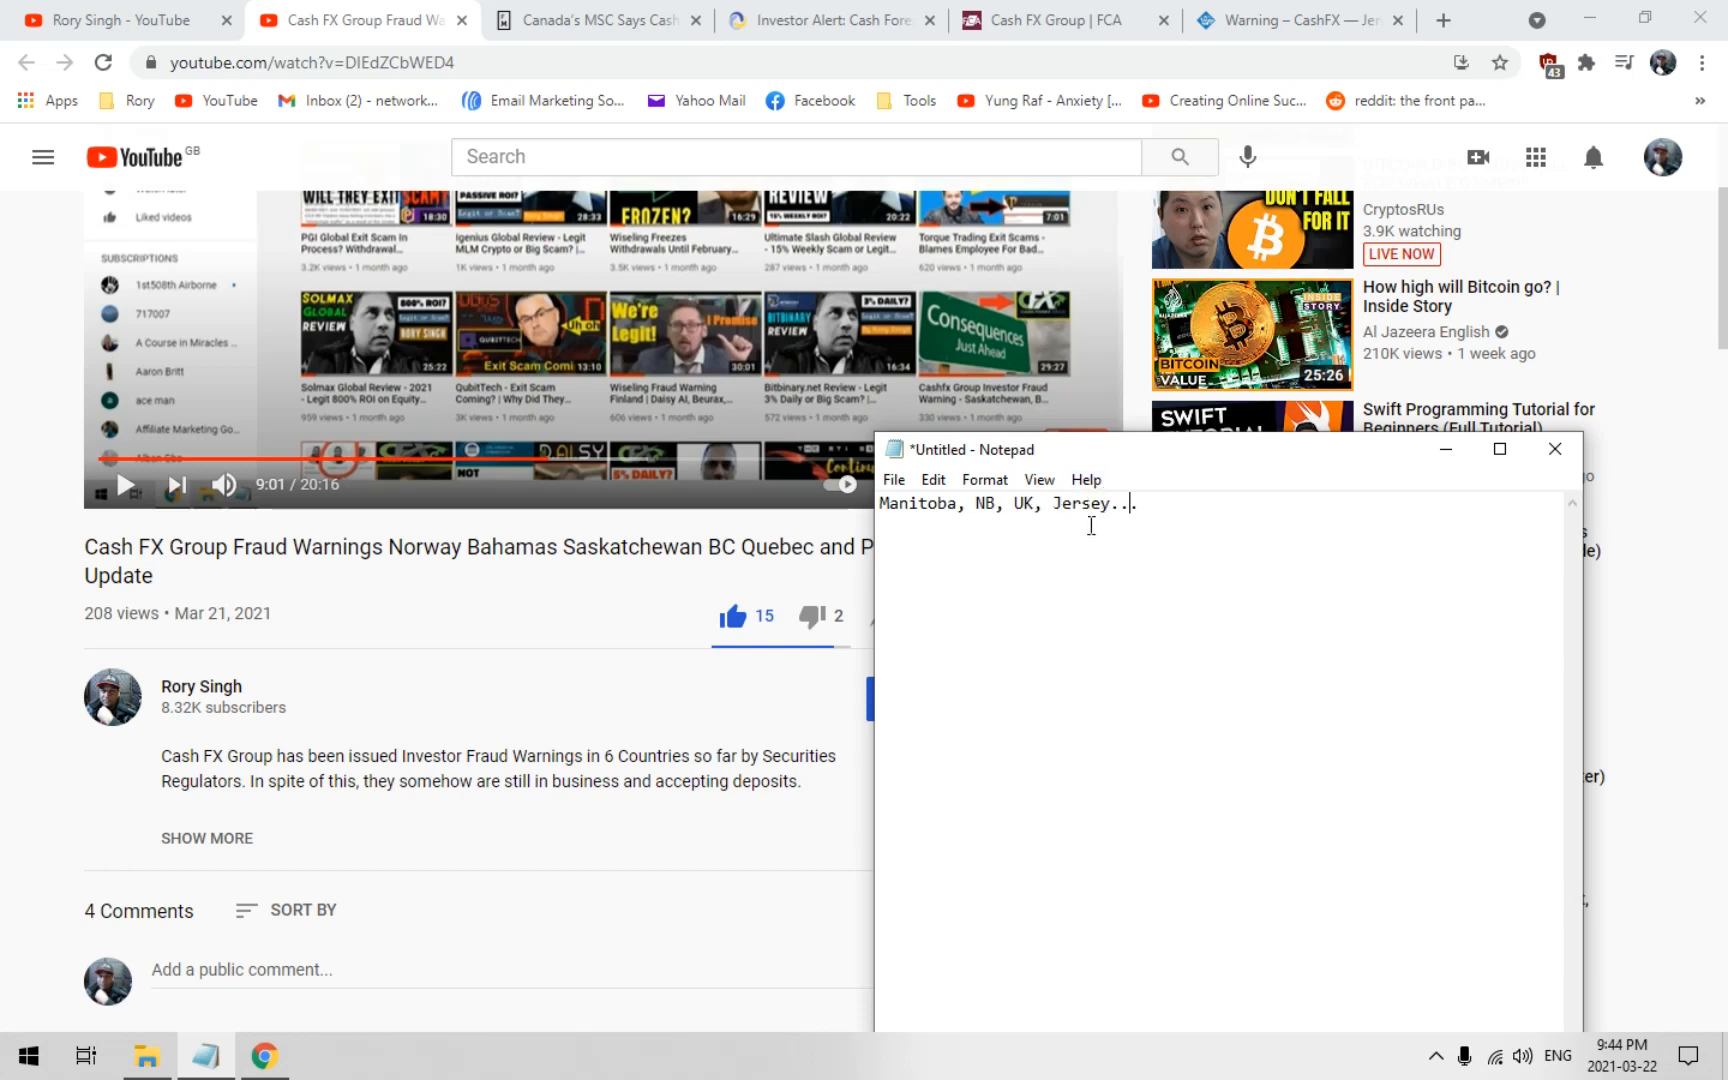
{"action": "mouse_move", "coordinate": [934, 618]}
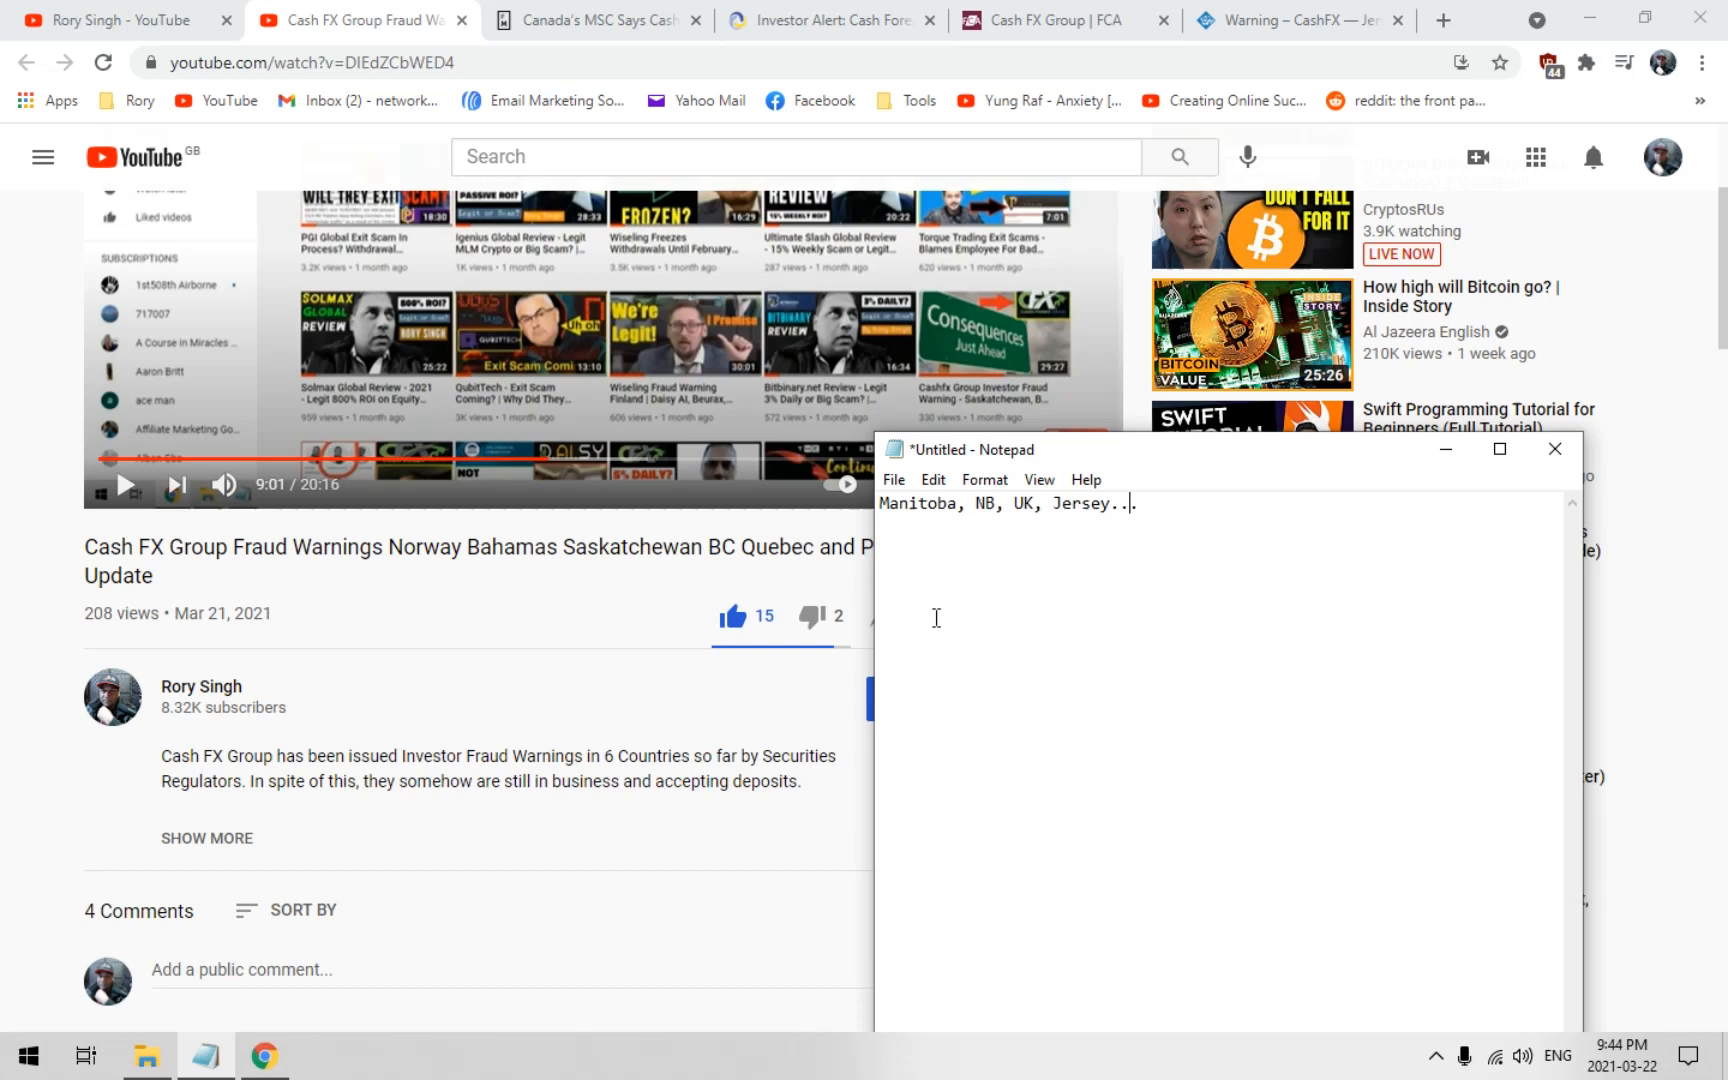
{"action": "mouse_move", "coordinate": [1174, 672]}
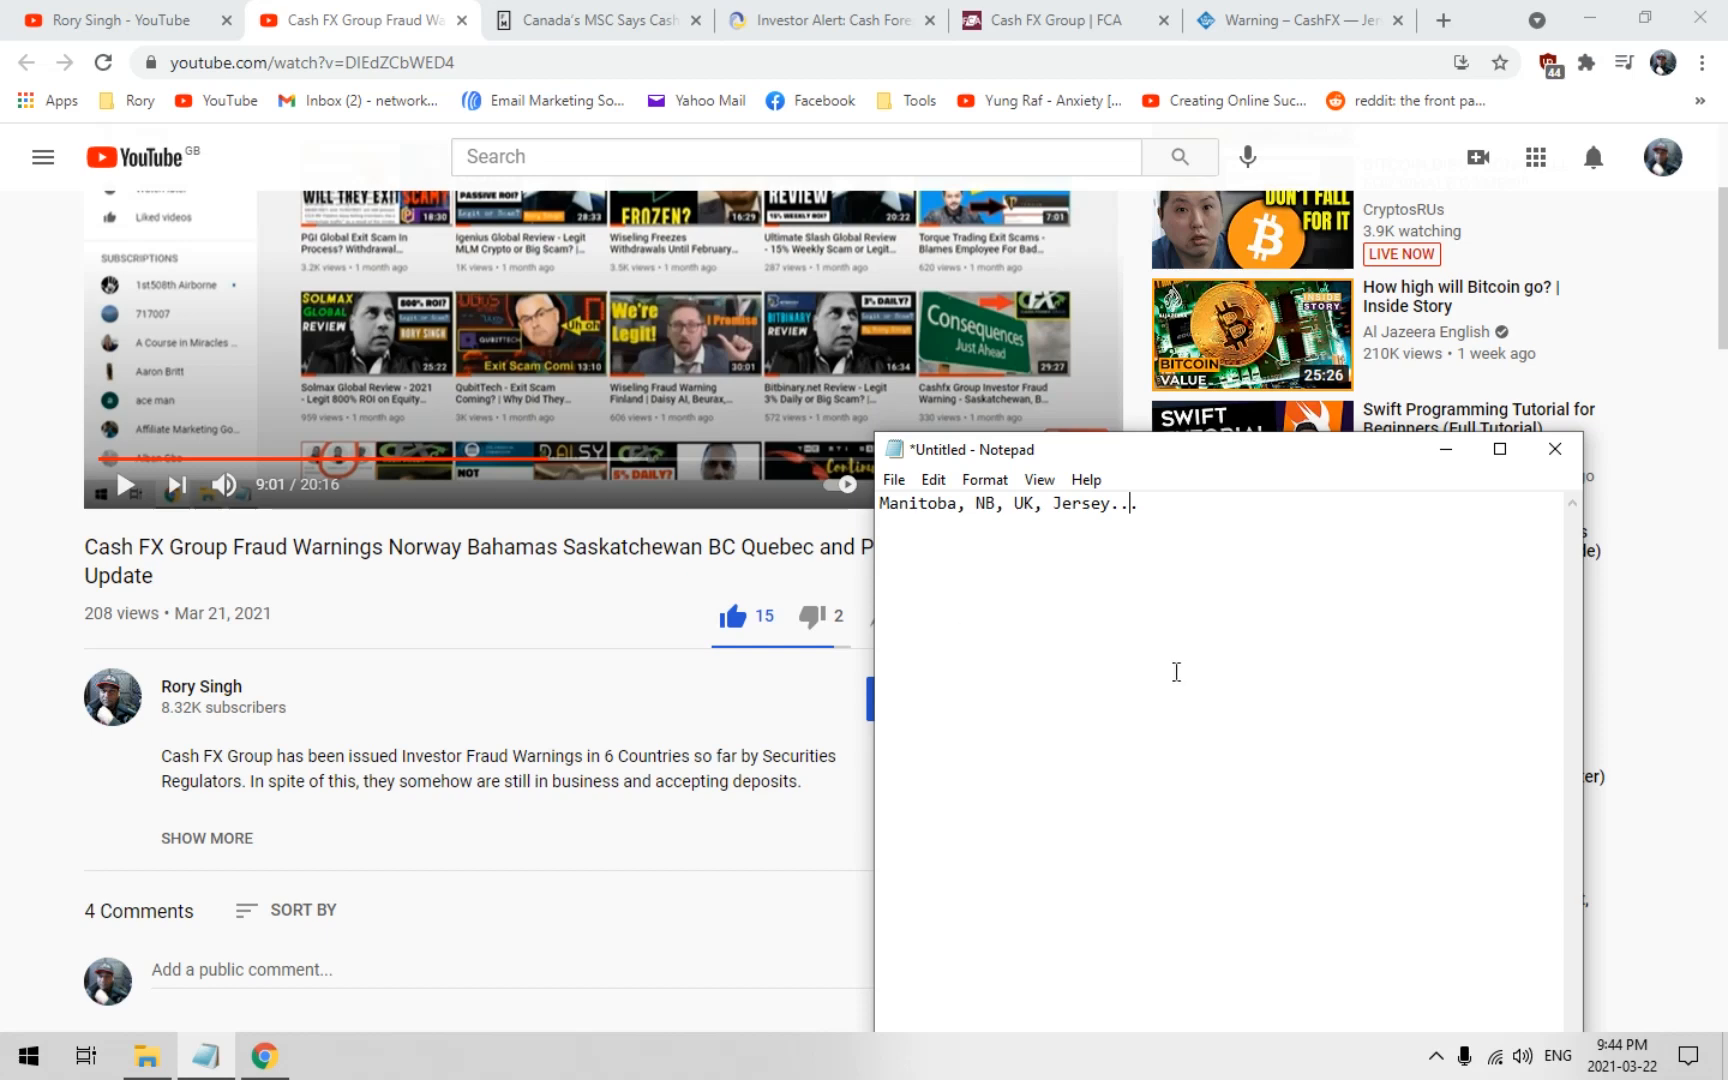
{"action": "mouse_move", "coordinate": [1162, 688]}
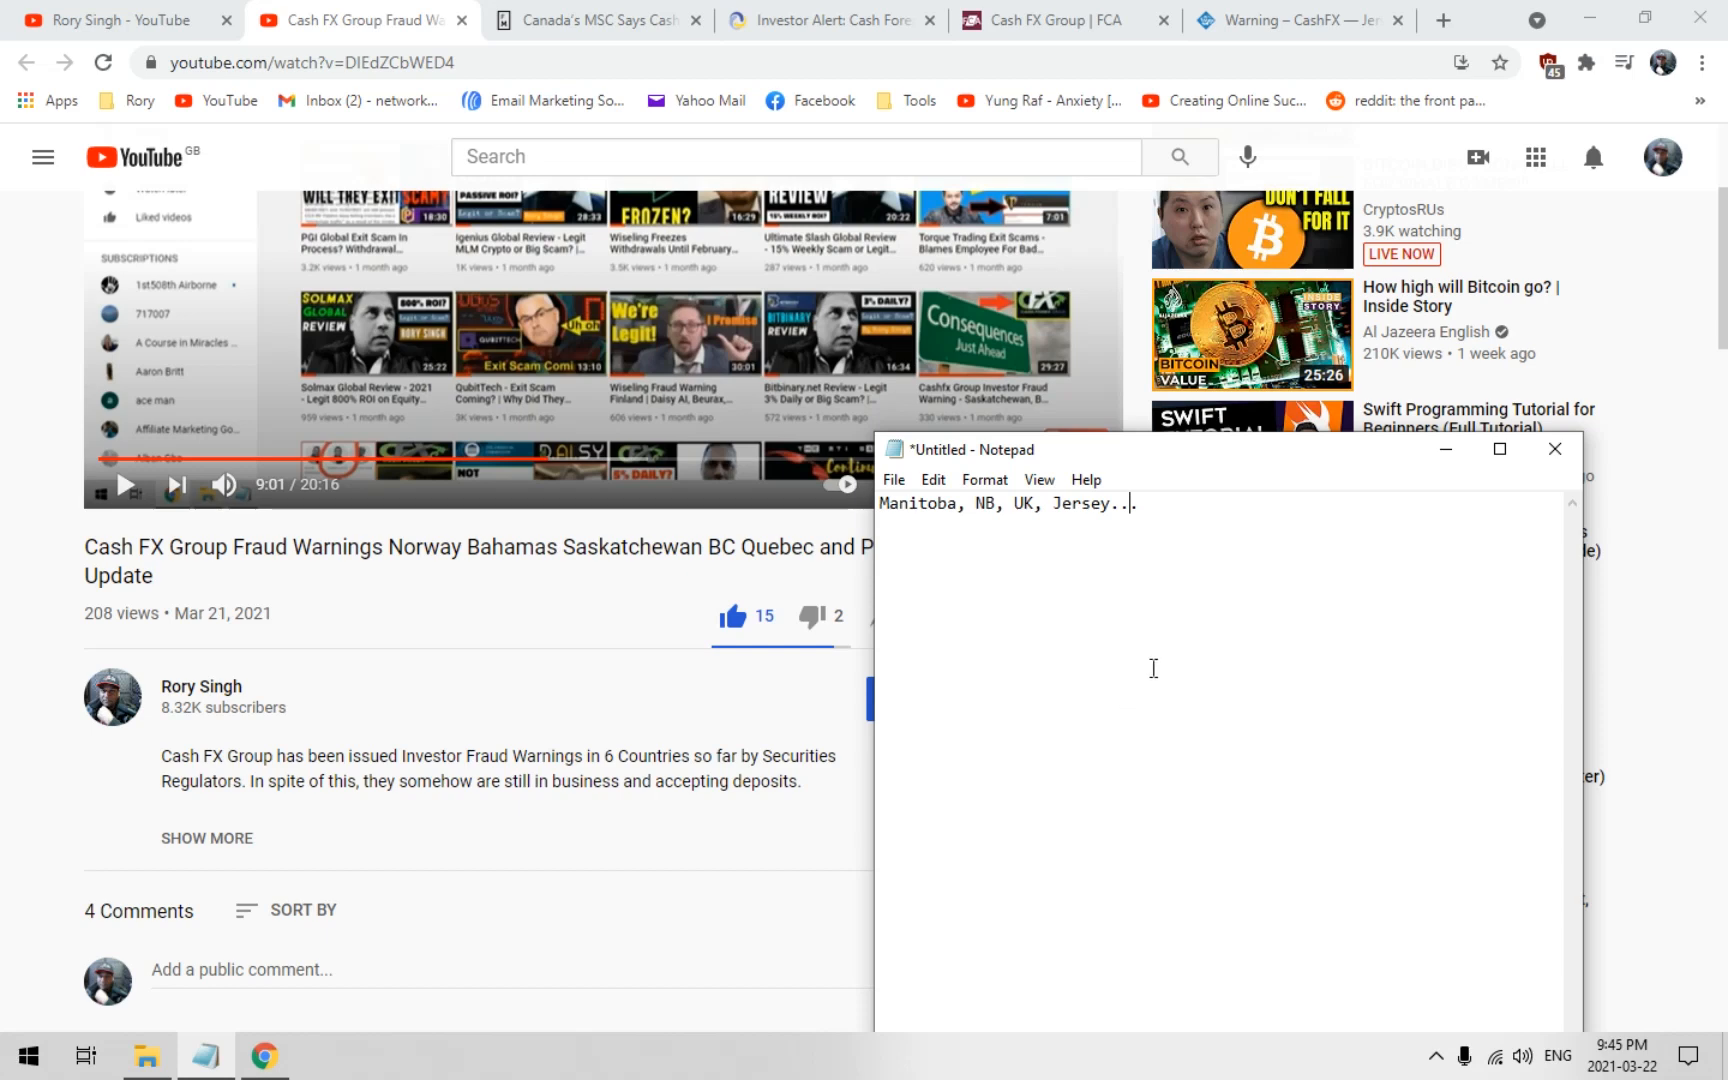
{"action": "mouse_move", "coordinate": [1346, 576]}
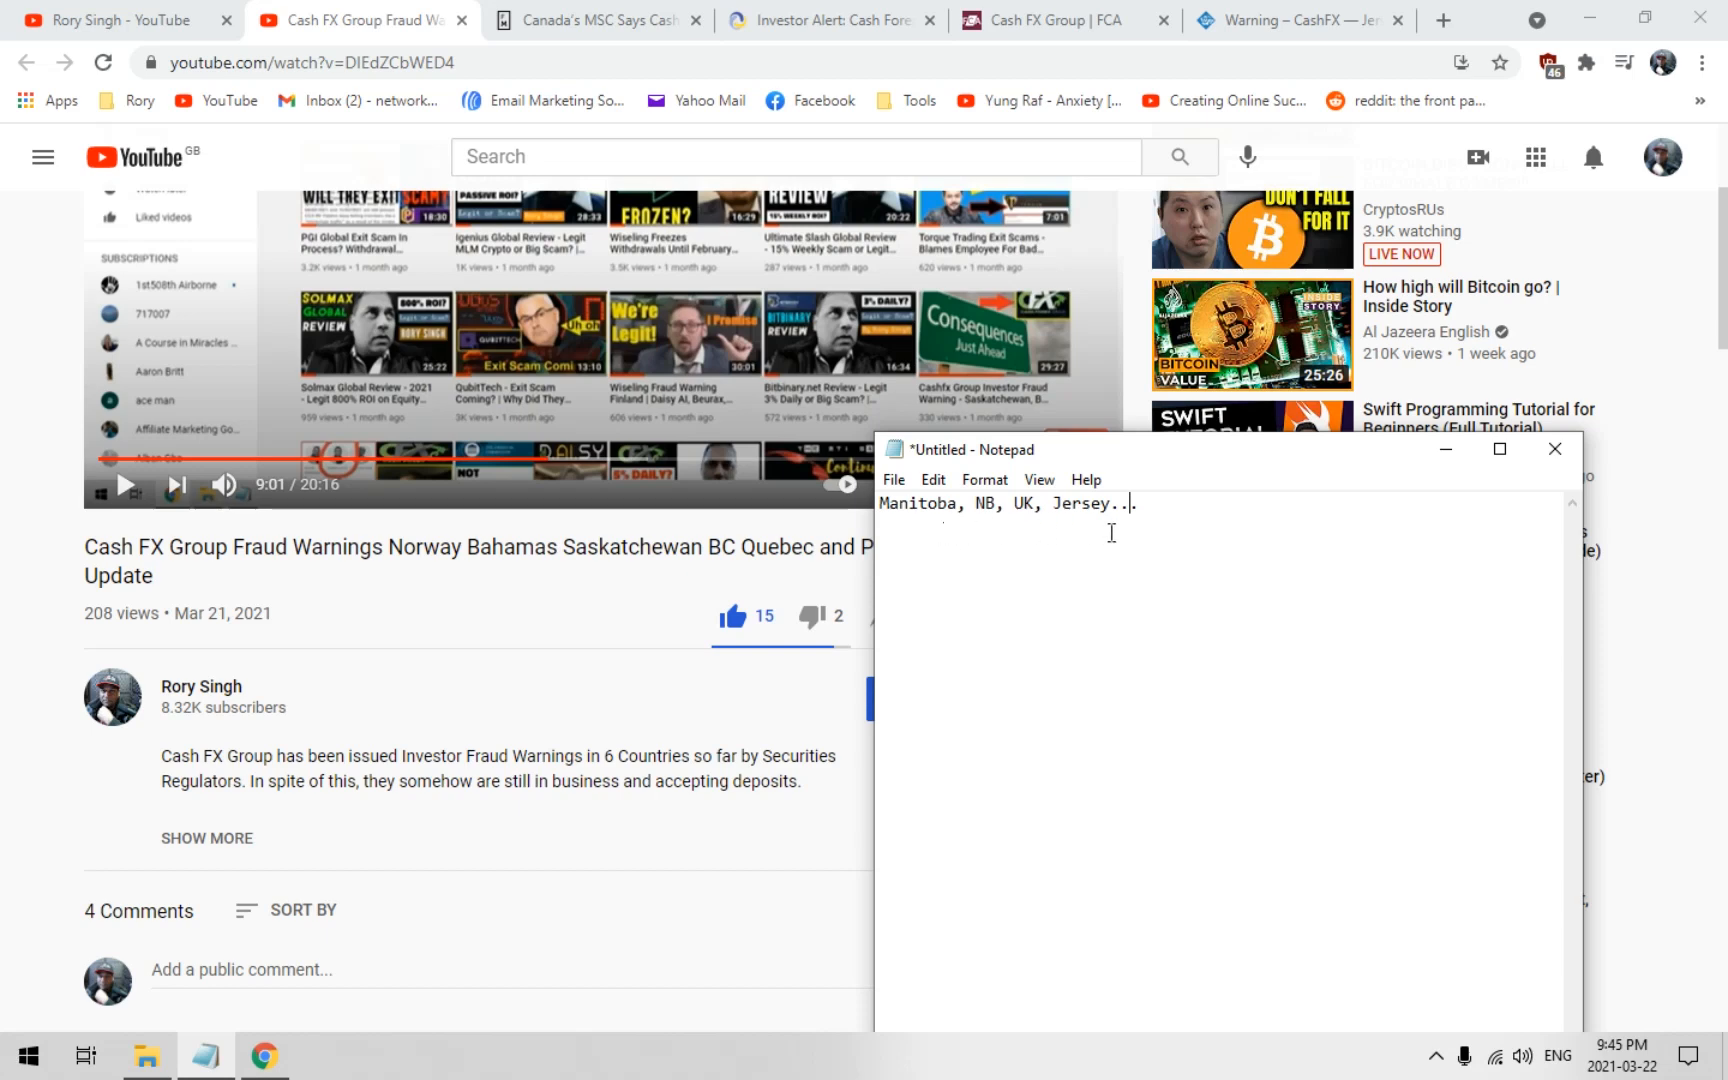
{"action": "mouse_move", "coordinate": [1086, 564]}
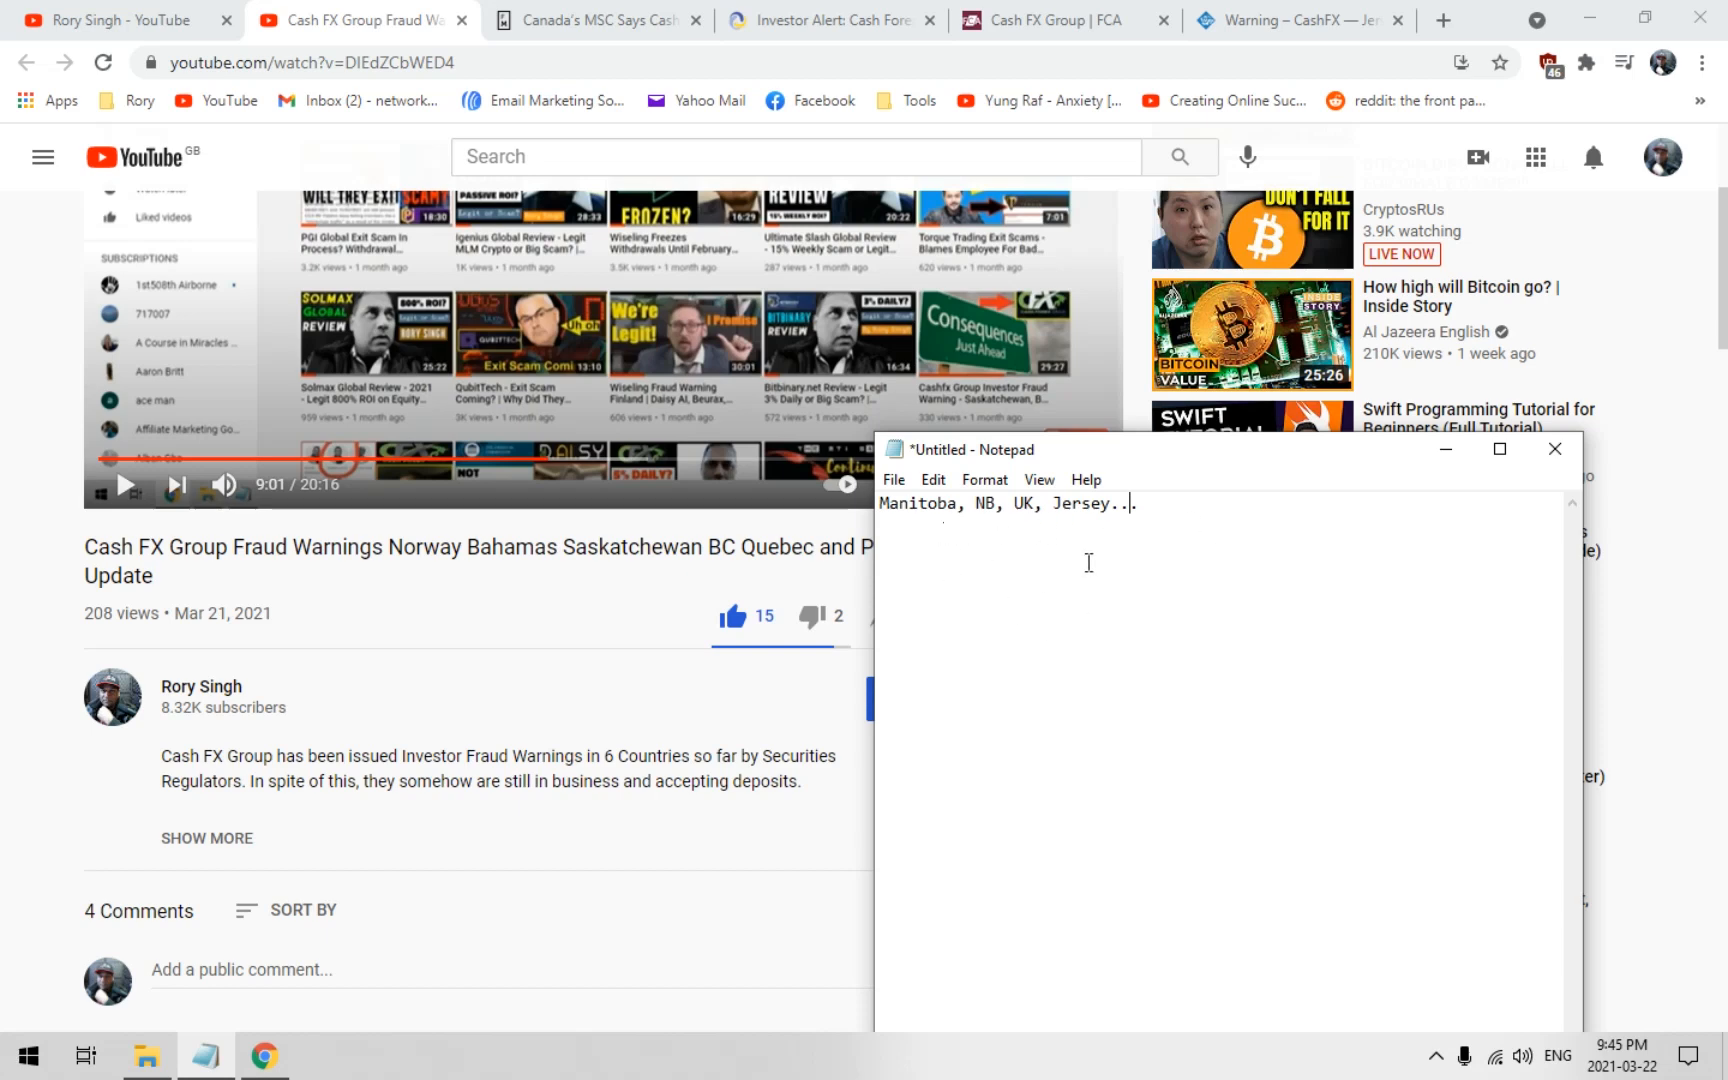
{"action": "mouse_move", "coordinate": [1076, 634]}
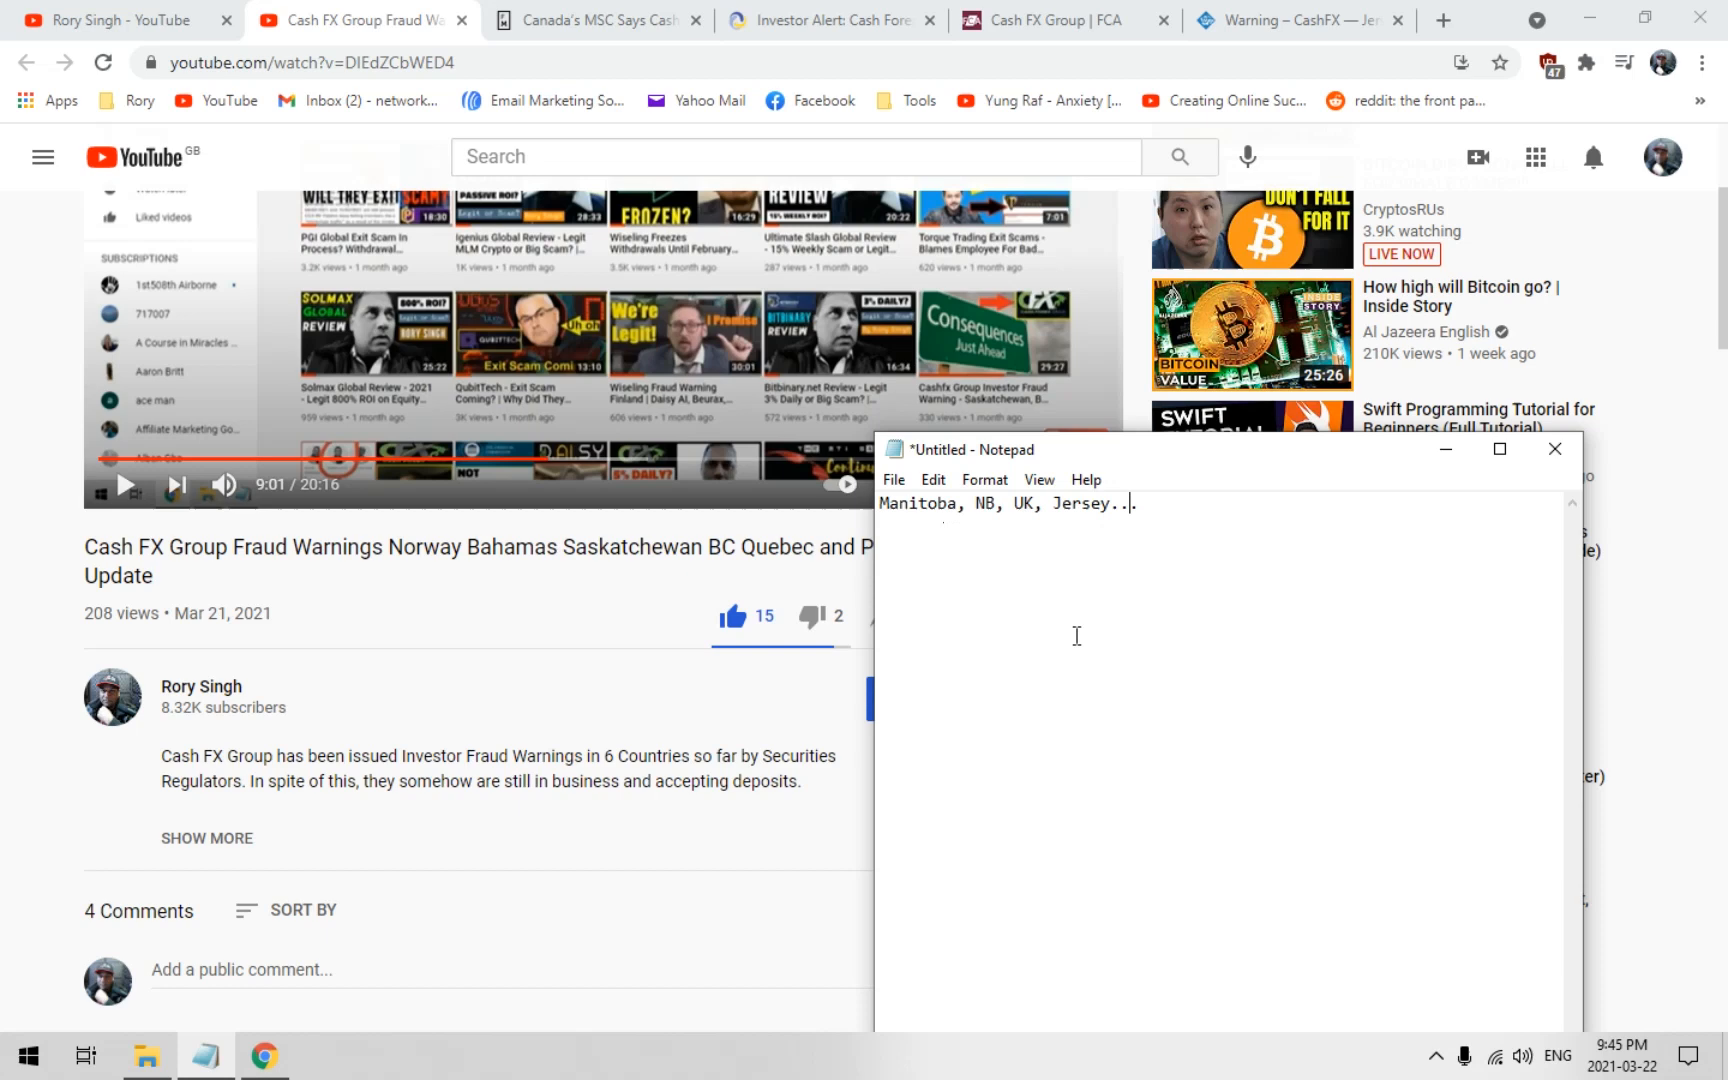
{"action": "mouse_move", "coordinate": [1064, 676]}
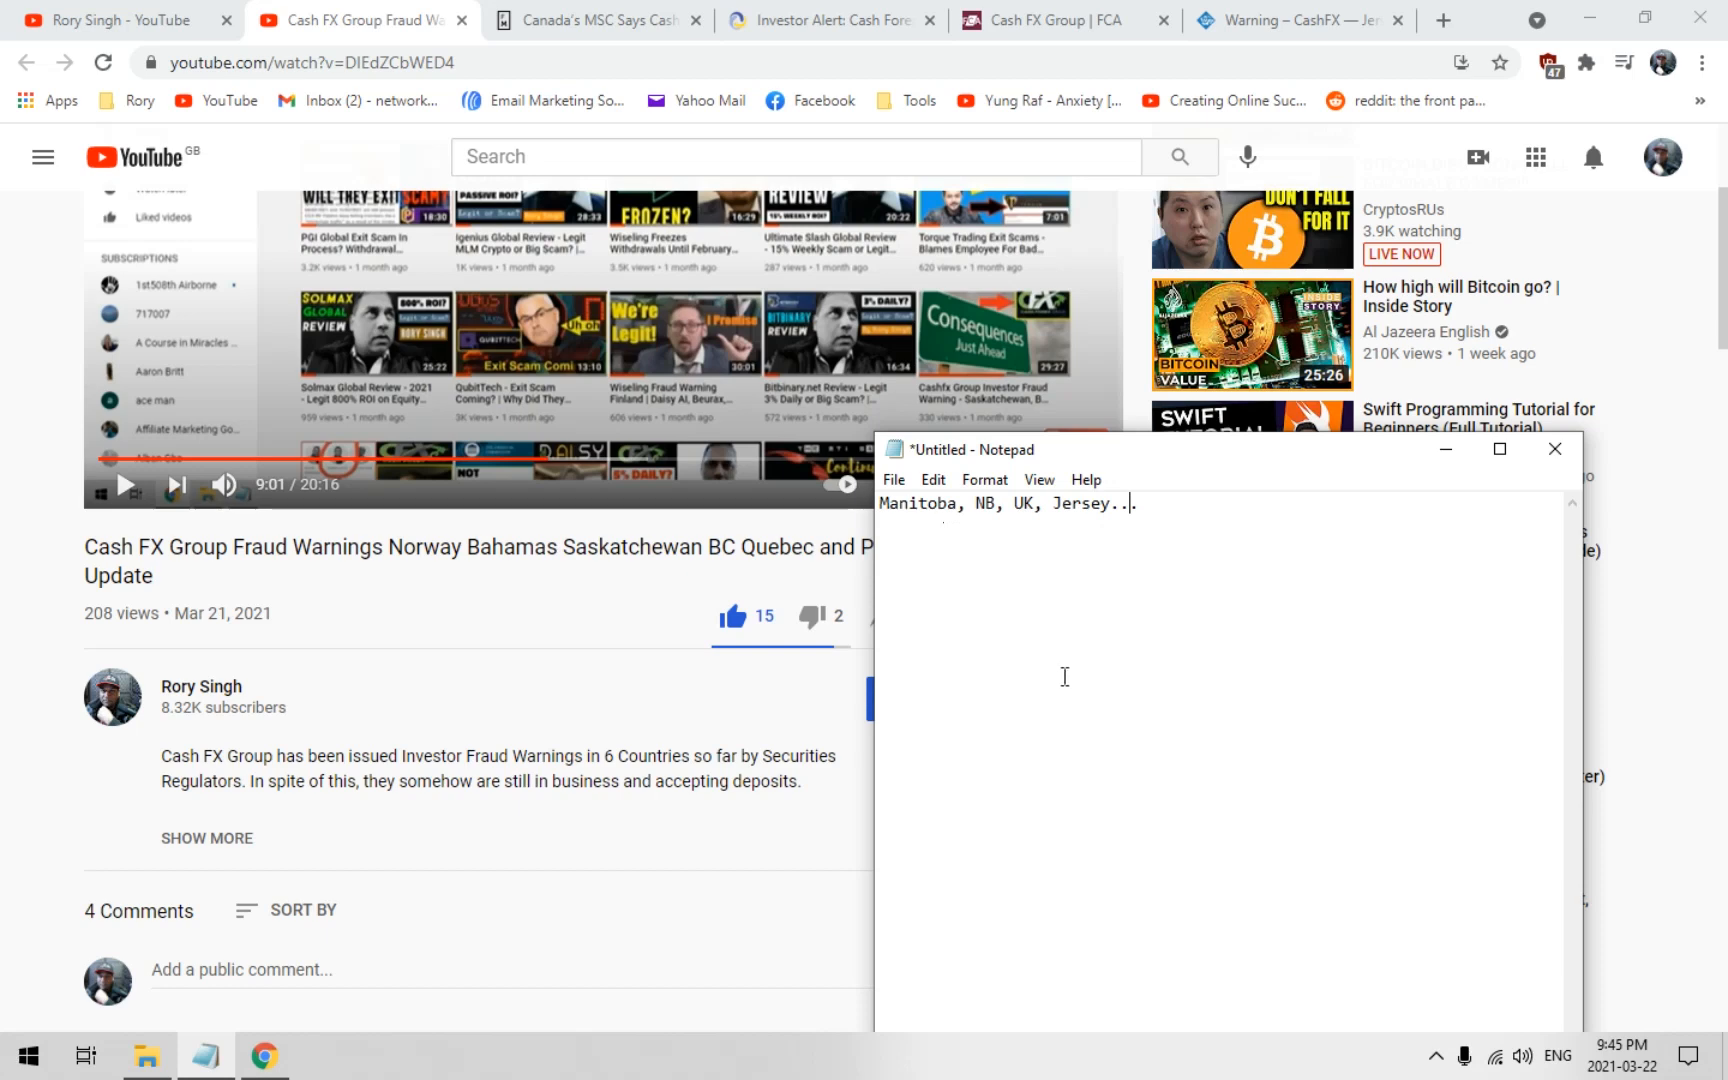
{"action": "mouse_move", "coordinate": [1292, 744]}
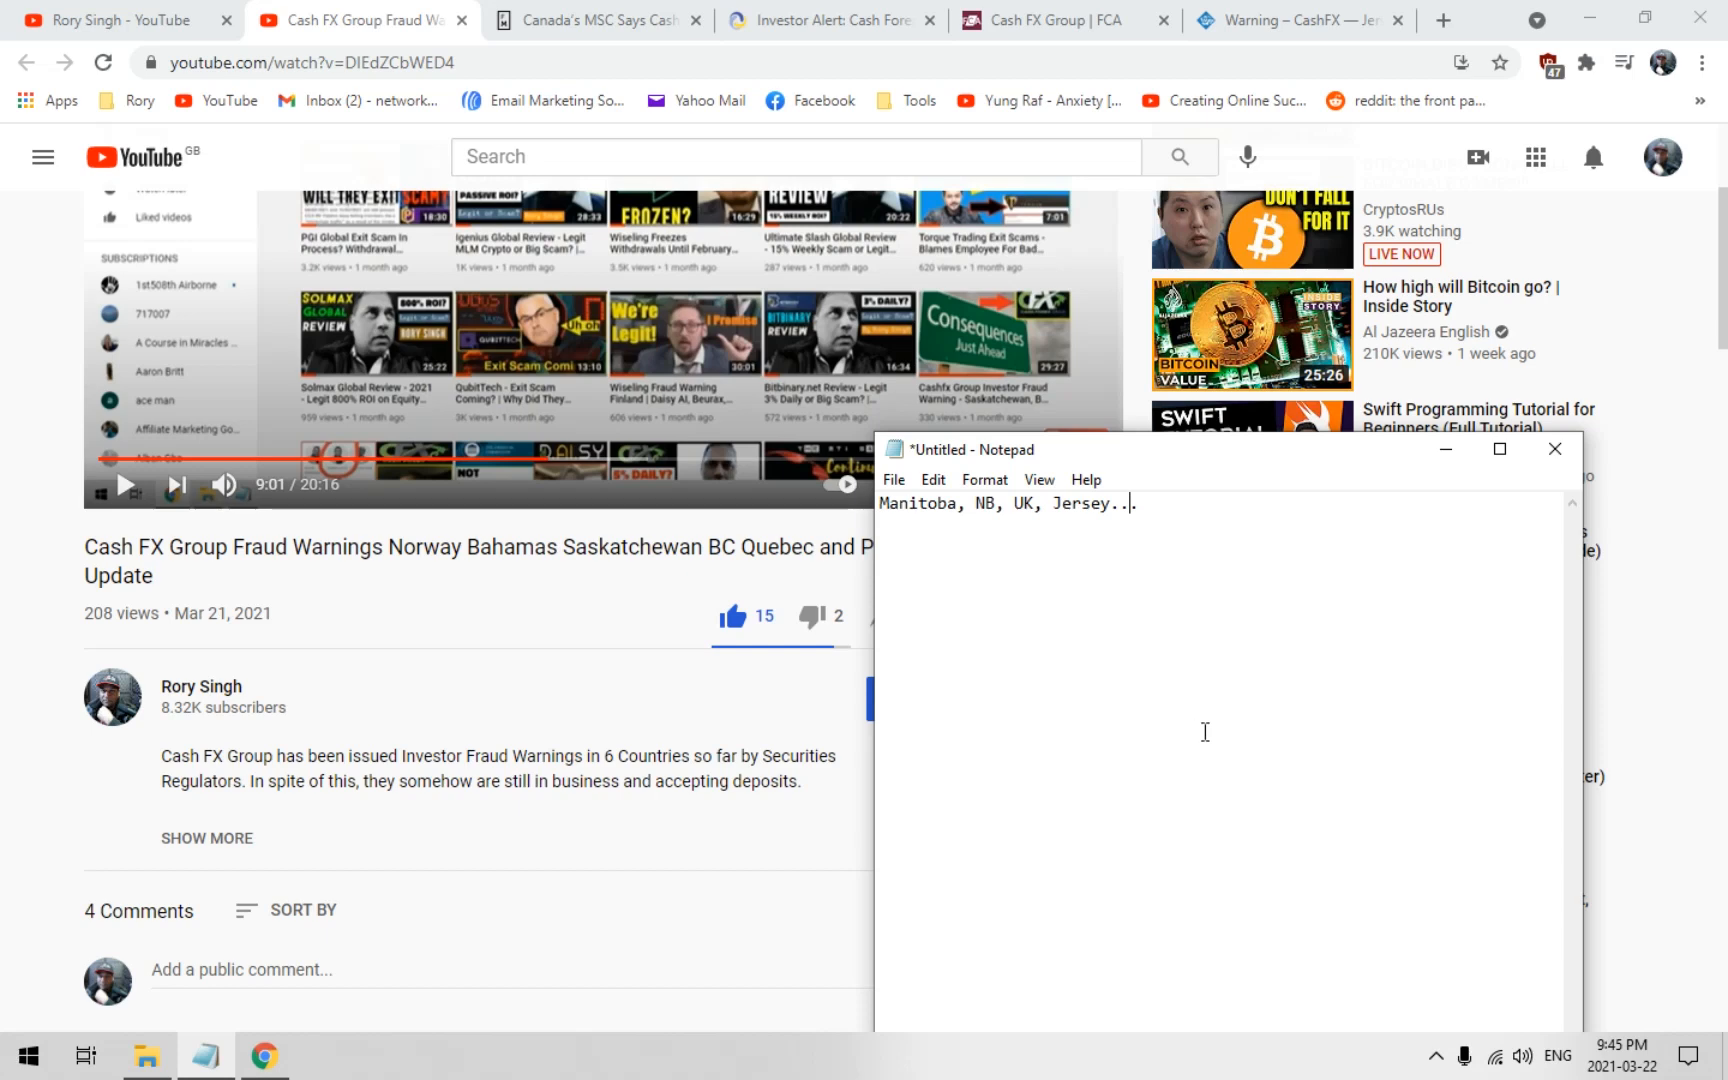
{"action": "mouse_move", "coordinate": [1164, 750]}
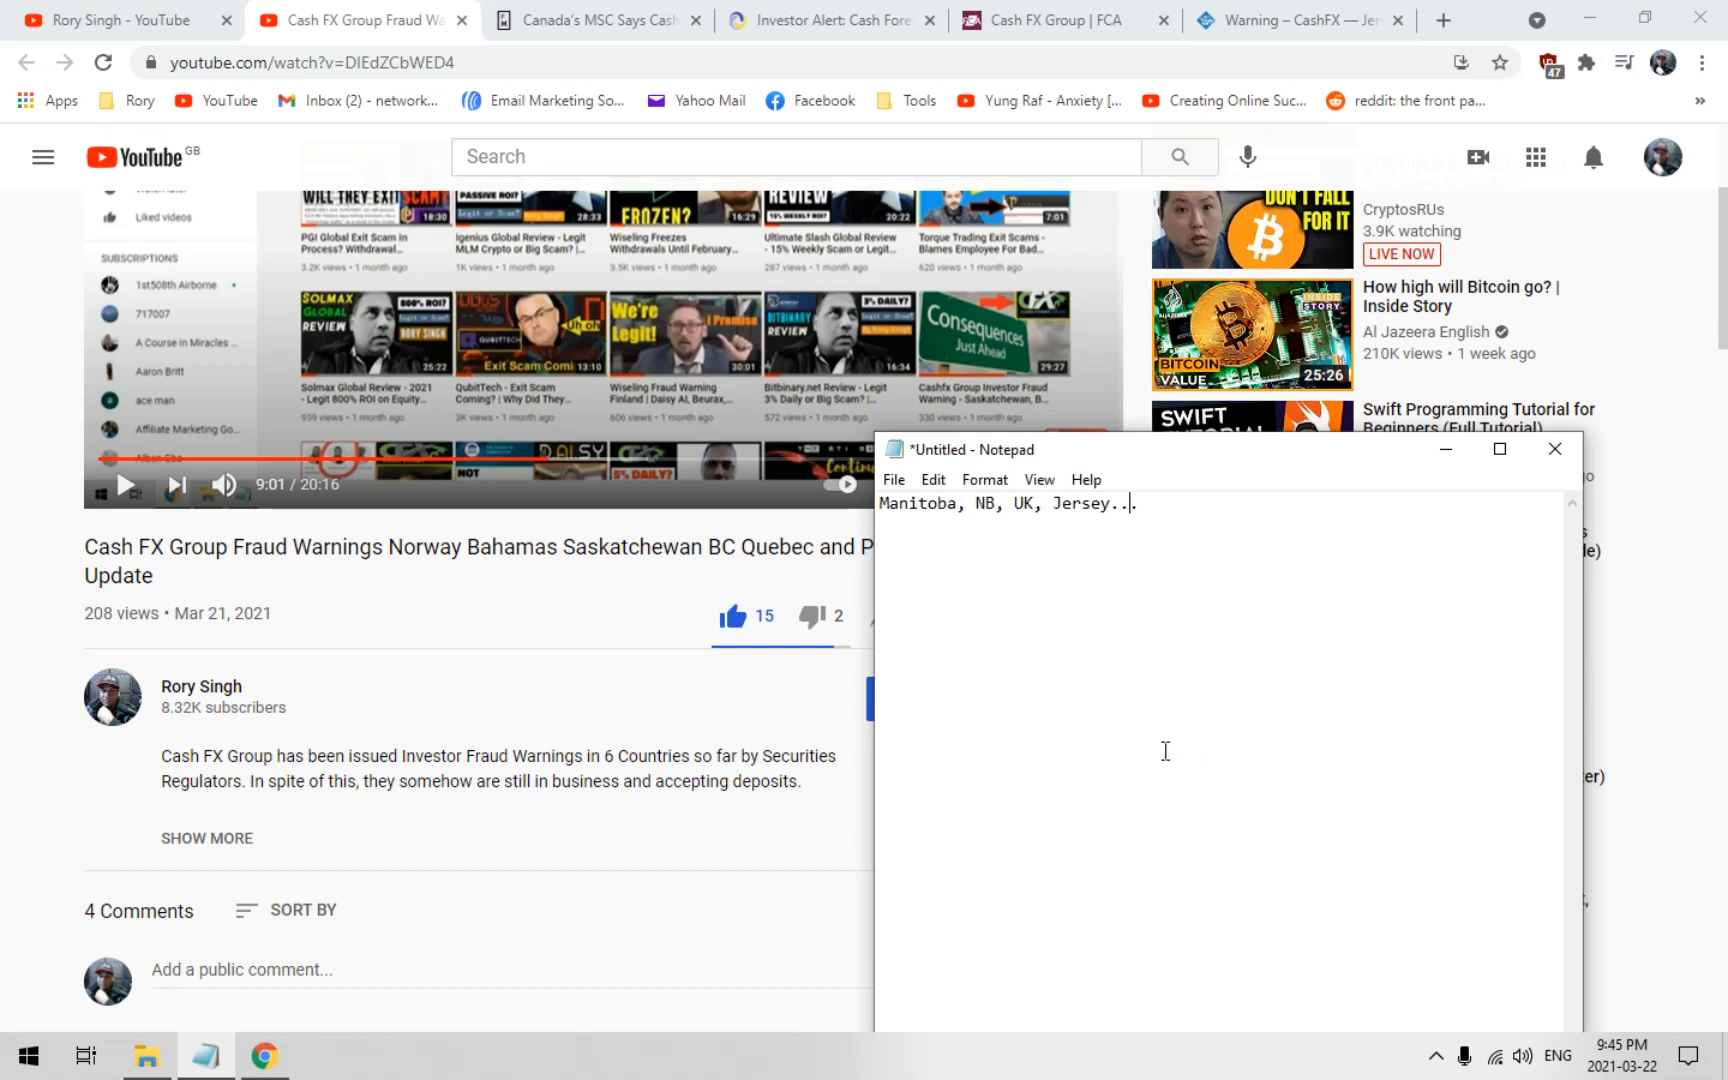
{"action": "mouse_move", "coordinate": [1112, 758]}
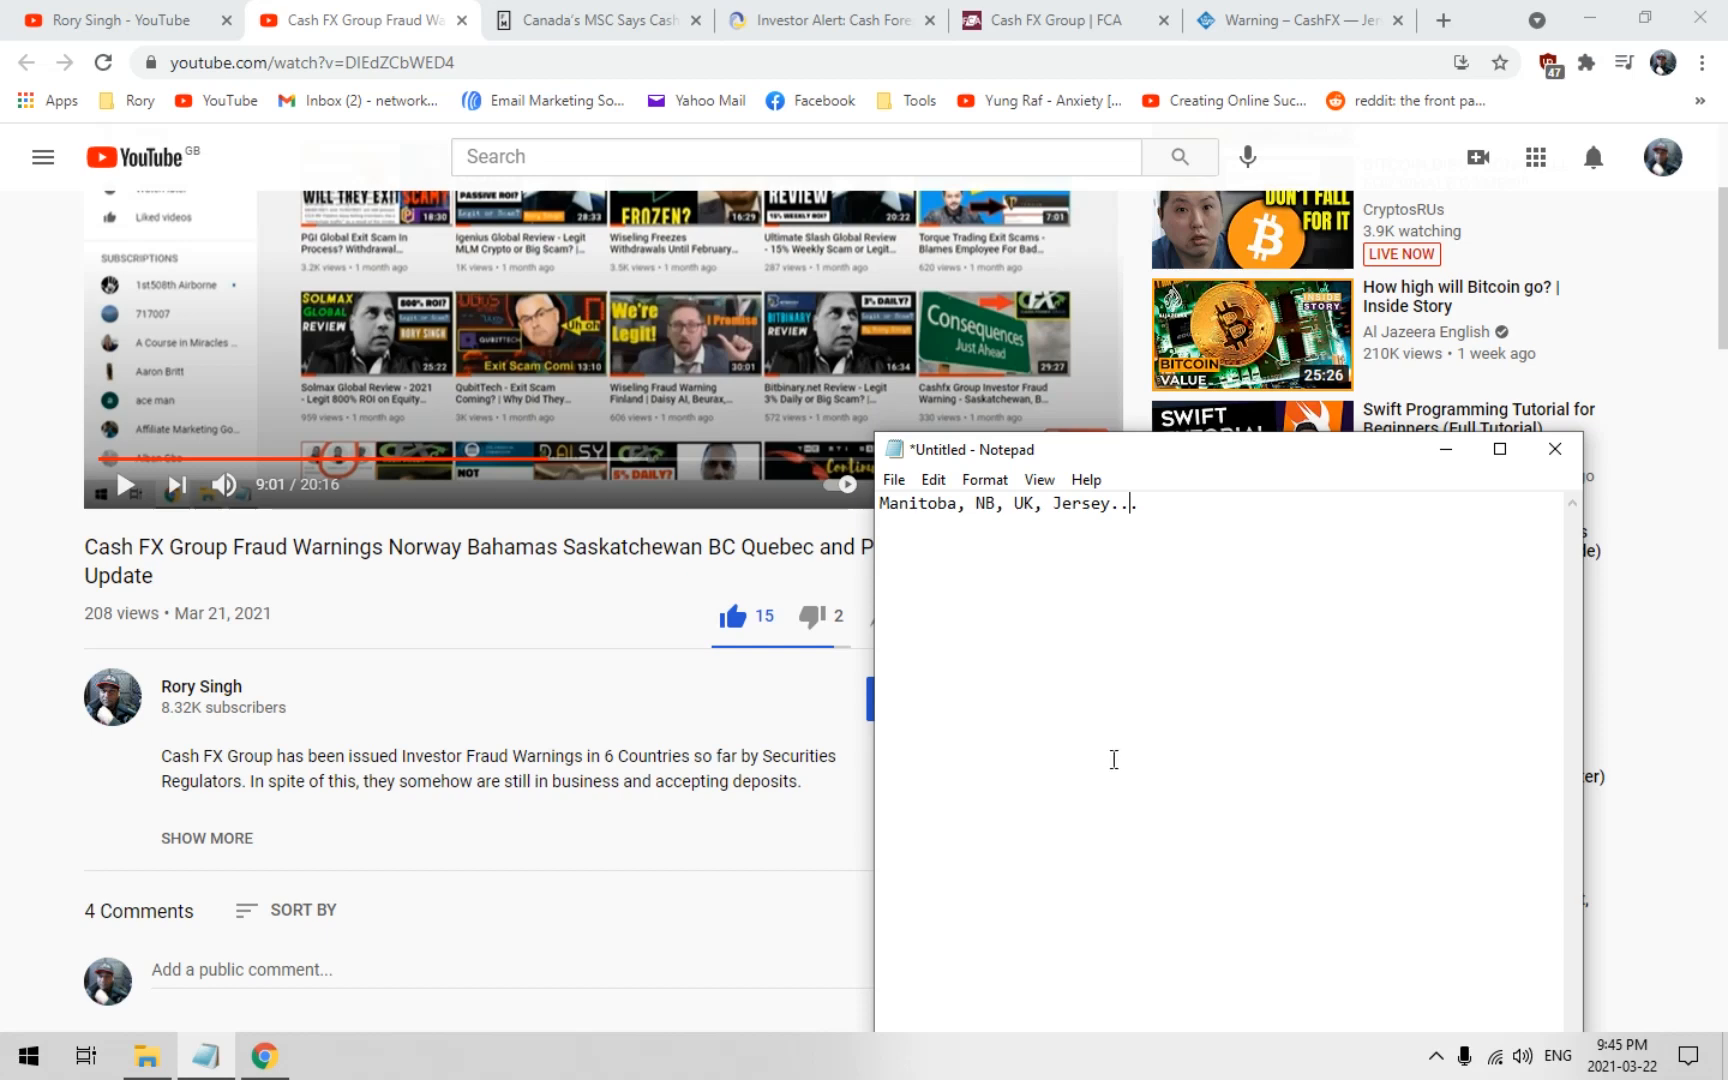
{"action": "mouse_move", "coordinate": [988, 736]}
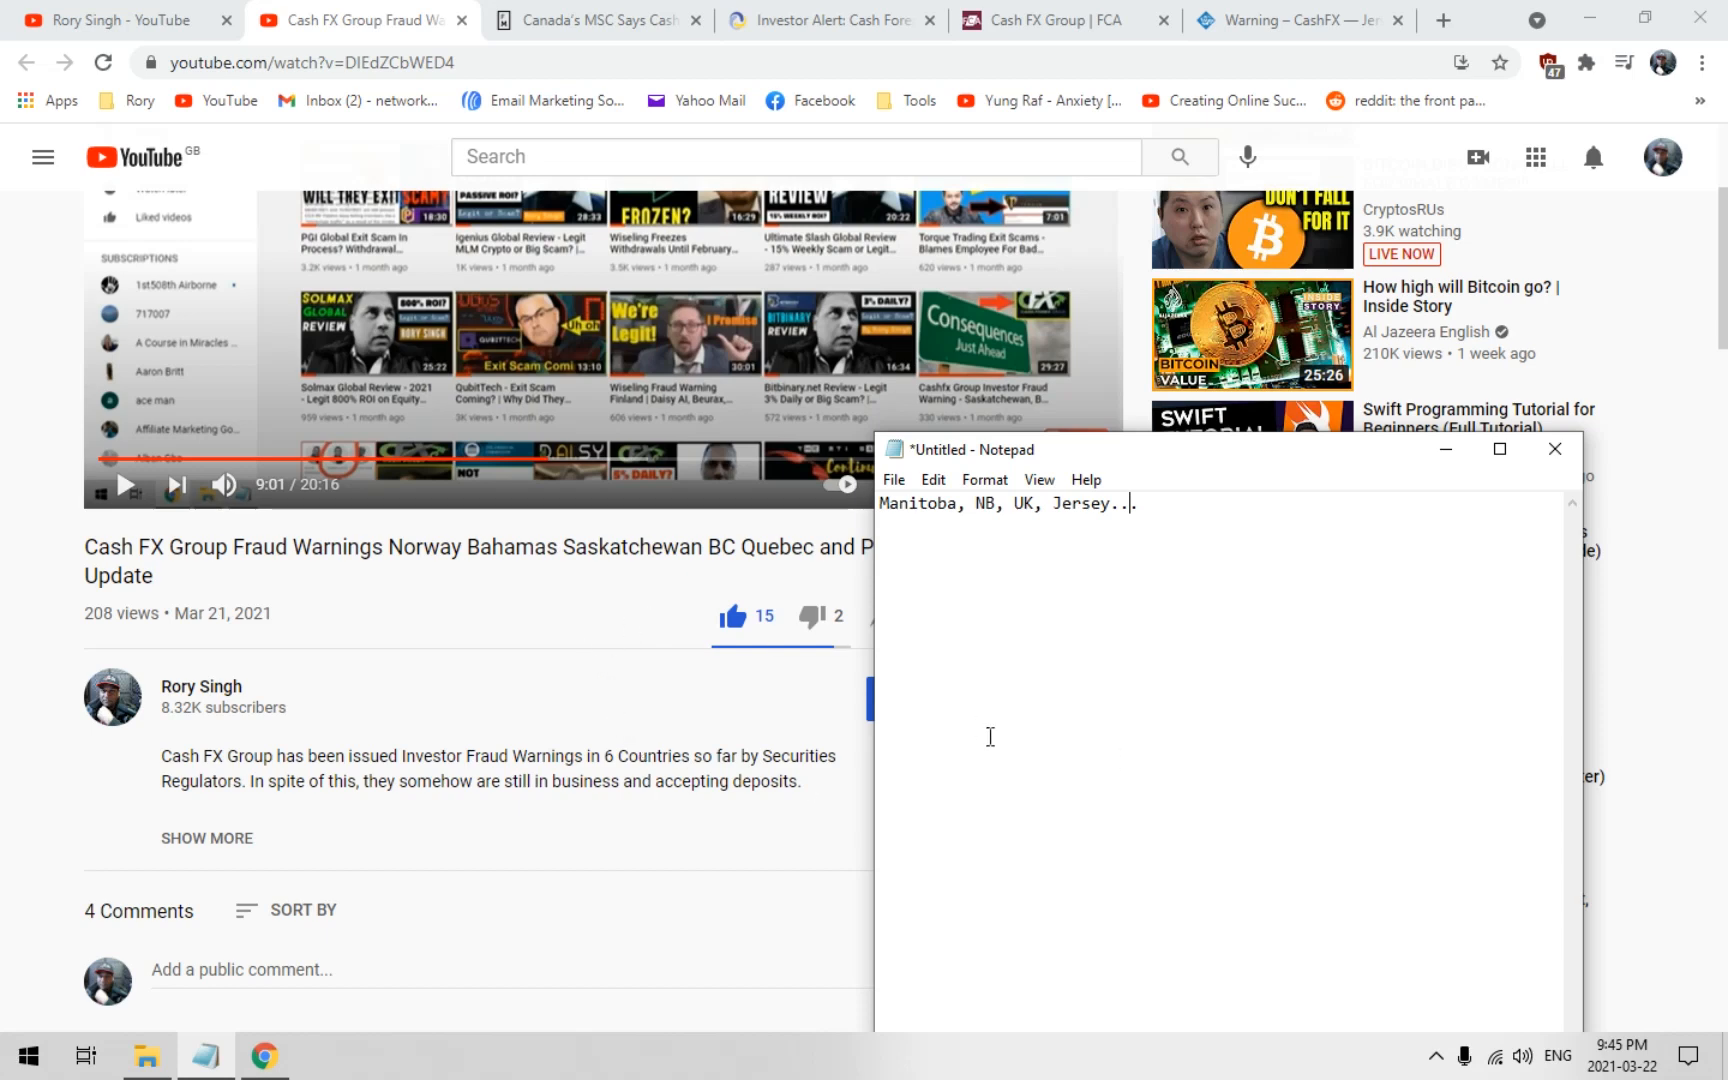
{"action": "mouse_move", "coordinate": [1184, 780]}
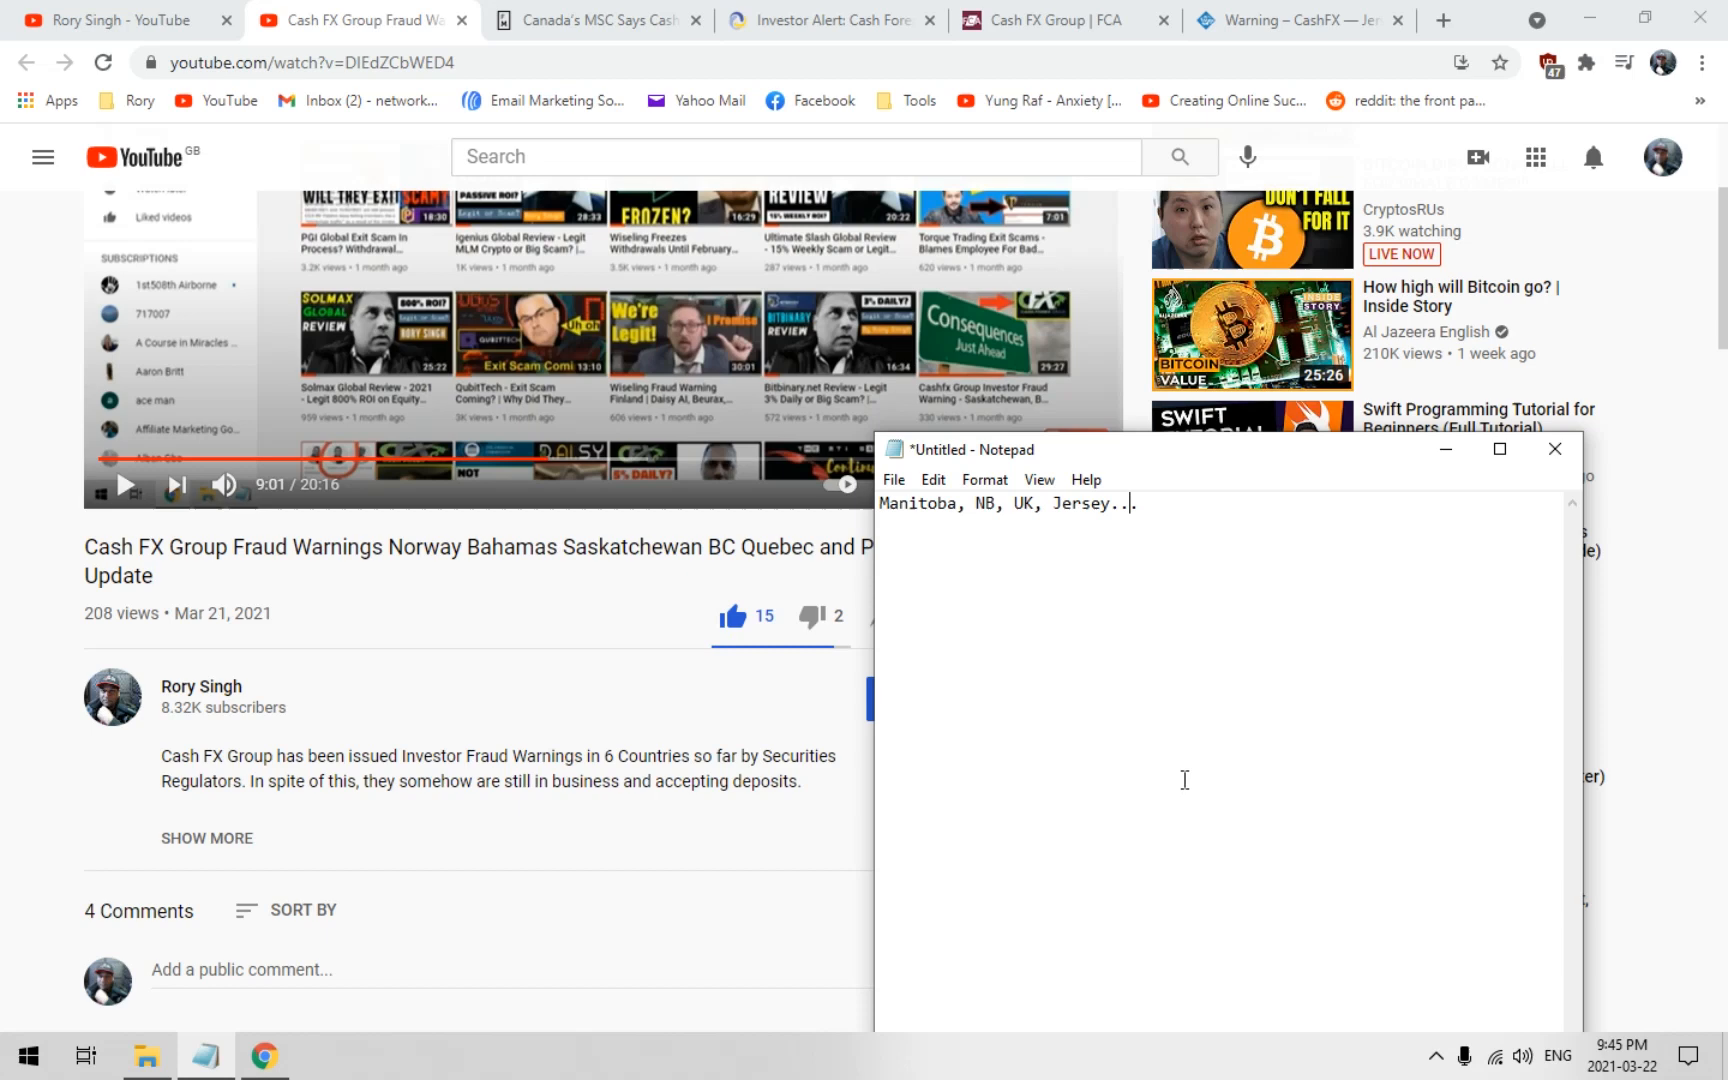
{"action": "mouse_move", "coordinate": [1284, 802]}
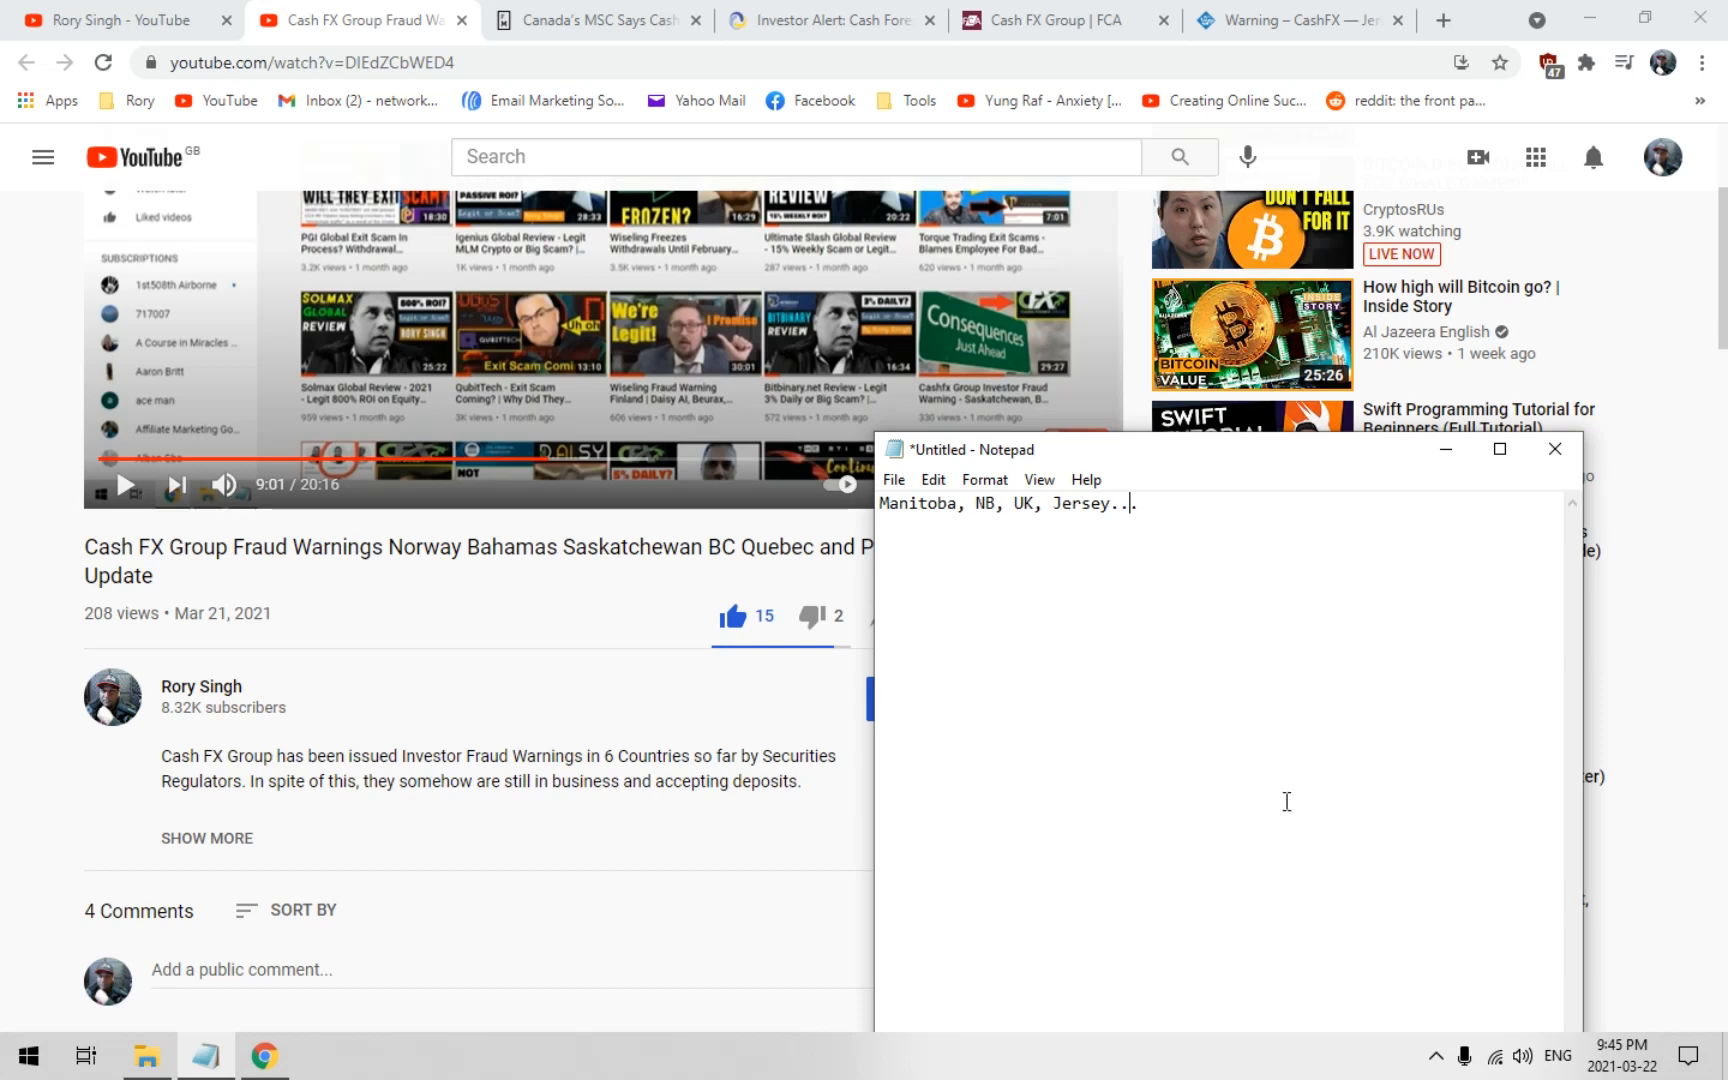
{"action": "mouse_move", "coordinate": [1348, 784]}
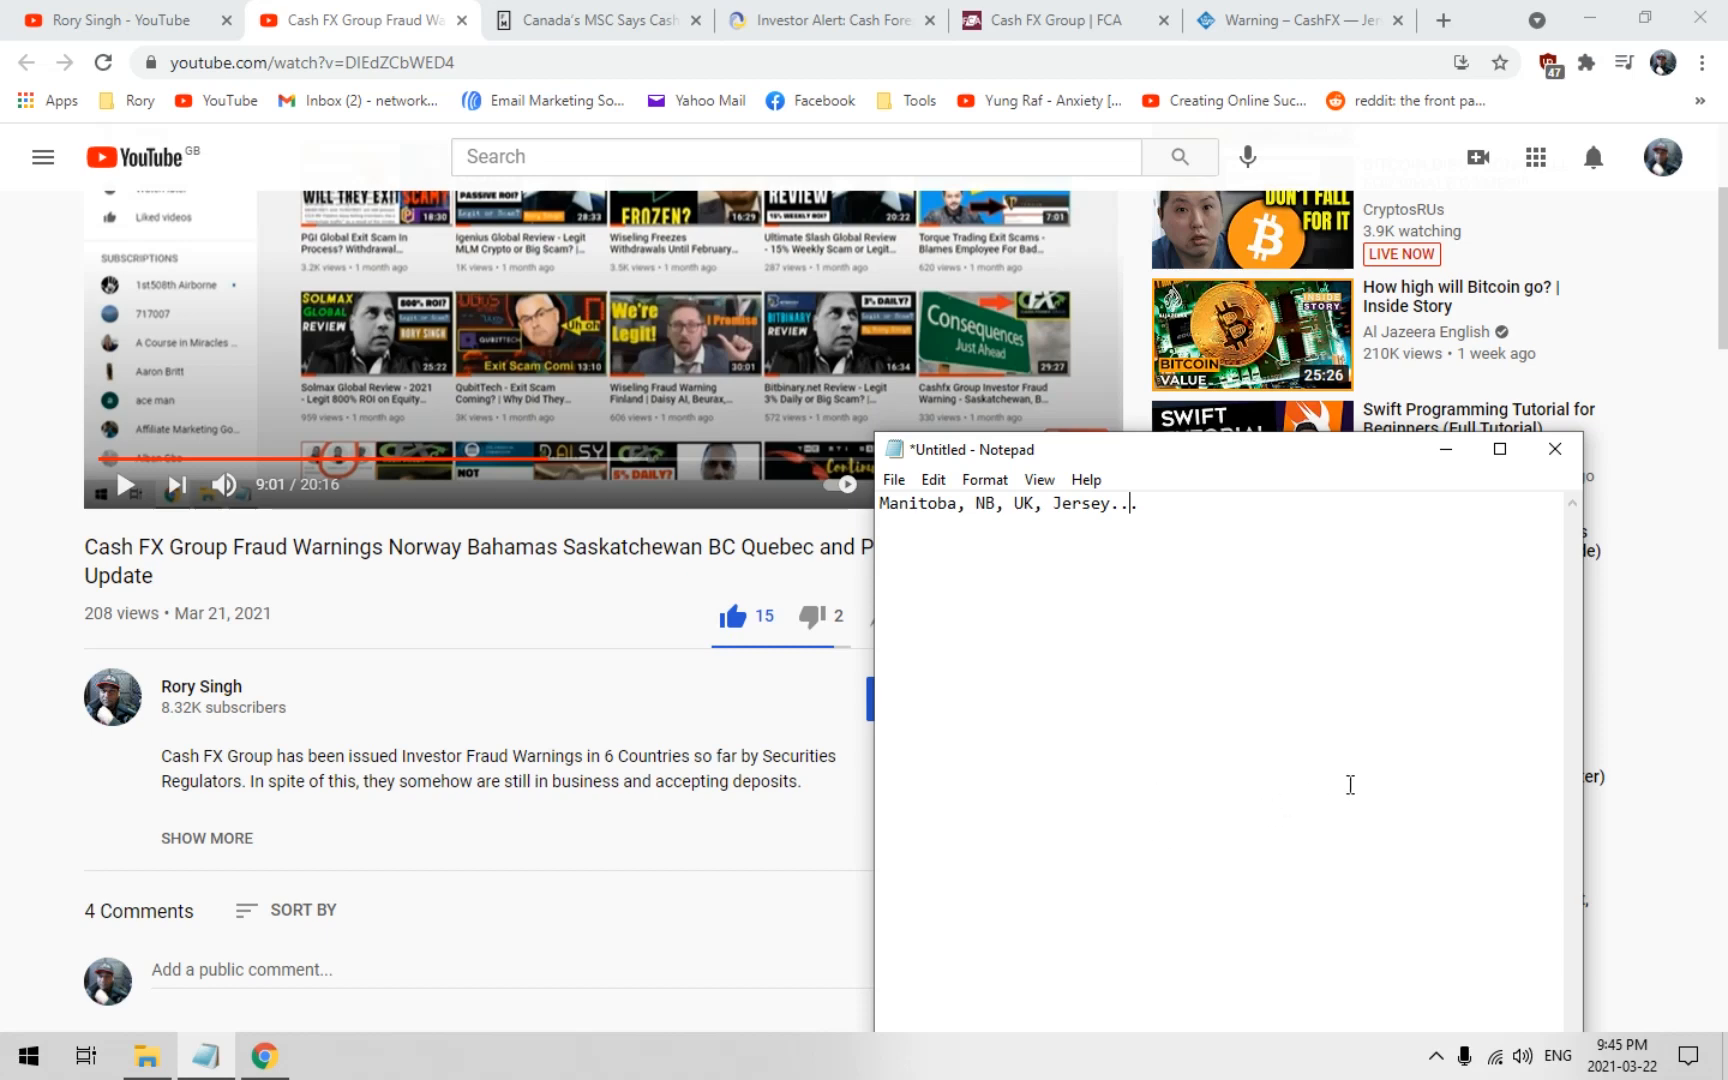
{"action": "mouse_move", "coordinate": [1258, 768]}
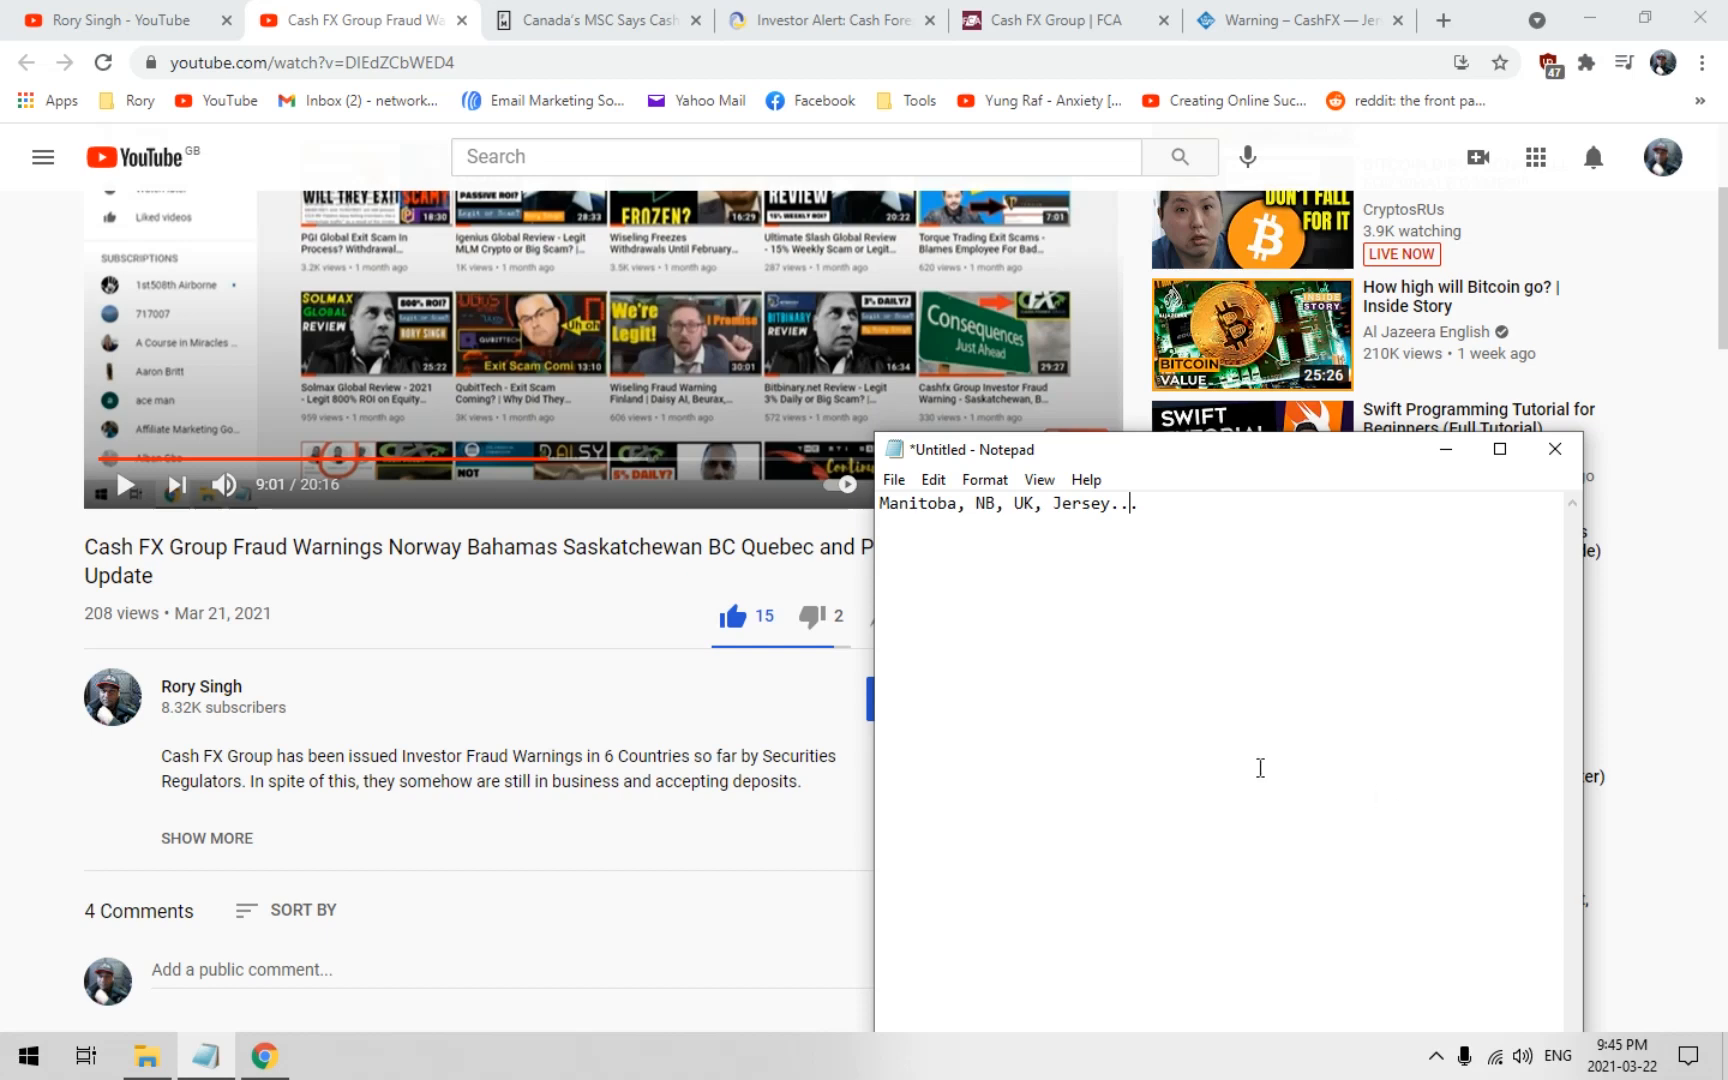
{"action": "mouse_move", "coordinate": [974, 764]}
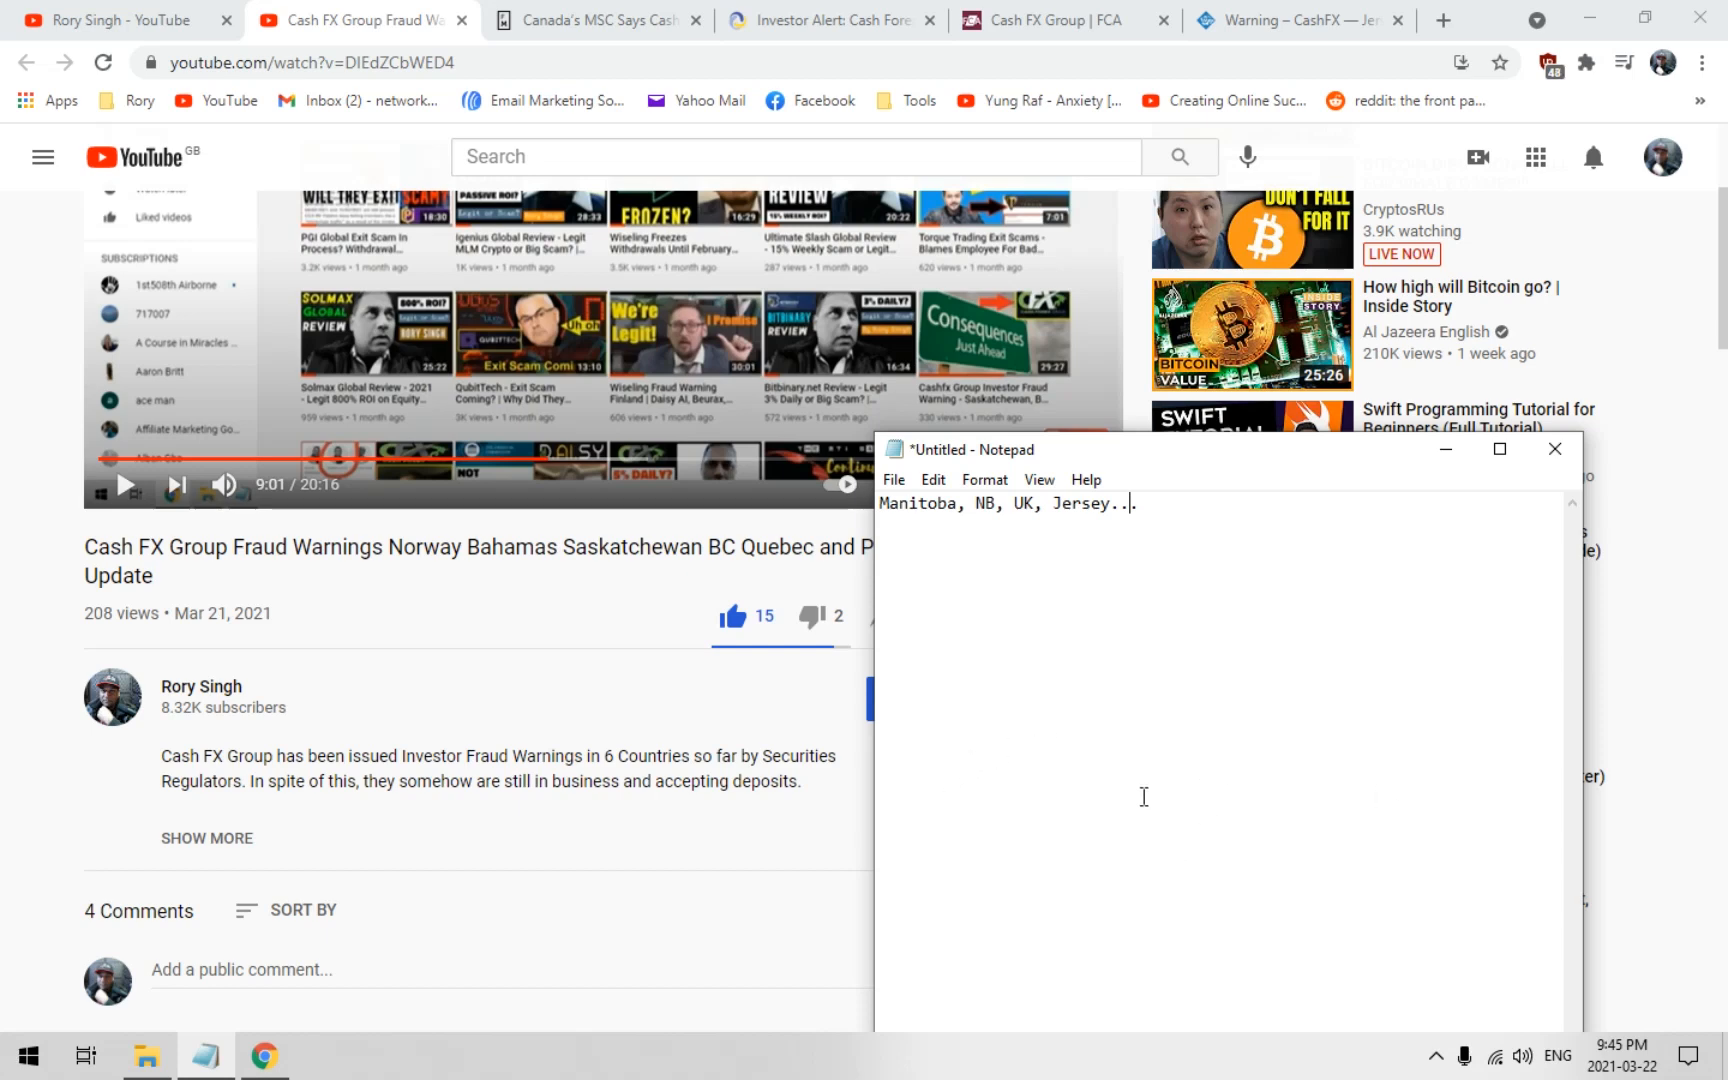
{"action": "mouse_move", "coordinate": [1100, 824]}
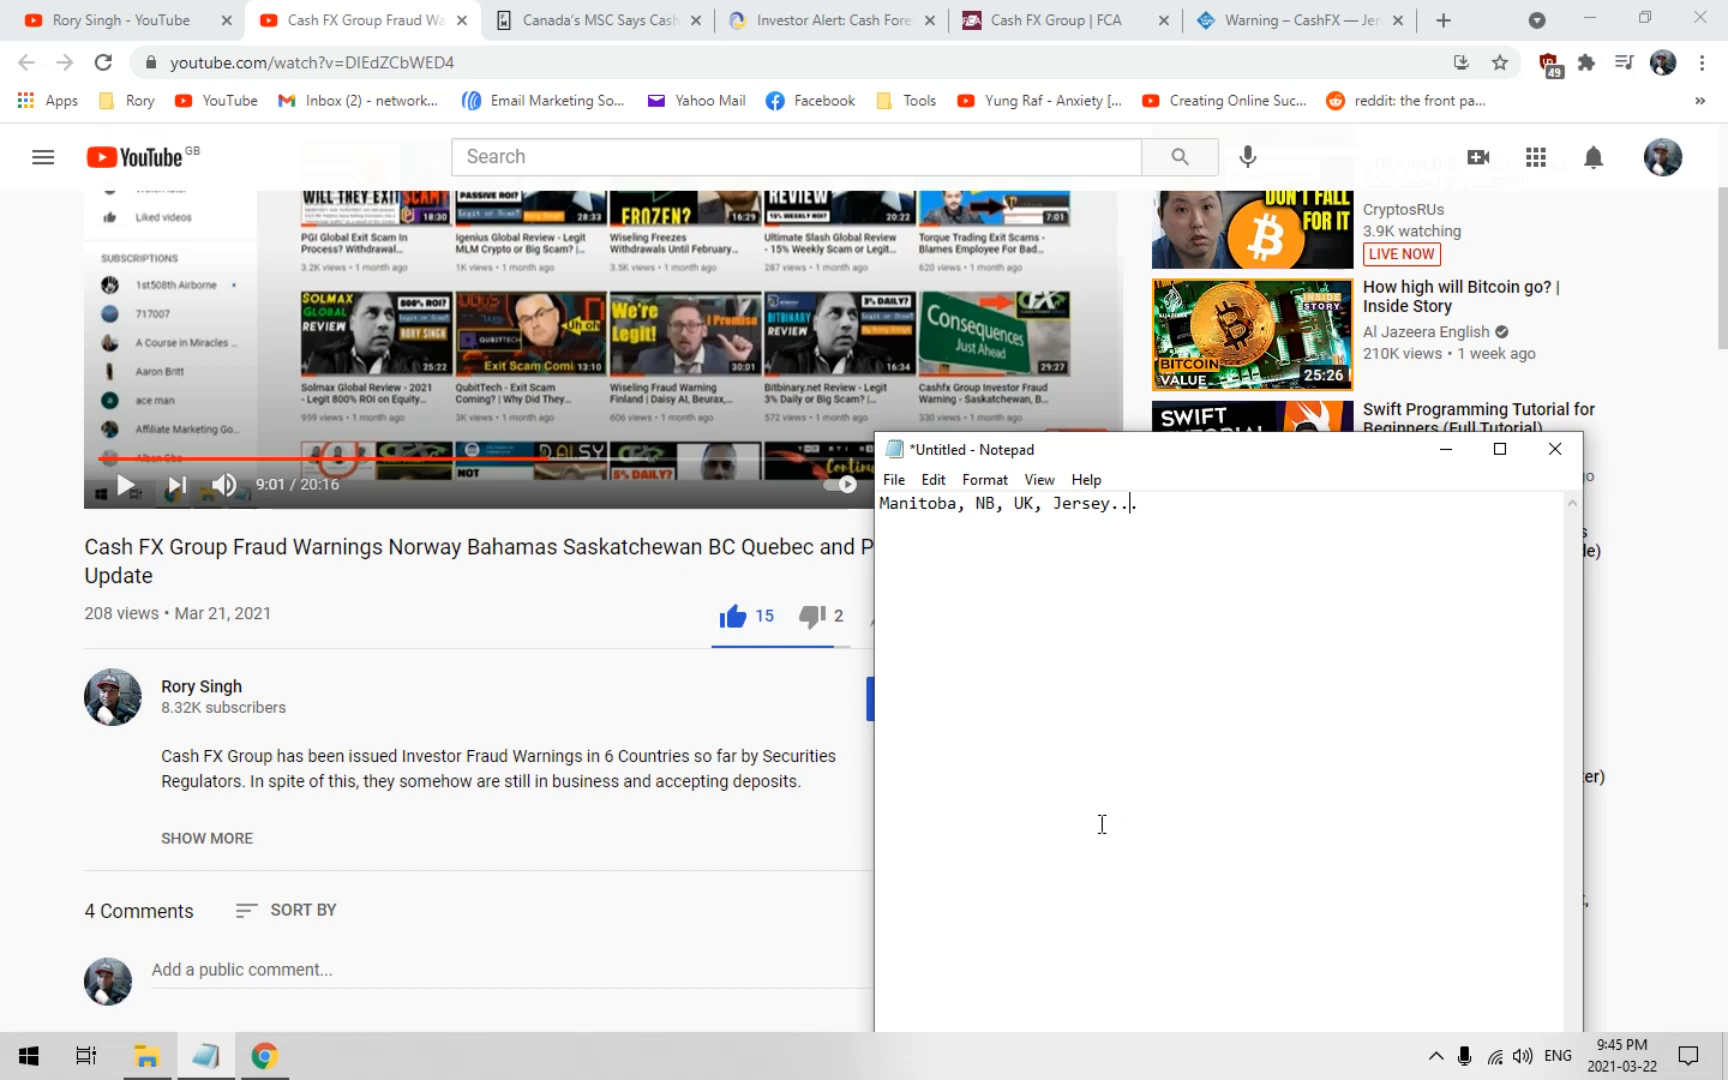
{"action": "mouse_move", "coordinate": [1084, 832]}
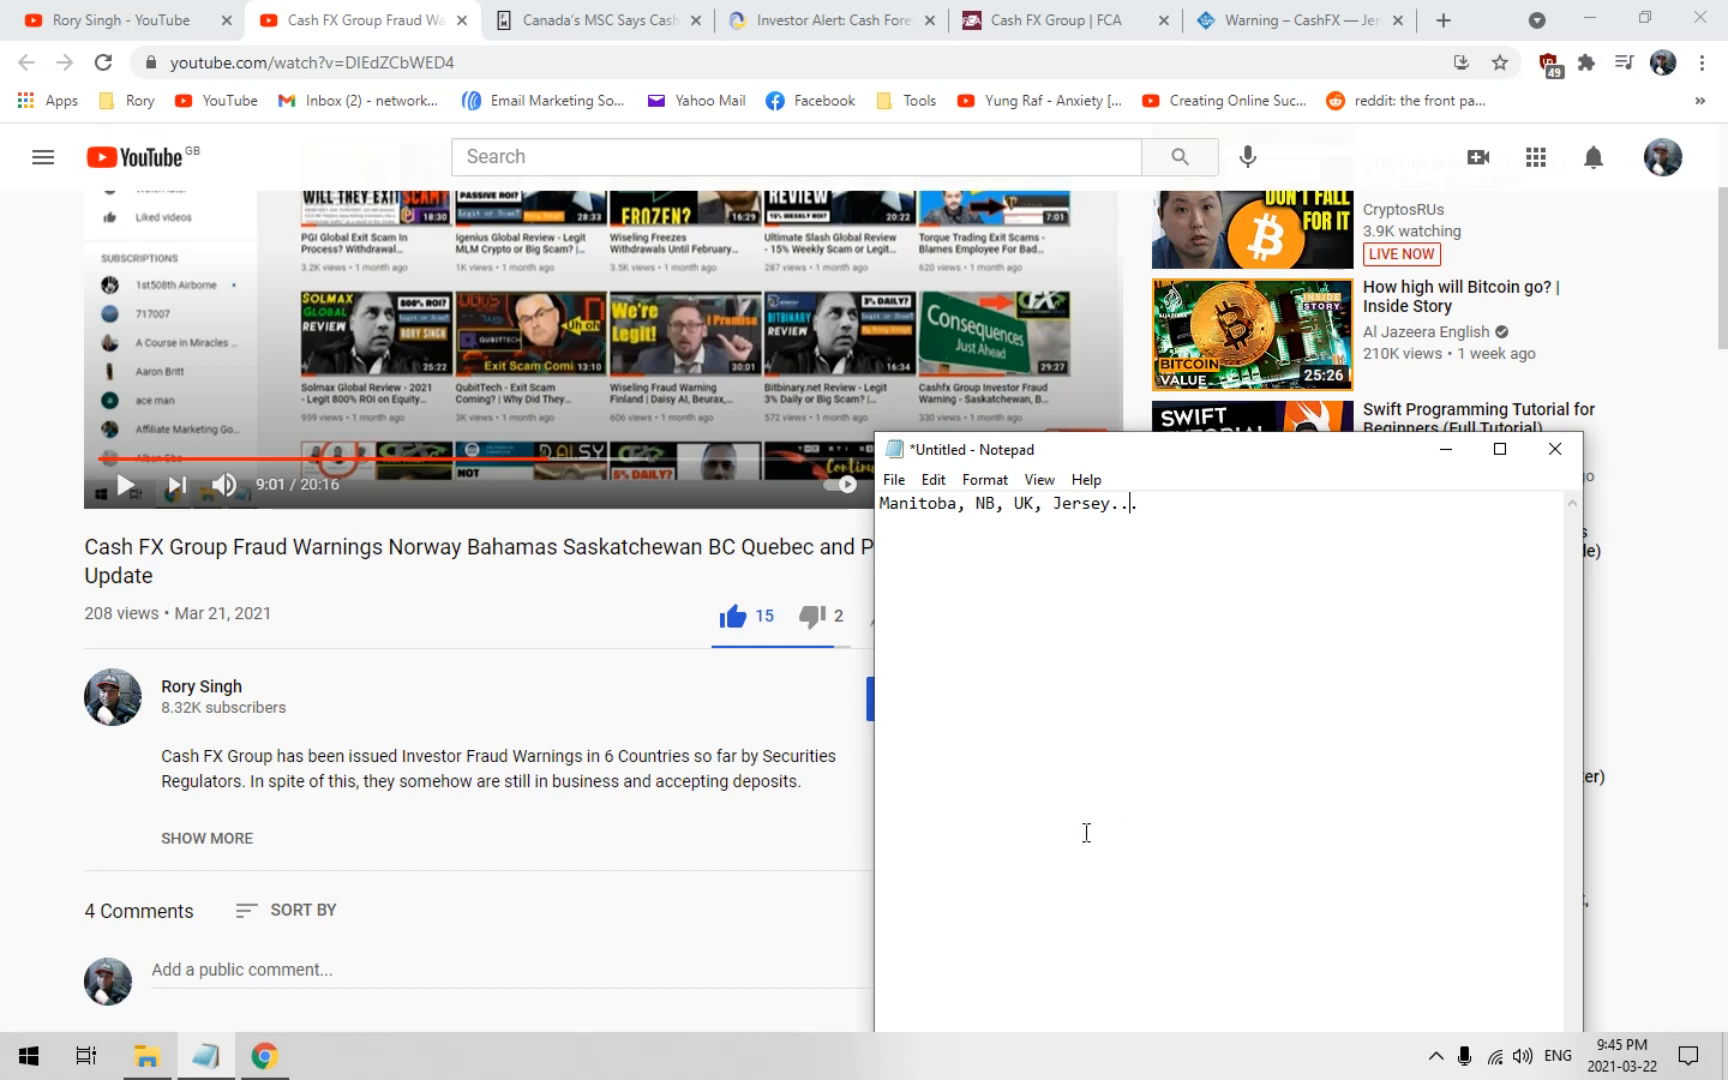
{"action": "mouse_move", "coordinate": [1246, 846]}
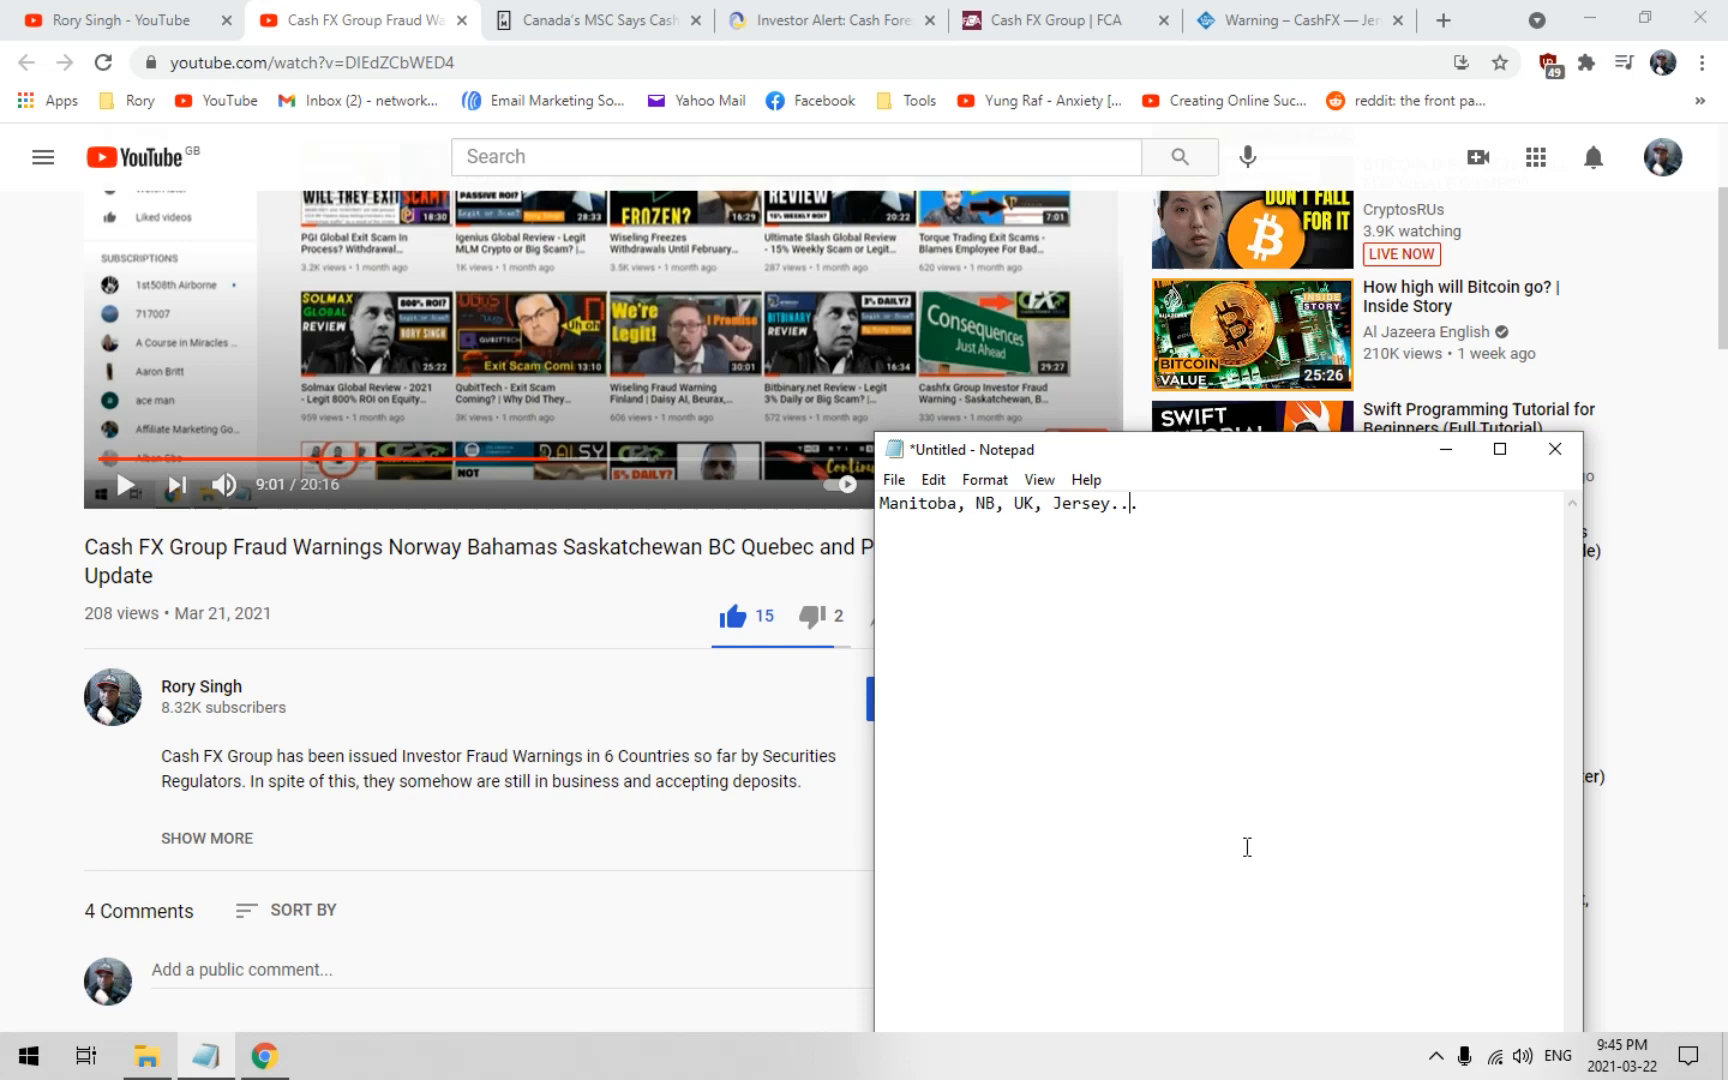
{"action": "mouse_move", "coordinate": [1284, 842]}
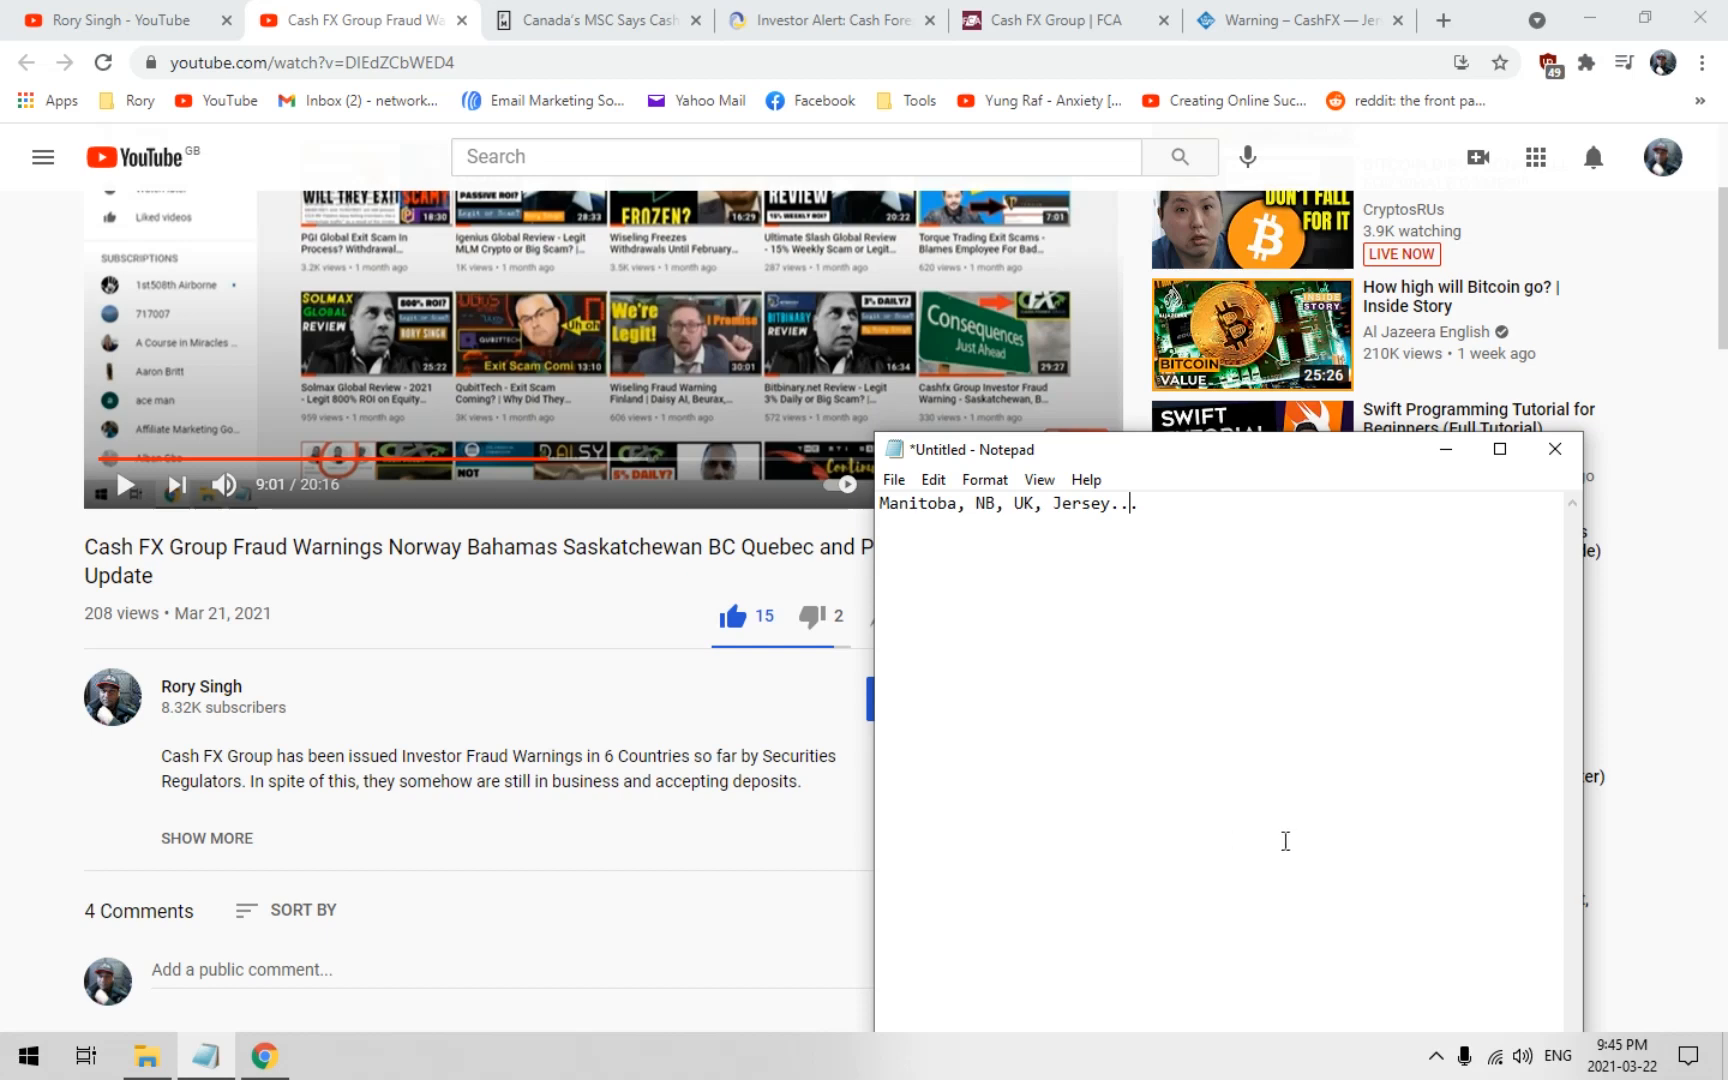
{"action": "mouse_move", "coordinate": [636, 686]}
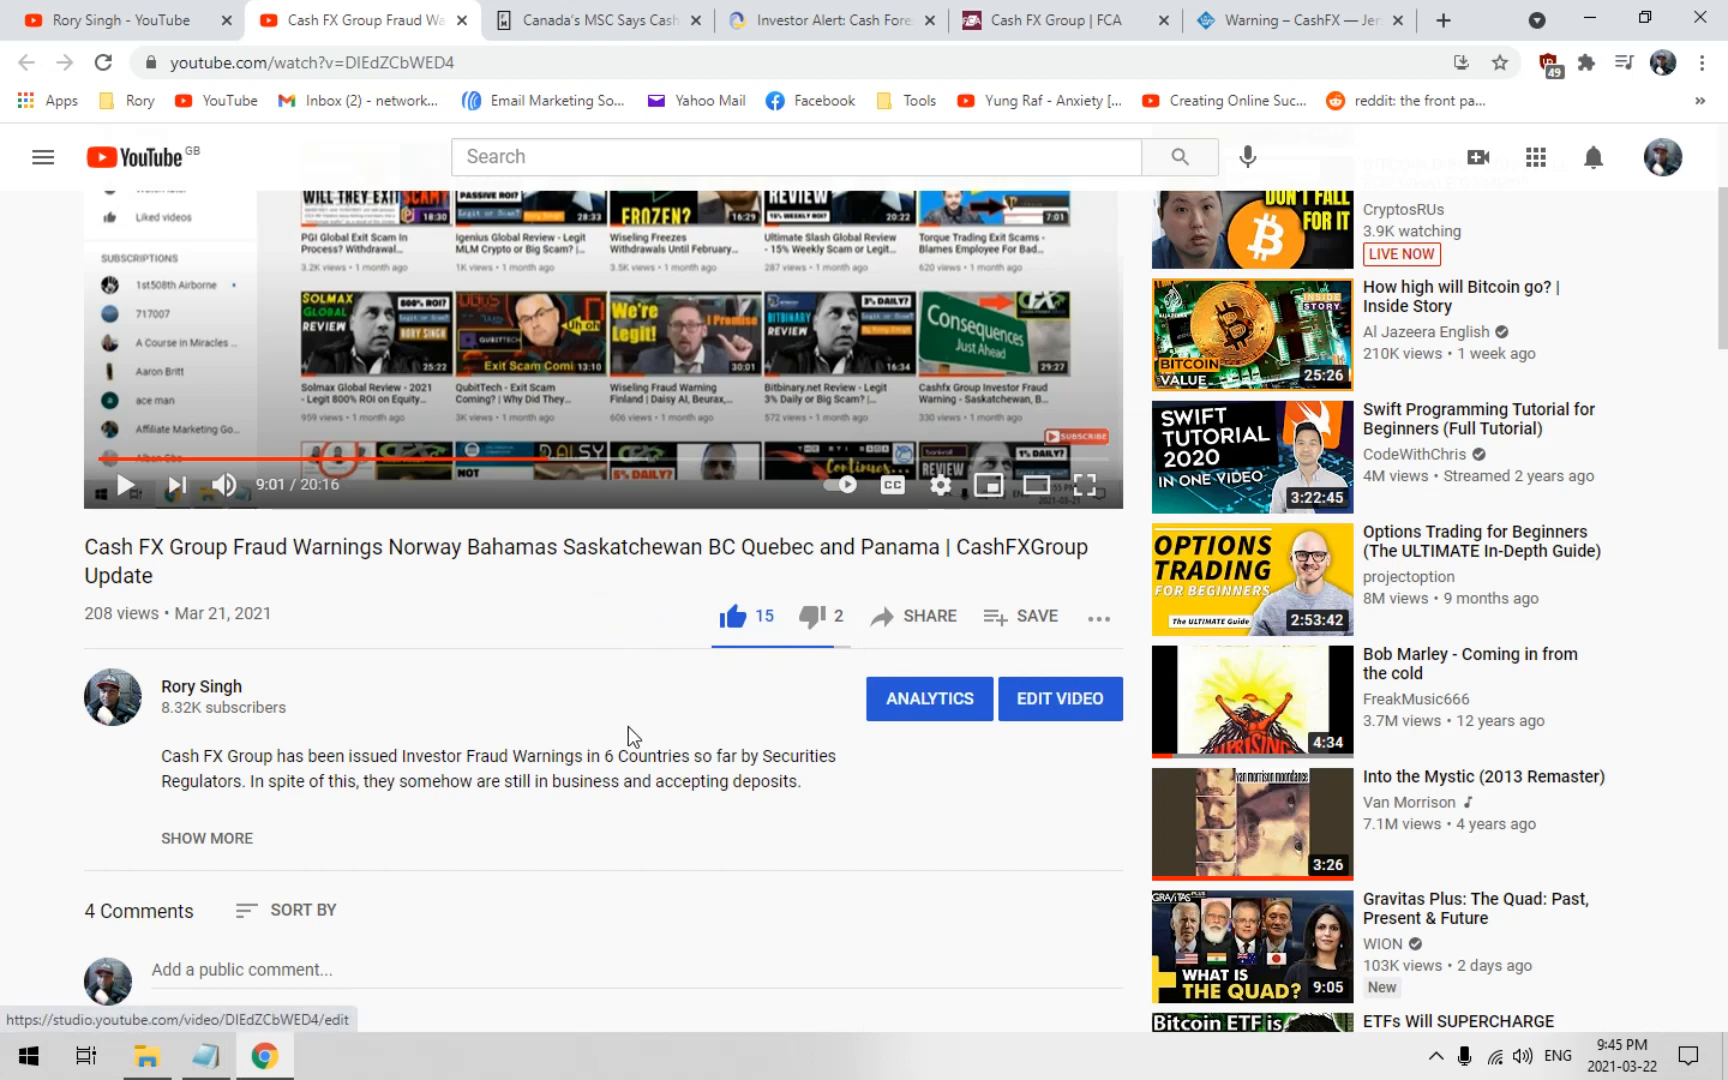
{"action": "mouse_move", "coordinate": [504, 688]}
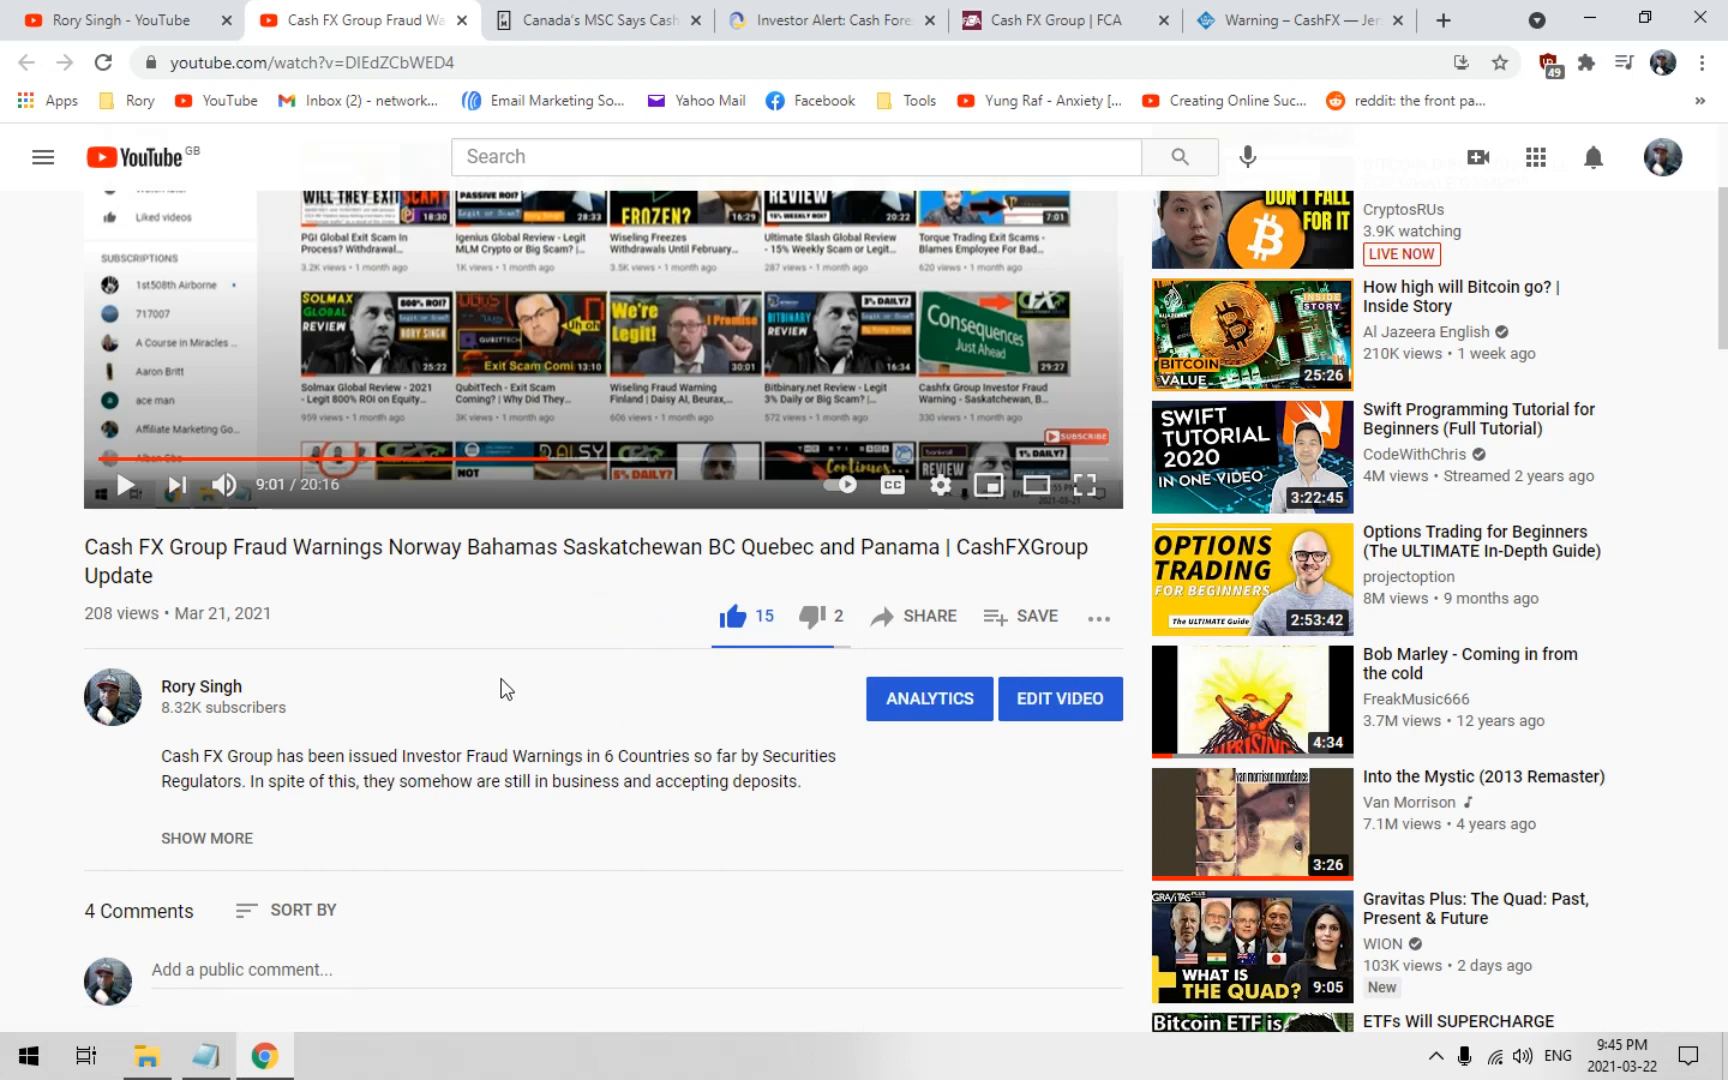
{"action": "mouse_move", "coordinate": [504, 722]}
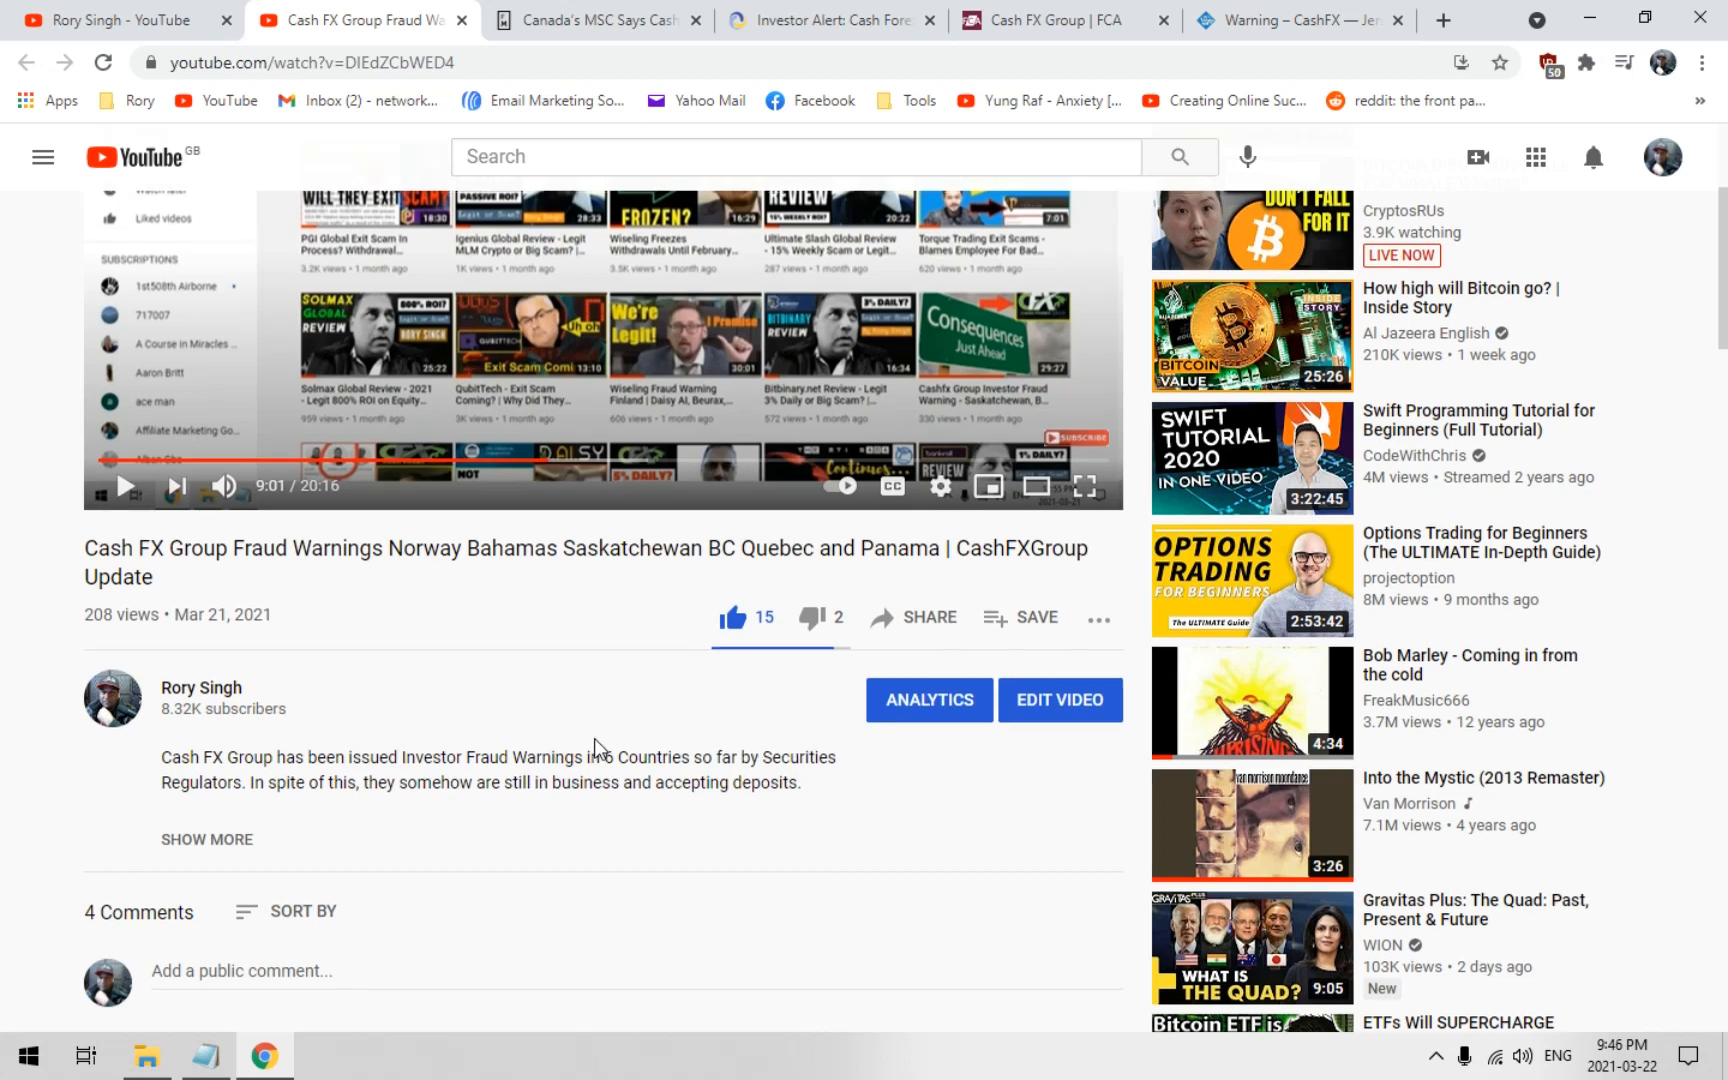
{"action": "scroll", "scroll_direction": "down", "scroll_amount": 3}
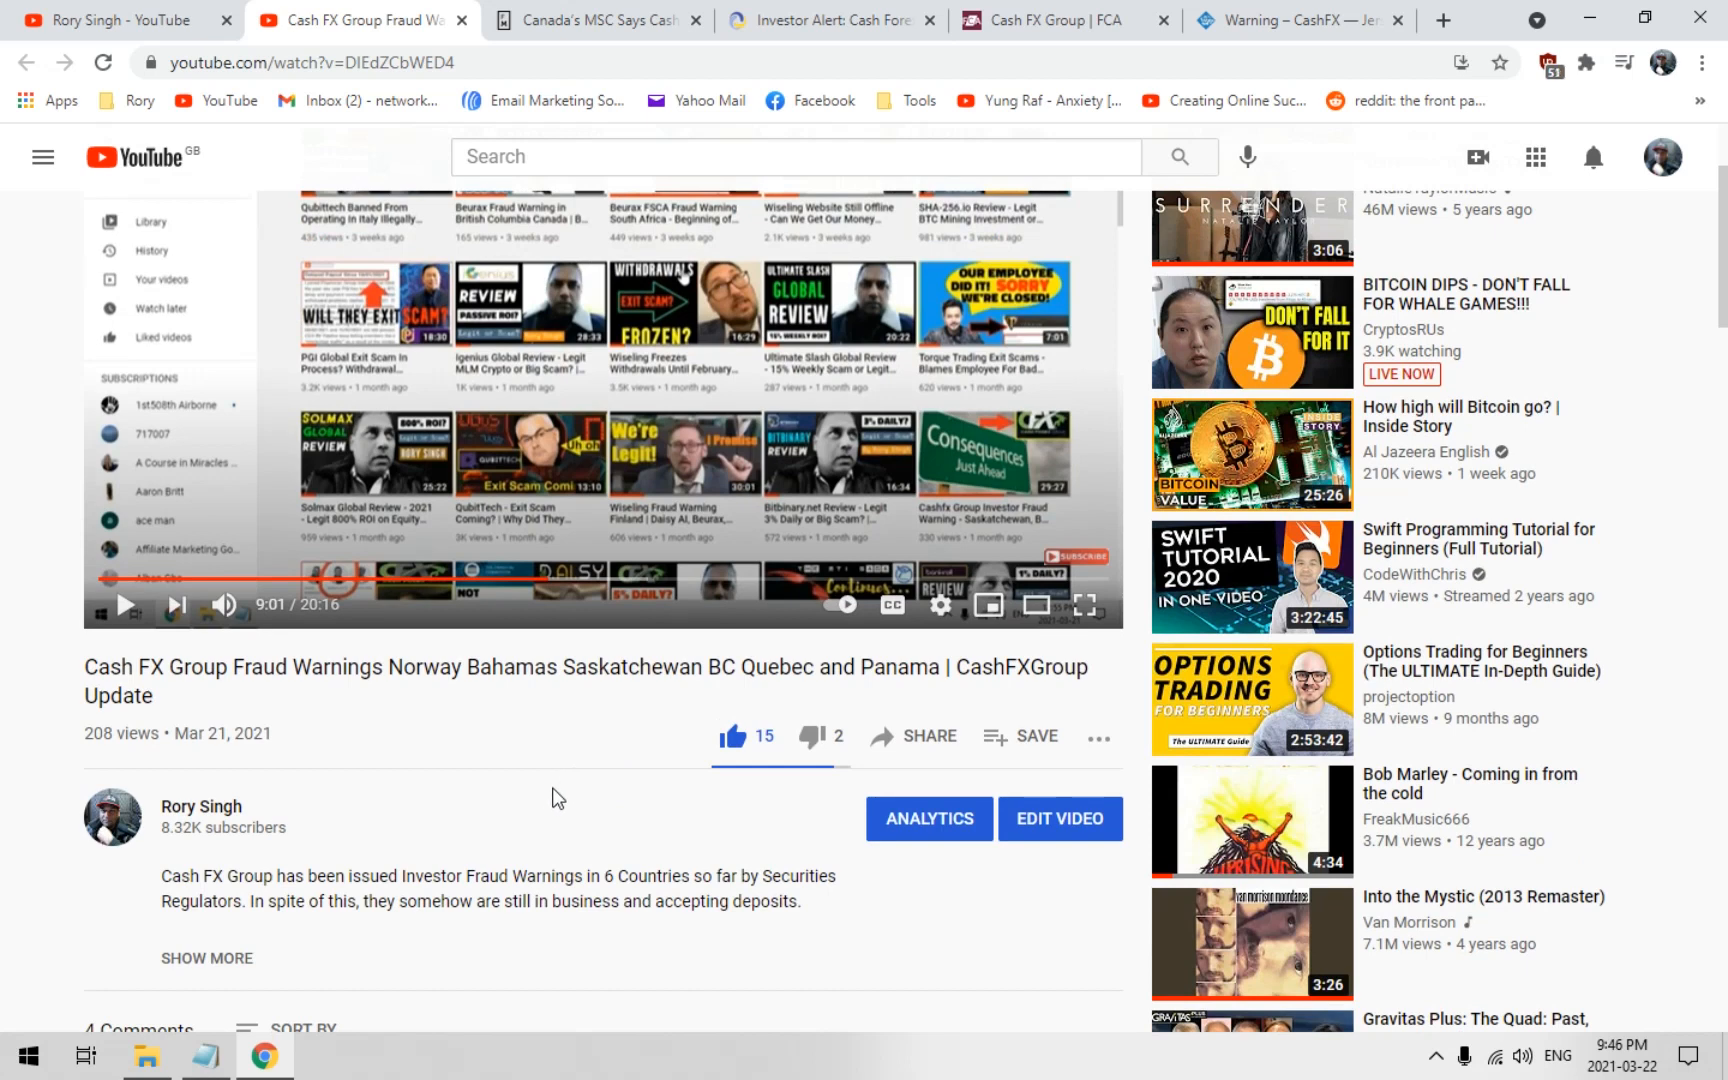
{"action": "mouse_move", "coordinate": [580, 786]}
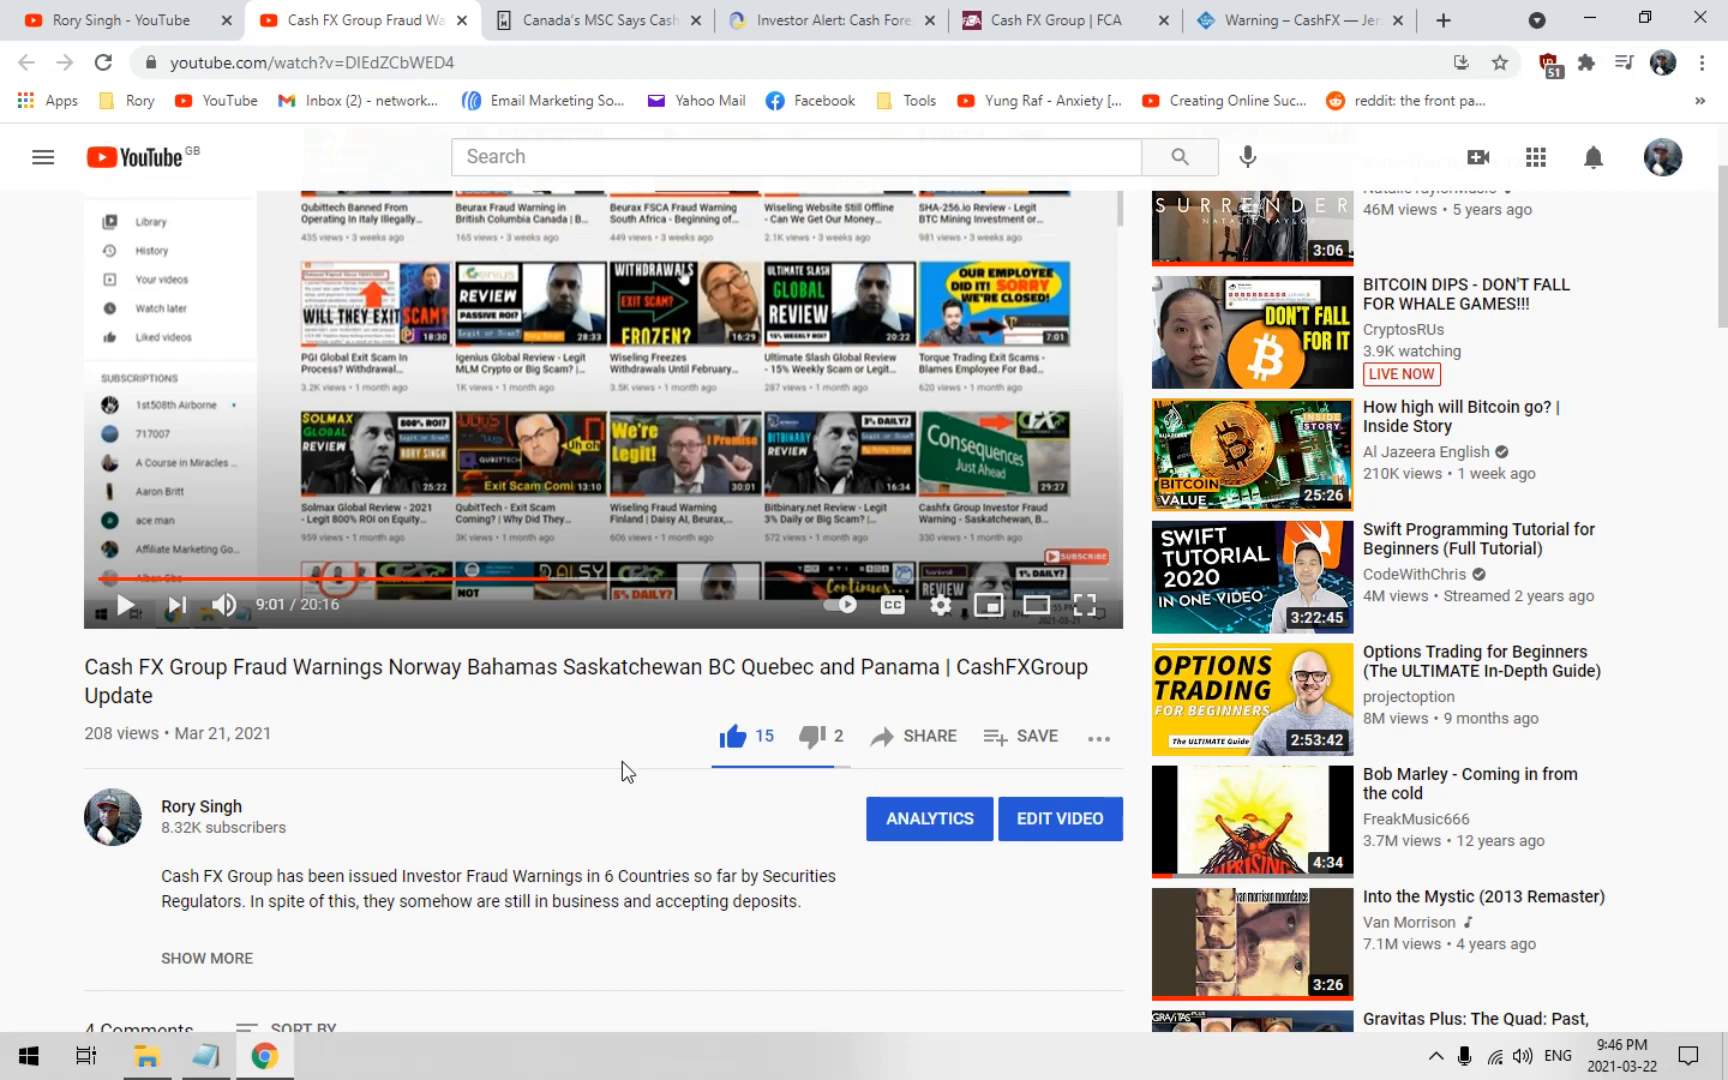
{"action": "mouse_move", "coordinate": [620, 770]}
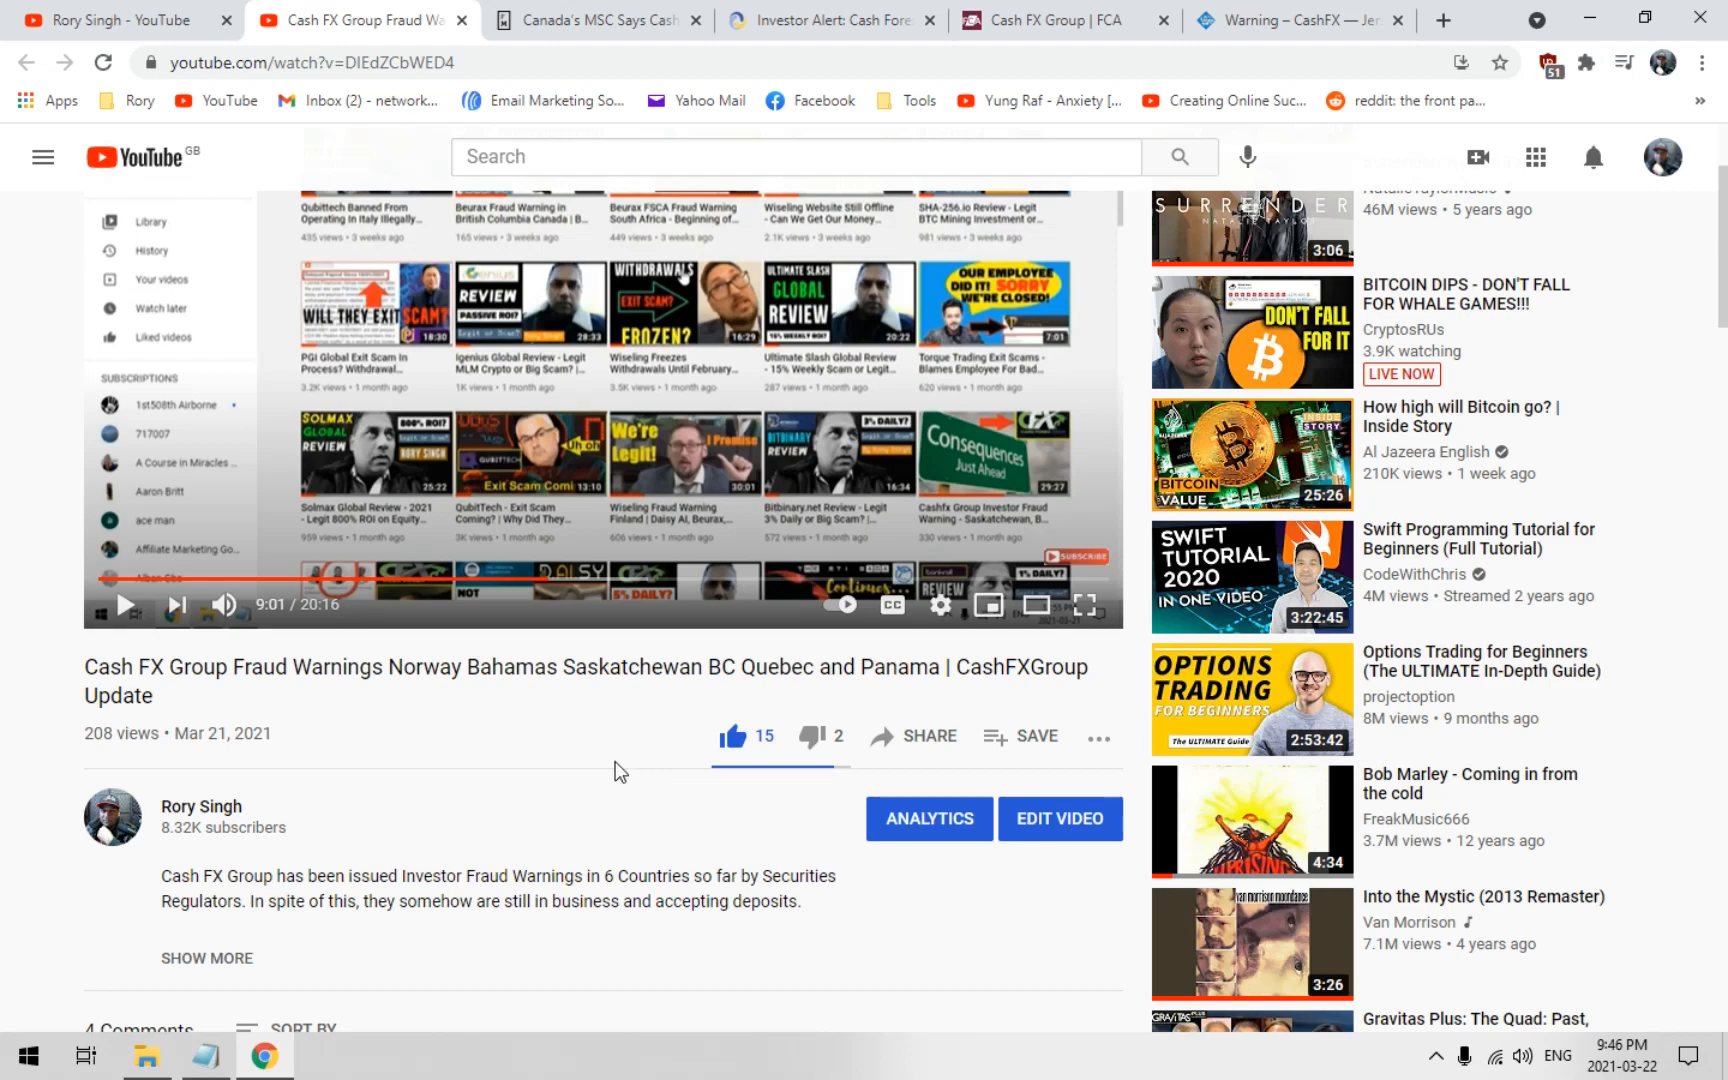
{"action": "left_click", "coordinate": [596, 20]}
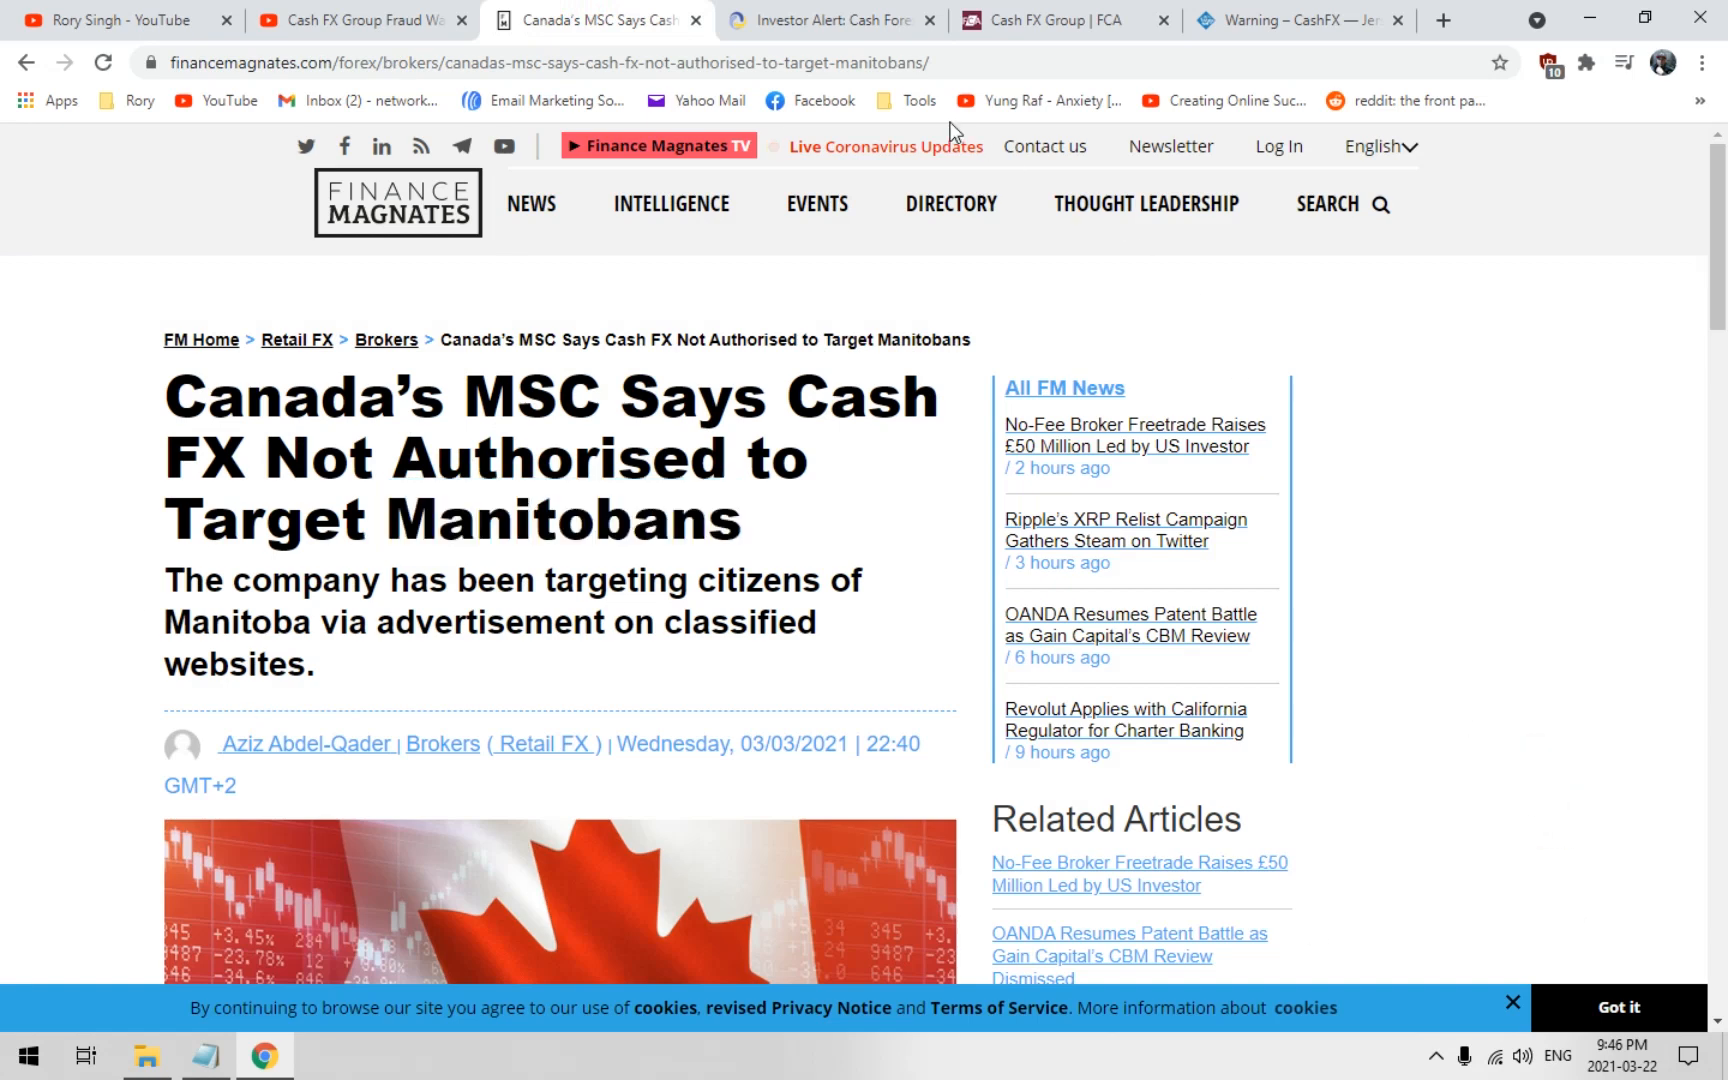
{"action": "mouse_move", "coordinate": [1552, 740]}
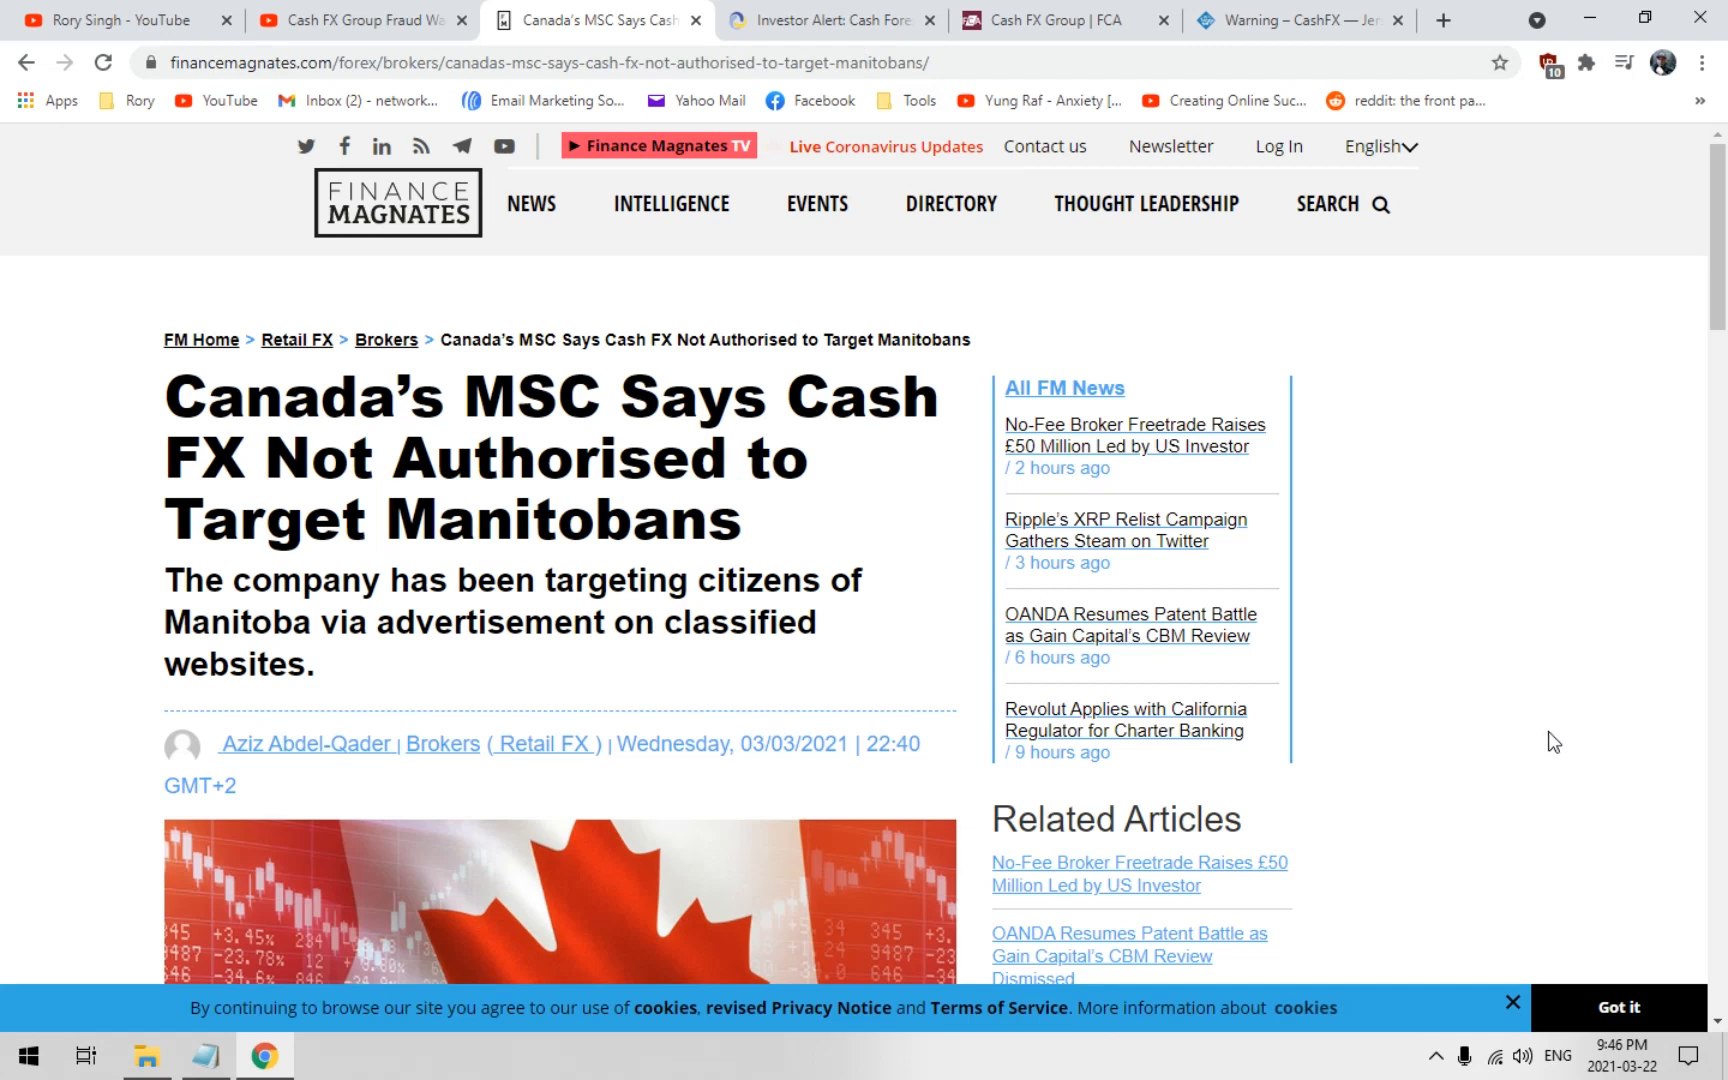
{"action": "mouse_move", "coordinate": [970, 132]}
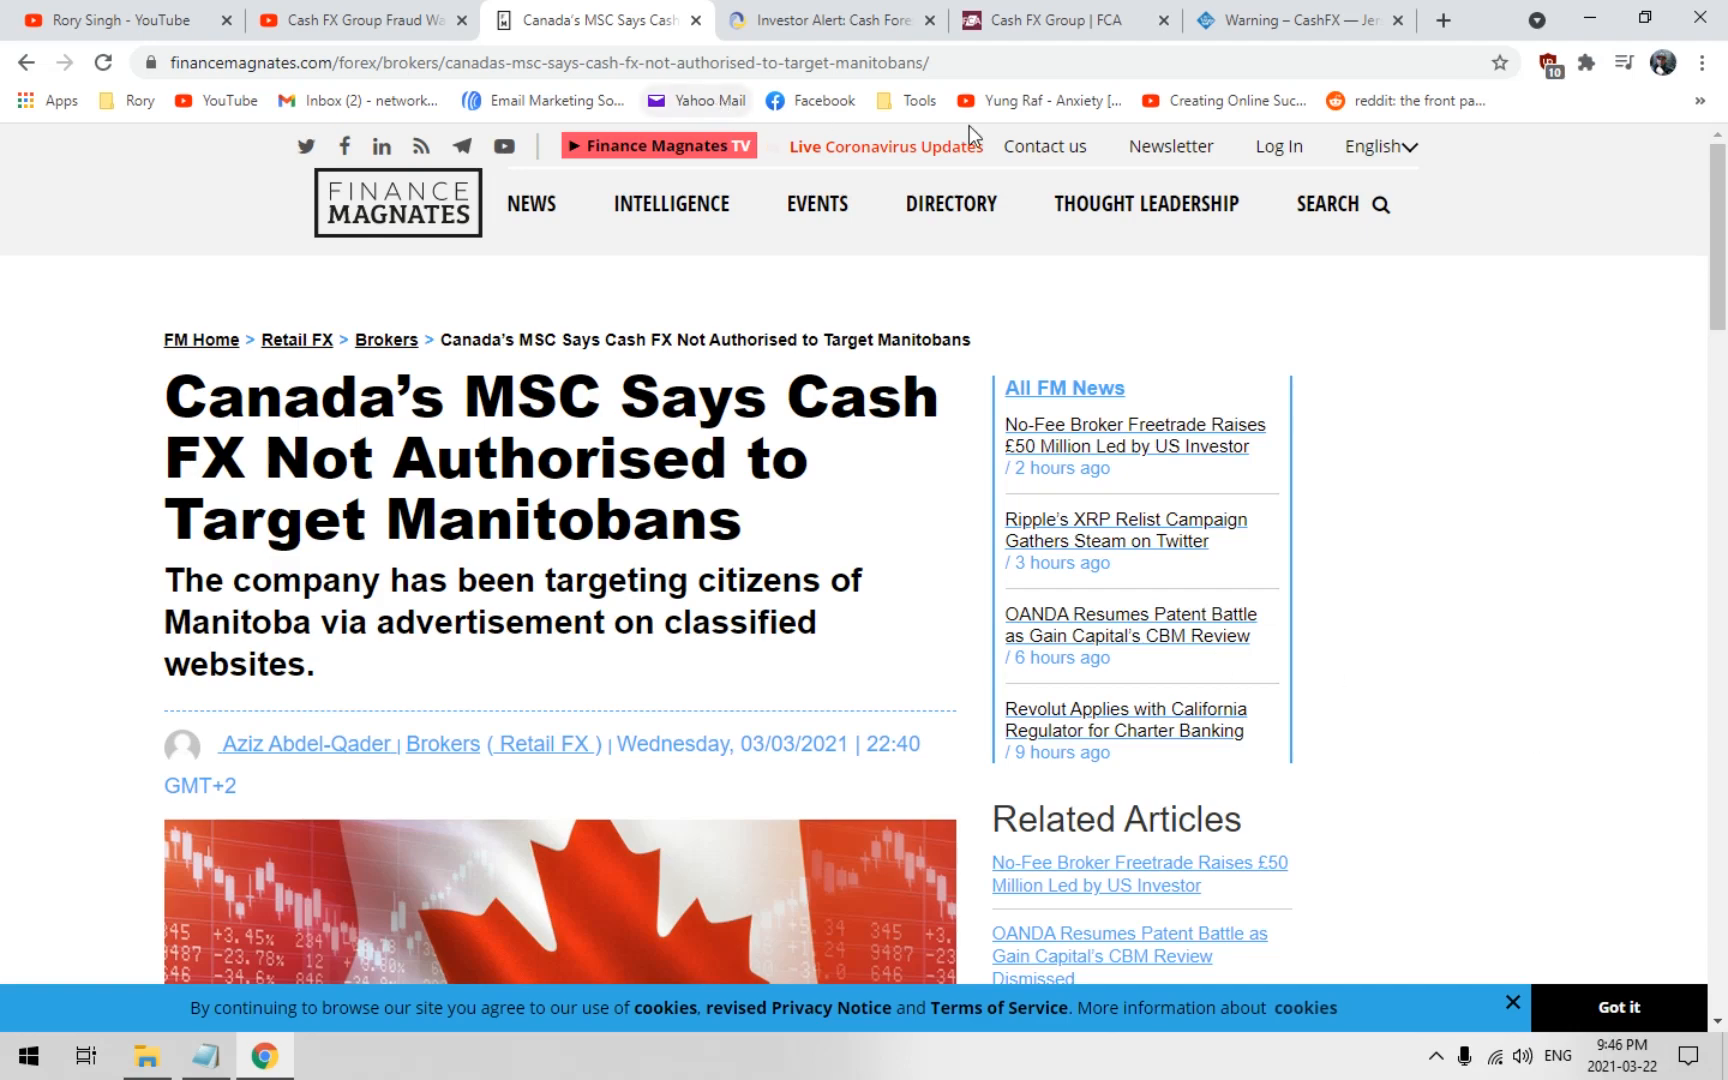
Browse the channel's older uploads, reaching the Torque Trading and Solmax Global reviews
{"action": "left_click", "coordinate": [122, 20]}
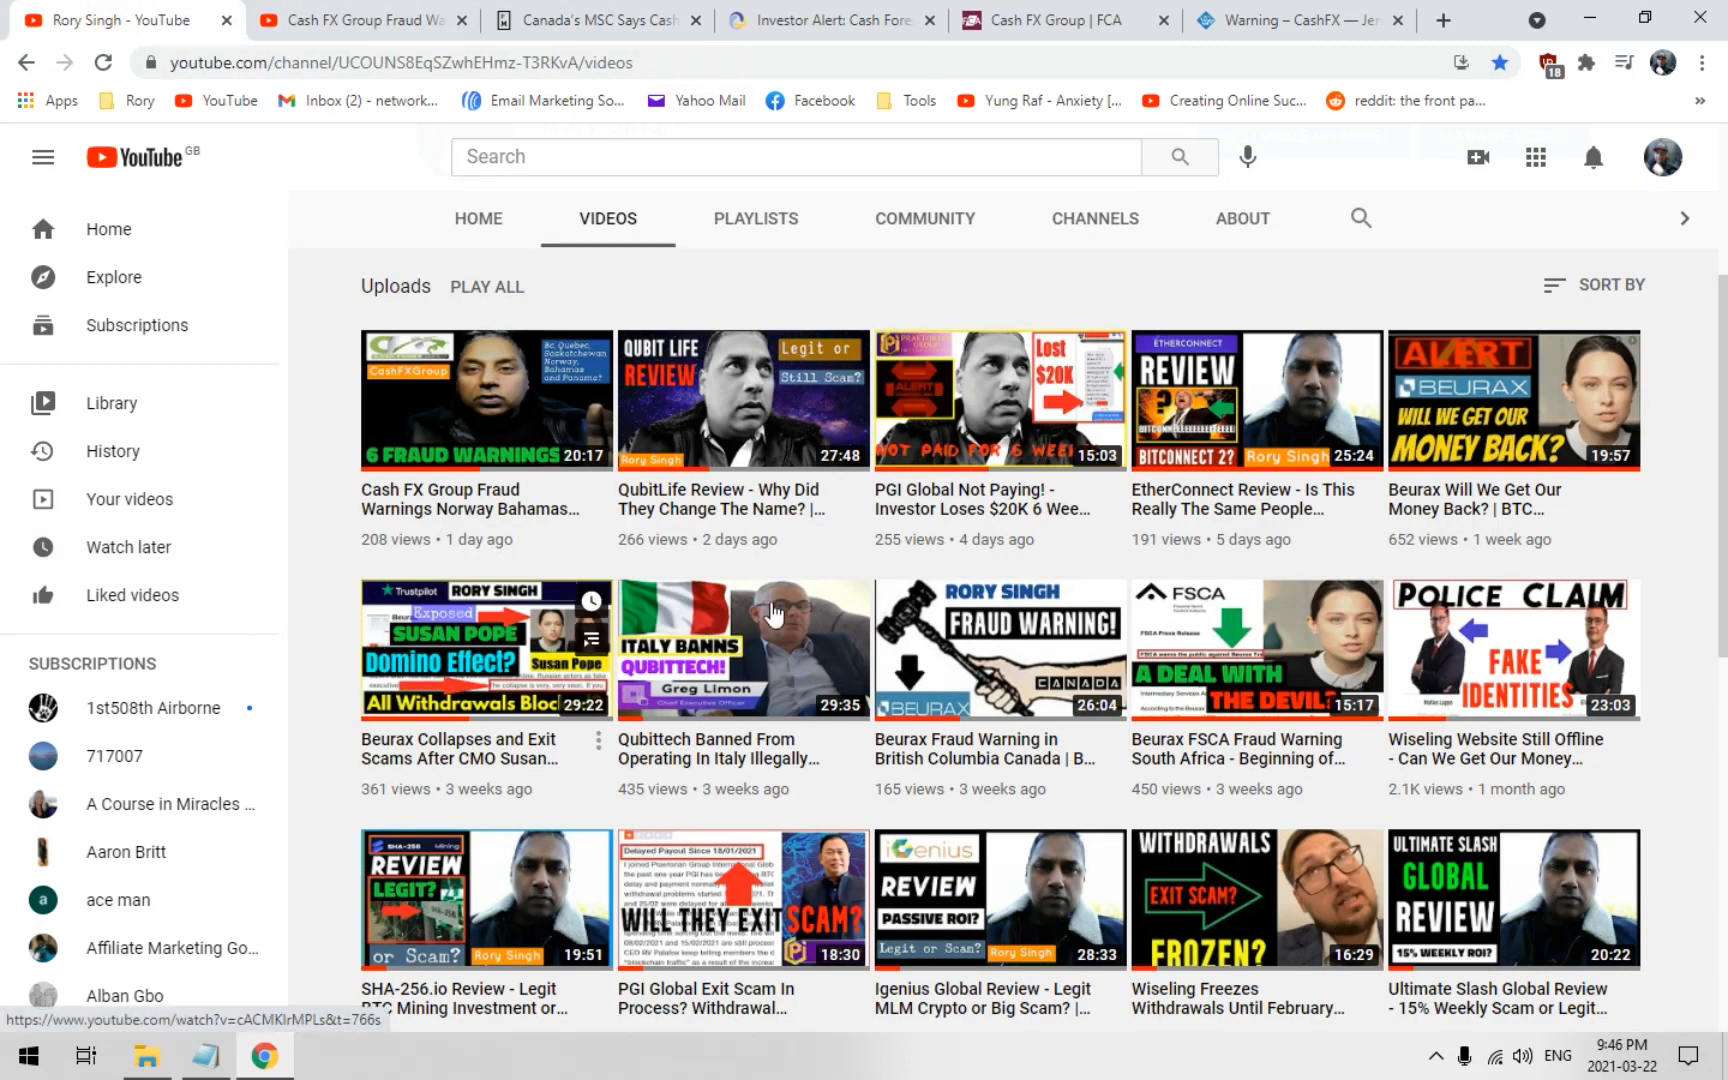
{"action": "scroll", "scroll_direction": "down", "scroll_amount": 3}
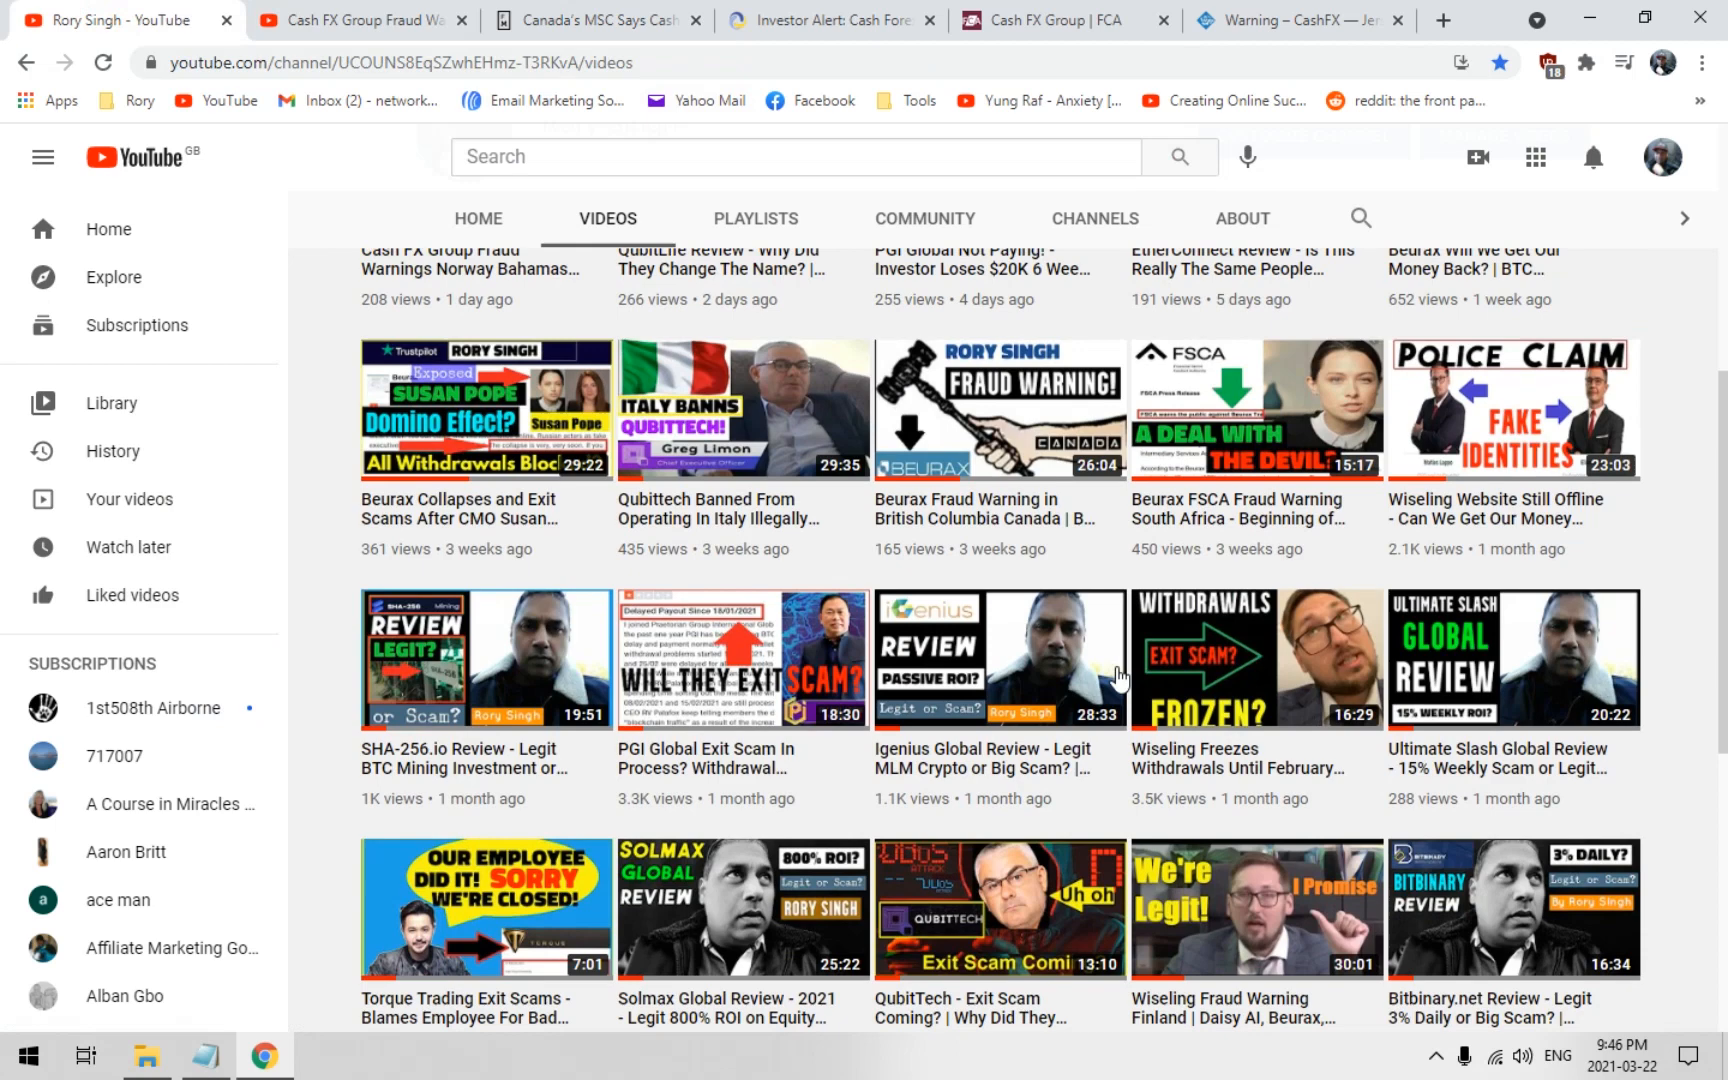
{"action": "mouse_move", "coordinate": [1042, 552]}
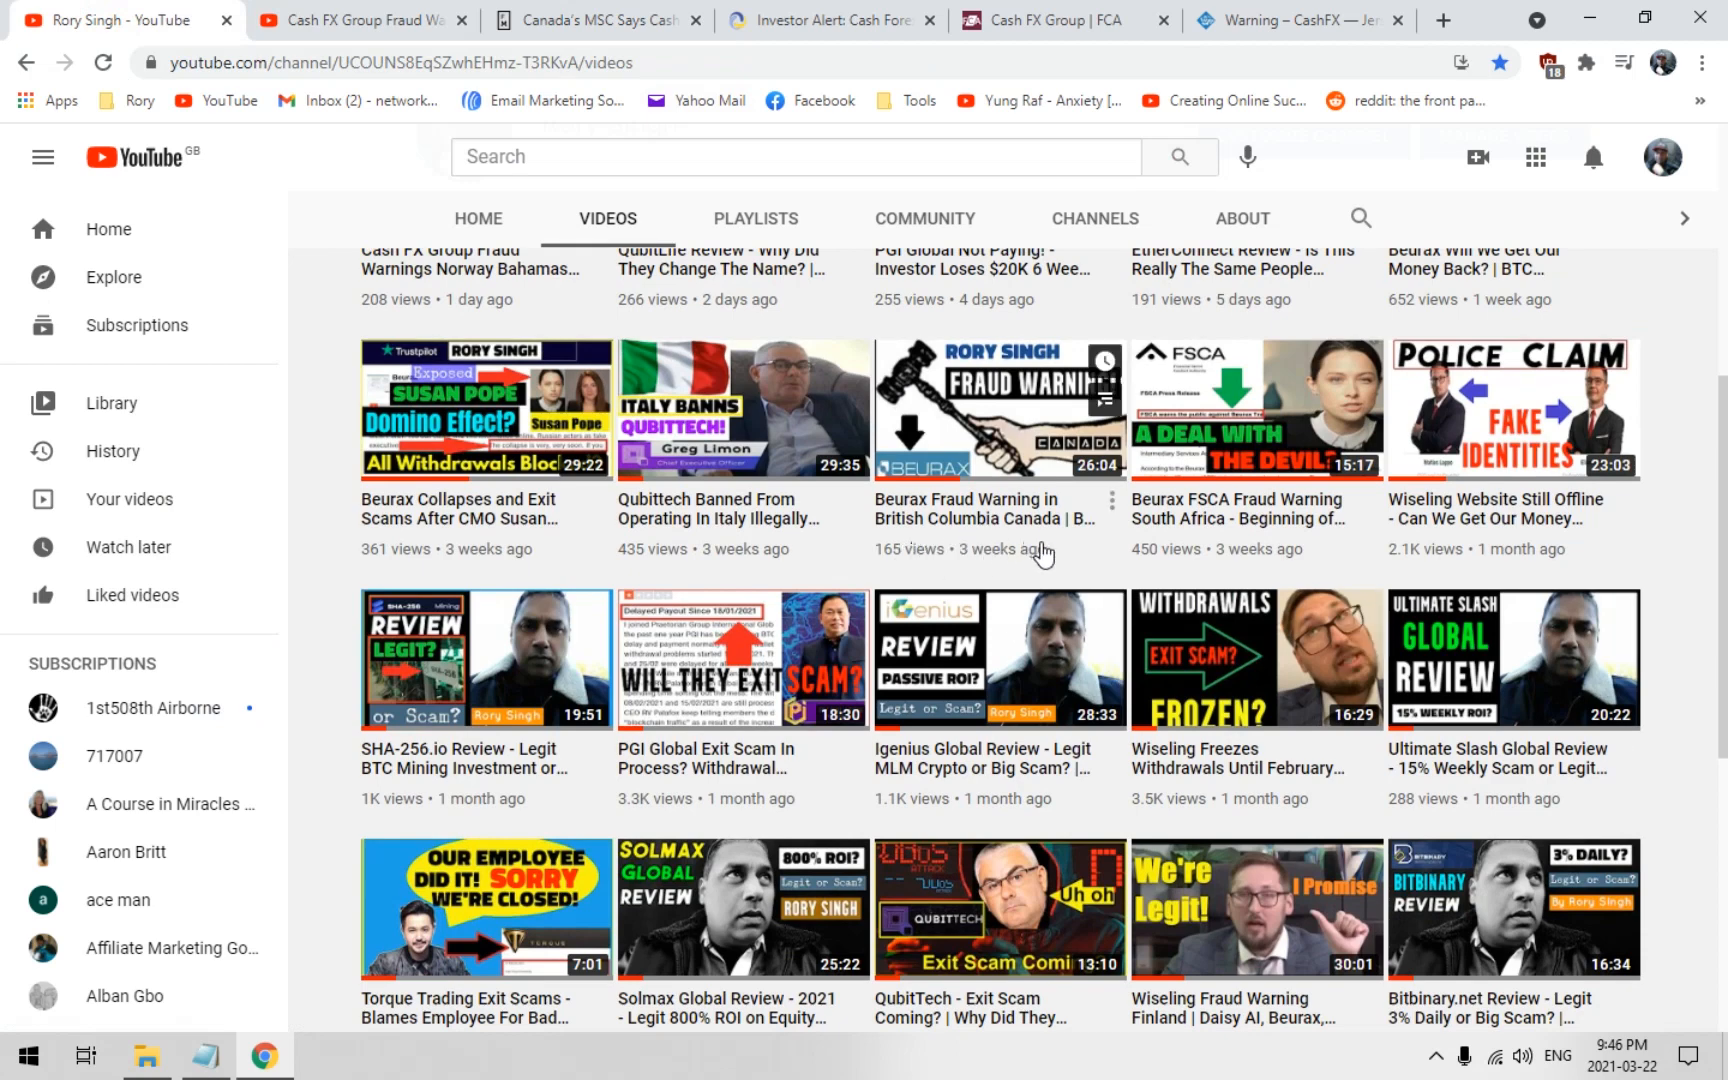
{"action": "mouse_move", "coordinate": [1086, 556]}
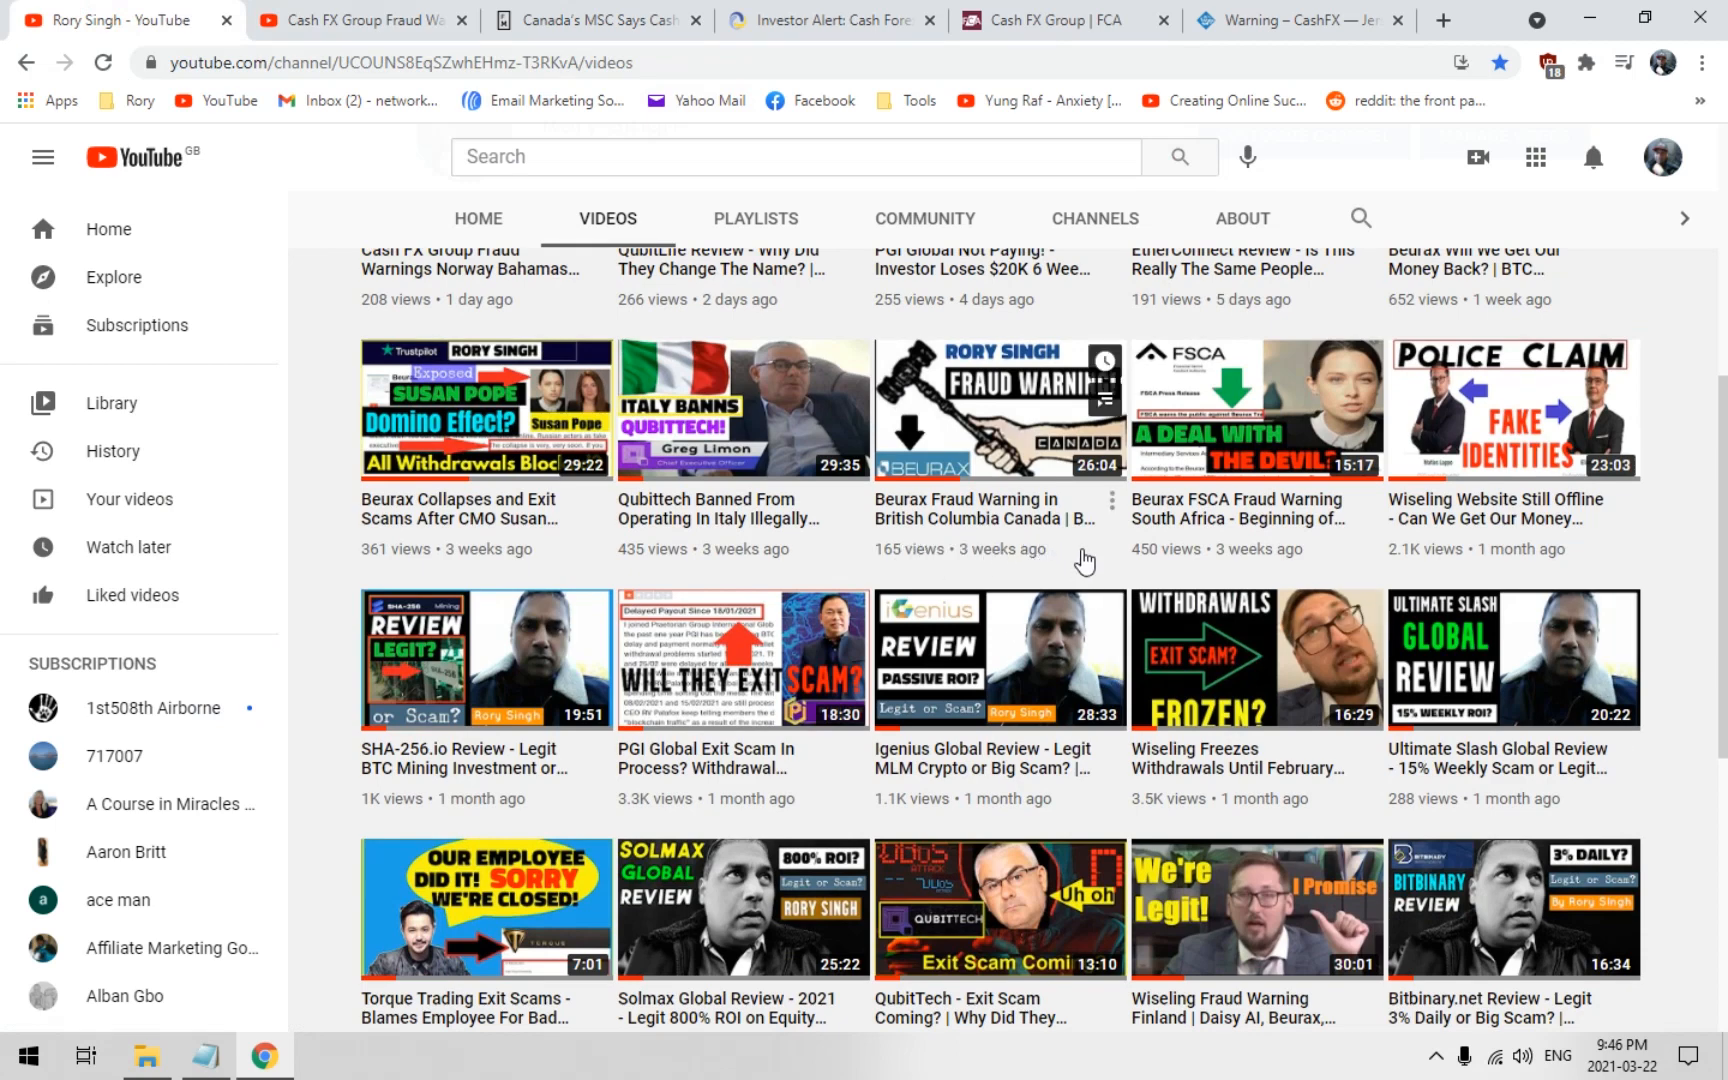
{"action": "mouse_move", "coordinate": [1084, 562]}
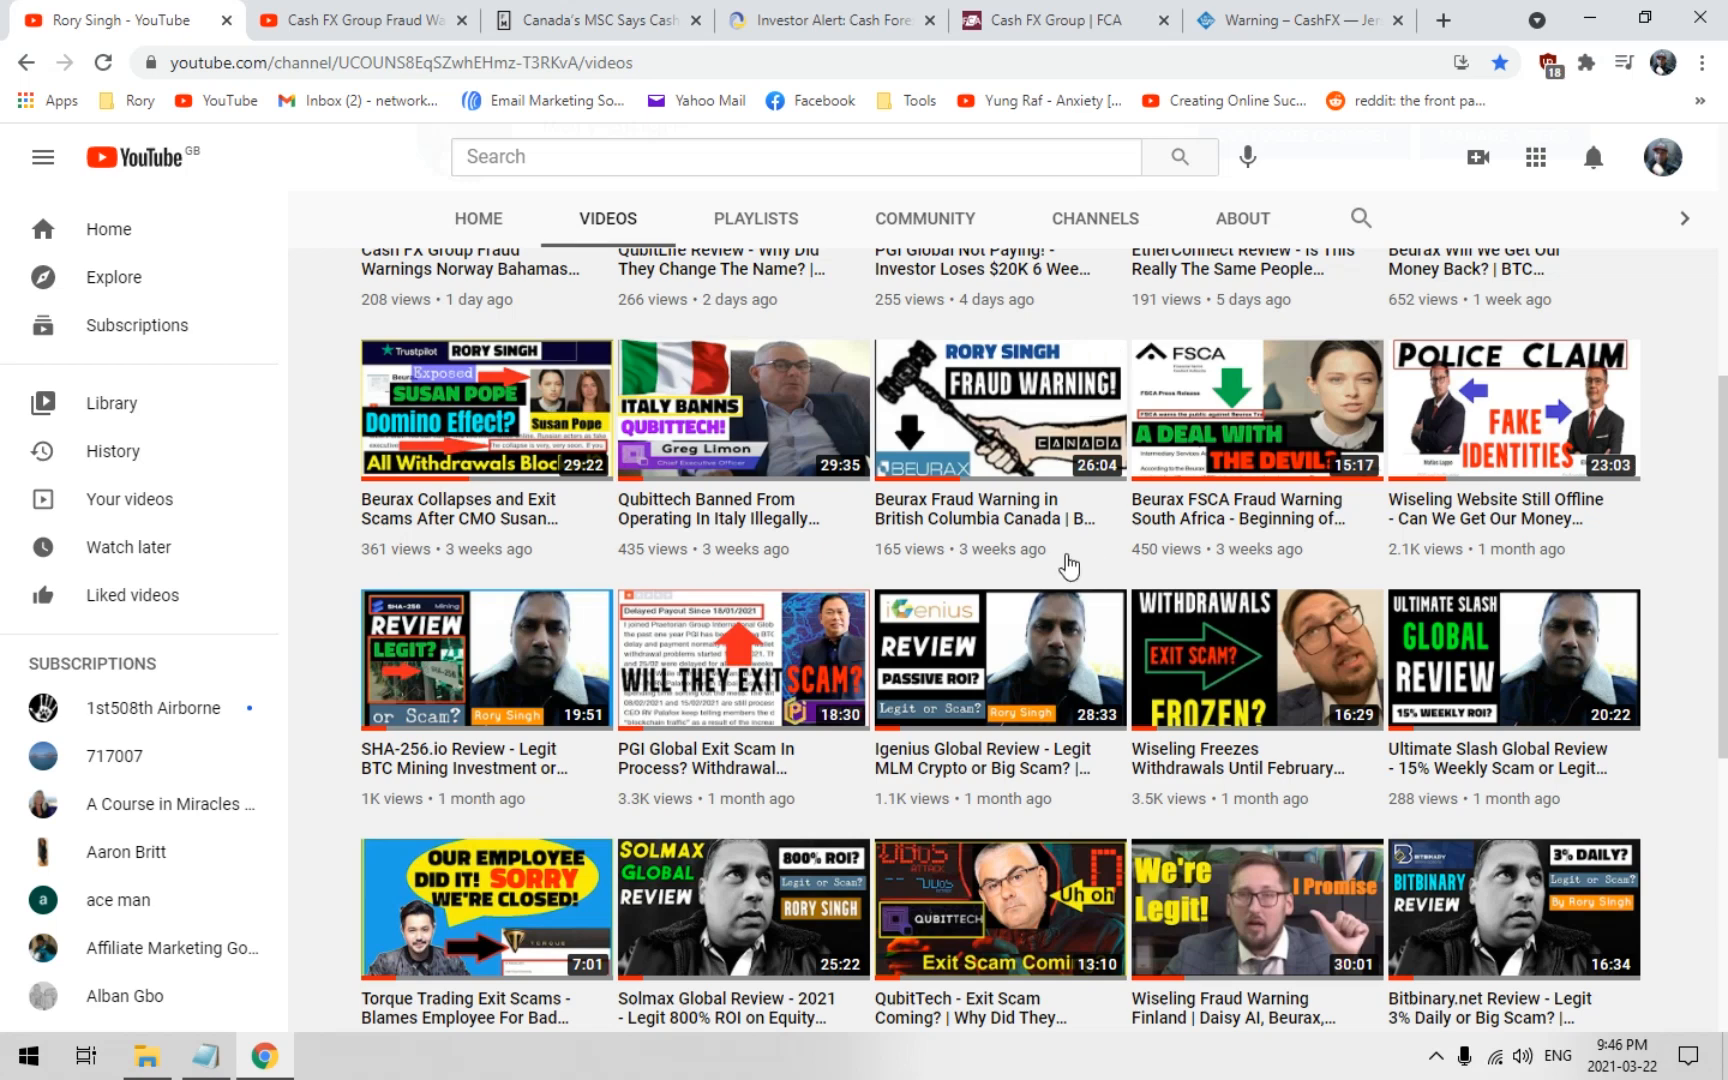
{"action": "mouse_move", "coordinate": [1476, 570]}
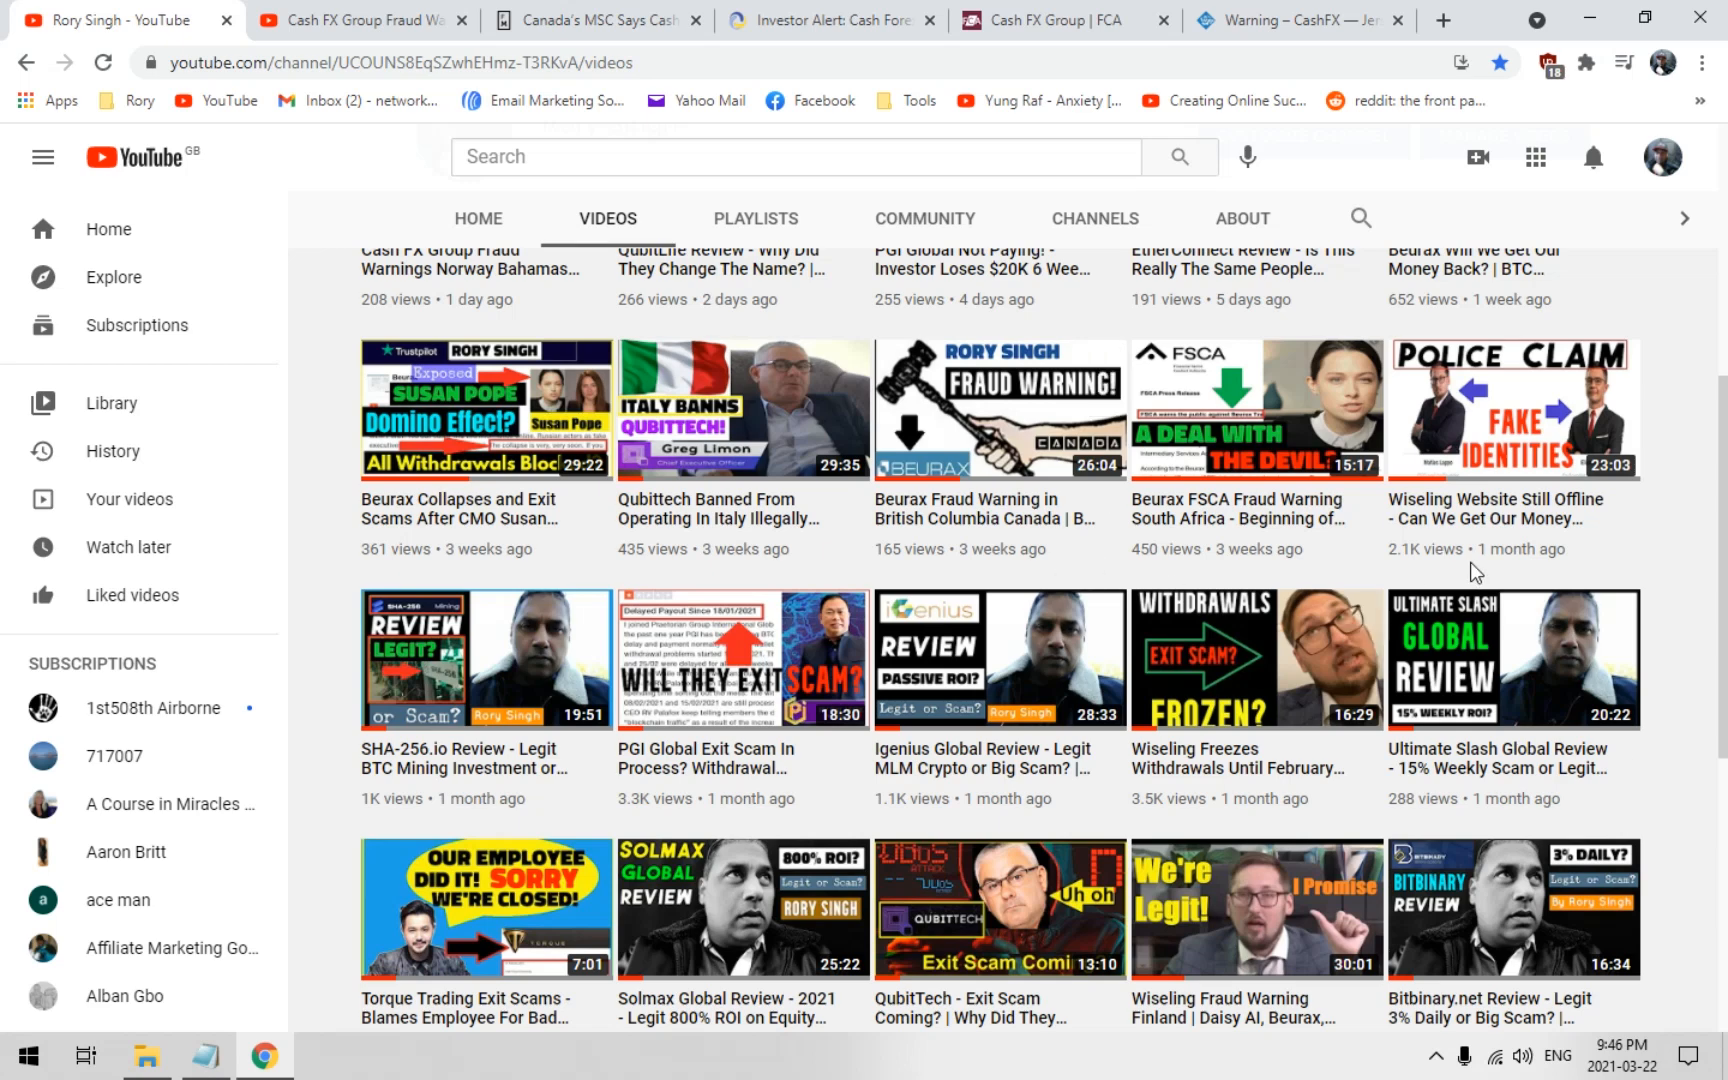
{"action": "mouse_move", "coordinate": [1054, 588]}
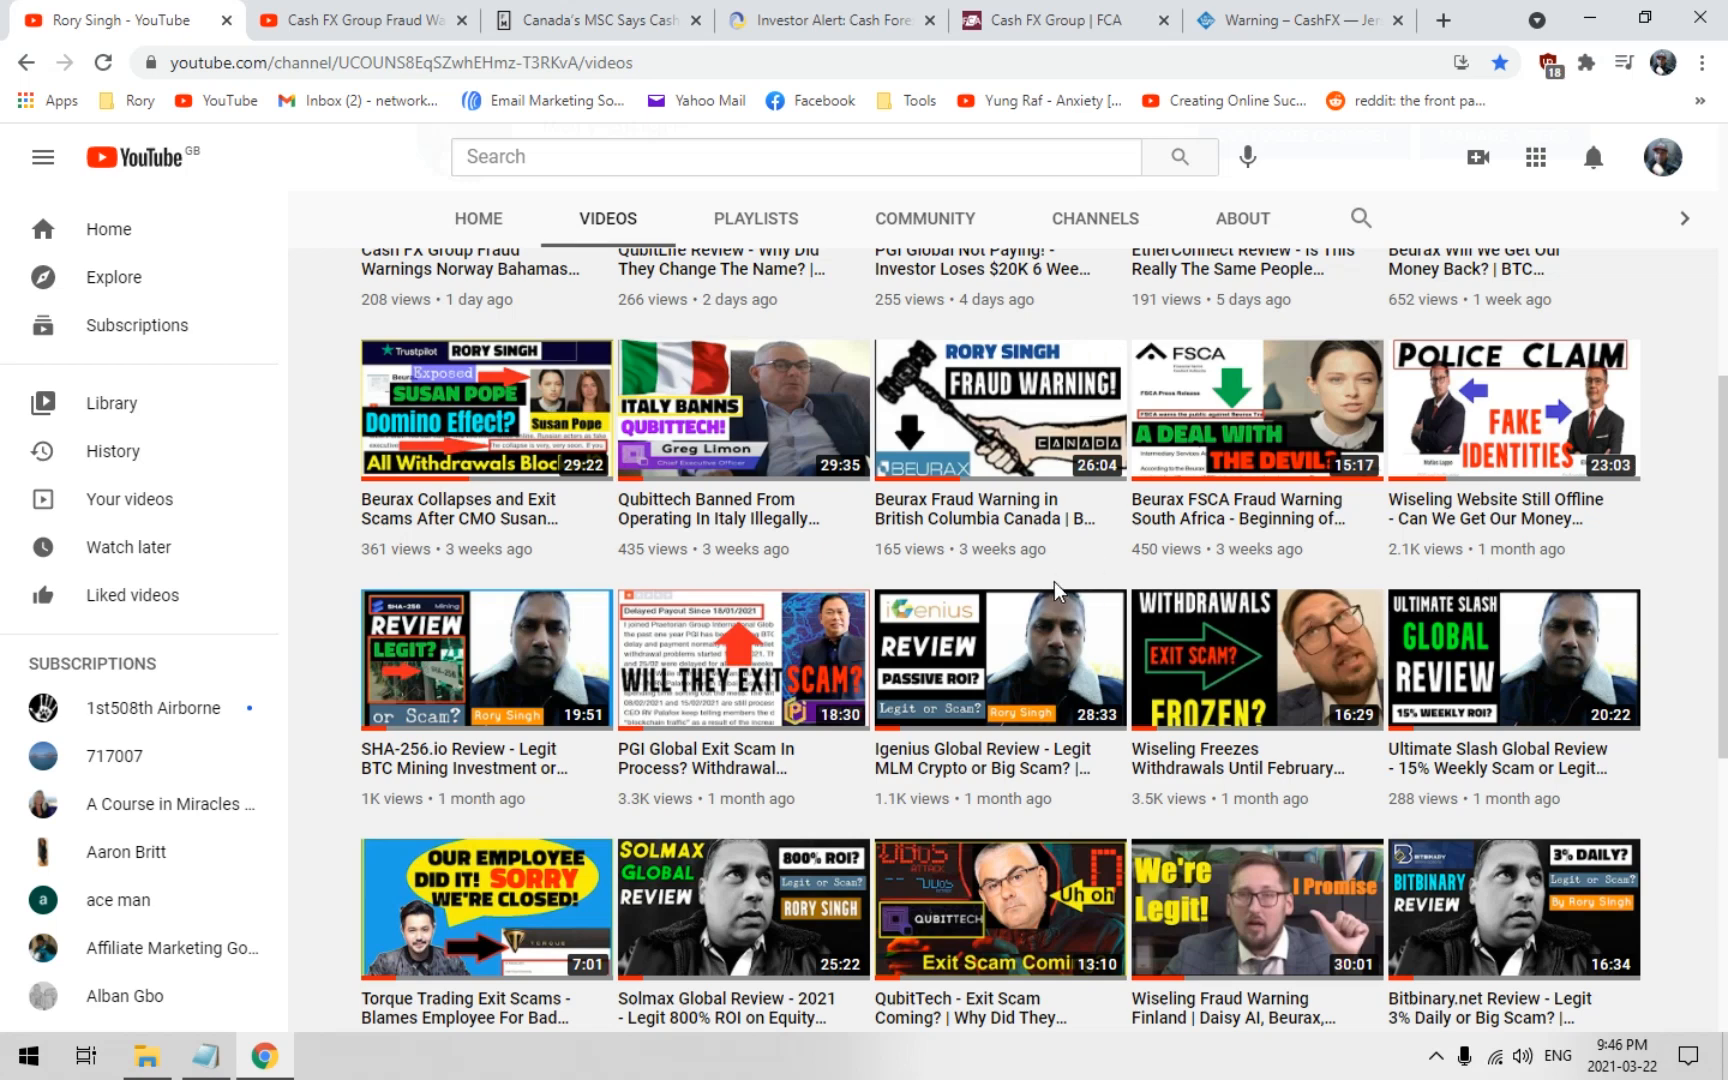
{"action": "mouse_move", "coordinate": [1152, 588]}
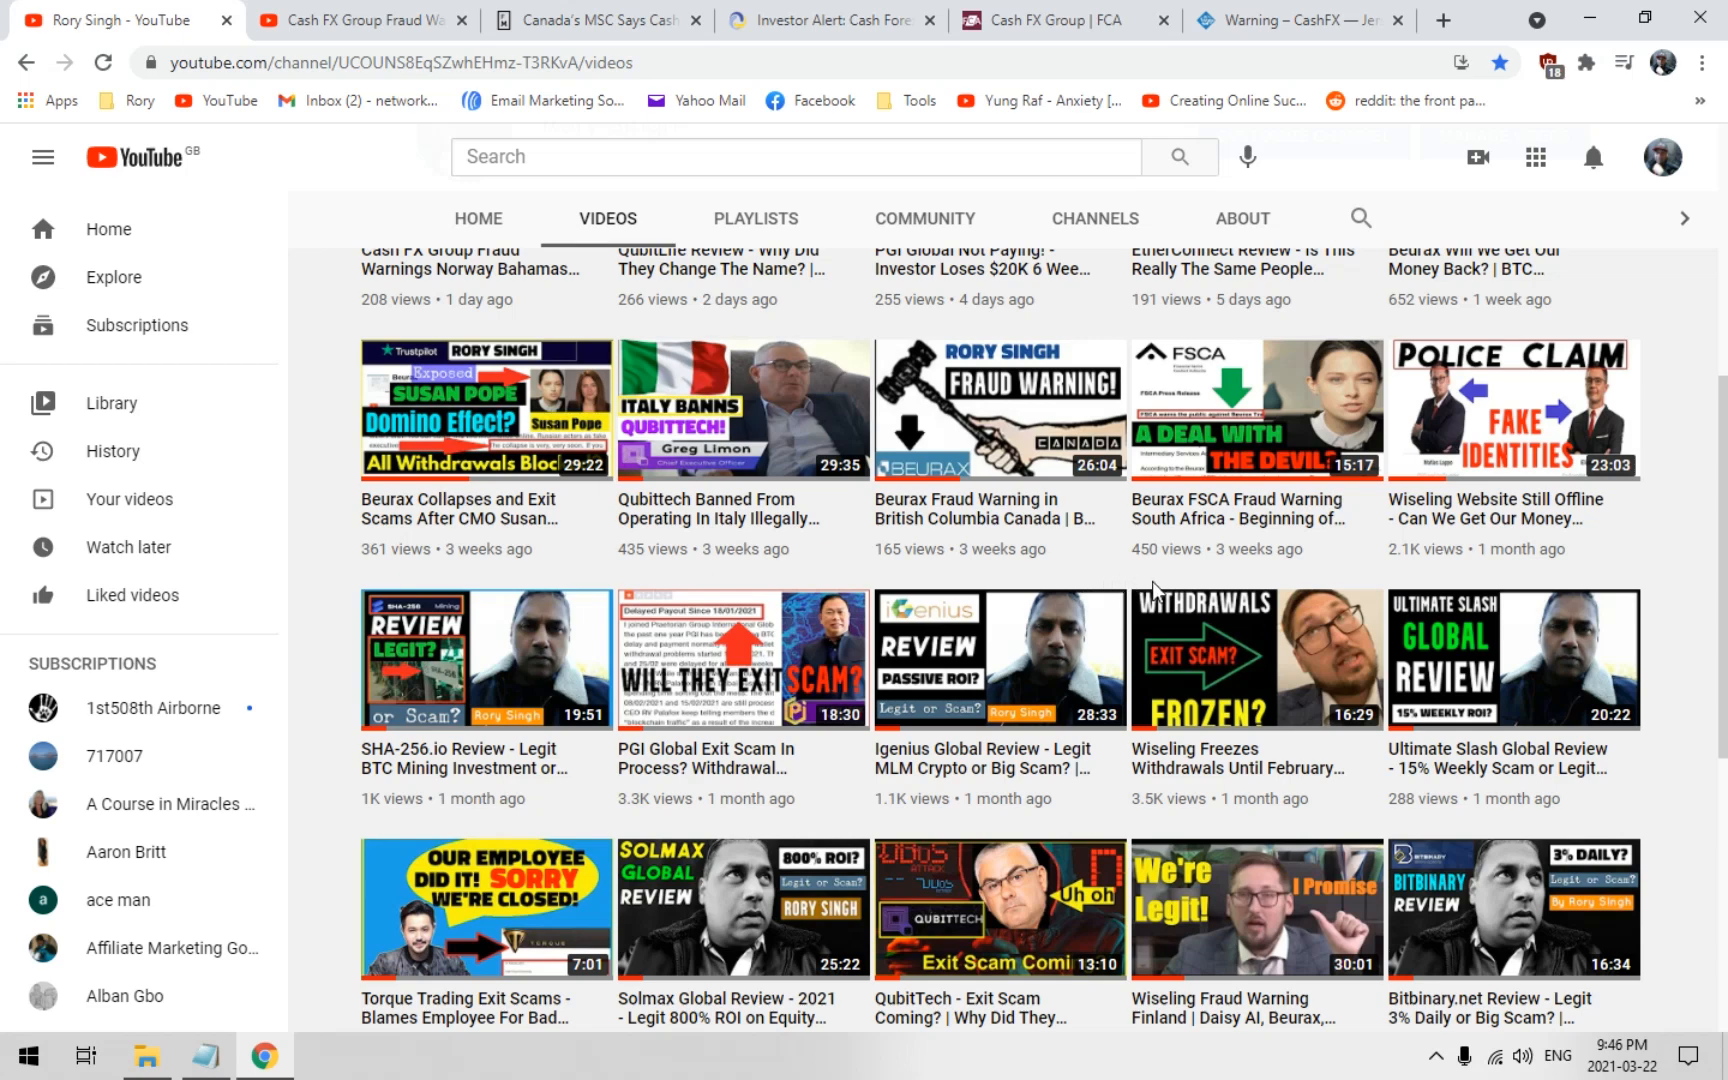
{"action": "mouse_move", "coordinate": [1340, 580]}
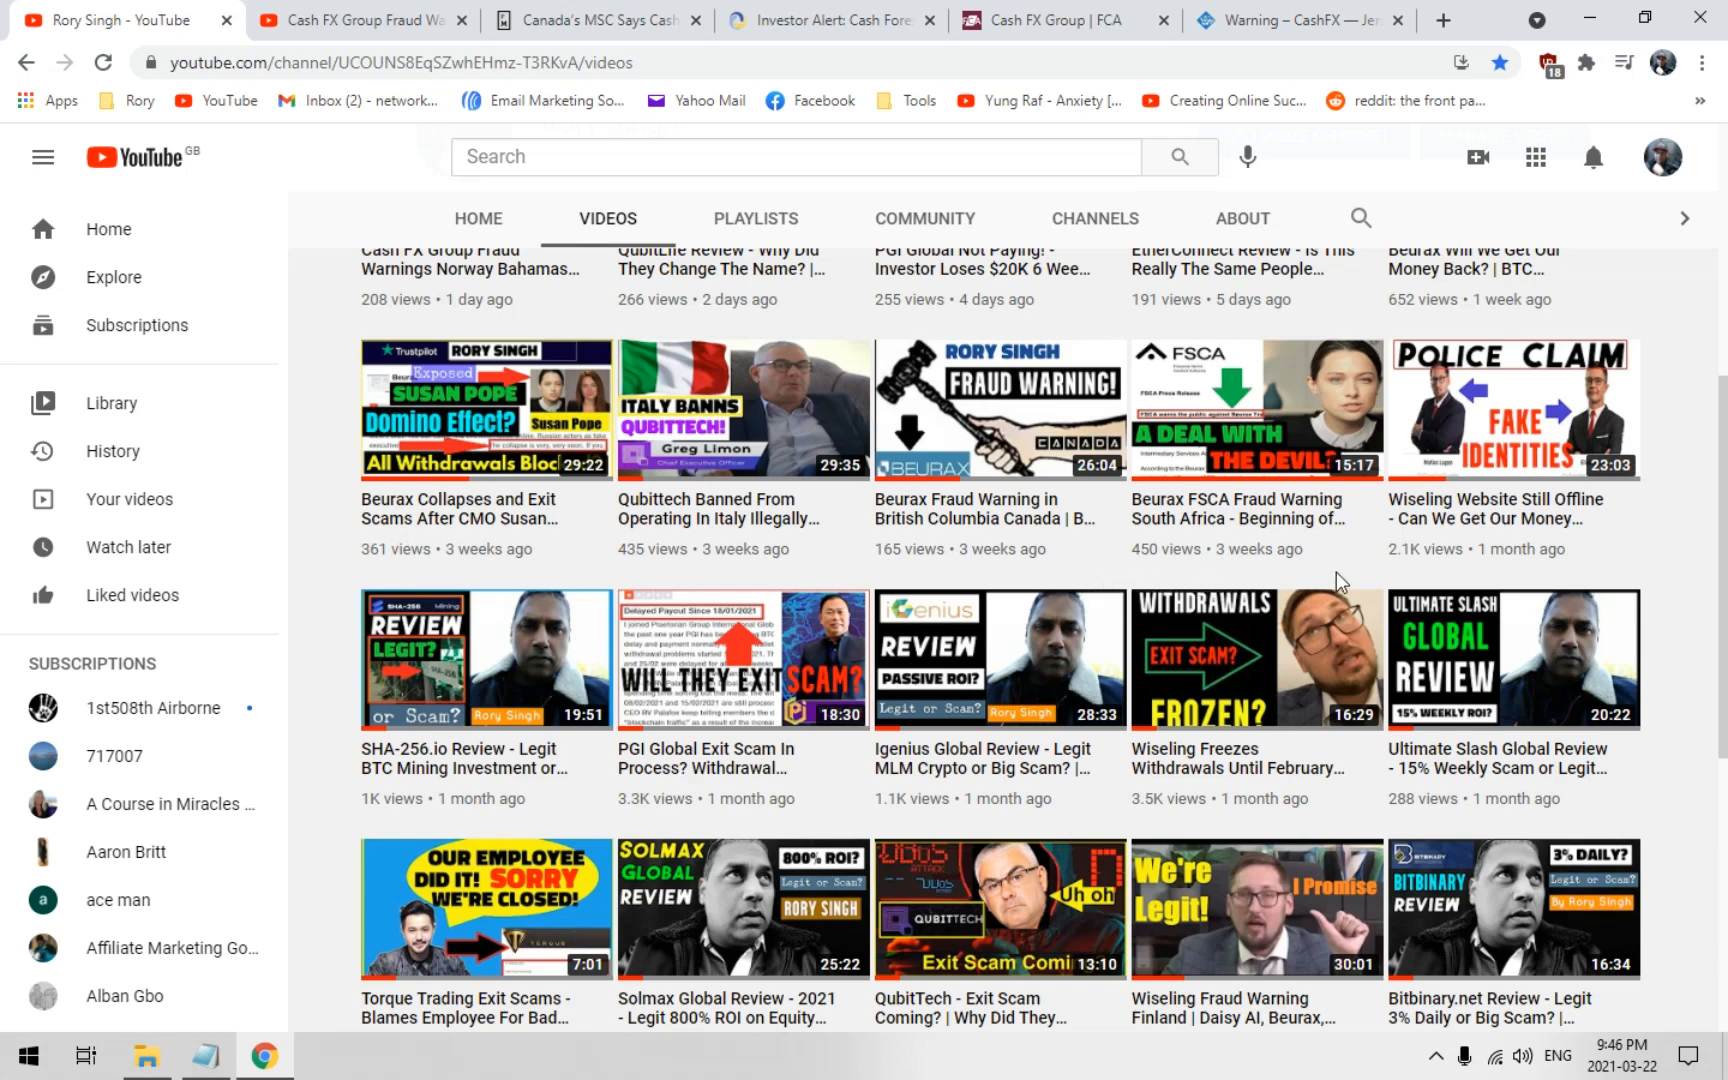
{"action": "mouse_move", "coordinate": [1706, 600]}
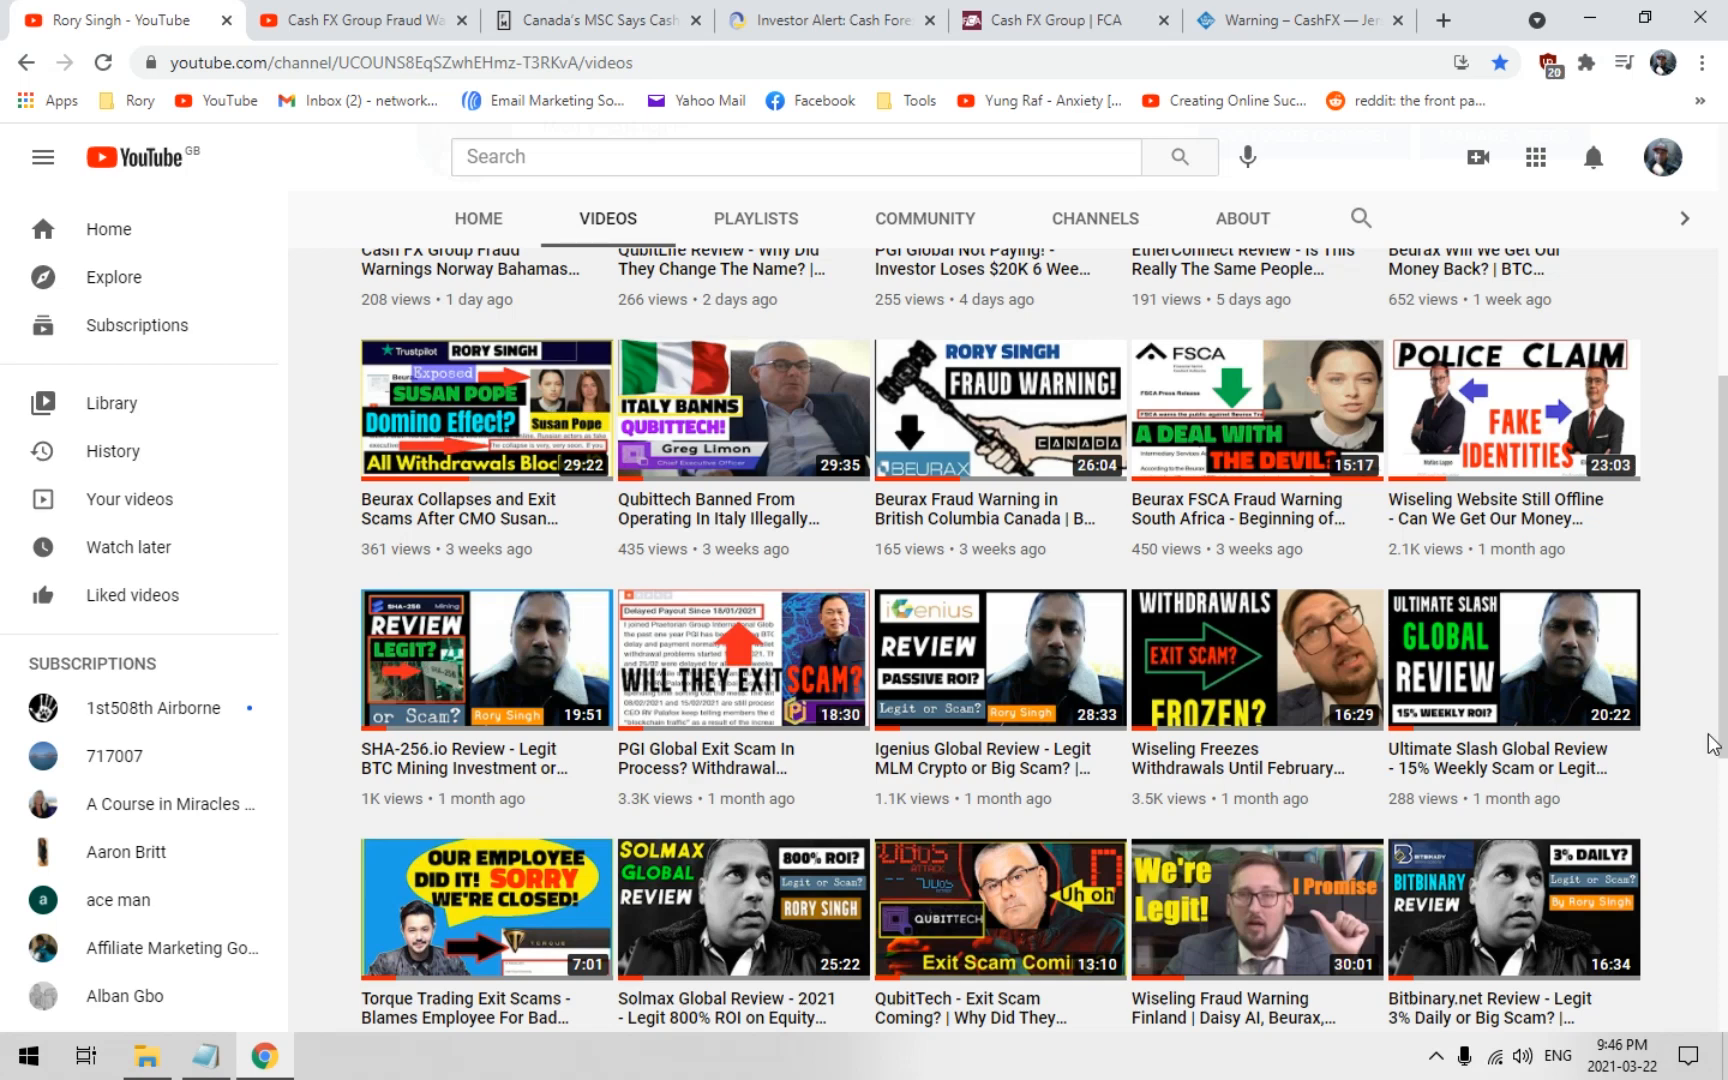
{"action": "mouse_move", "coordinate": [1512, 658]}
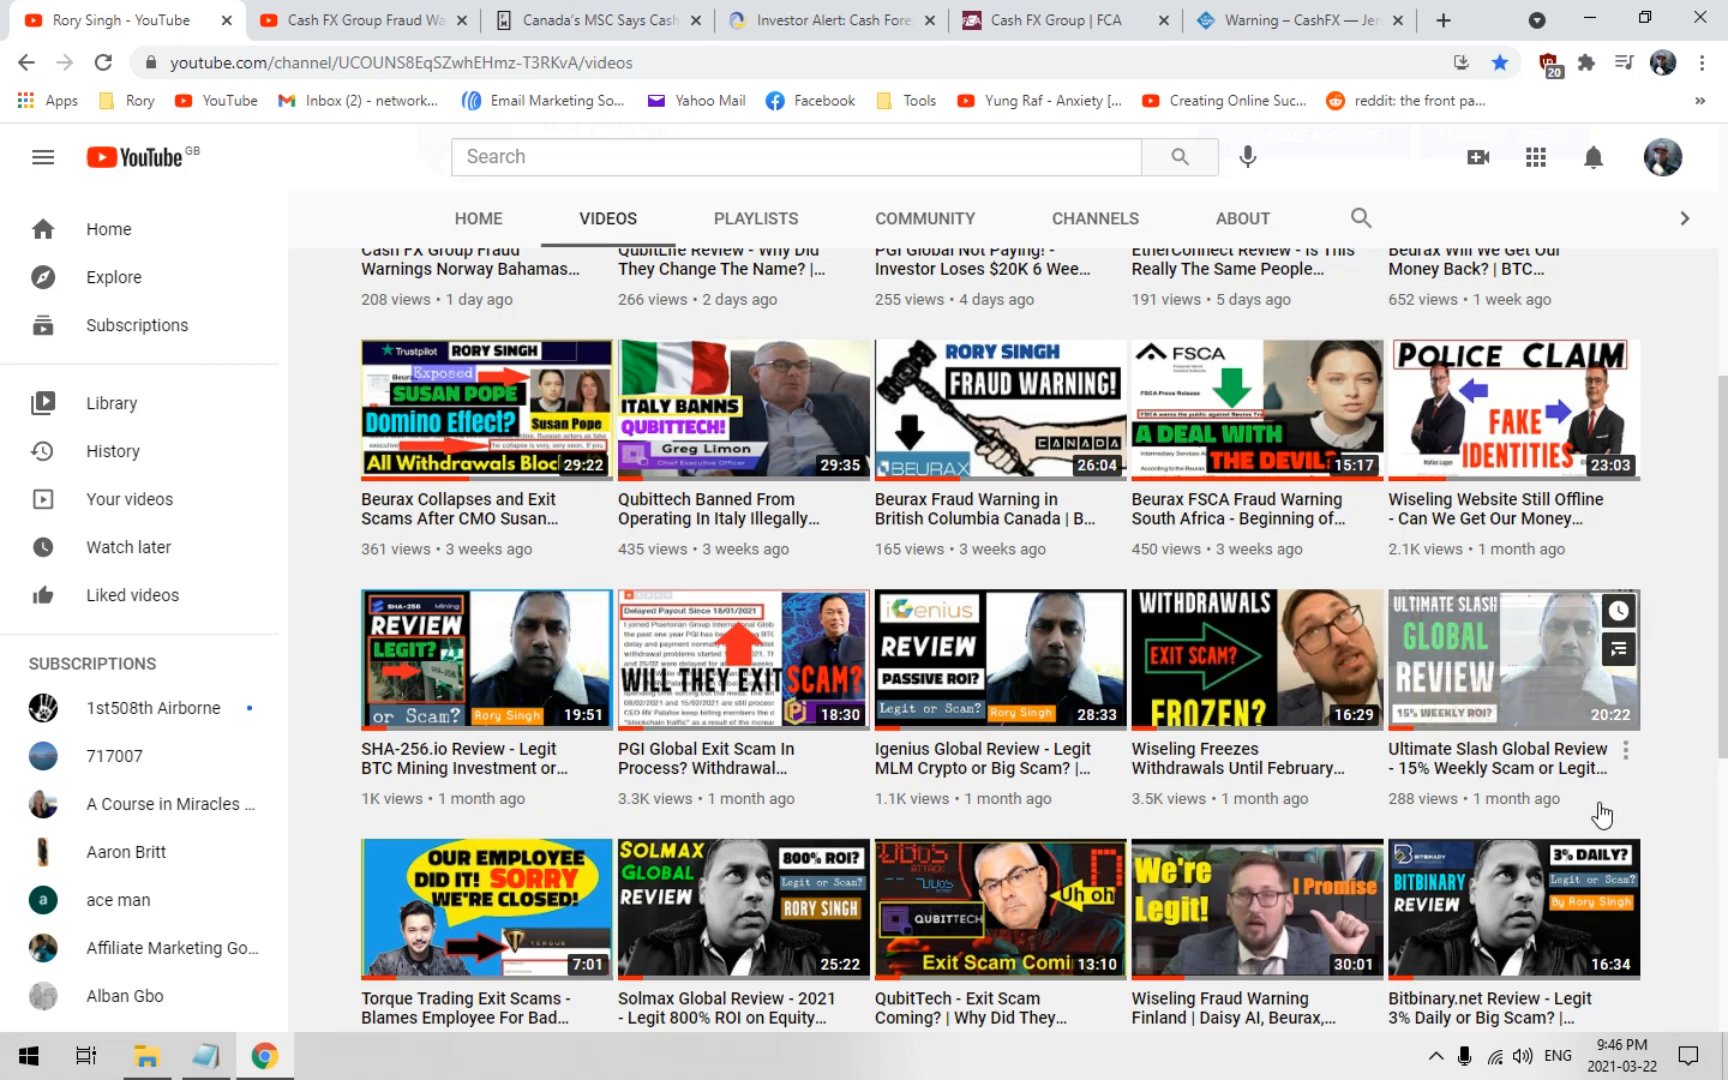
{"action": "mouse_move", "coordinate": [1720, 894]}
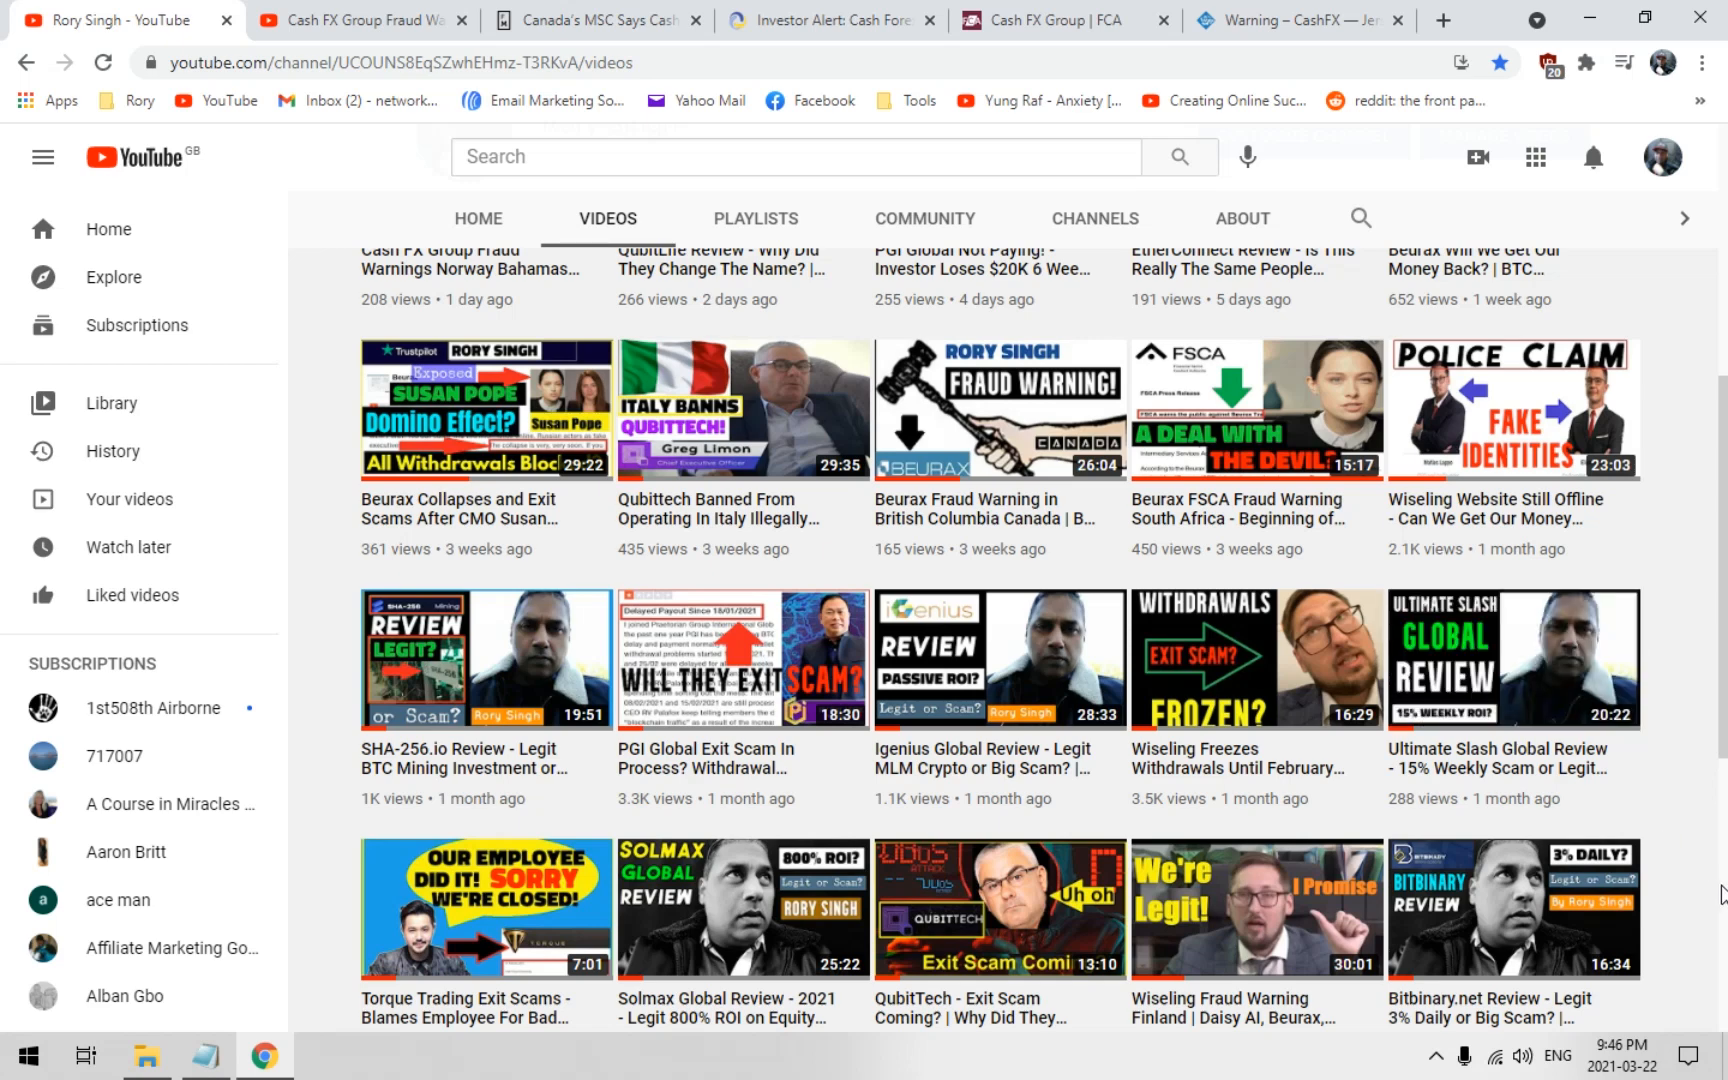
{"action": "mouse_move", "coordinate": [1708, 908]}
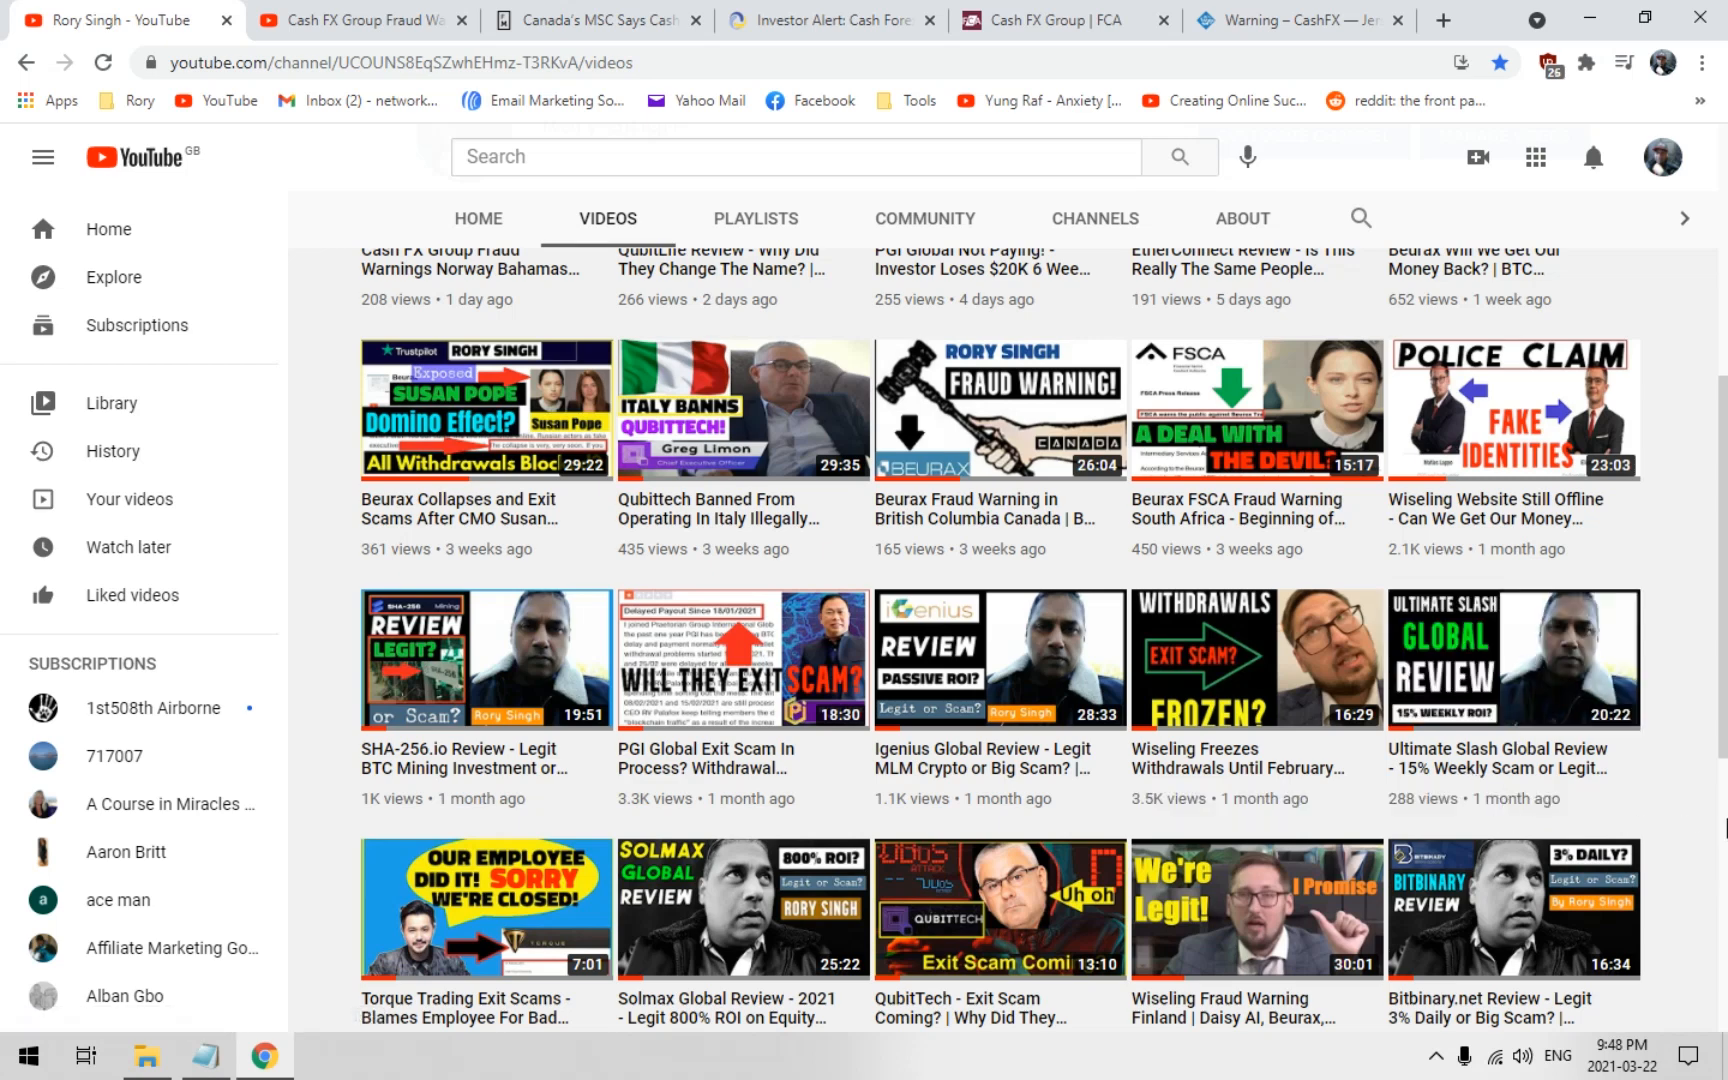
{"action": "mouse_move", "coordinate": [28, 968]}
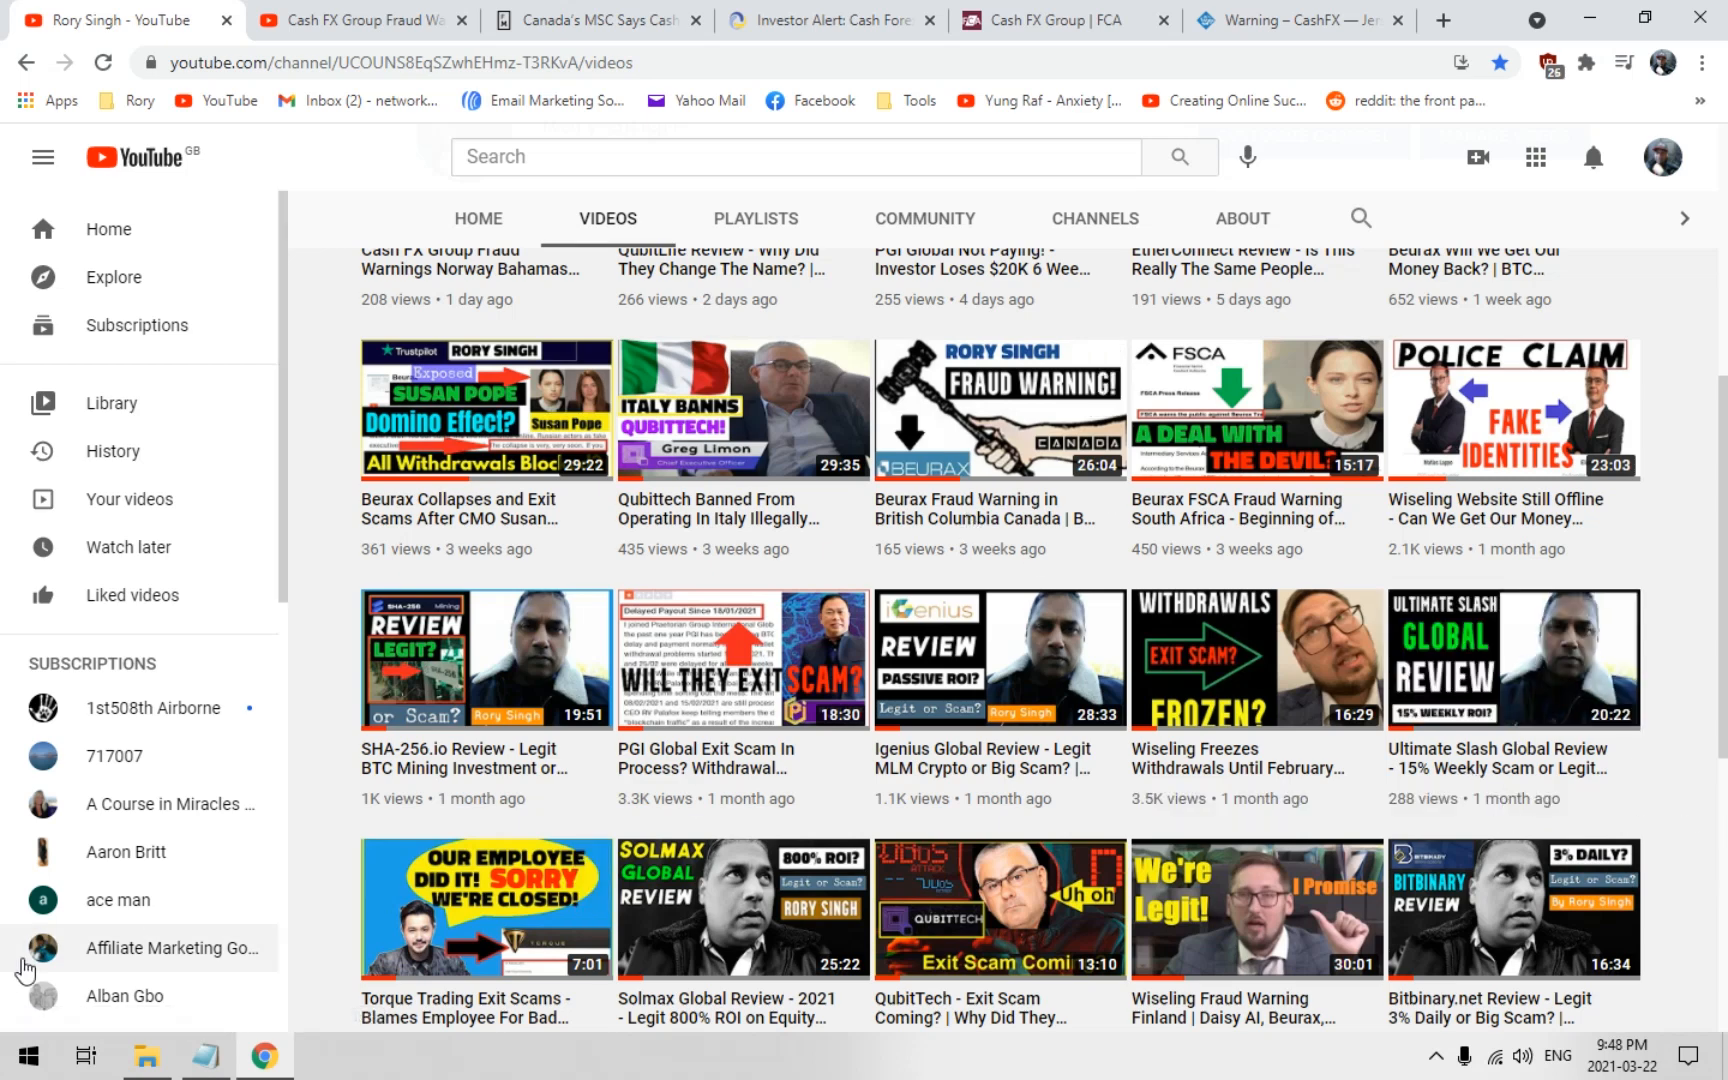
{"action": "mouse_move", "coordinate": [314, 888]}
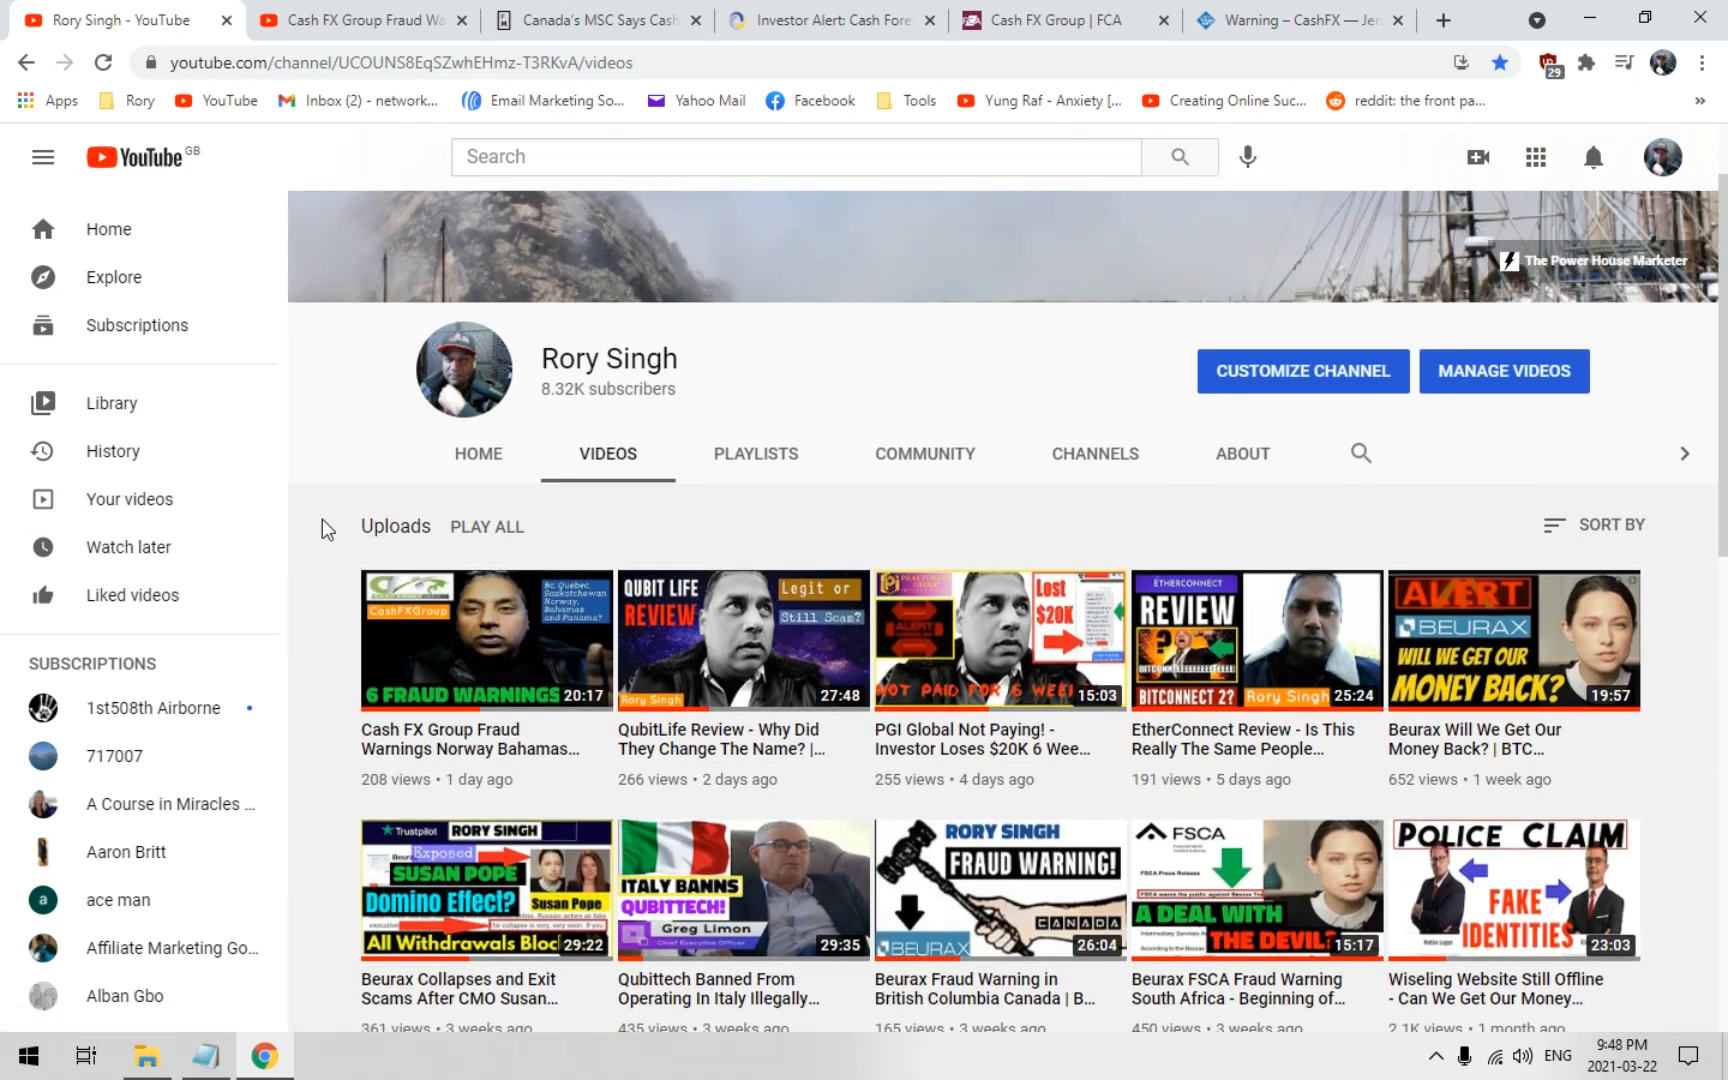
Review the Finance Magnates Manitoba MSC article, highlighting 'Manitobans', then move to the FCNB Cash Forex alert
{"action": "left_click", "coordinate": [596, 20]}
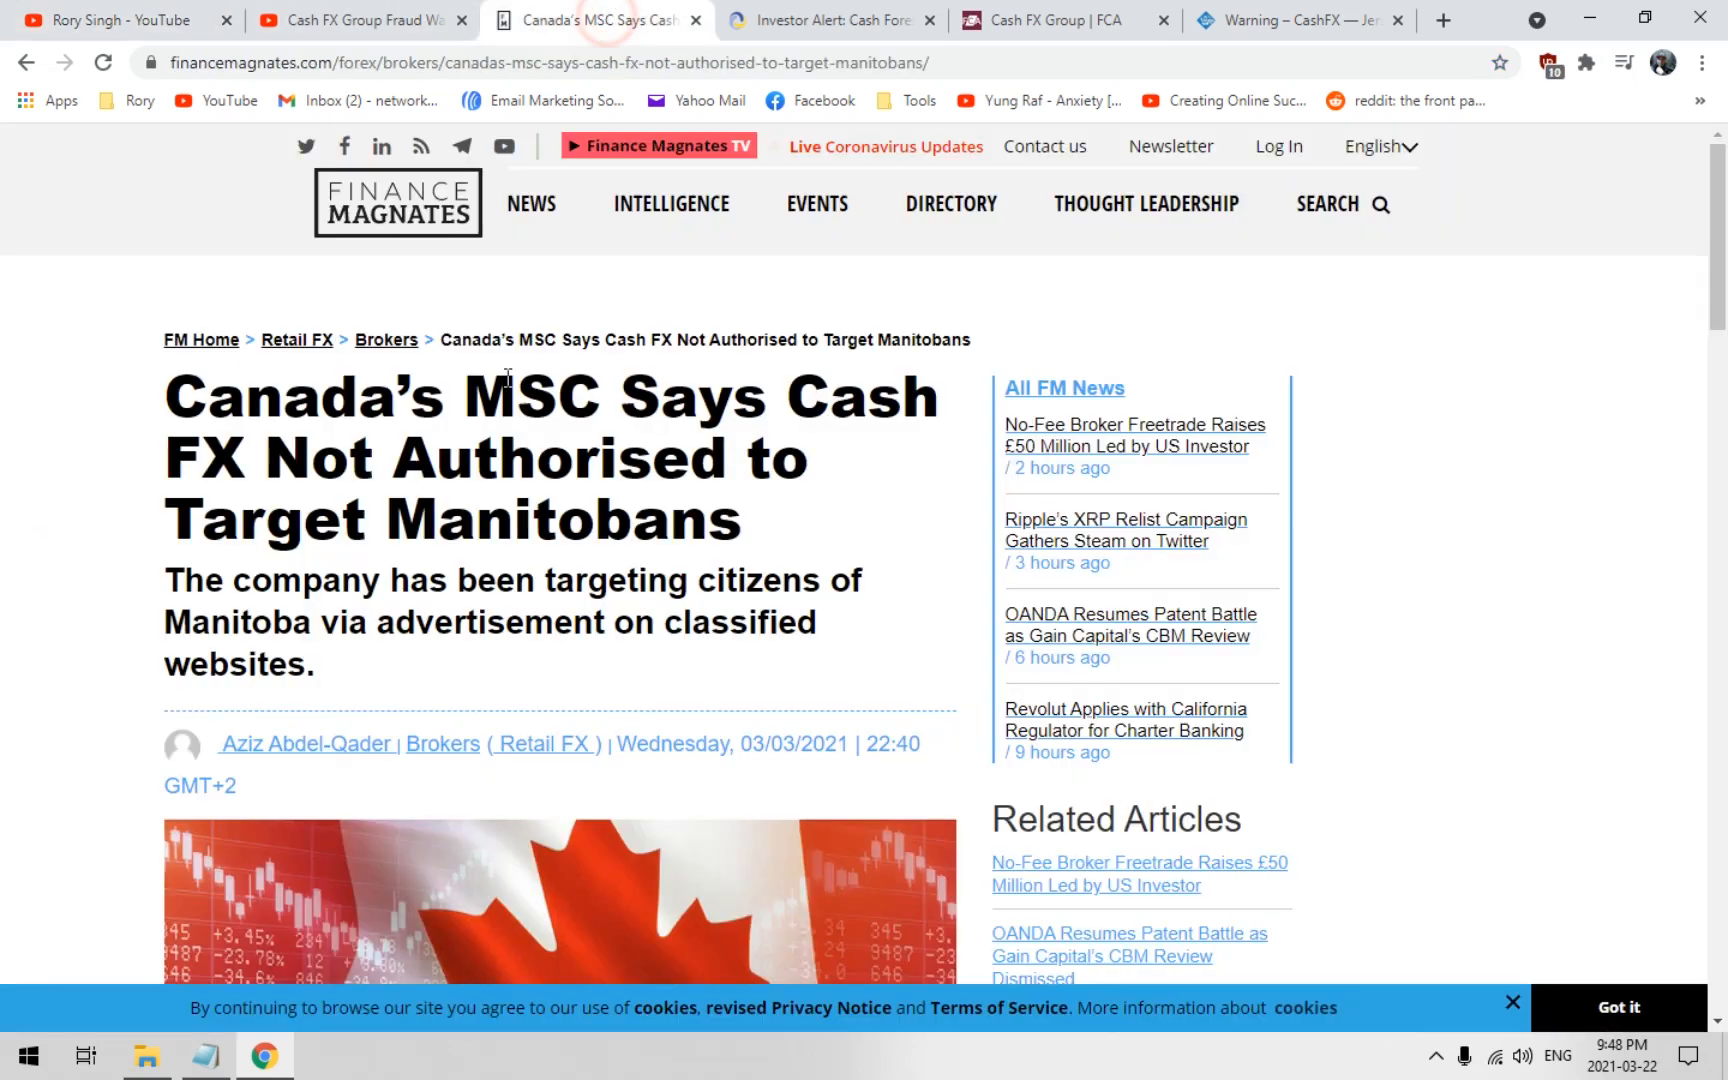
{"action": "mouse_move", "coordinate": [396, 636]}
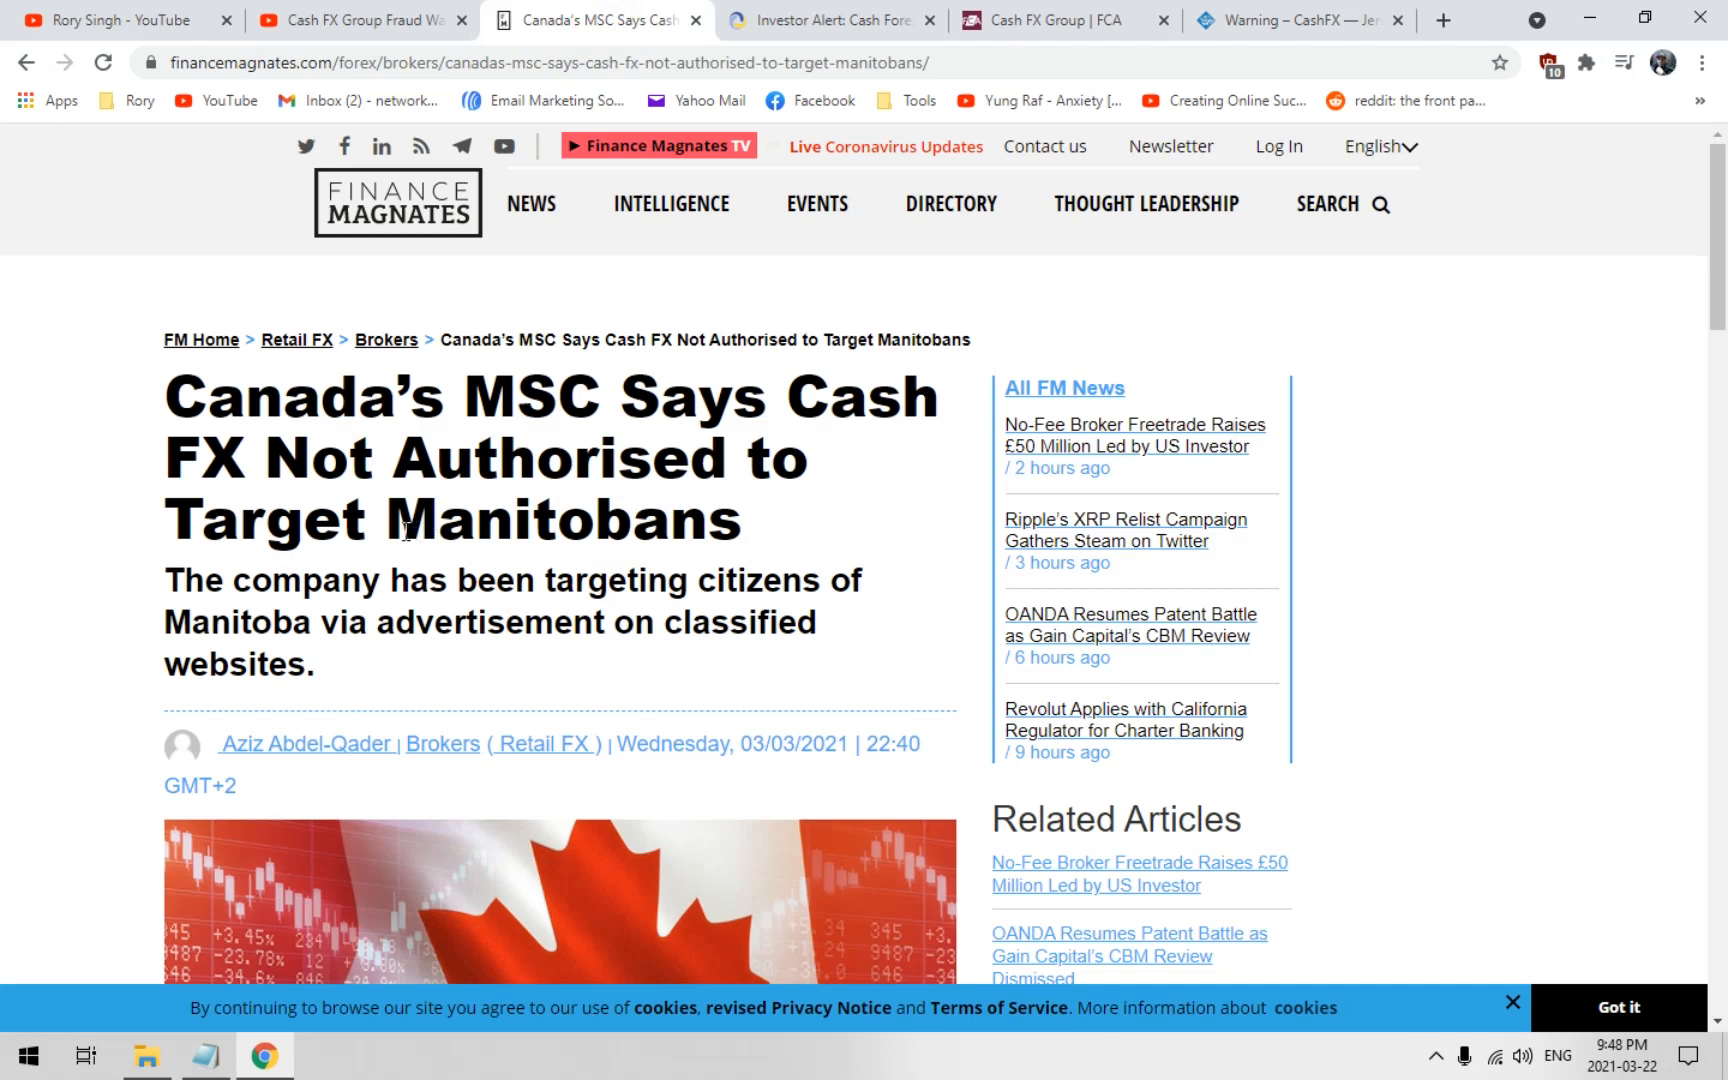
{"action": "double_click", "coordinate": [558, 518]}
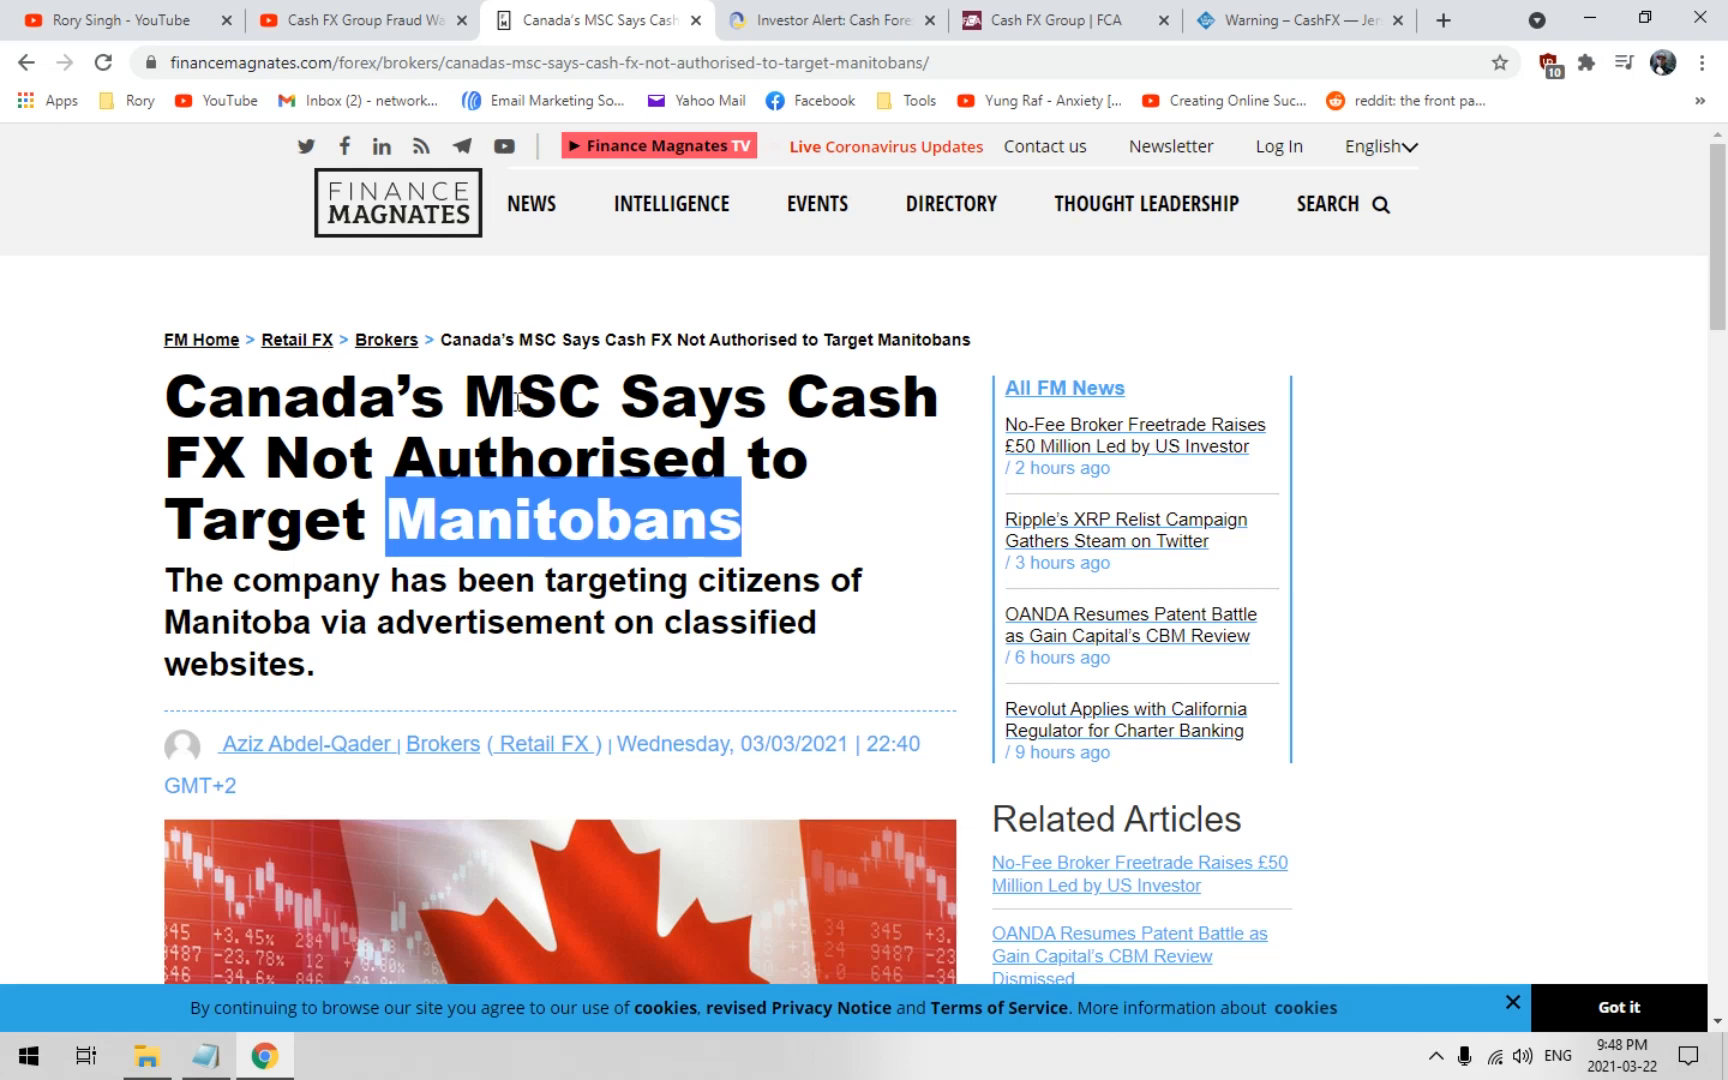
{"action": "mouse_move", "coordinate": [826, 460]}
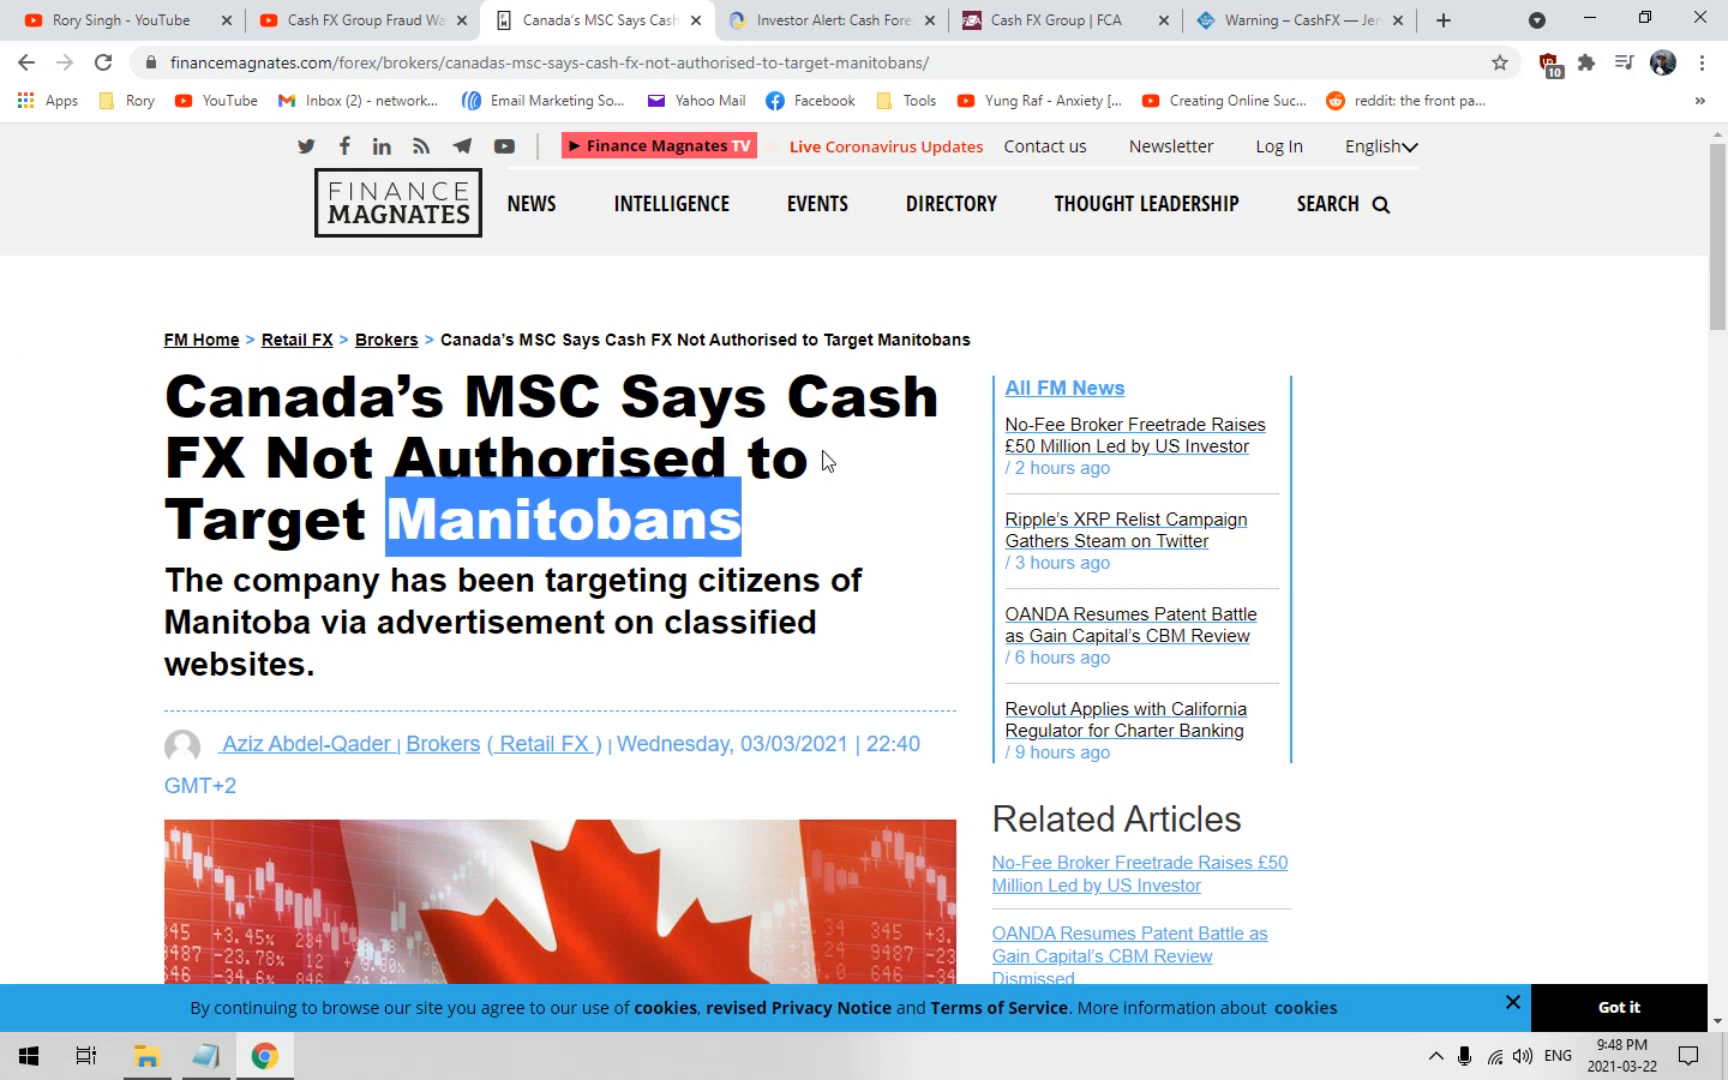
{"action": "left_click", "coordinate": [486, 548]}
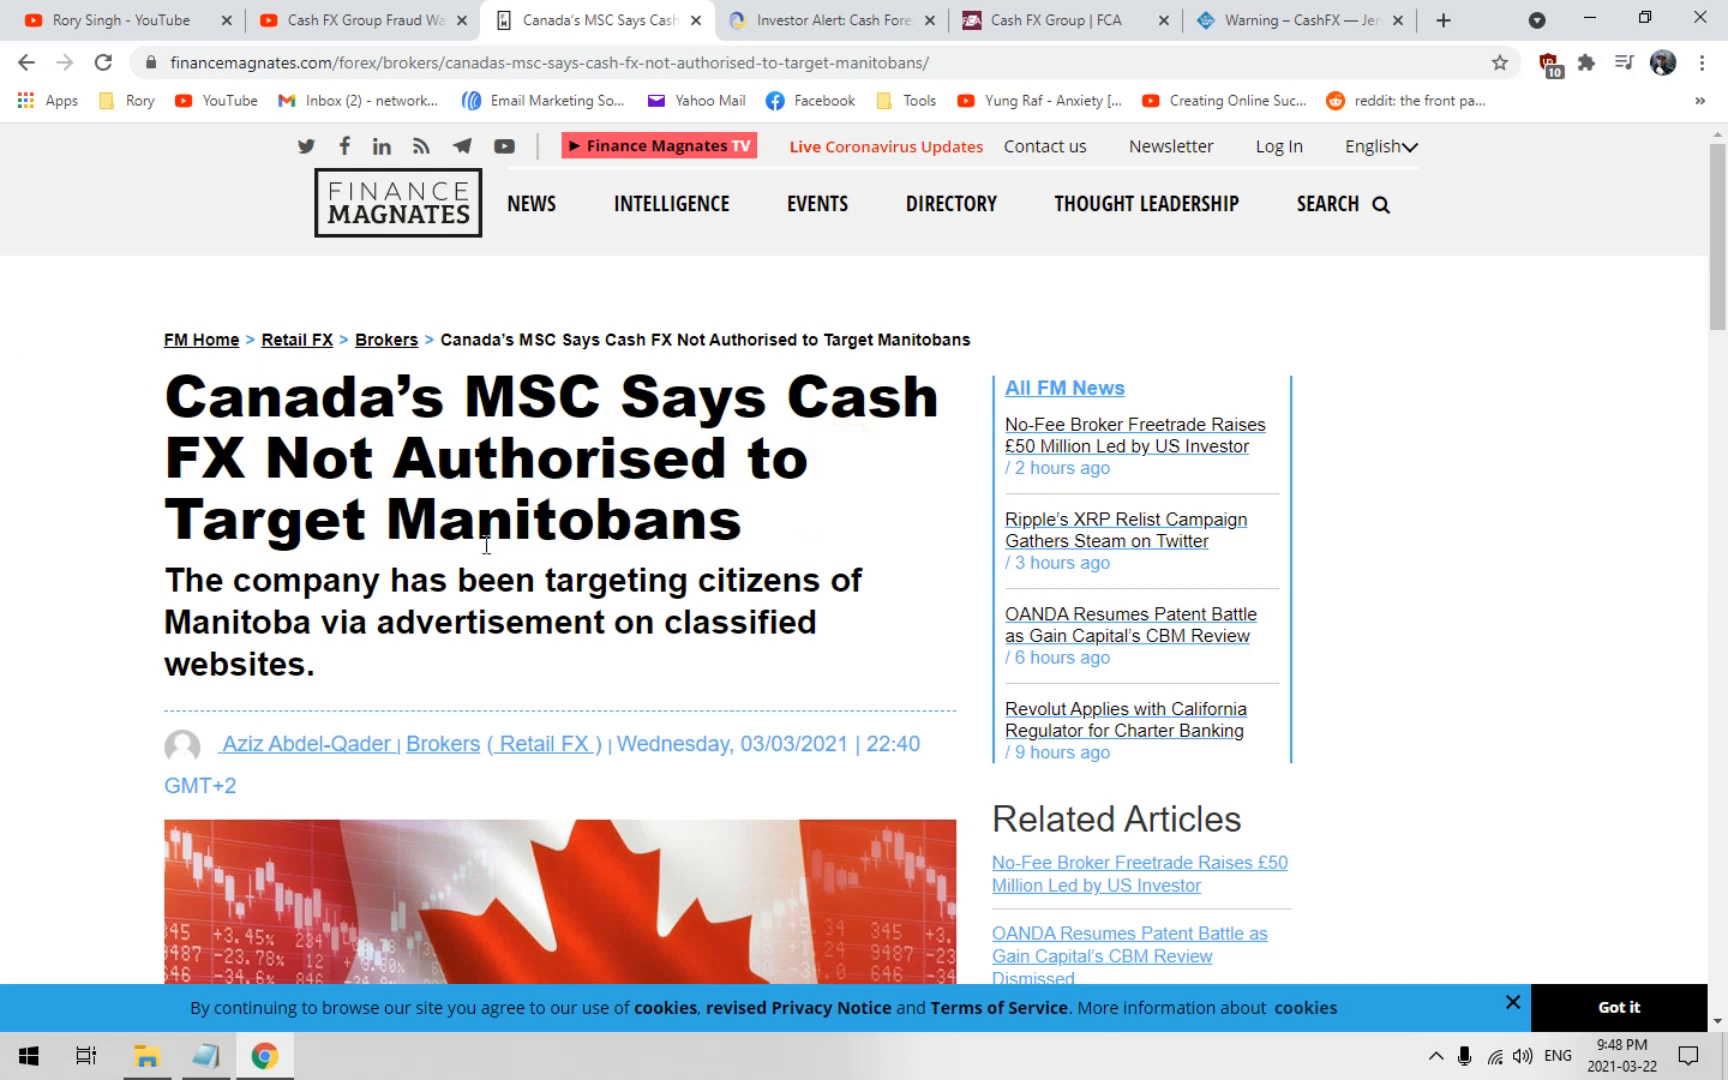
{"action": "mouse_move", "coordinate": [212, 648]}
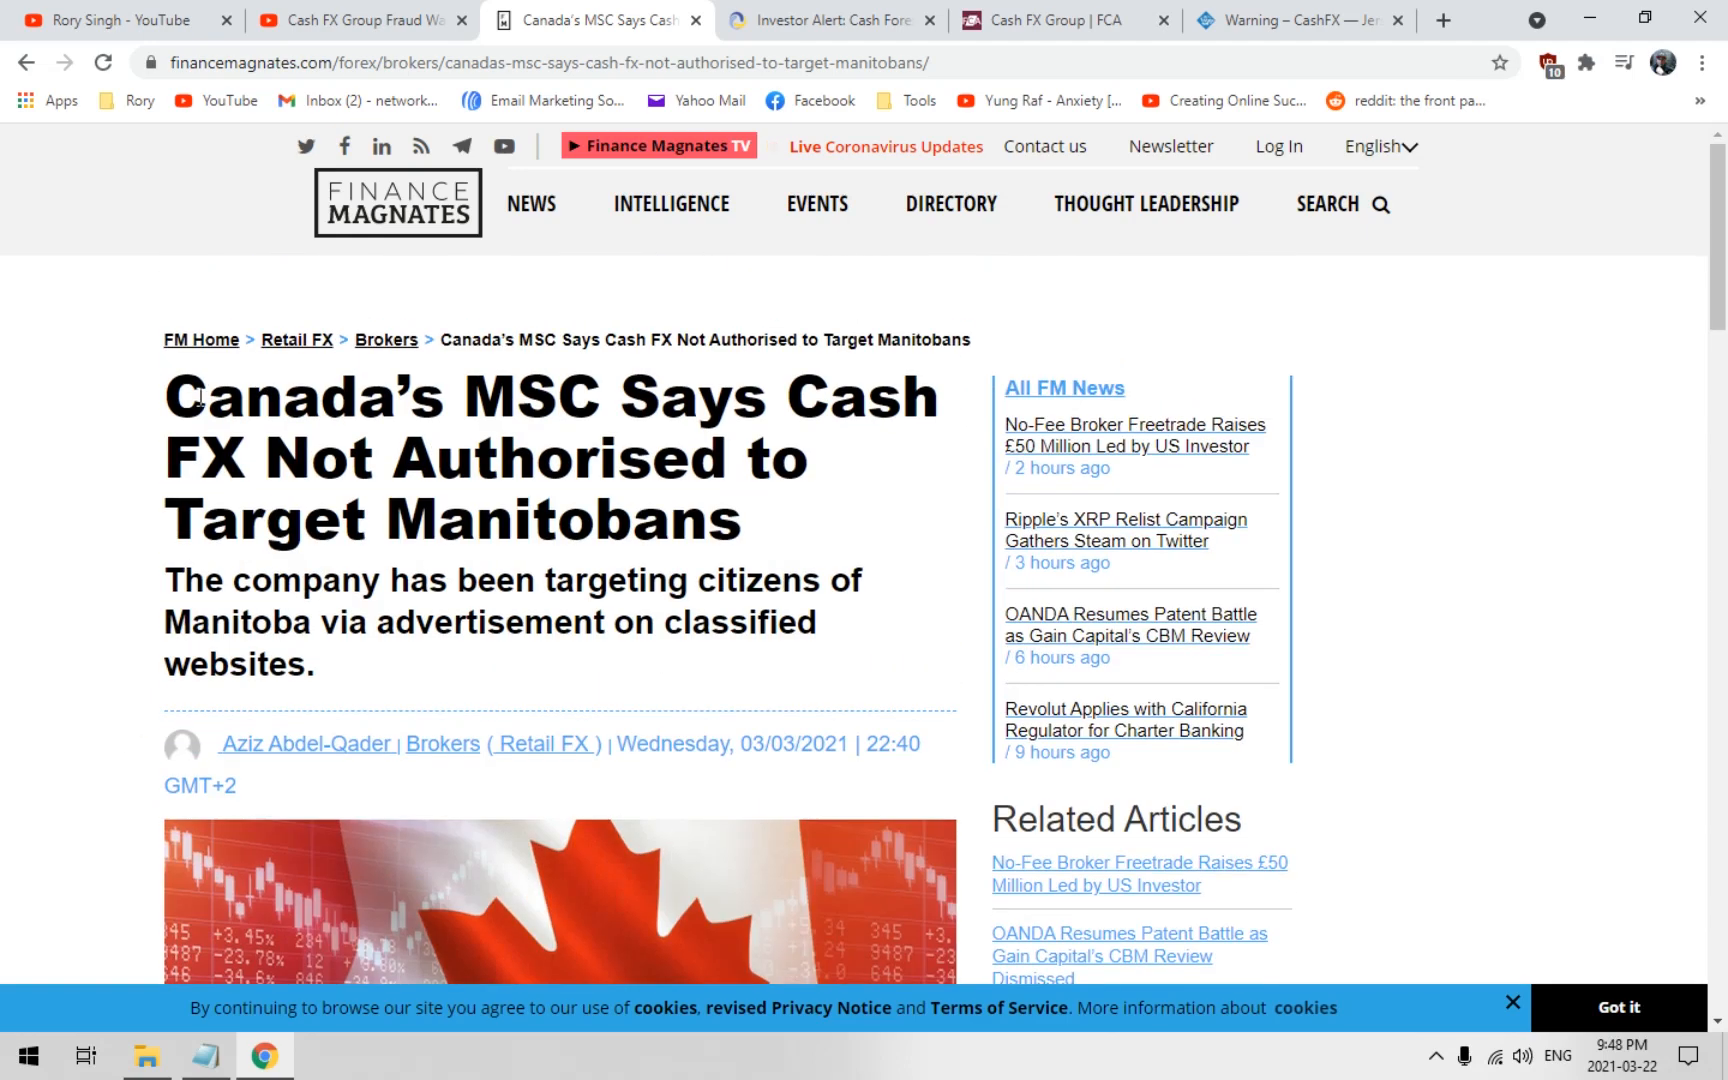
{"action": "mouse_move", "coordinate": [498, 702]}
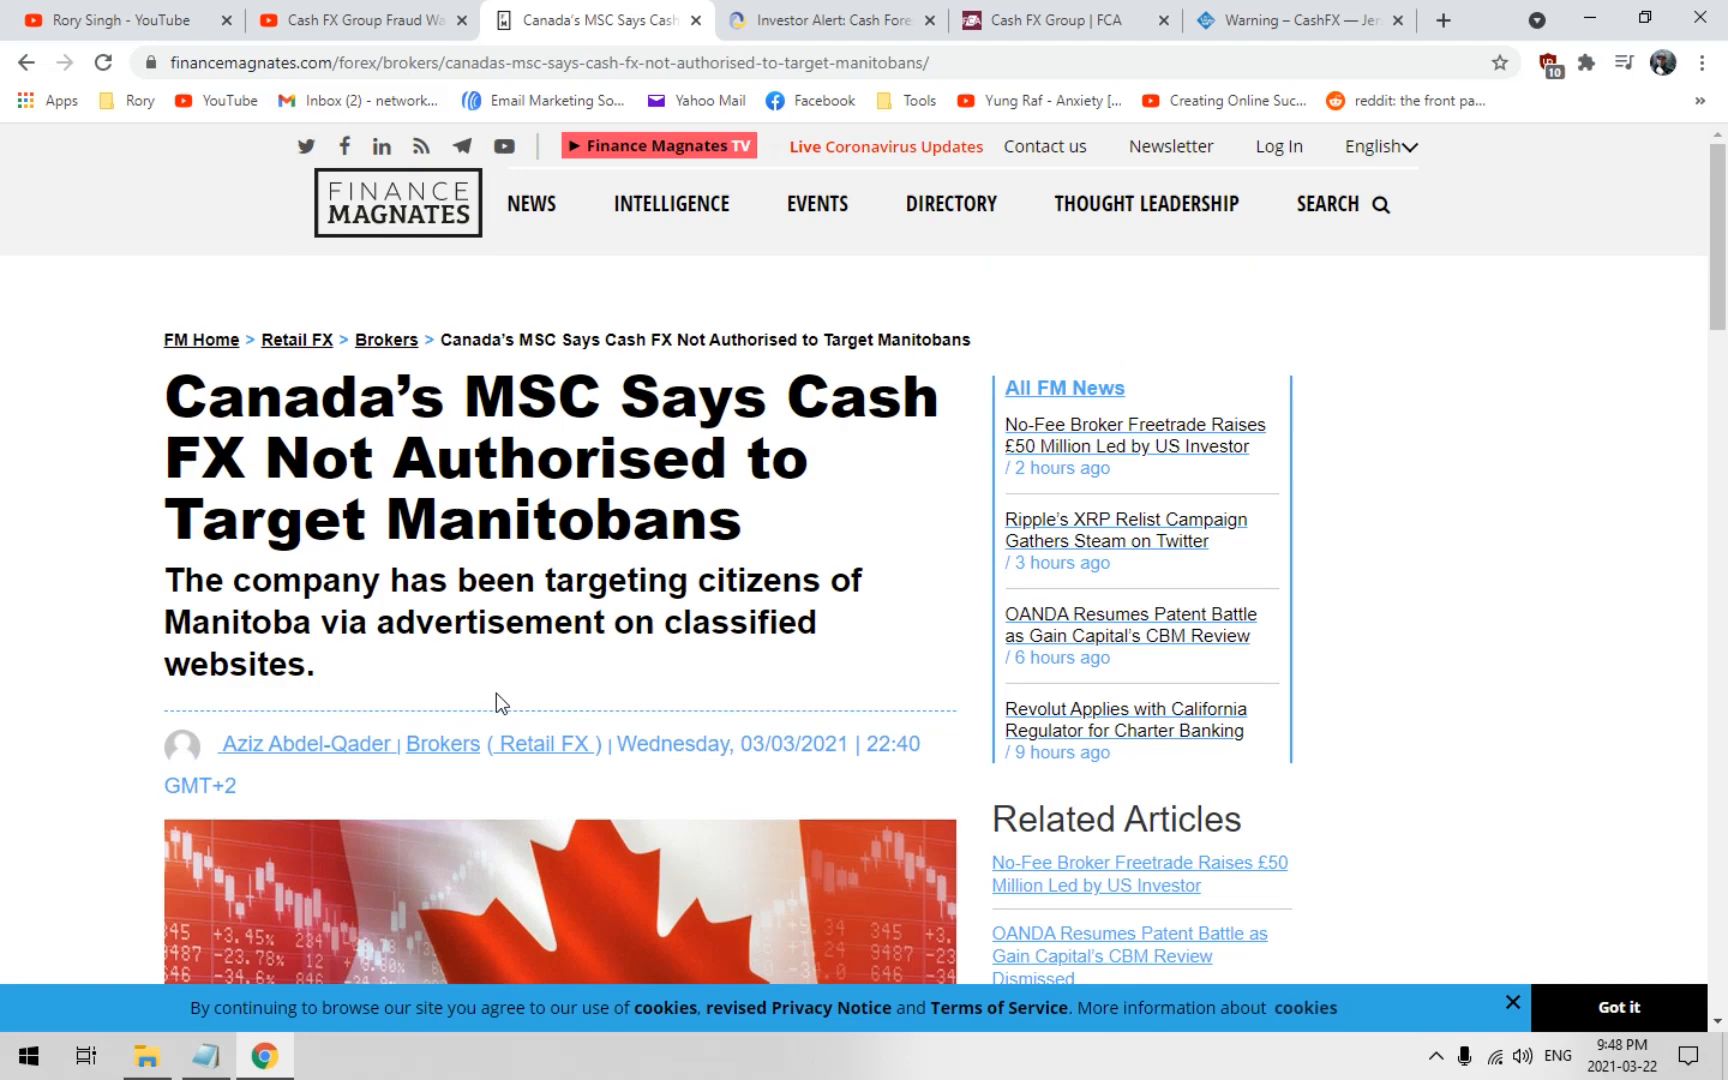
{"action": "scroll", "scroll_direction": "down", "scroll_amount": 3}
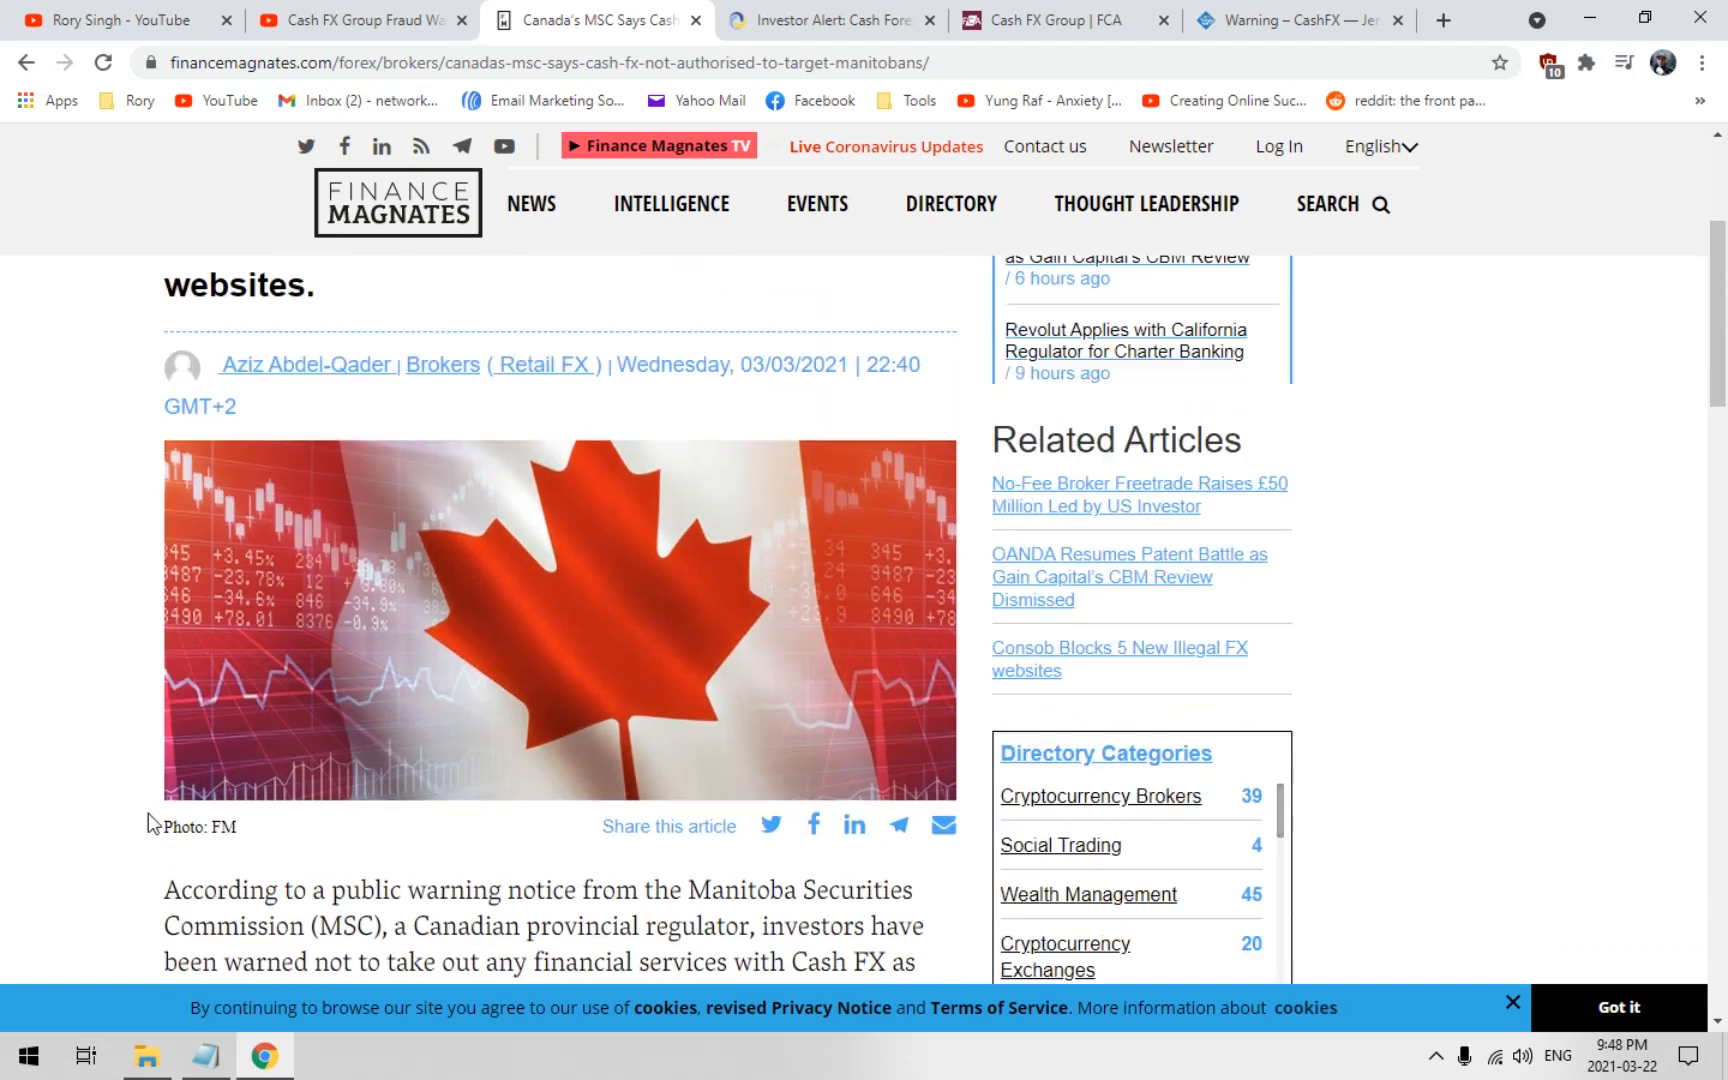
{"action": "left_click", "coordinate": [826, 20]}
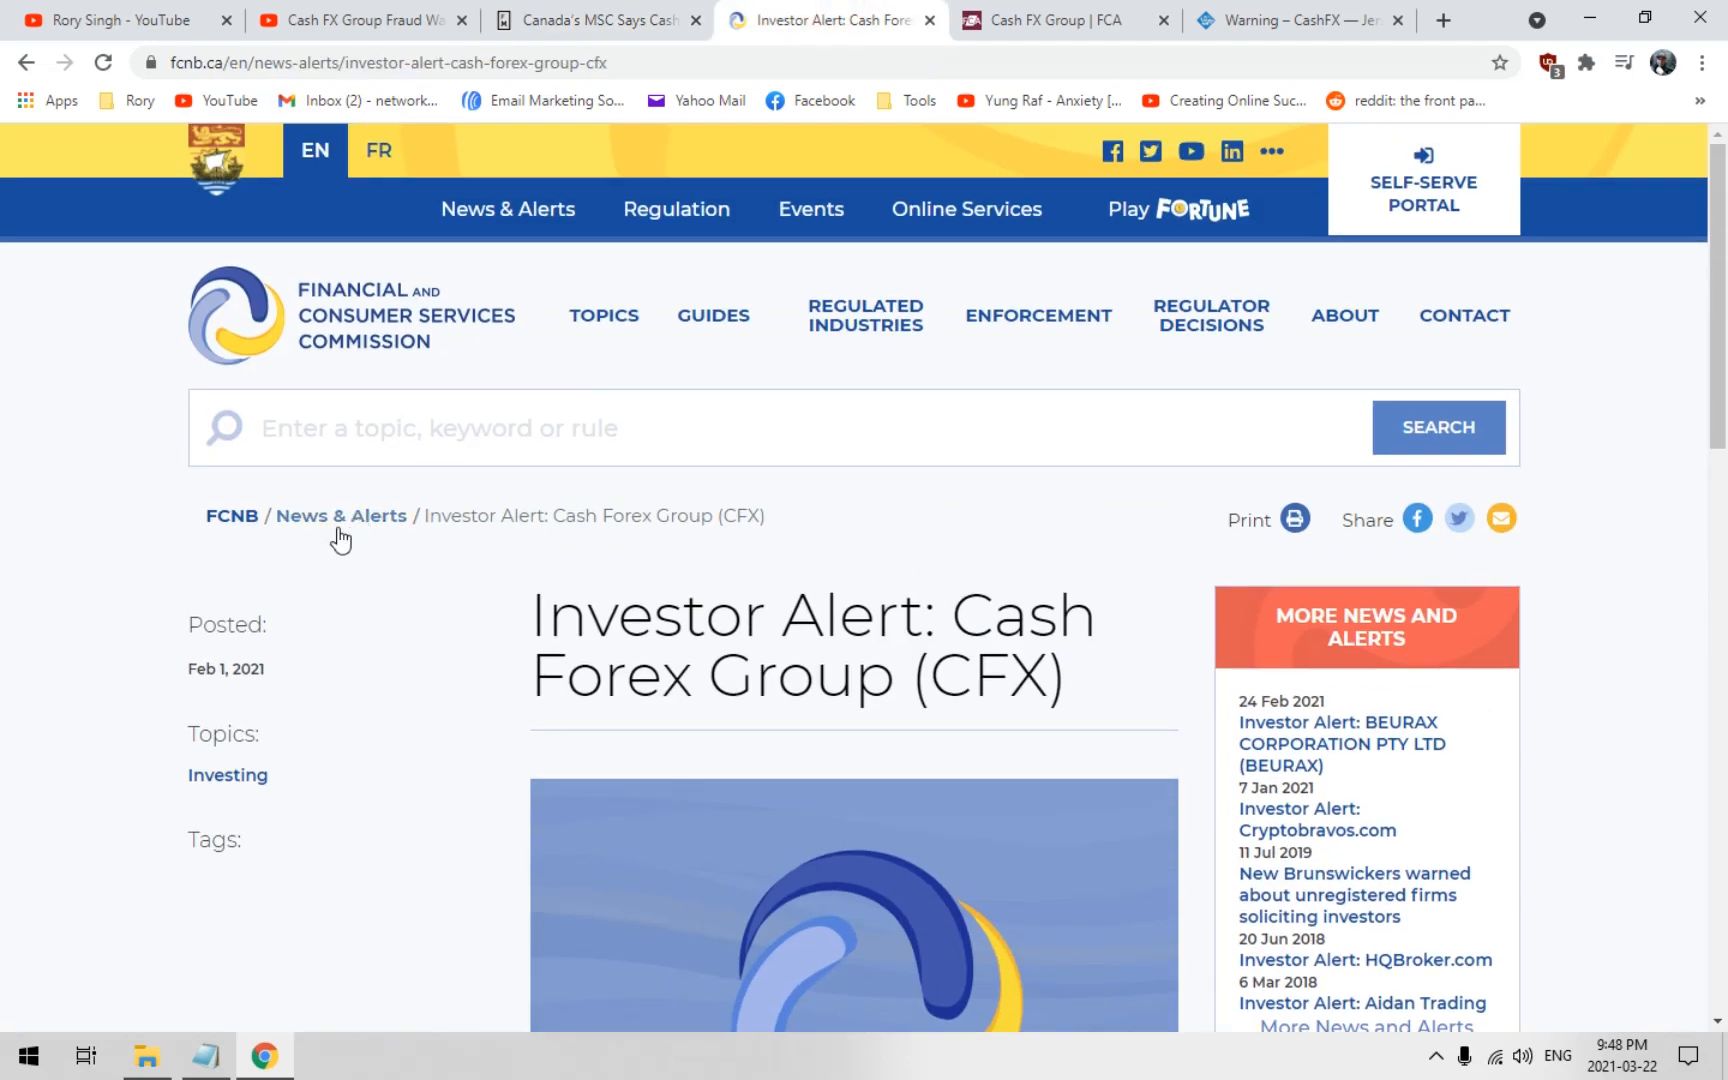
{"action": "mouse_move", "coordinate": [118, 660]}
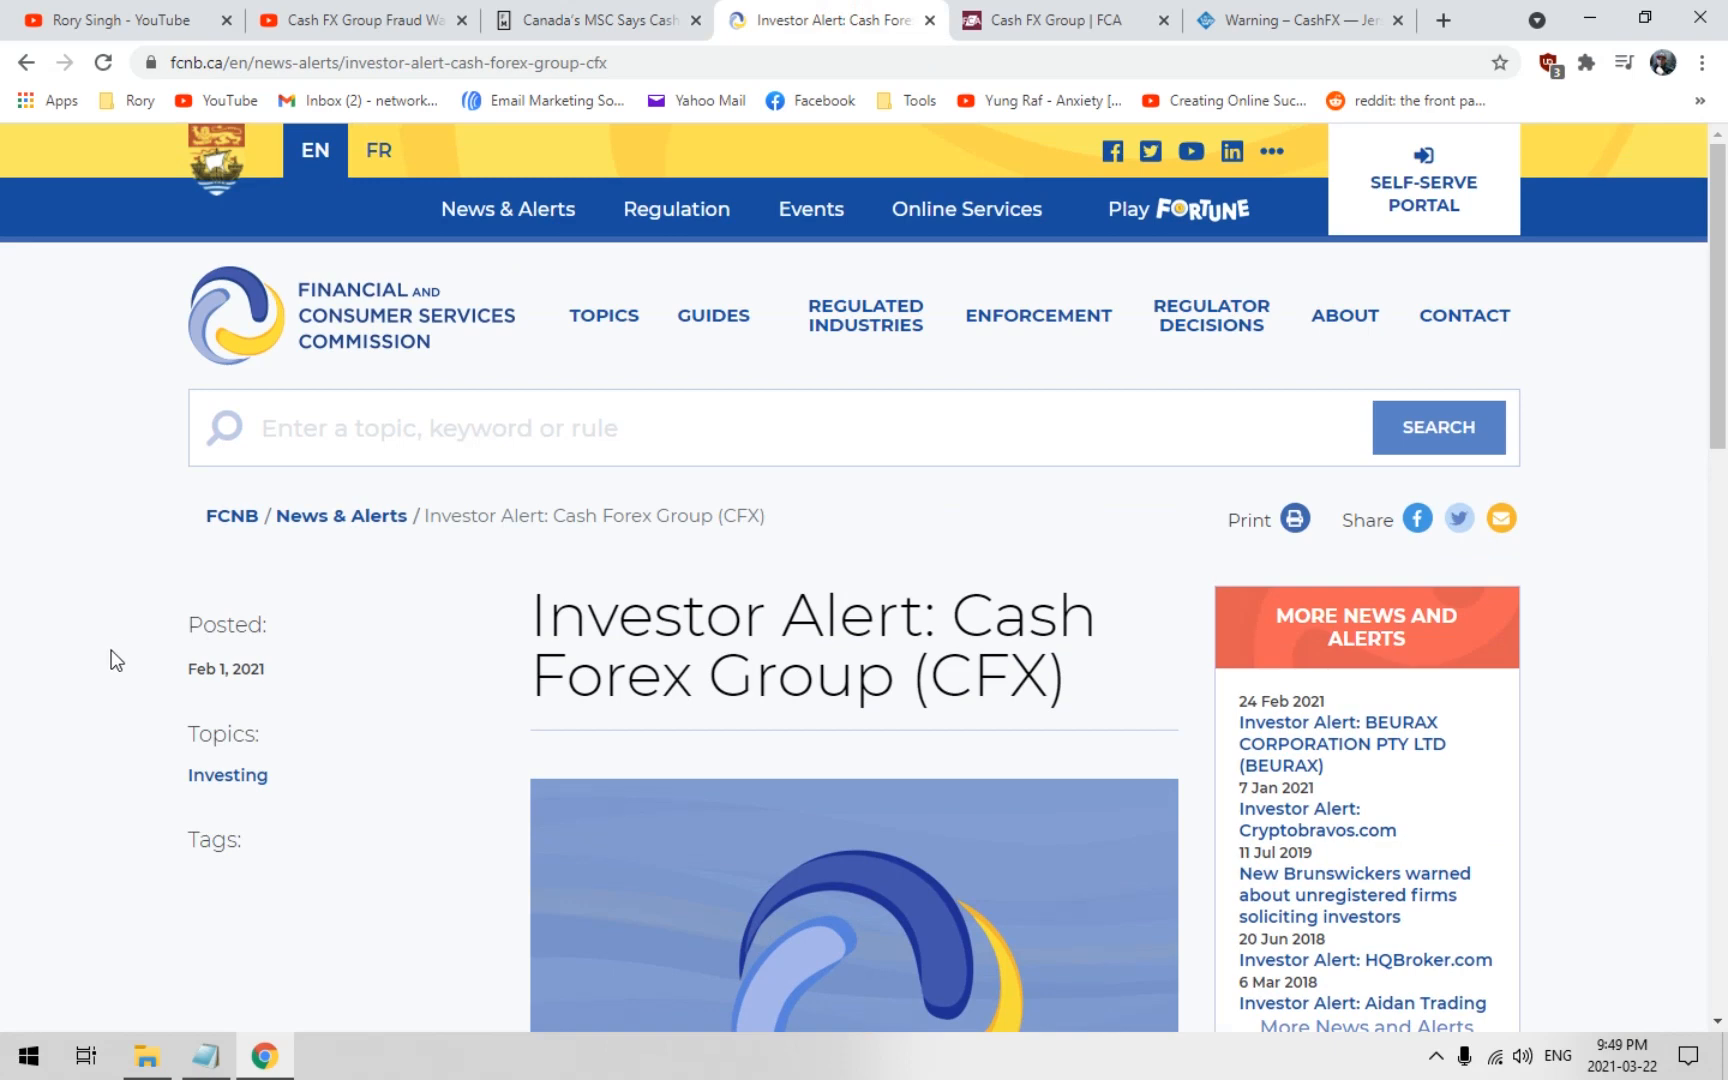
Read the FCNB alert passage on Cash Forex Group targeting unregistered New Brunswickers, briefly checking the Manitoba article
{"action": "scroll", "scroll_direction": "down", "scroll_amount": 3}
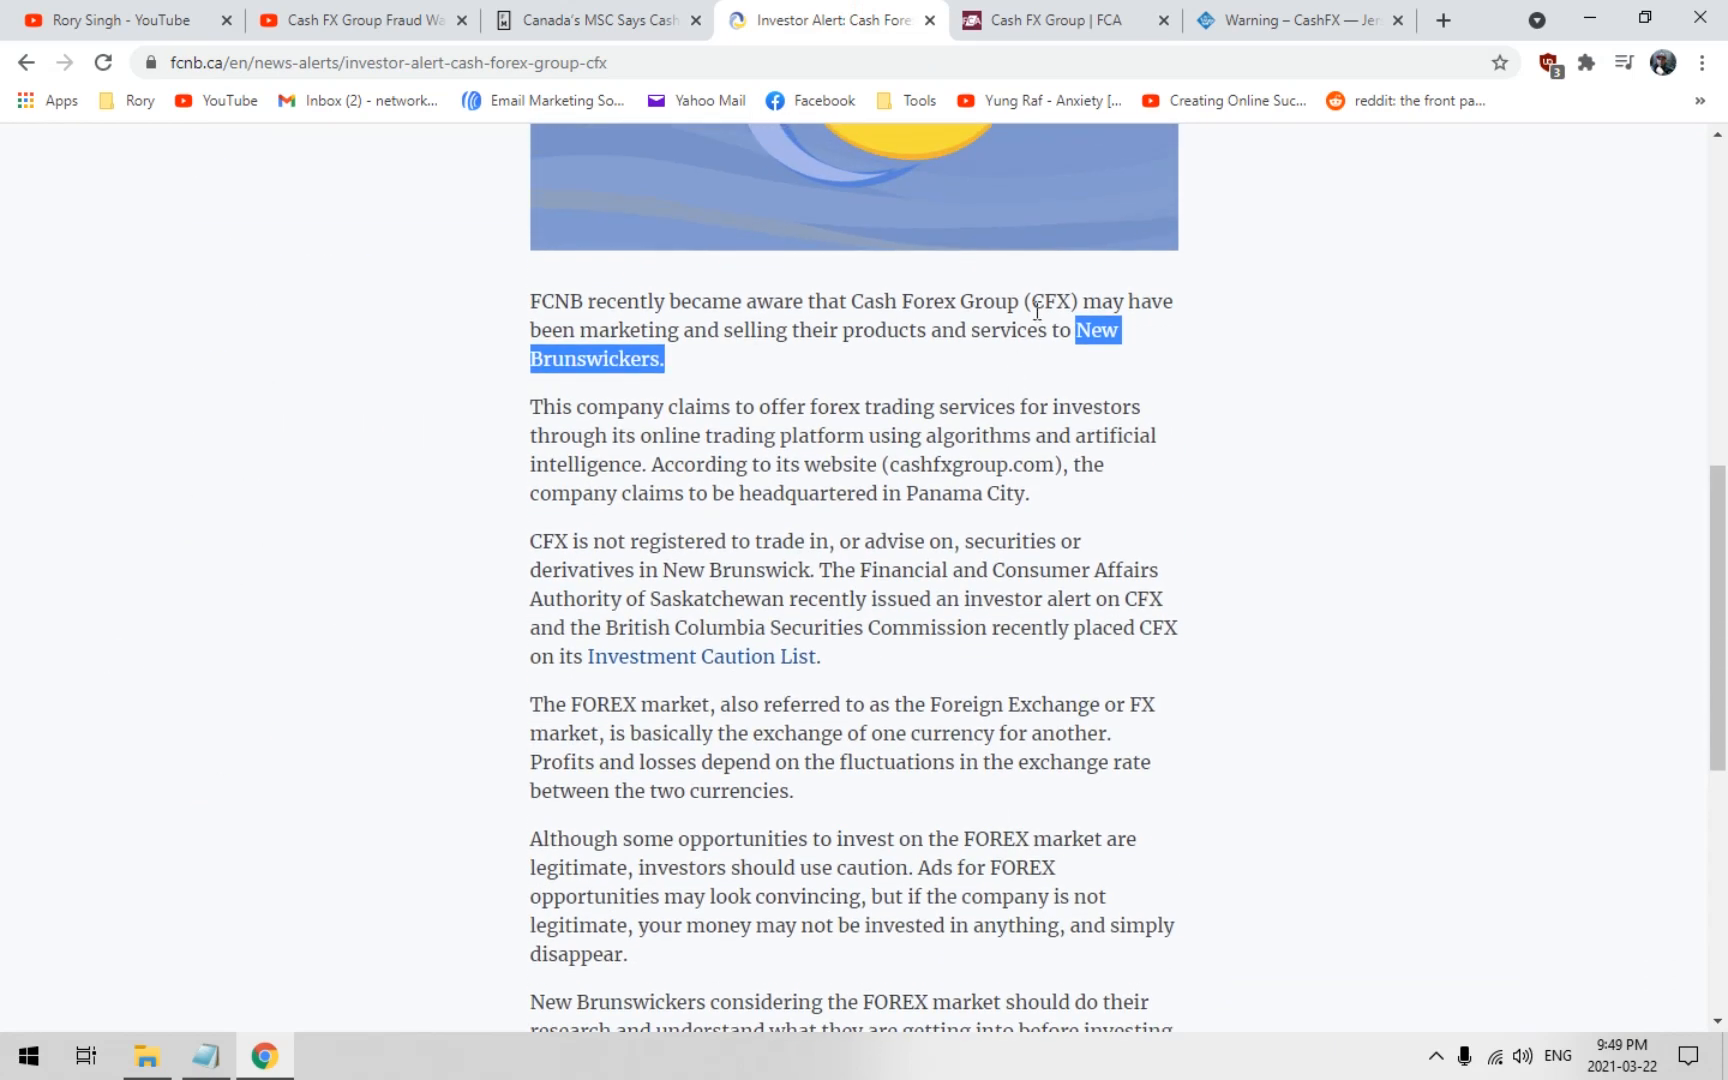
{"action": "mouse_move", "coordinate": [1046, 356]}
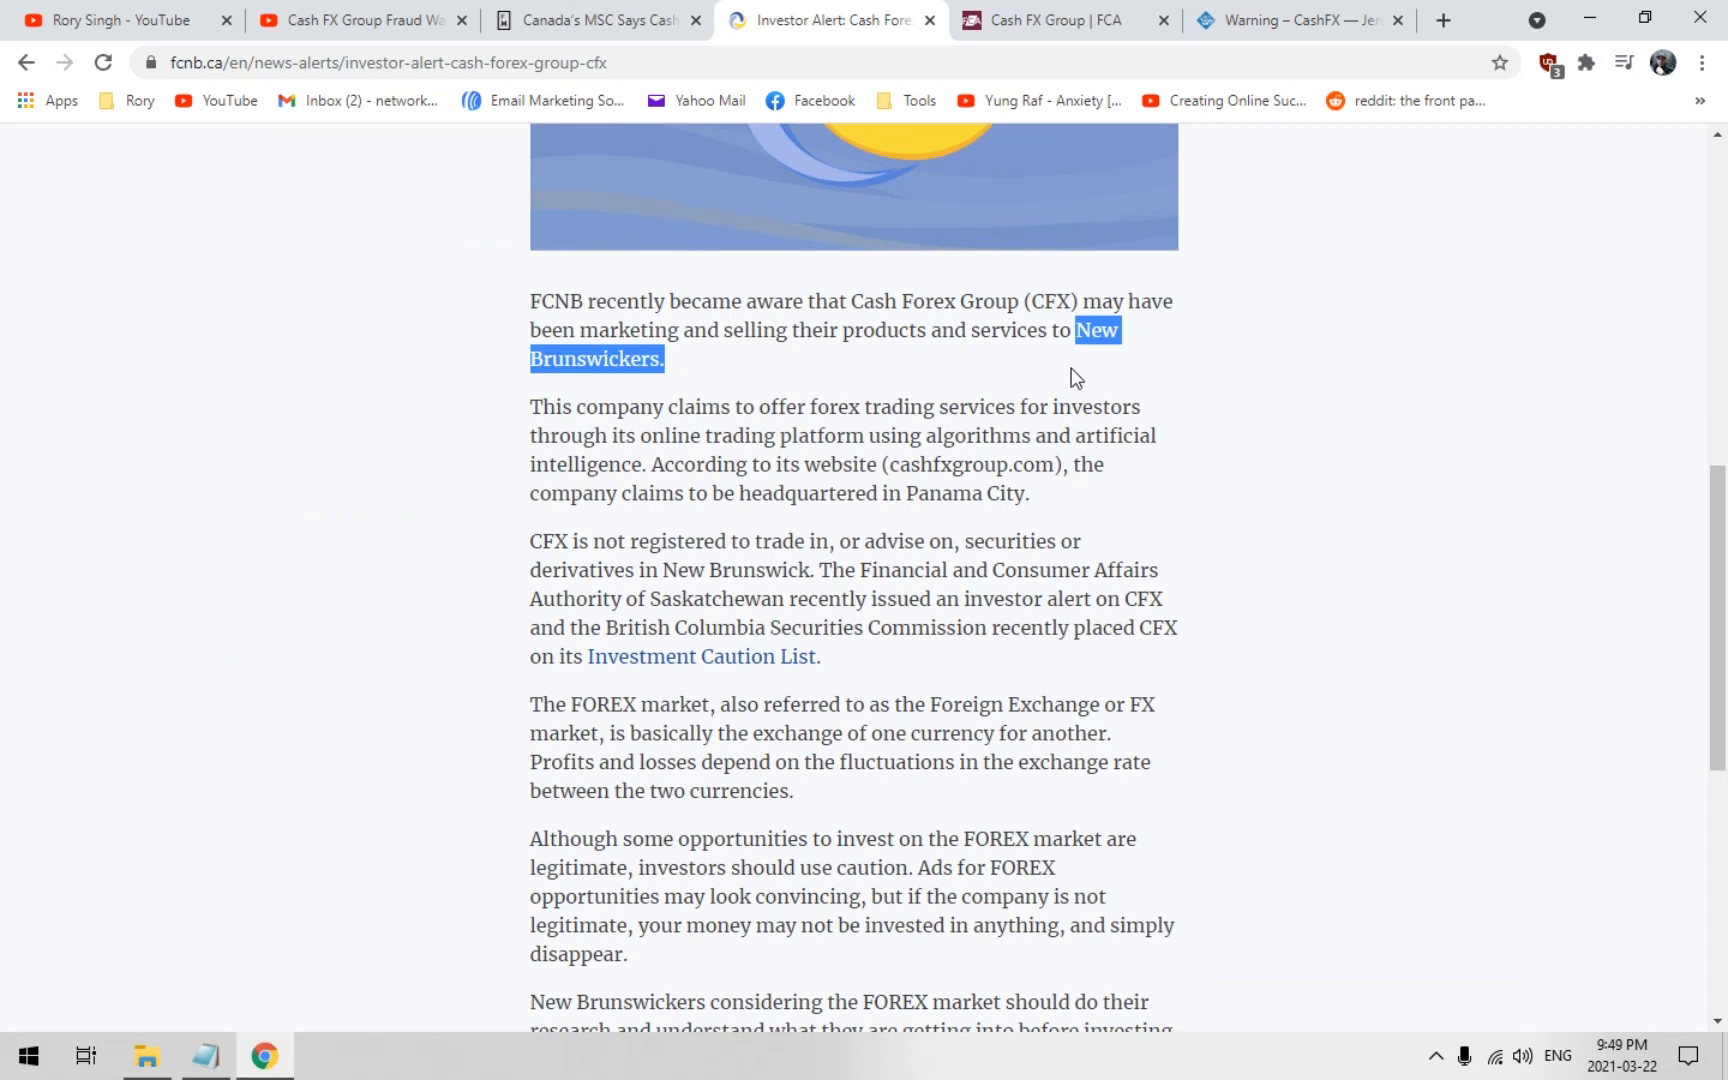
{"action": "scroll", "scroll_direction": "up", "scroll_amount": 3}
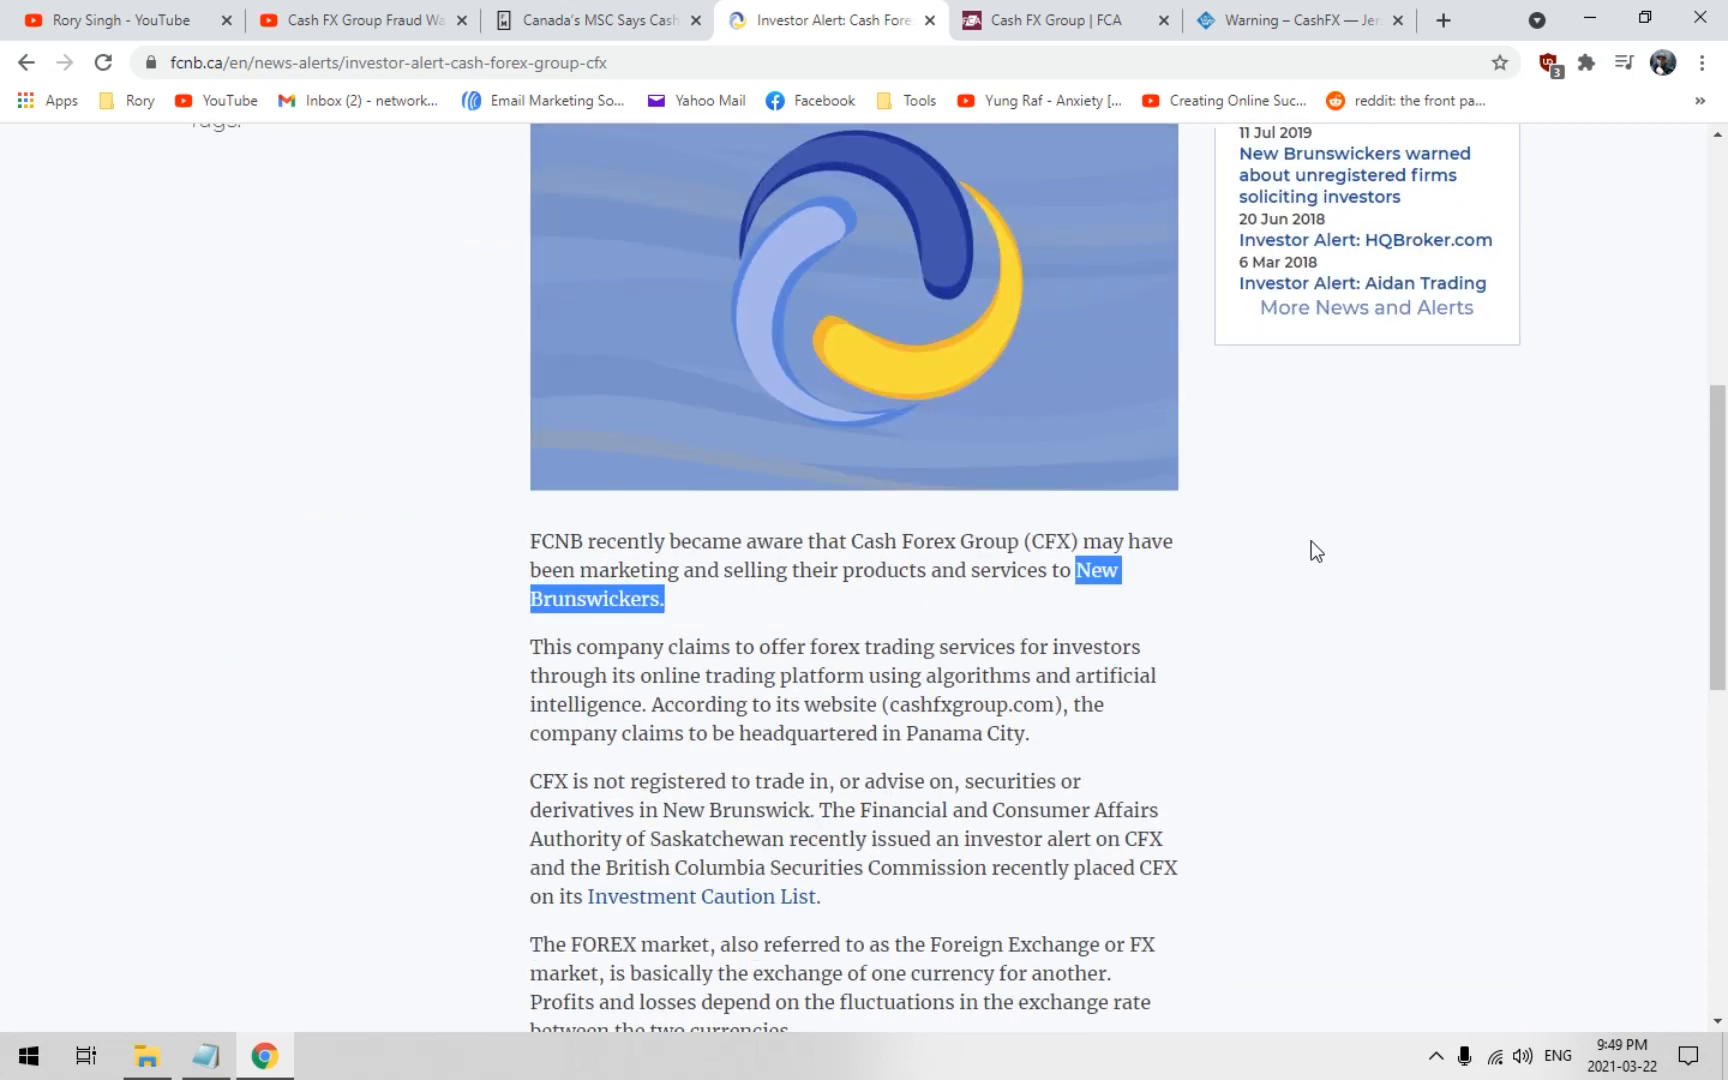
{"action": "scroll", "scroll_direction": "down", "scroll_amount": 3}
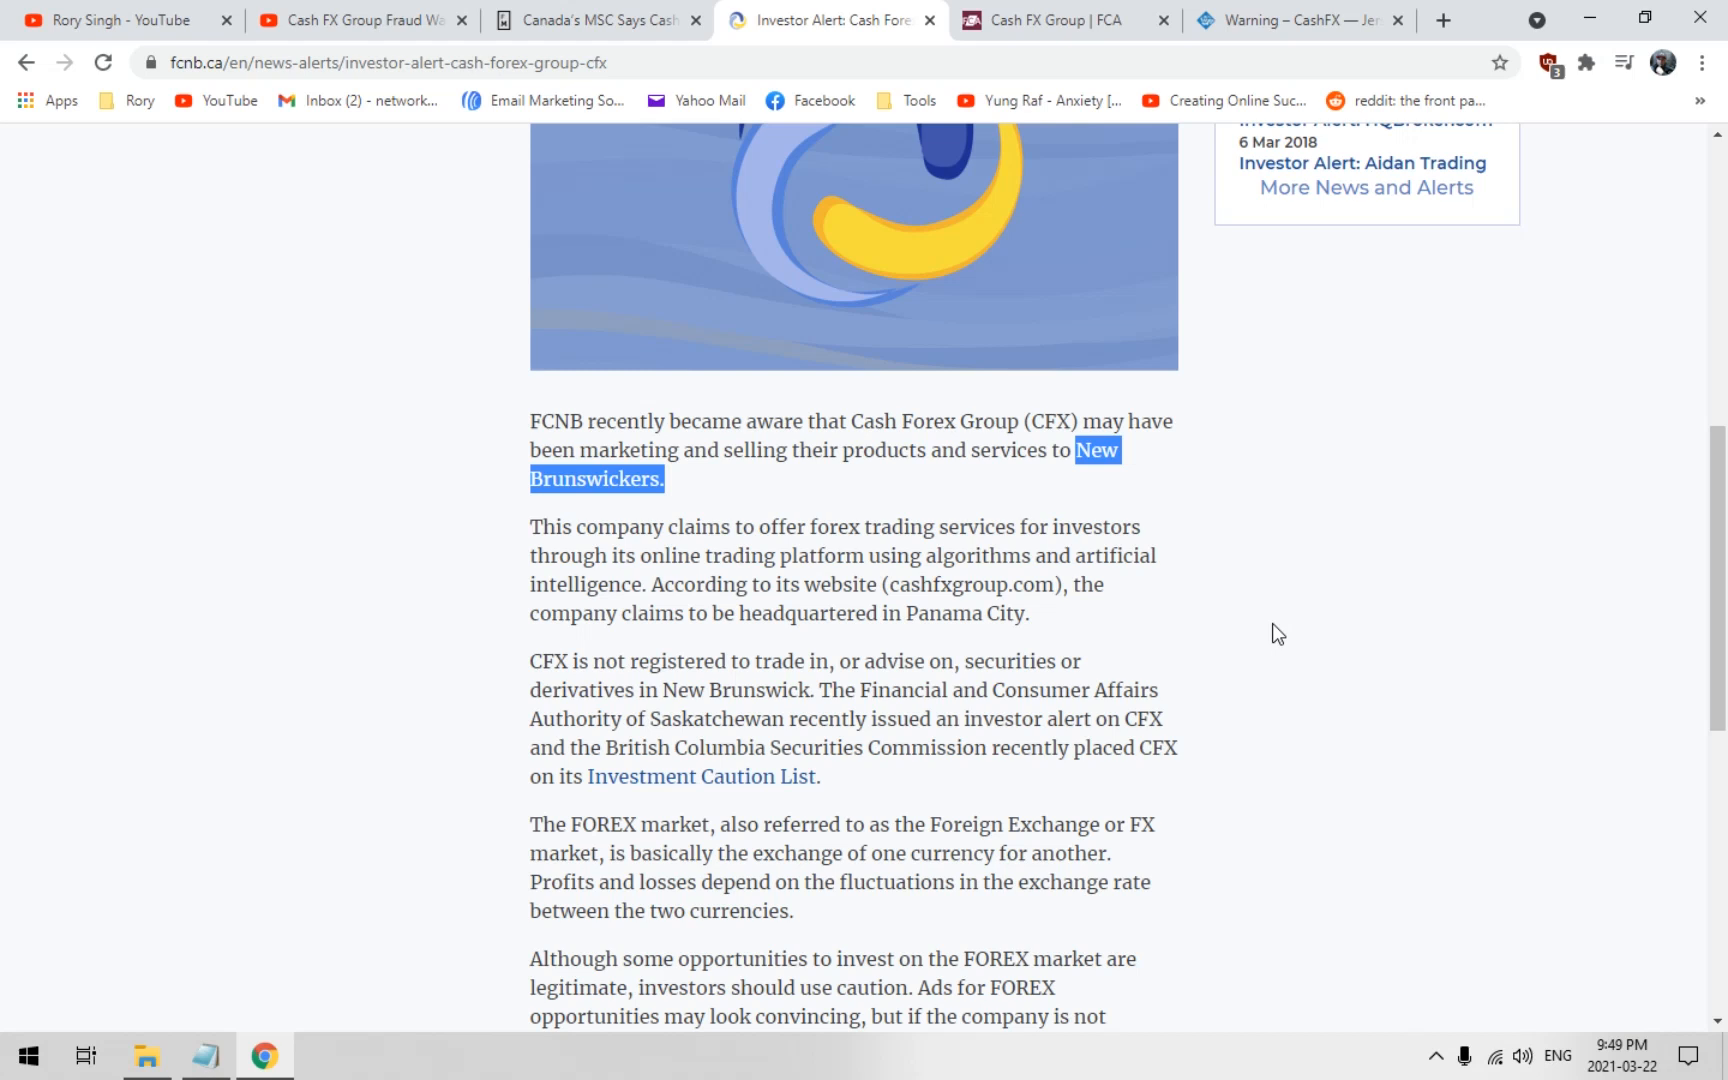
{"action": "mouse_move", "coordinate": [1260, 712]}
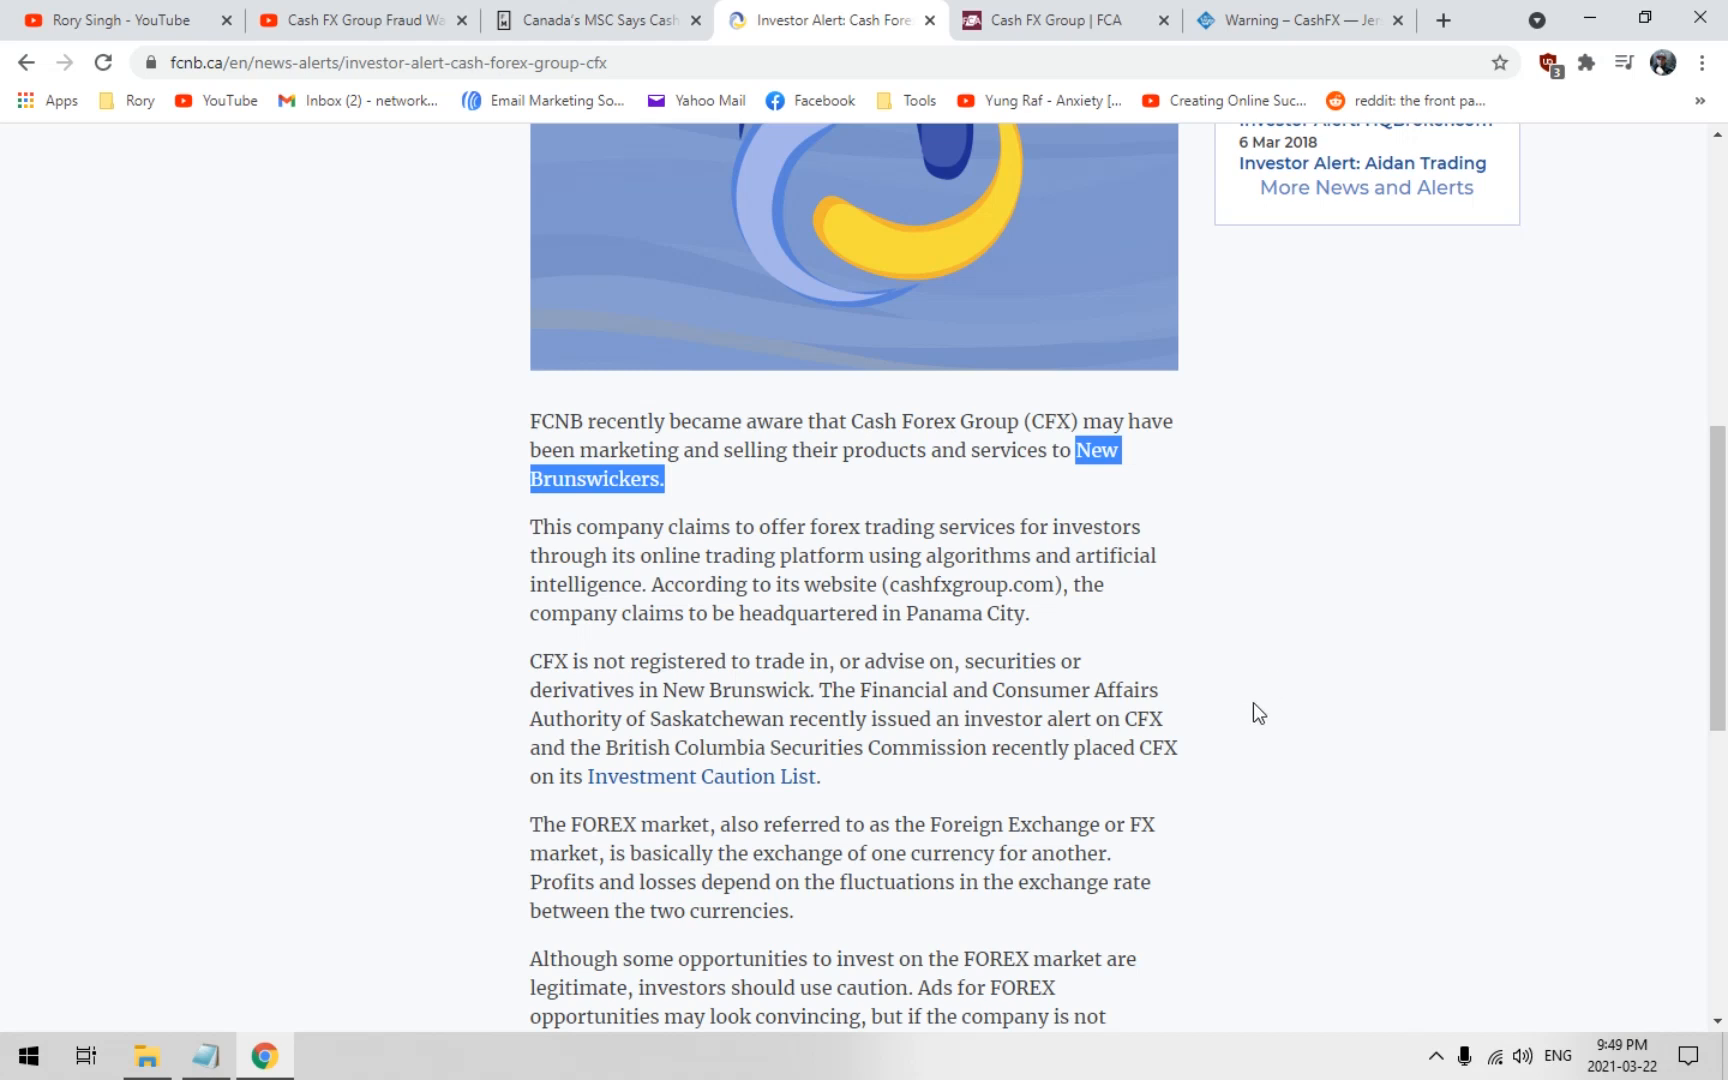
{"action": "mouse_move", "coordinate": [1230, 772]}
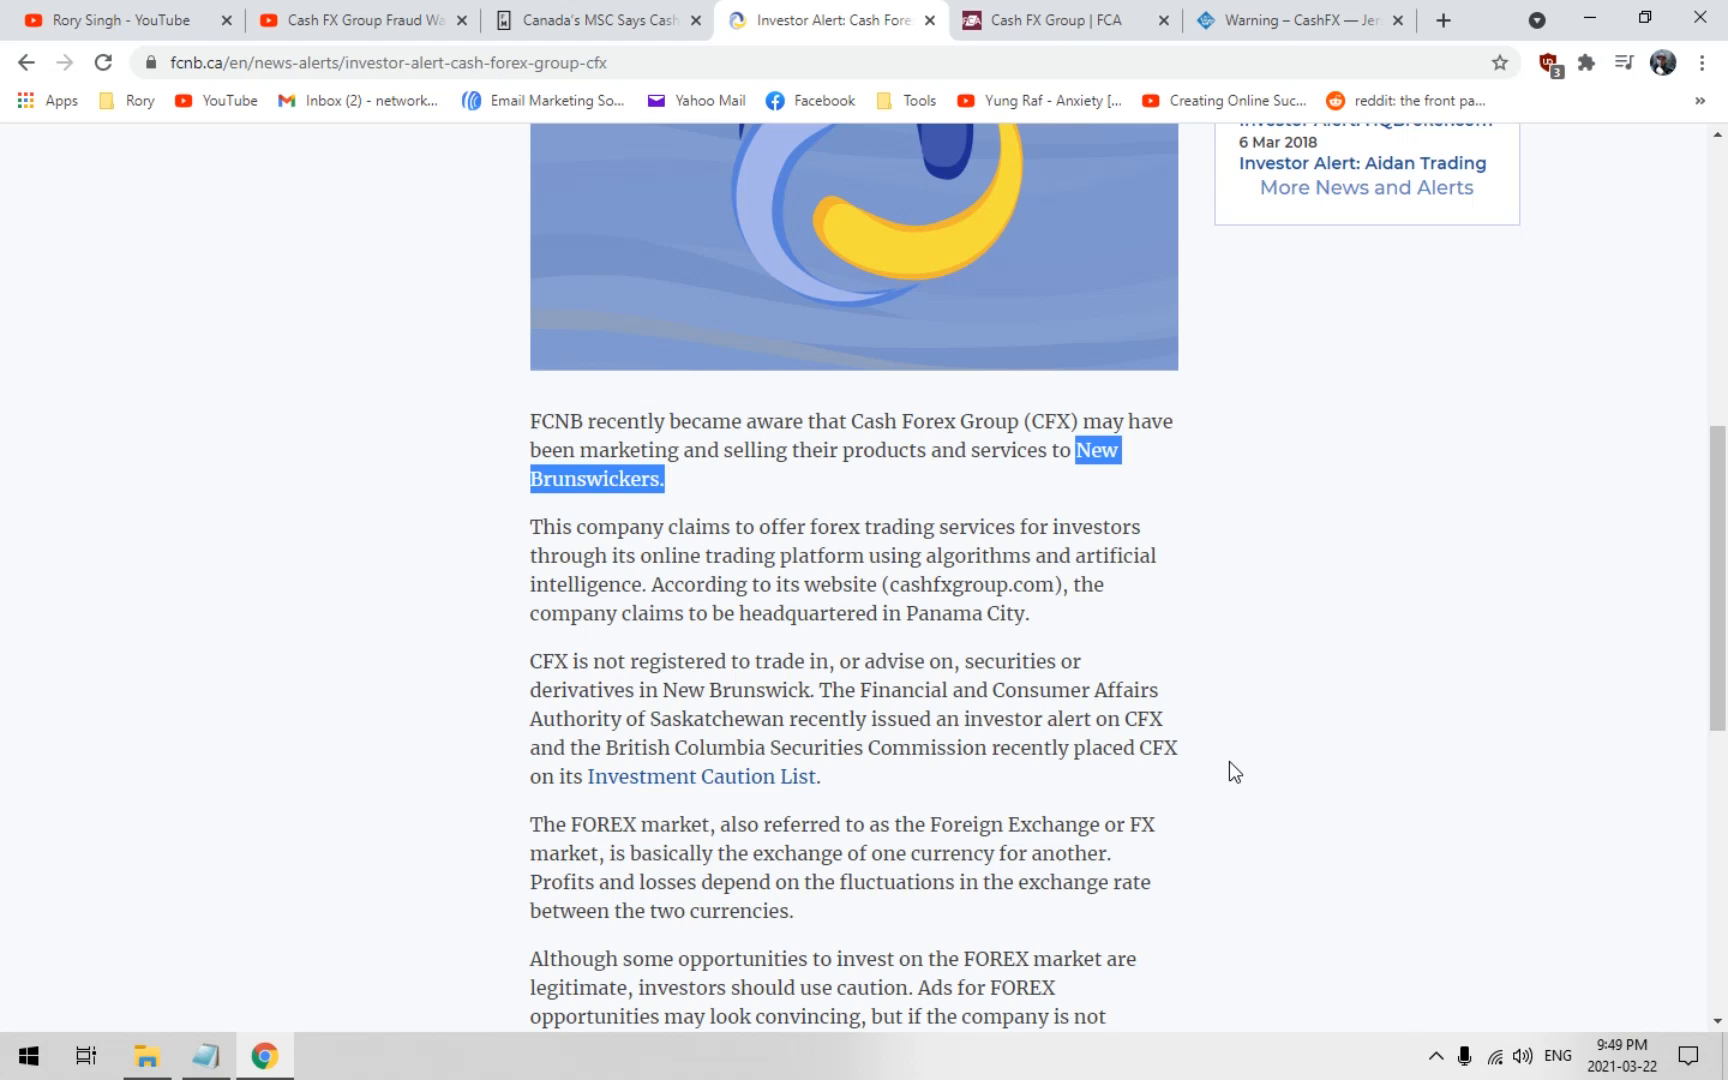
{"action": "mouse_move", "coordinate": [1348, 762]}
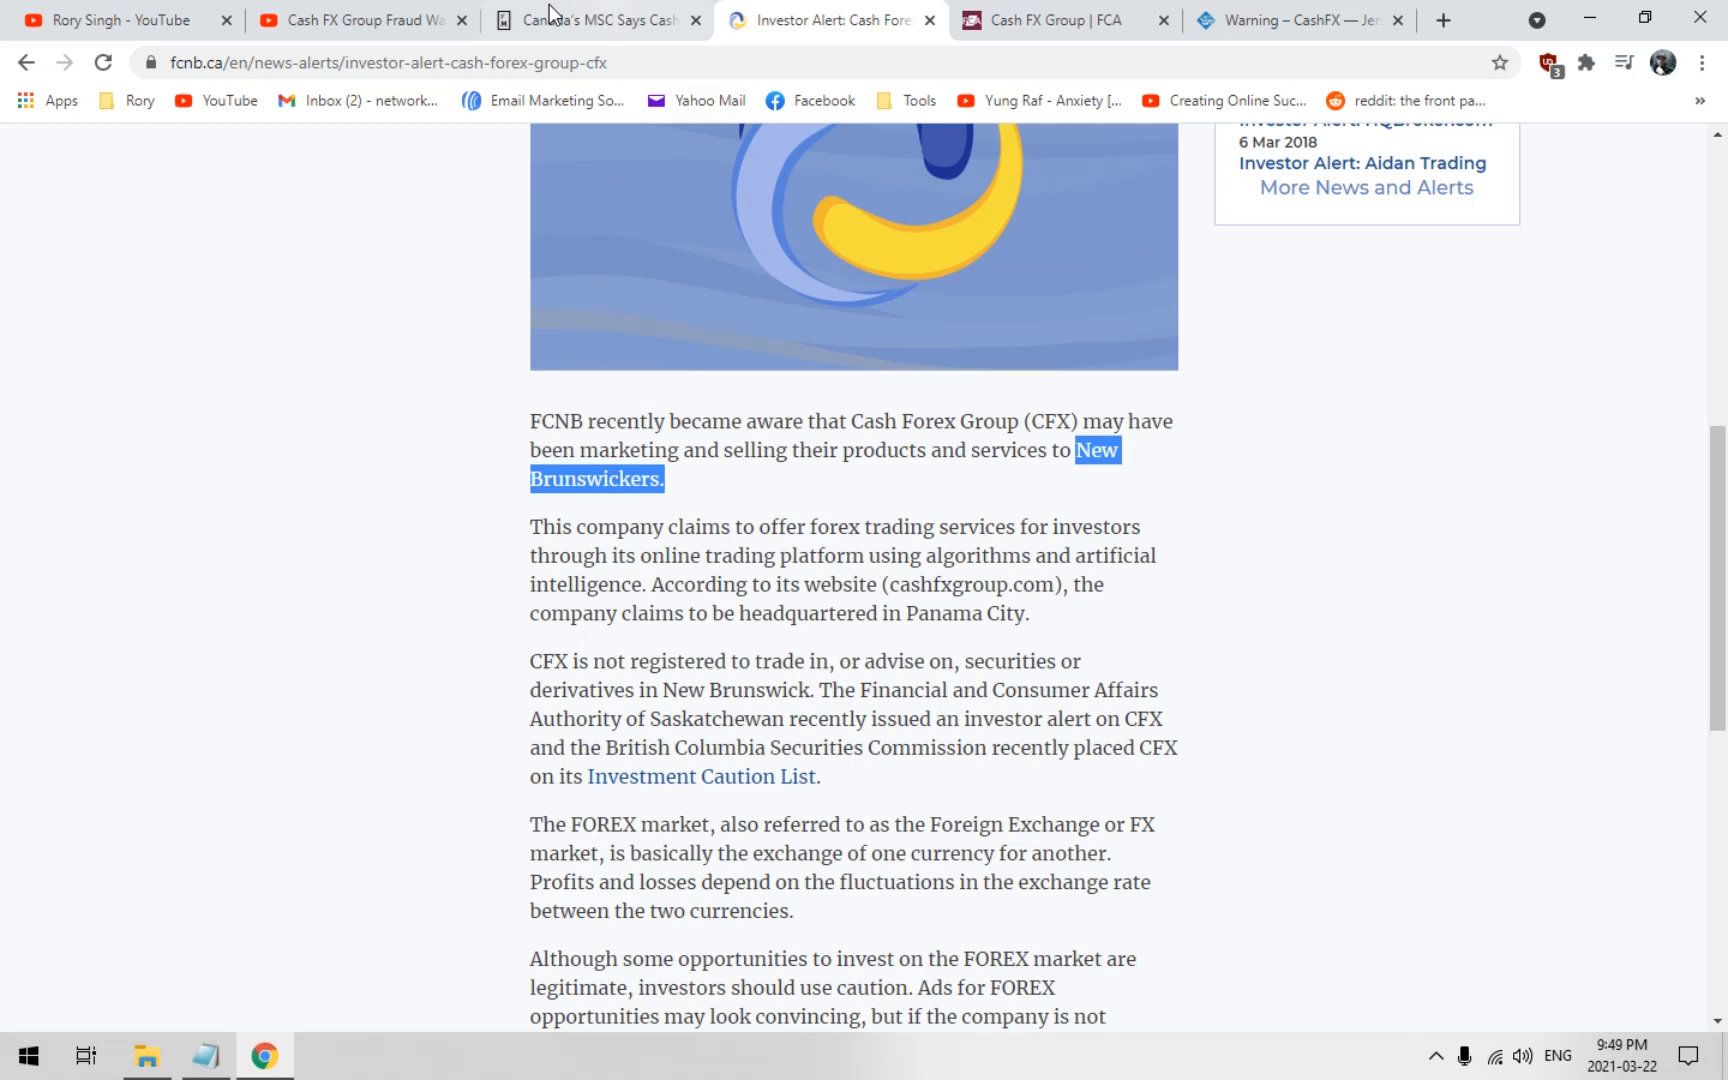
{"action": "left_click", "coordinate": [596, 20]}
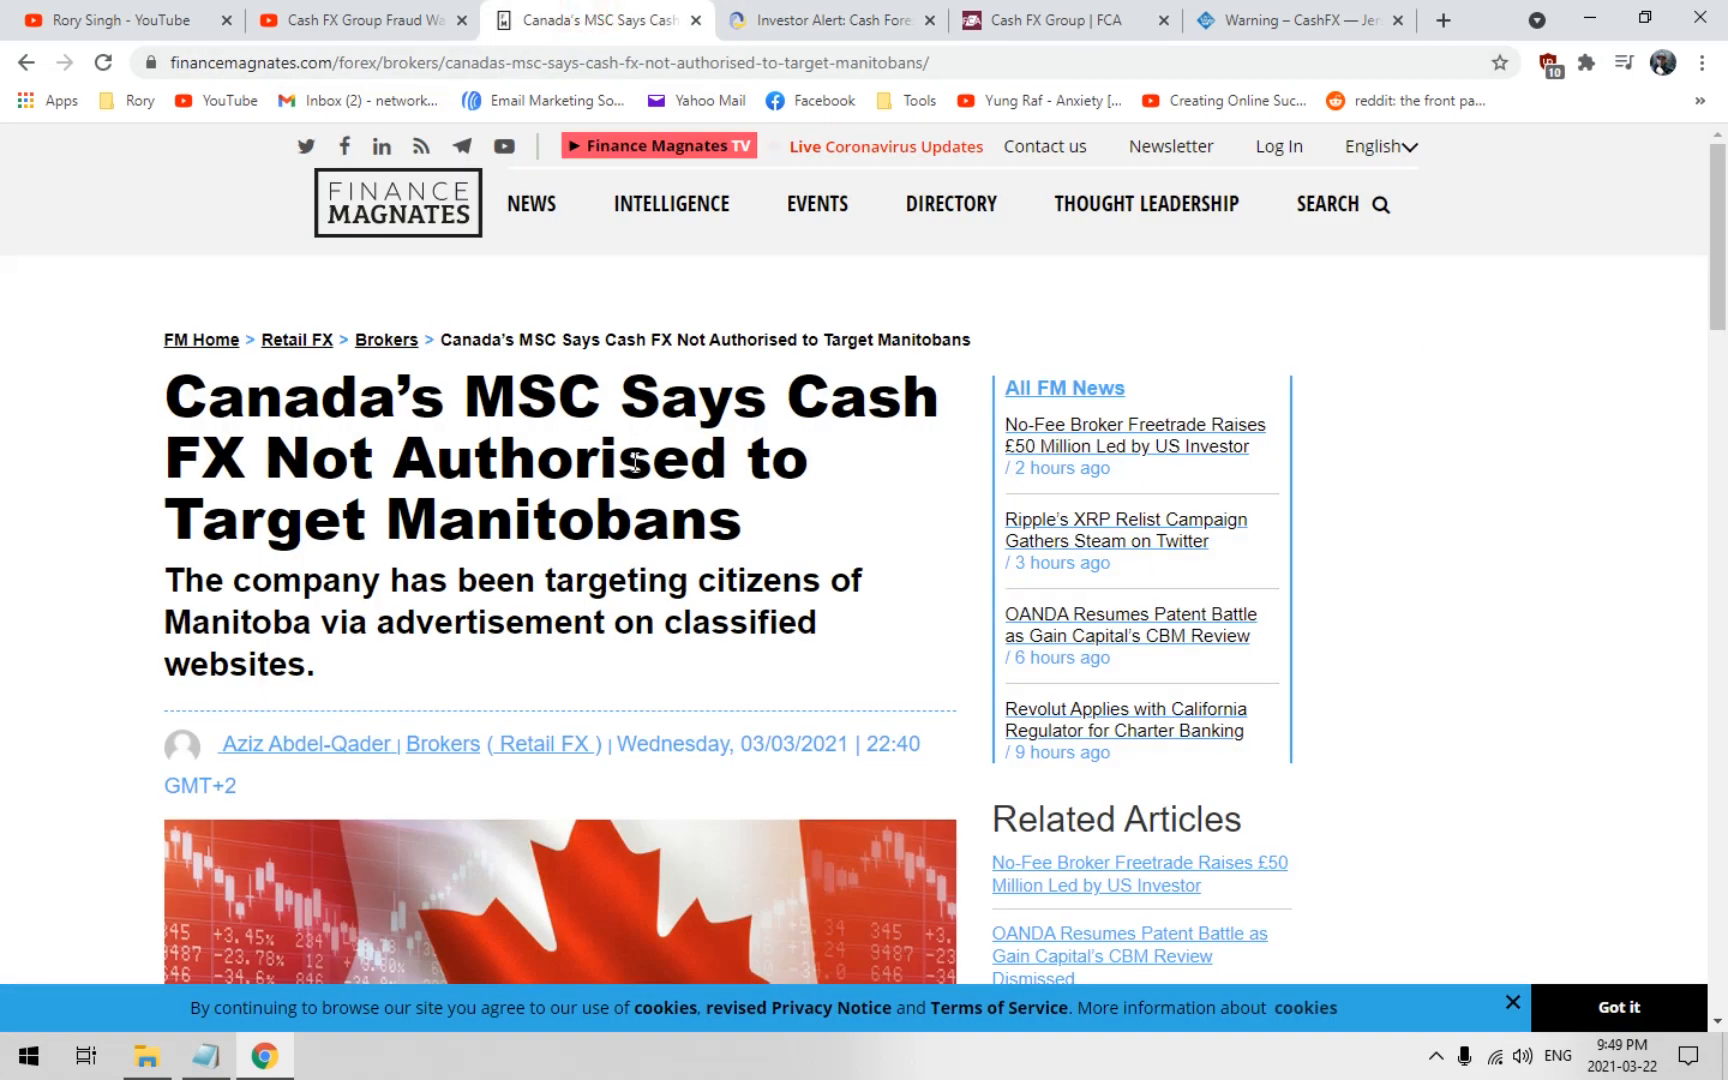
{"action": "left_click", "coordinate": [828, 20]}
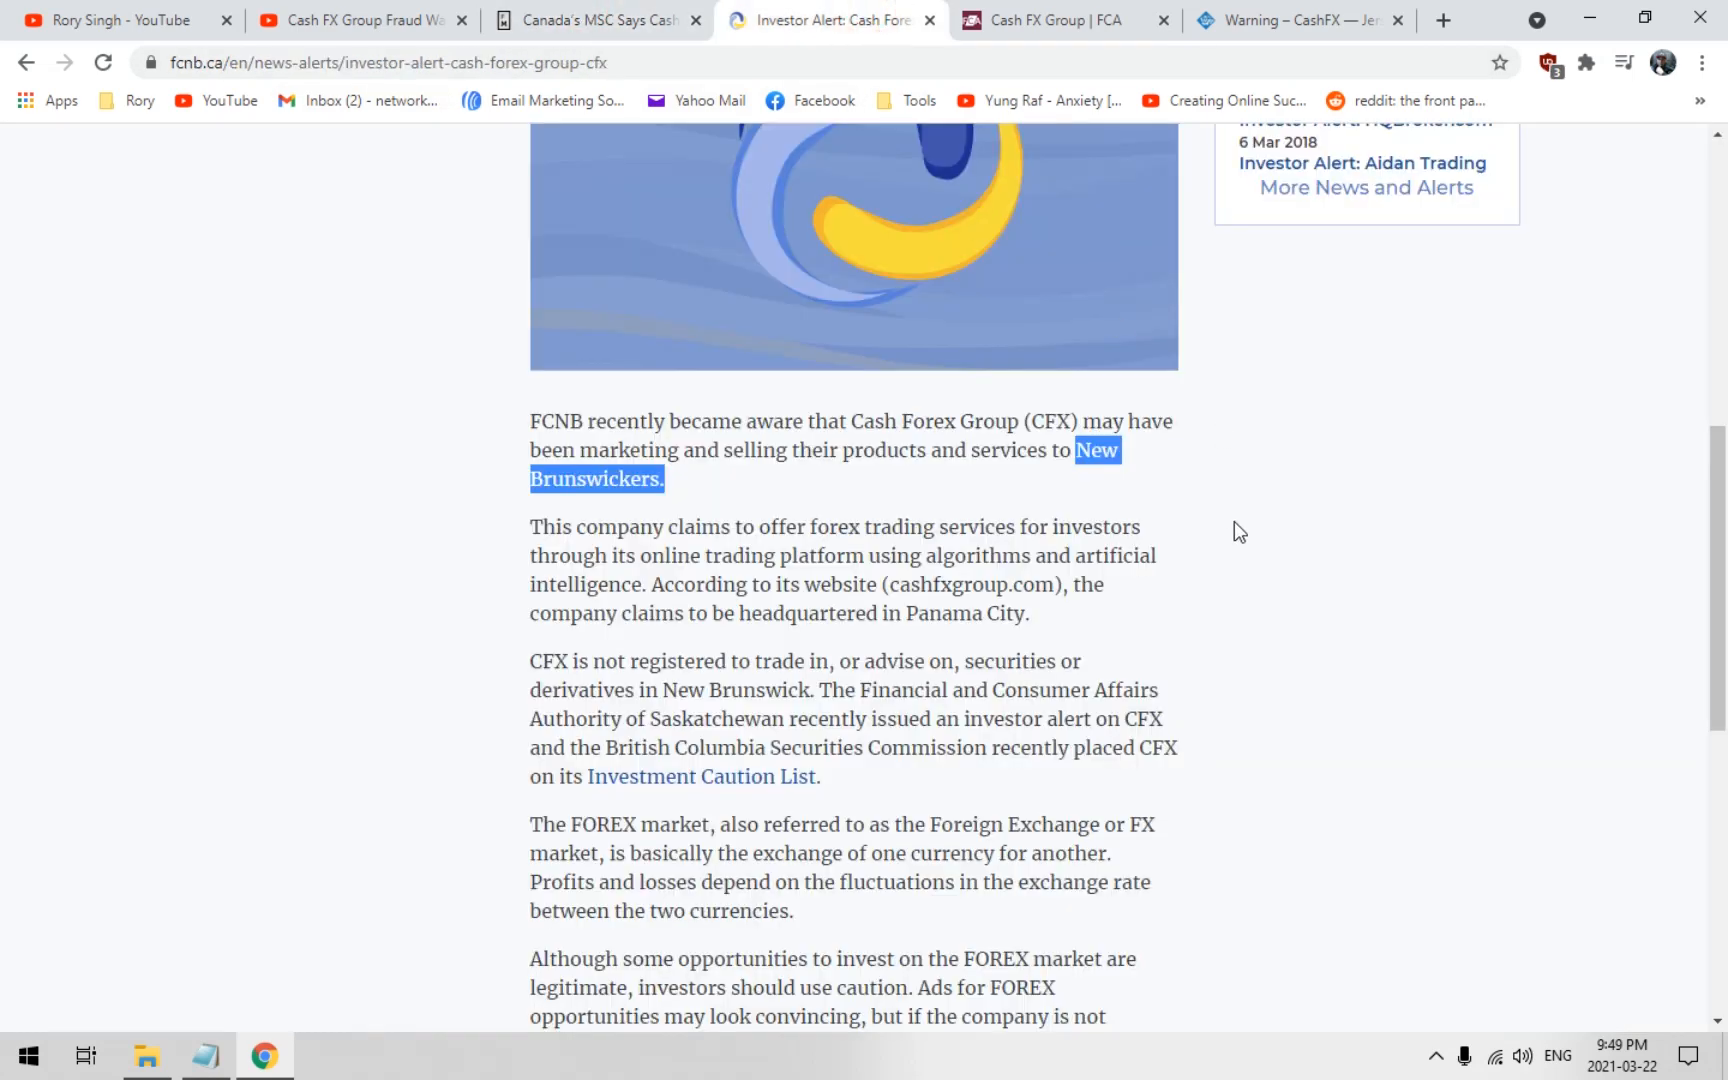
{"action": "mouse_move", "coordinate": [1212, 520]}
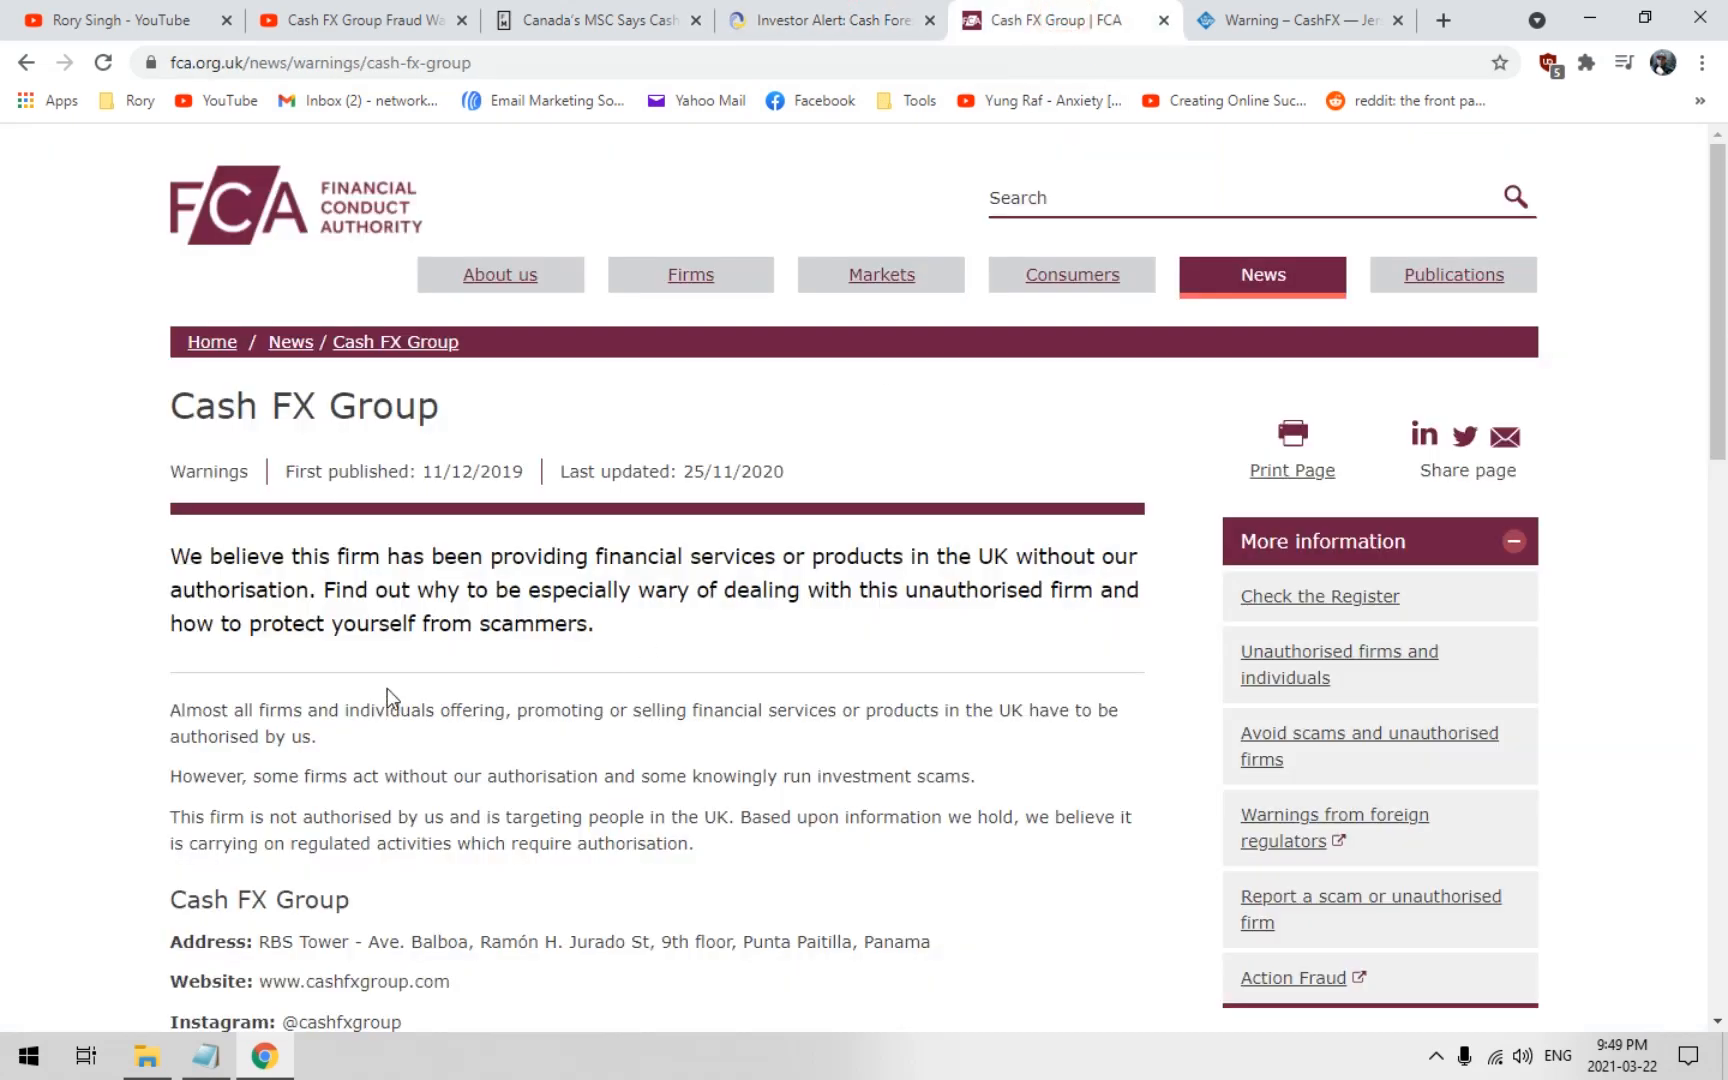
{"action": "mouse_move", "coordinate": [656, 316]}
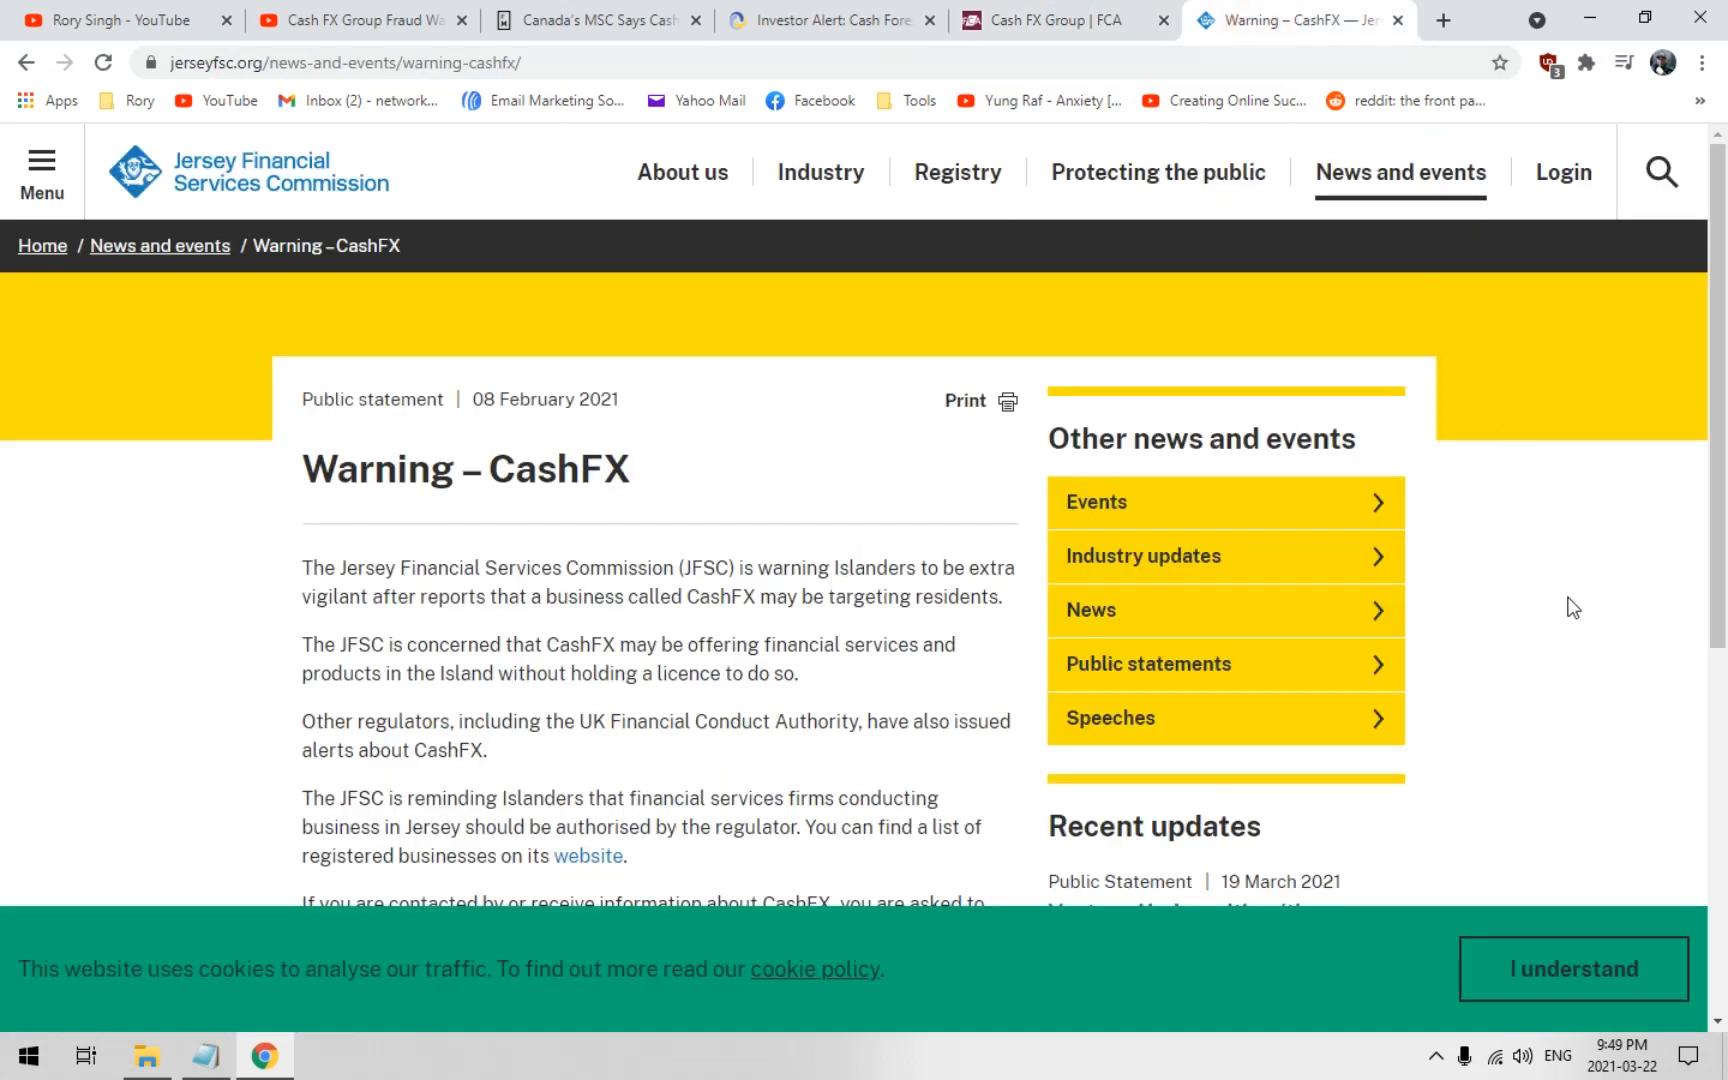
{"action": "mouse_move", "coordinate": [220, 622]}
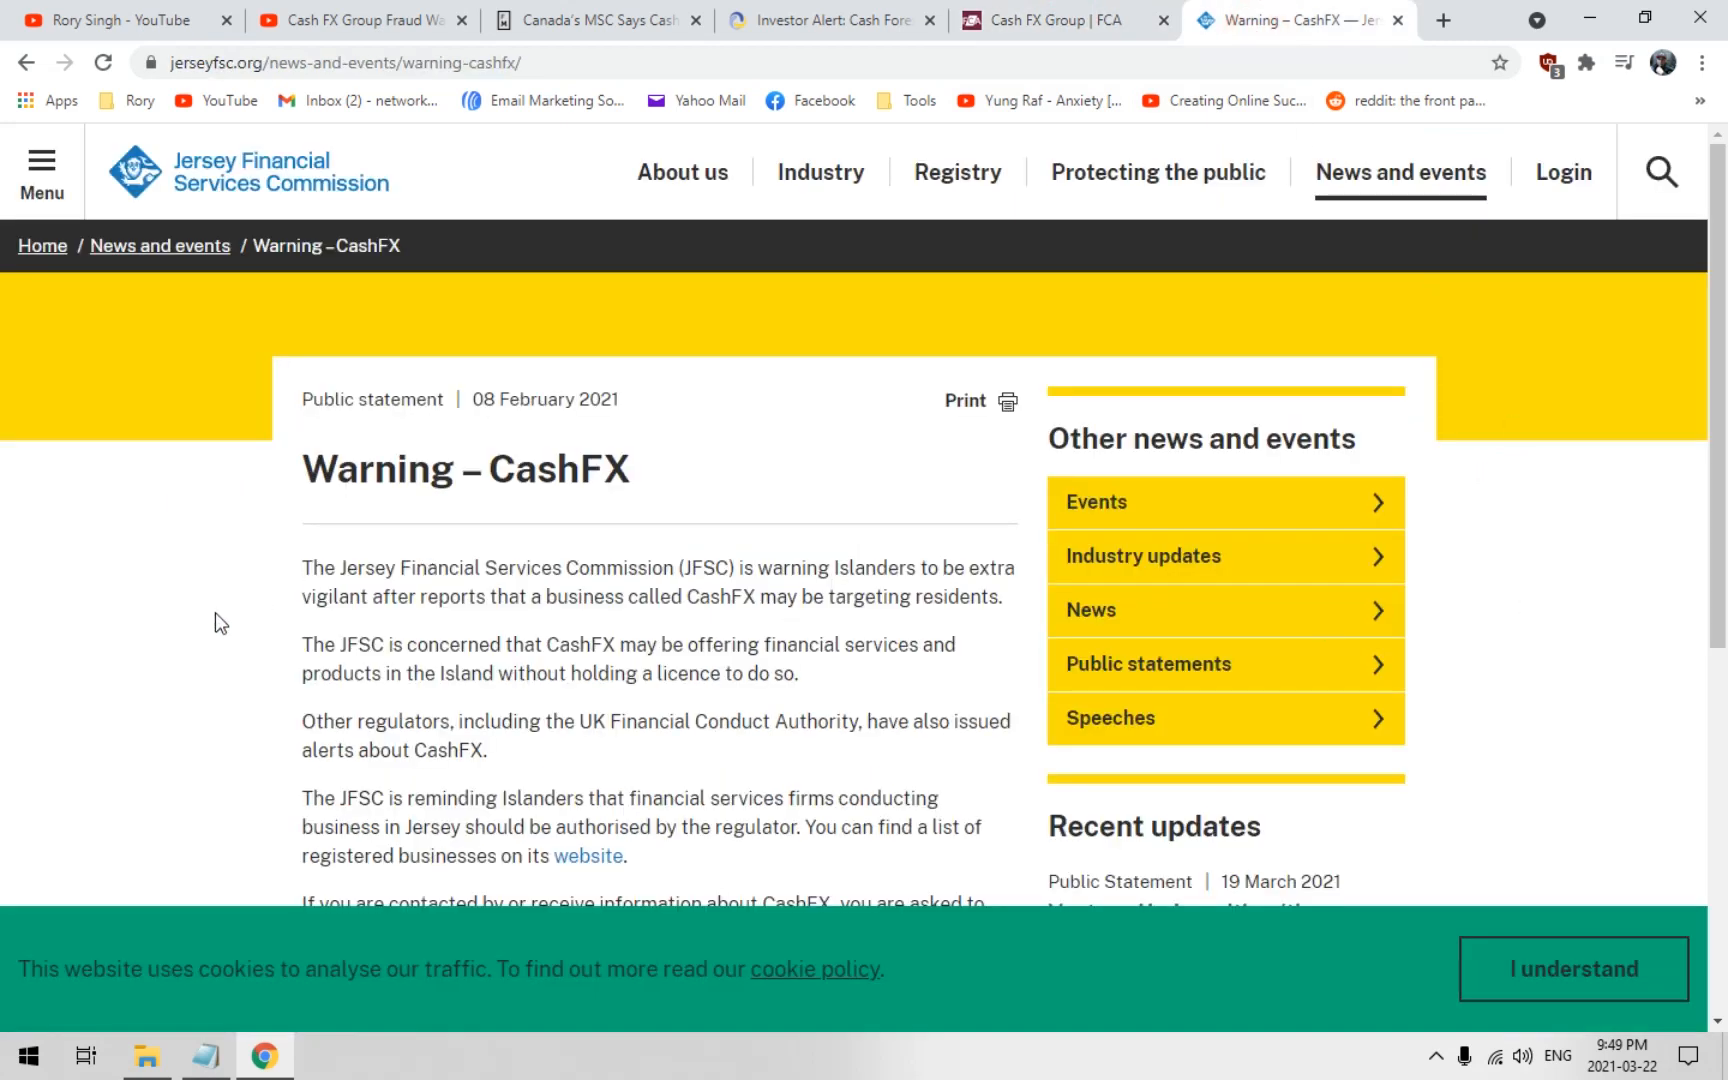
{"action": "mouse_move", "coordinate": [276, 320]}
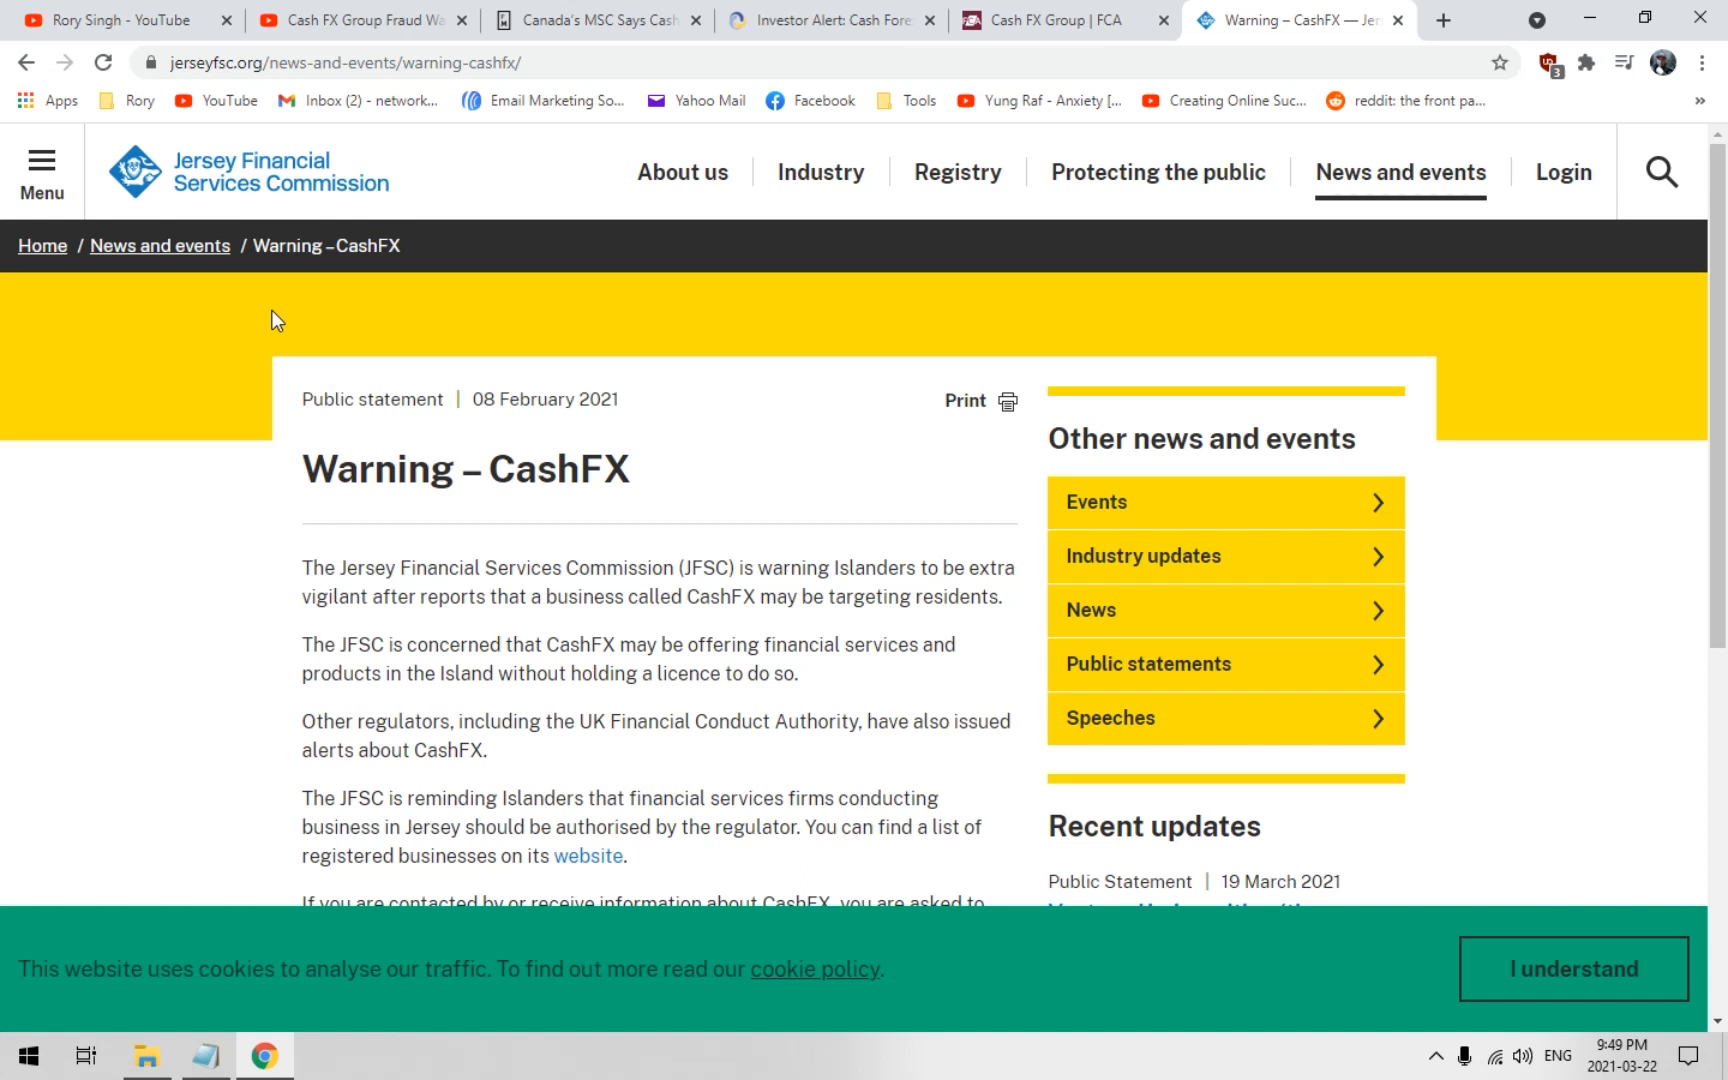
{"action": "mouse_move", "coordinate": [224, 564]}
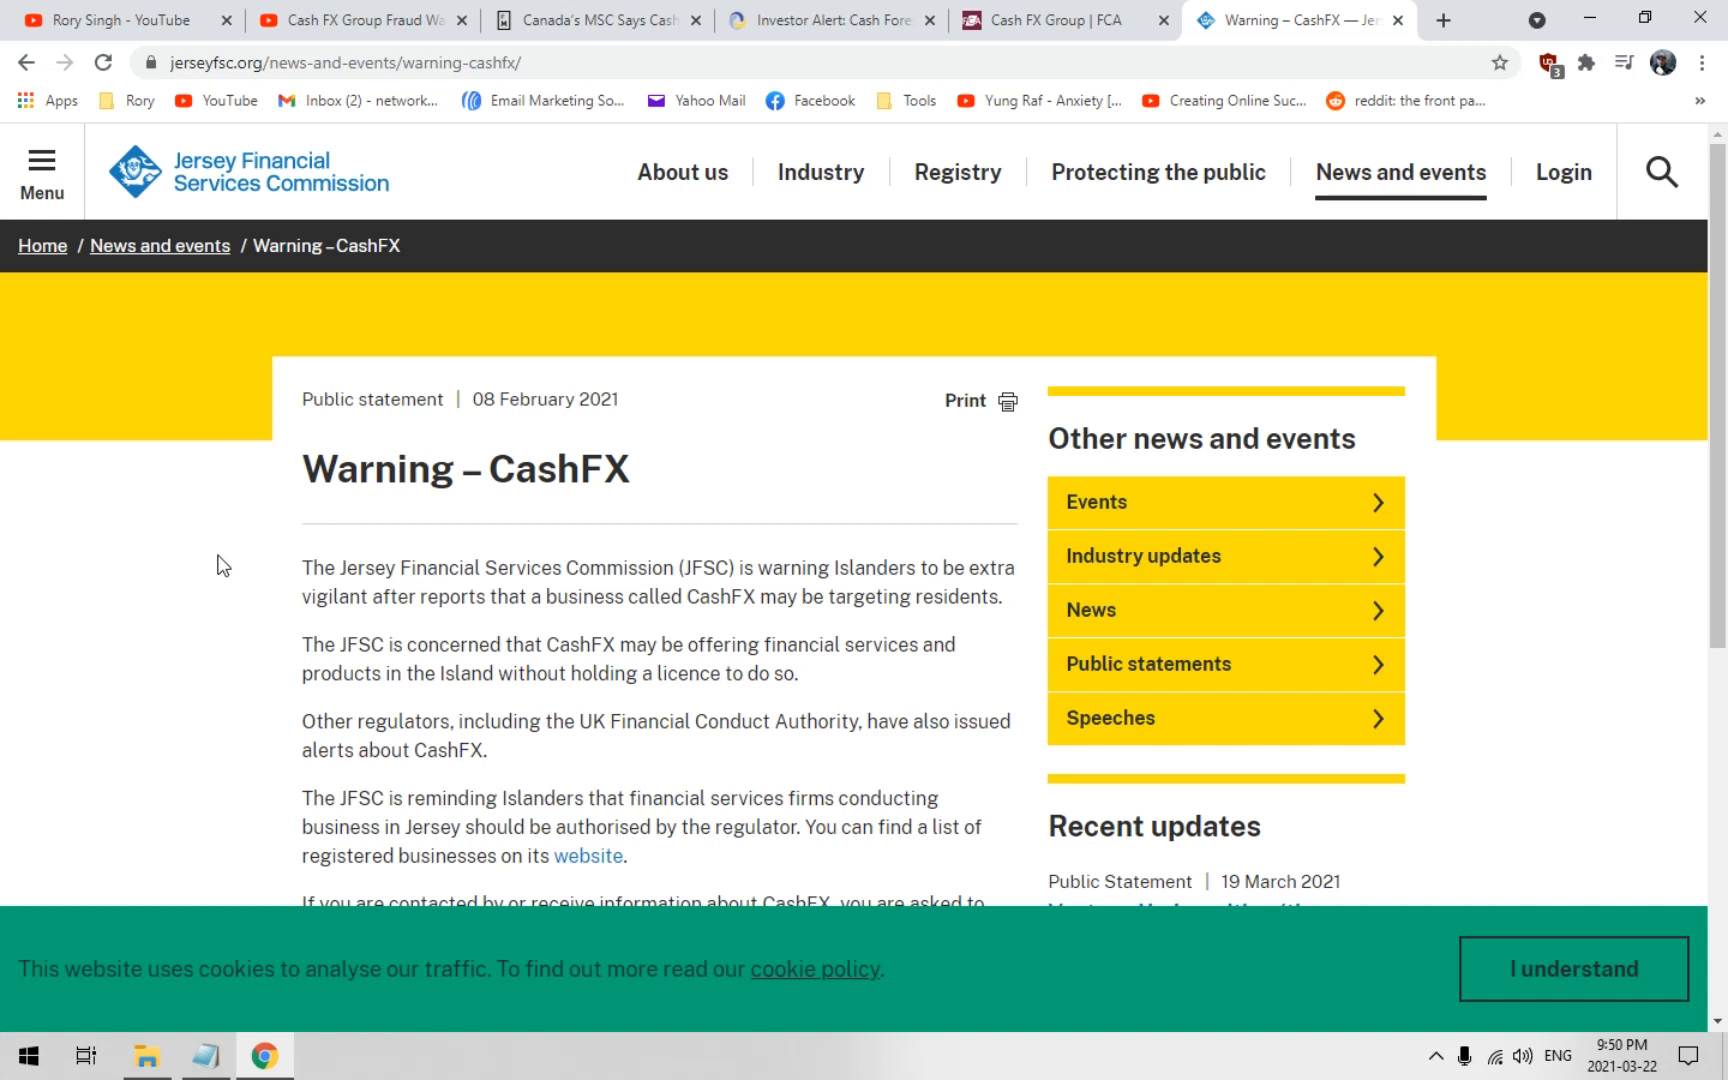
{"action": "mouse_move", "coordinate": [362, 524]}
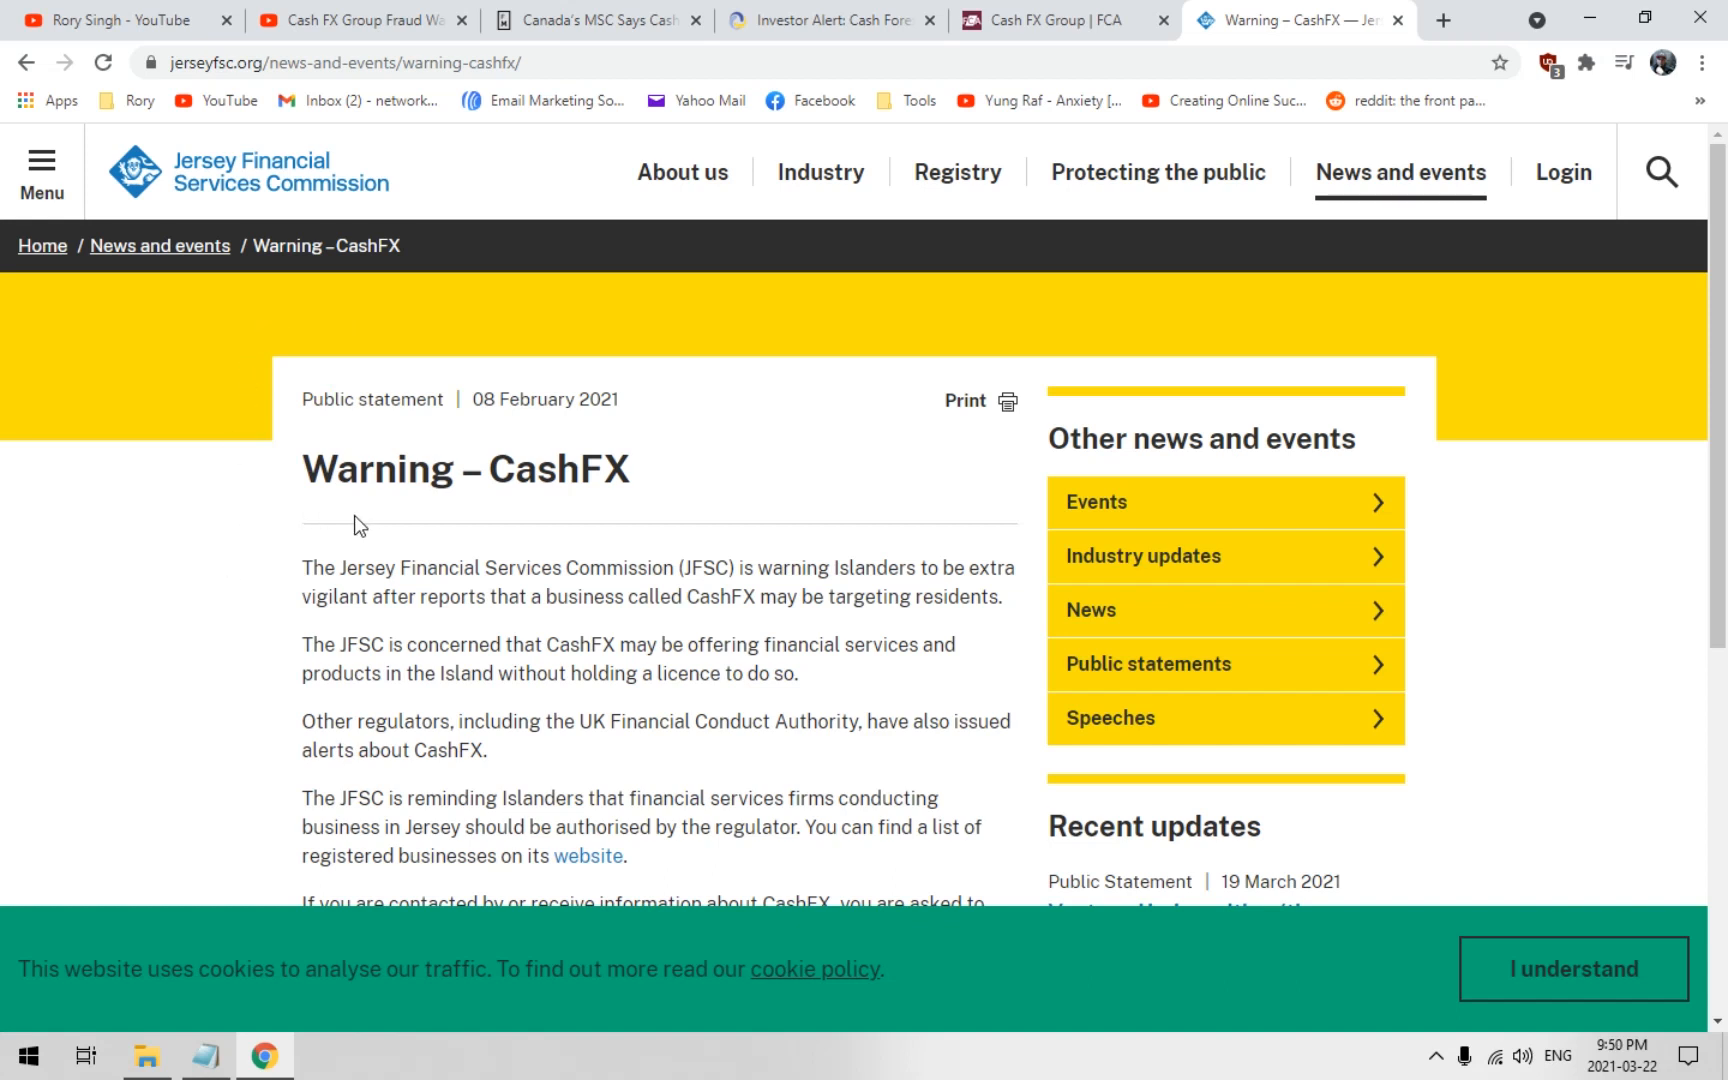
{"action": "mouse_move", "coordinate": [384, 558]}
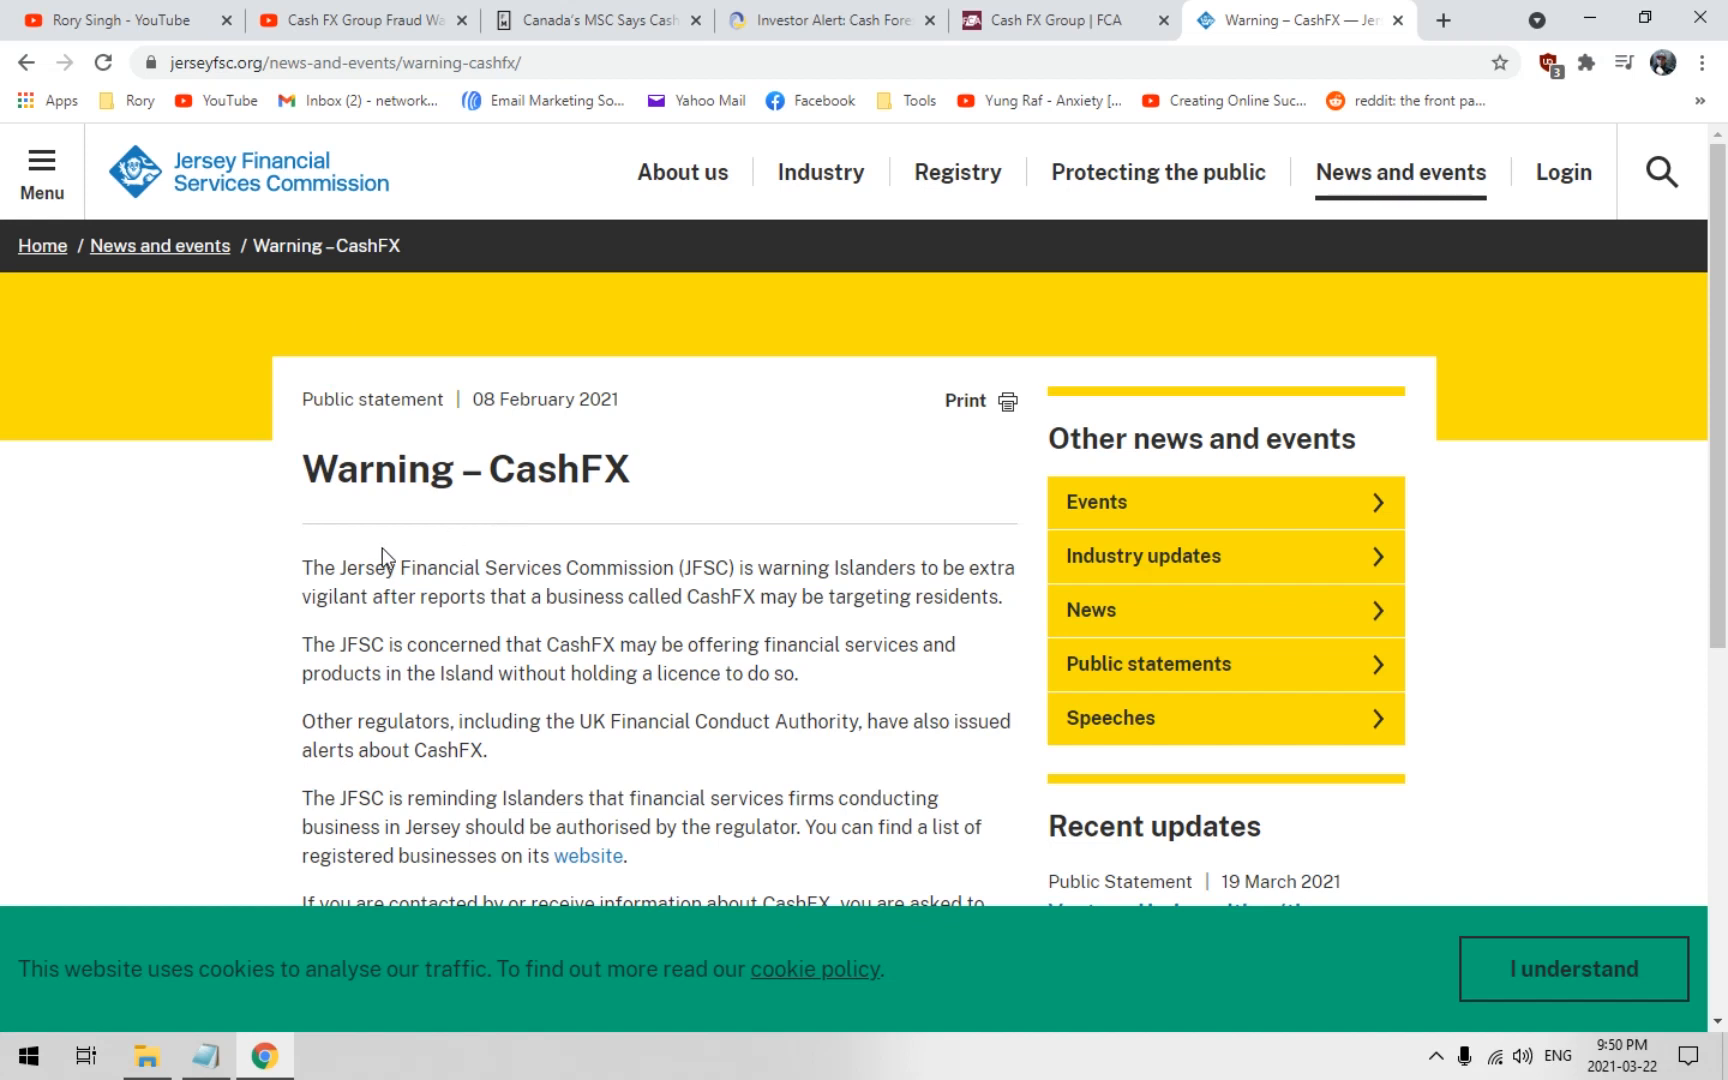
{"action": "mouse_move", "coordinate": [718, 590]}
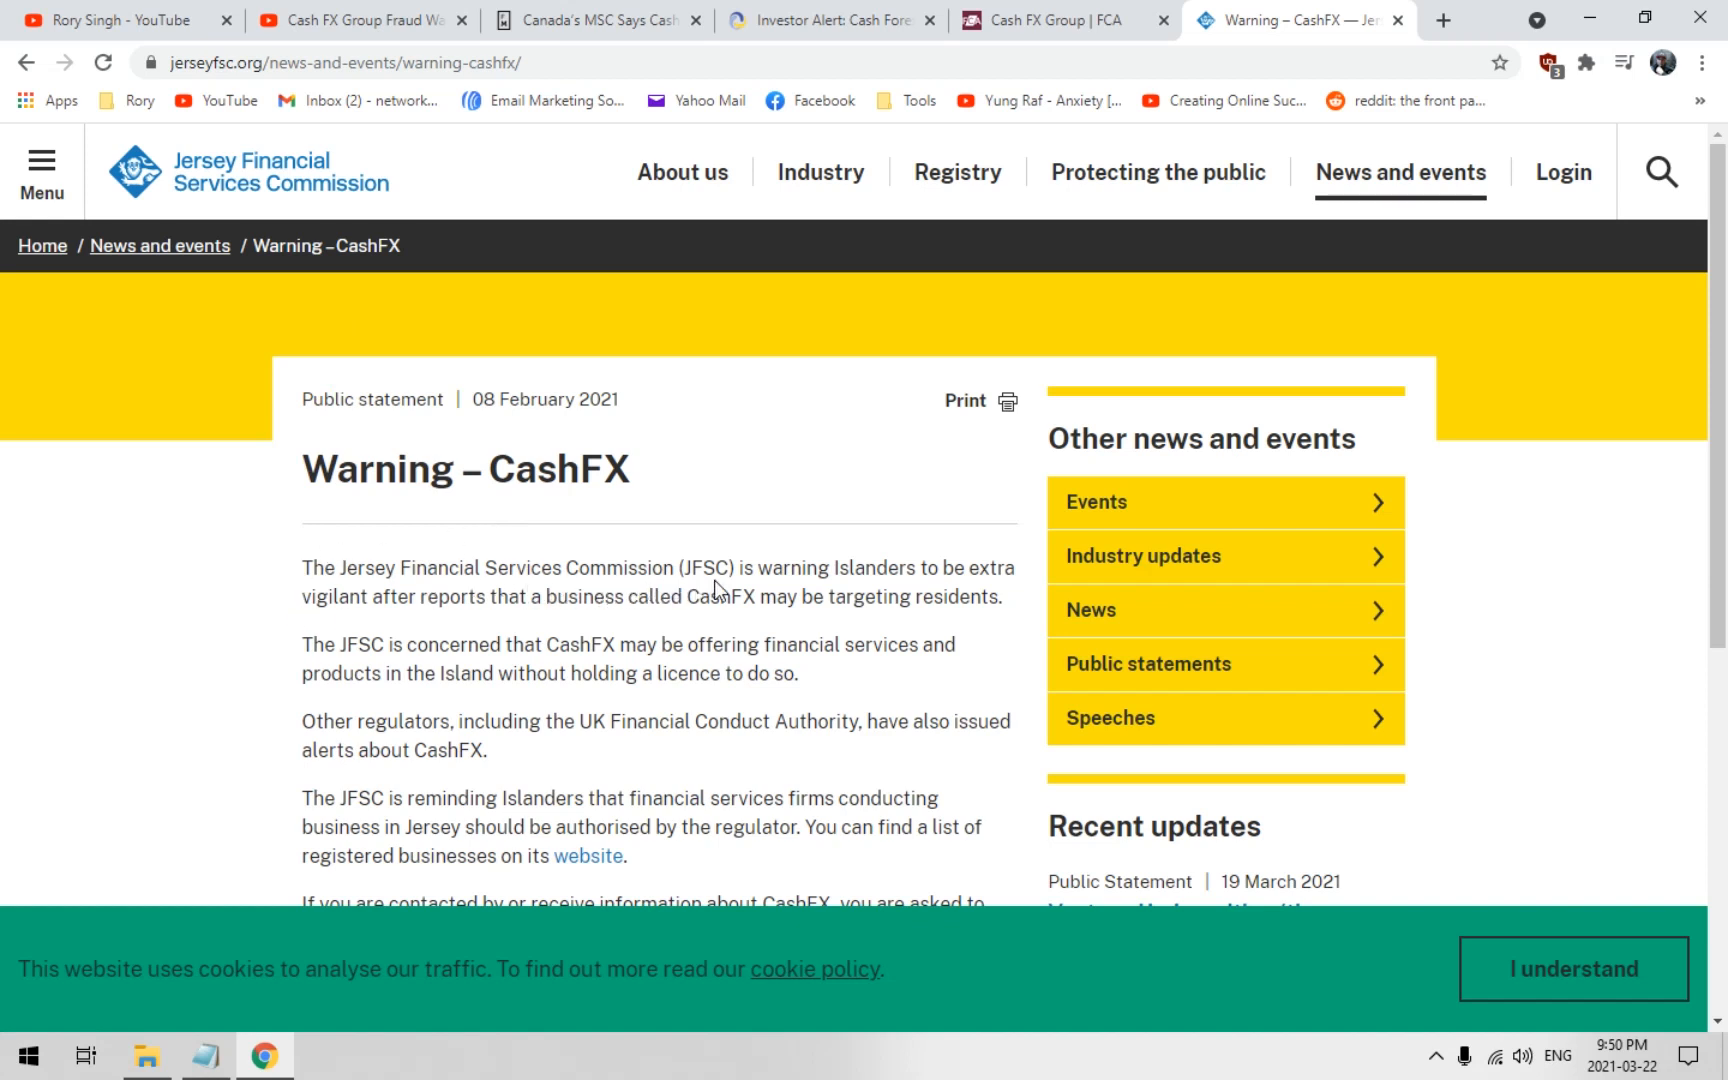
{"action": "mouse_move", "coordinate": [980, 592]}
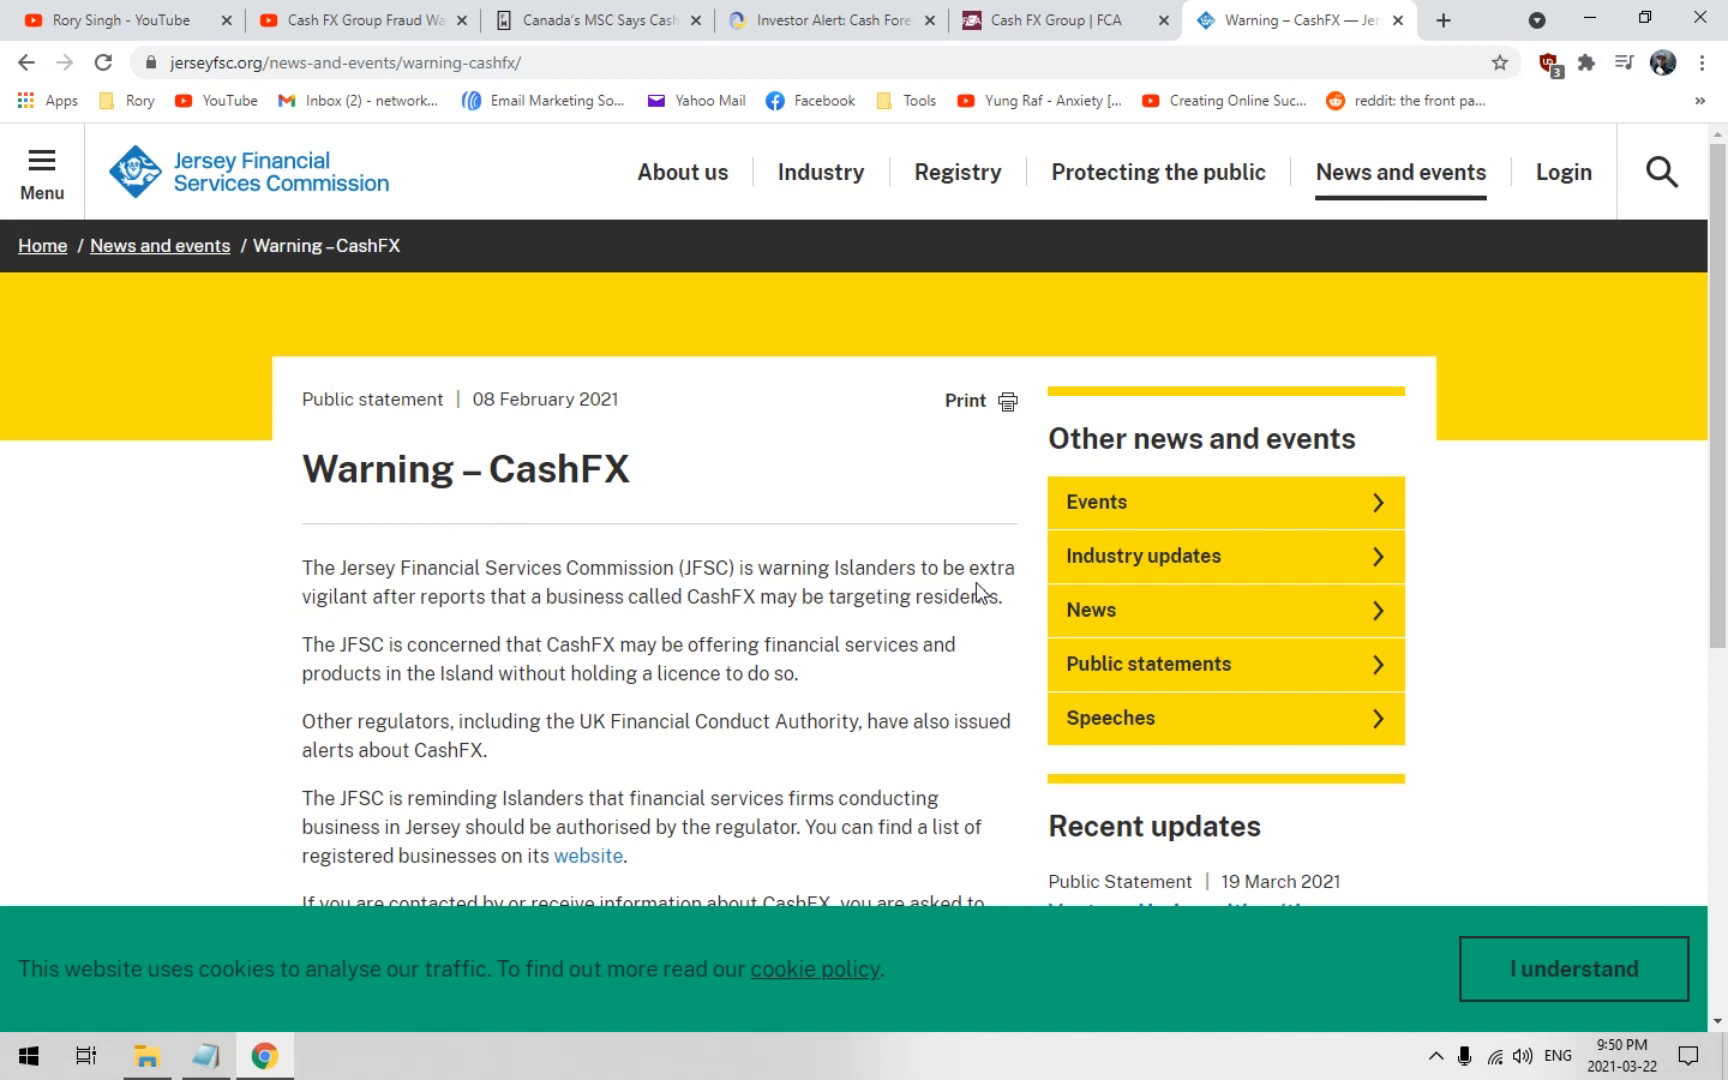
{"action": "mouse_move", "coordinate": [938, 574]}
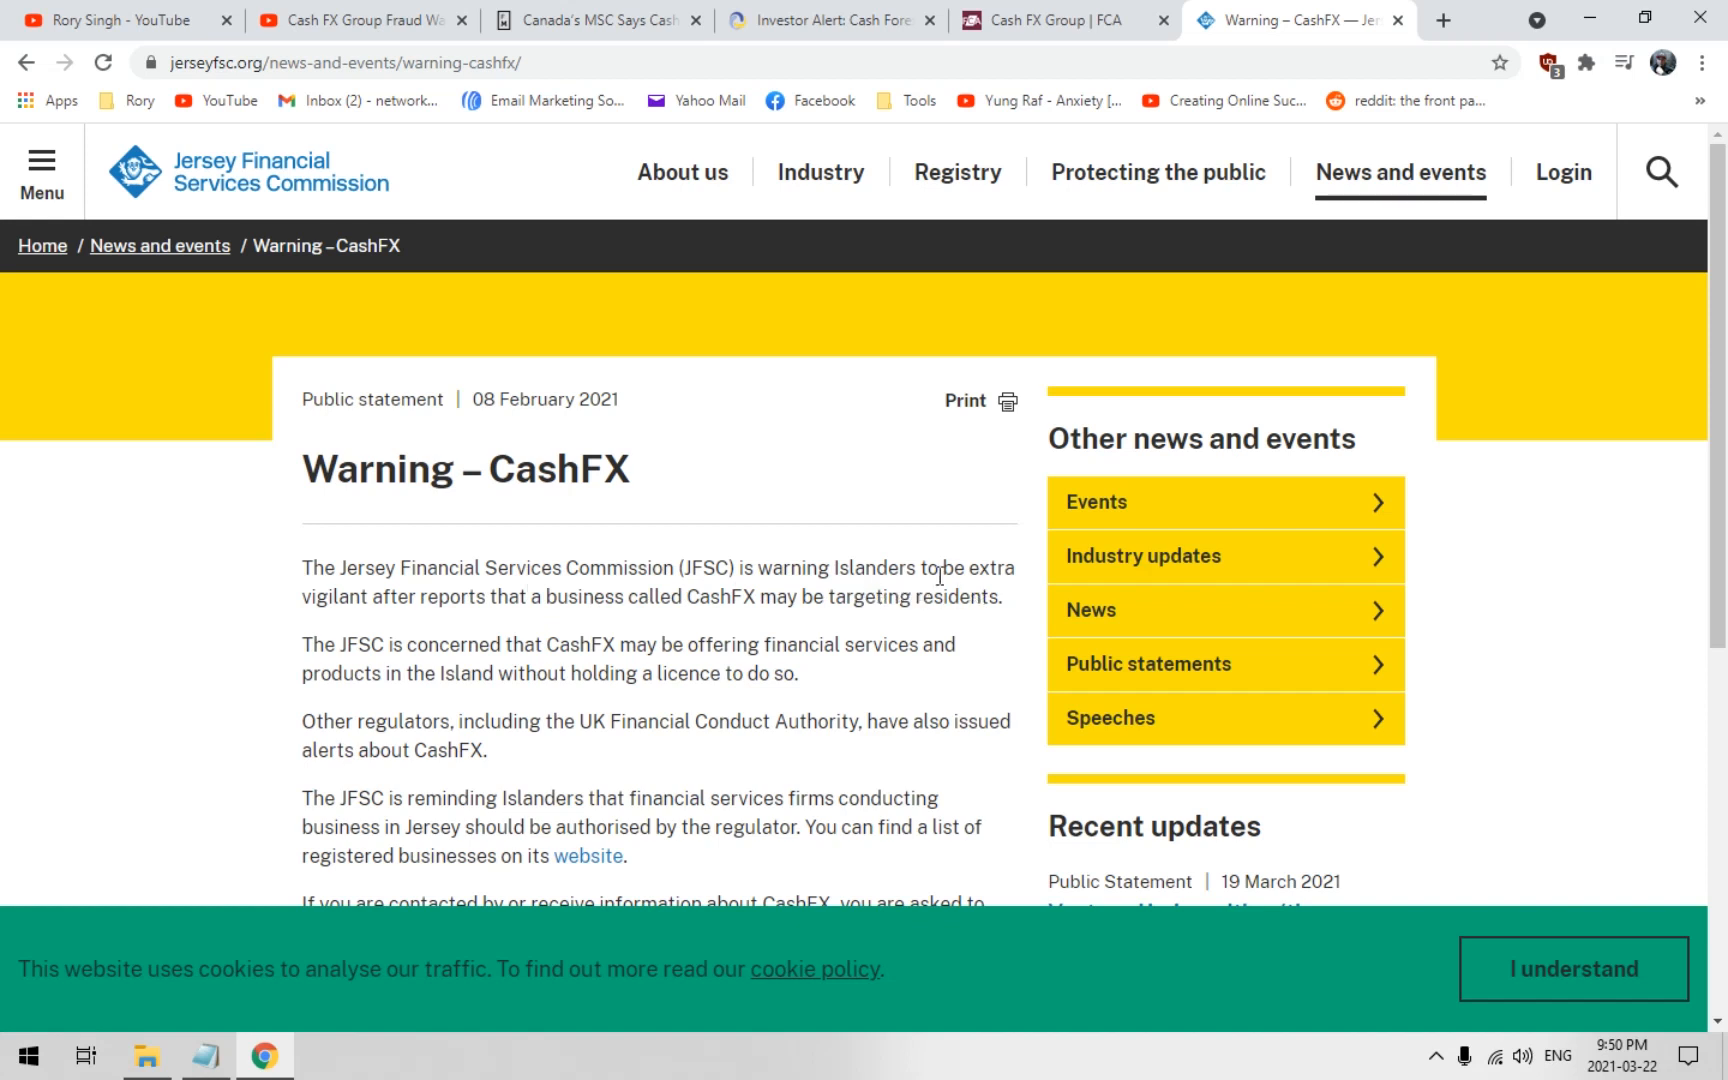
{"action": "mouse_move", "coordinate": [428, 650]}
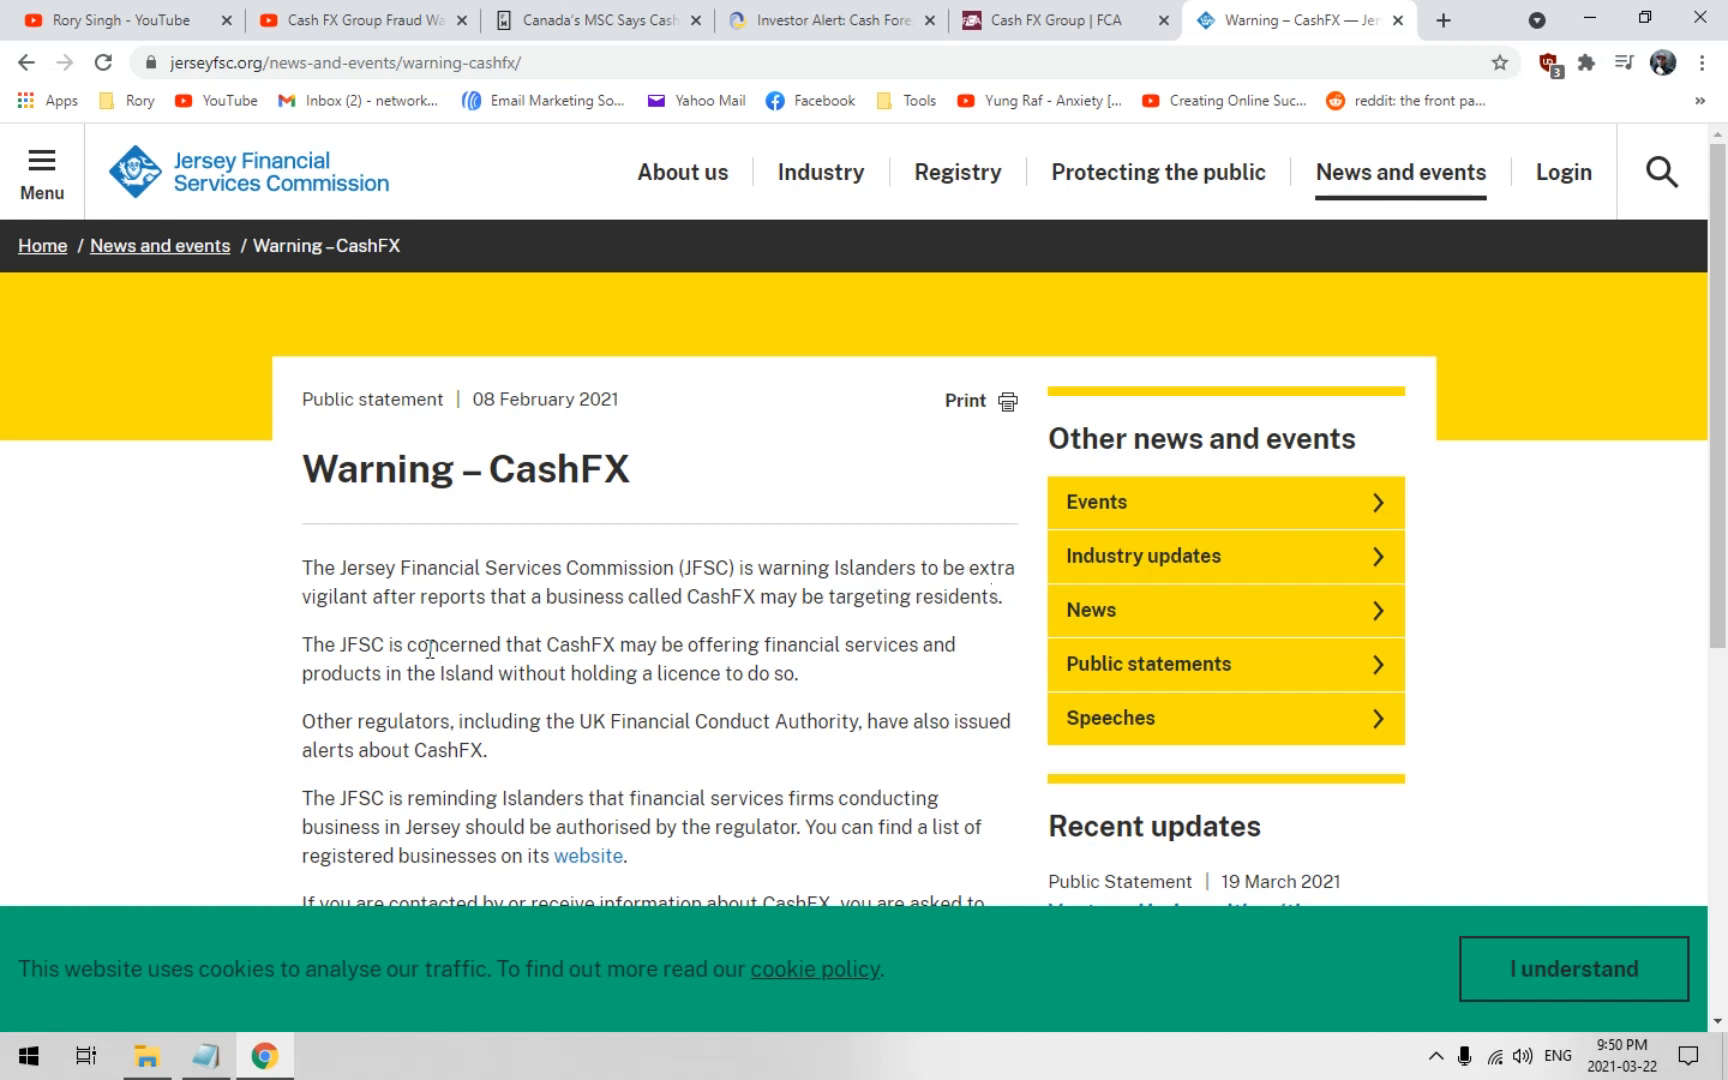
{"action": "mouse_move", "coordinate": [480, 642]}
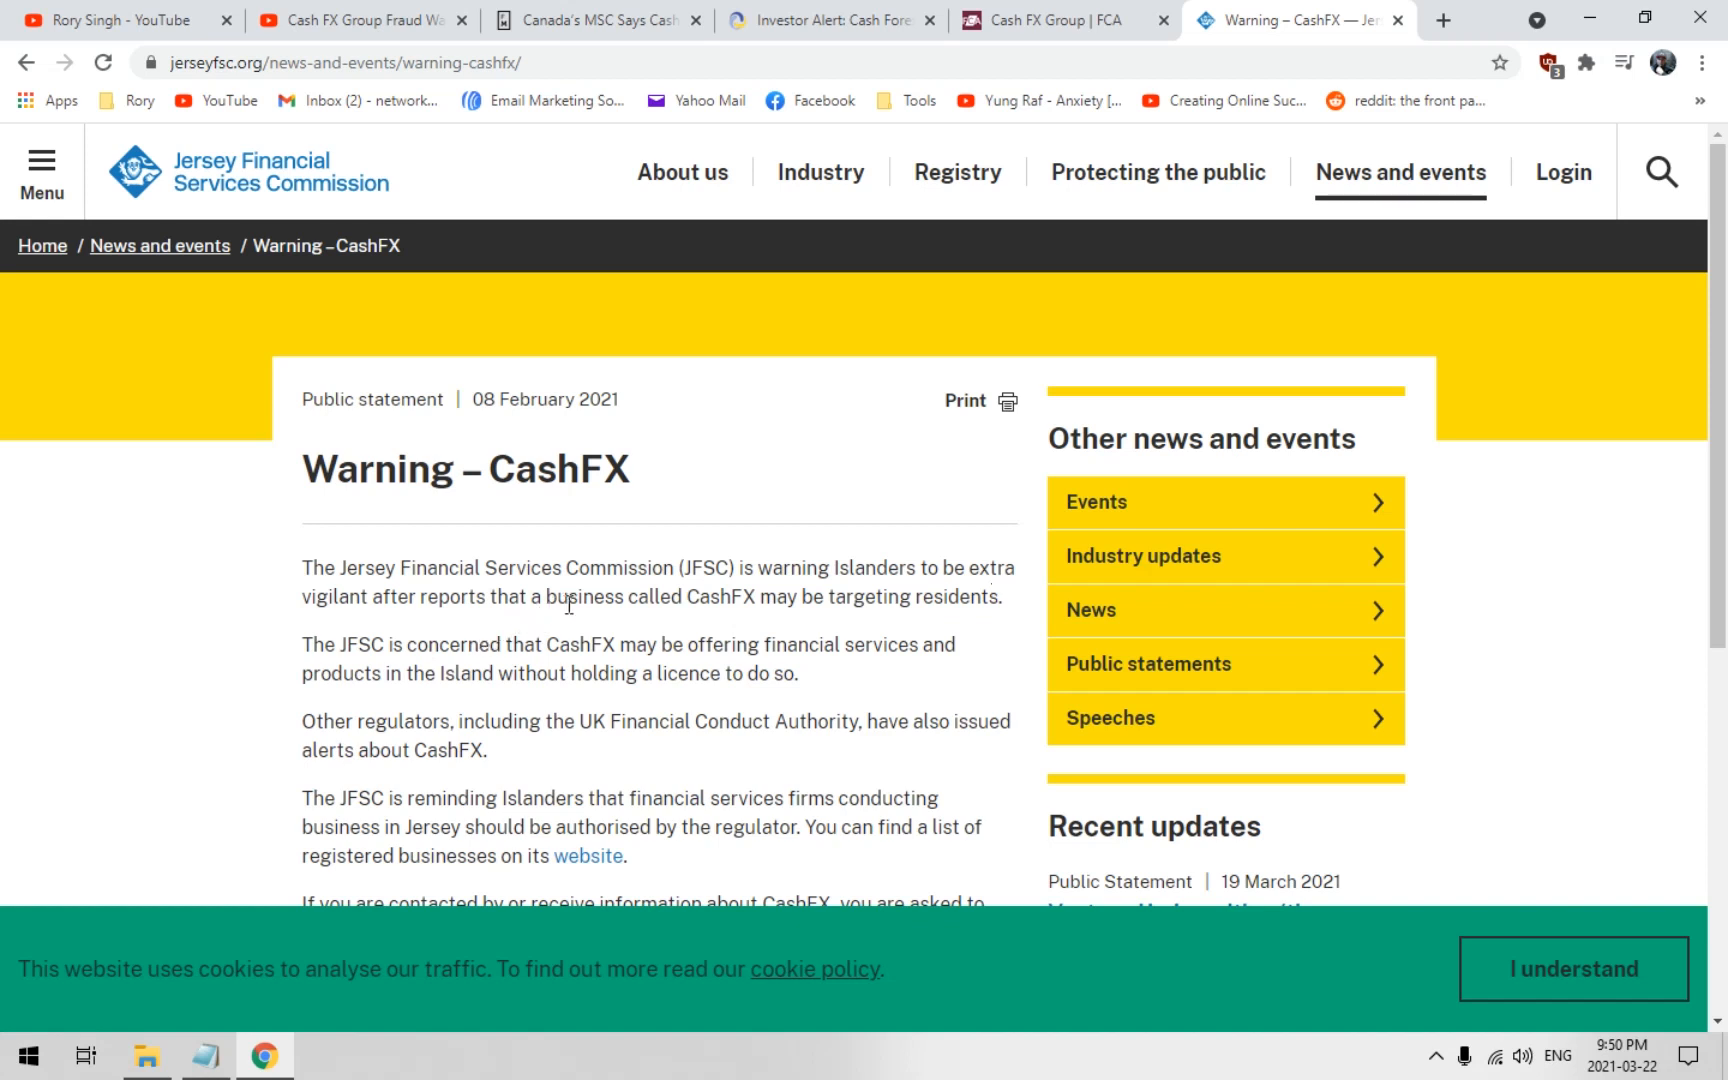
{"action": "mouse_move", "coordinate": [830, 622]}
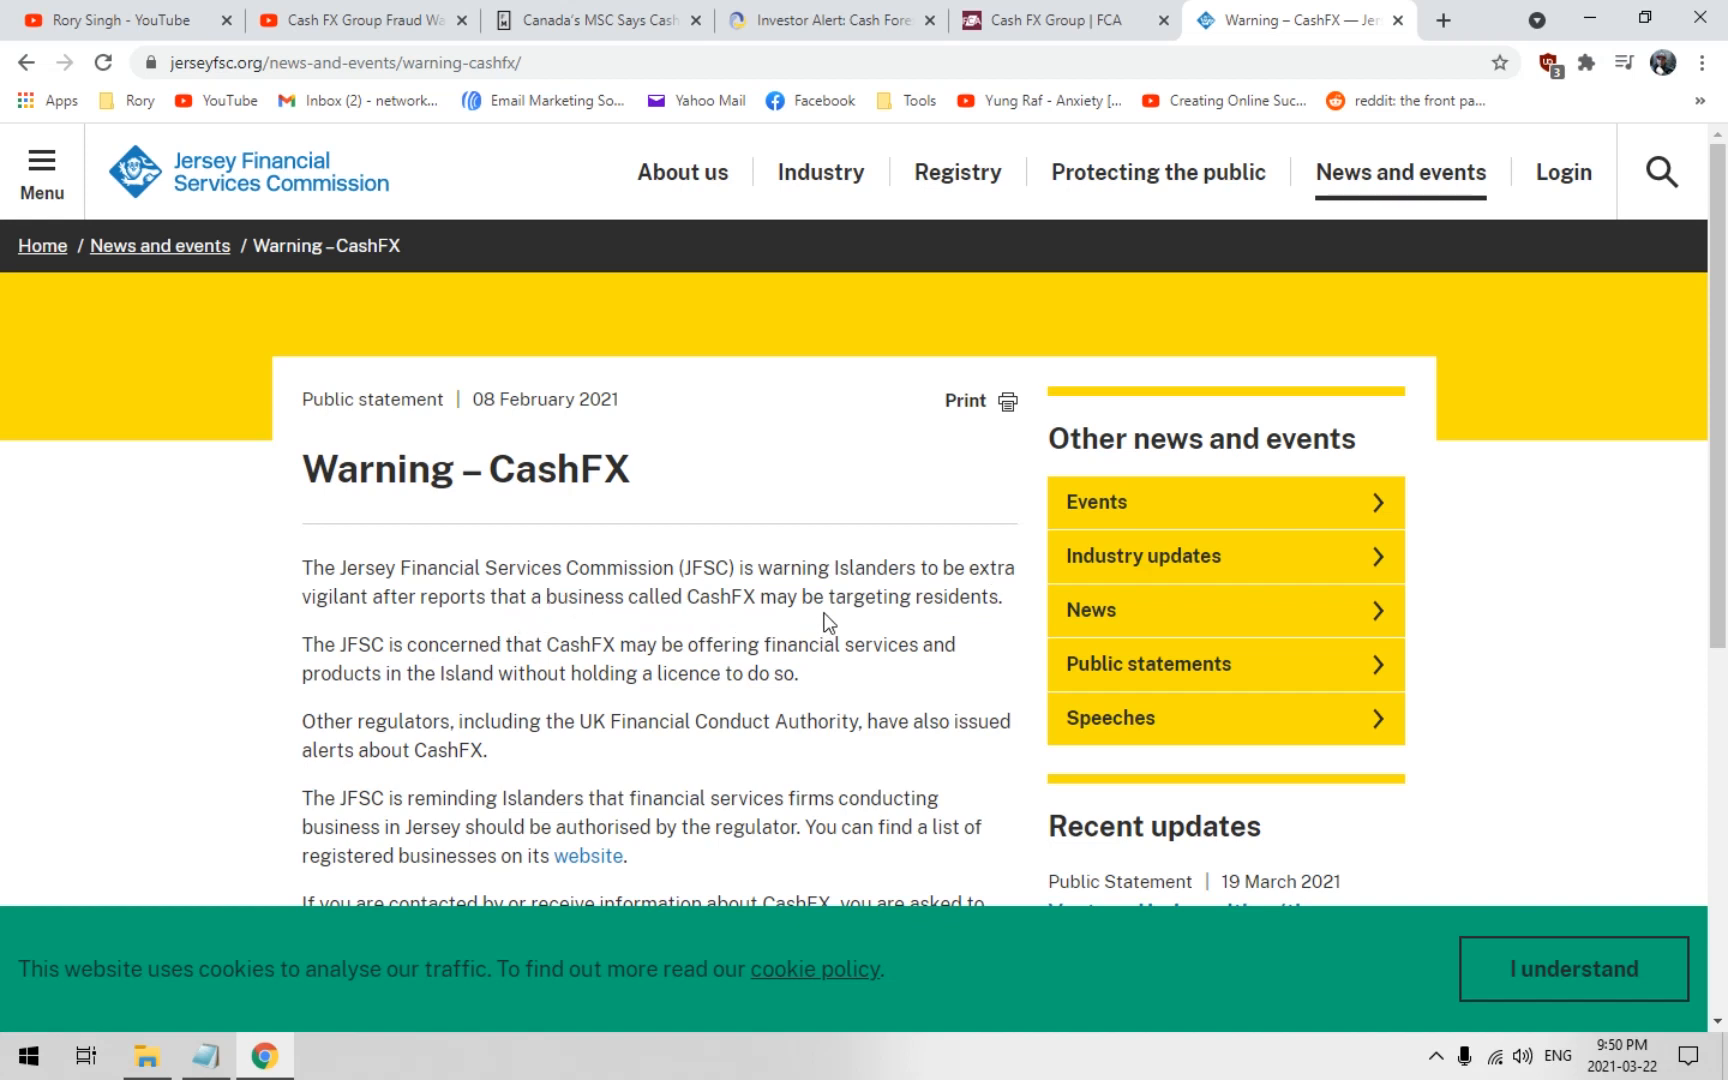
{"action": "mouse_move", "coordinate": [510, 682]}
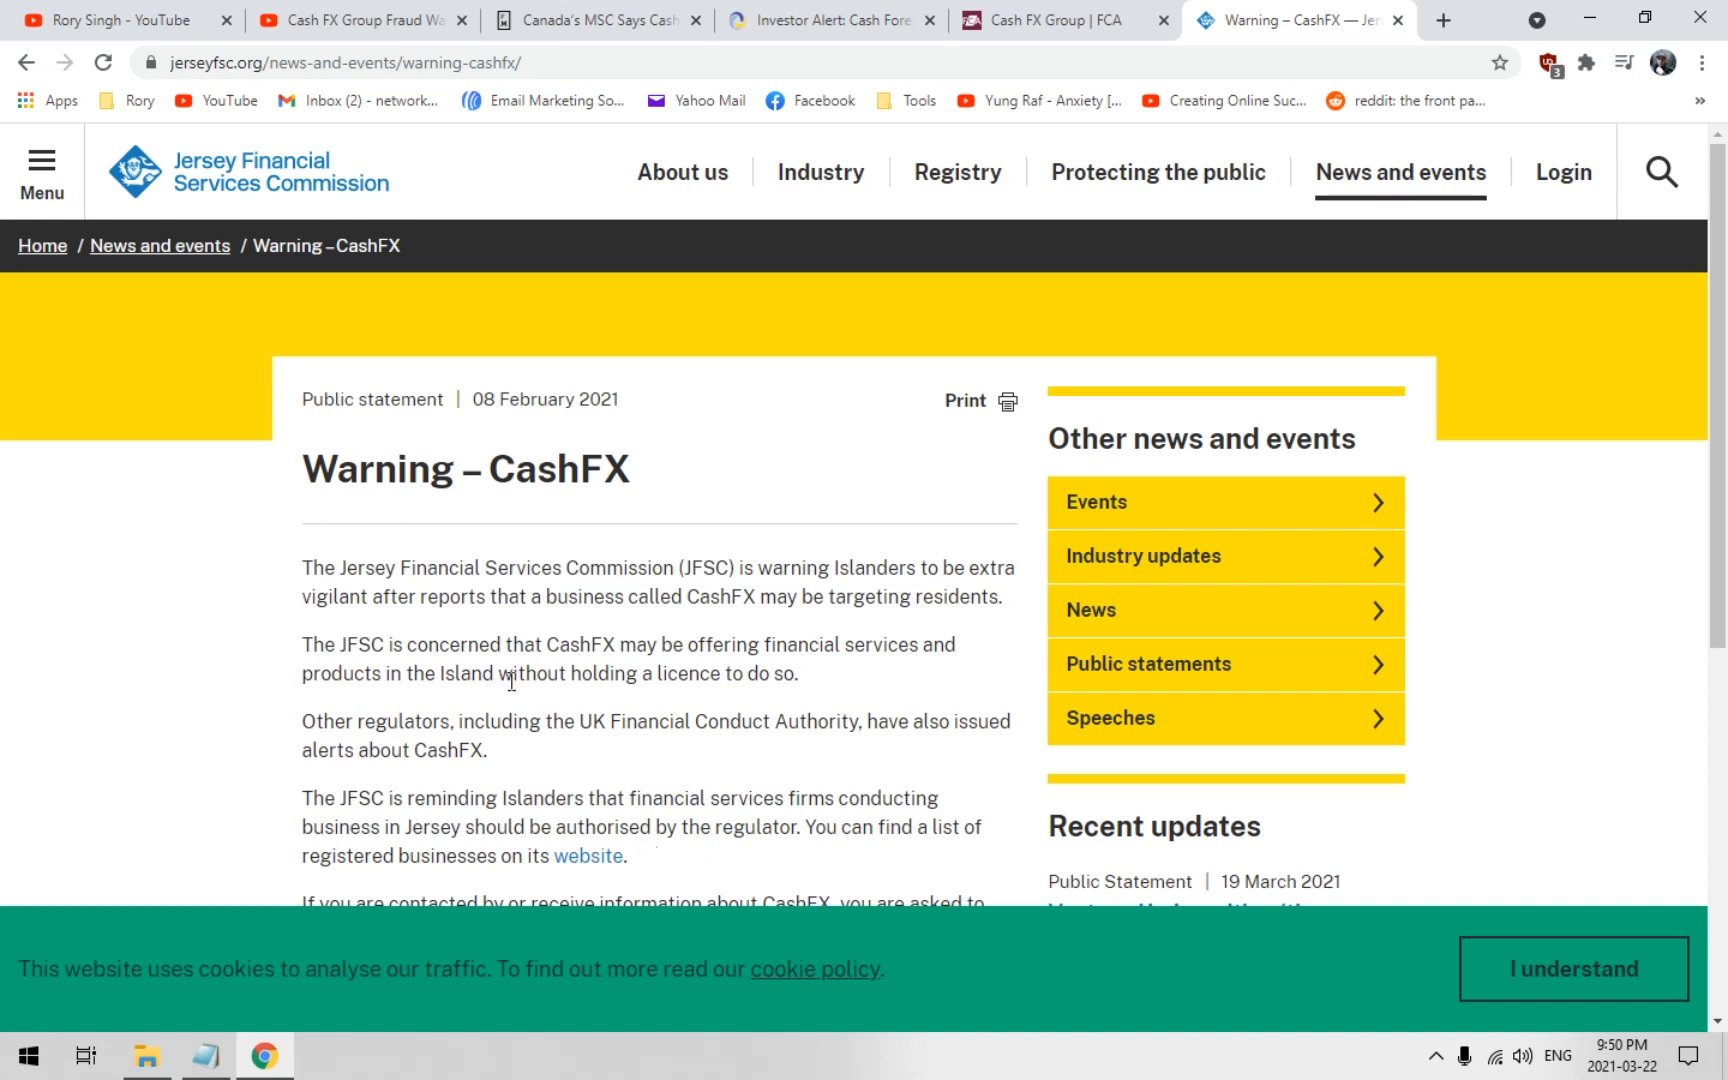
{"action": "mouse_move", "coordinate": [528, 670]}
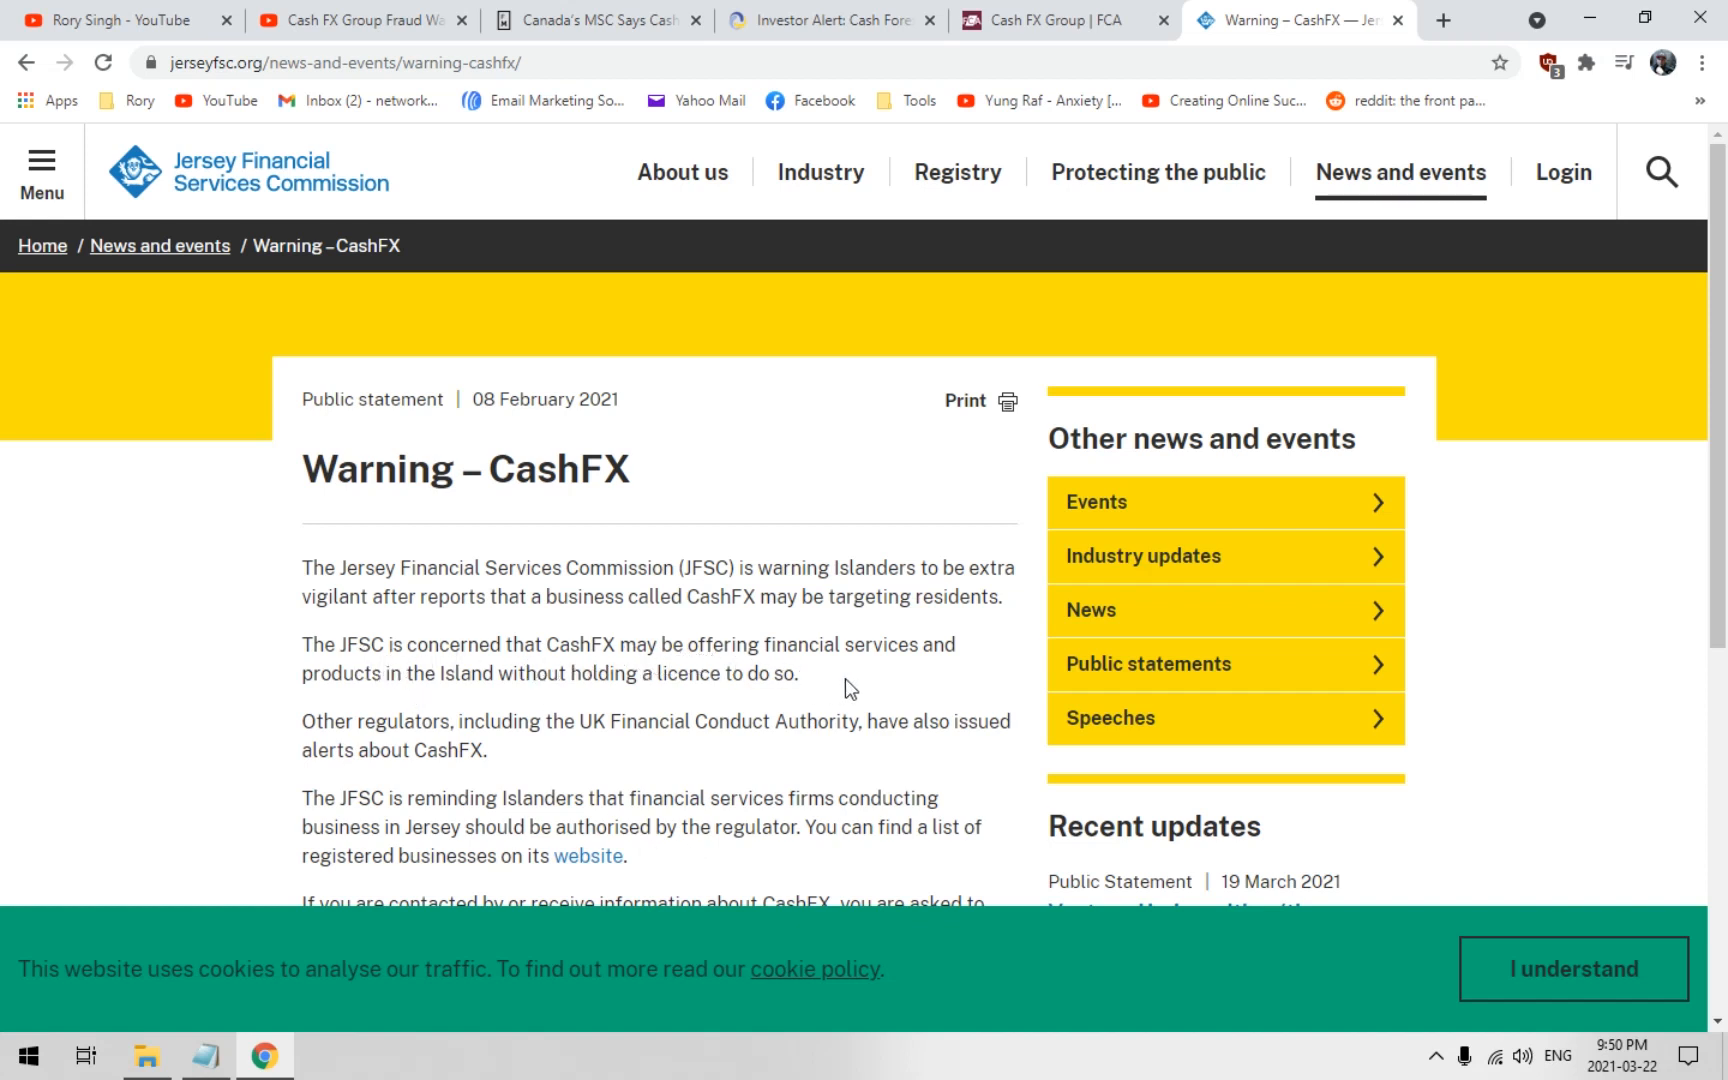
{"action": "mouse_move", "coordinate": [506, 676]}
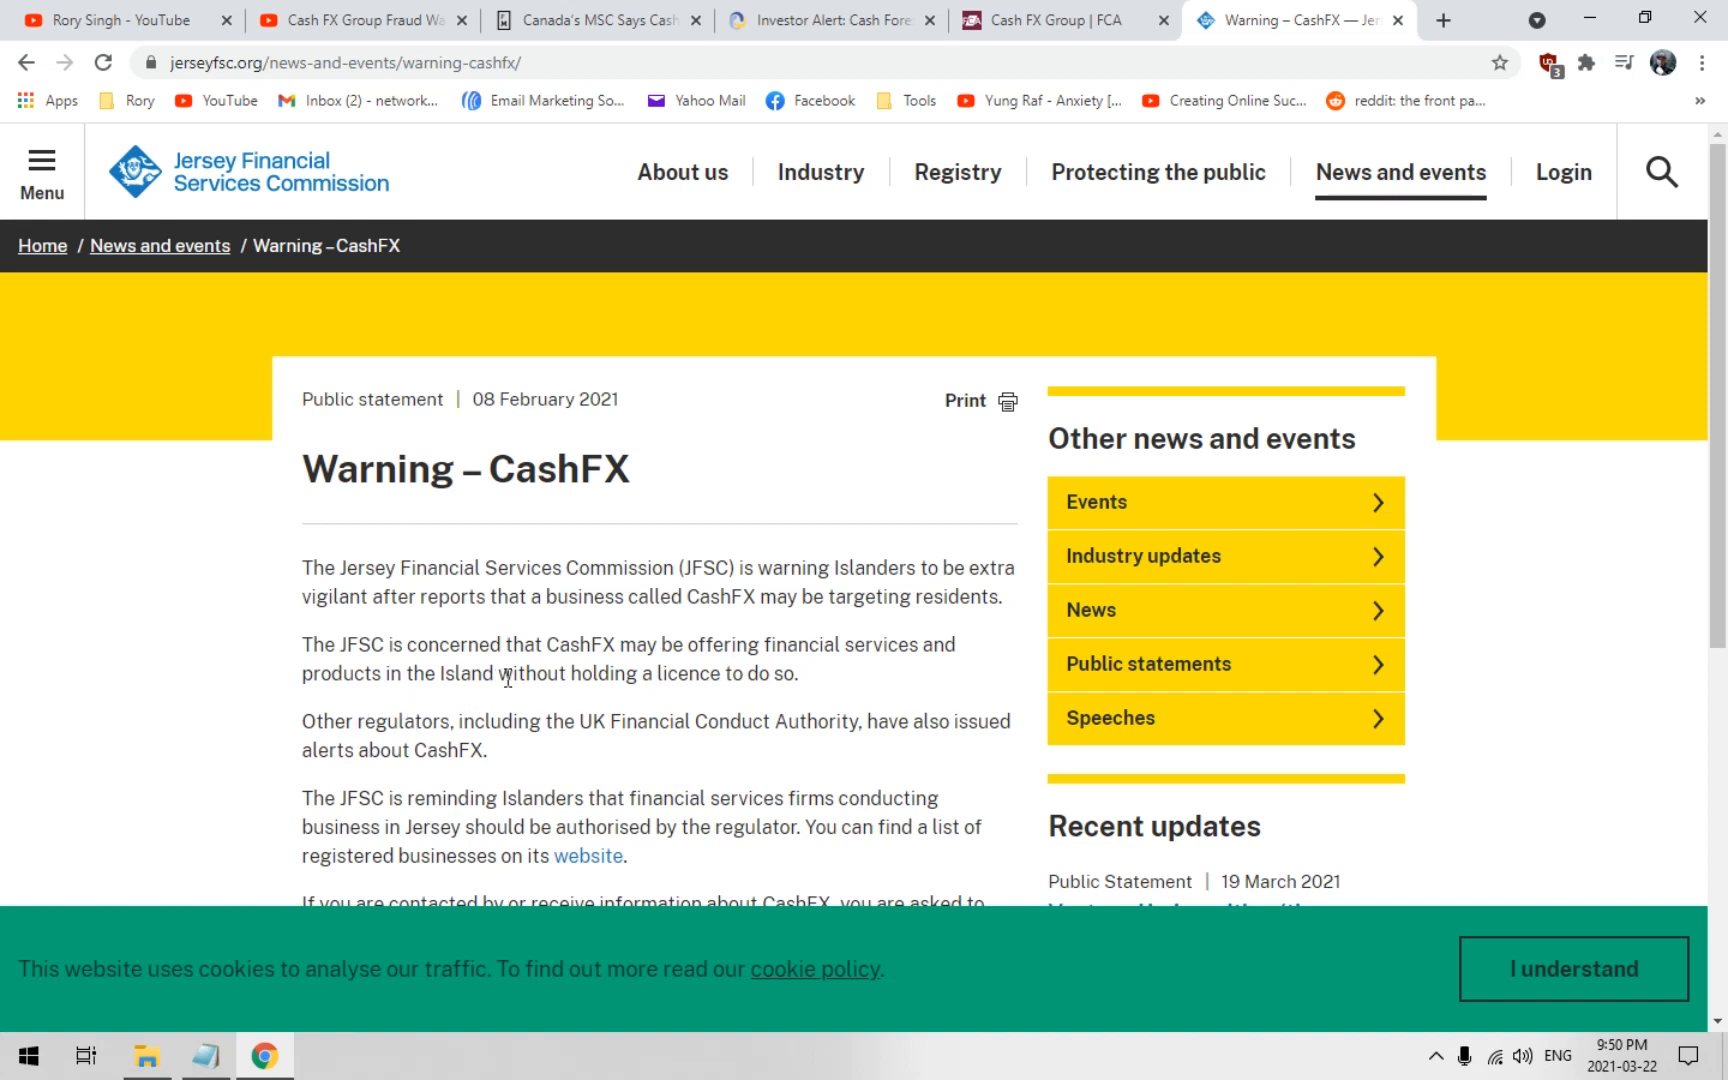
{"action": "mouse_move", "coordinate": [510, 698]}
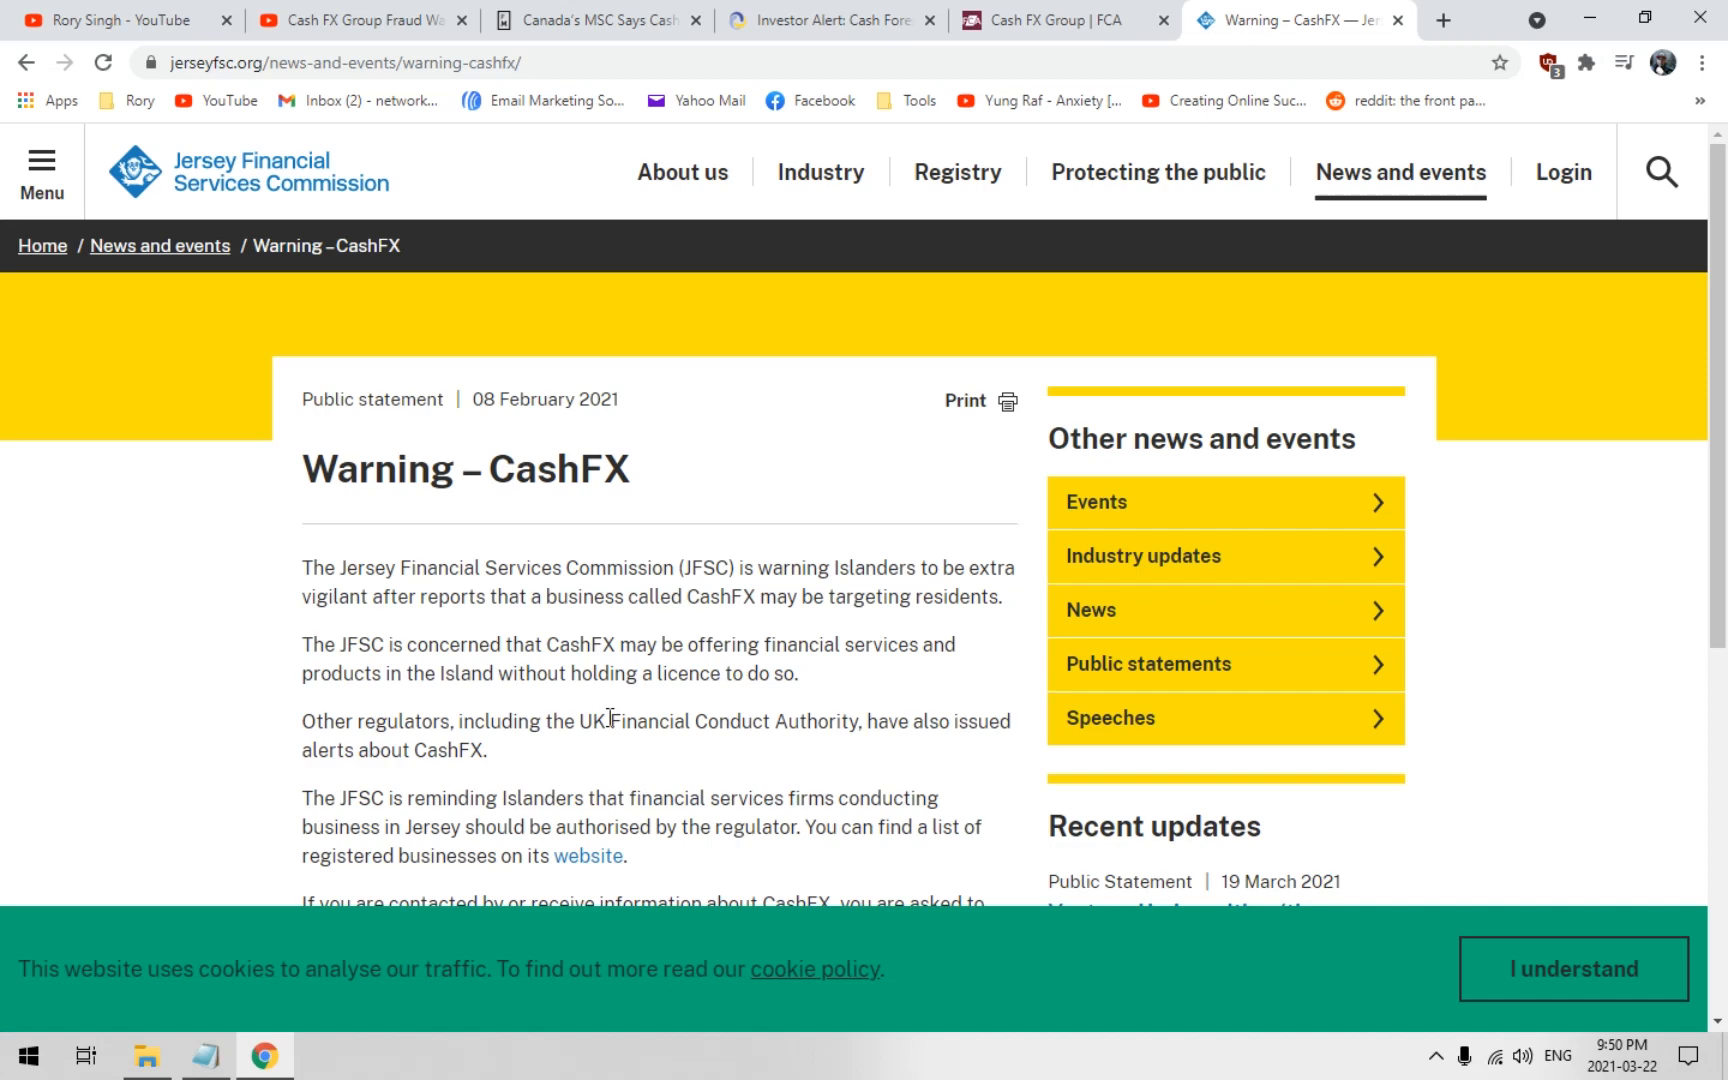
Read the Jersey FSC Warning – CashFX statement down to its enforcement contact paragraph
{"action": "scroll", "scroll_direction": "down", "scroll_amount": 3}
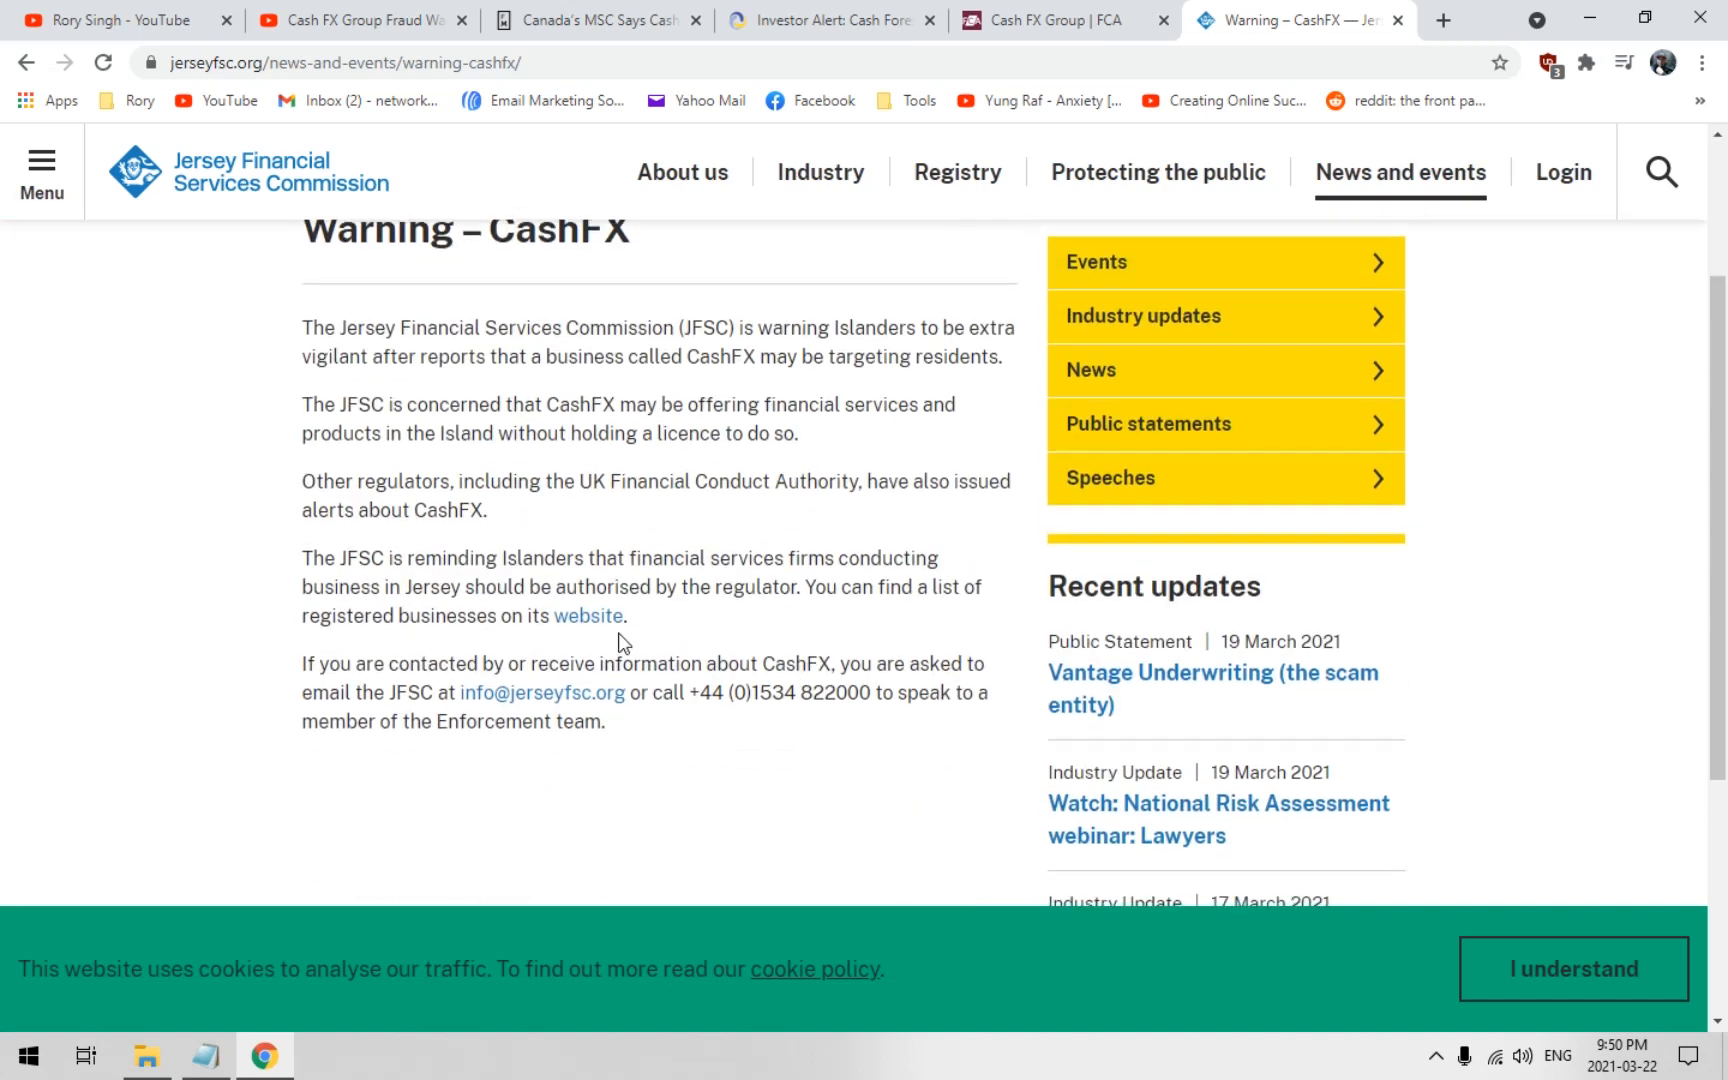
{"action": "mouse_move", "coordinate": [628, 504]}
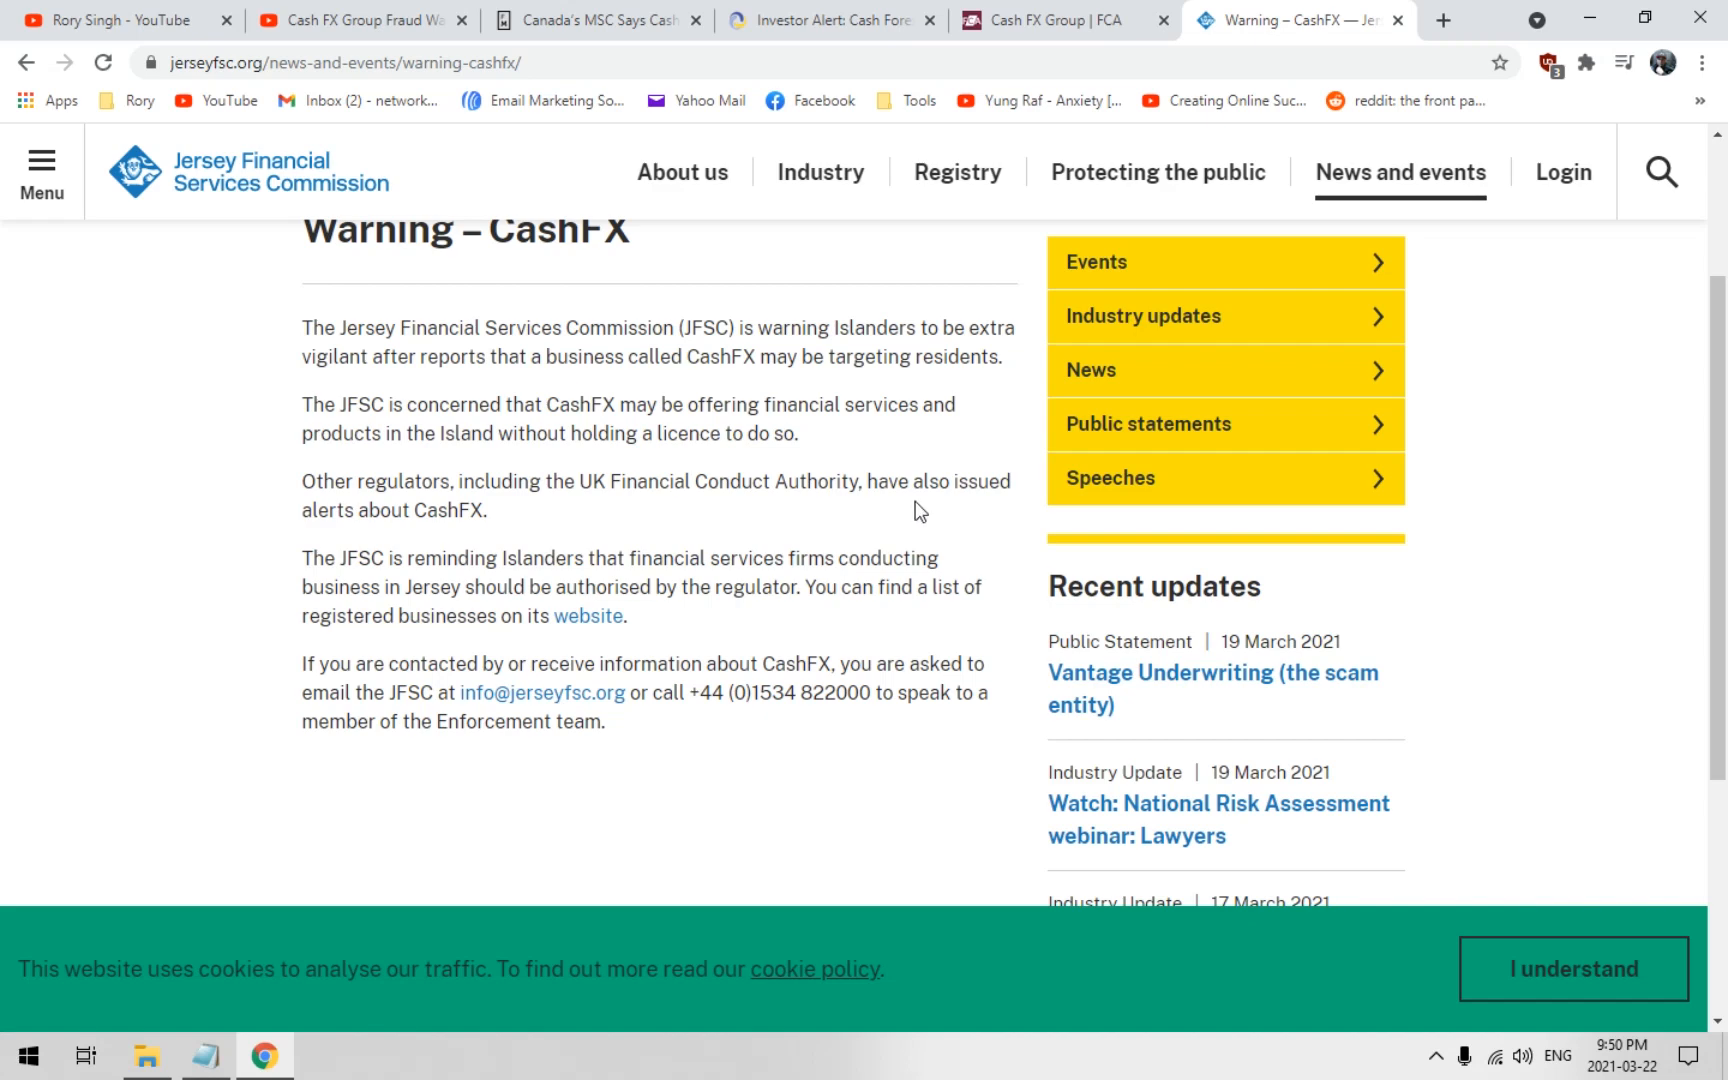
{"action": "left_click", "coordinate": [1058, 20]}
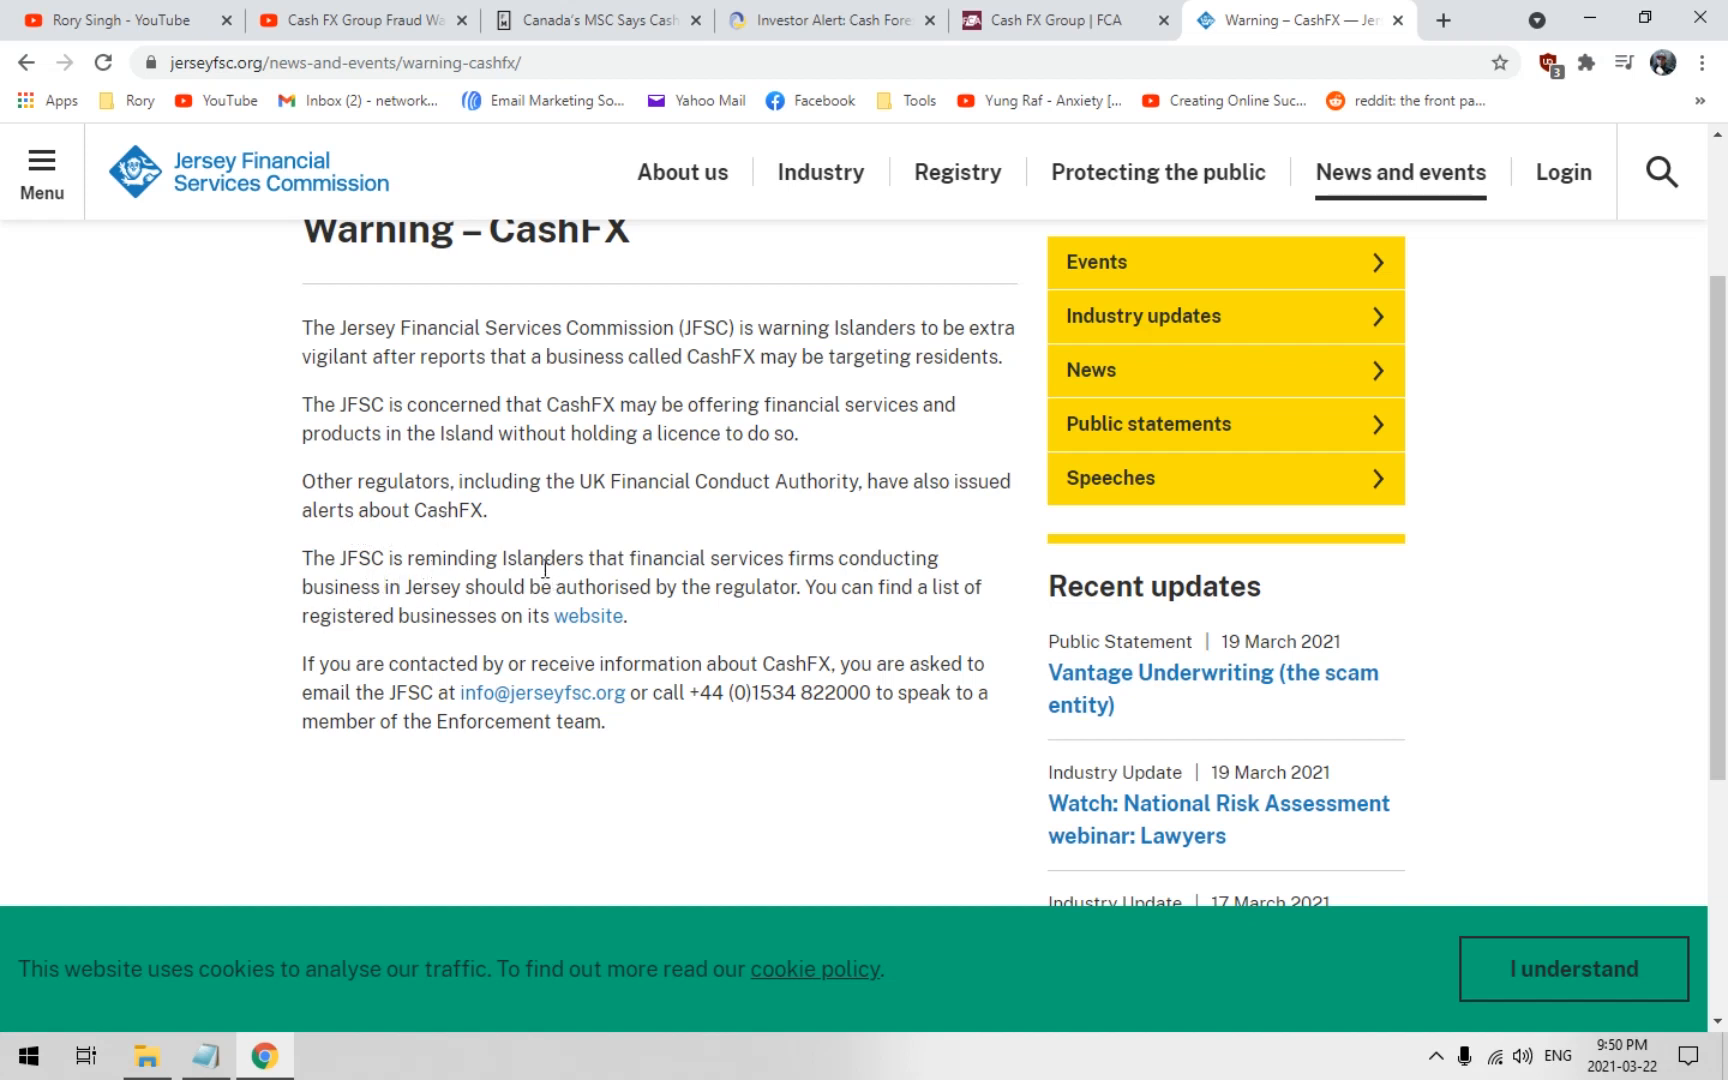
{"action": "mouse_move", "coordinate": [686, 580]}
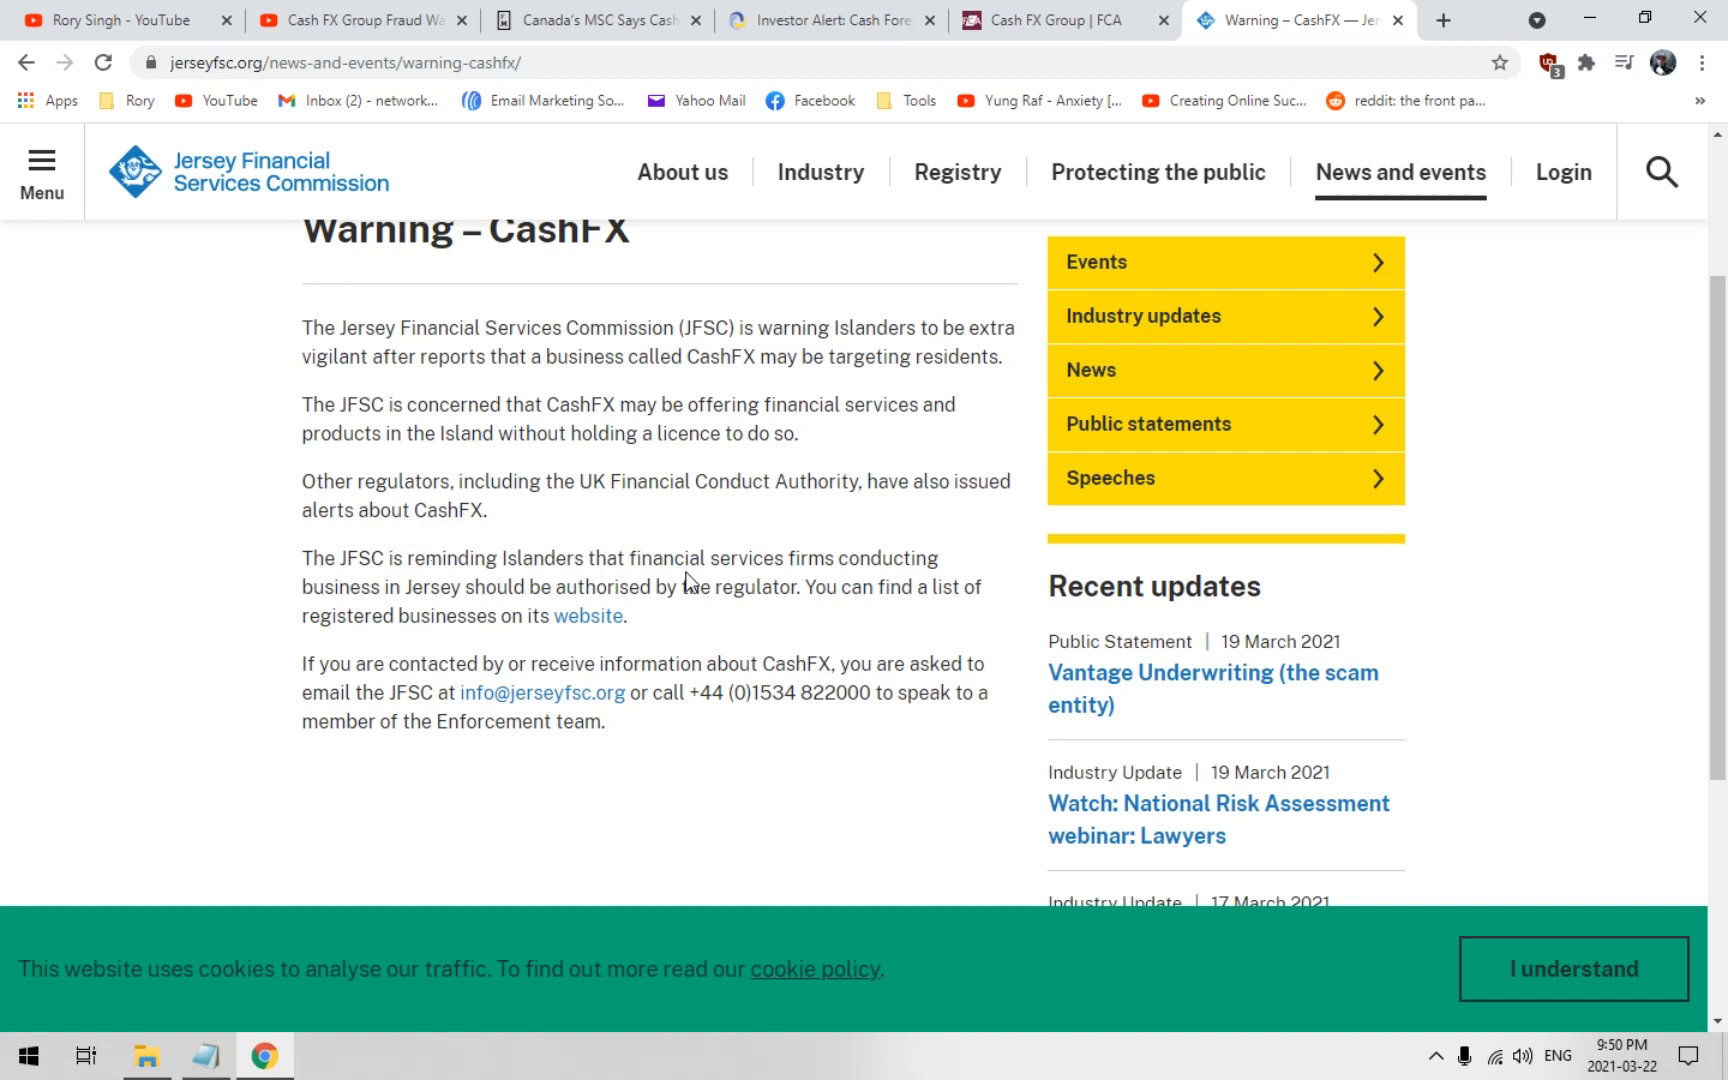
{"action": "mouse_move", "coordinate": [590, 616]}
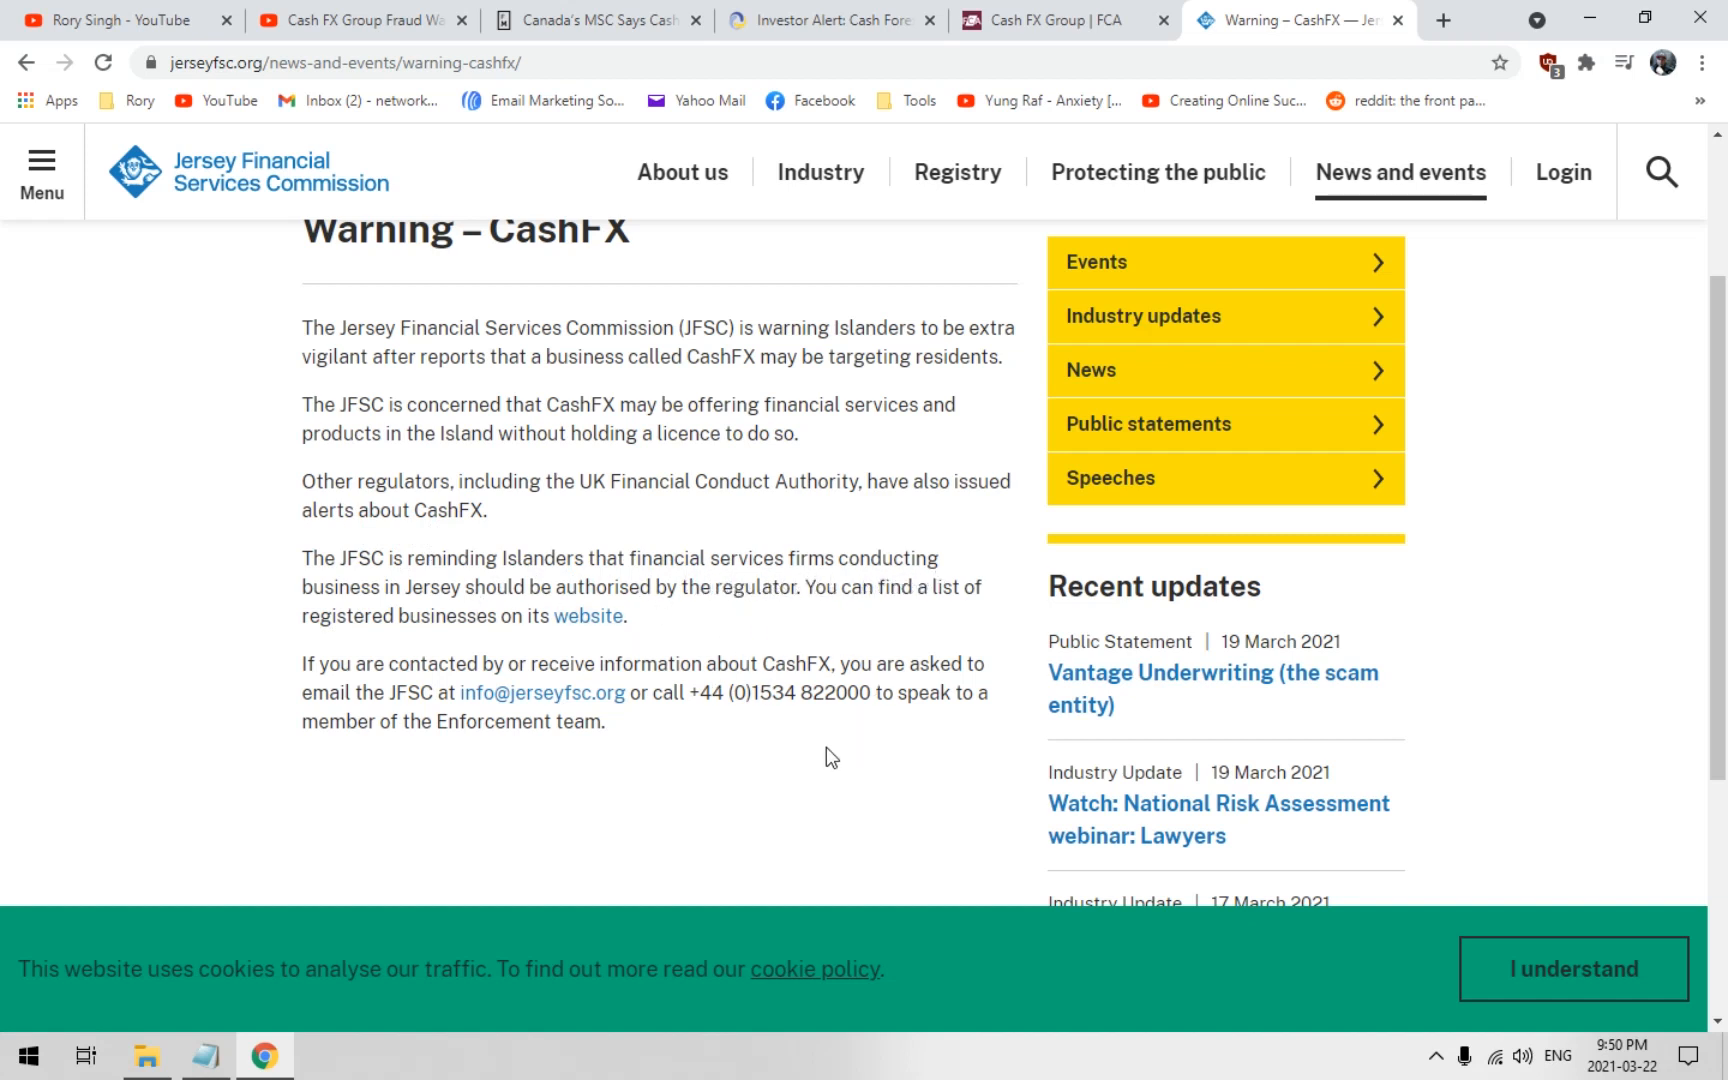
Glance through the channel's Videos grid, then return to the Cash FX Group Fraud Warnings video
{"action": "left_click", "coordinate": [352, 20]}
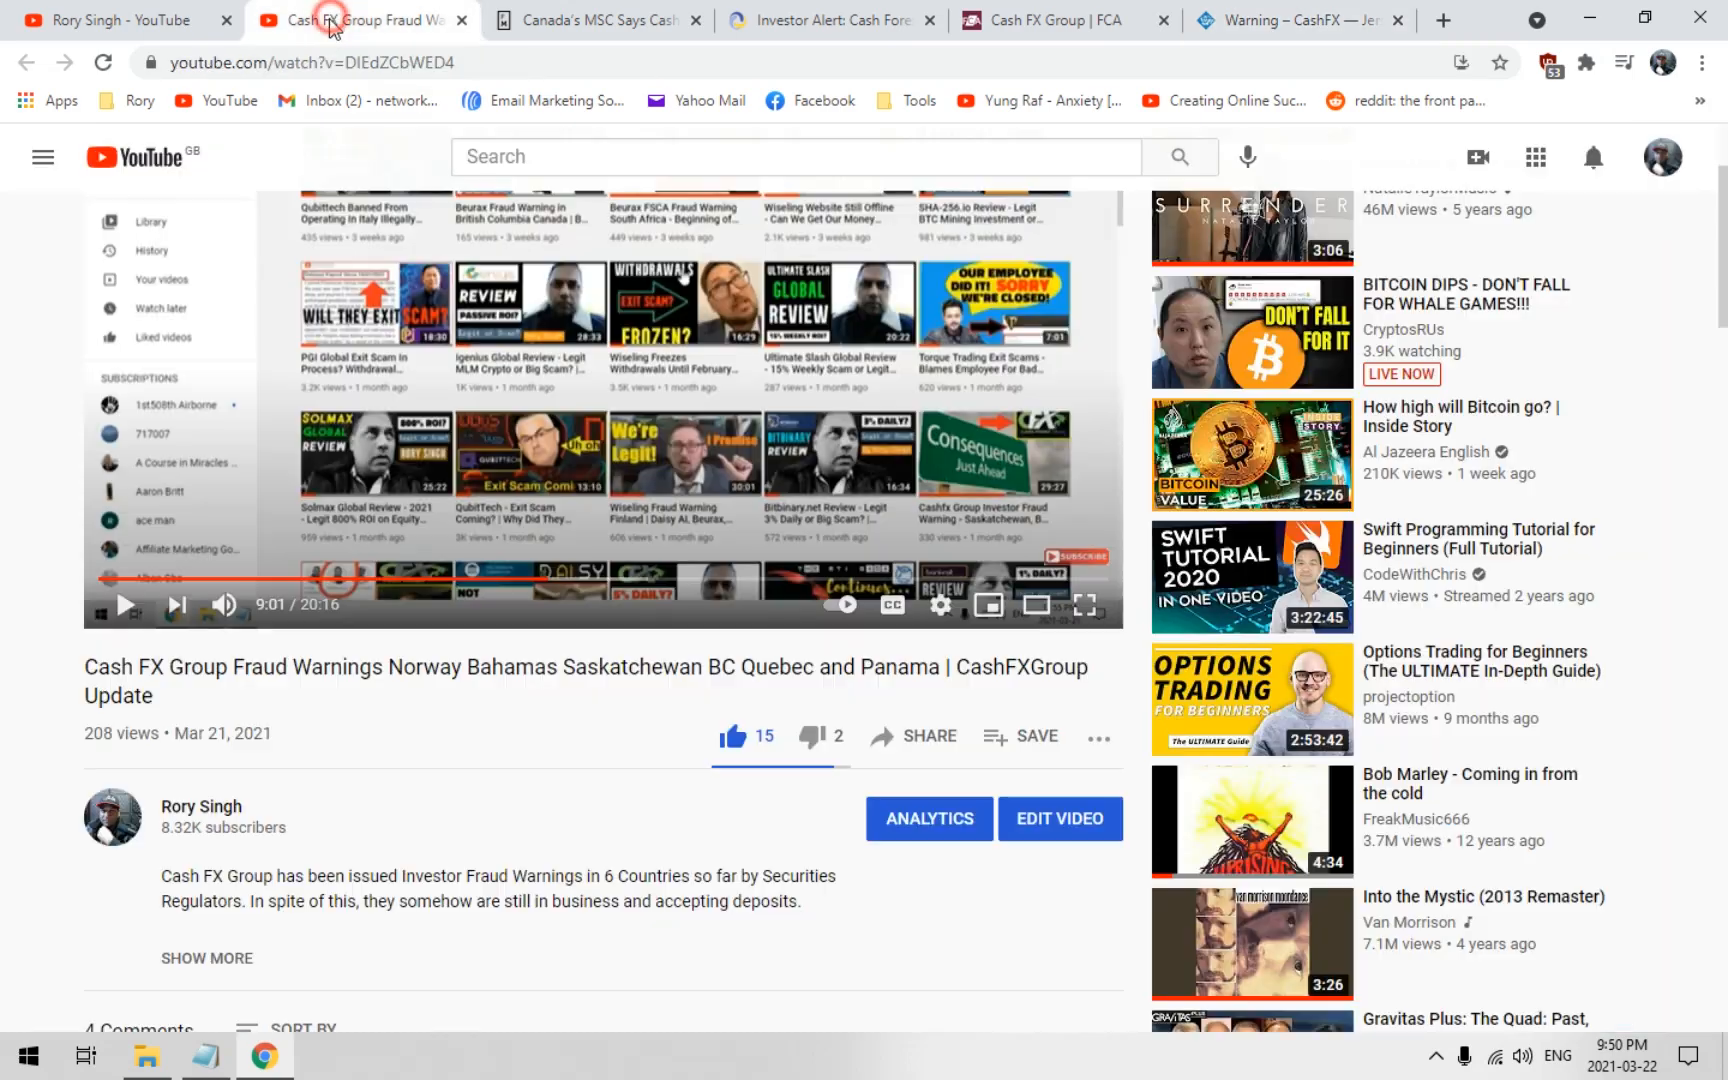
{"action": "mouse_move", "coordinate": [62, 72]}
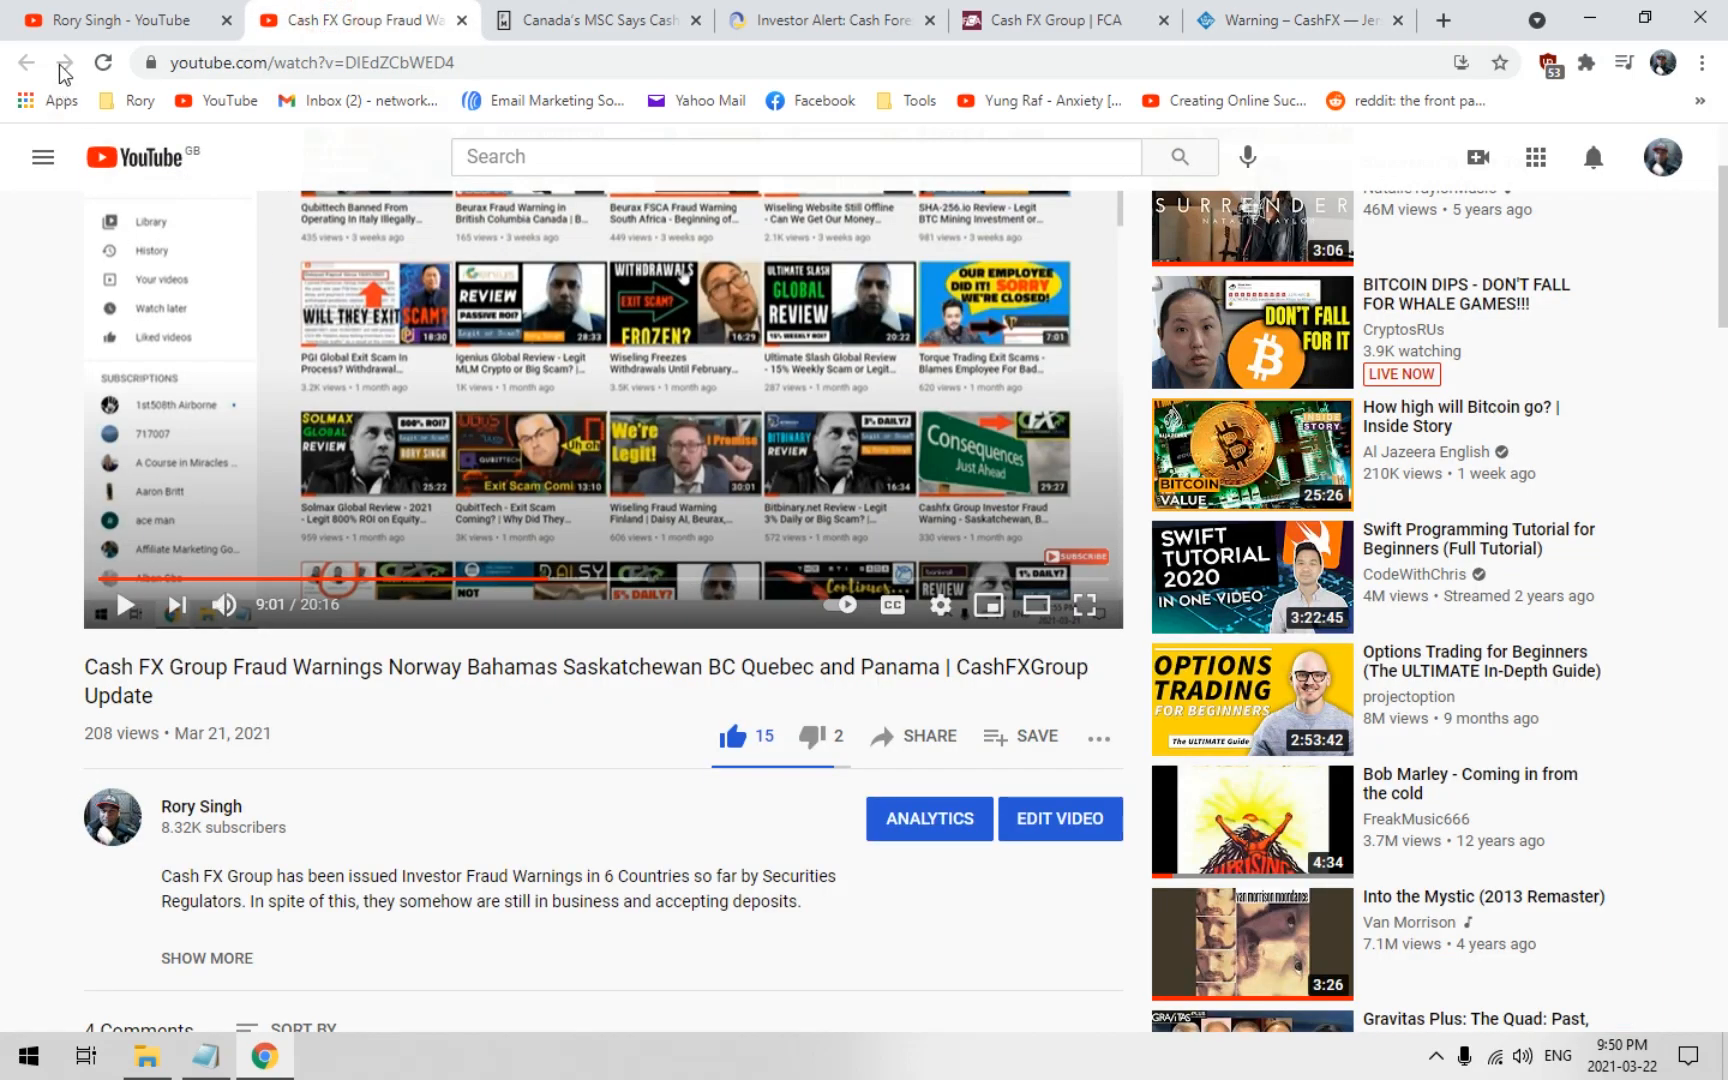
{"action": "left_click", "coordinate": [200, 816]}
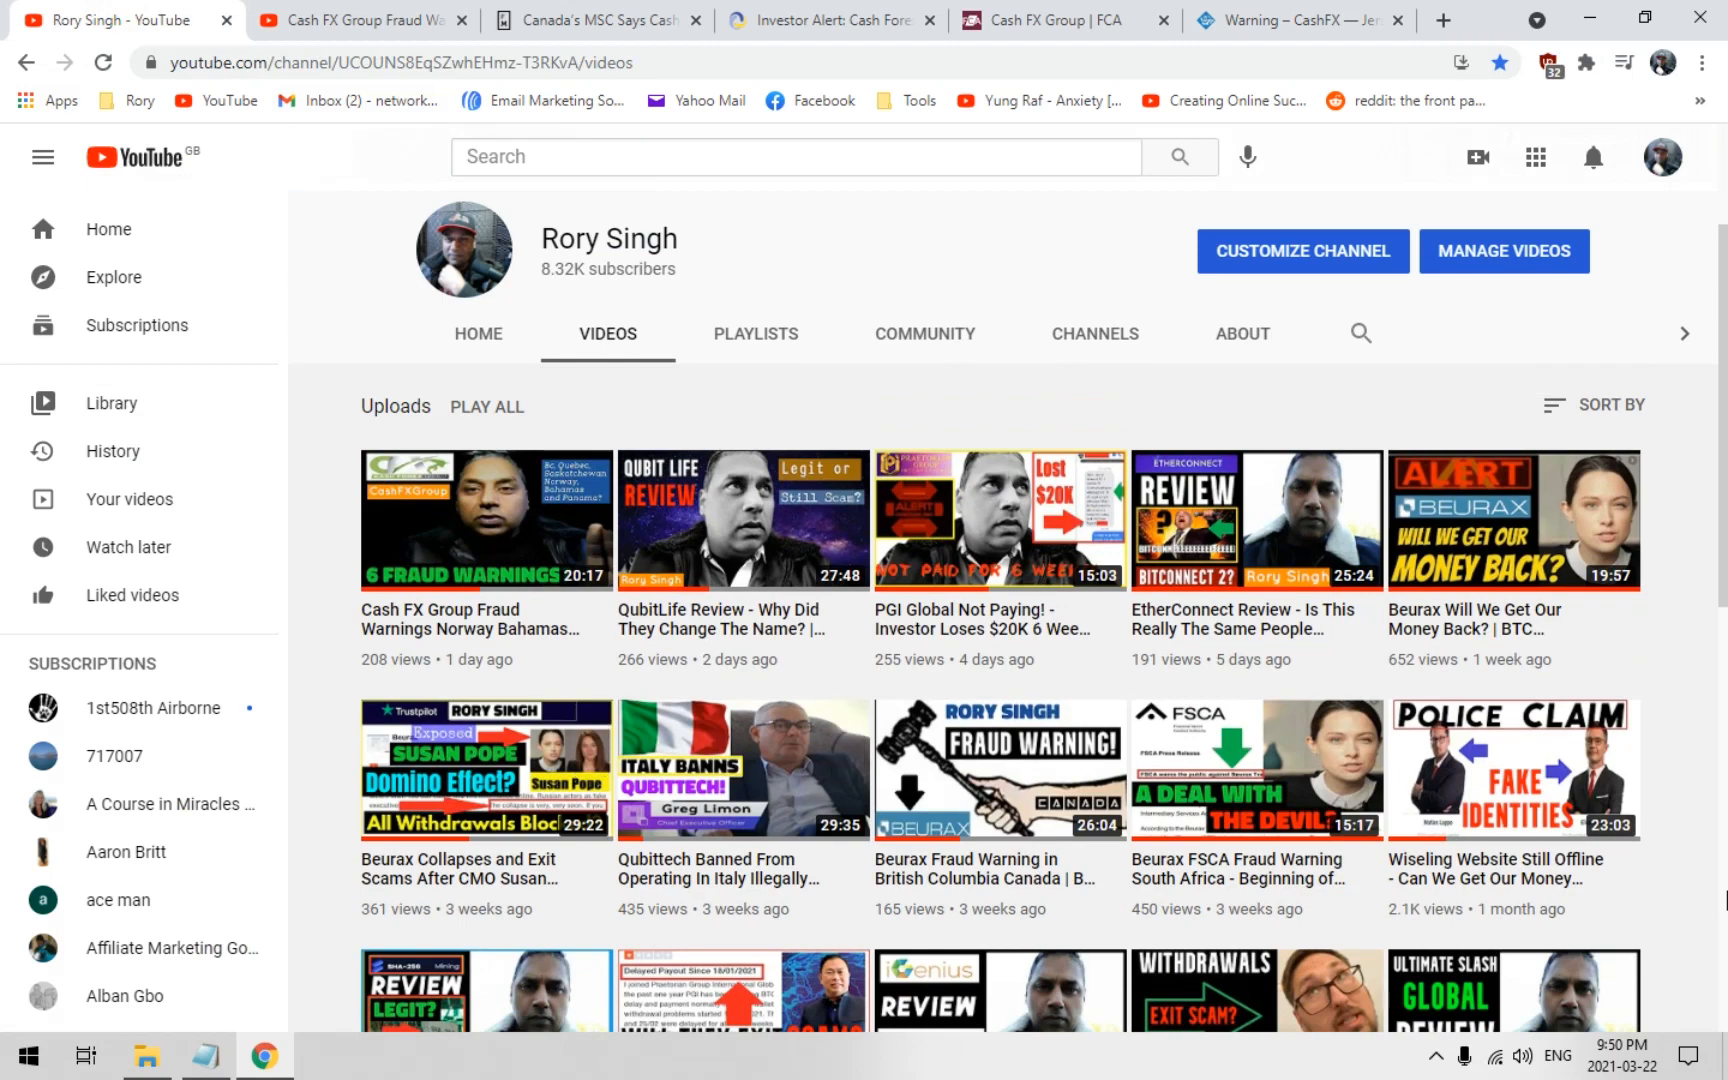
{"action": "scroll", "scroll_direction": "down", "scroll_amount": 3}
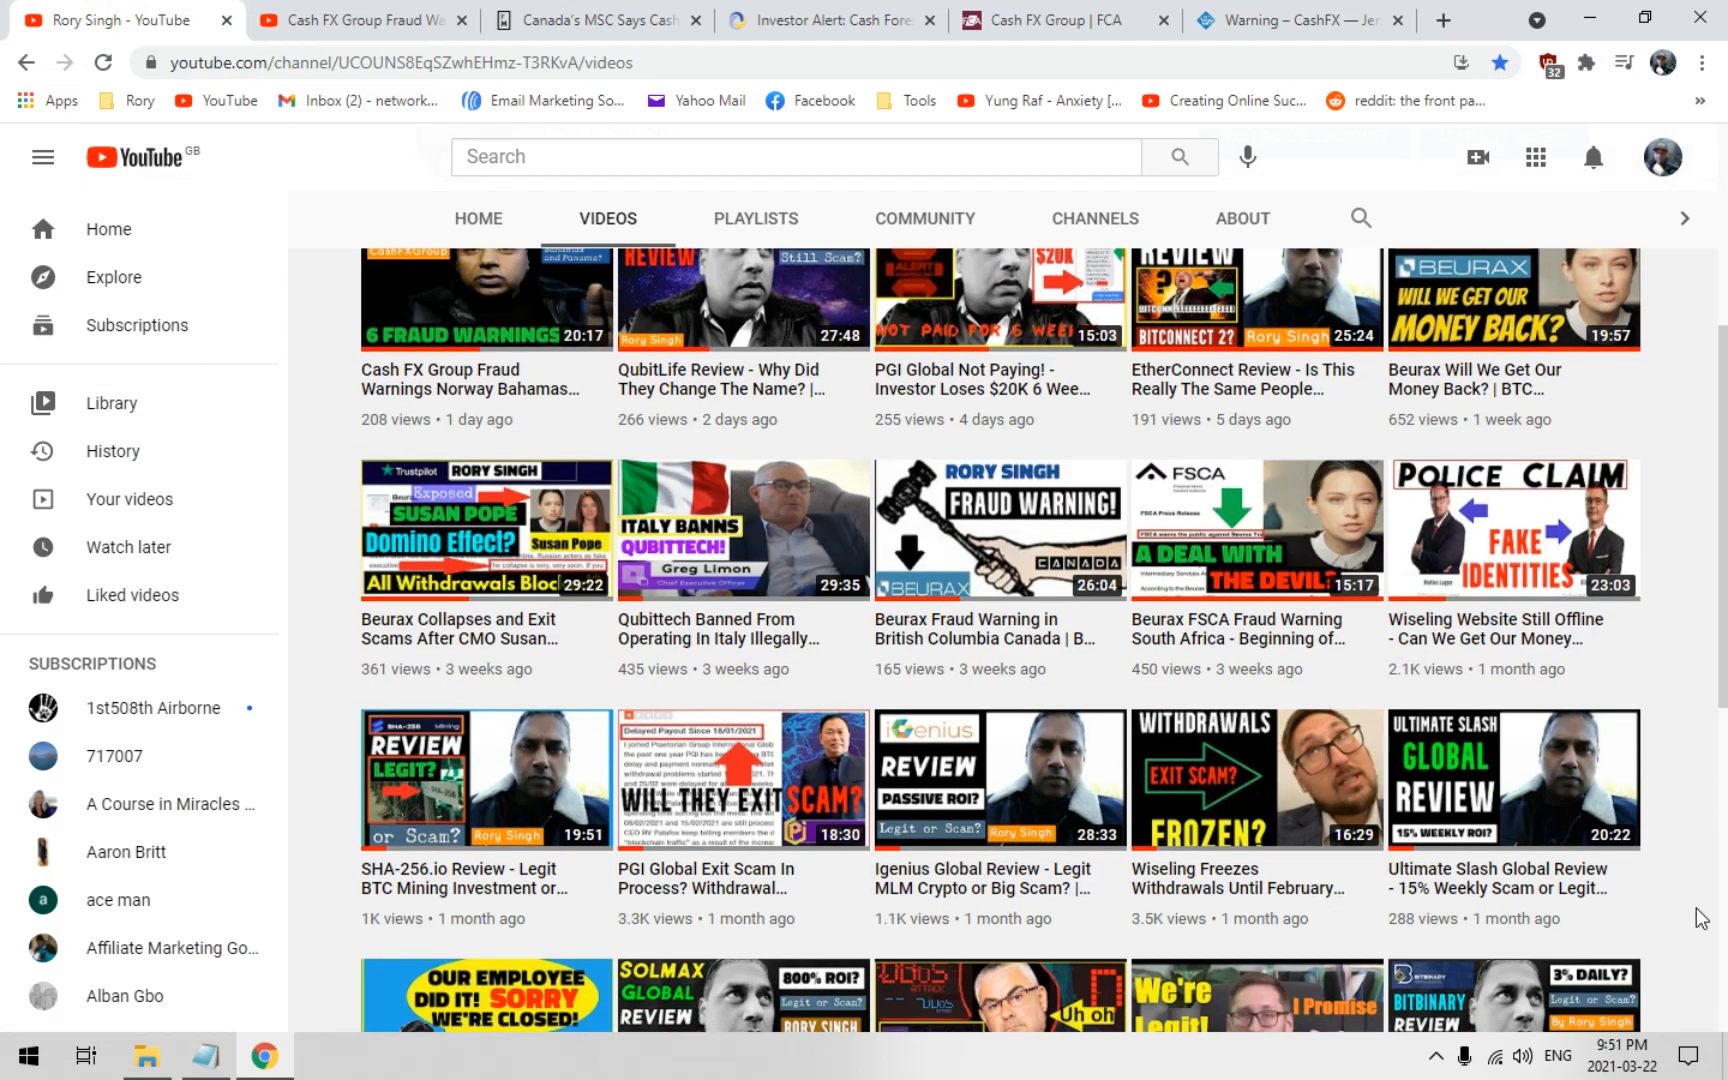
{"action": "scroll", "scroll_direction": "down", "scroll_amount": 3}
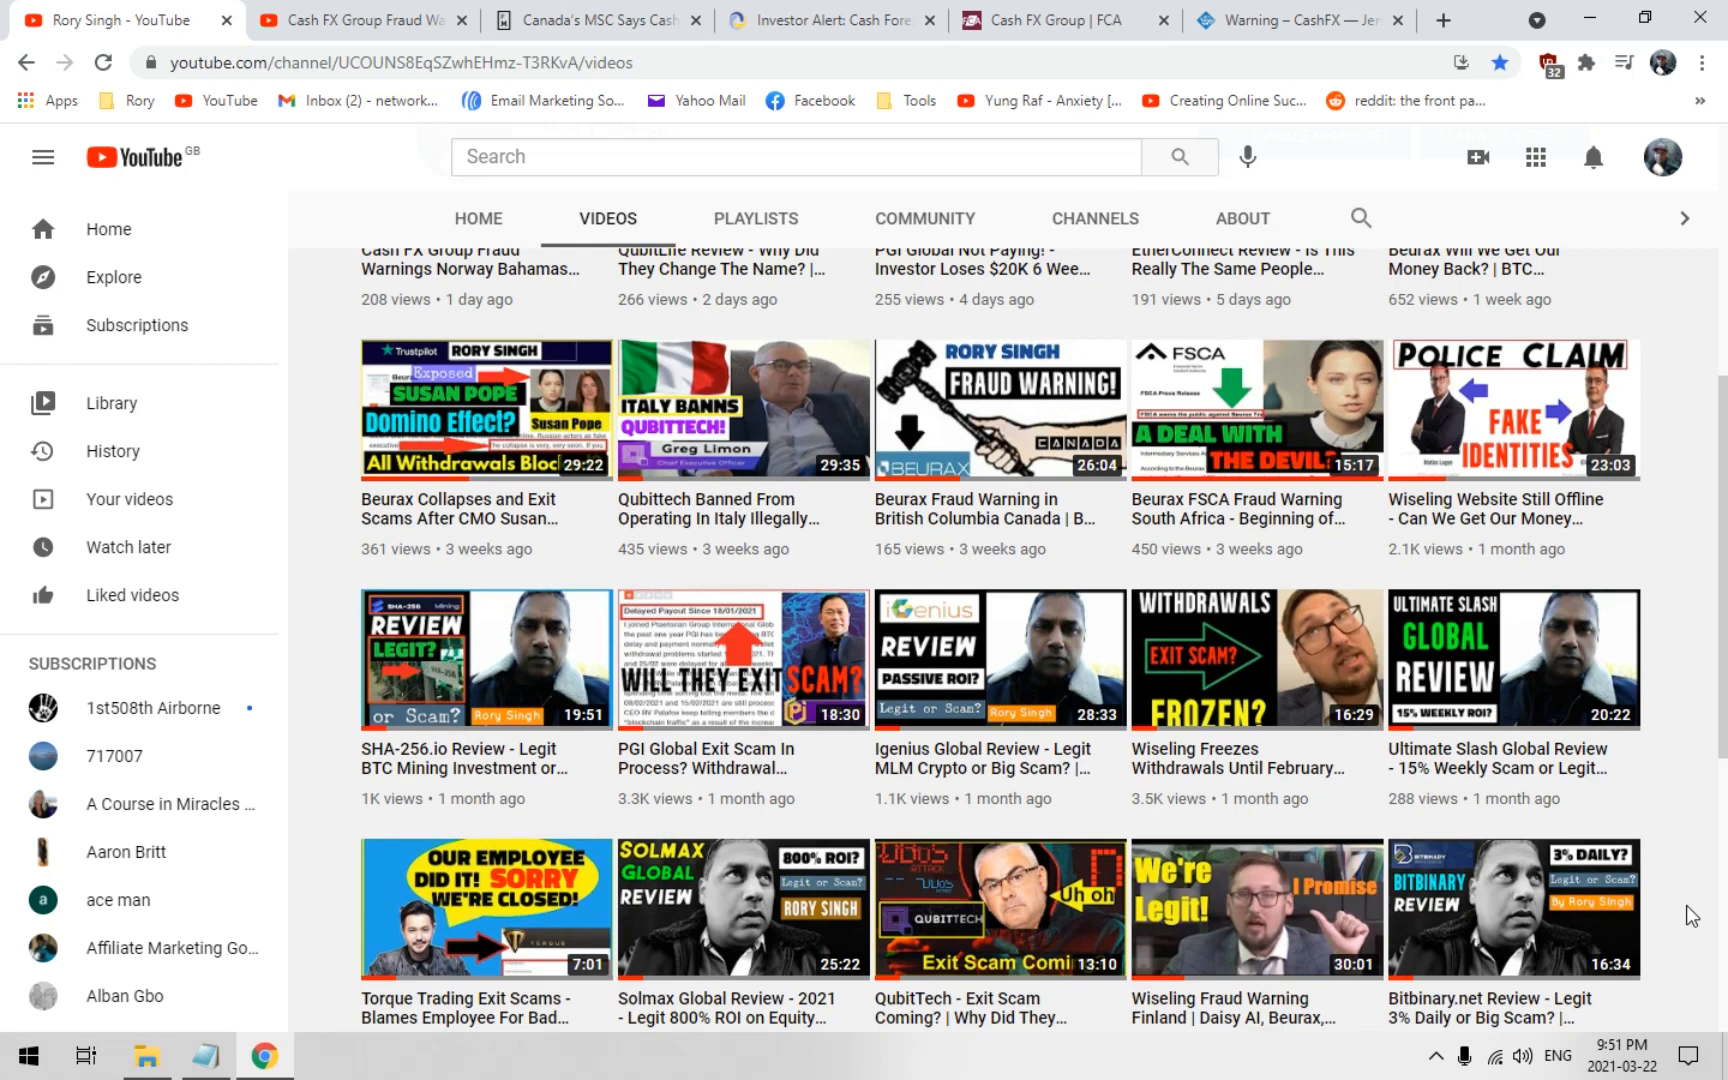
{"action": "scroll", "scroll_direction": "down", "scroll_amount": 3}
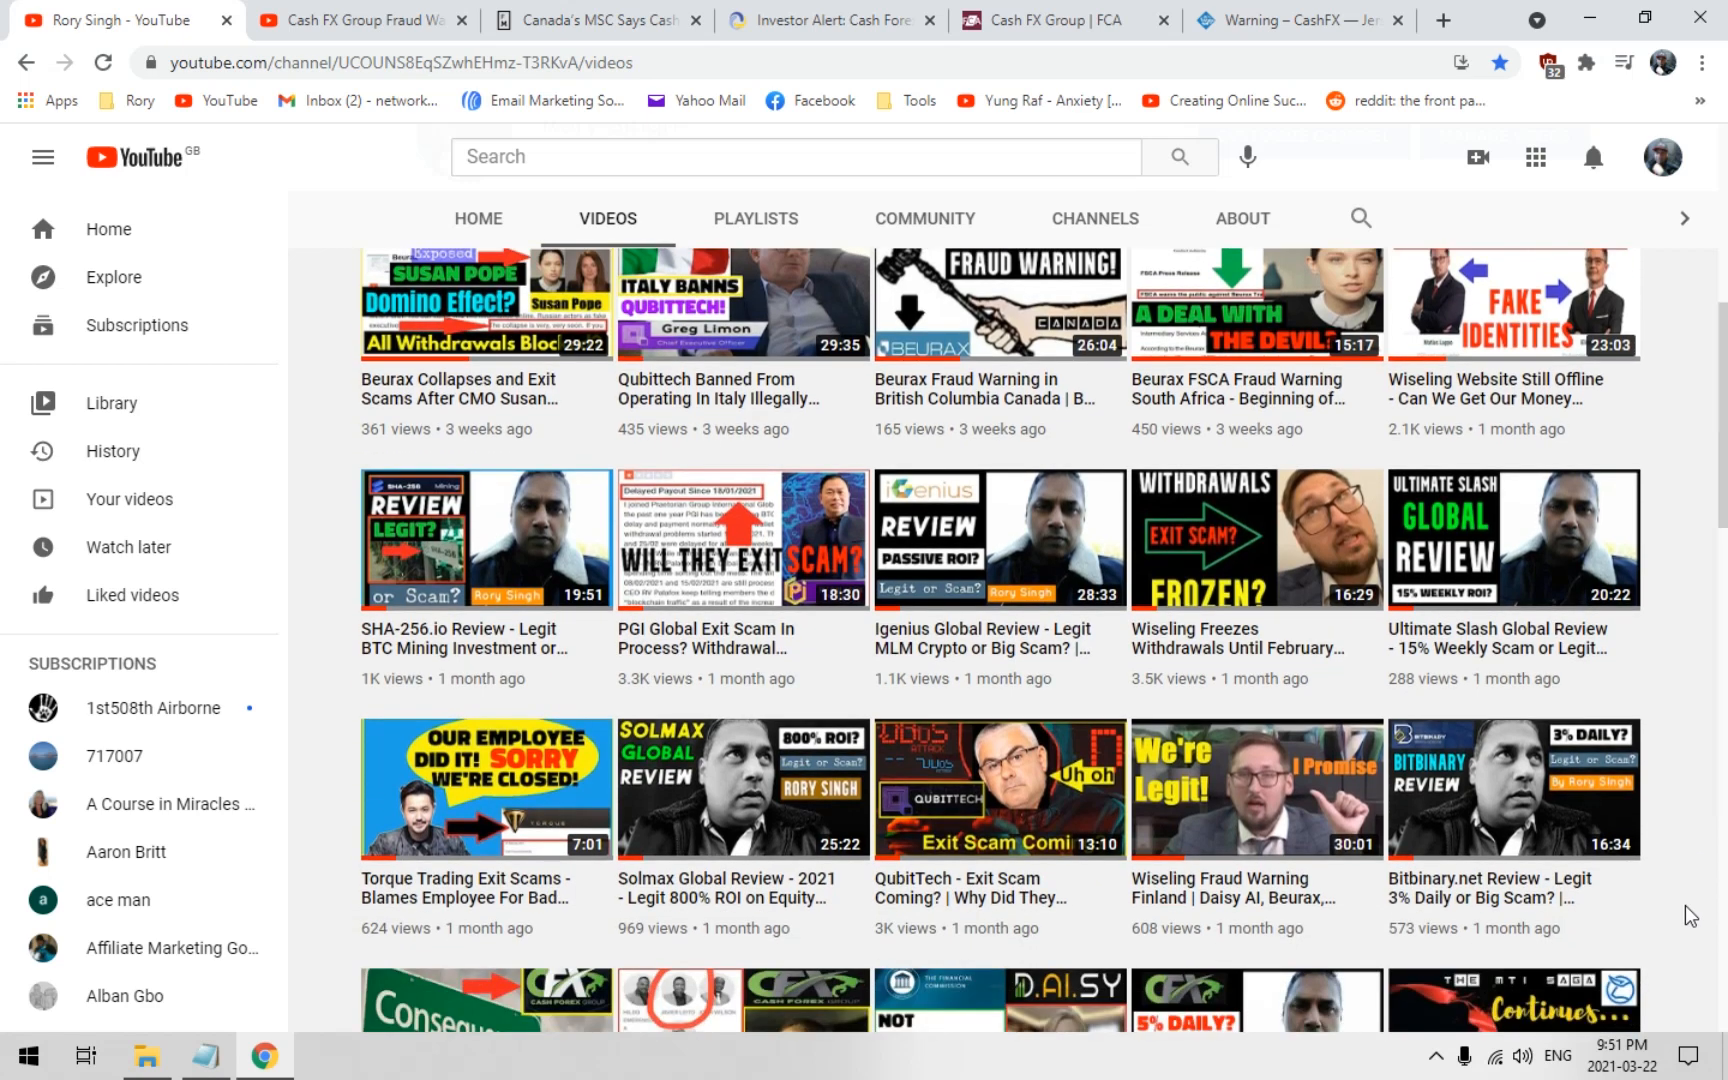
{"action": "left_click", "coordinate": [352, 20]}
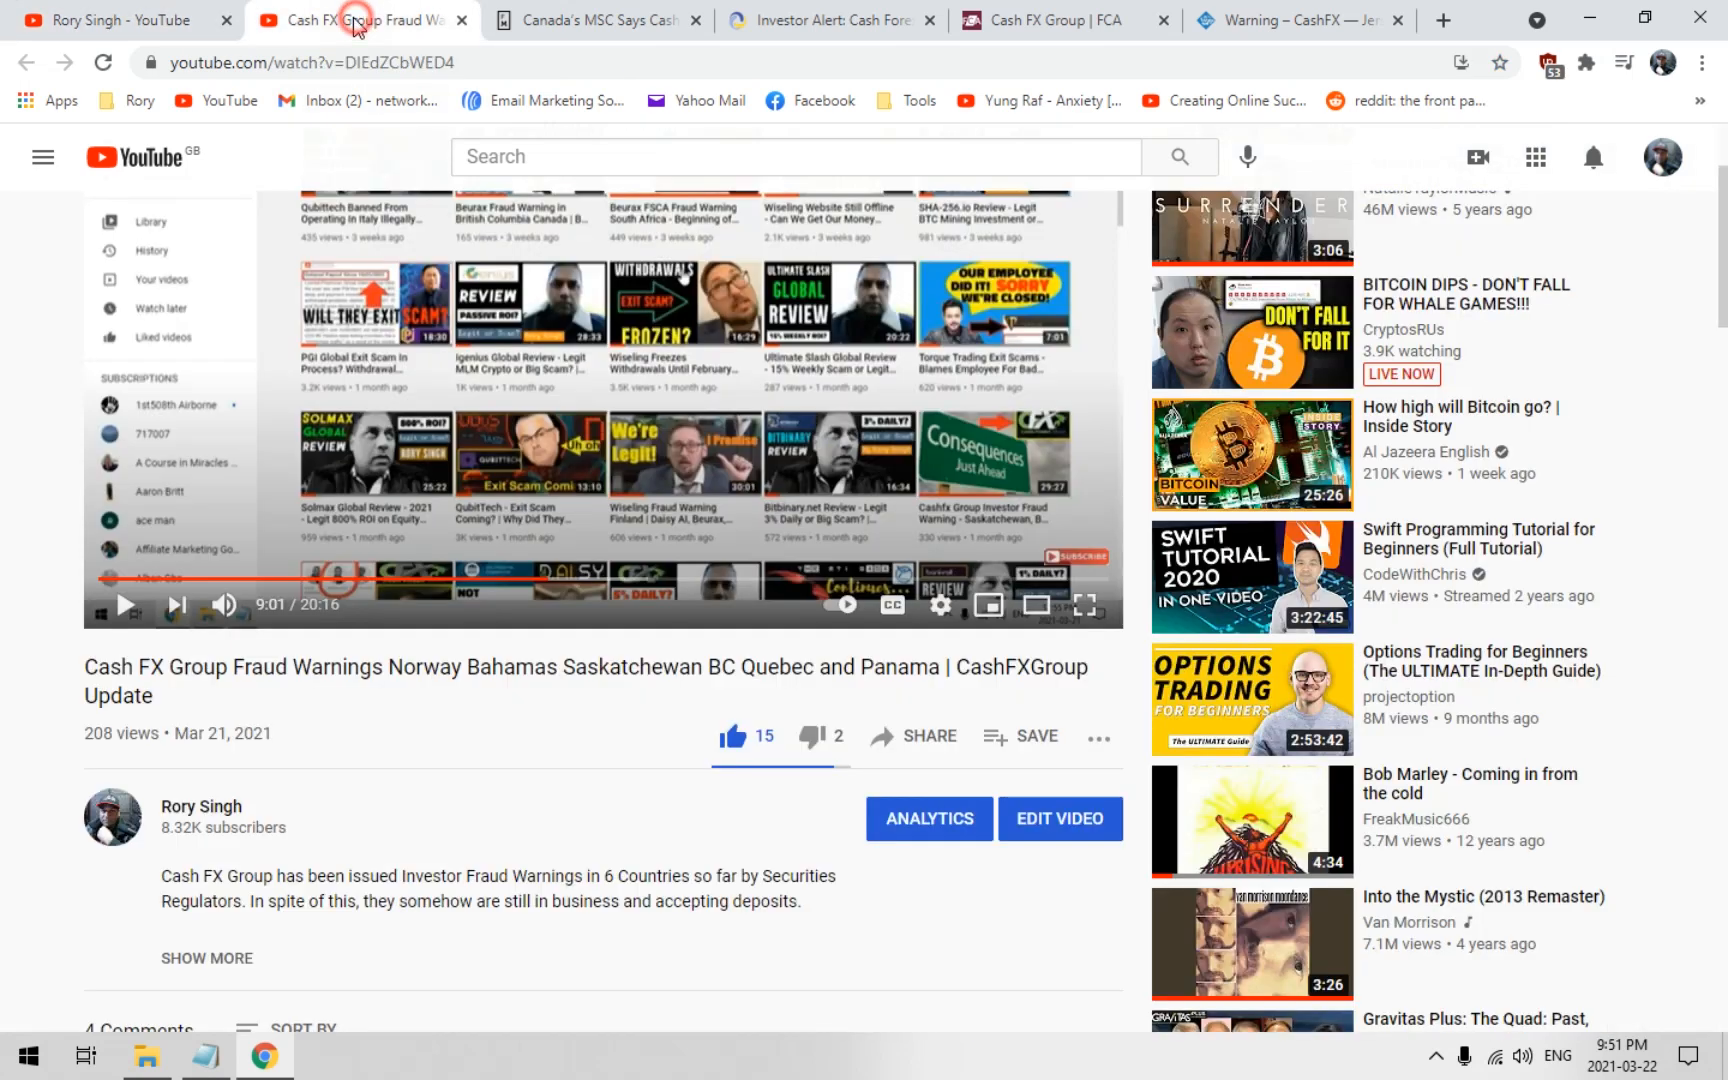
Revisit the Manitoba, FCNB and FCA warning tabs in turn, ending at the top of the Jersey FSC CashFX statement
{"action": "left_click", "coordinate": [596, 20]}
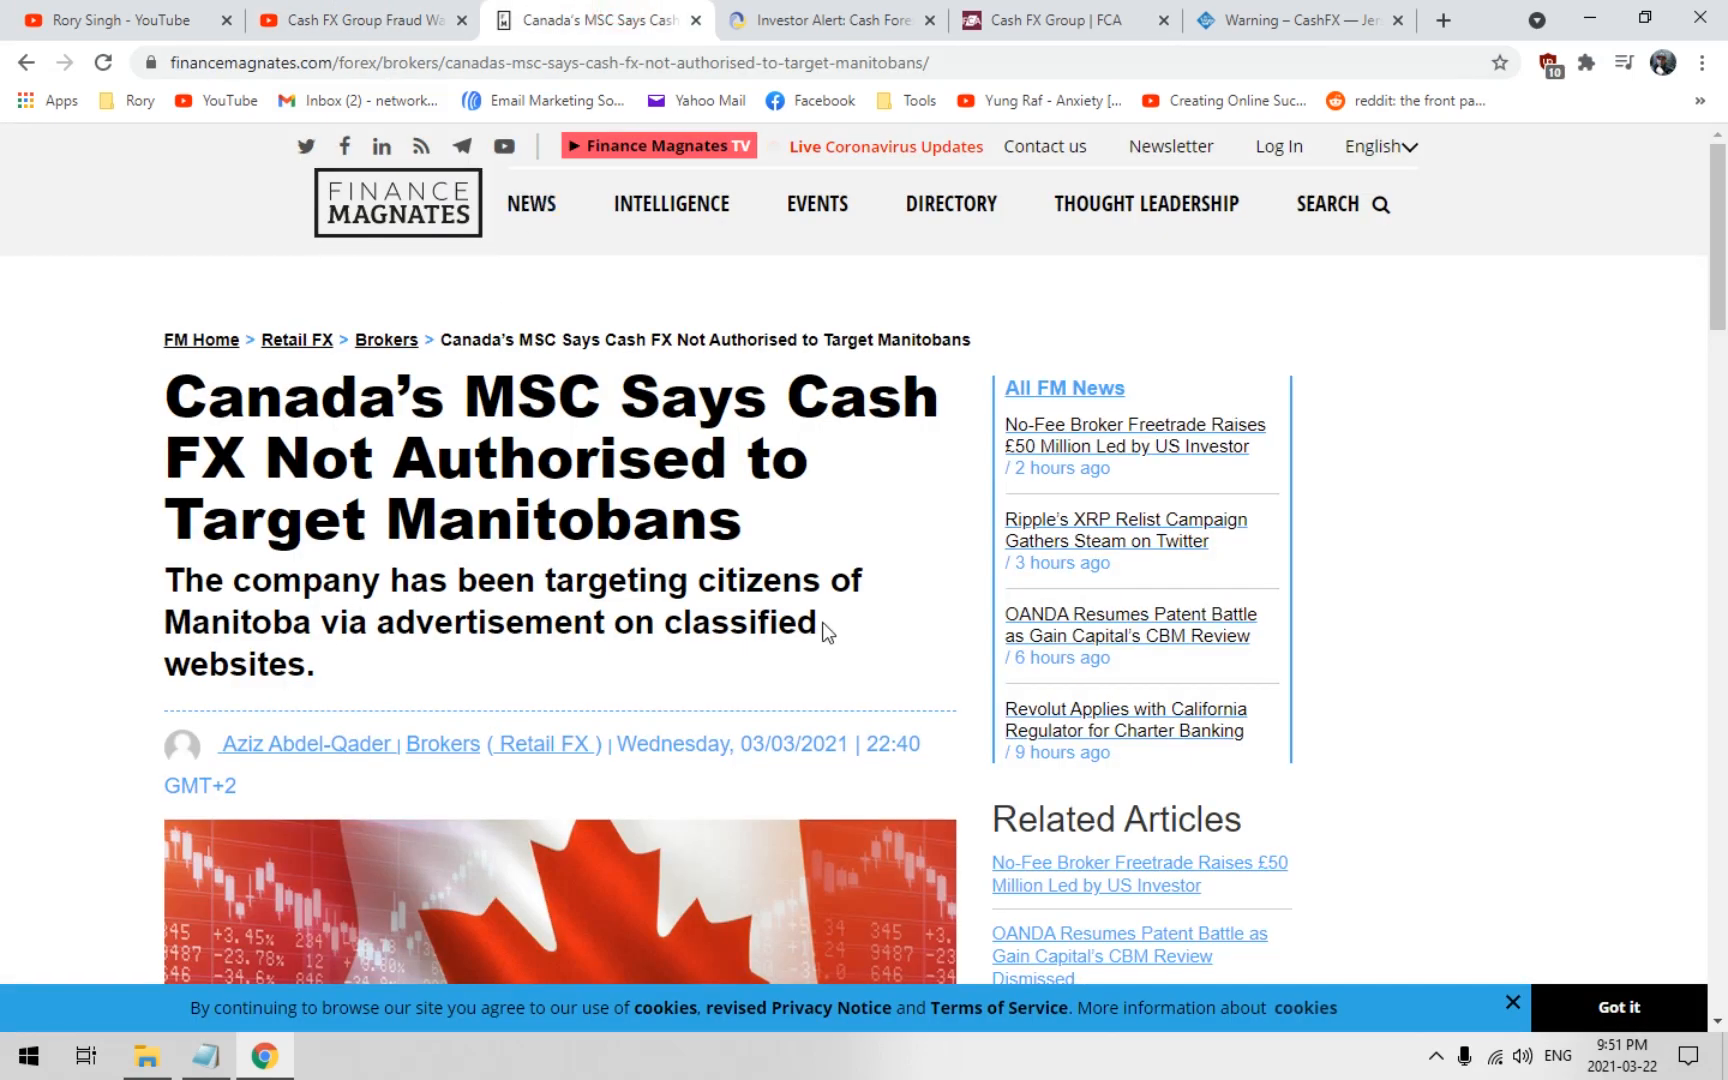
{"action": "mouse_move", "coordinate": [760, 538]}
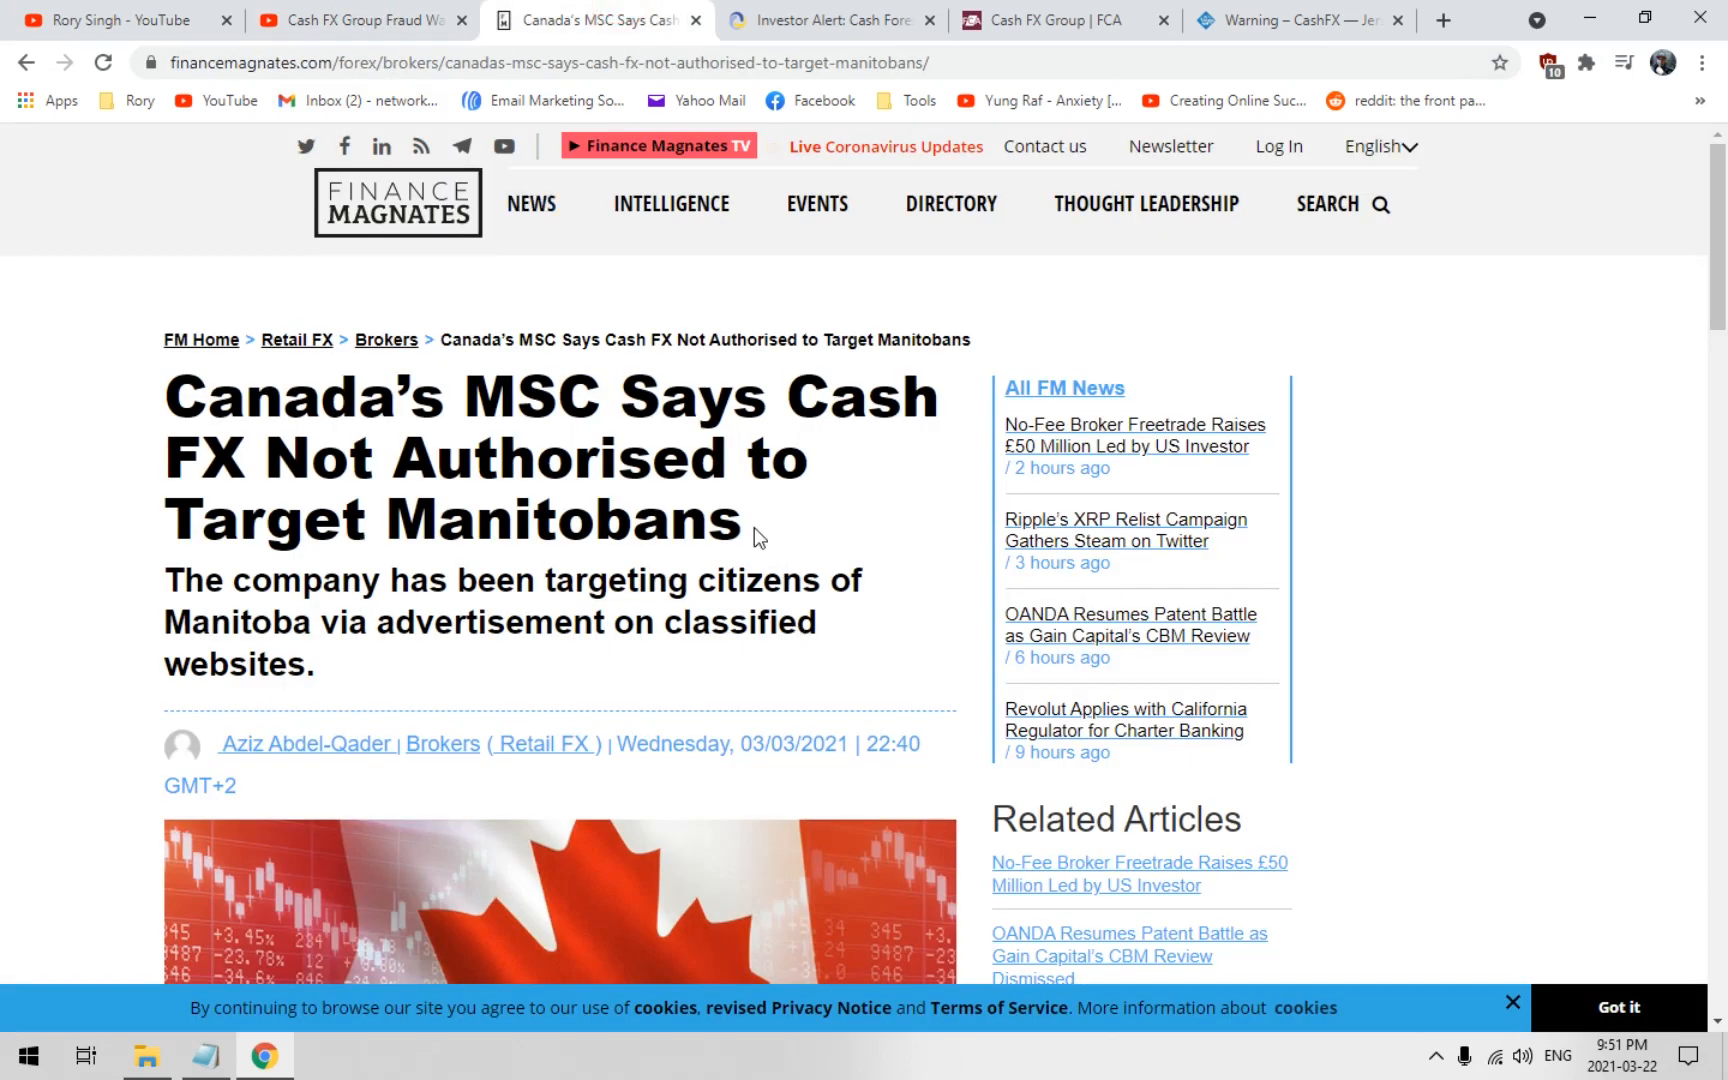
{"action": "mouse_move", "coordinate": [814, 542]}
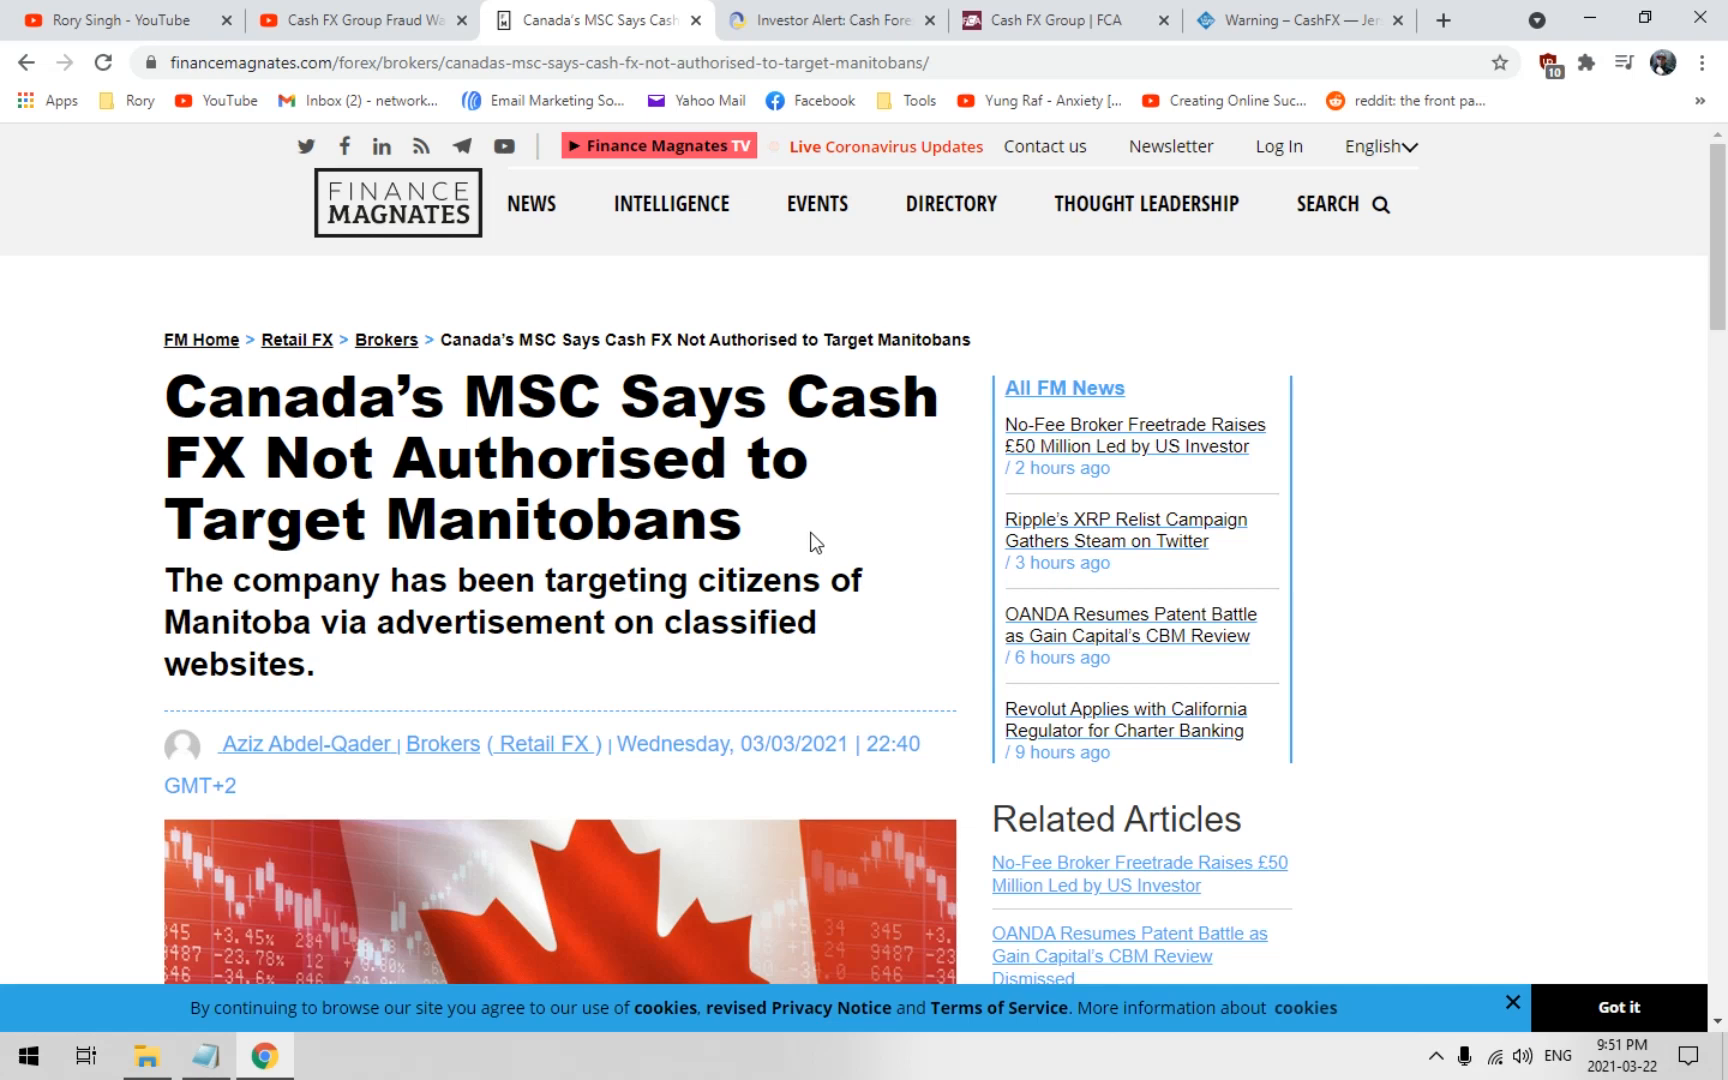
{"action": "mouse_move", "coordinate": [888, 12]}
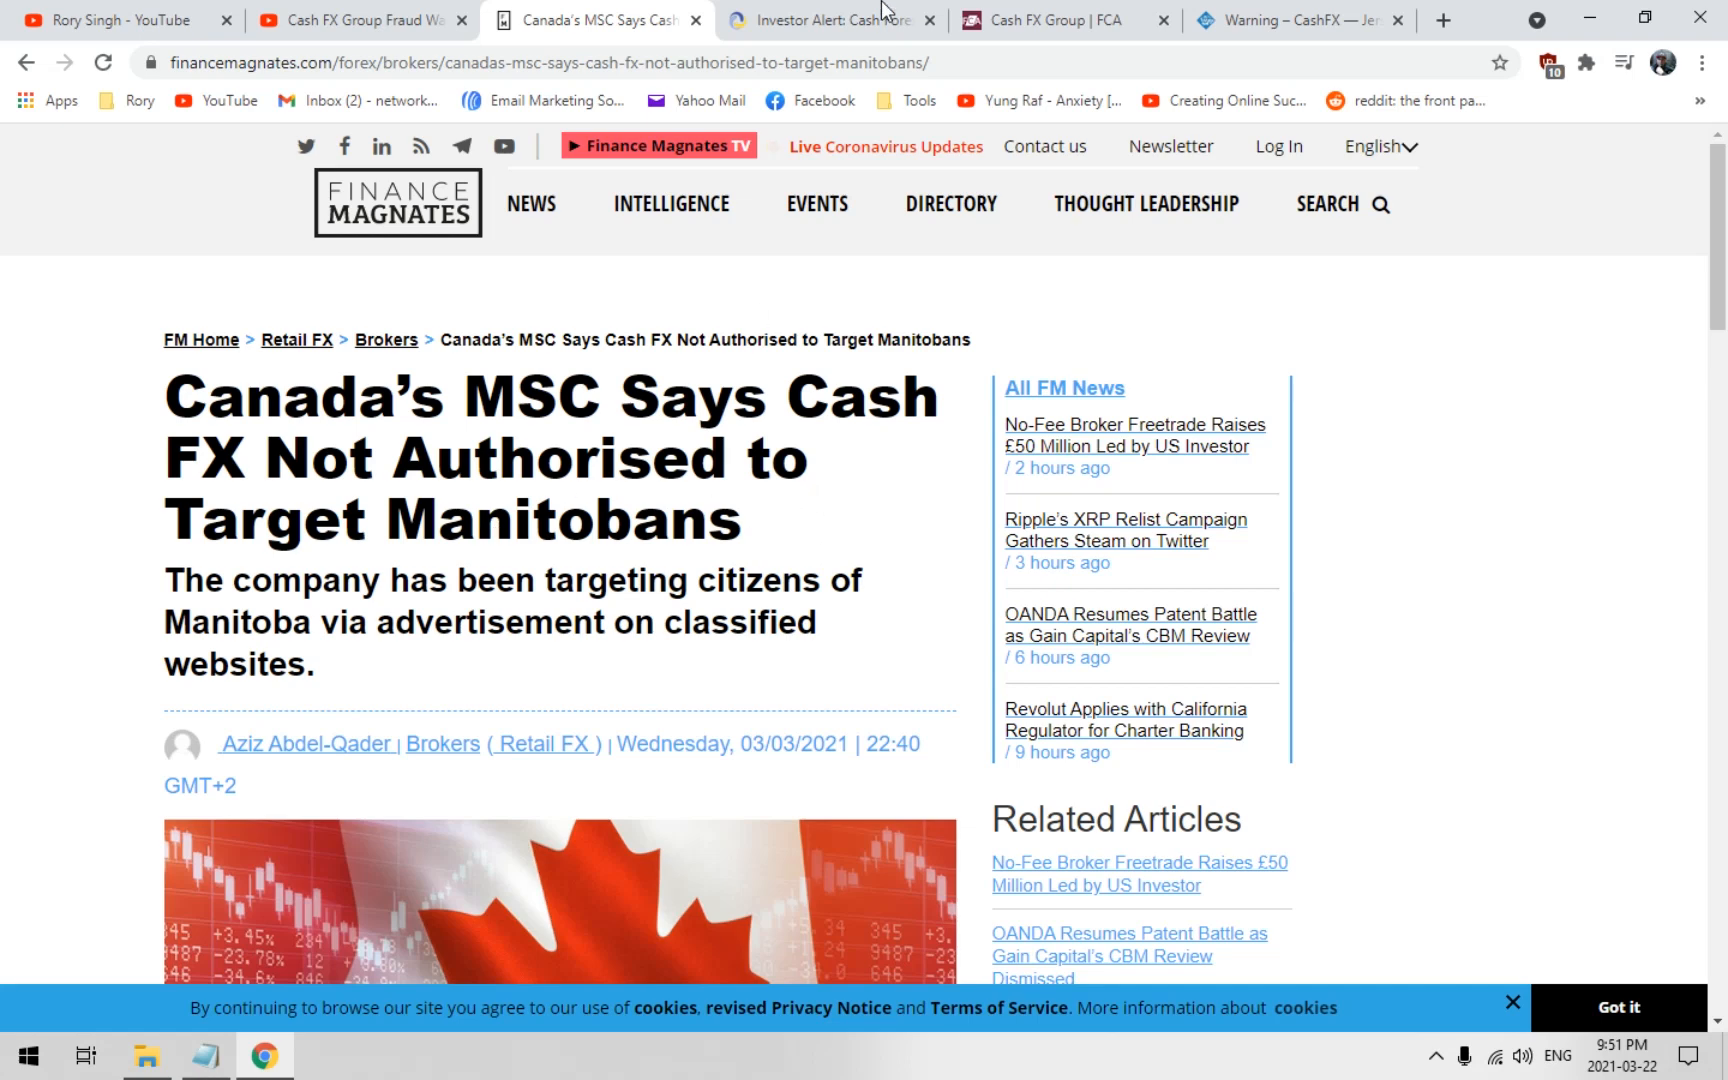
{"action": "left_click", "coordinate": [826, 20]}
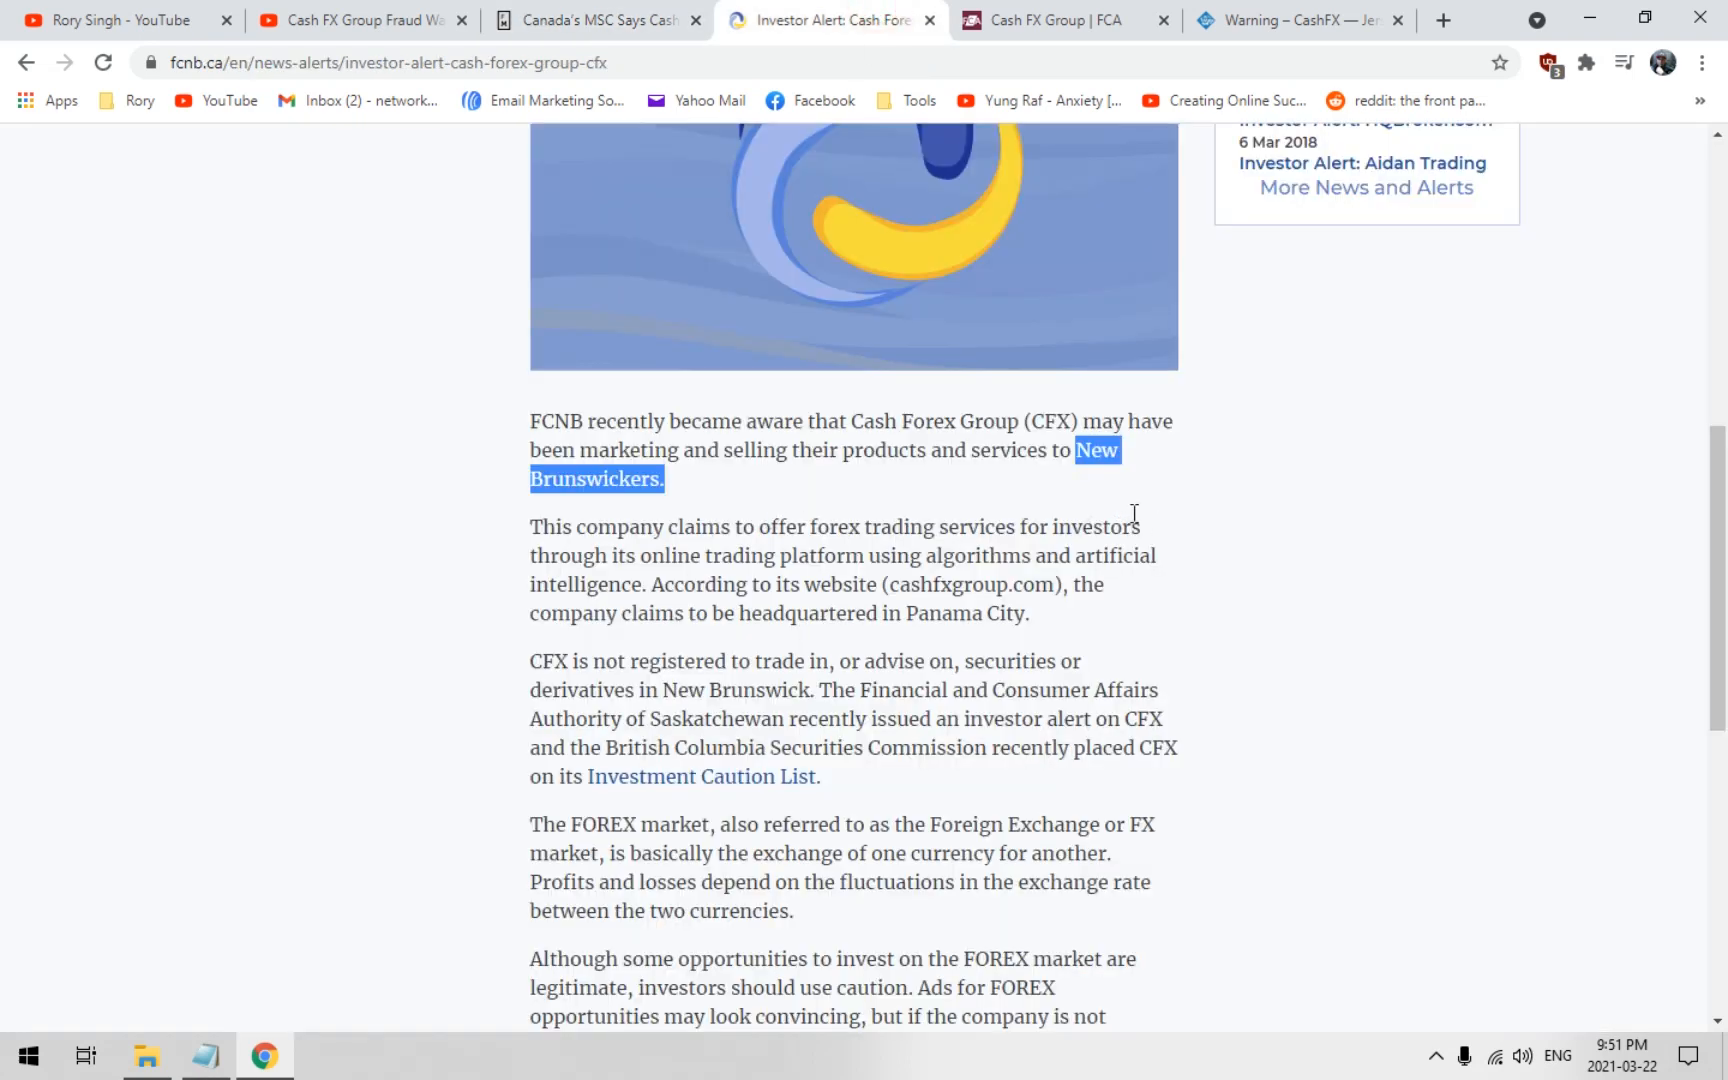
{"action": "left_click", "coordinate": [1056, 20]}
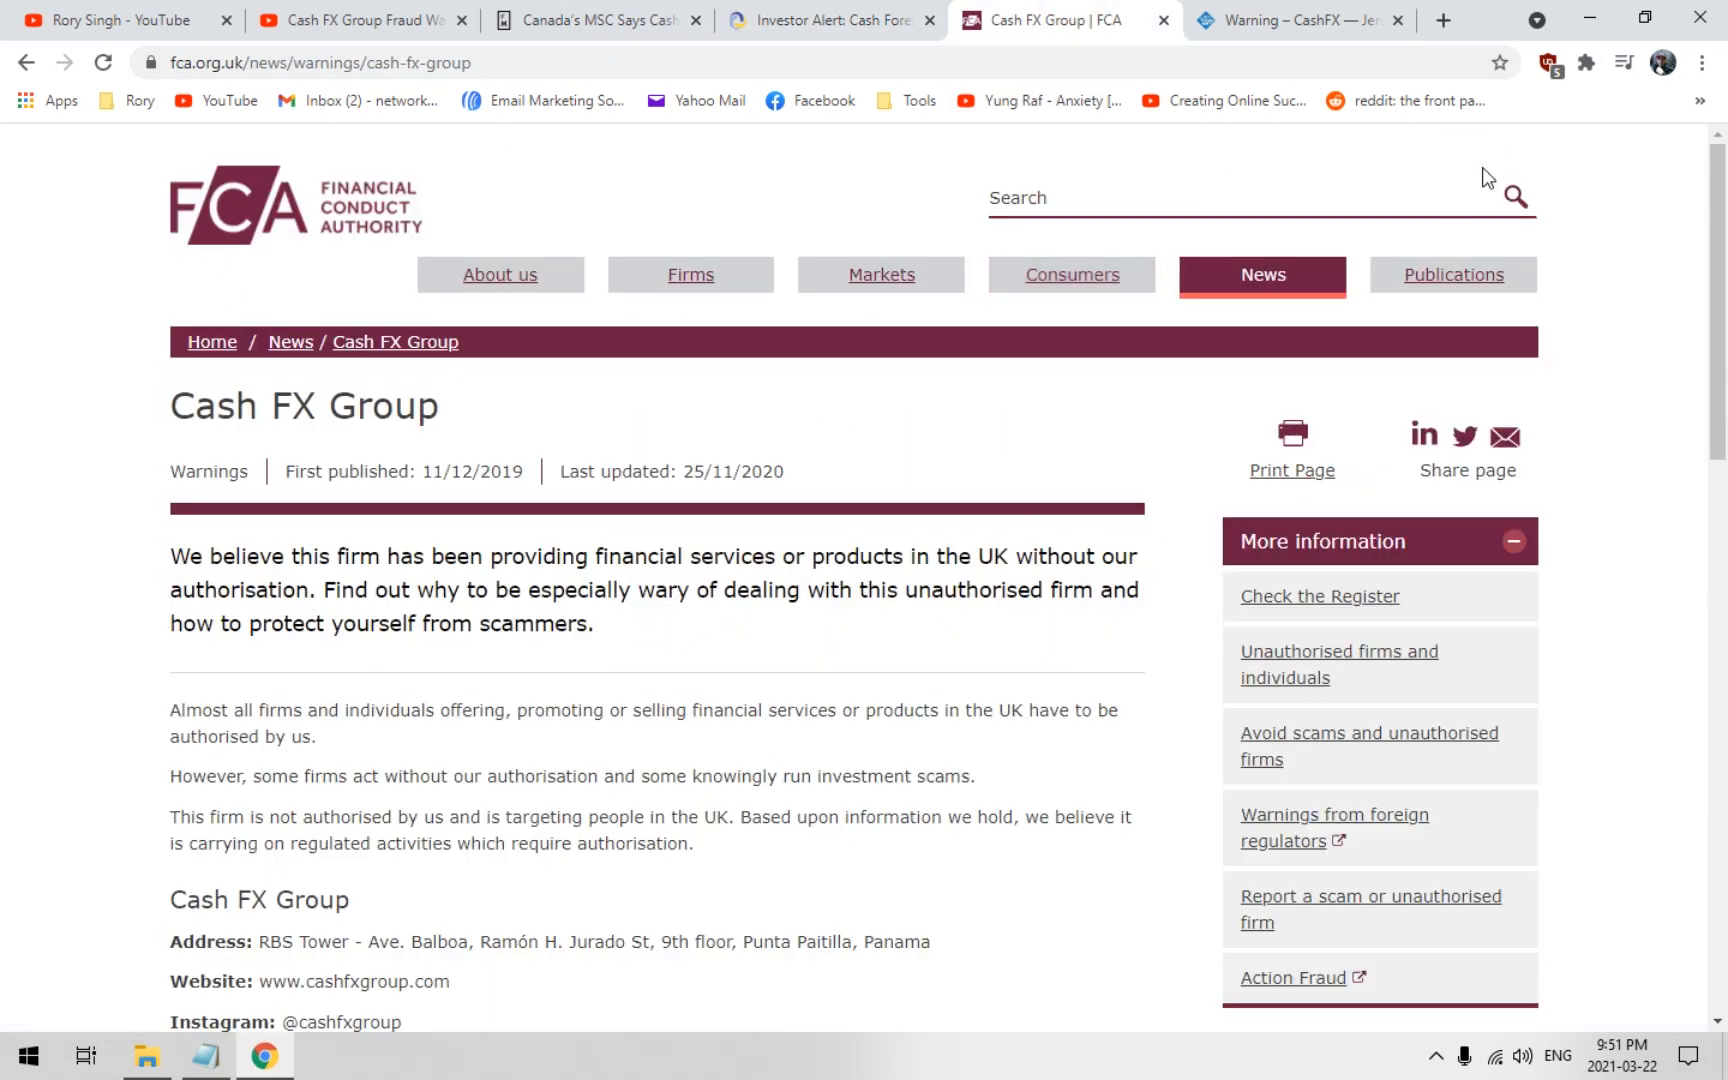
{"action": "left_click", "coordinate": [1296, 20]}
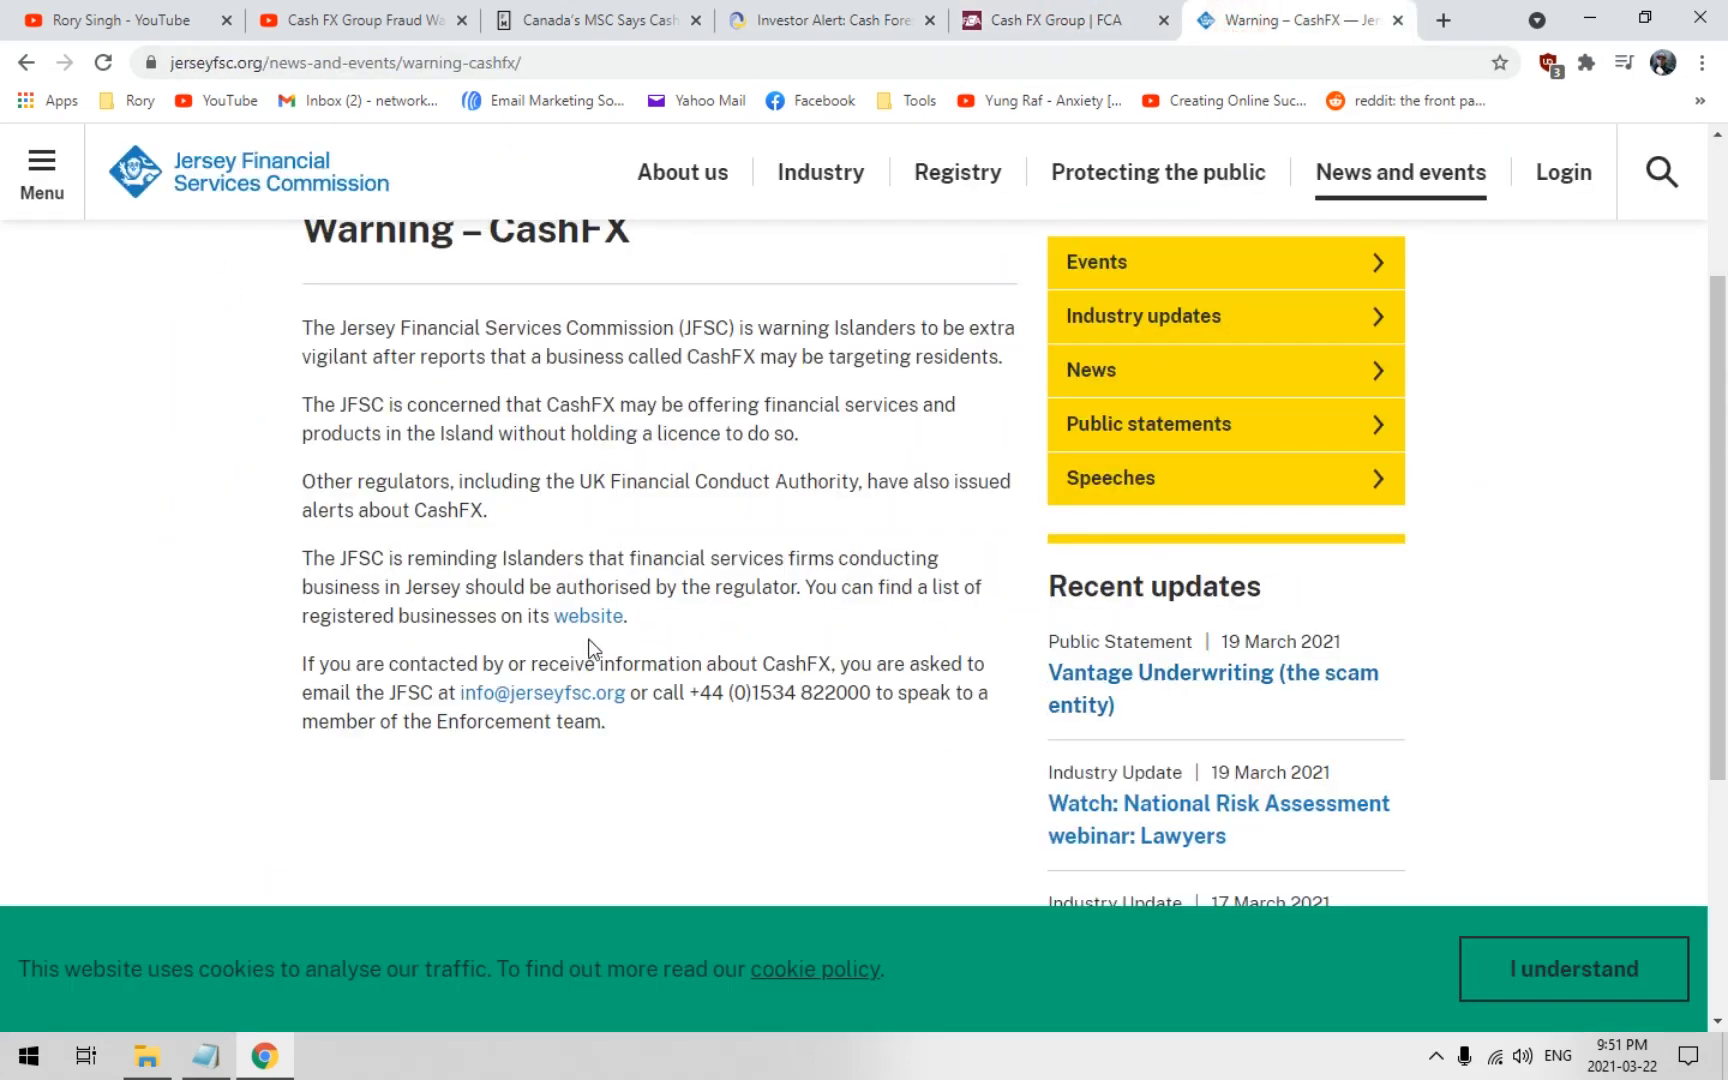
{"action": "scroll", "scroll_direction": "up", "scroll_amount": 3}
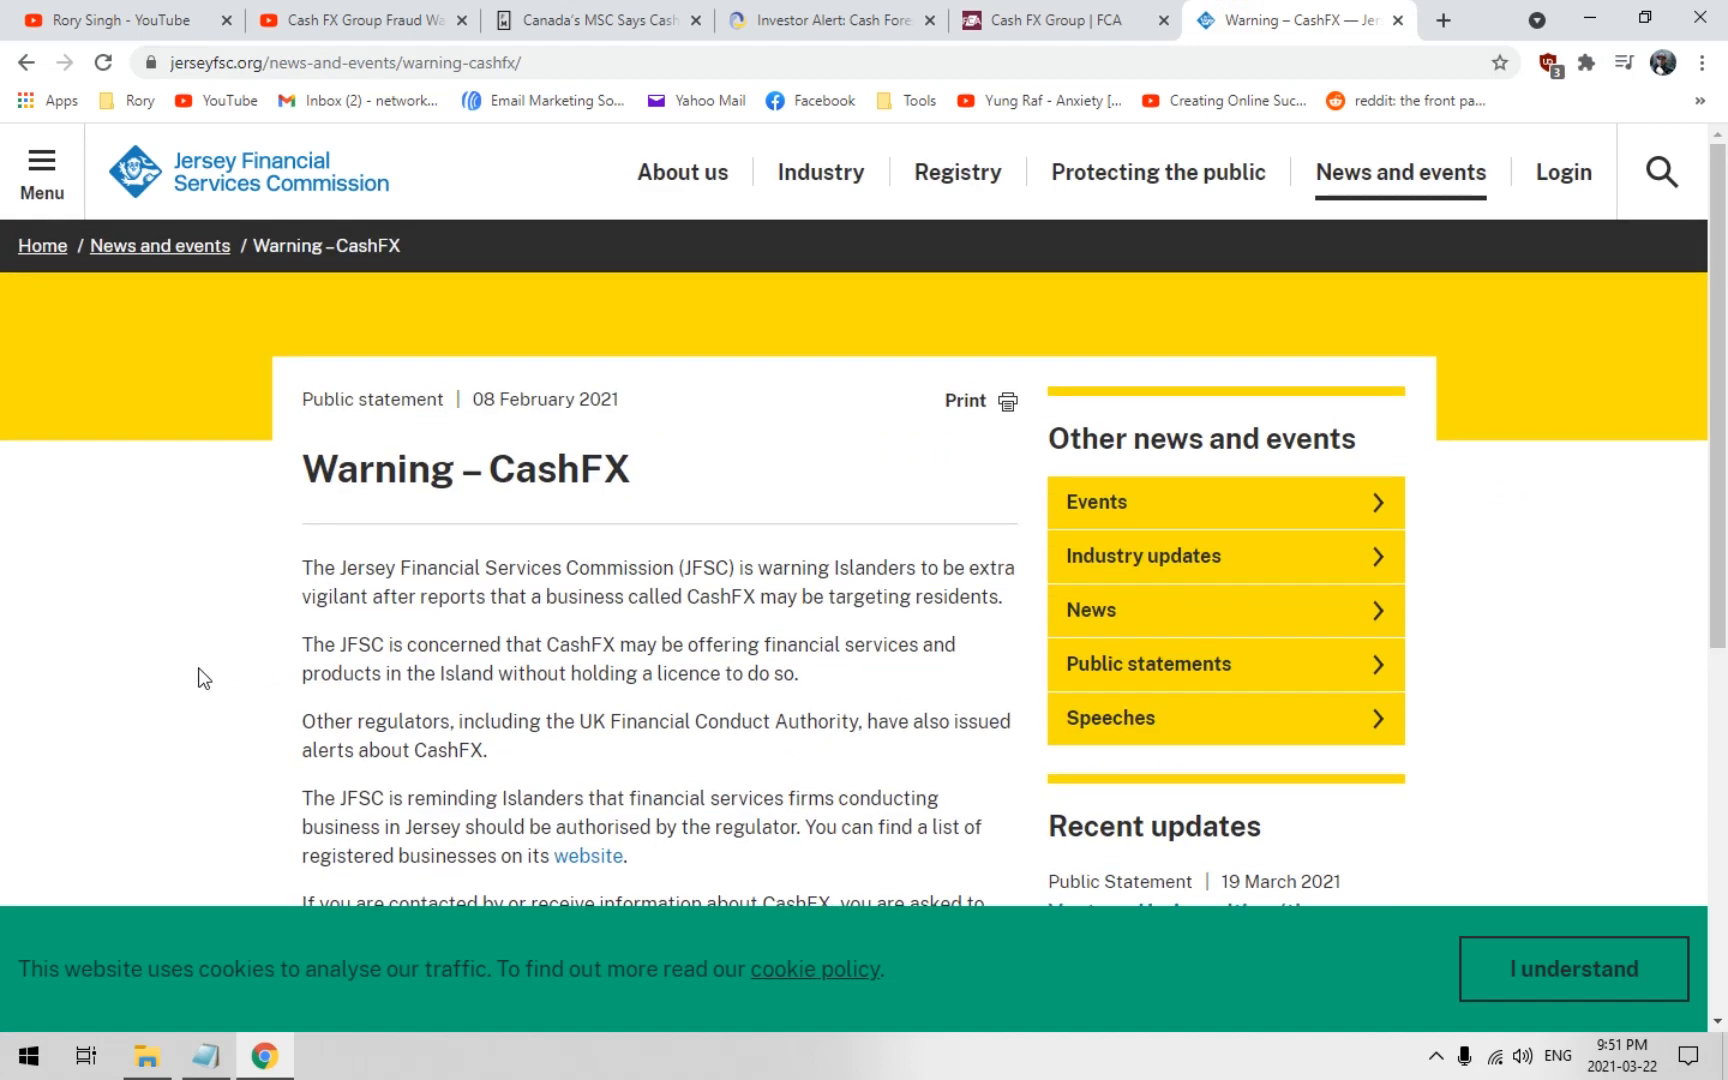
{"action": "mouse_move", "coordinate": [186, 686]}
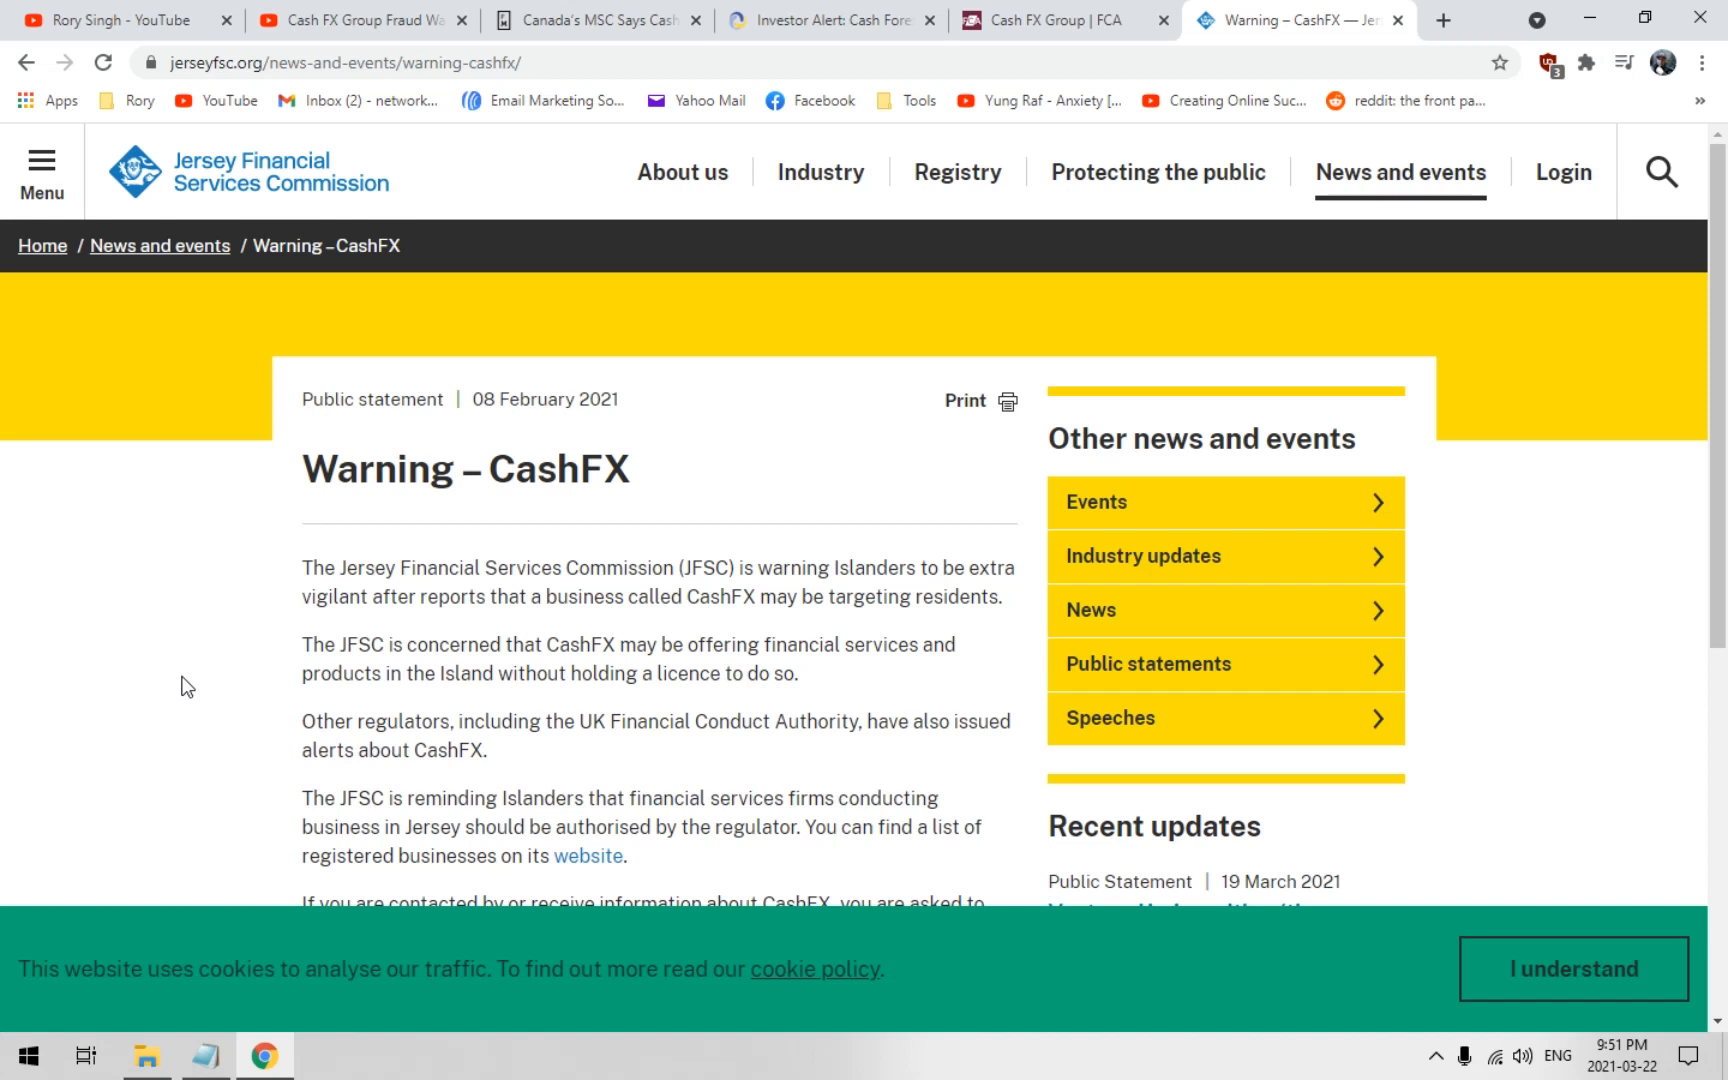
{"action": "mouse_move", "coordinate": [174, 688]}
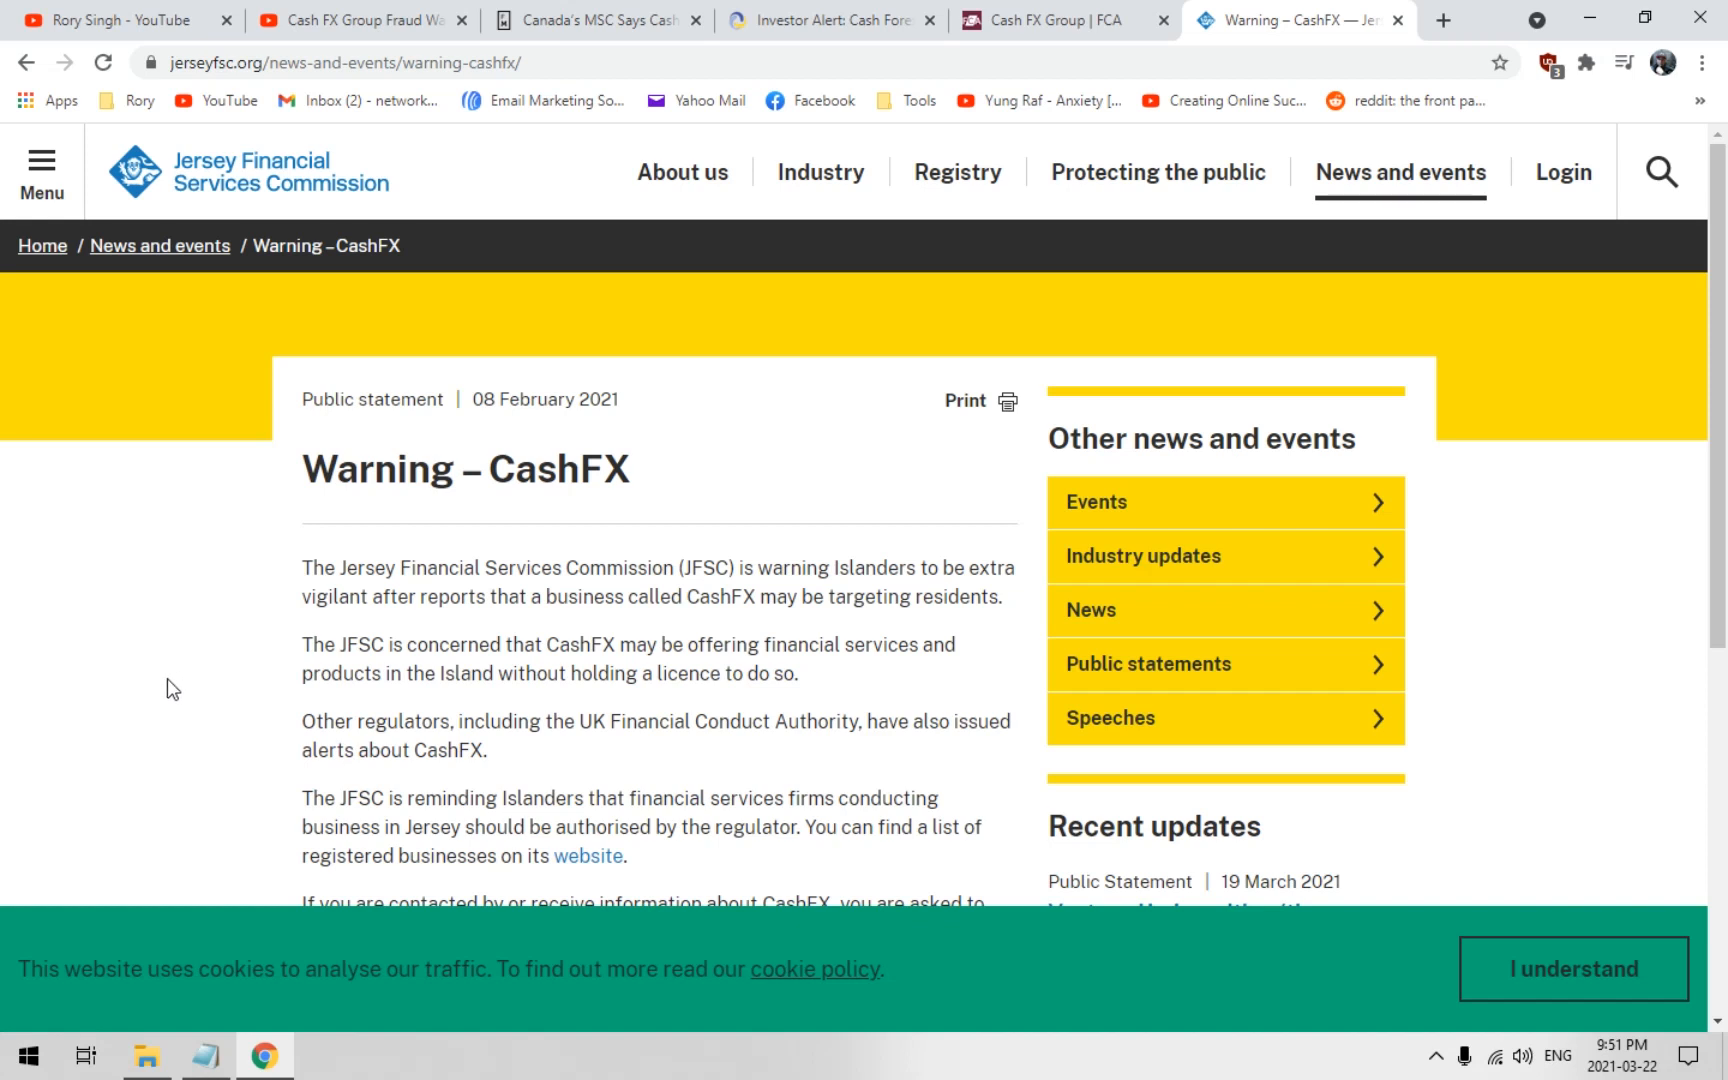
{"action": "mouse_move", "coordinate": [350, 532]}
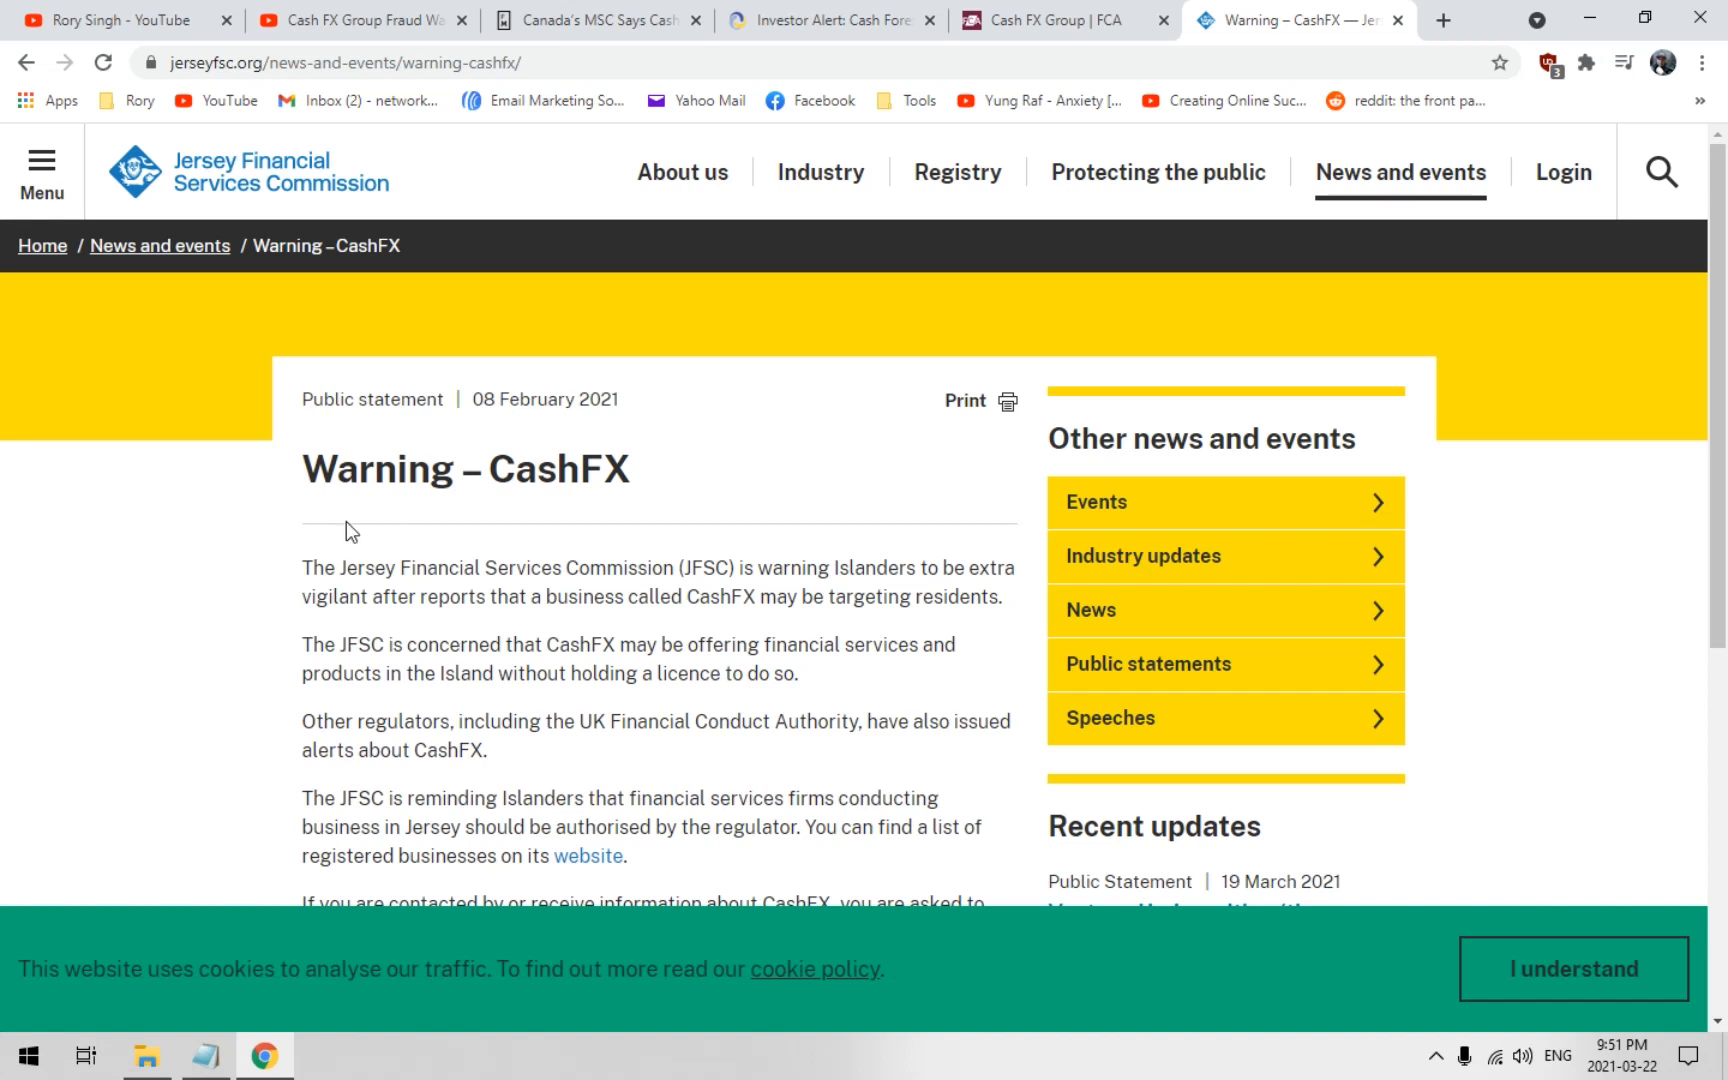
{"action": "mouse_move", "coordinate": [154, 40]}
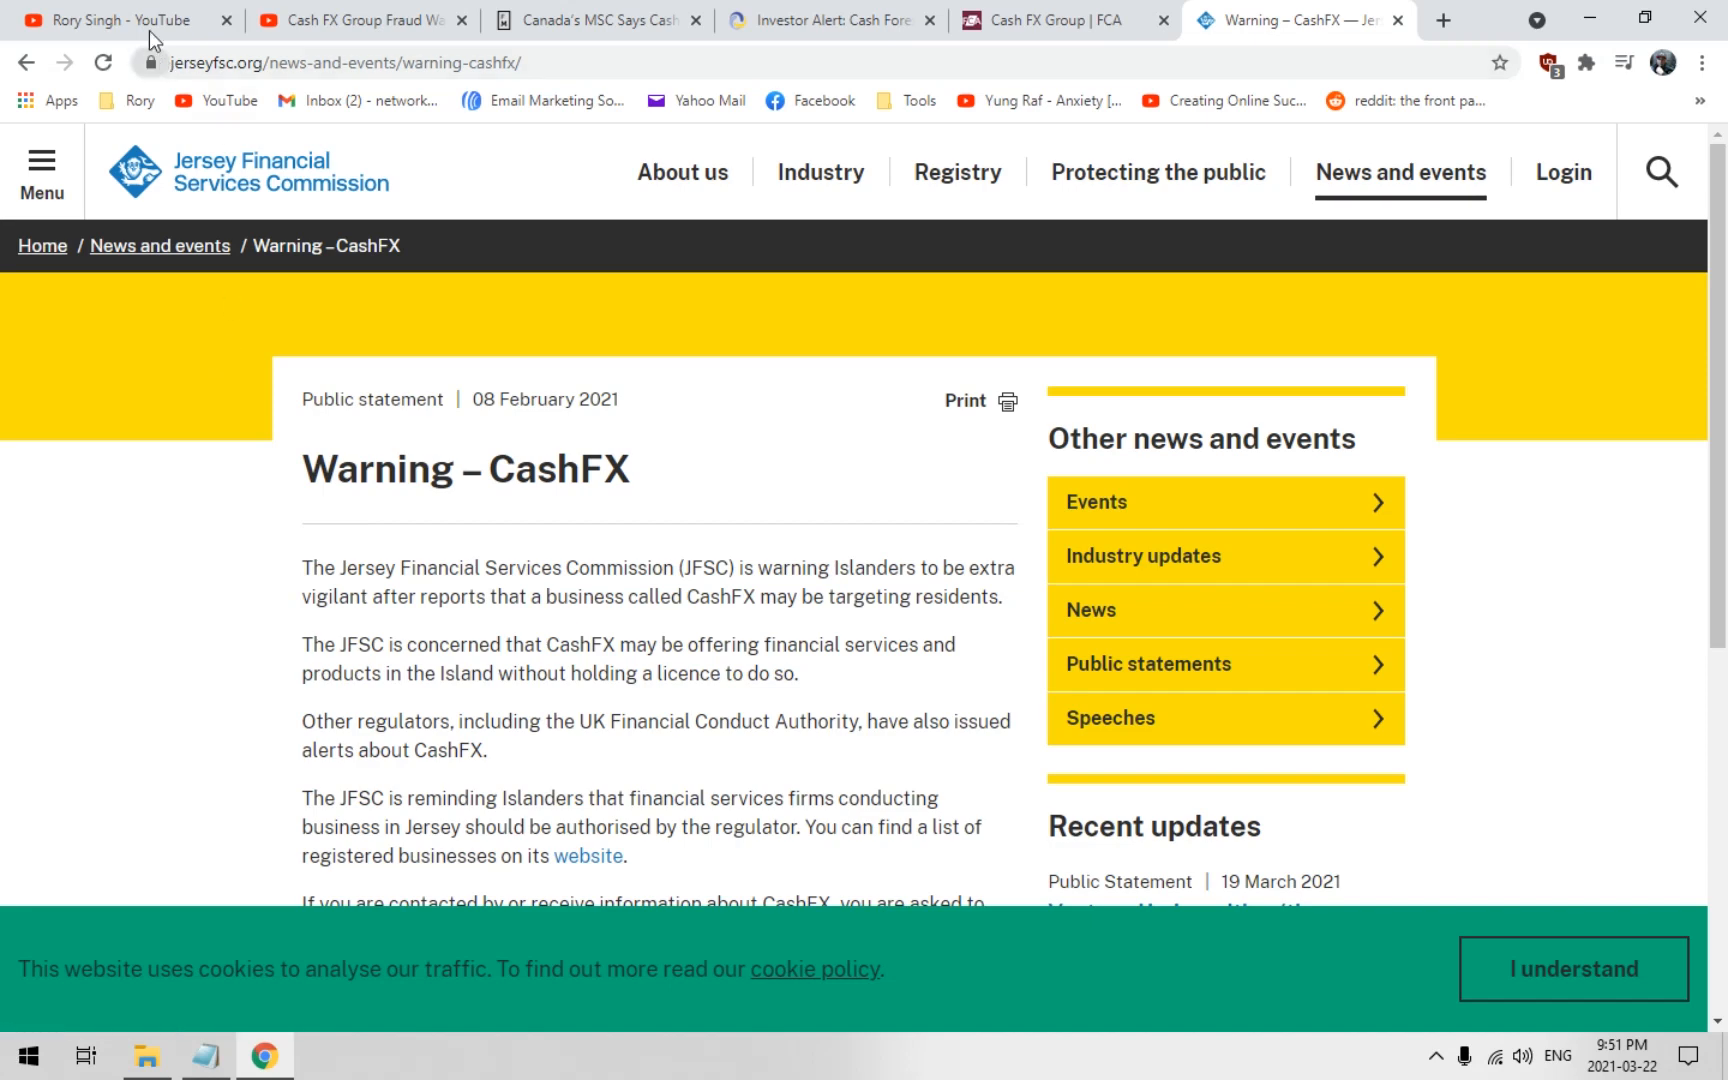
Return to the Rory Singh channel's Videos page listing the latest Cash FX fraud-warning uploads
{"action": "left_click", "coordinate": [122, 20]}
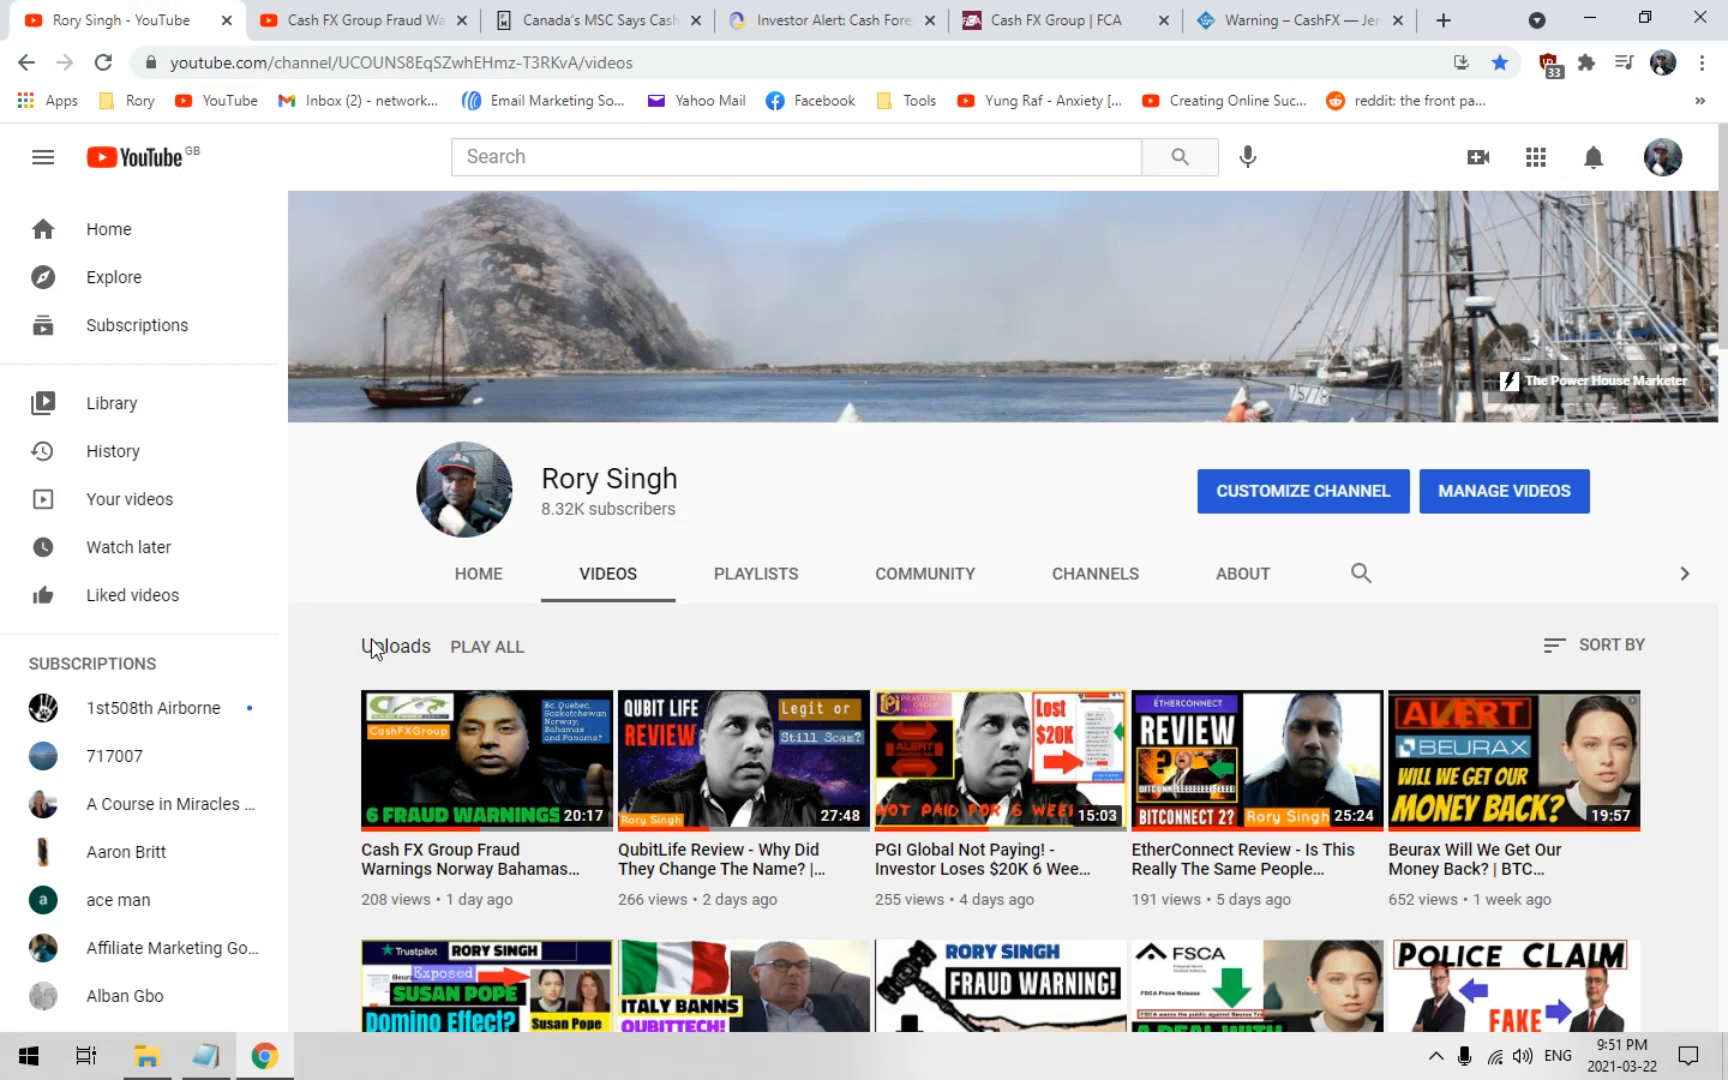
{"action": "mouse_move", "coordinate": [1150, 618]}
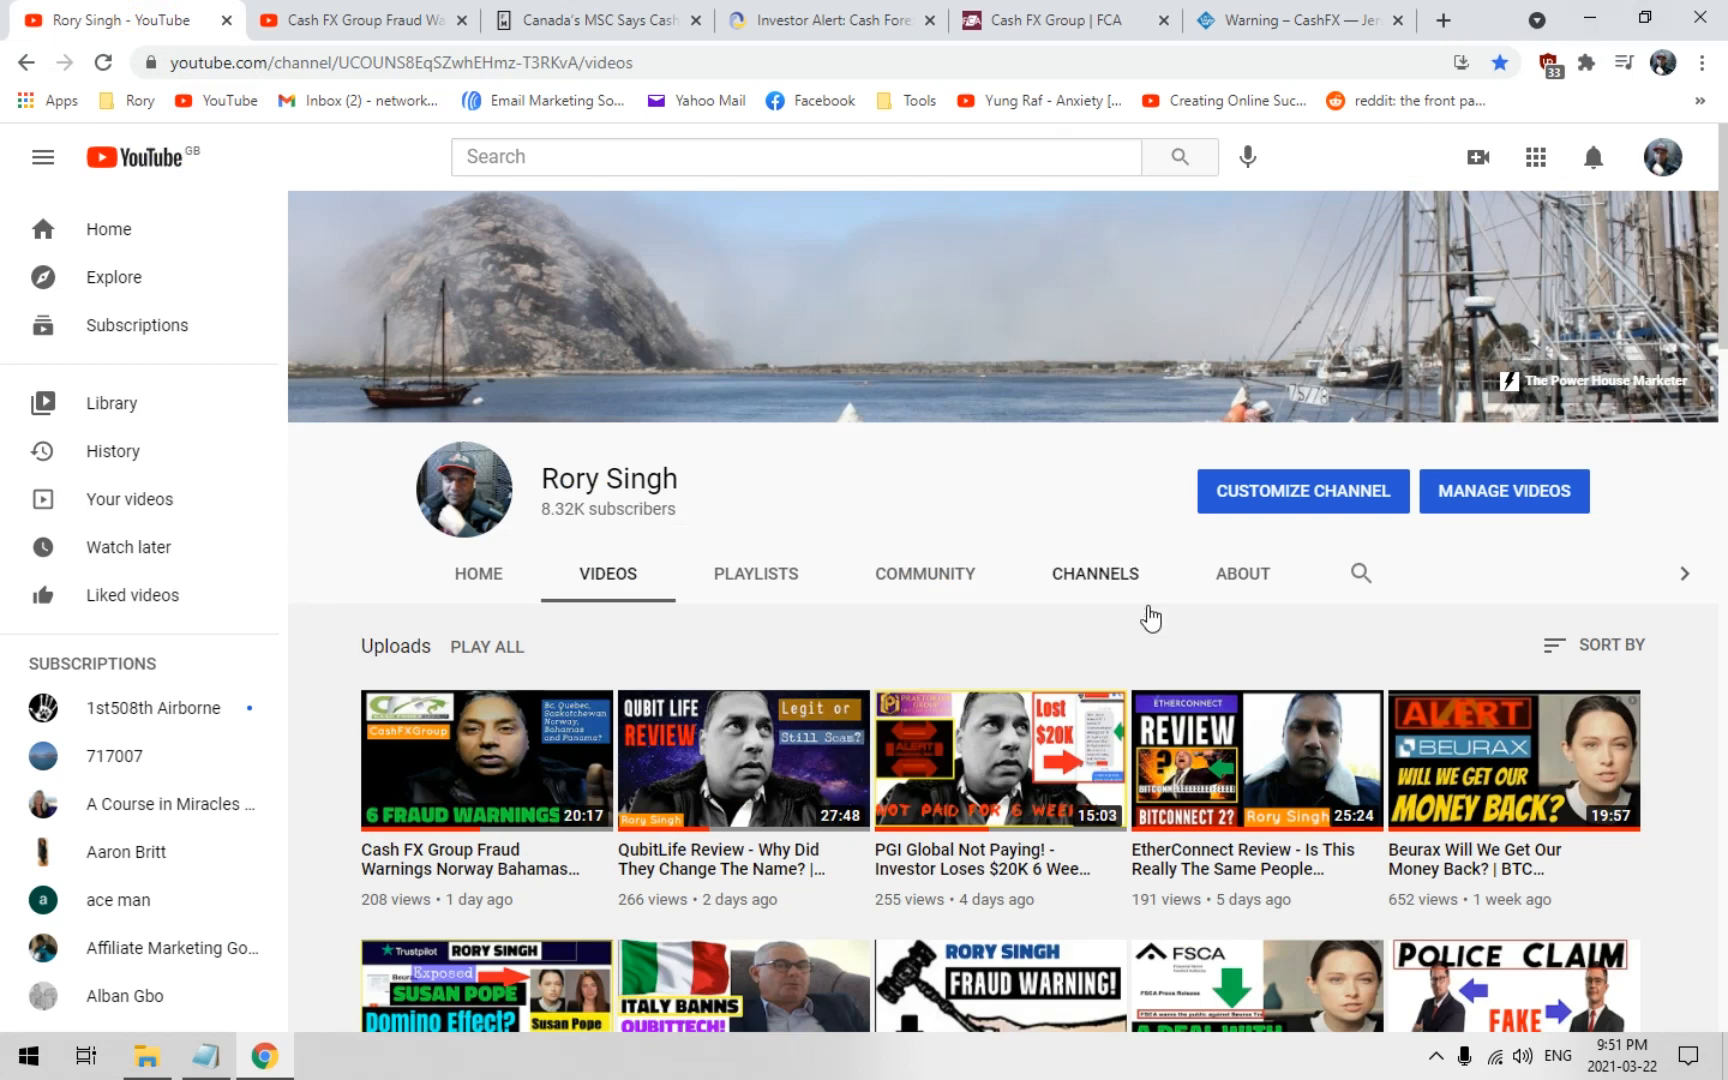
{"action": "mouse_move", "coordinate": [1202, 688]}
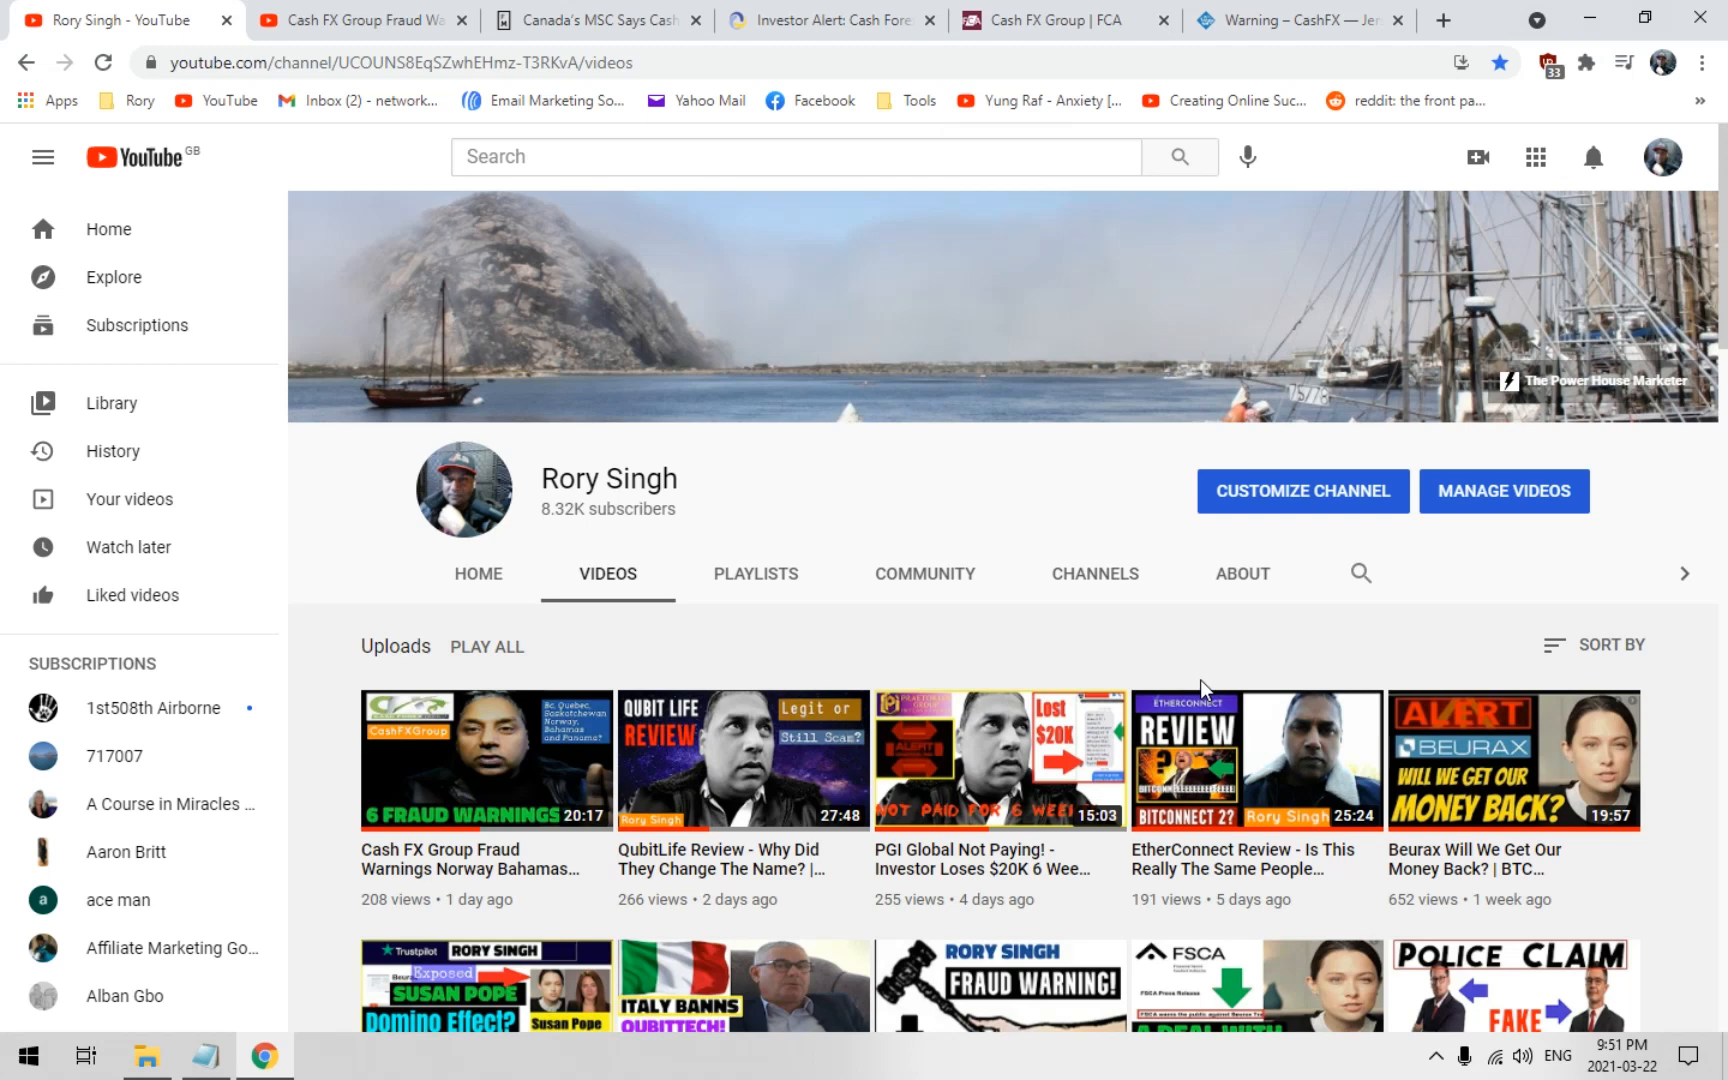
{"action": "mouse_move", "coordinate": [1290, 676]}
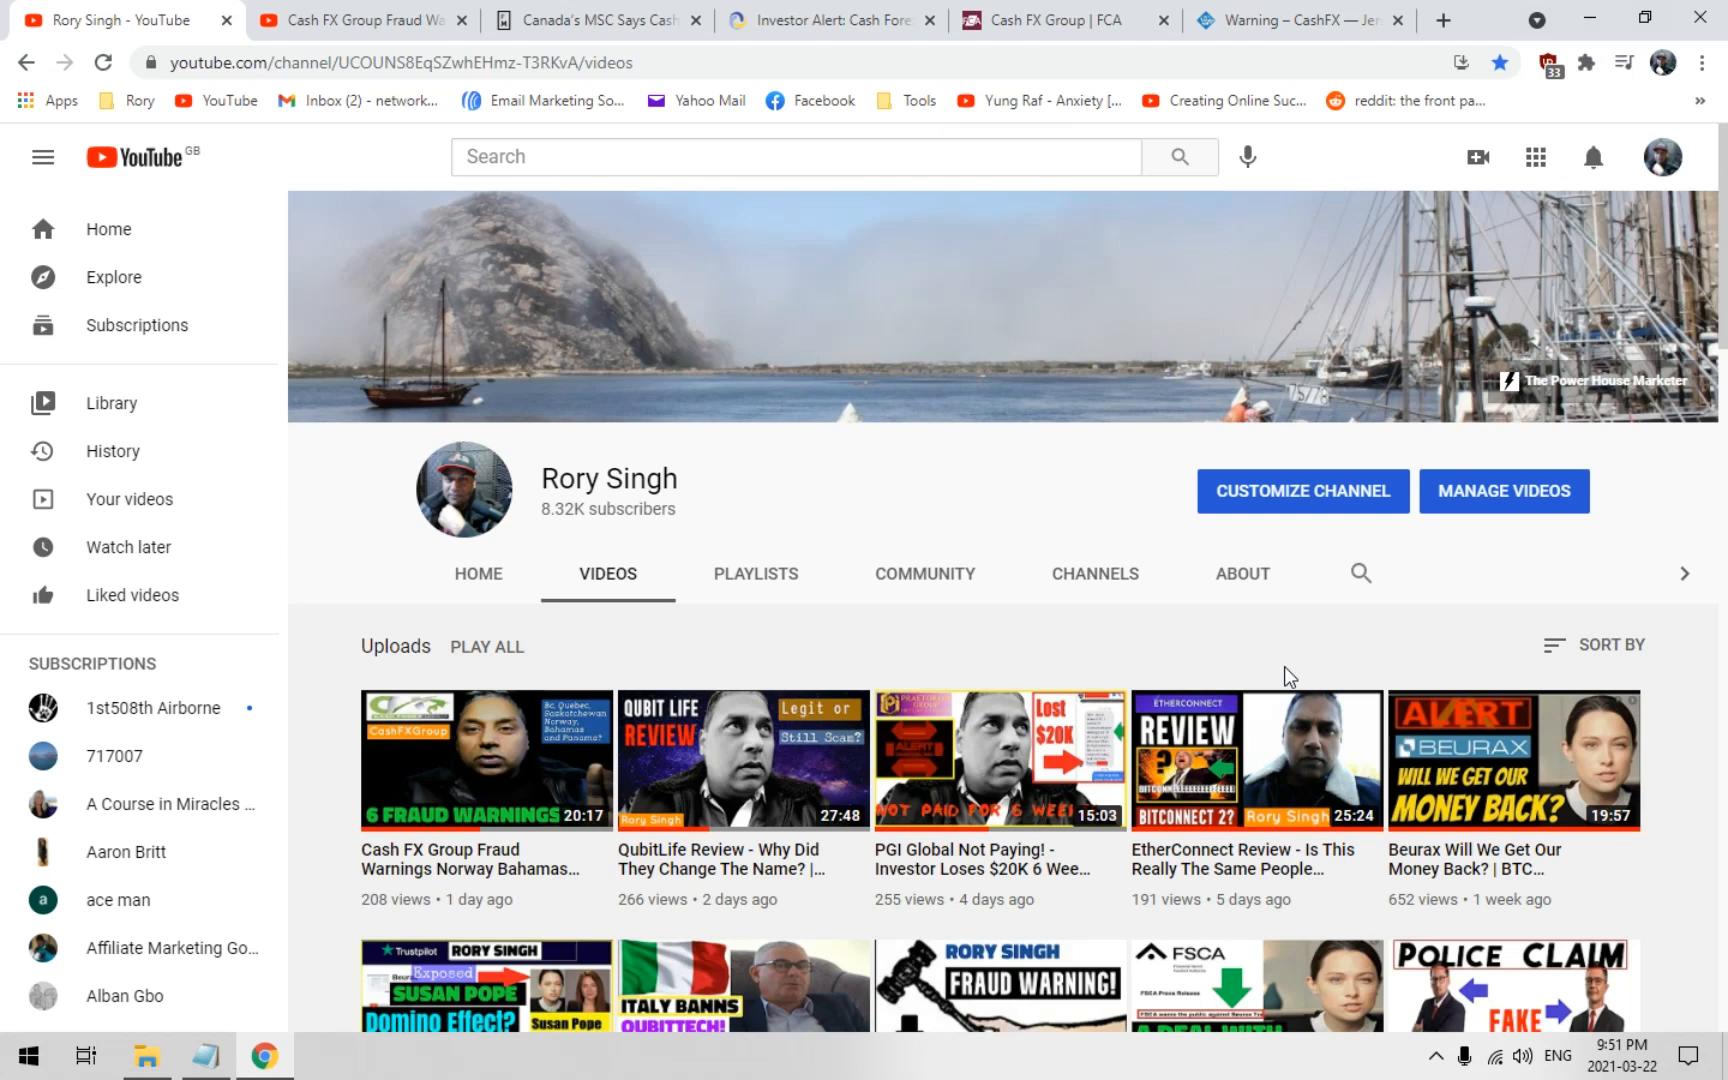
{"action": "mouse_move", "coordinate": [1262, 678]}
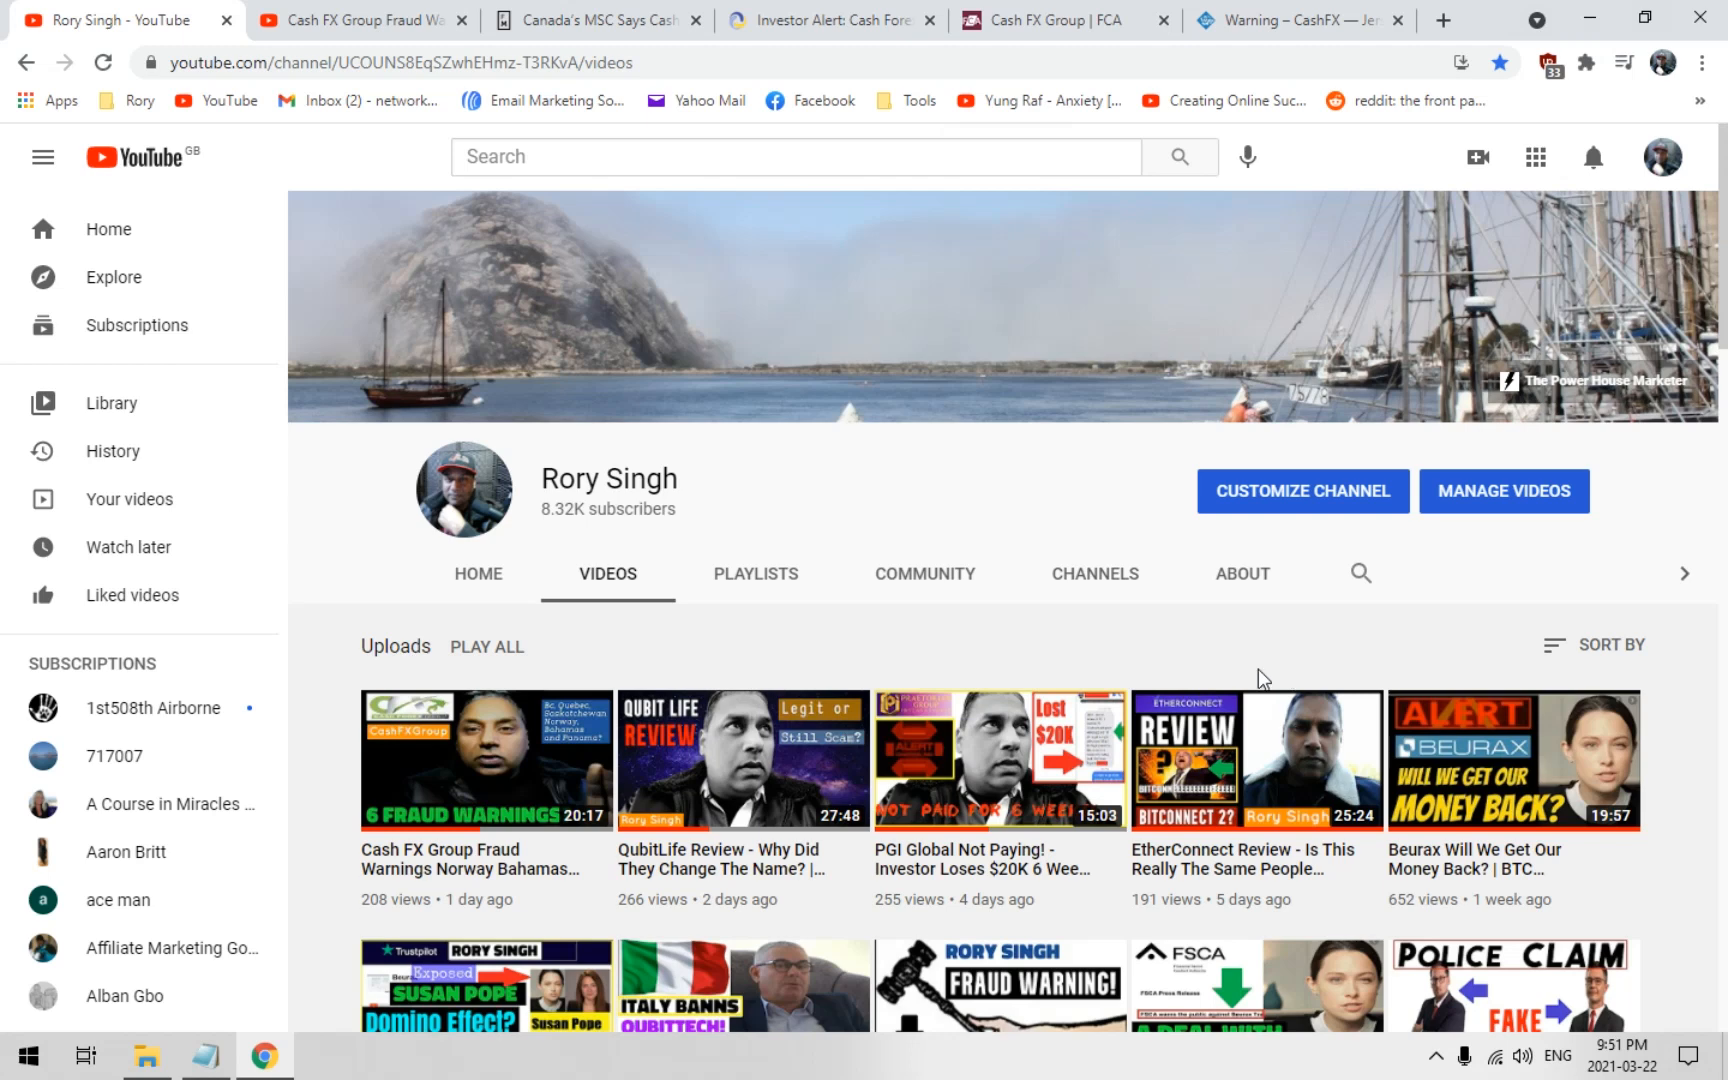